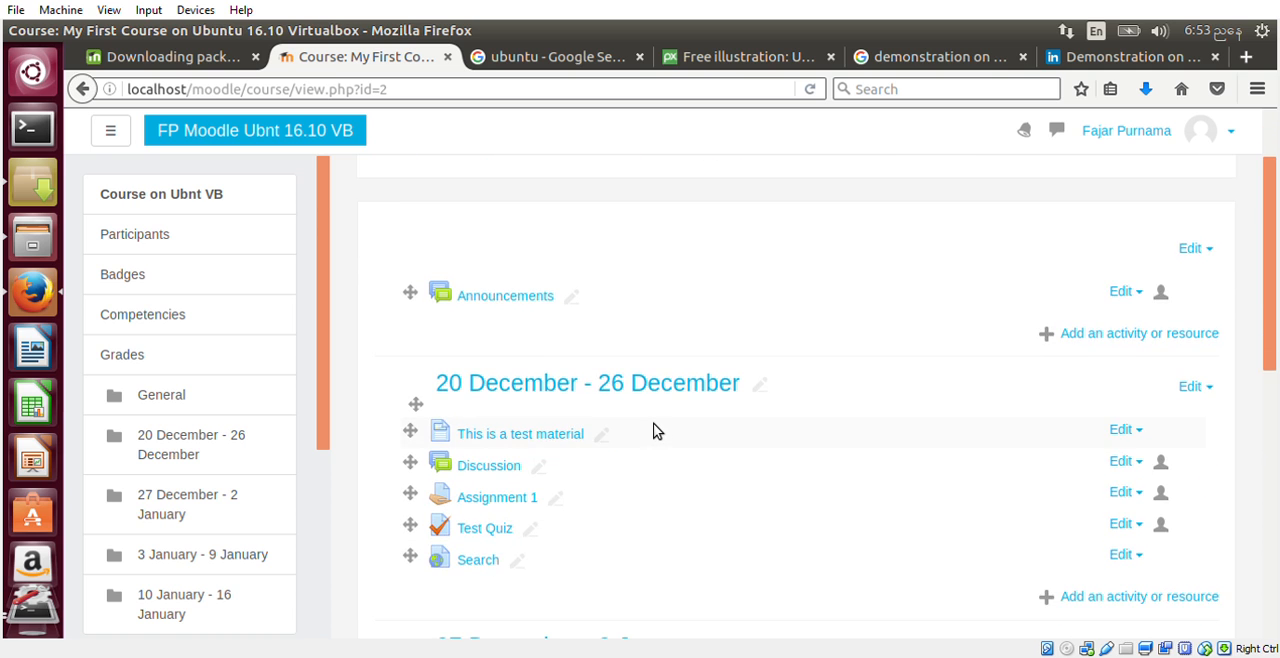
Choose the File resource type for the 20–26 December week.
scroll(down, 3)
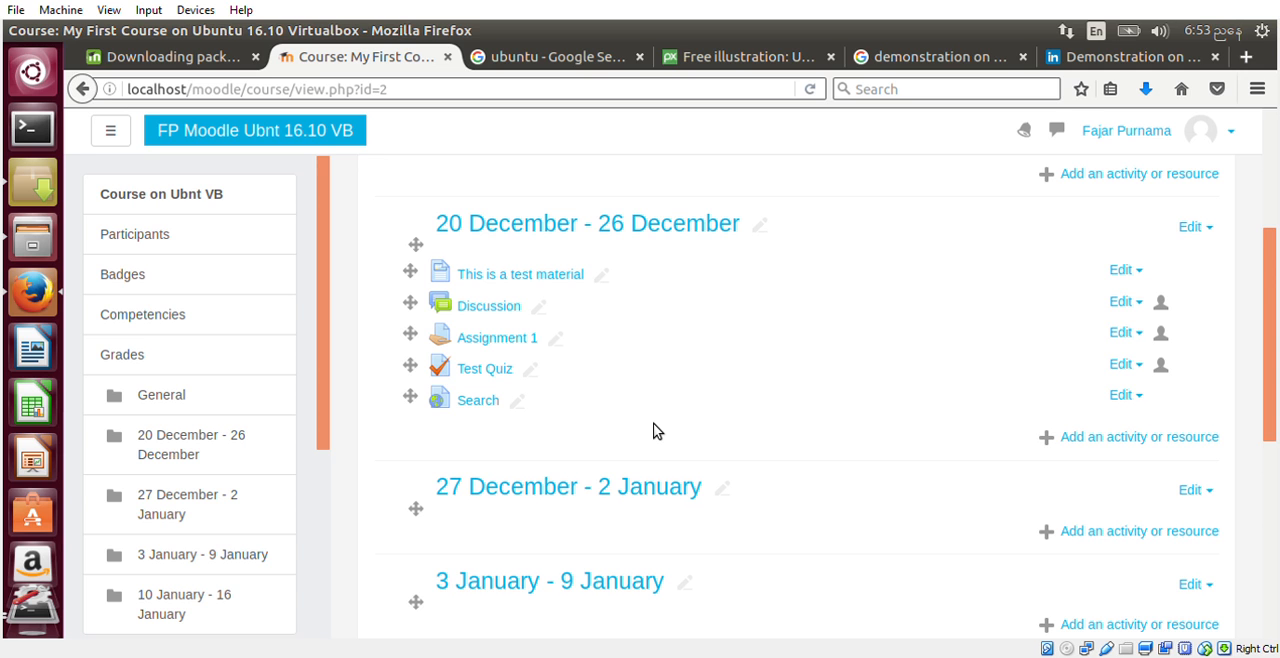
mouse_move(1090, 443)
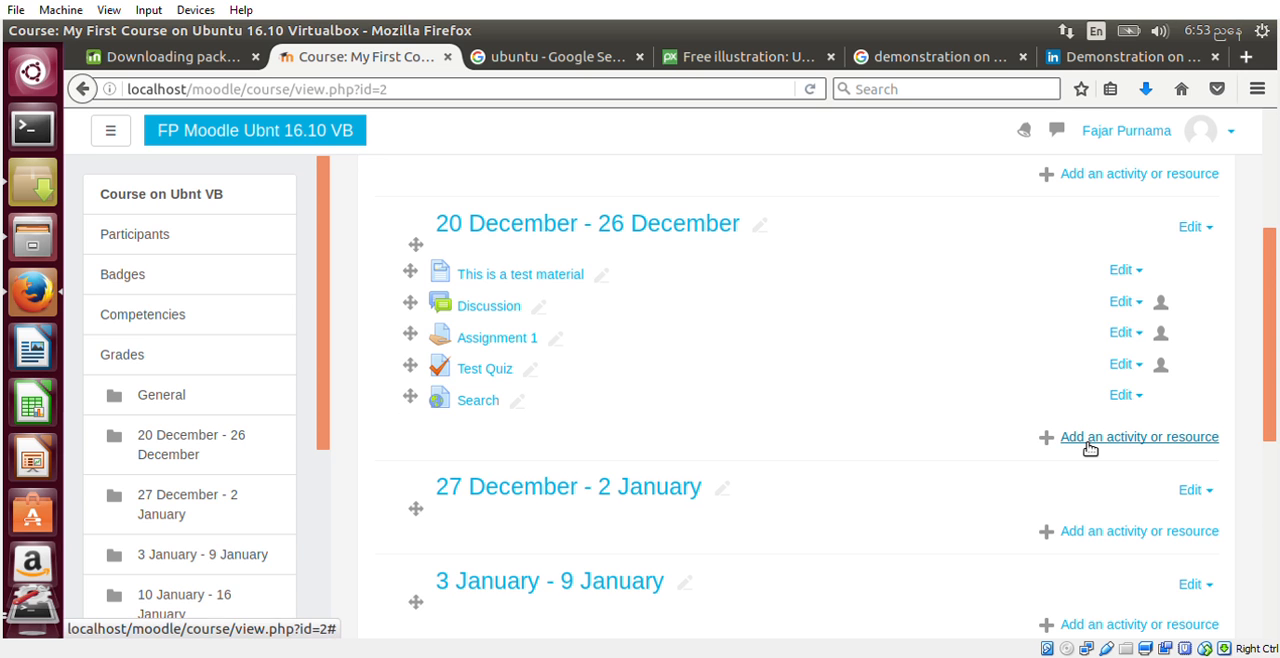
click(1139, 437)
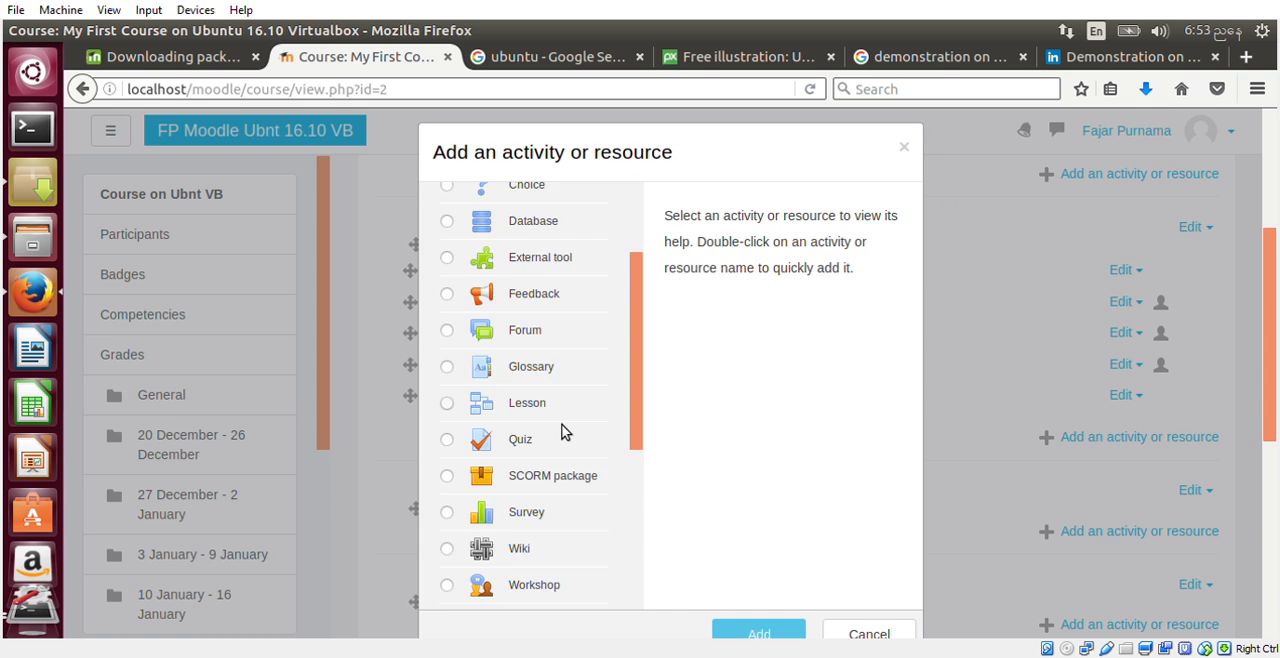
click(447, 435)
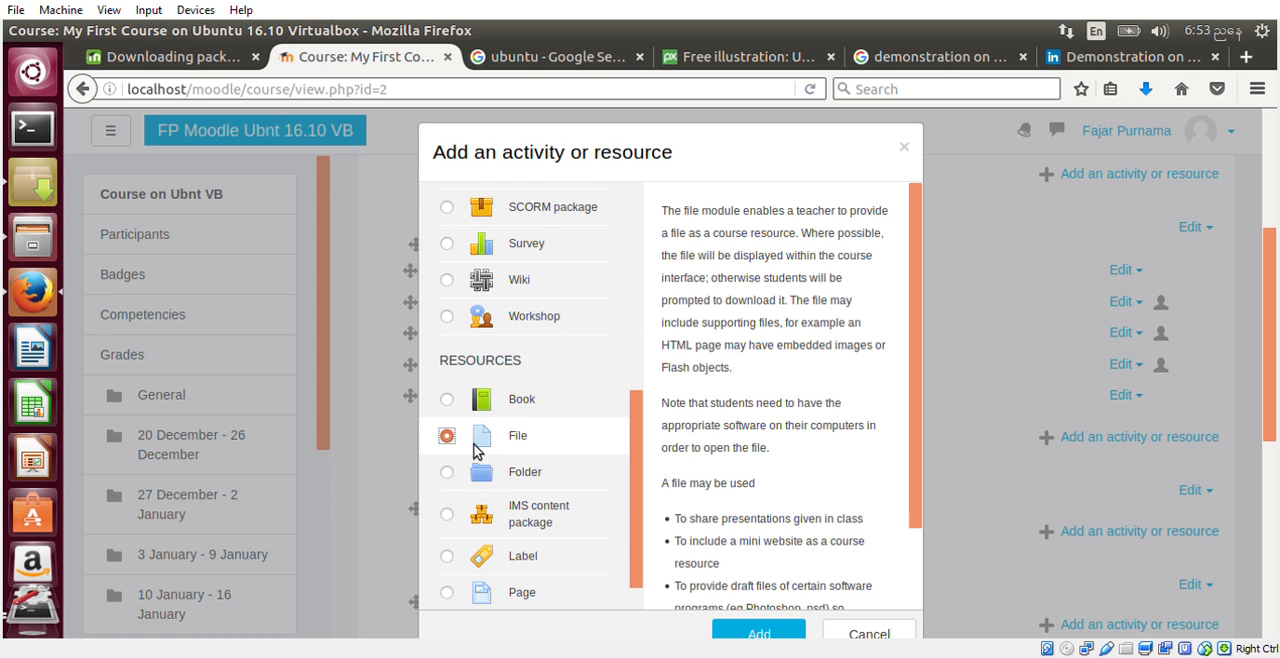
click(758, 634)
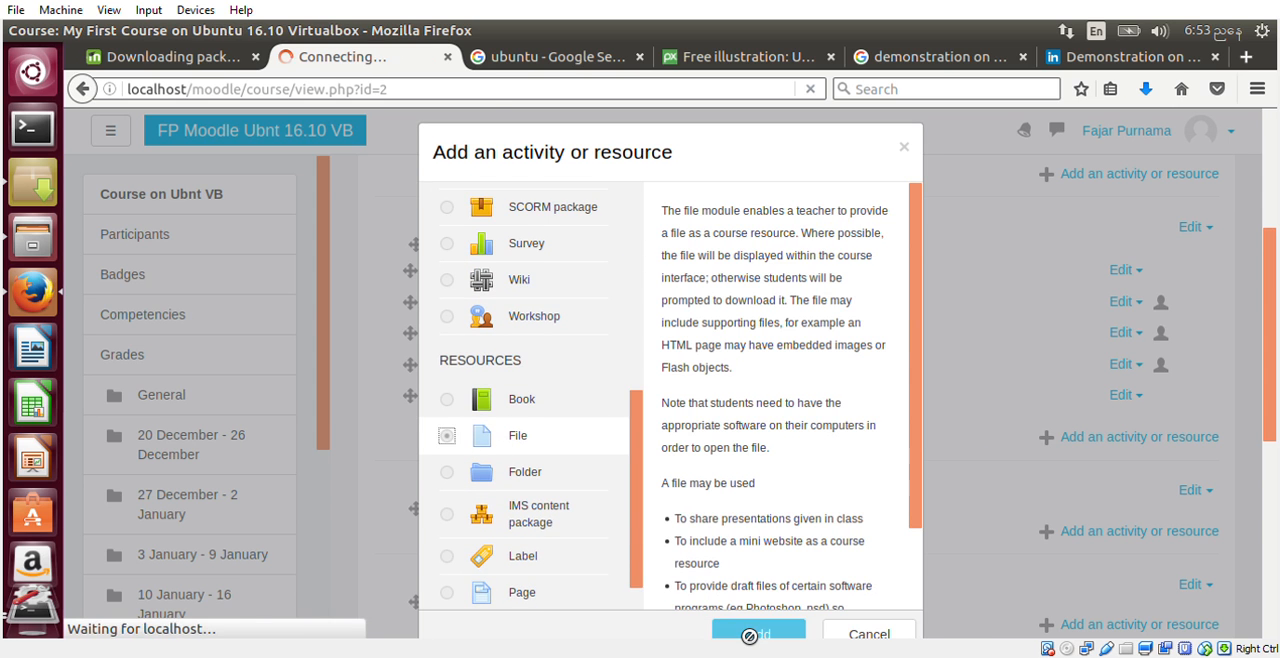
Name the File resource 'Presentation', upload the PDF, and save it to the course.
click(757, 633)
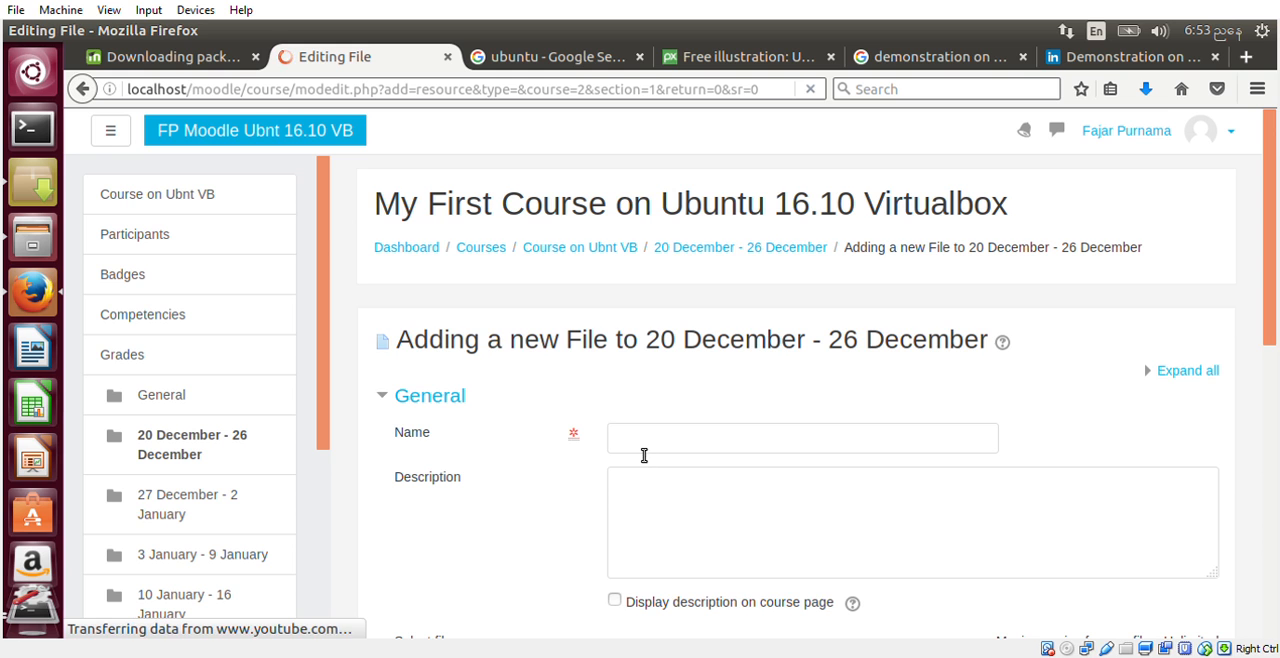
scroll(down, 3)
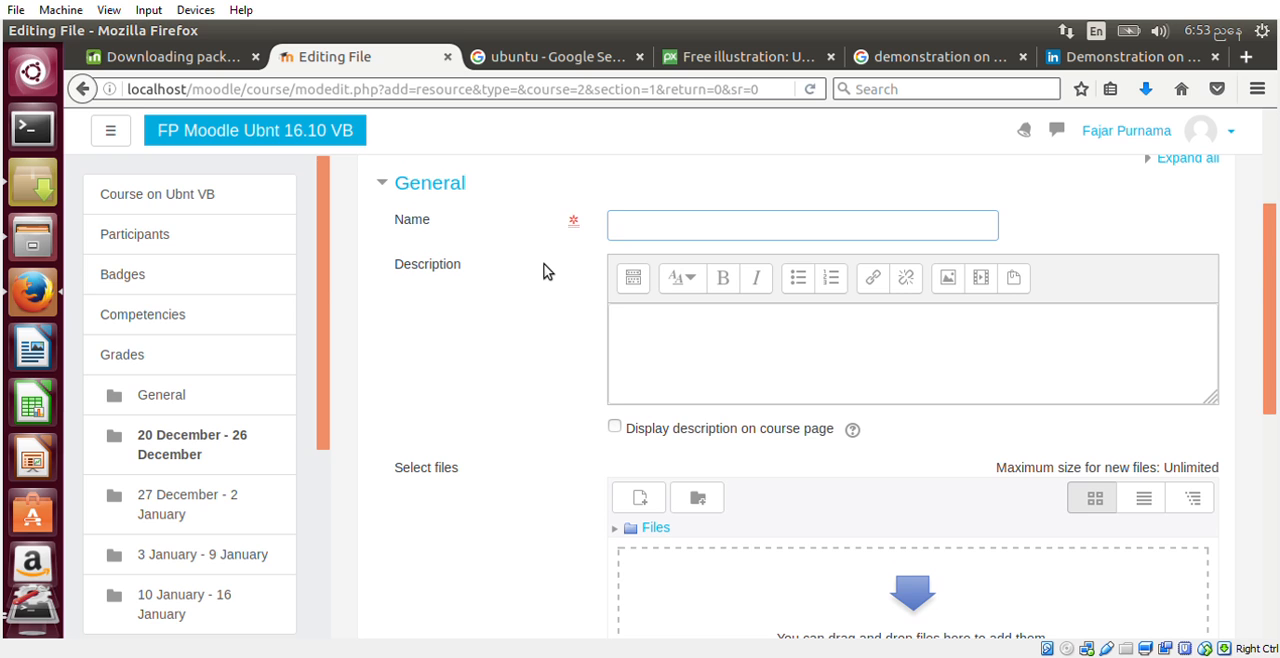
text(P)
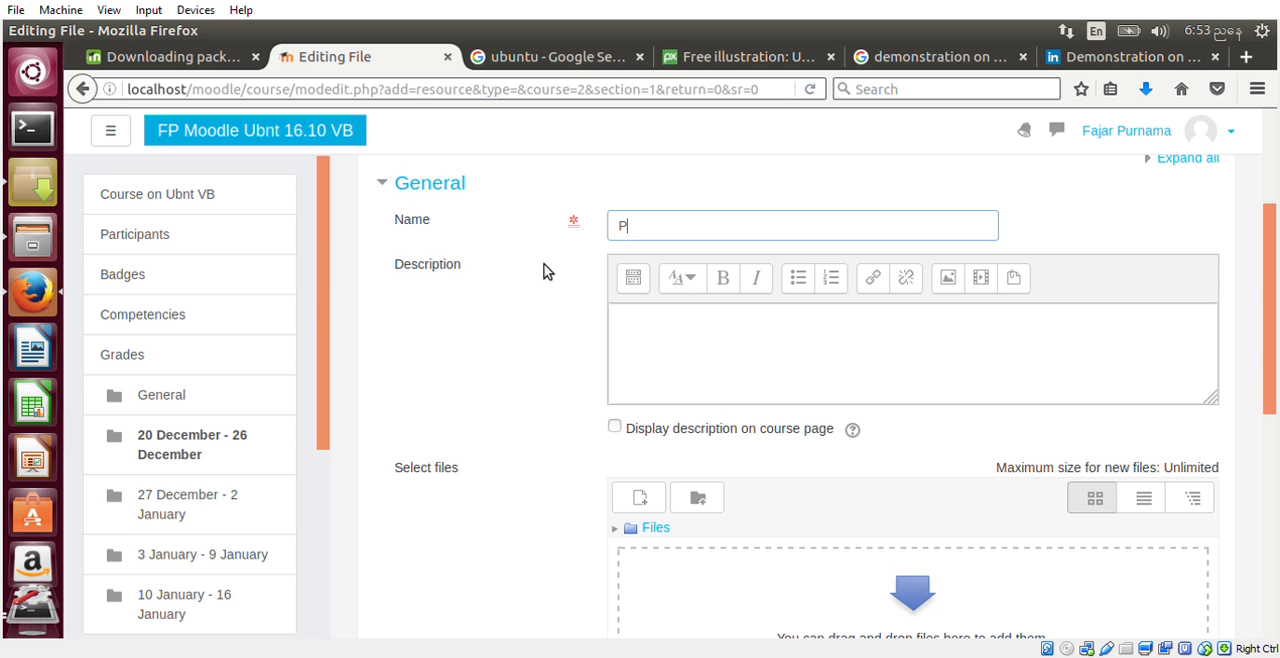
text(resentation)
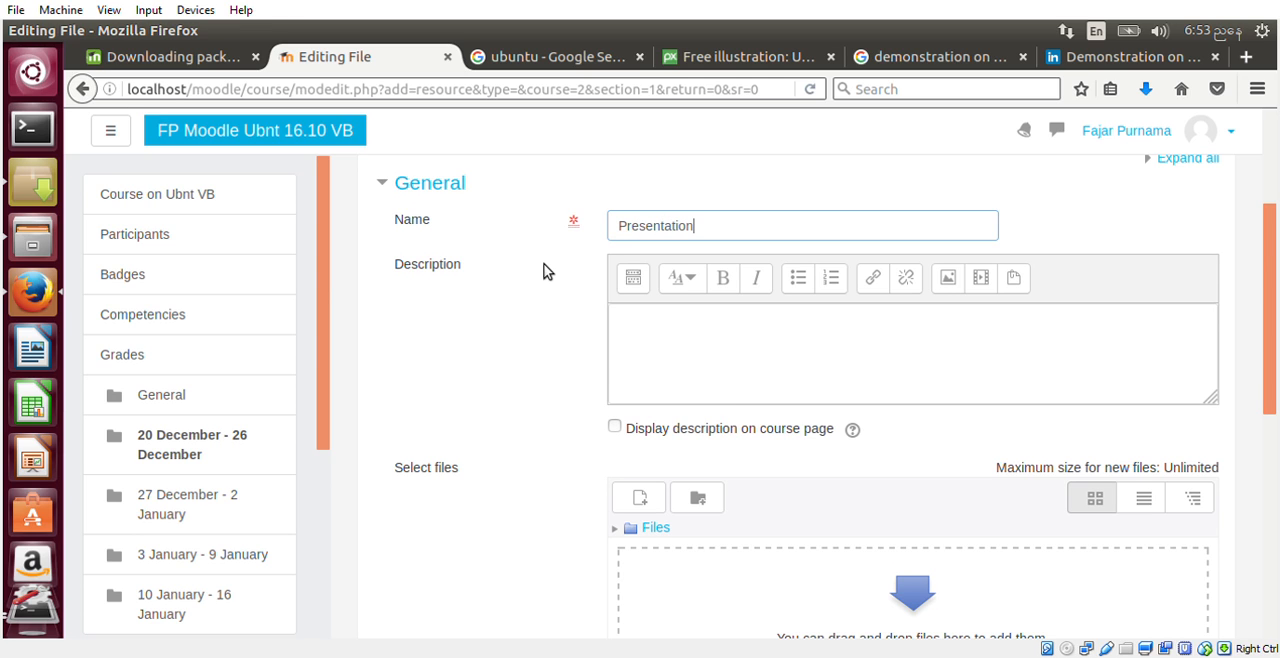
click(638, 497)
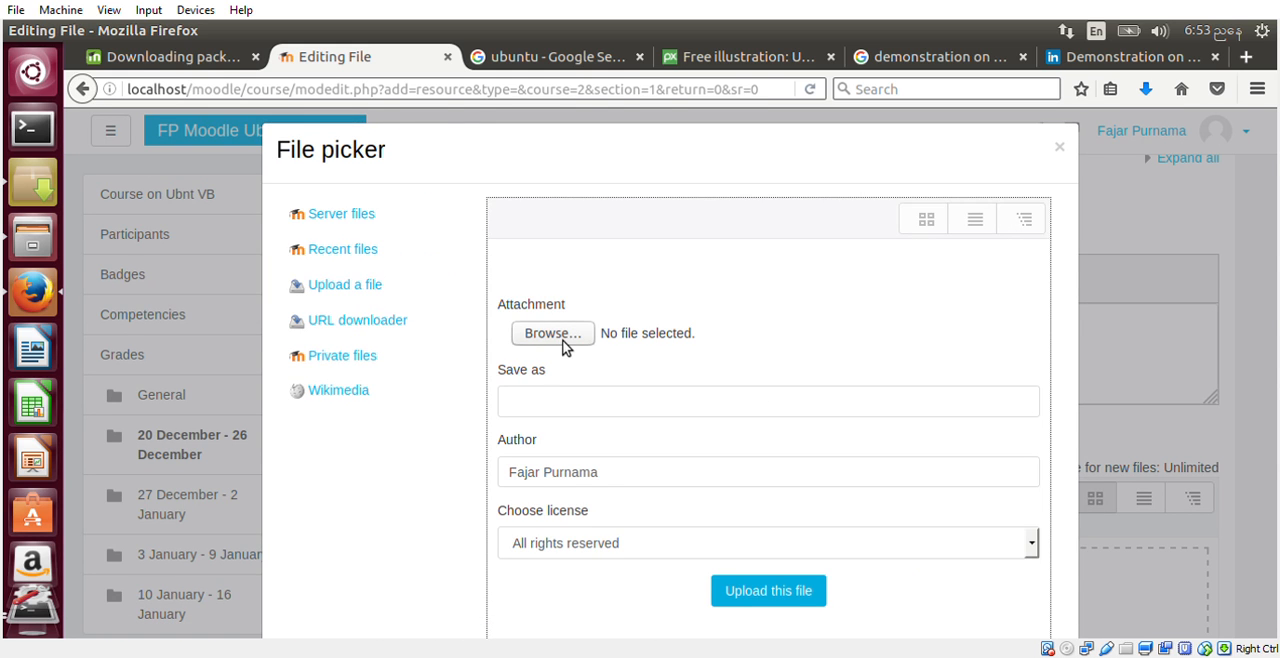
click(552, 333)
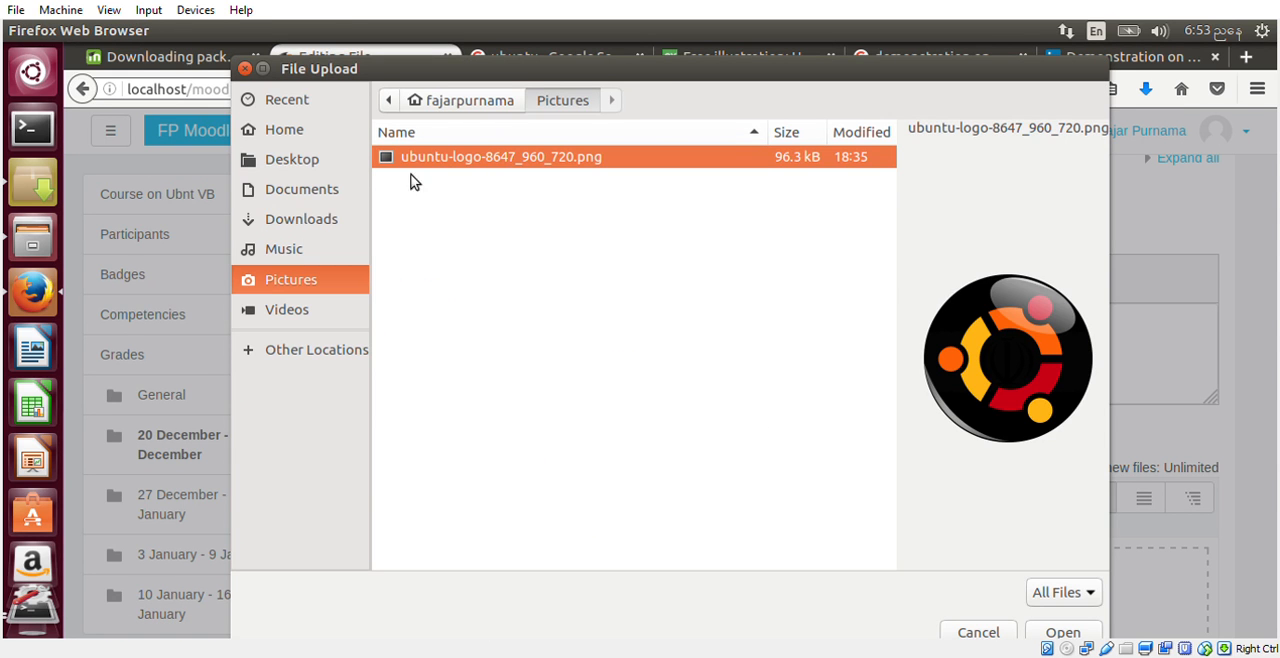
click(301, 219)
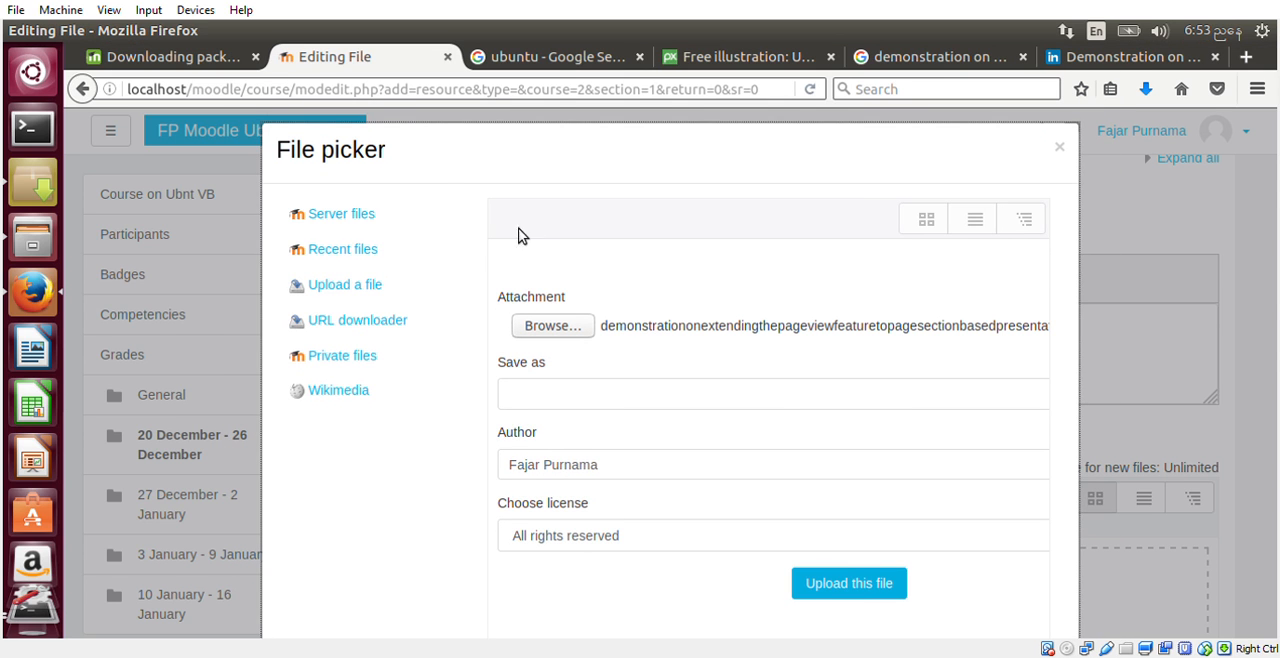
click(848, 583)
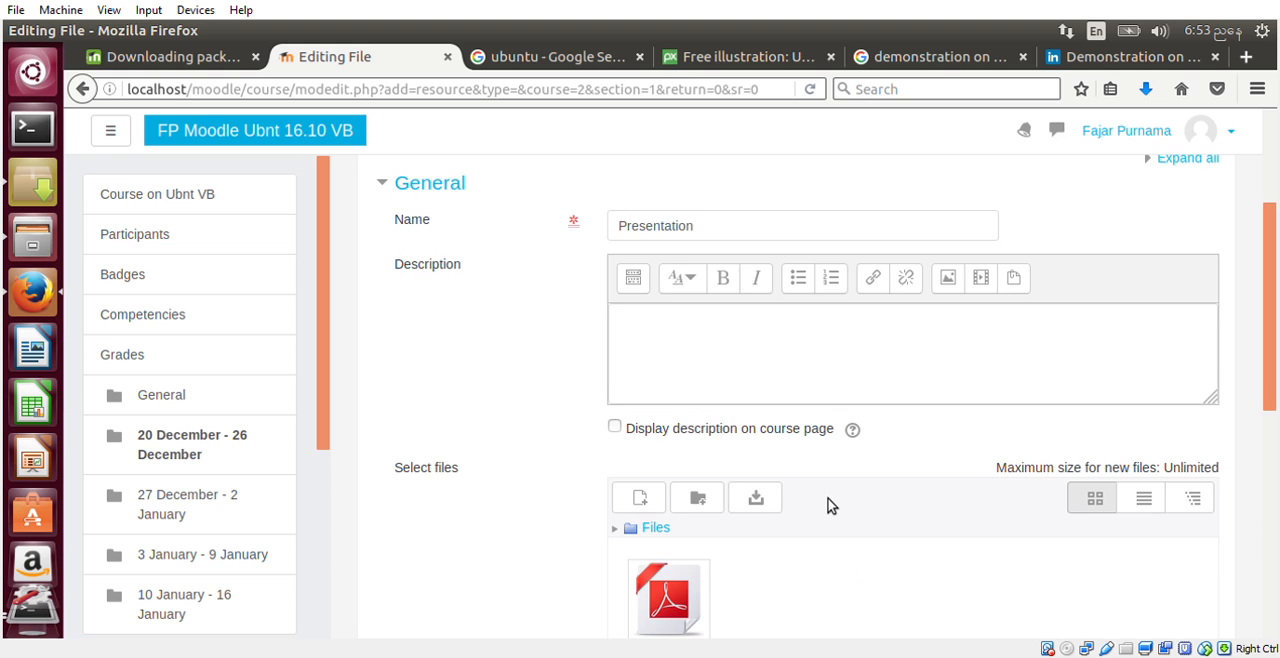
scroll(down, 3)
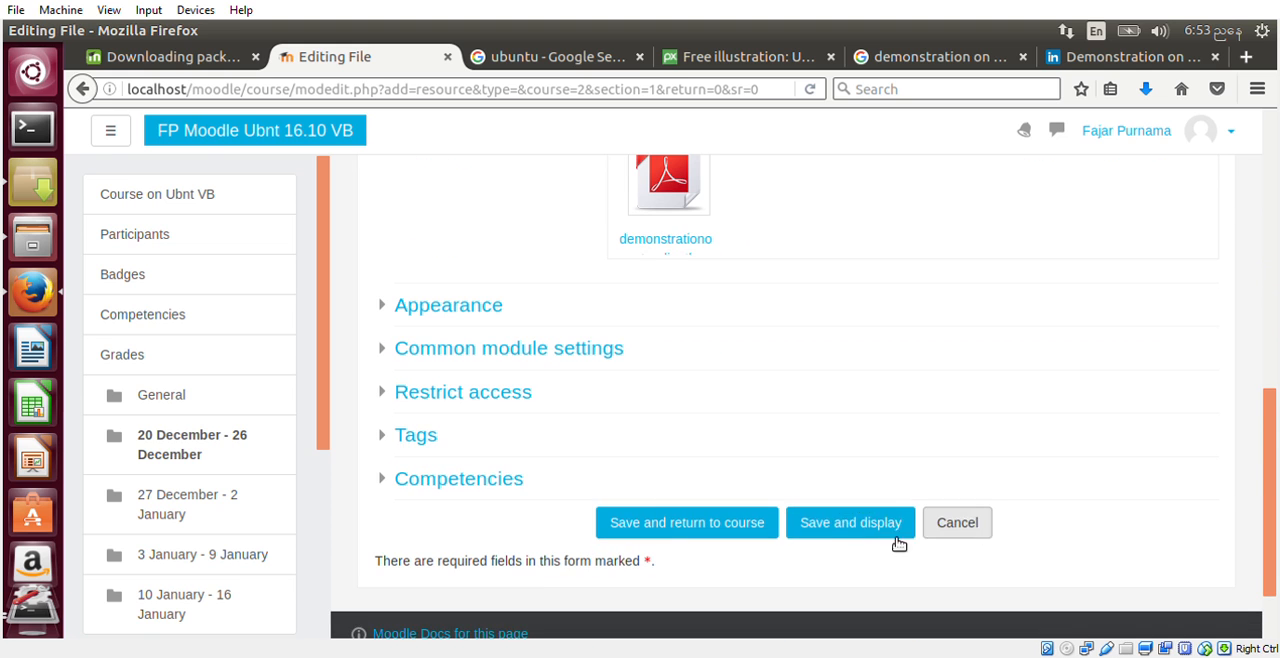
click(687, 522)
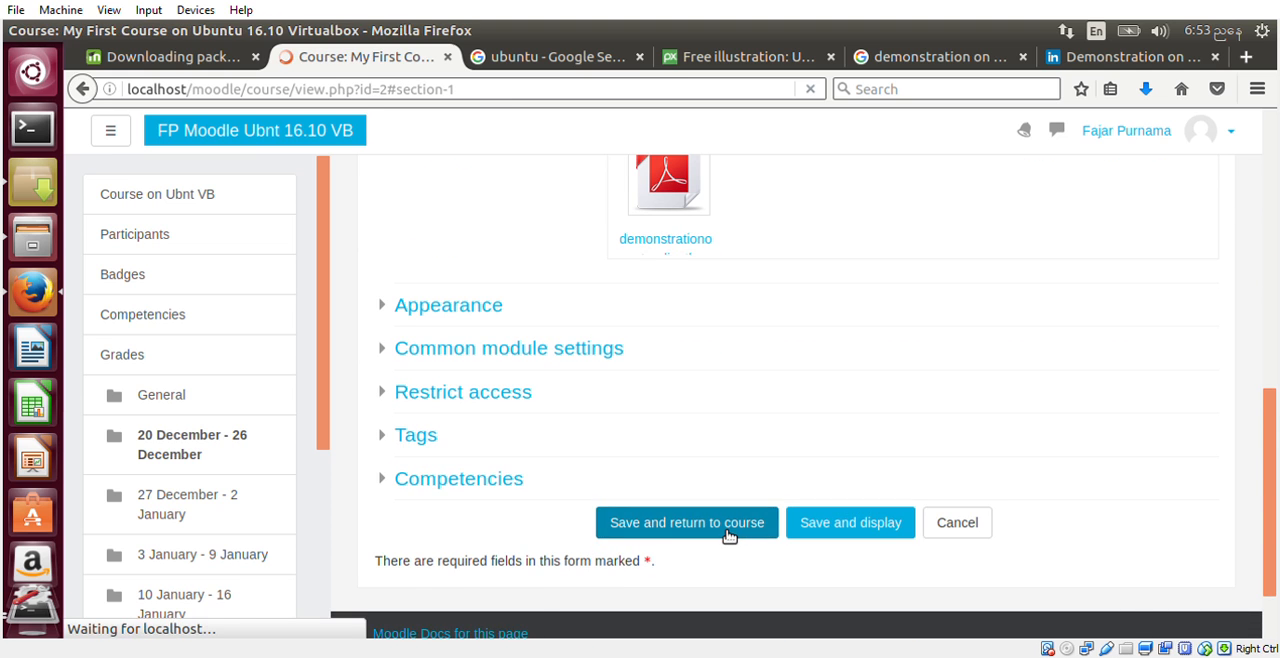
Choose the Folder resource type for the 20–26 December week.
click(687, 522)
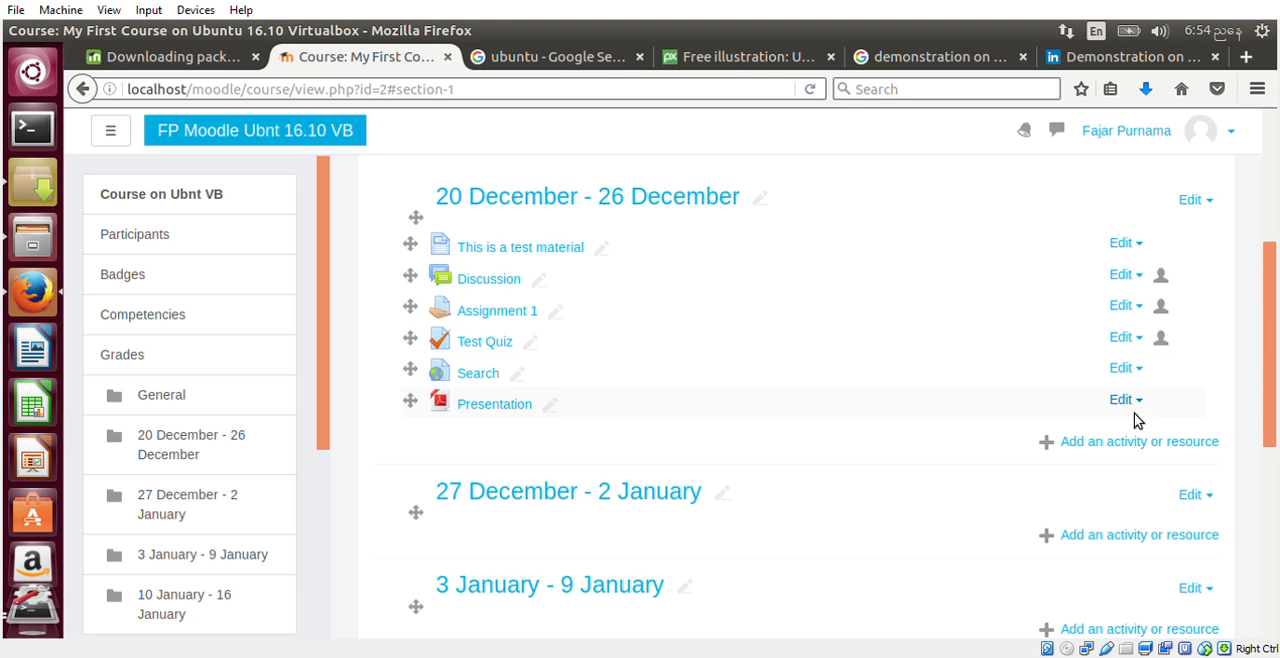
click(1138, 441)
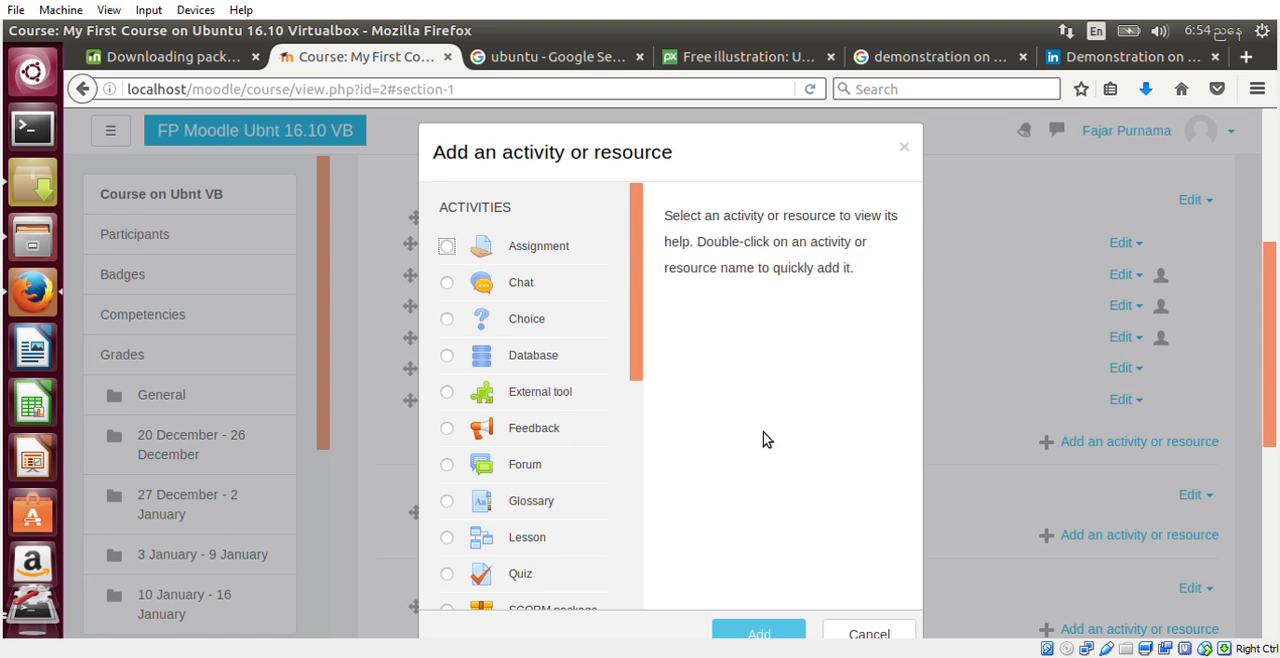
scroll(down, 3)
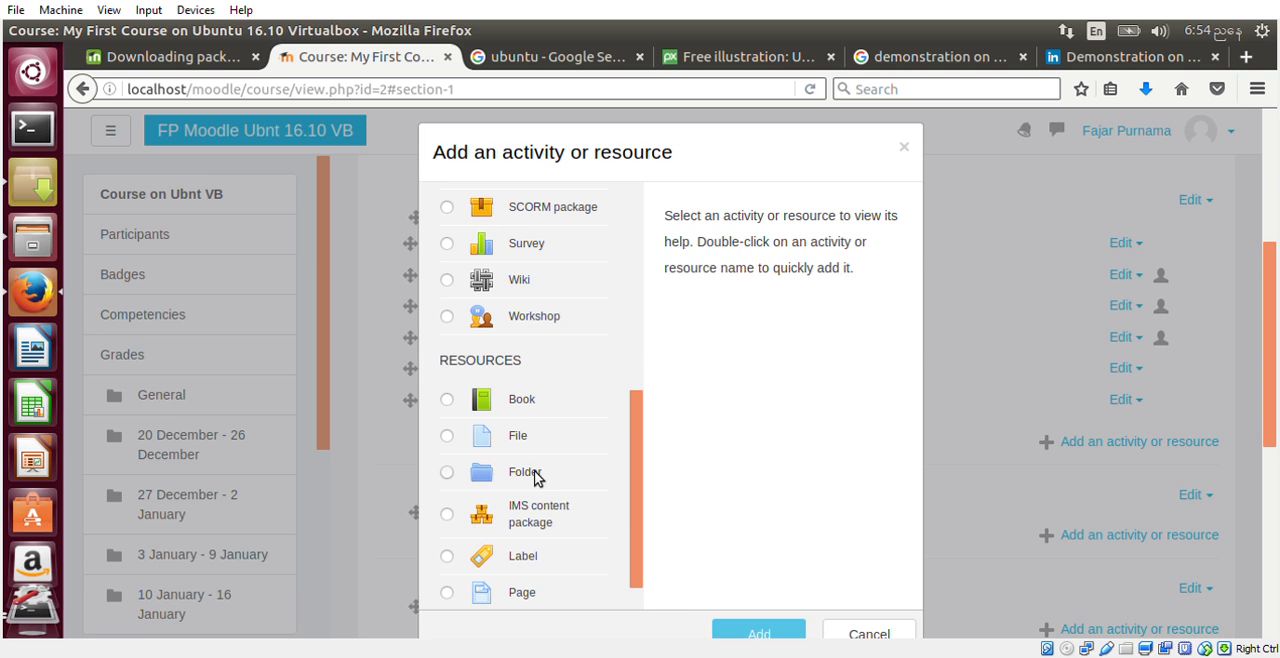
click(447, 471)
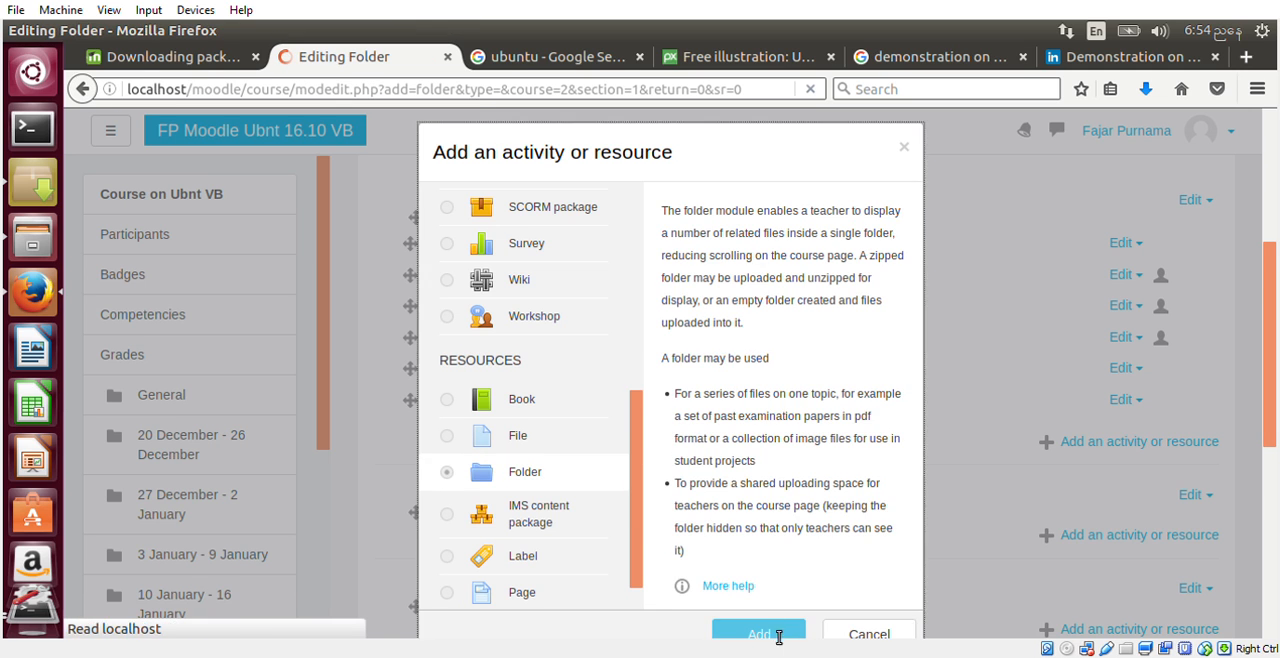
Name the folder 'Sample Folder', save it, and open it.
click(758, 633)
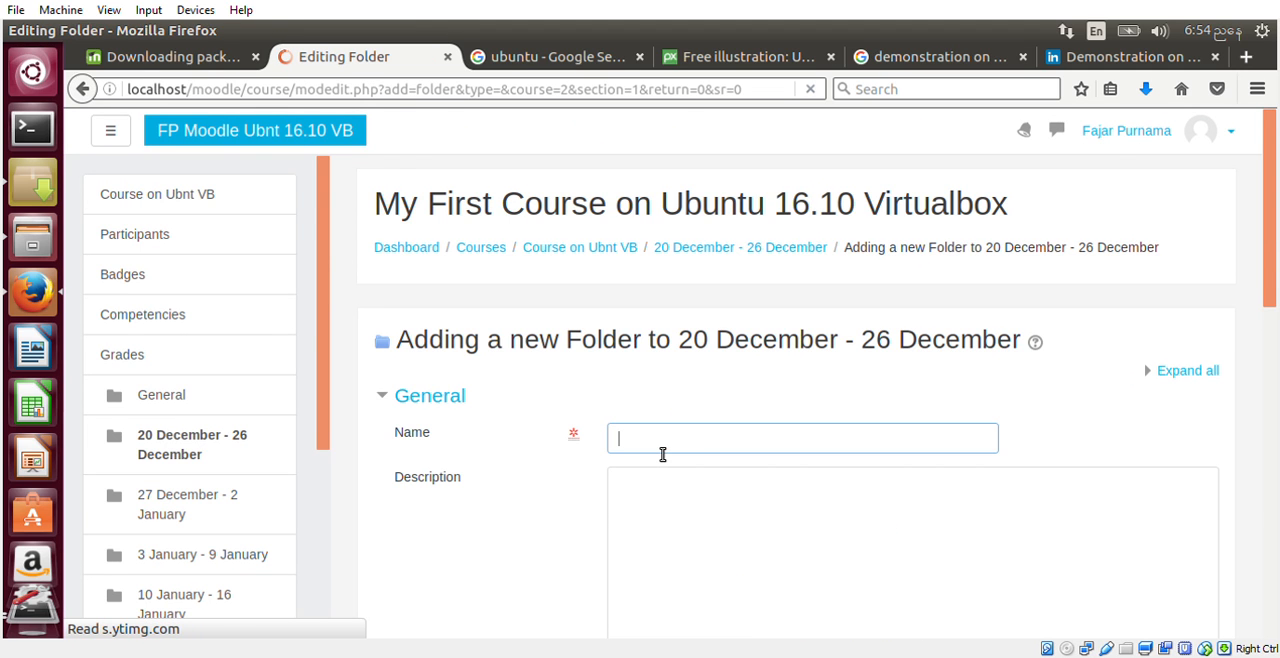
text(Sample)
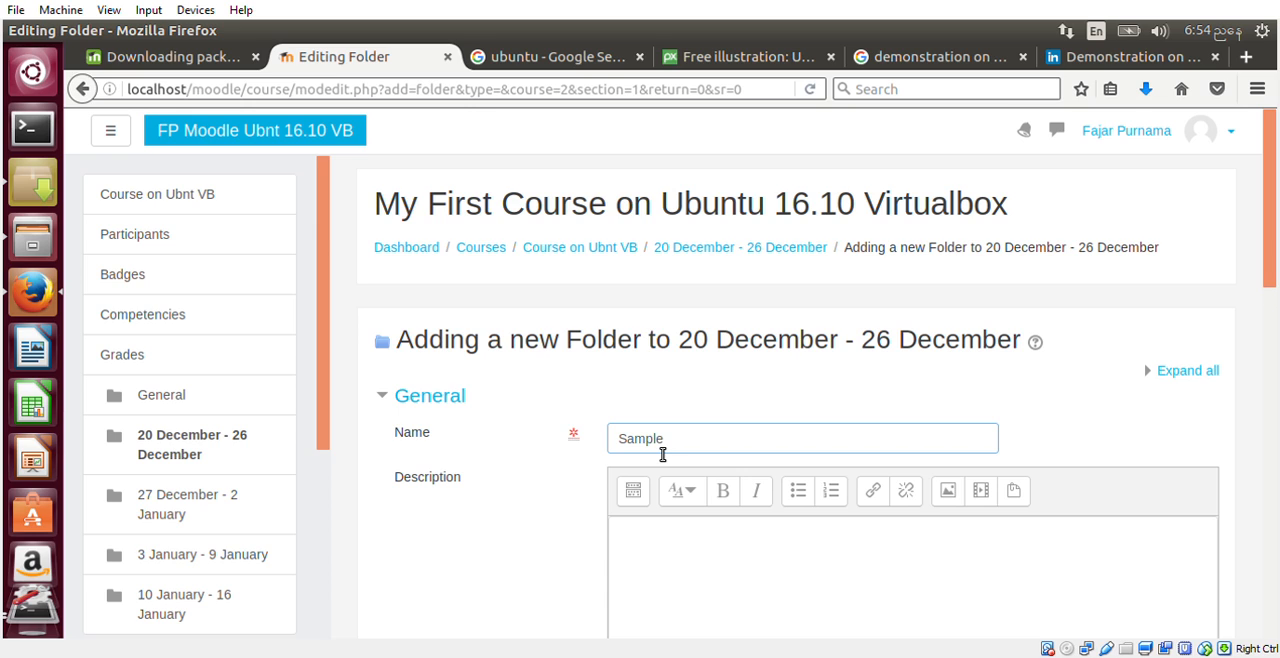
text(FOlde)
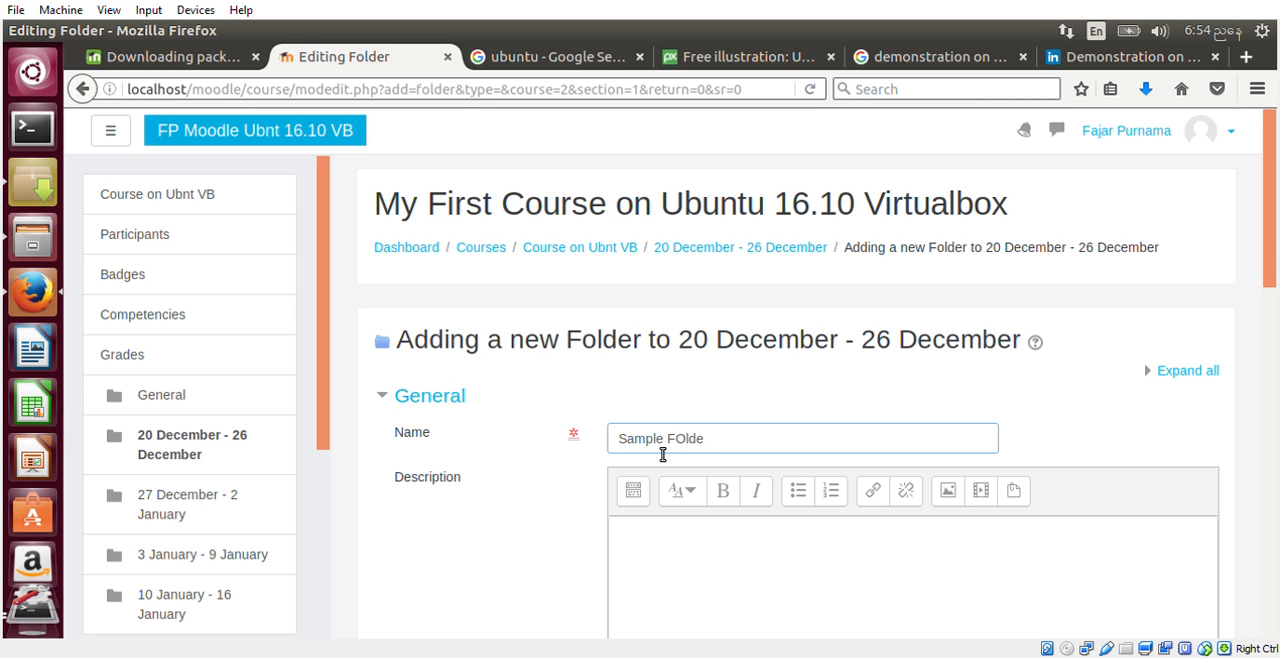
key(BackSpace)
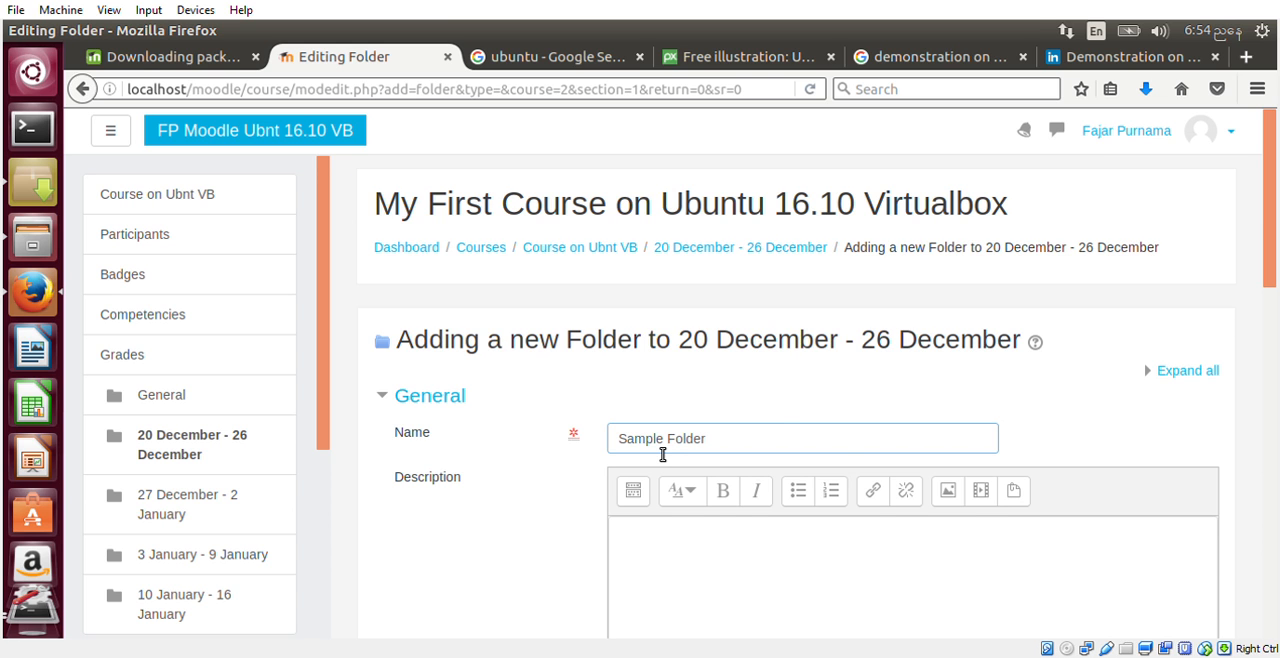
scroll(down, 3)
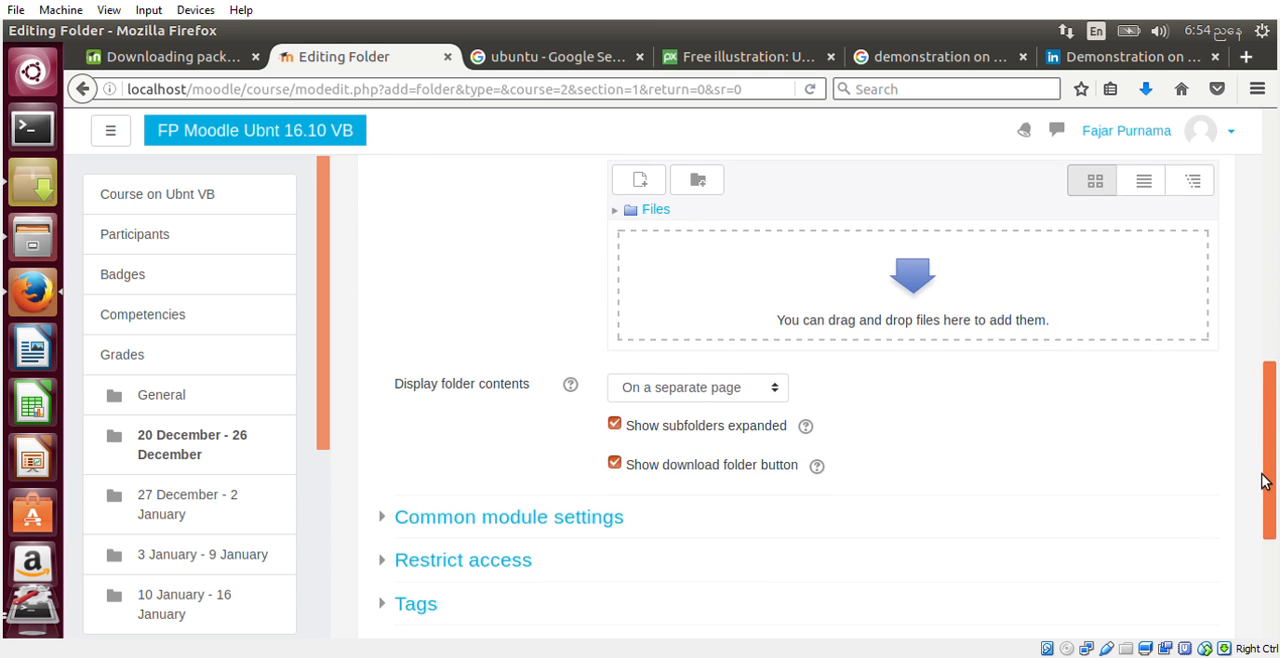
scroll(down, 3)
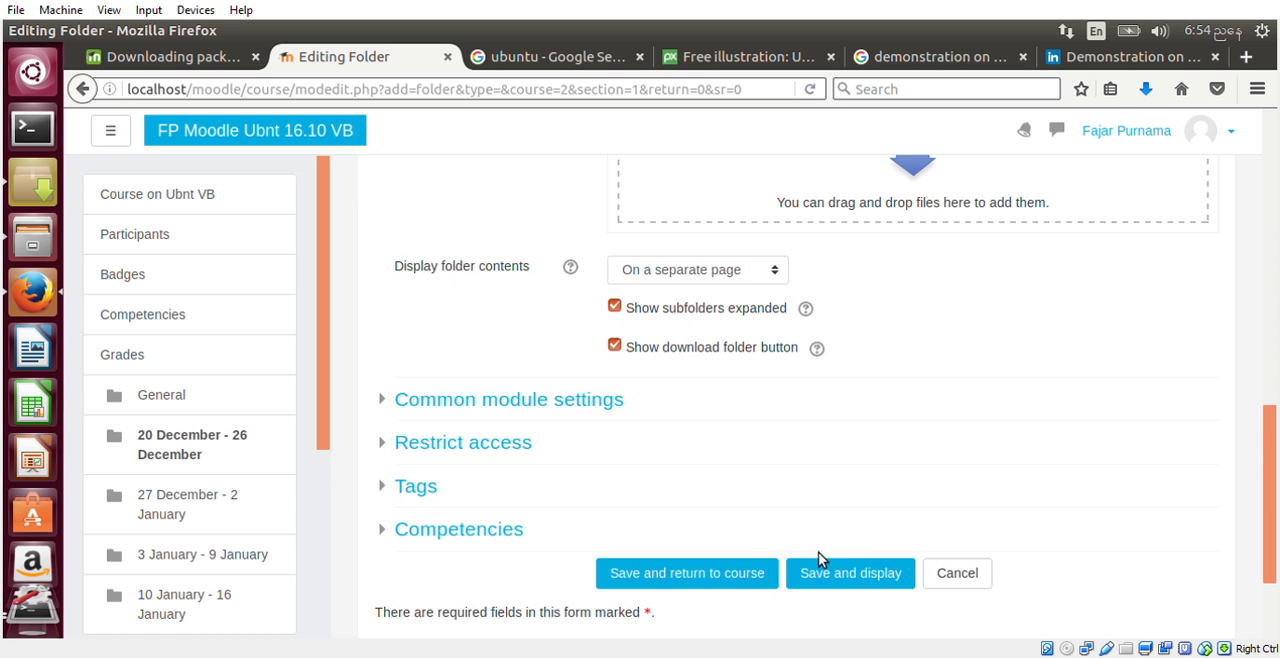
click(687, 573)
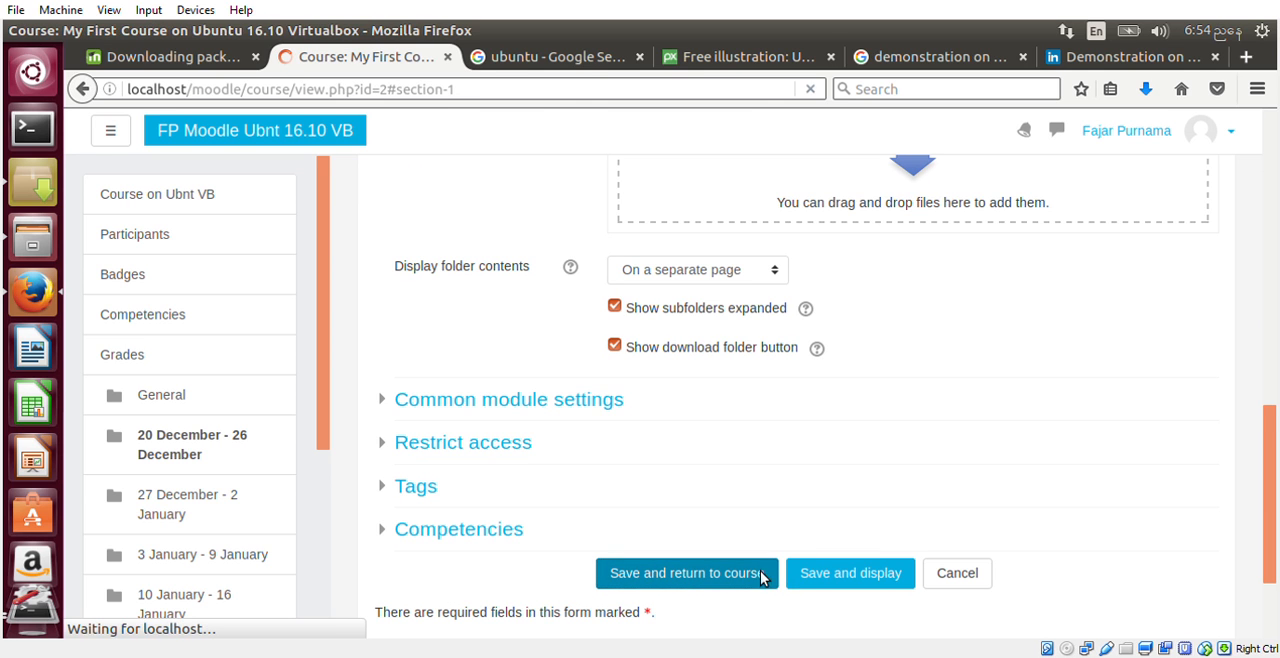
click(683, 573)
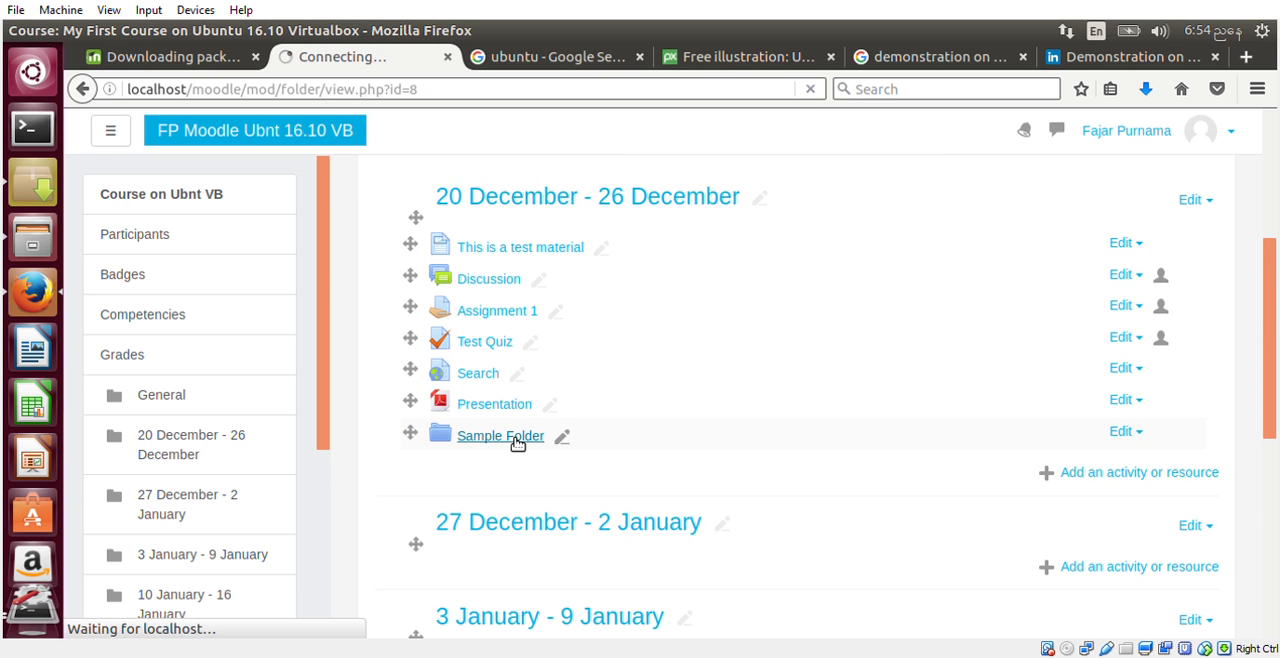
click(500, 435)
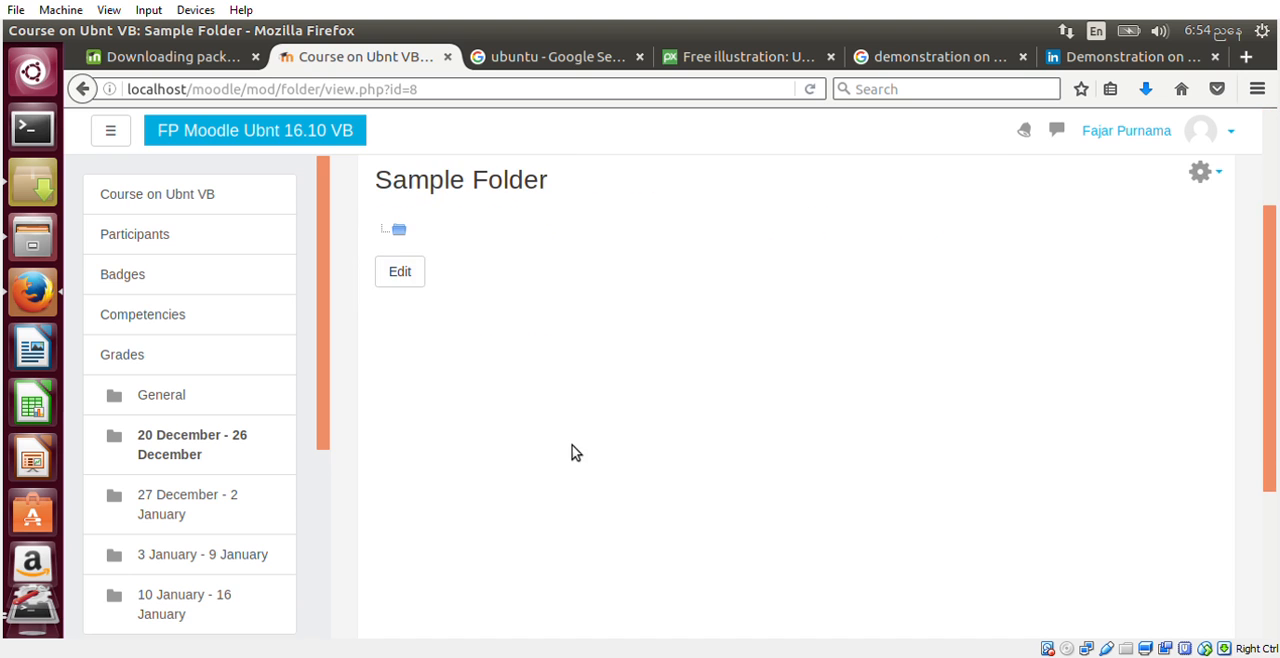
click(399, 271)
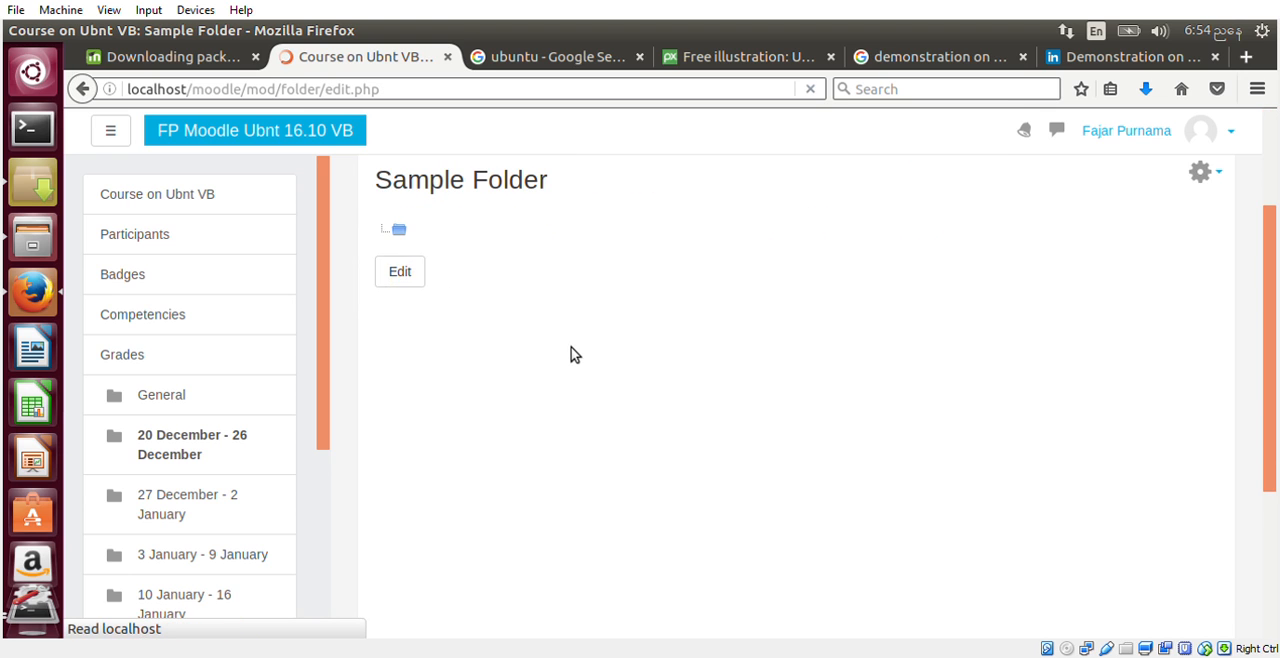
click(399, 271)
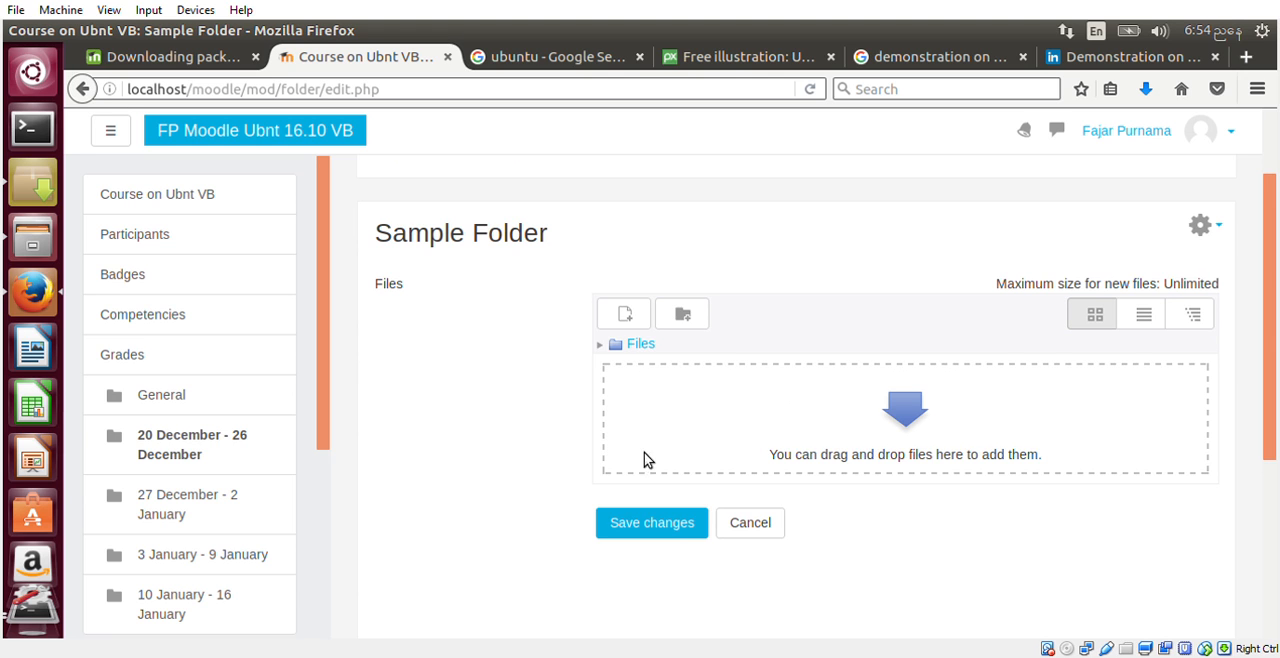
mouse_move(471, 285)
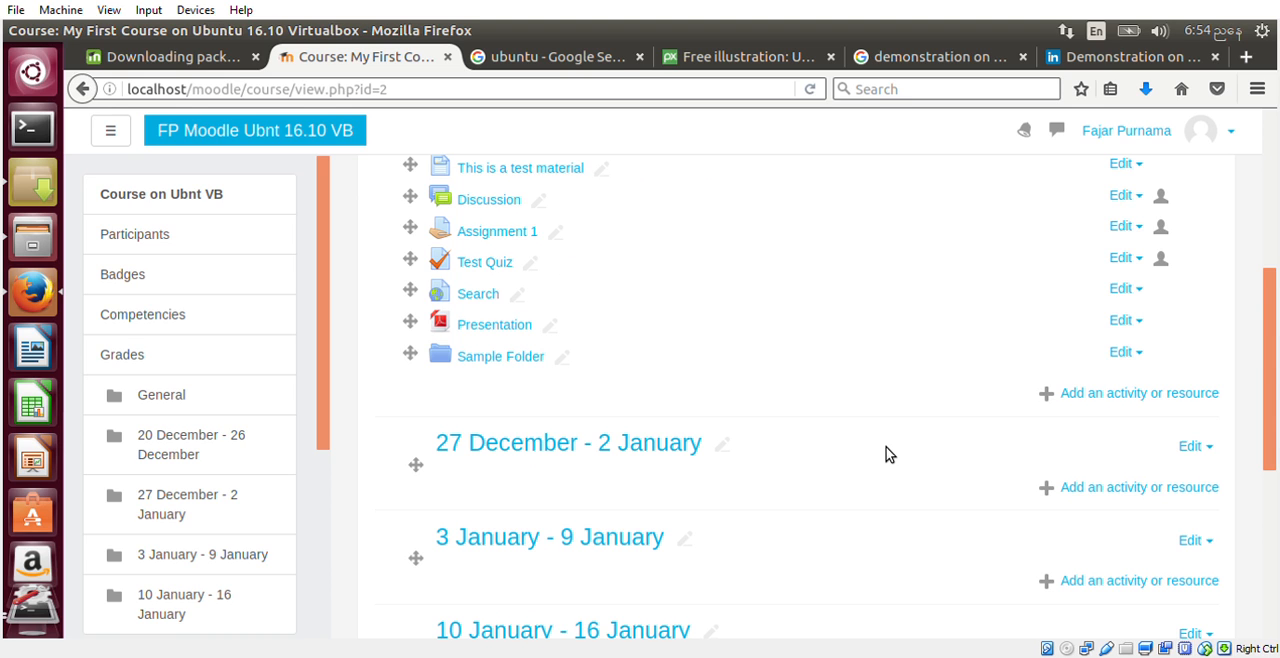
mouse_move(287, 433)
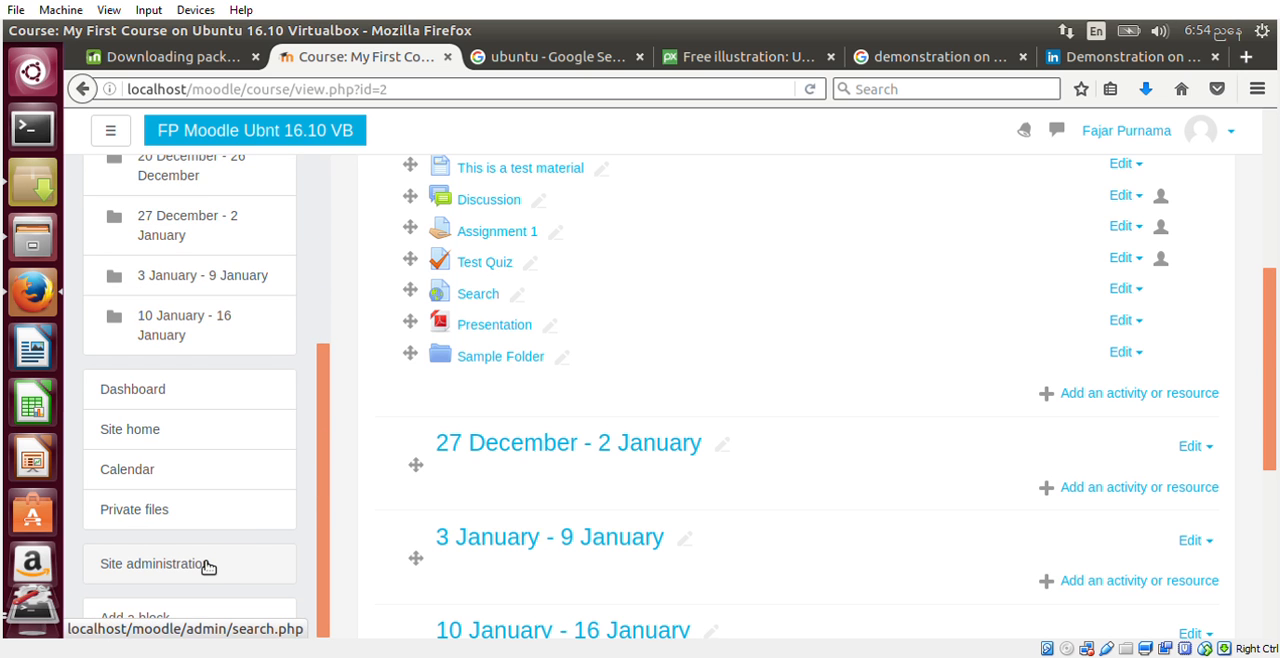
Go to Site administration > Users and choose Add a new user.
click(153, 563)
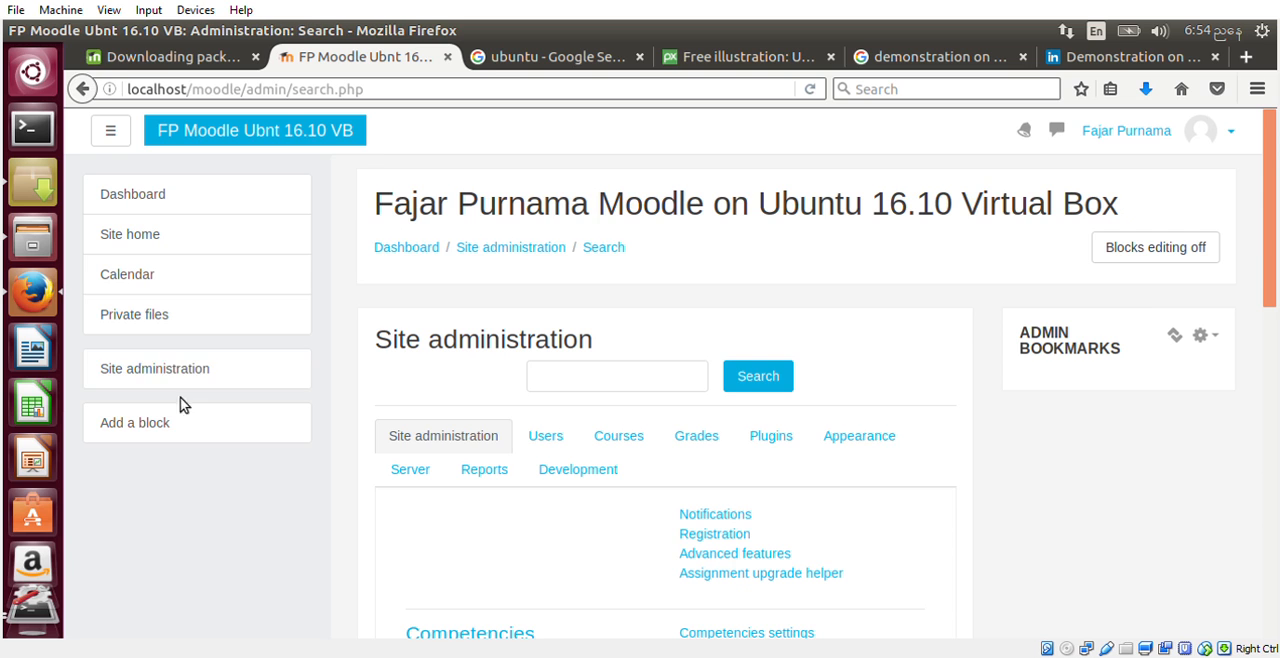
click(545, 435)
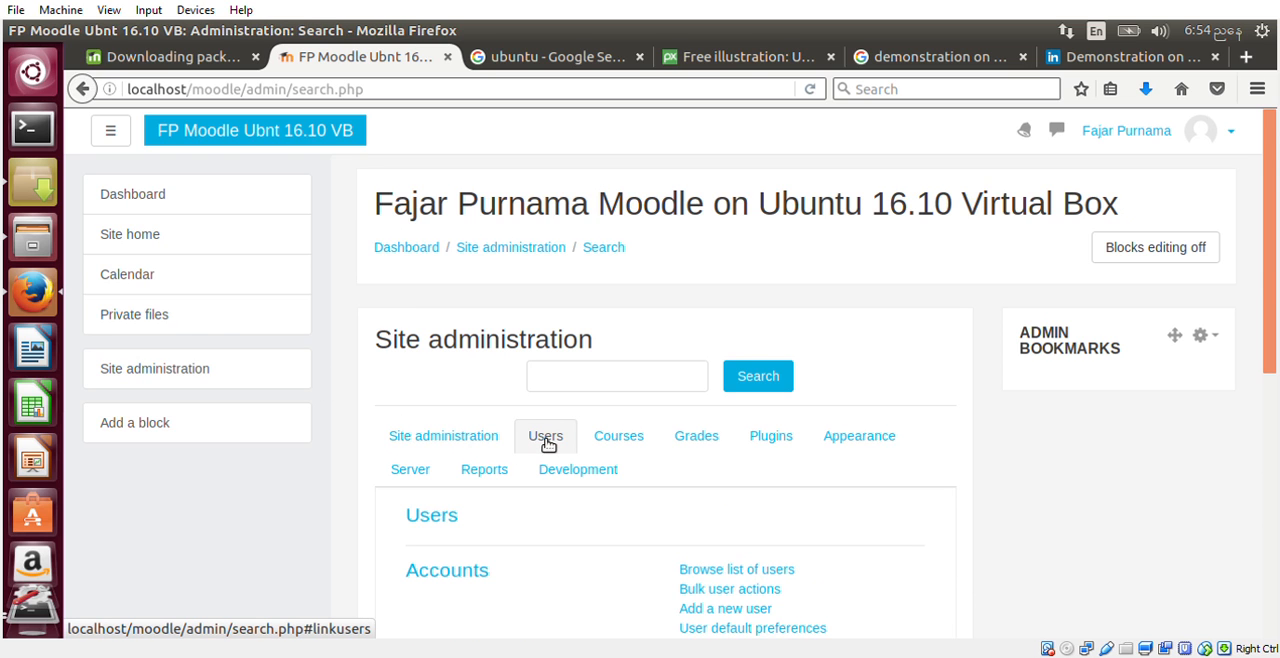
scroll(down, 3)
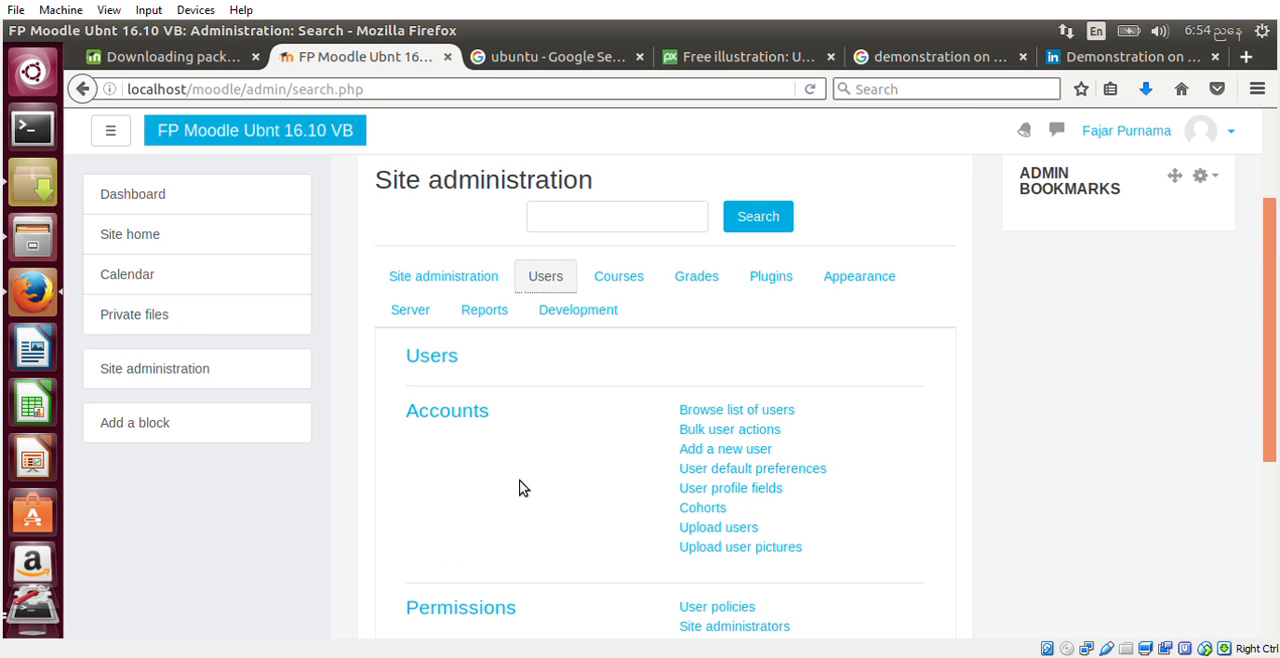
click(725, 448)
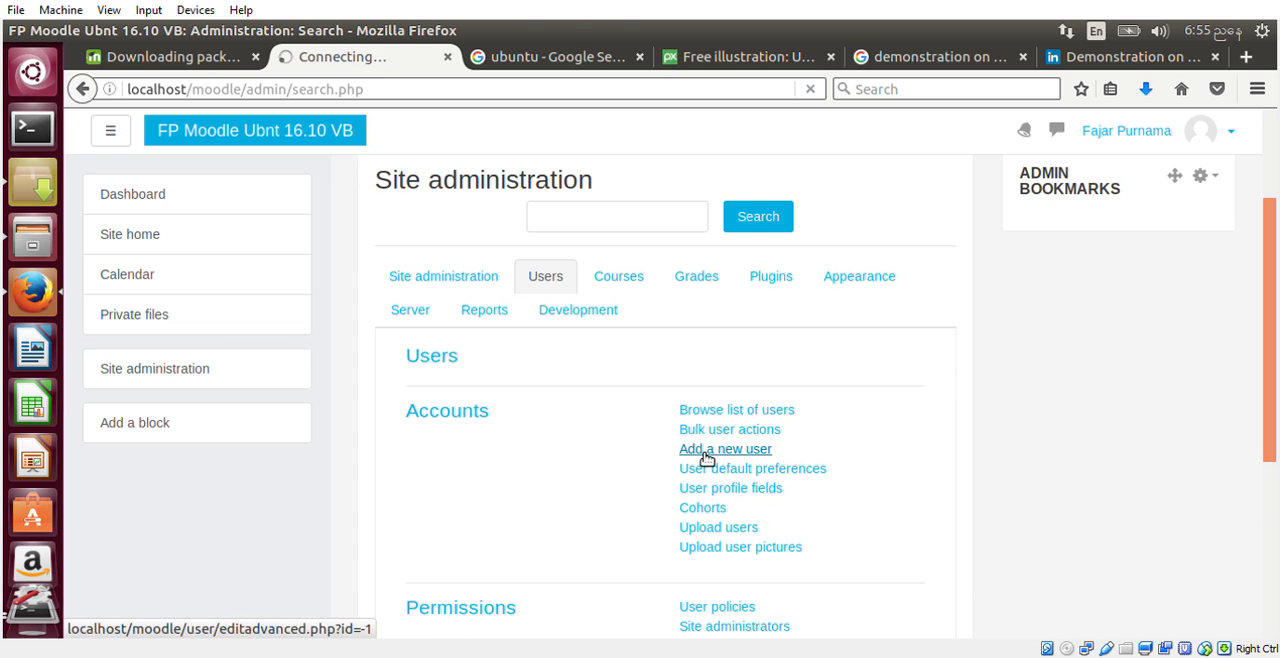
Enter username 'student' and a new password.
click(725, 448)
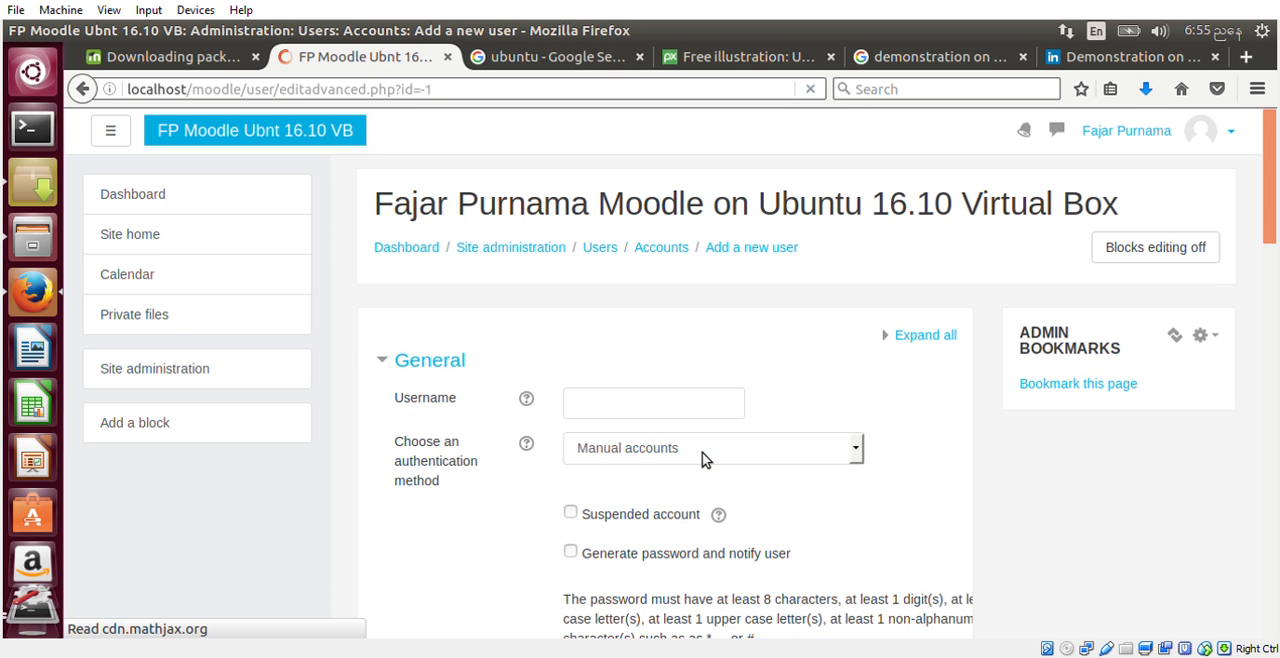
text(s)
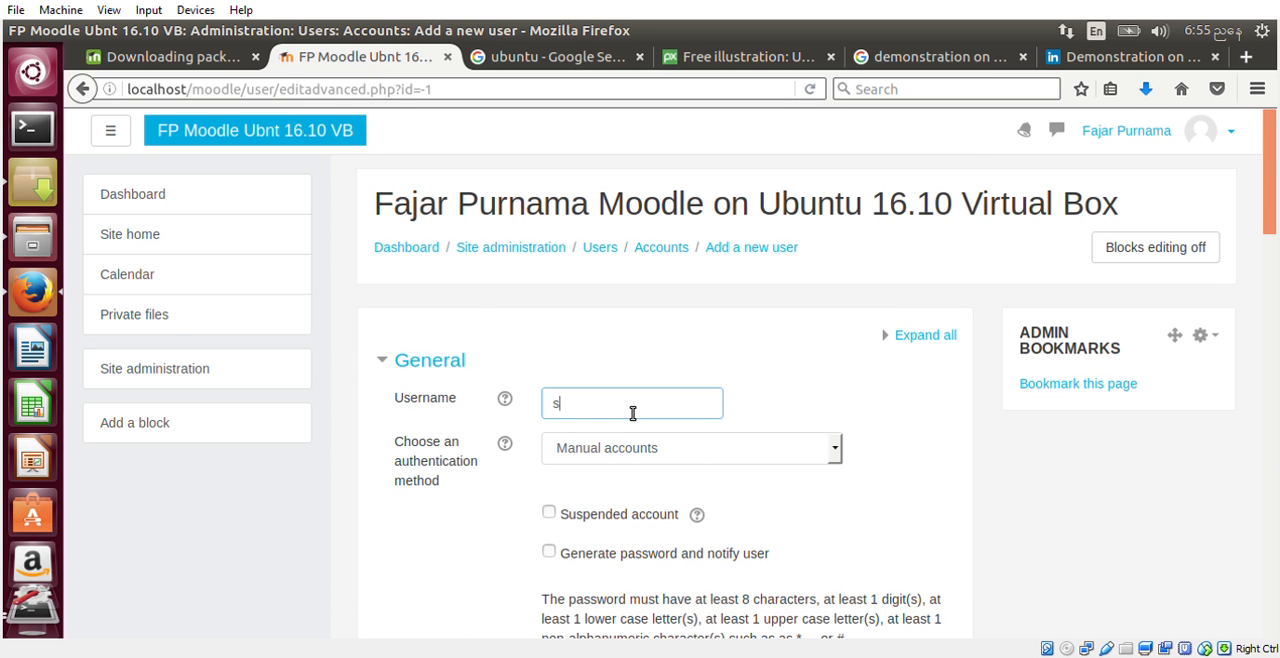
text(tudent)
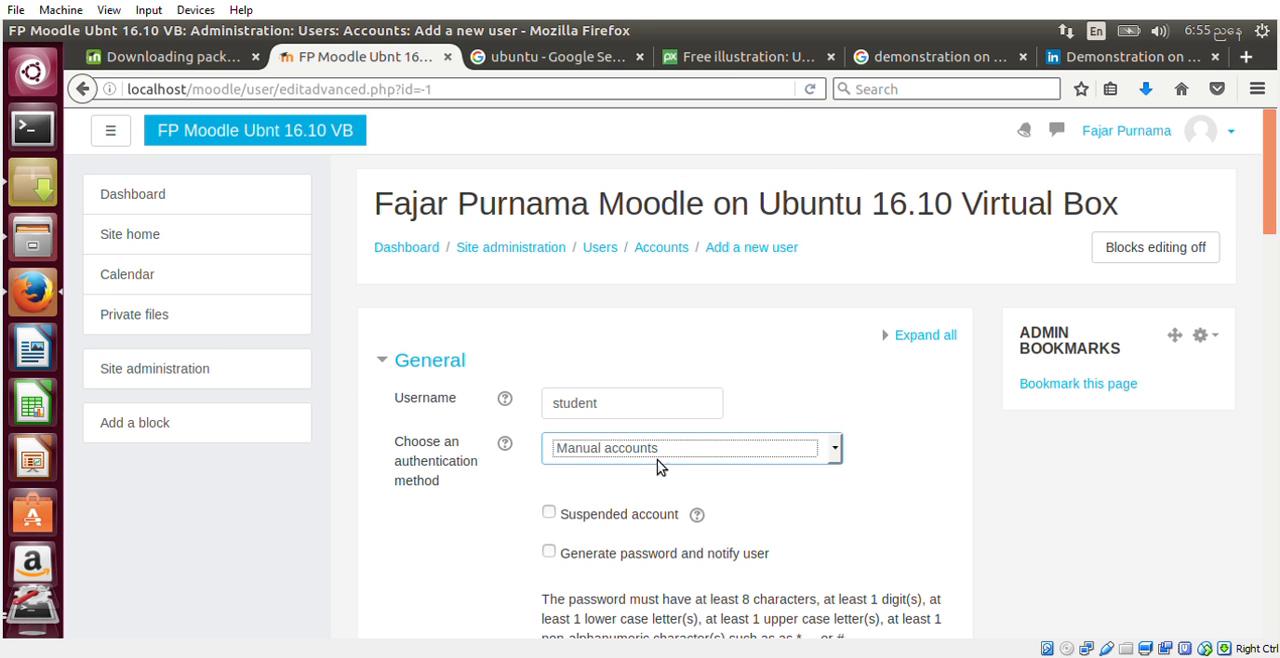
scroll(down, 3)
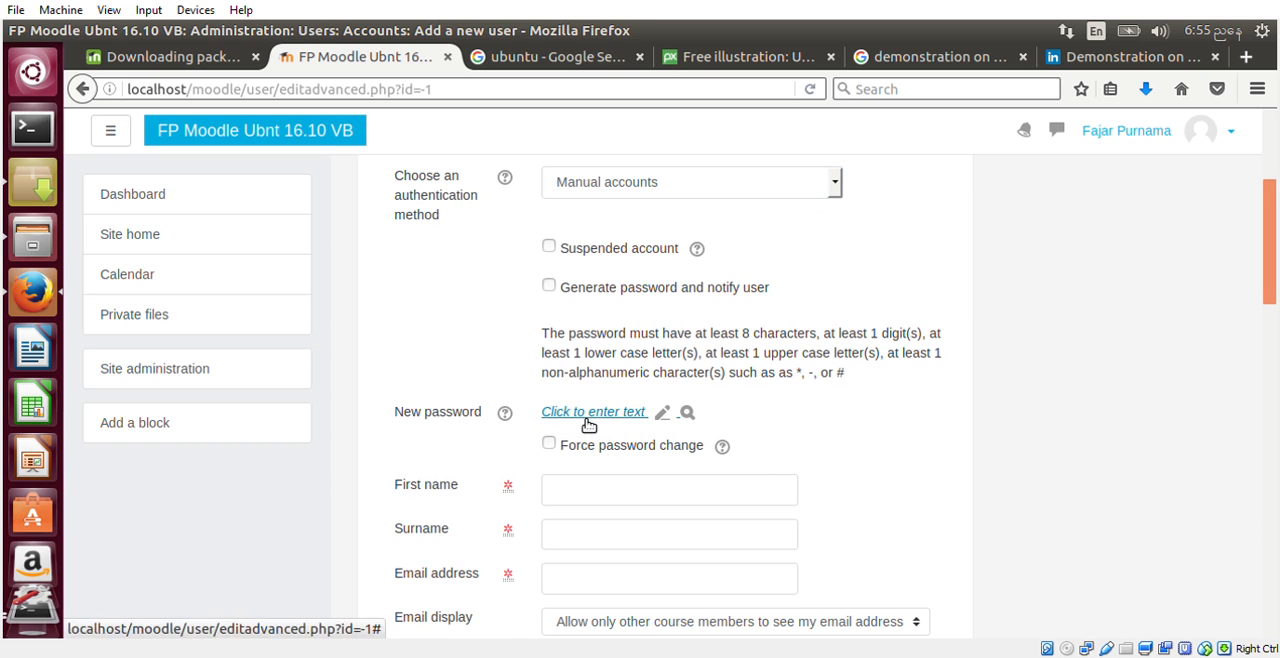
click(594, 411)
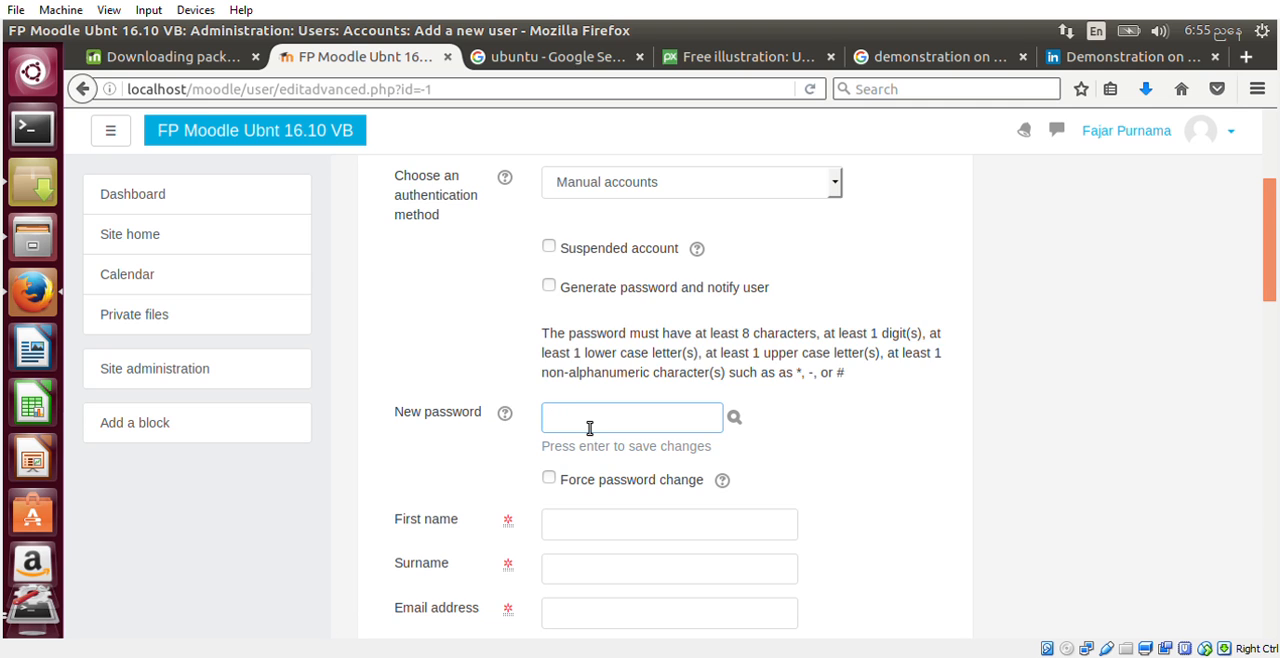
click(631, 417)
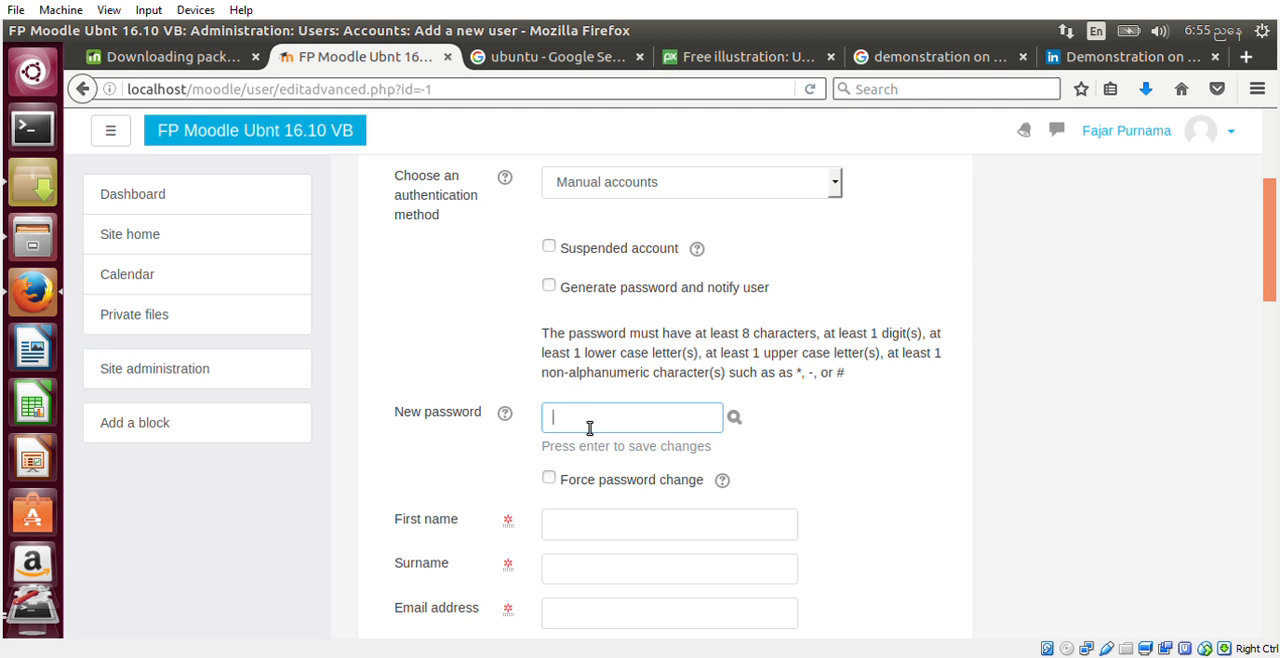
text(•)
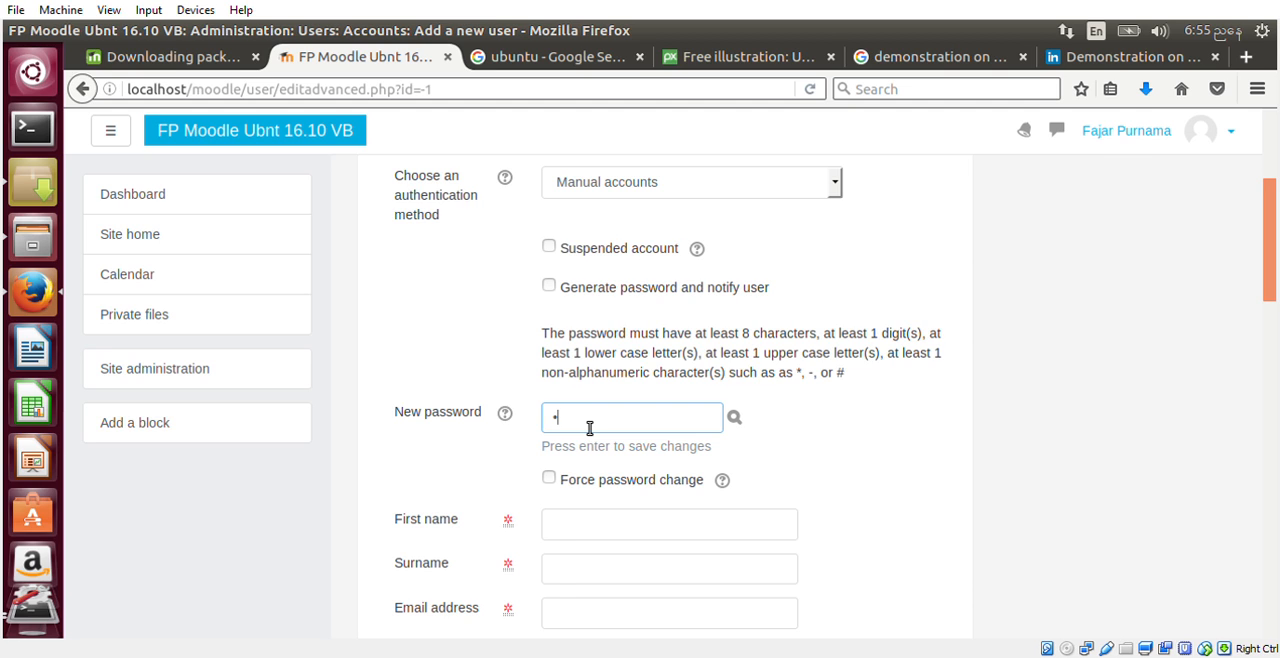
text(••)
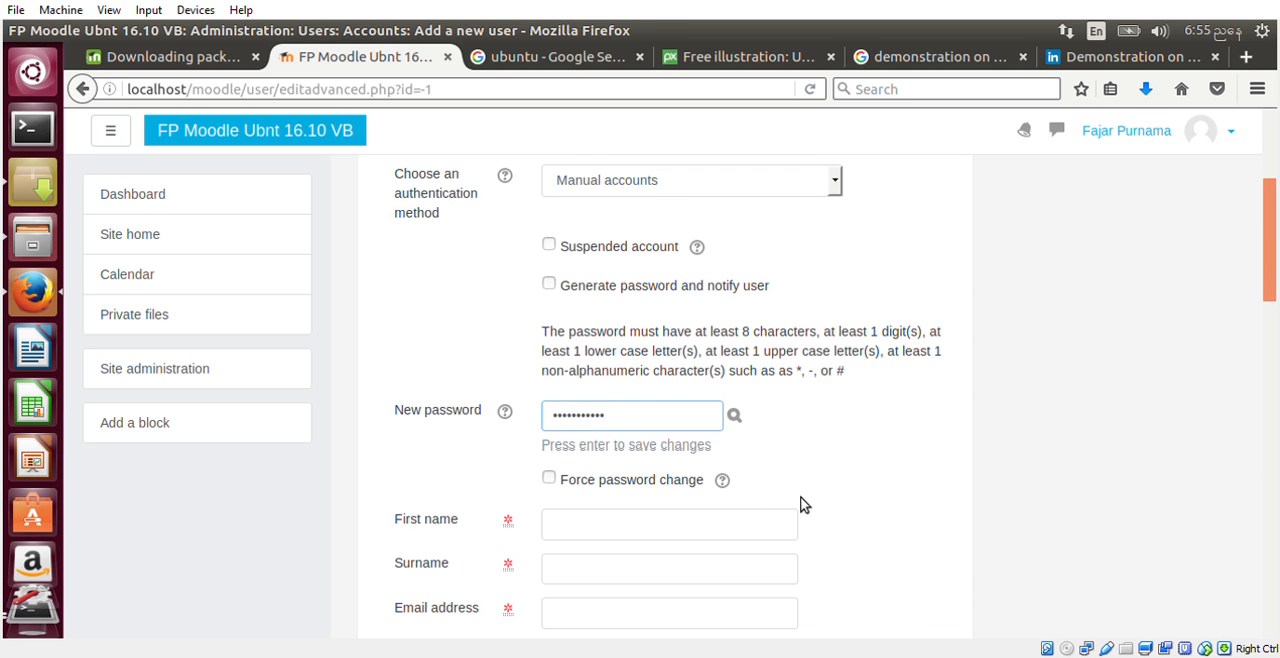
Fill in the remaining fields and email as 'student', then submit the account.
text(s)
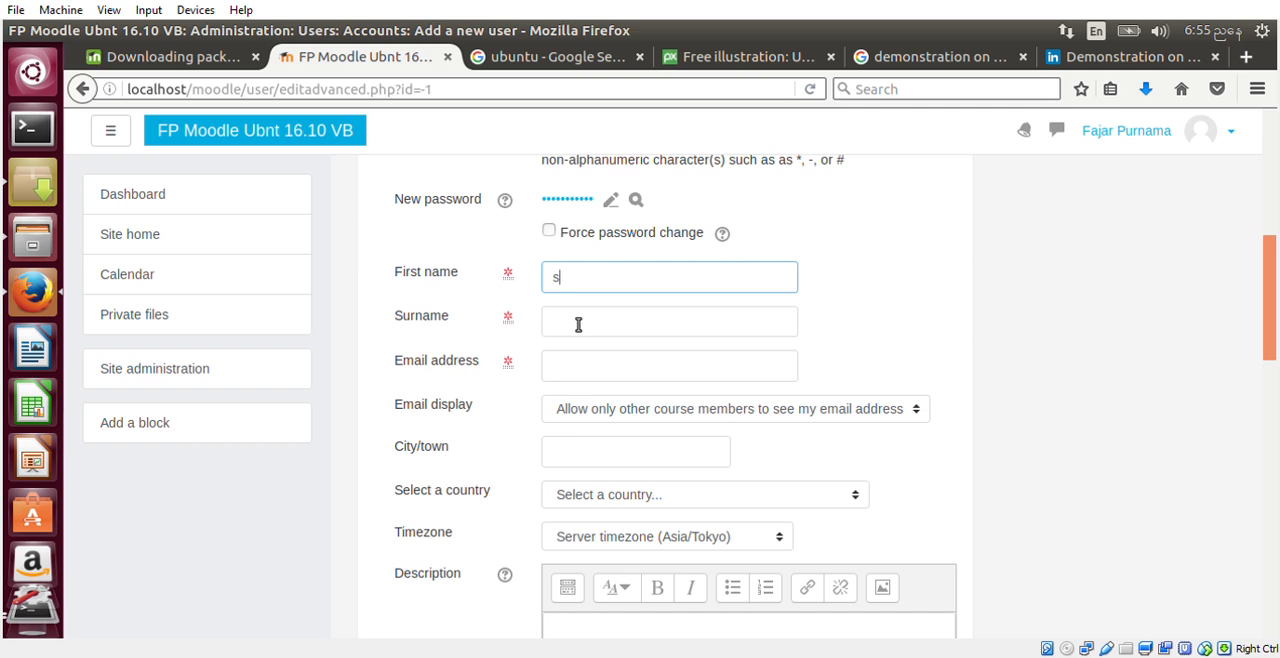
text(tudent)
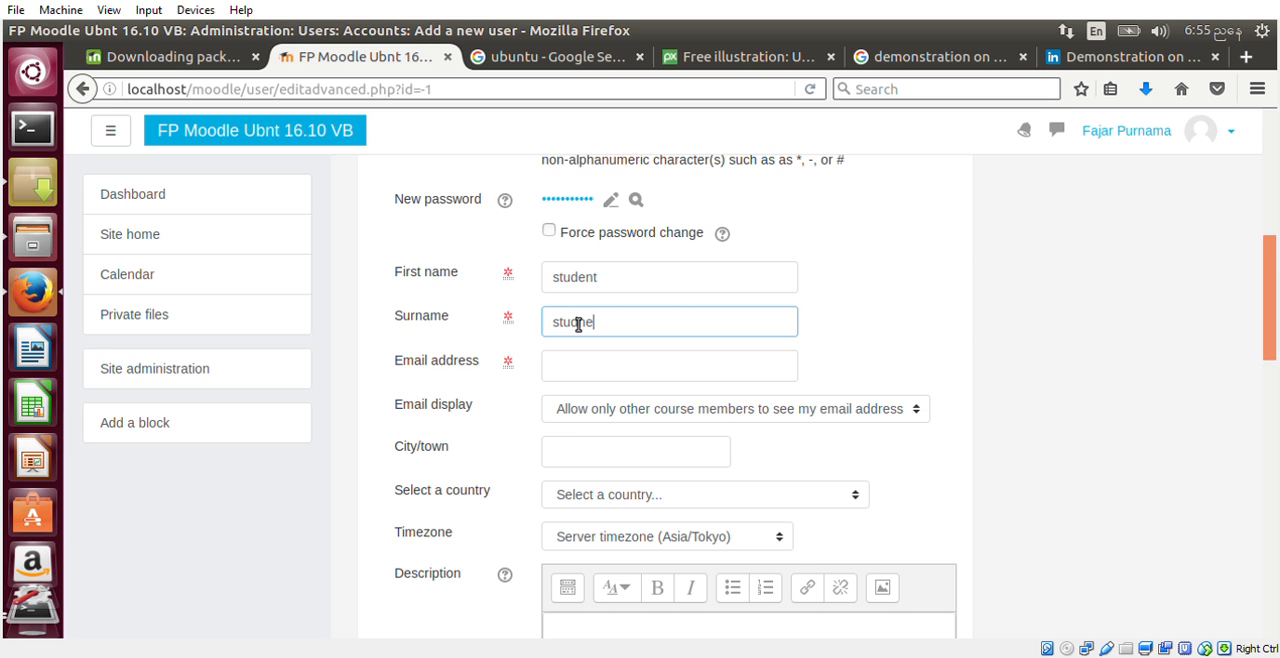
click(668, 365)
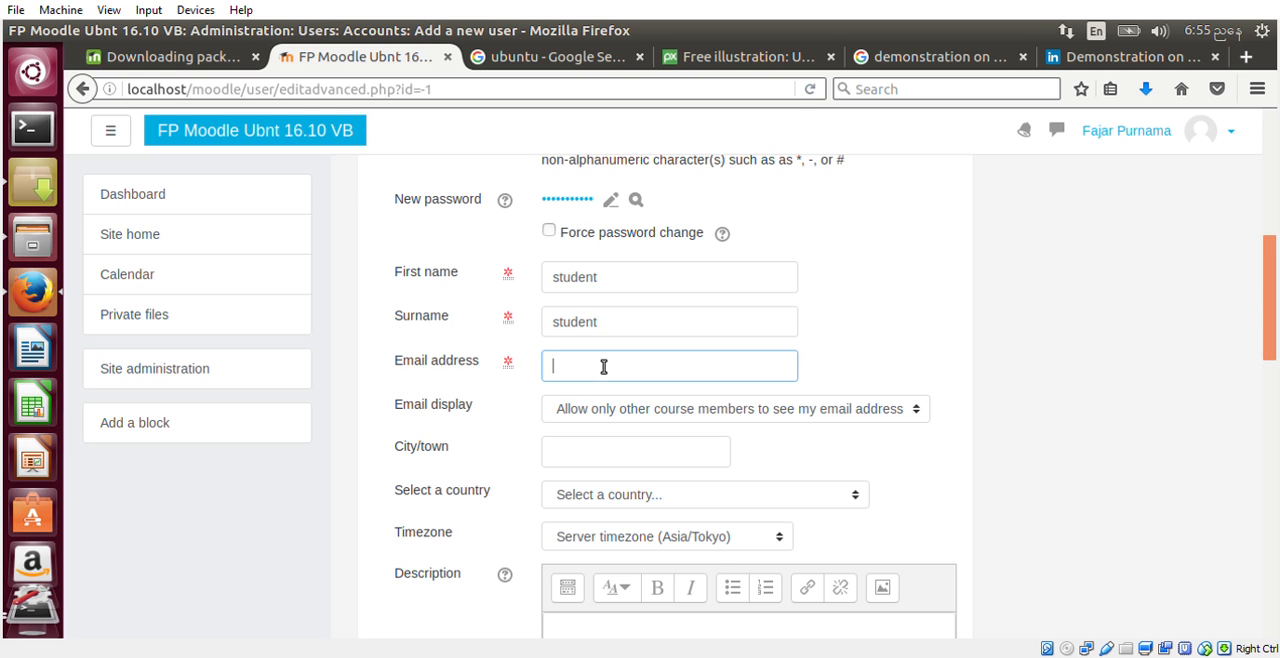
text(studne)
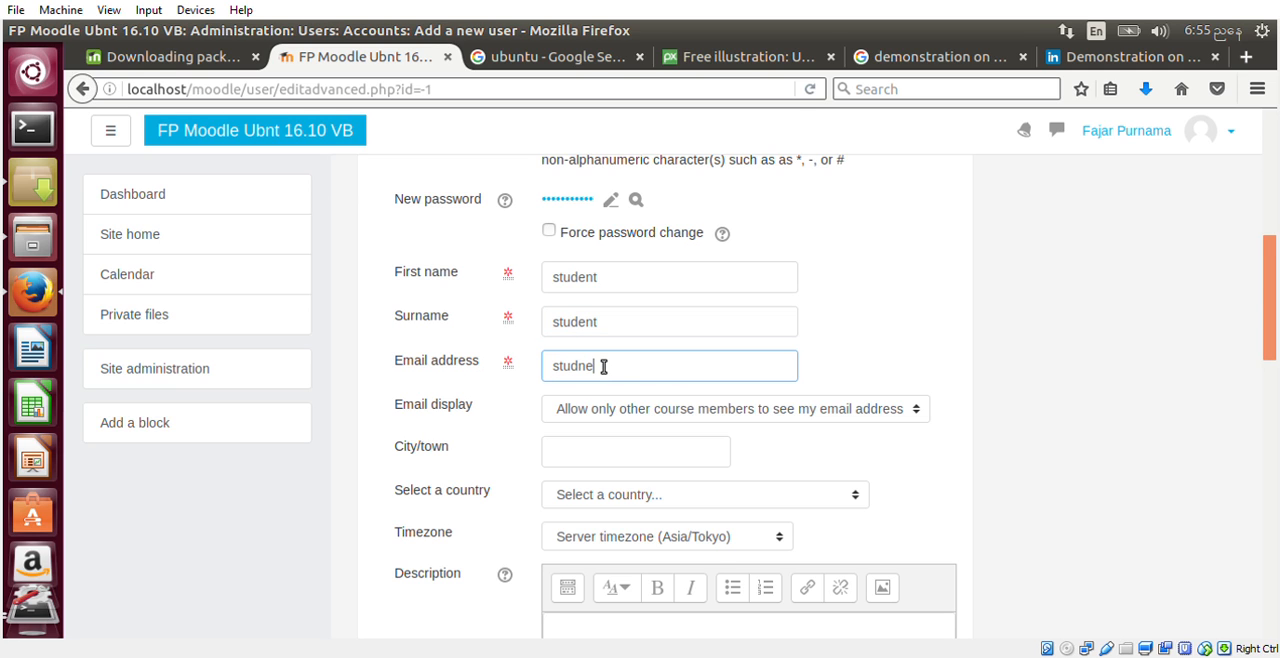
text(student)
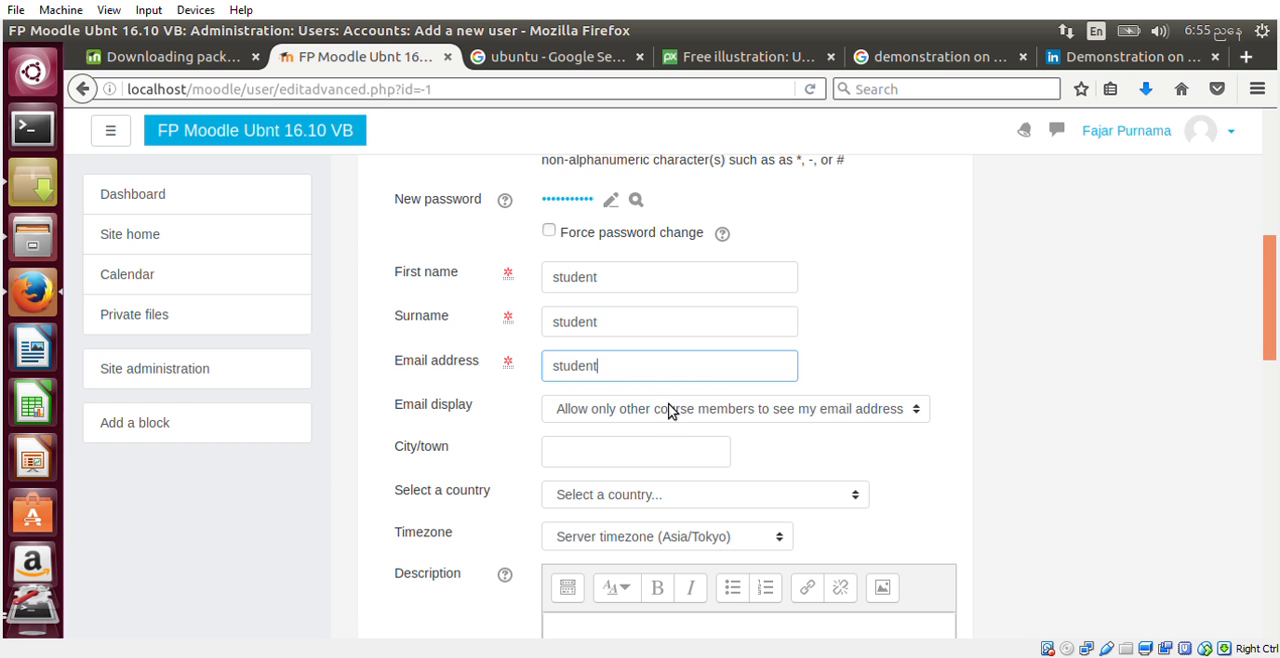
scroll(down, 3)
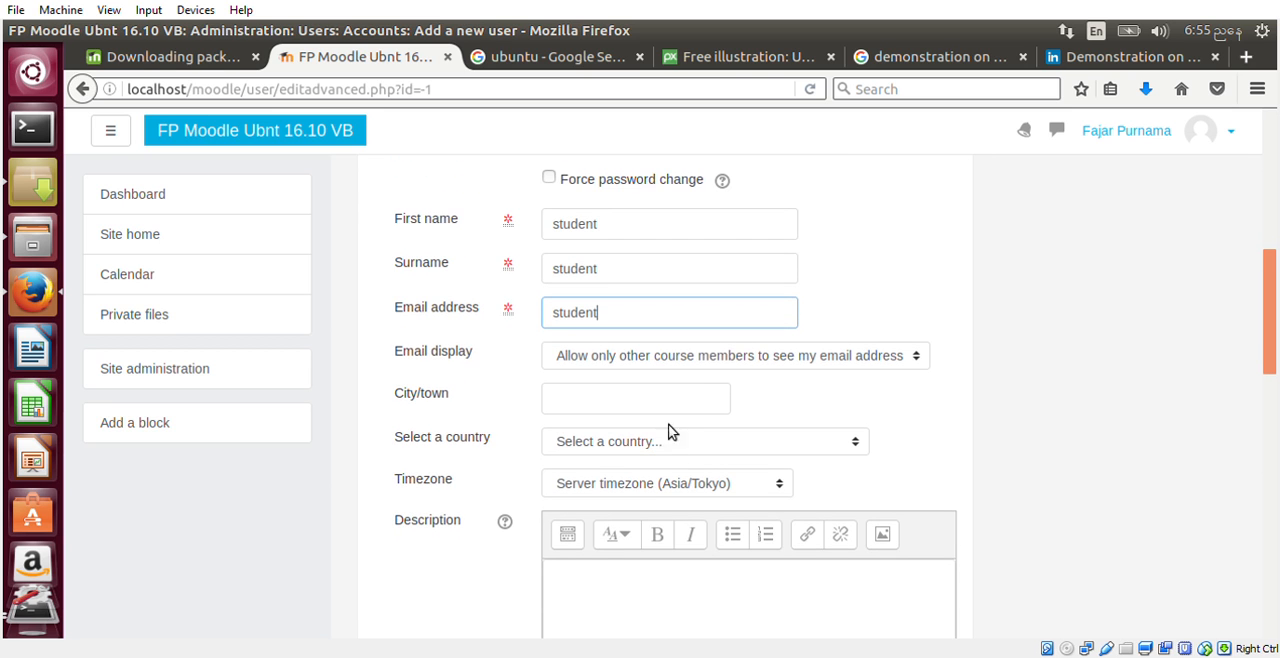
scroll(down, 3)
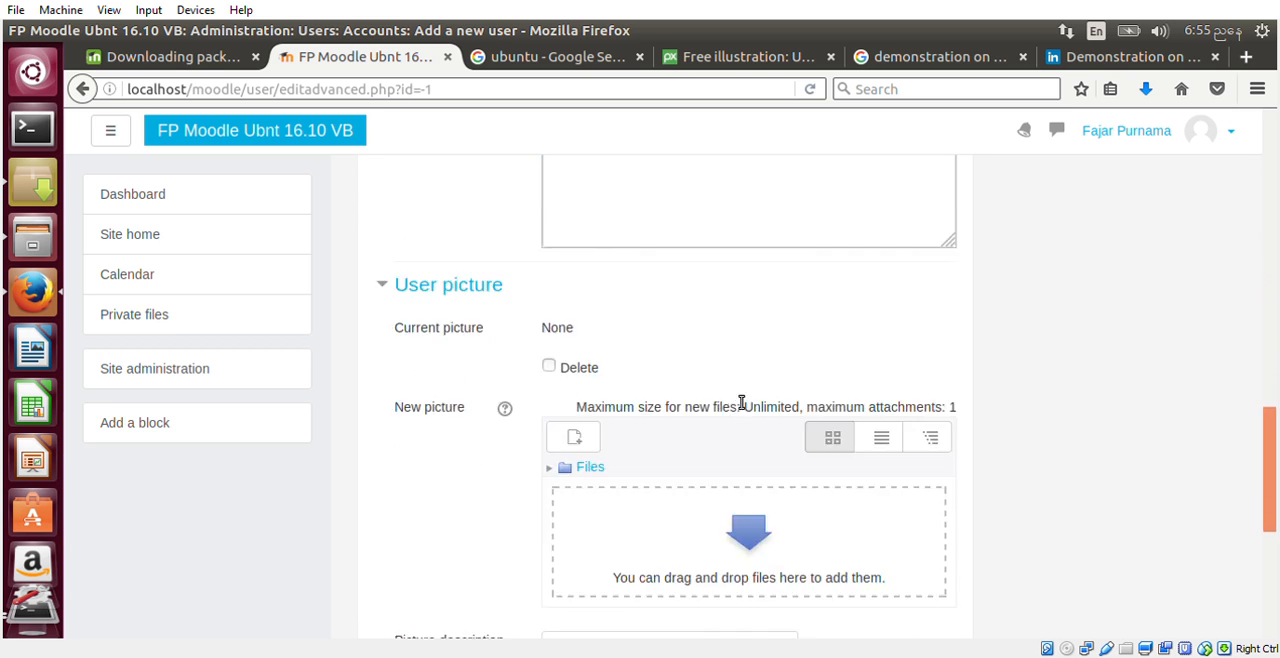
click(575, 428)
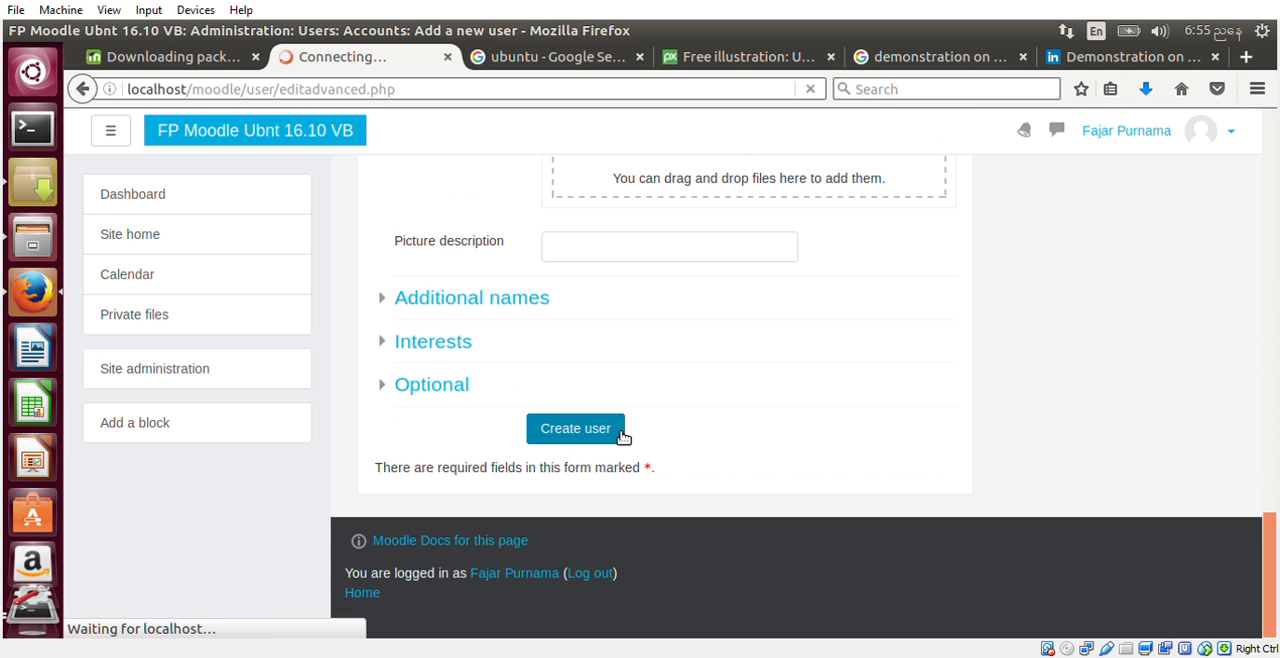
click(575, 428)
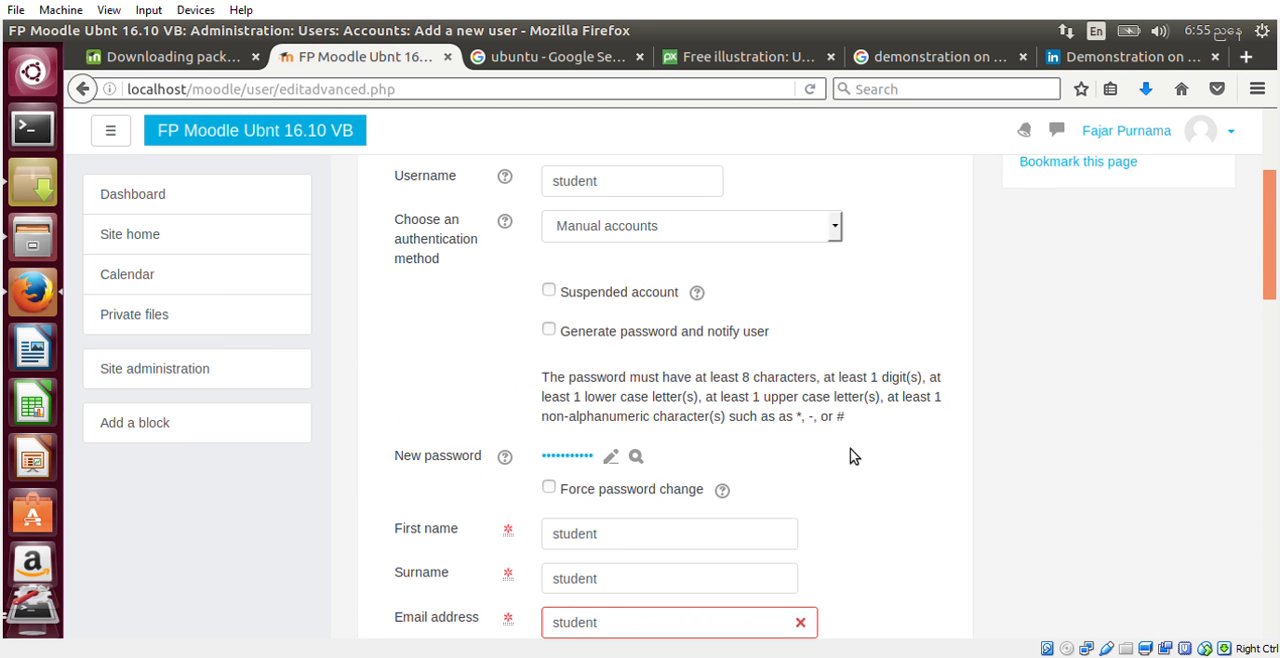
scroll(down, 3)
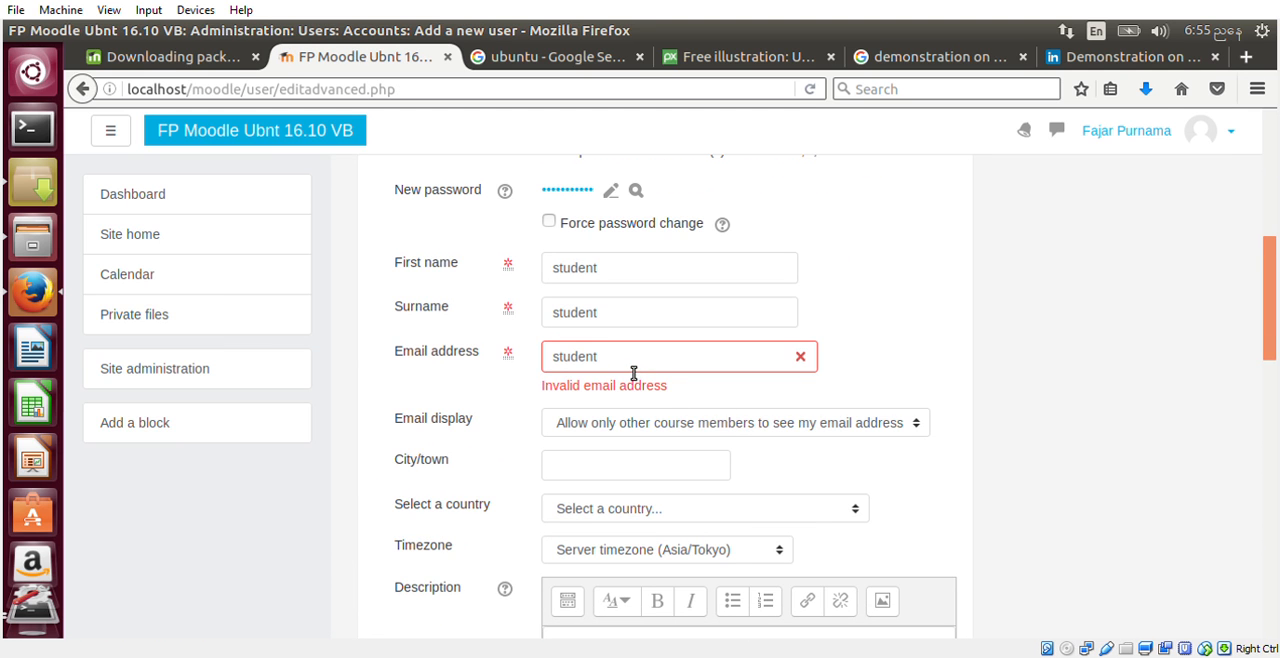
double_click(574, 356)
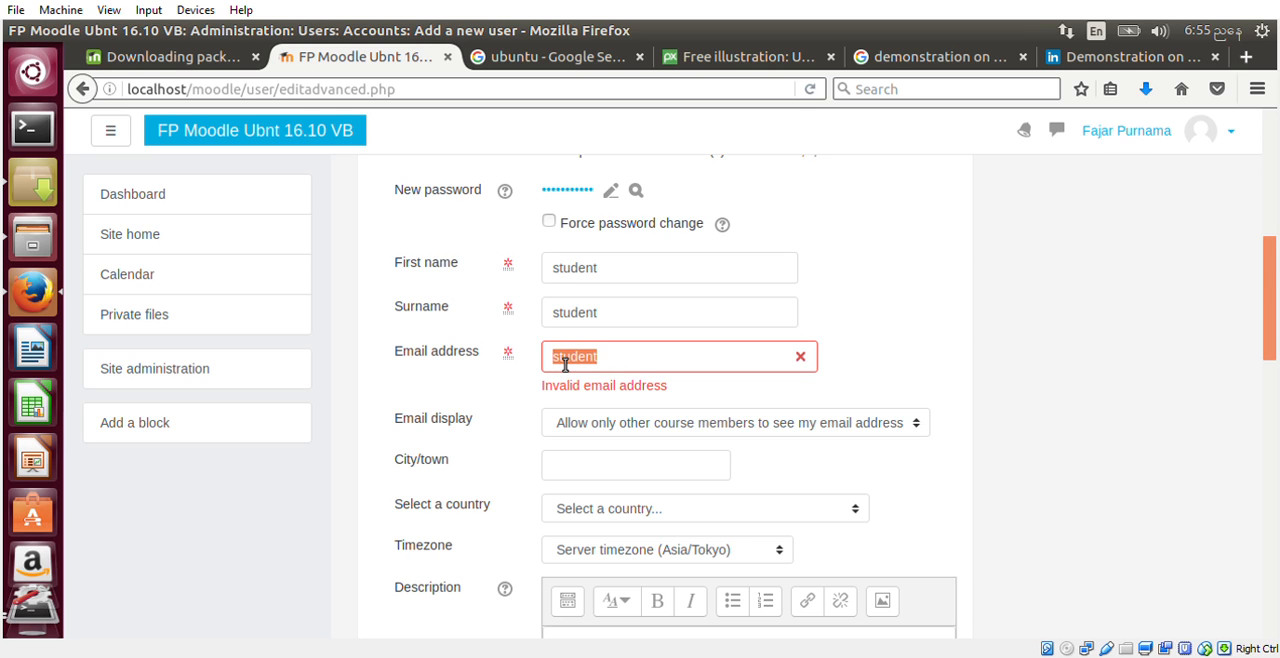
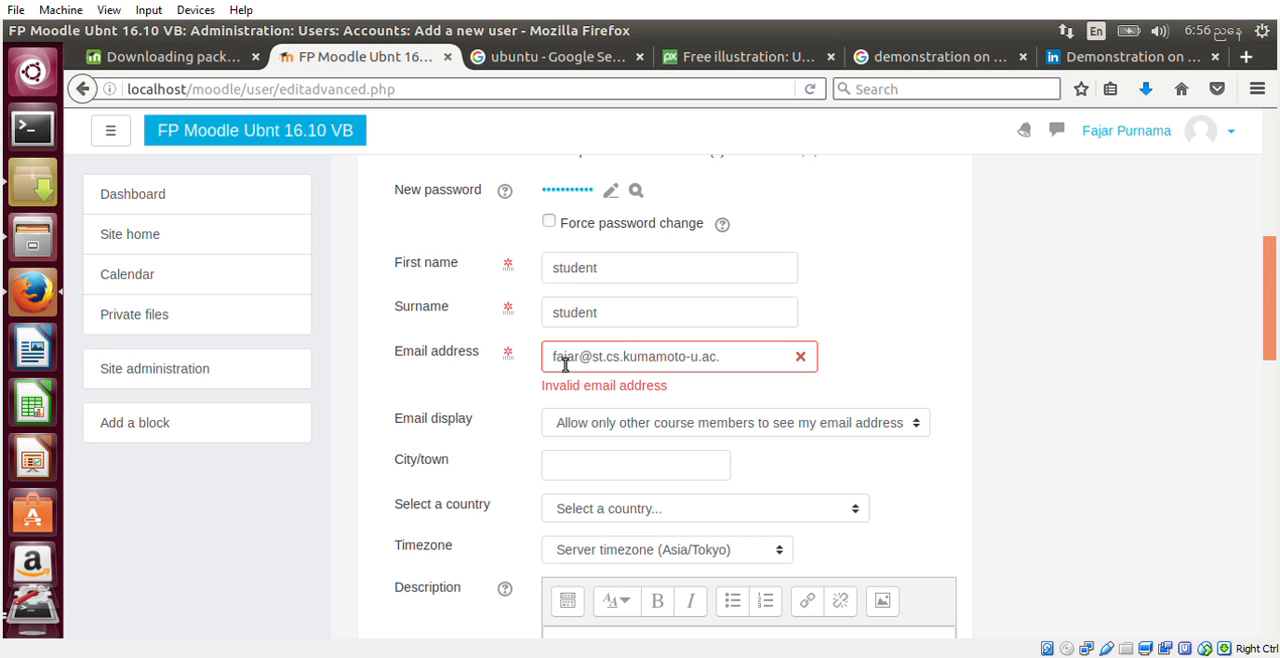
scroll(down, 3)
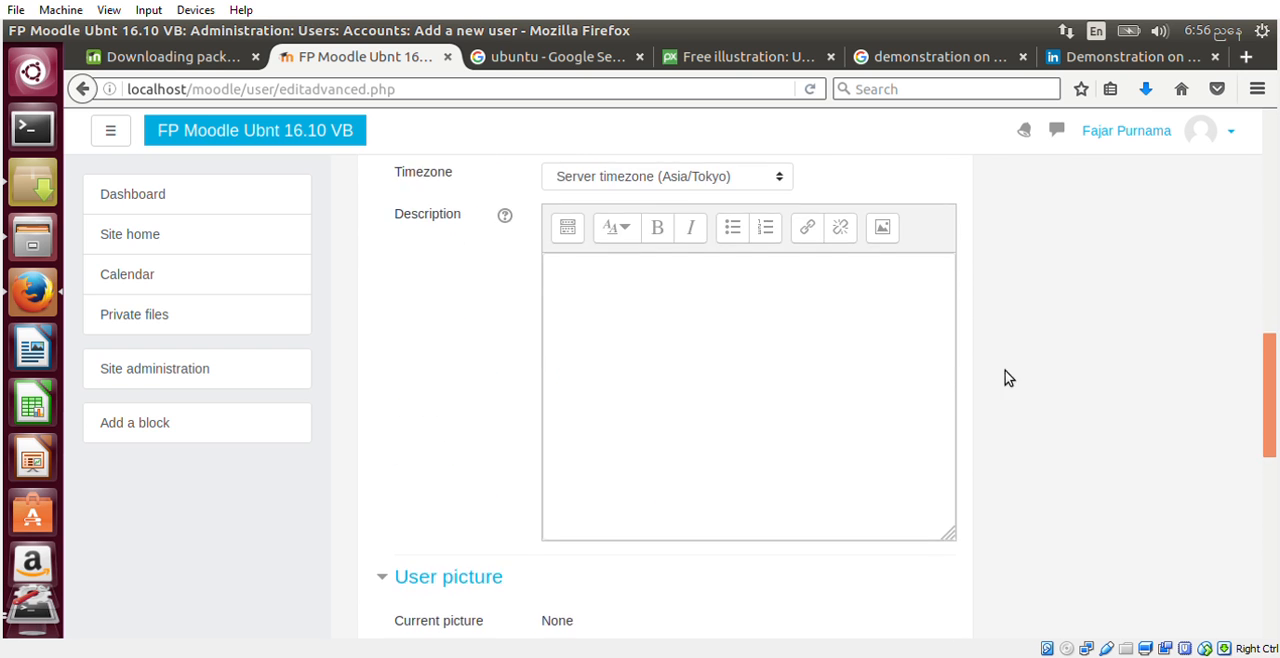
click(575, 536)
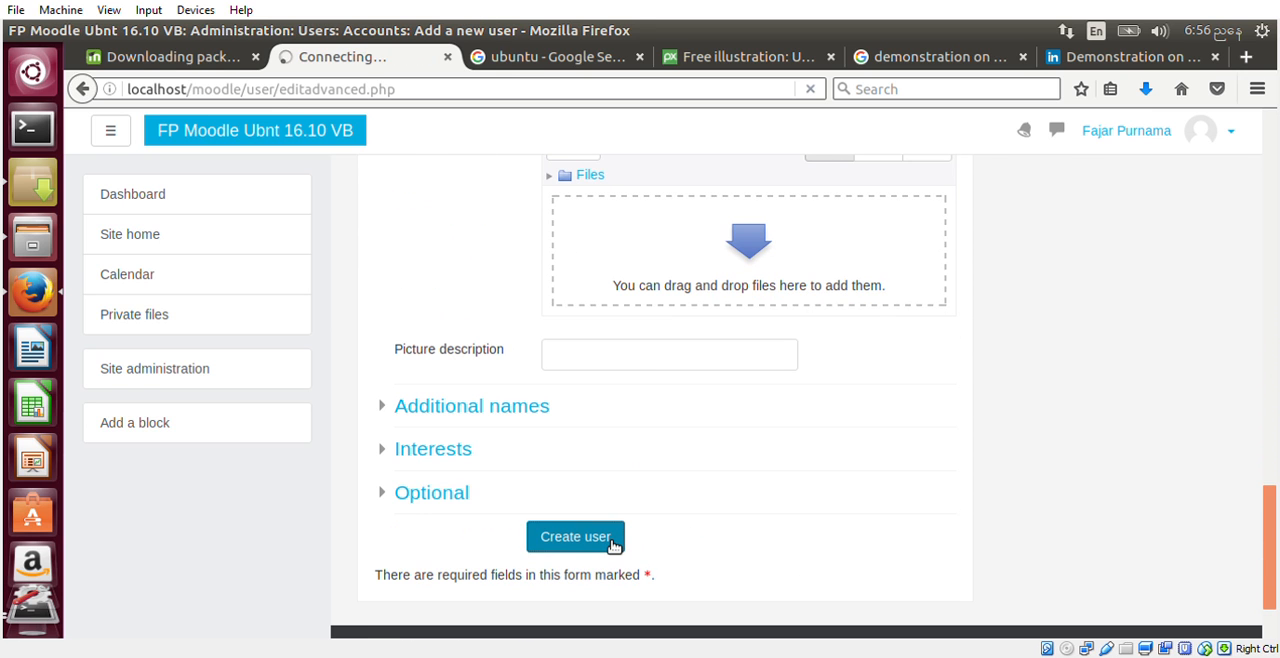
click(575, 537)
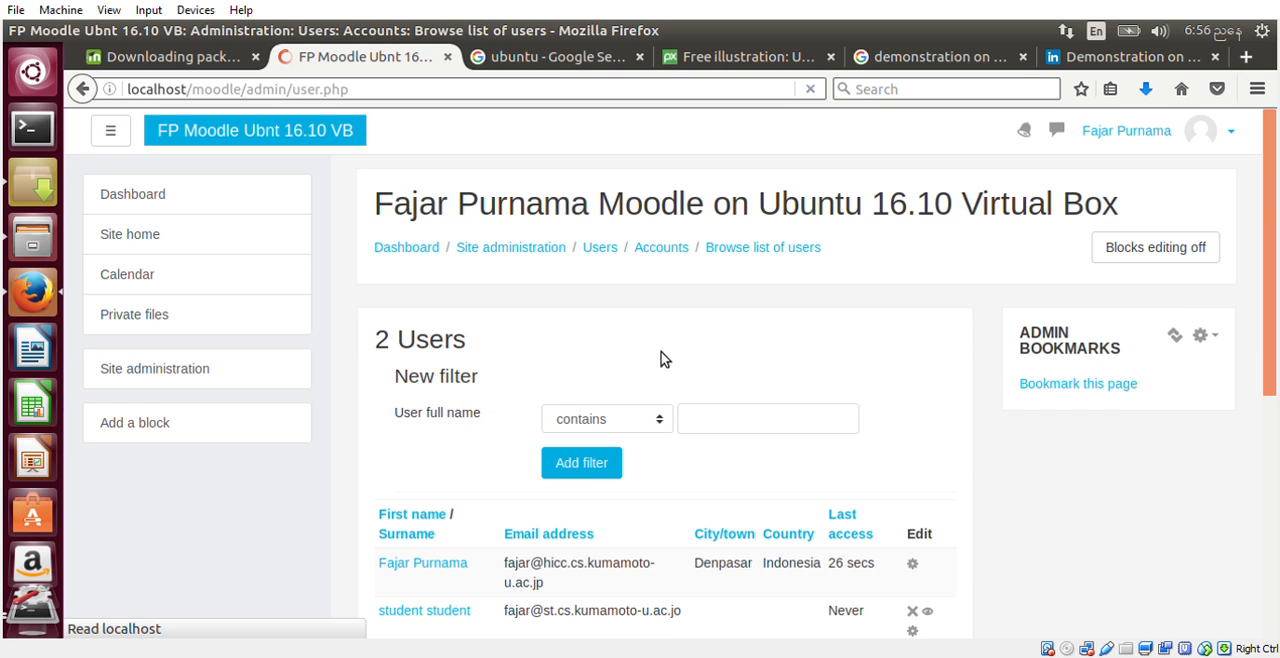
Scroll through the list of user accounts.
scroll(down, 3)
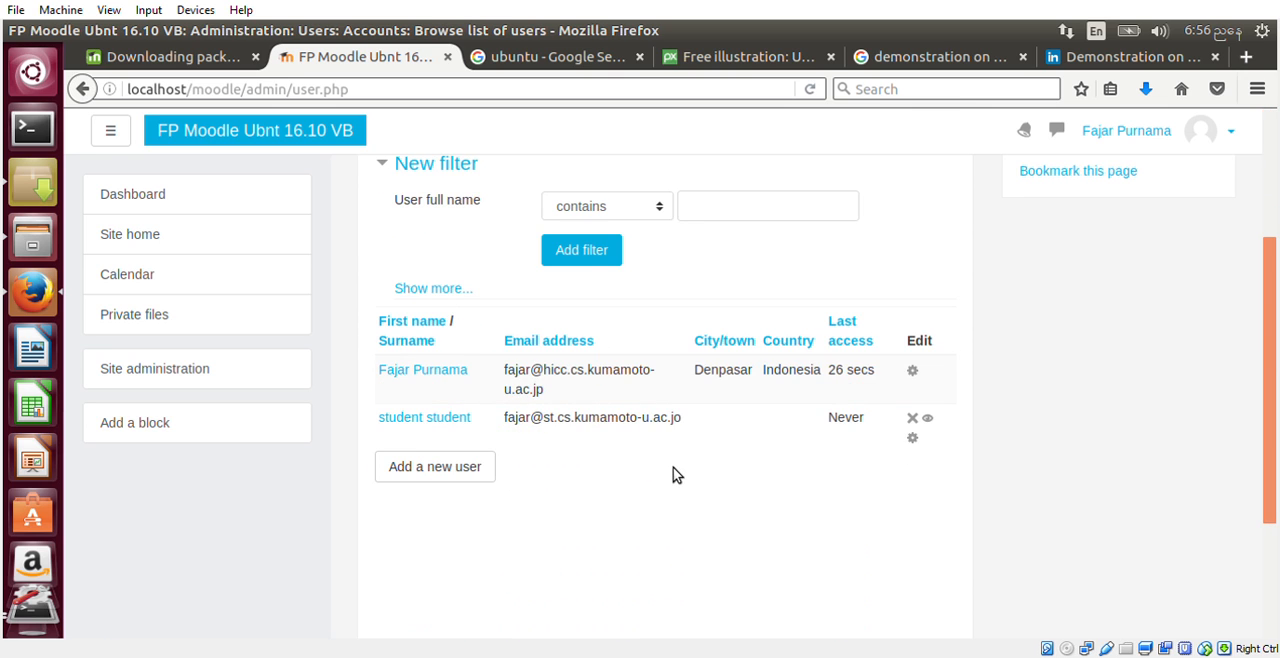
mouse_move(730, 390)
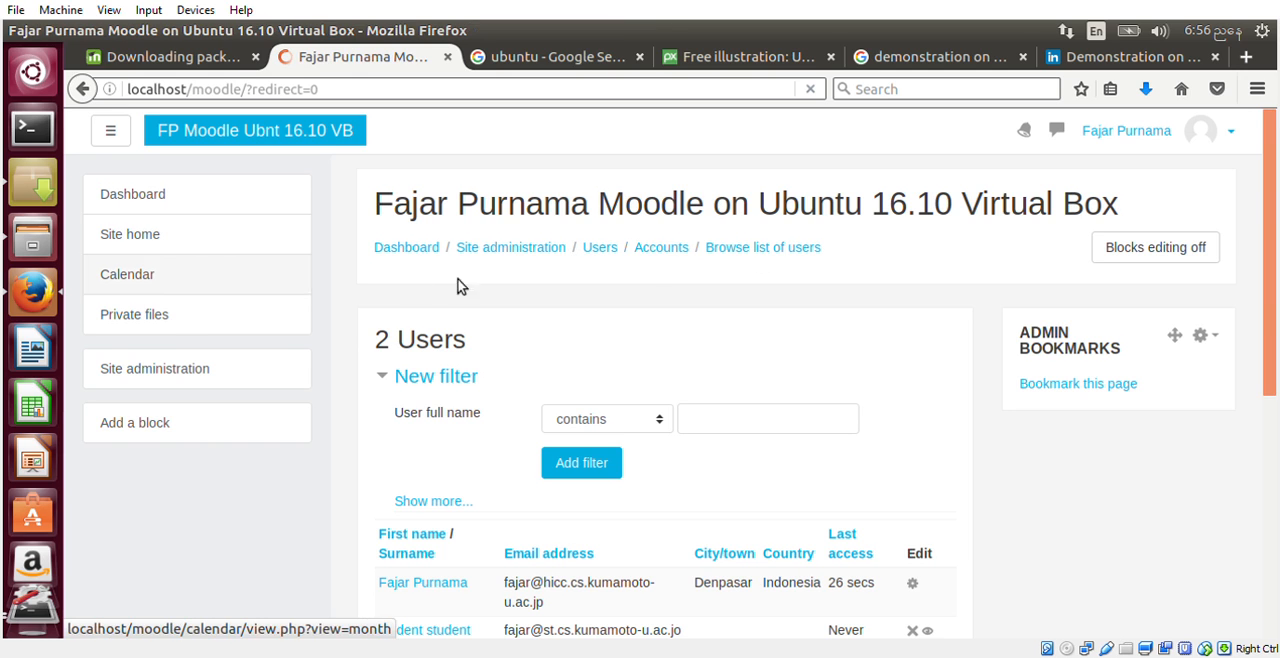
Open My First Course on Ubuntu 16.10 Virtualbox and its participants list.
click(131, 234)
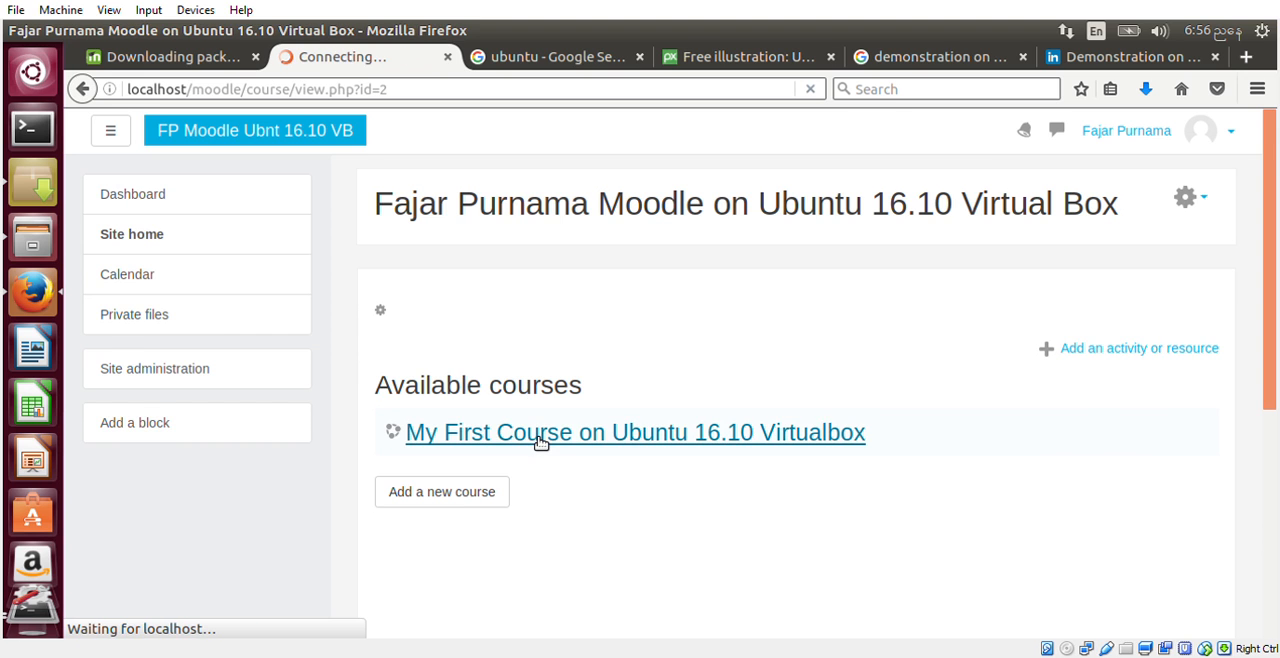
click(635, 432)
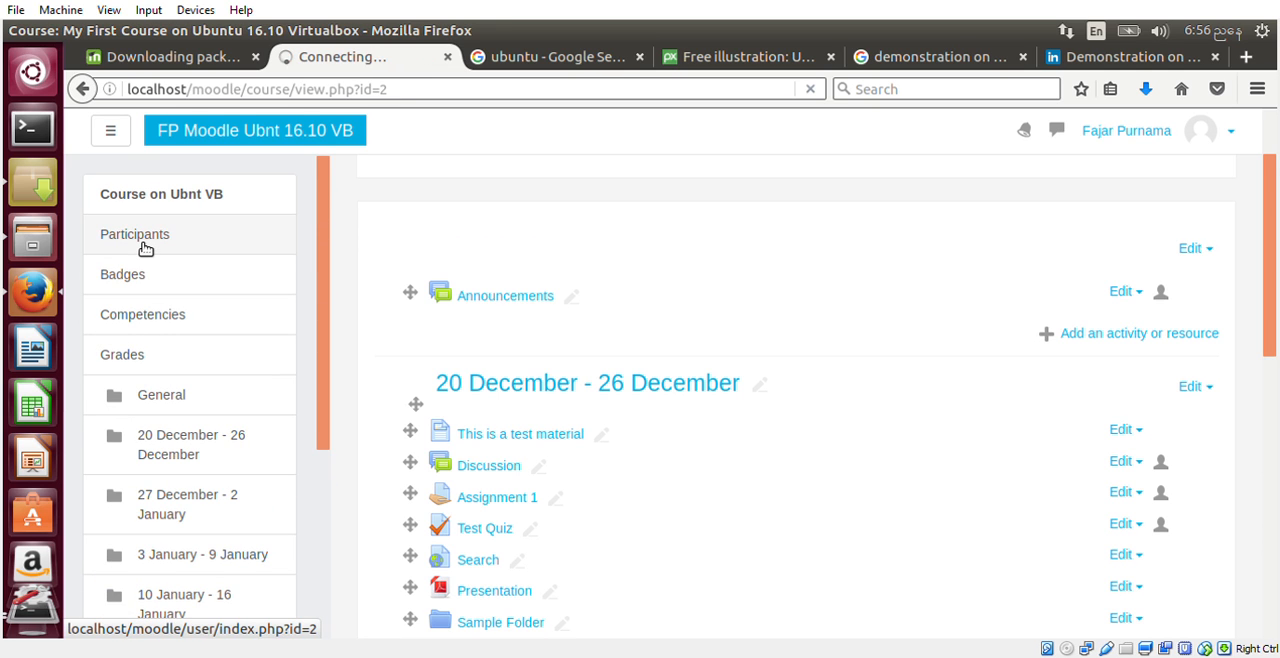
click(134, 234)
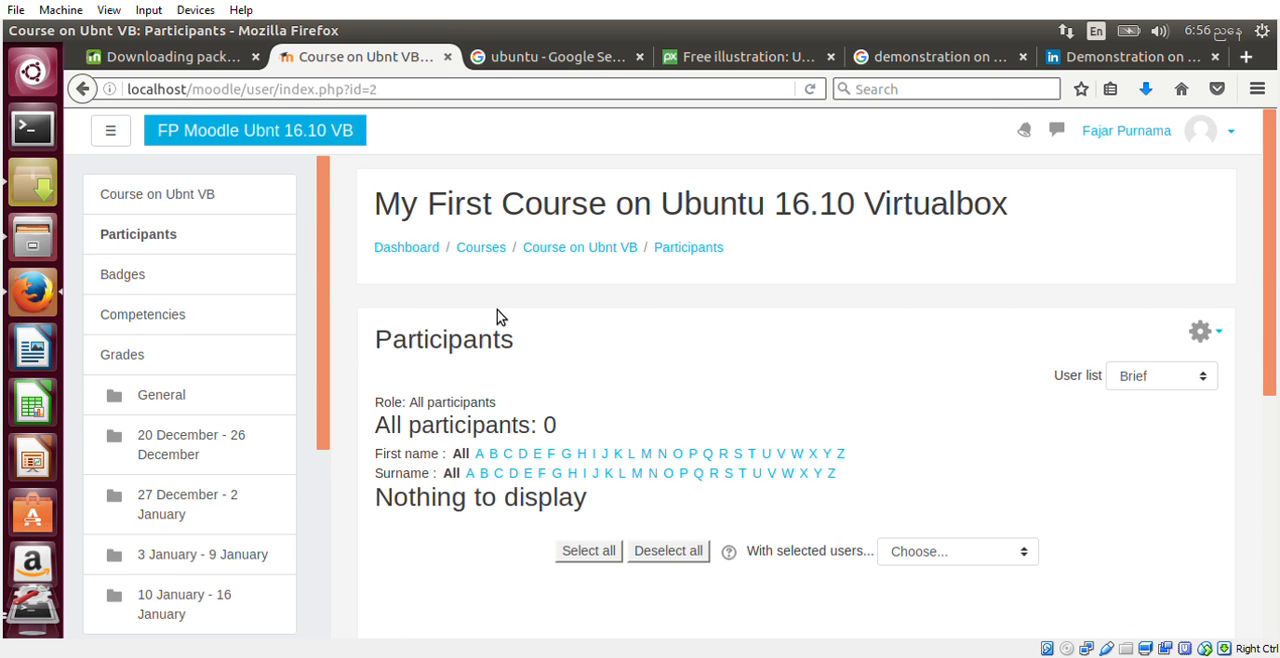
scroll(down, 3)
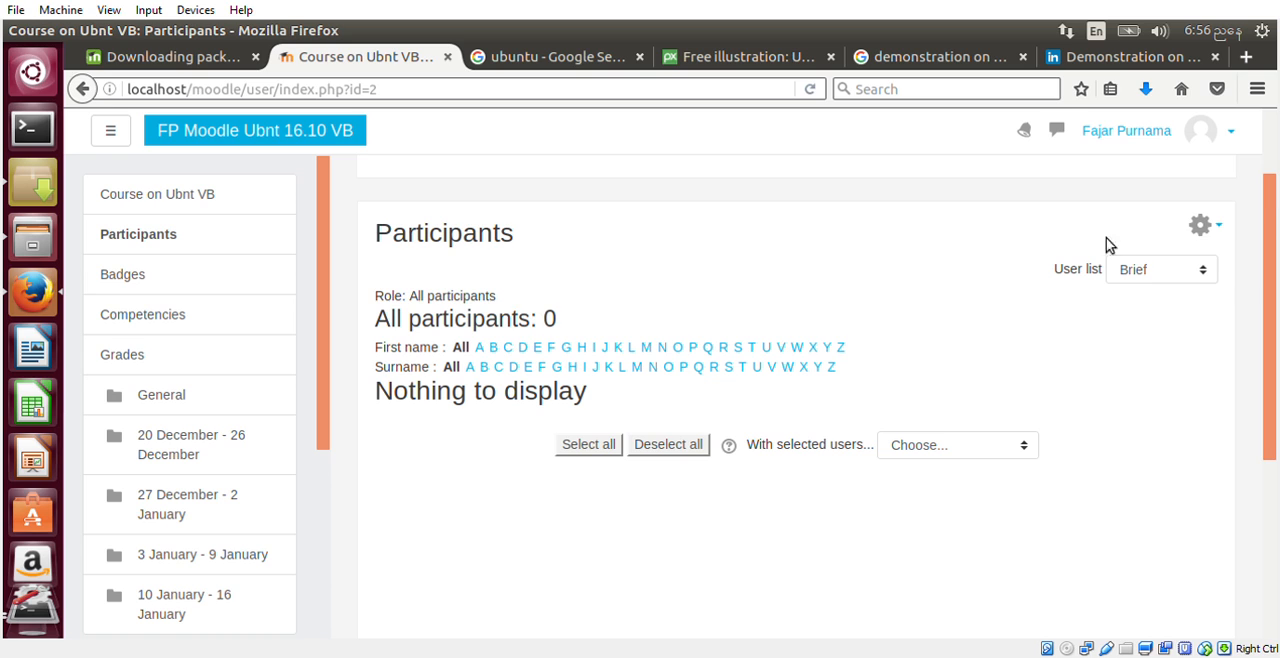
Check the Manual enrolments settings, then return to the empty participants list.
click(1200, 224)
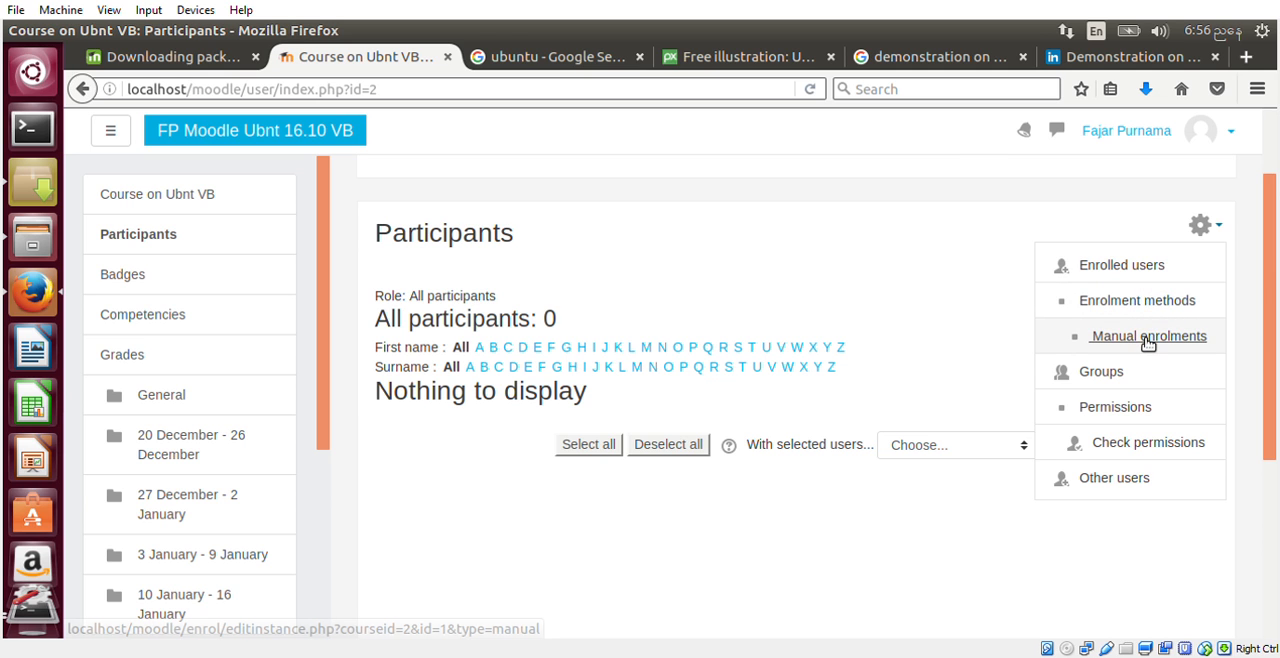
click(1148, 335)
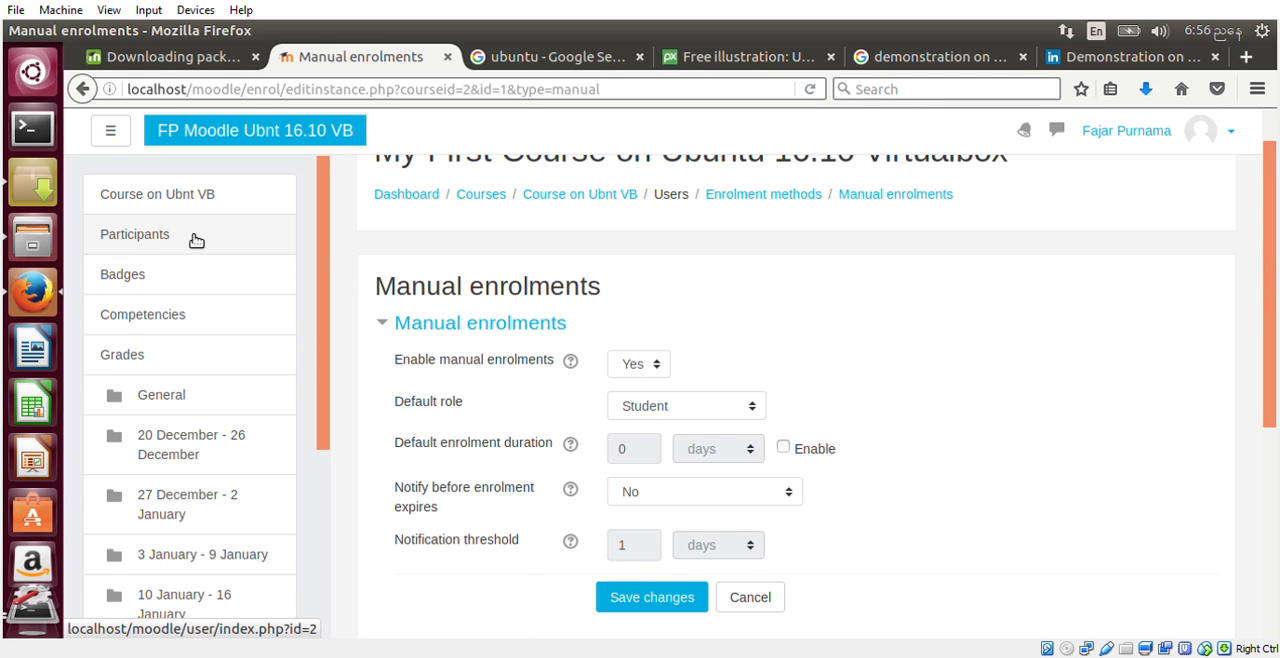
click(134, 234)
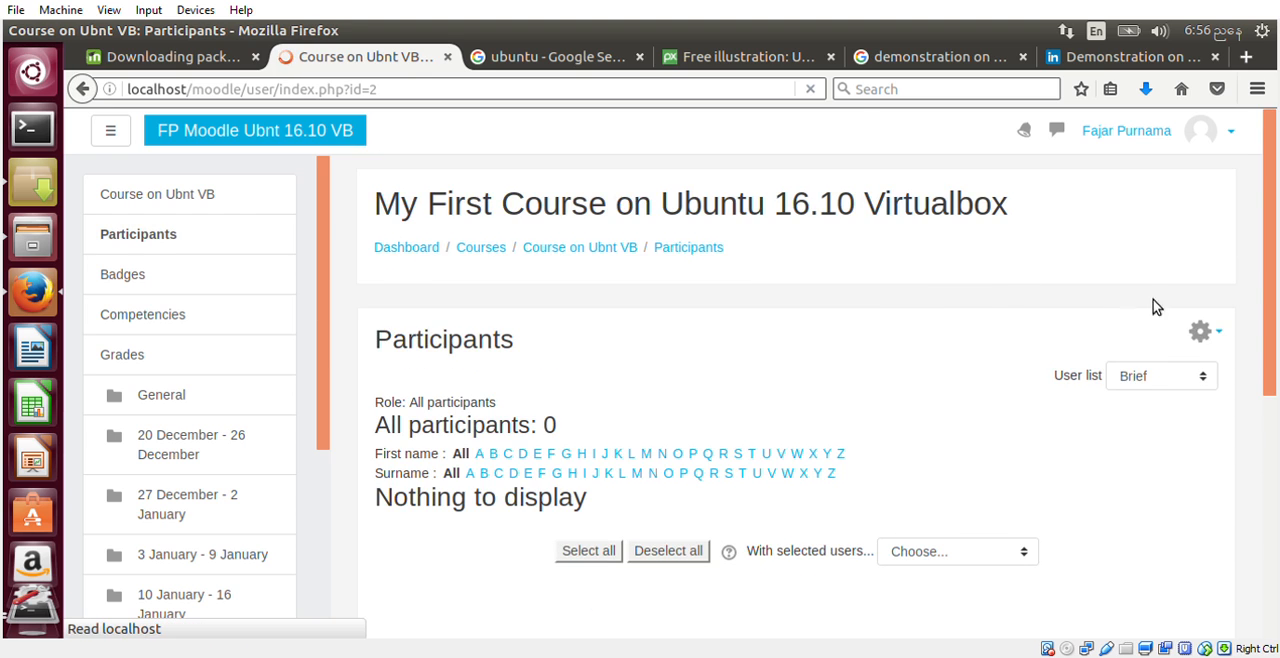
click(1202, 331)
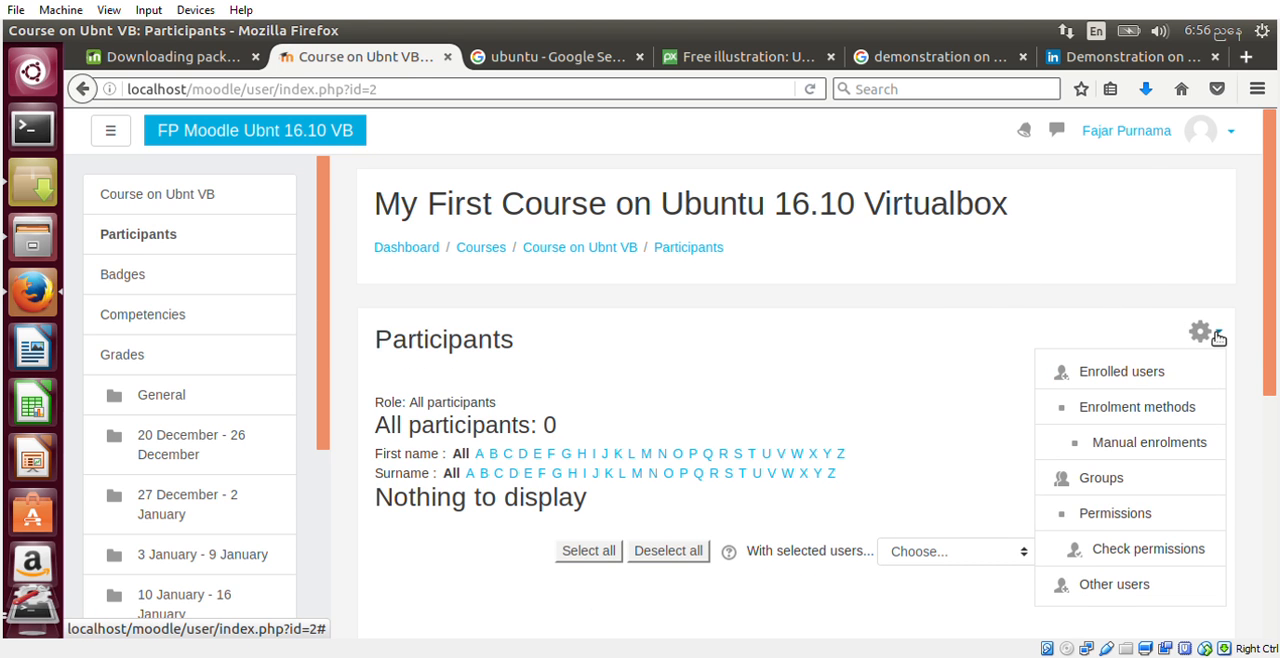
click(1200, 331)
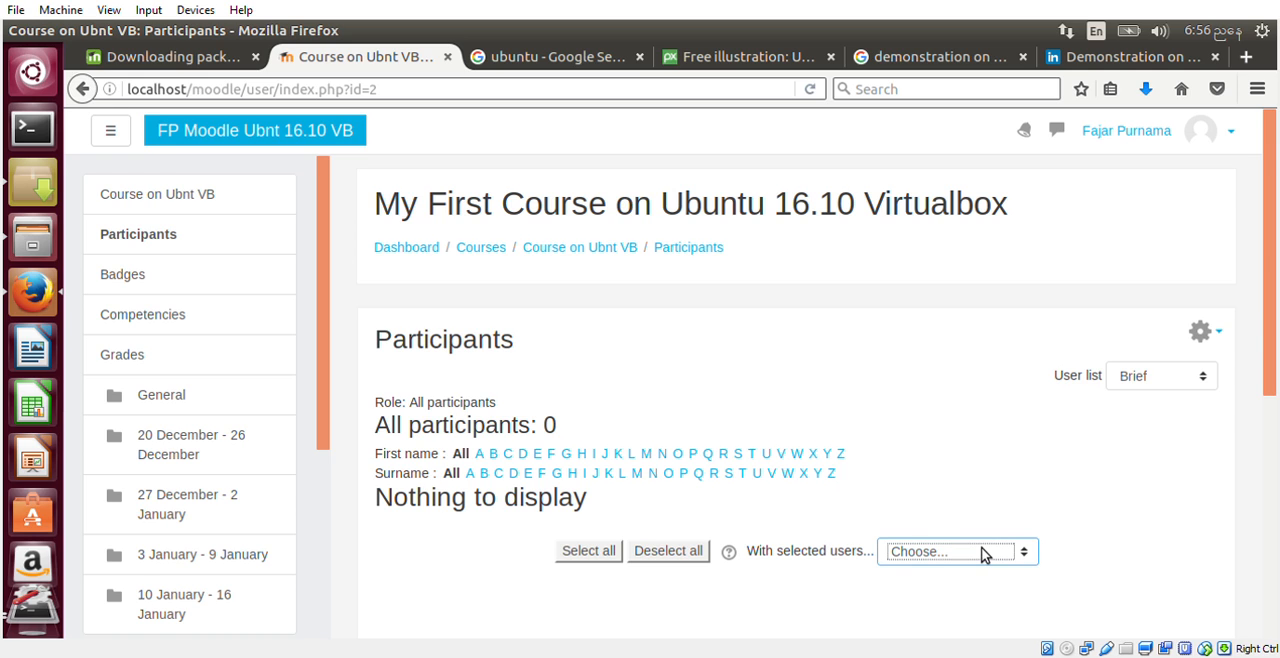
mouse_move(469, 459)
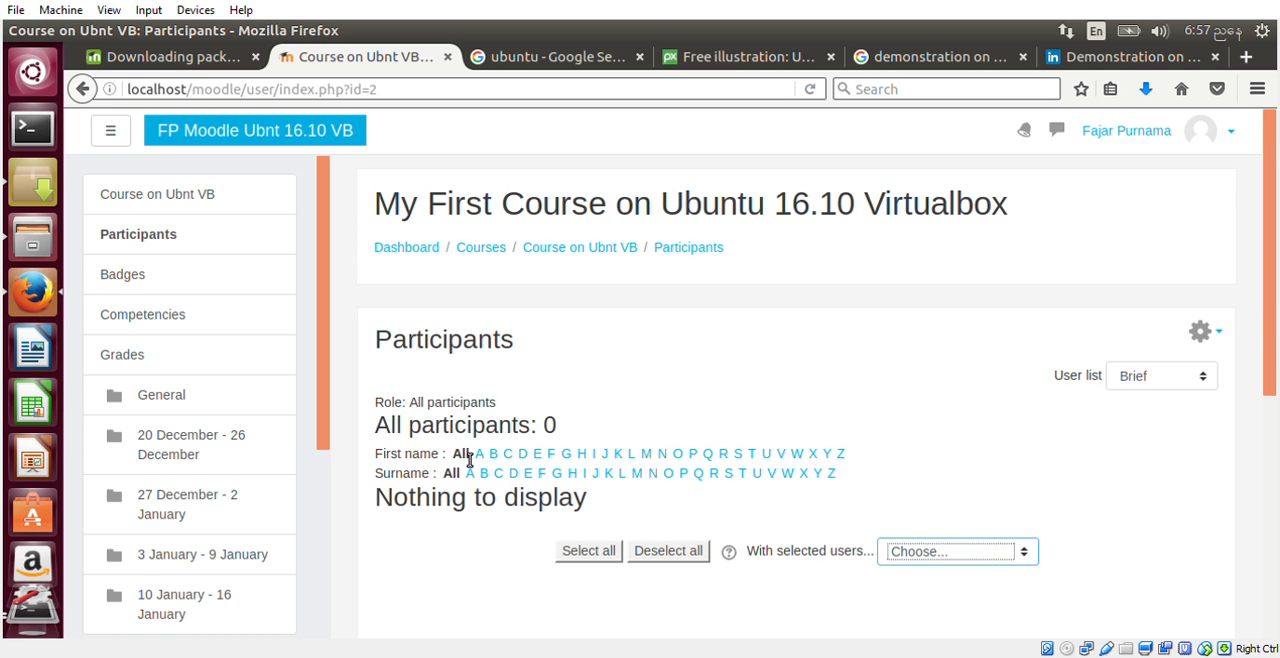
mouse_move(508, 456)
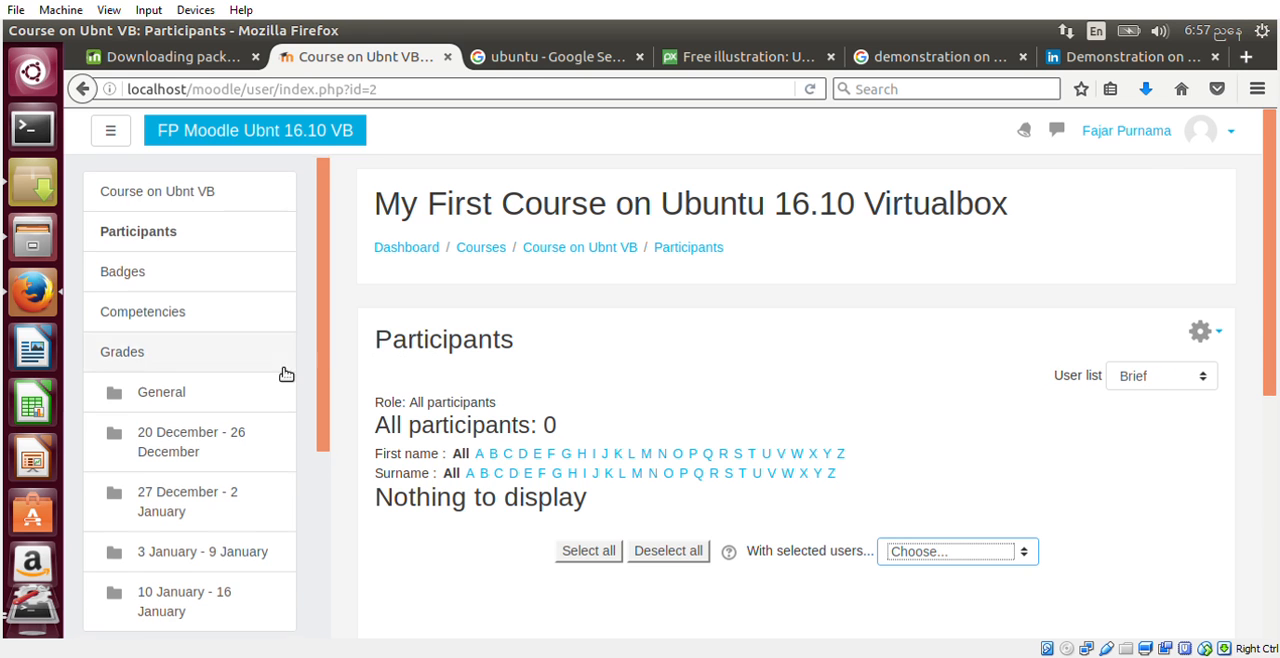
scroll(down, 3)
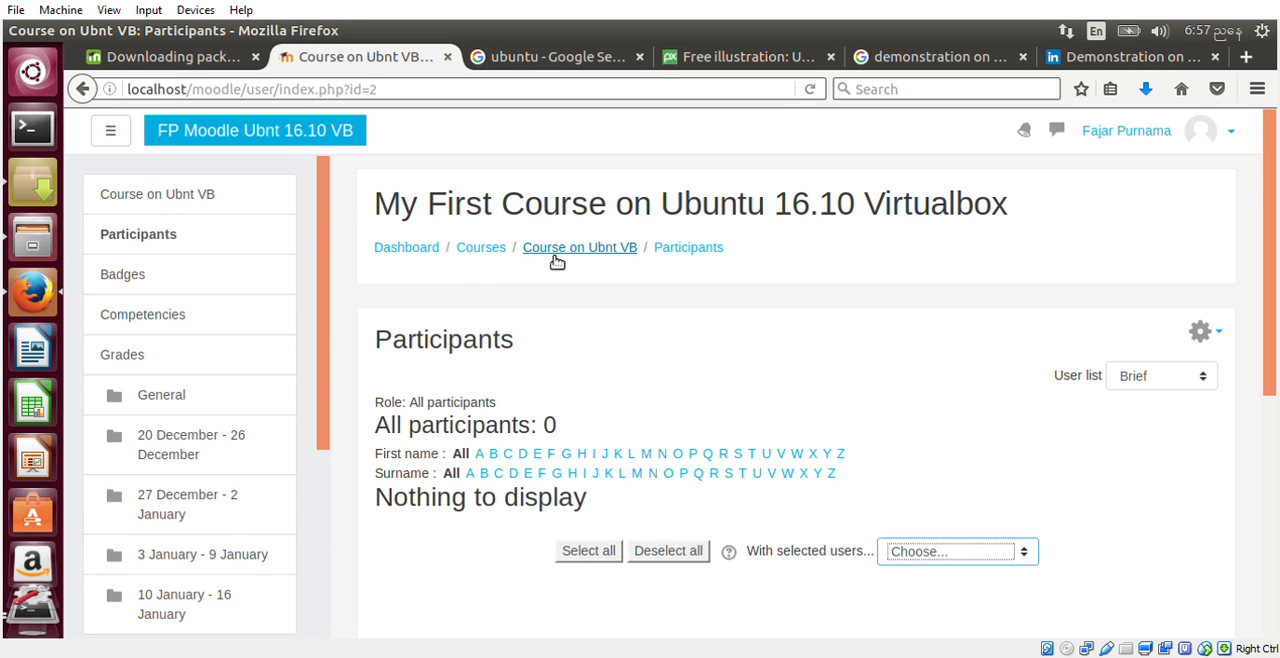
Open the course's Enrolled users page via the More... administration page.
click(579, 247)
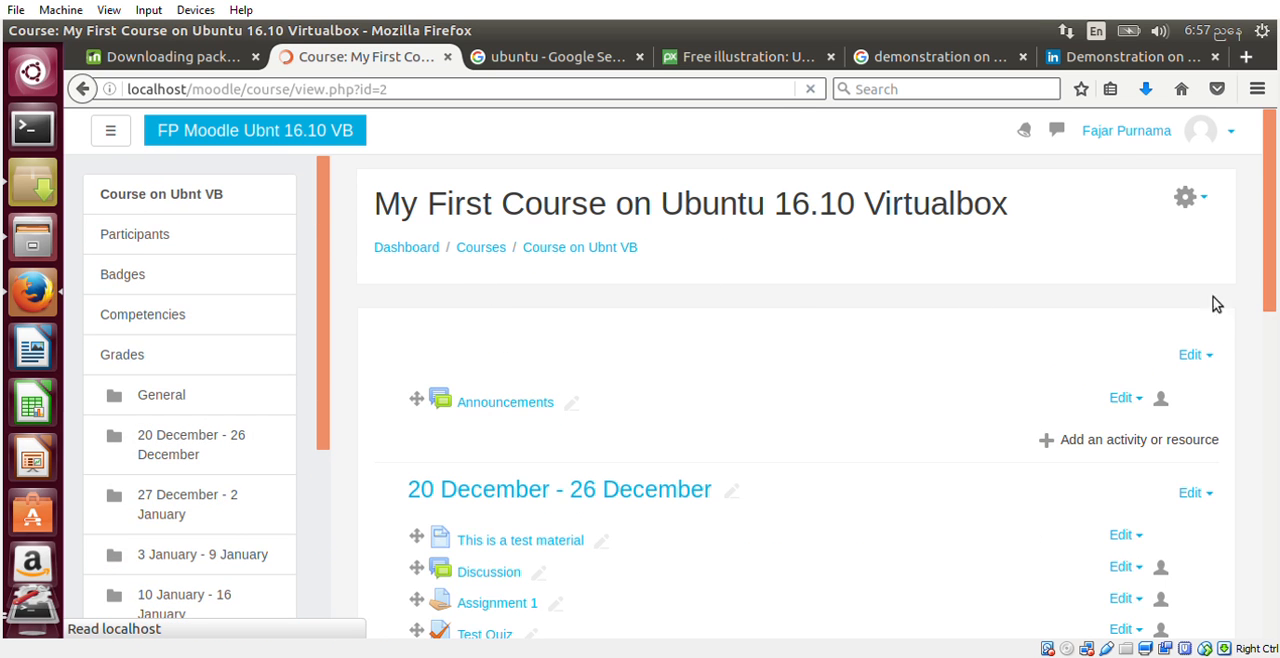
click(1184, 196)
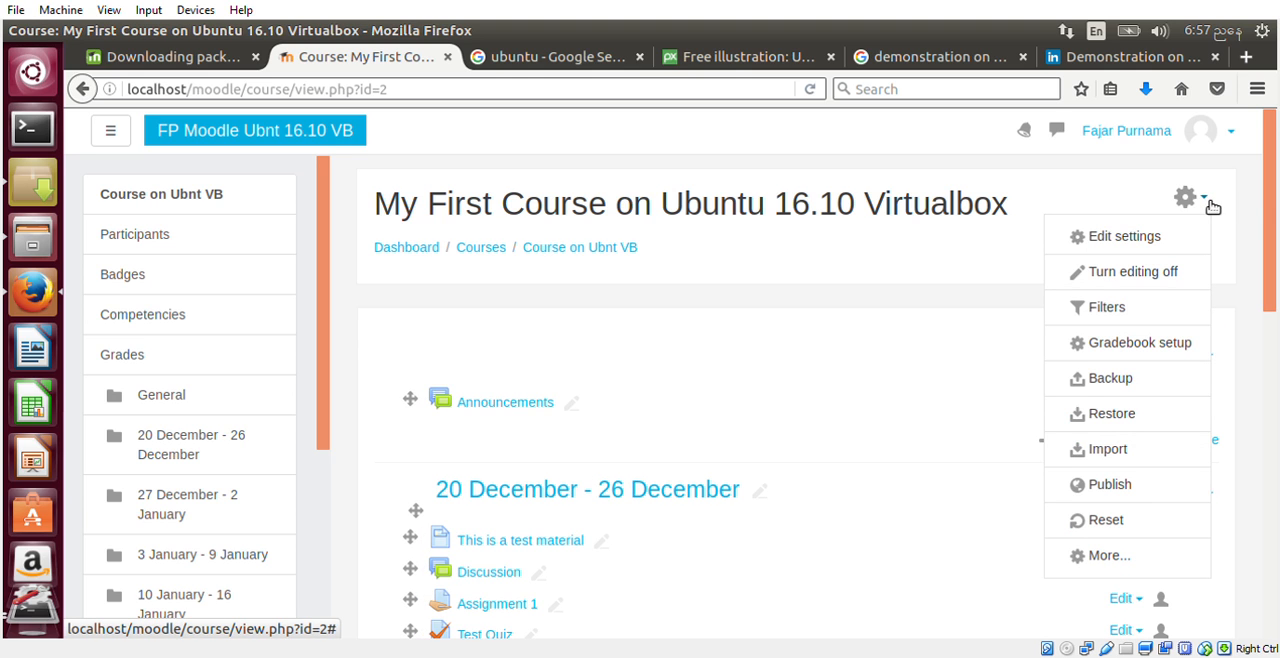
mouse_move(1184, 311)
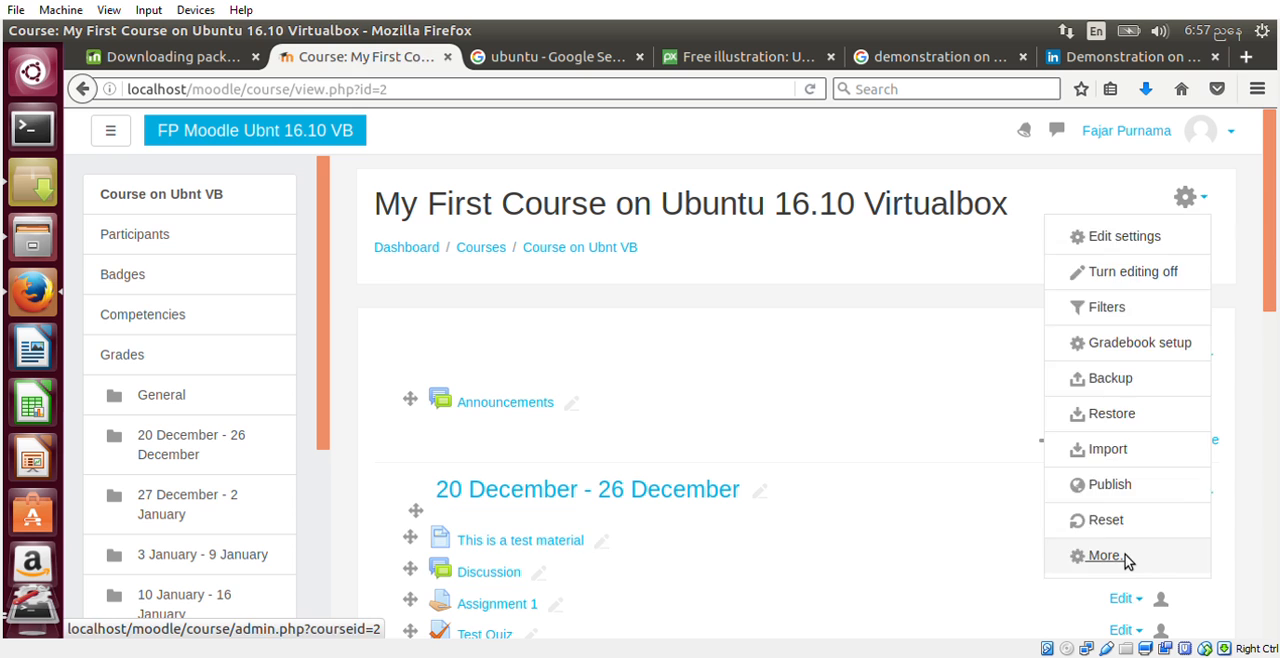
click(1106, 555)
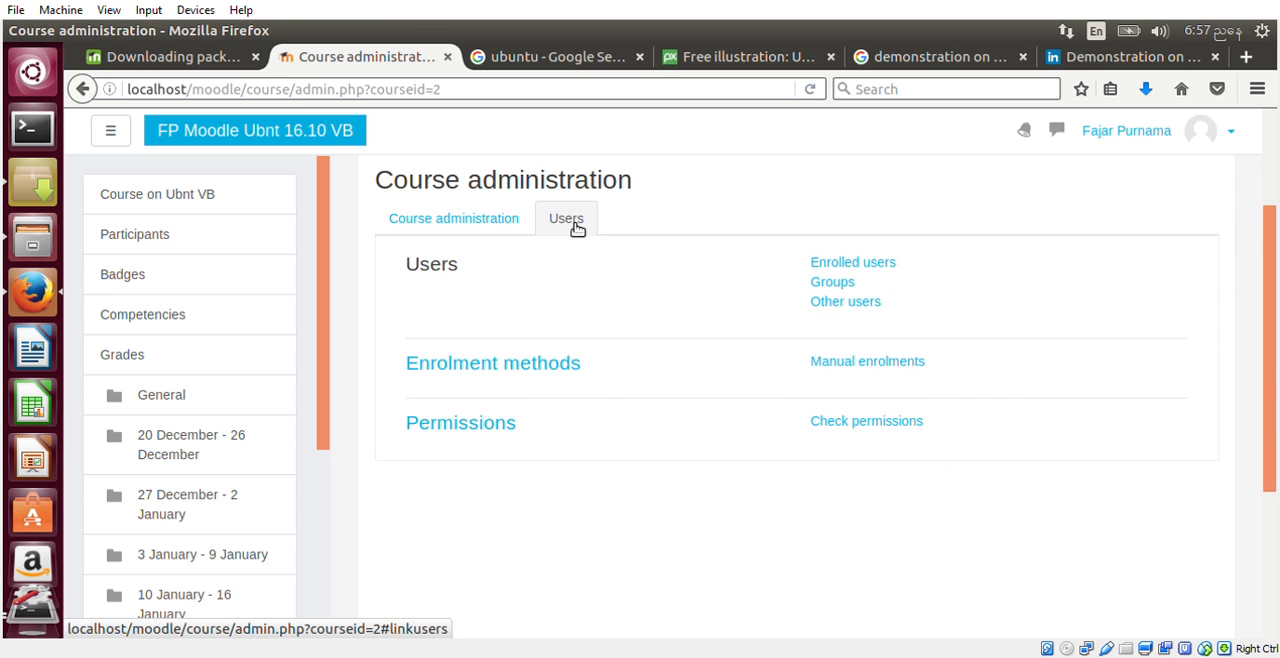
mouse_move(806, 291)
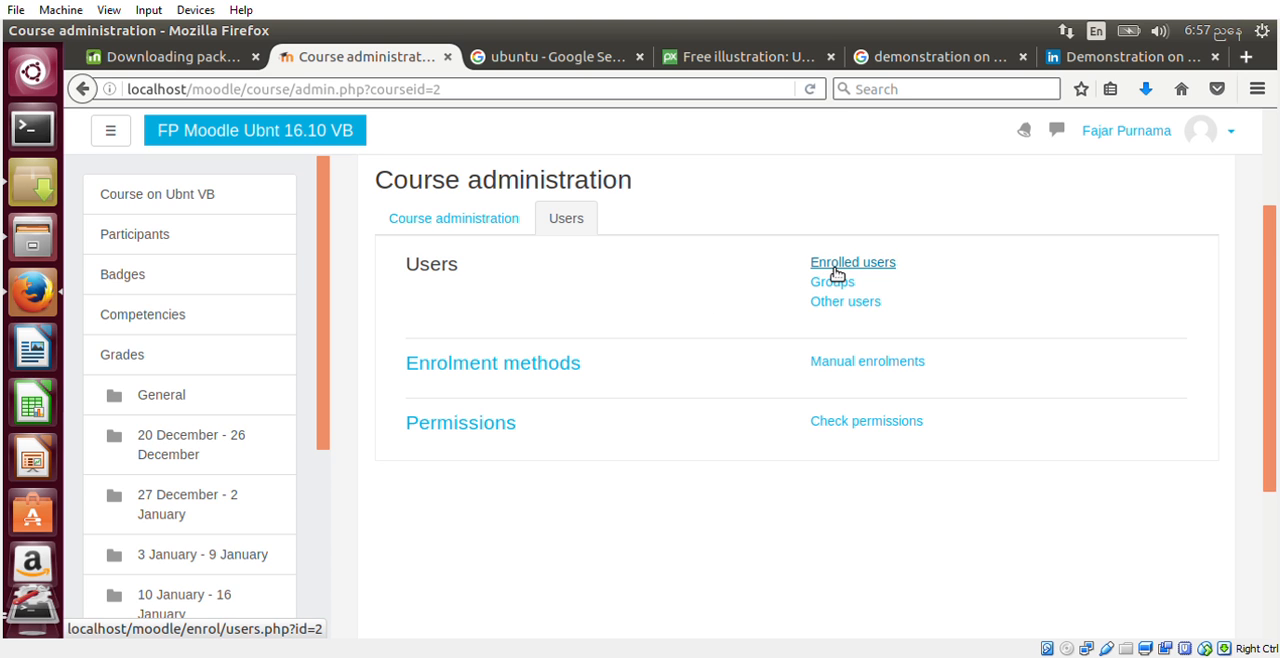
click(852, 261)
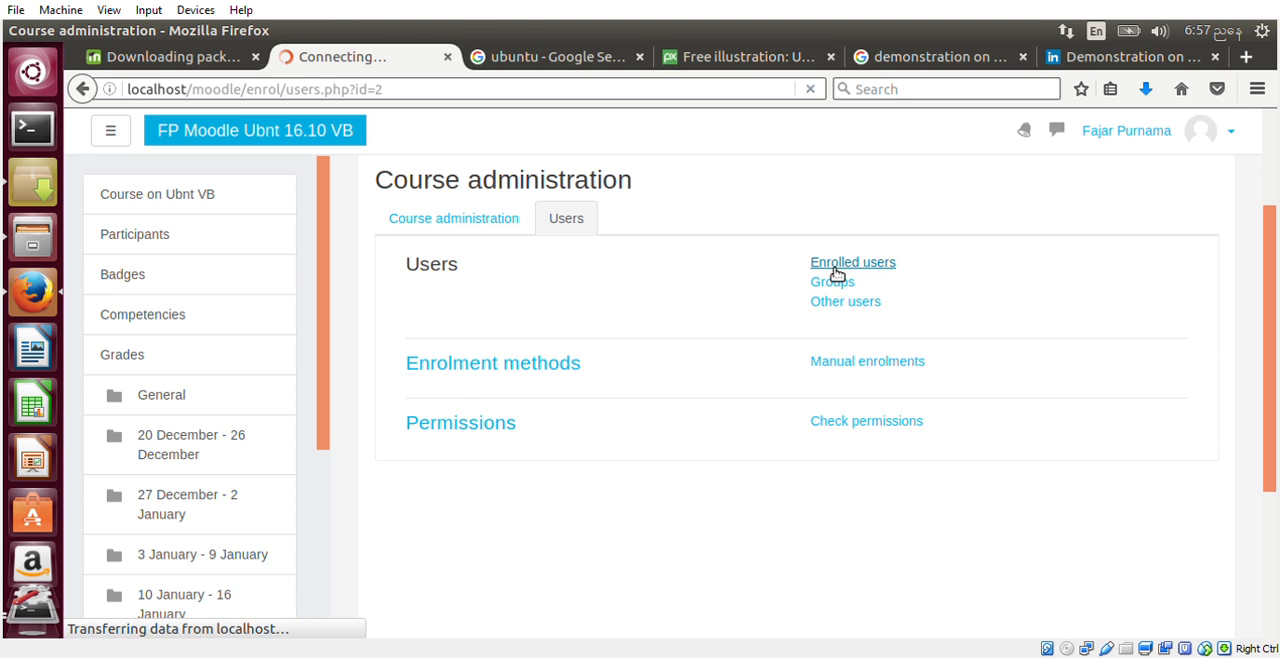
click(852, 262)
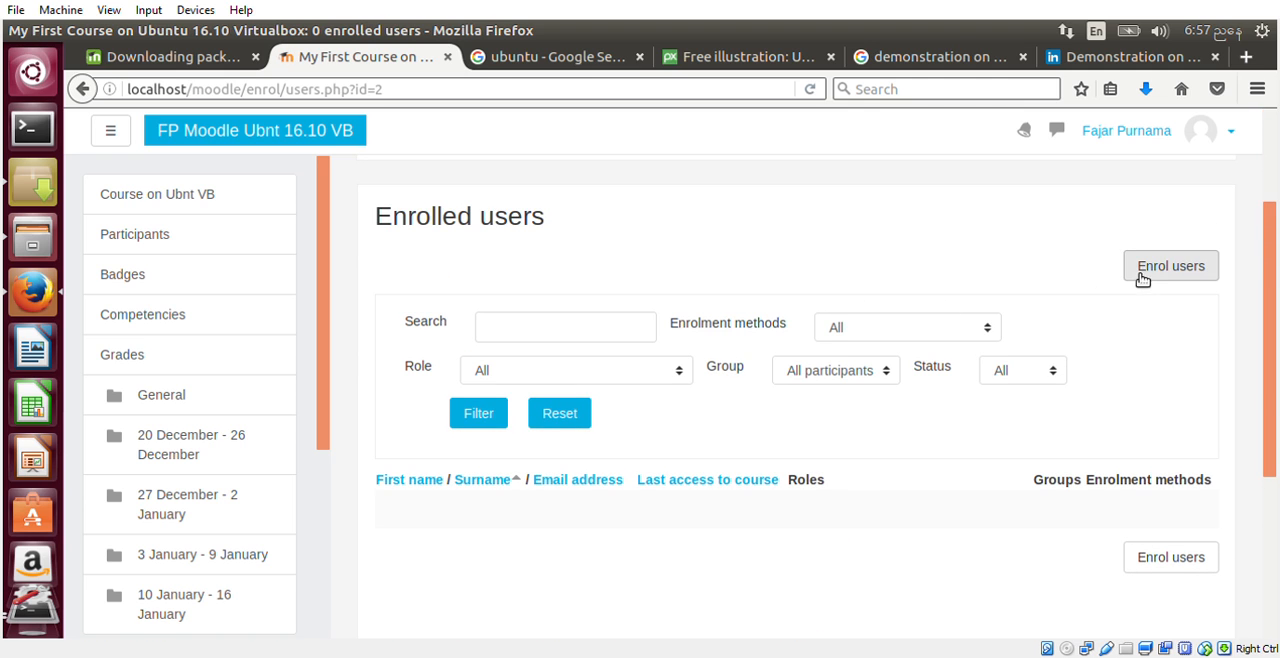
Enrol both existing user accounts in the course with the Student role.
click(1170, 265)
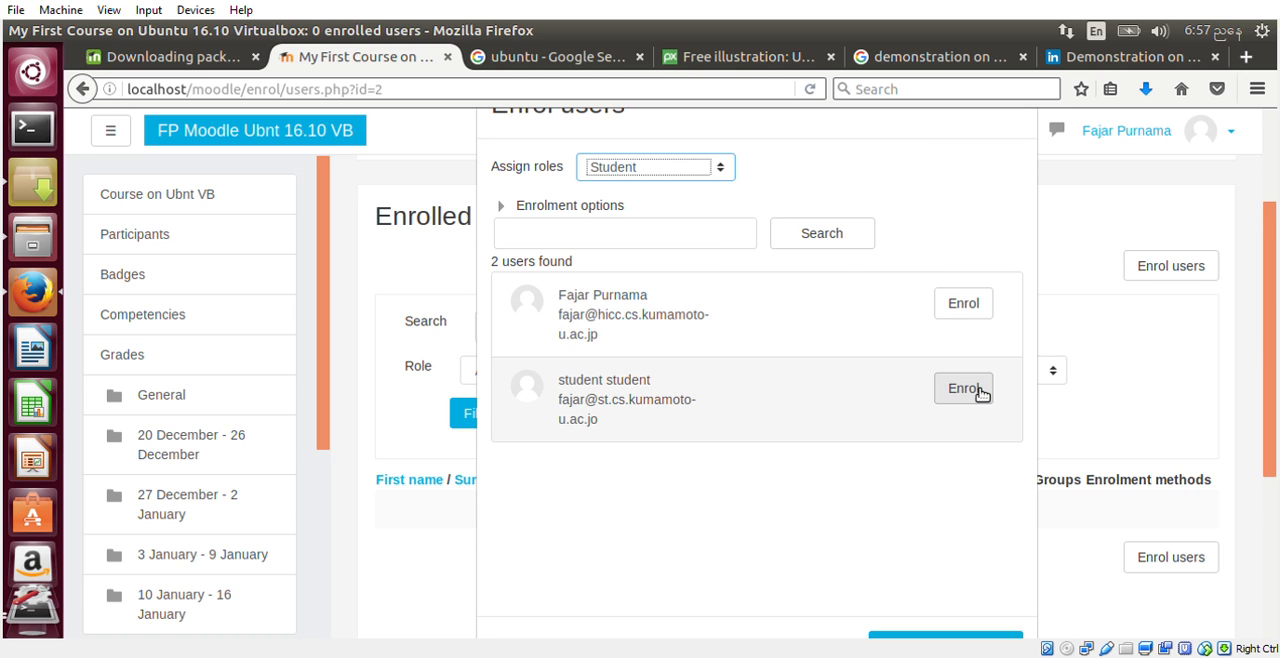
click(963, 388)
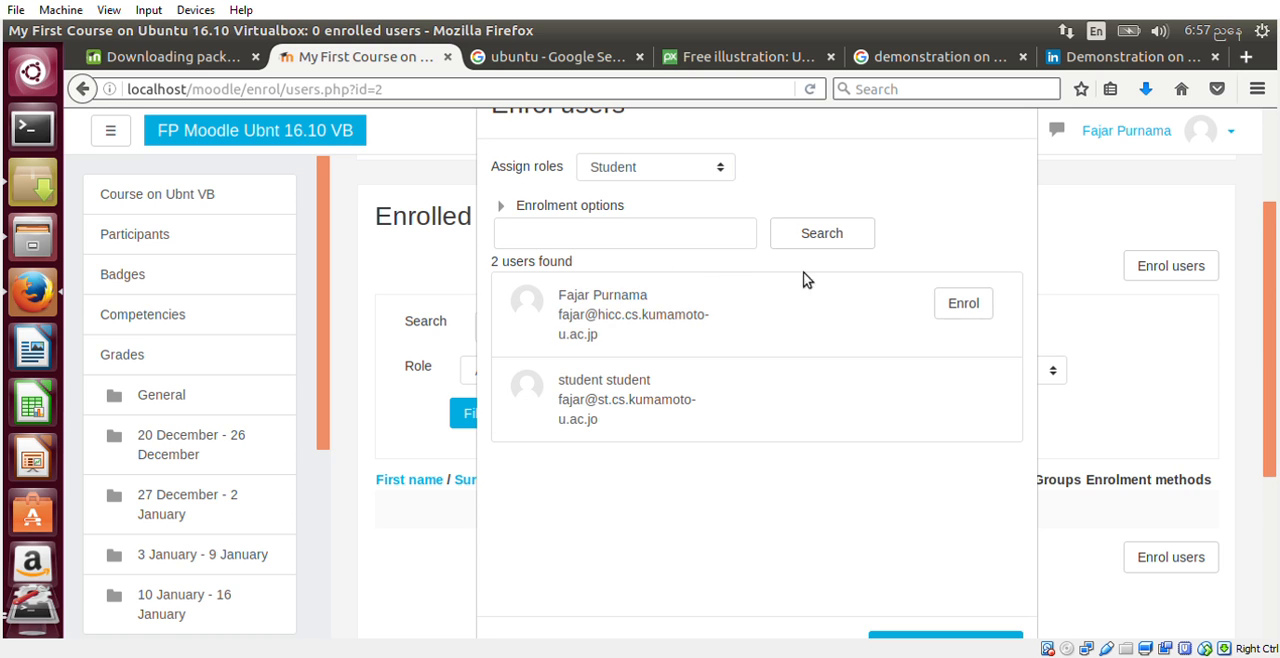
click(655, 166)
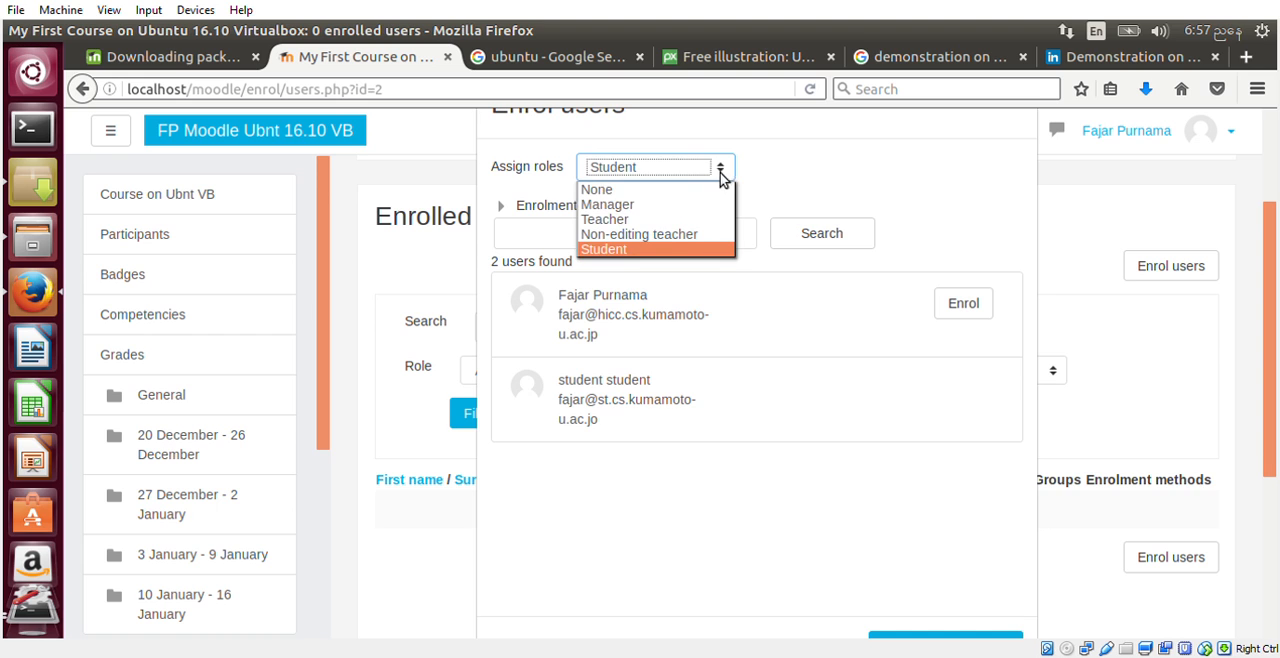
click(607, 204)
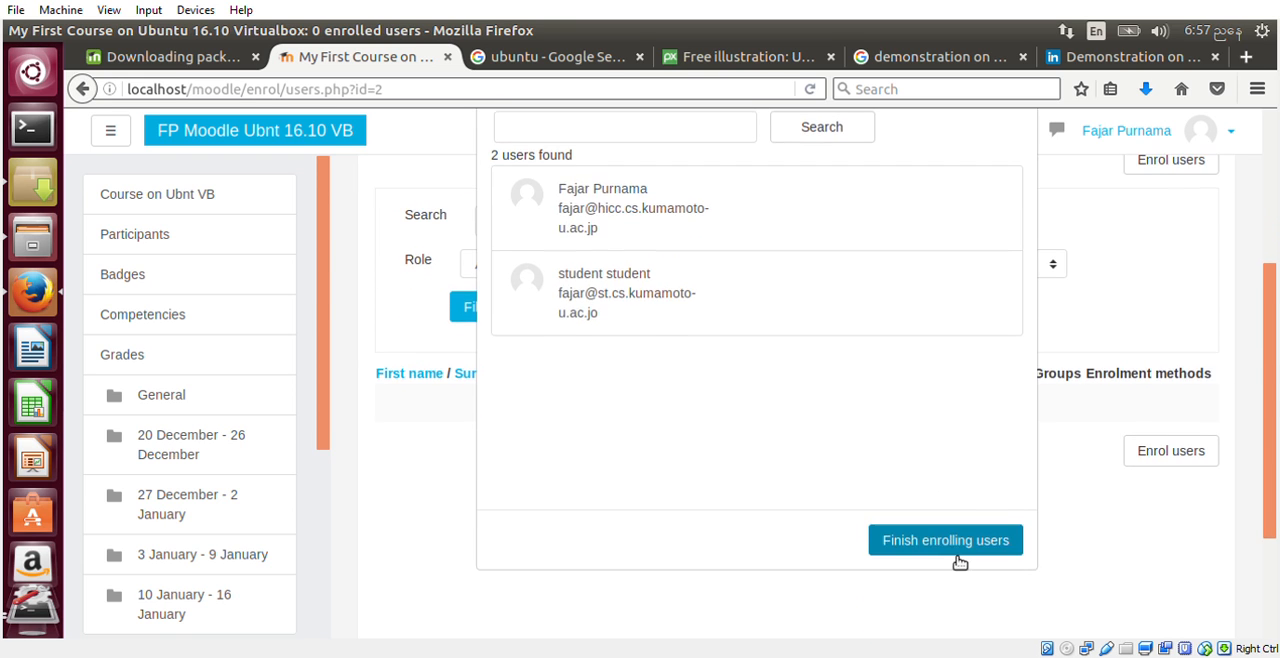
click(944, 540)
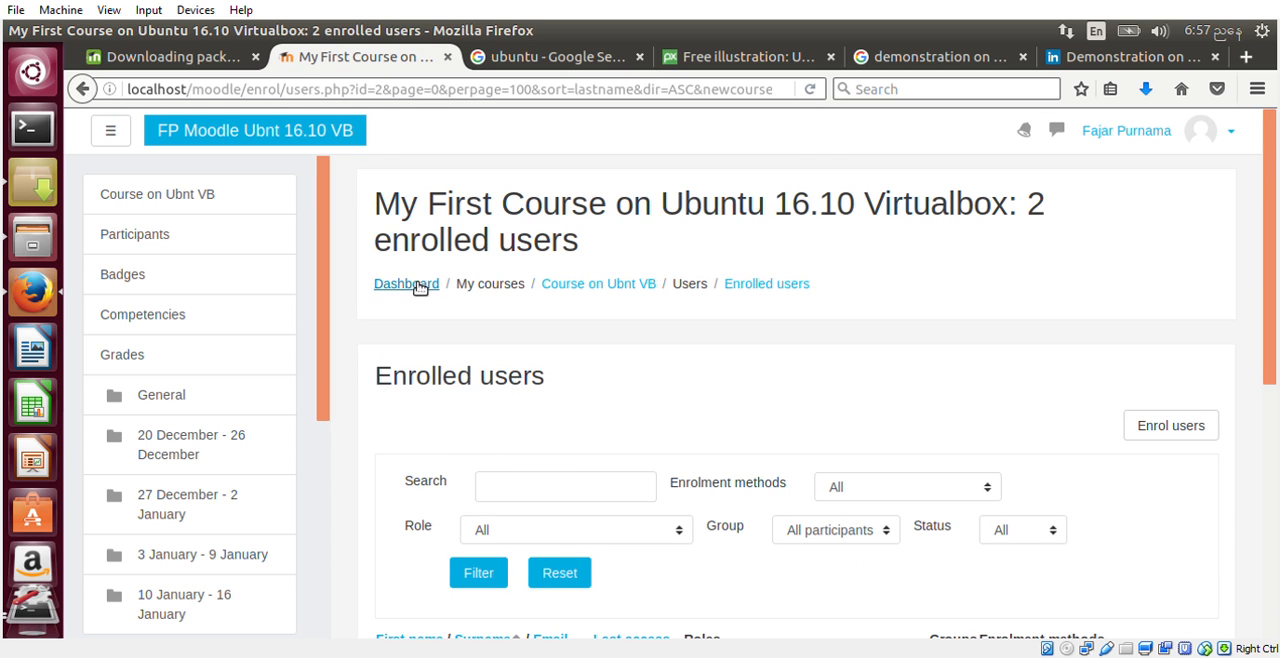
Return to the course main page showing the 20–26 December week.
click(598, 283)
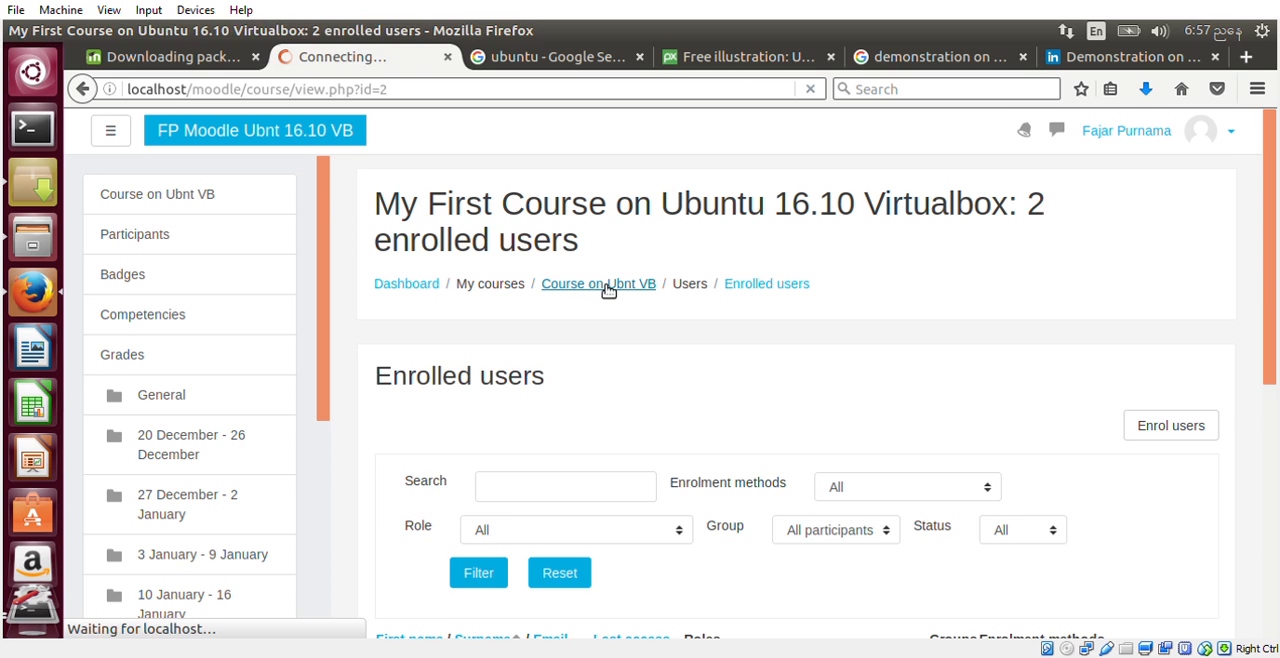
click(598, 283)
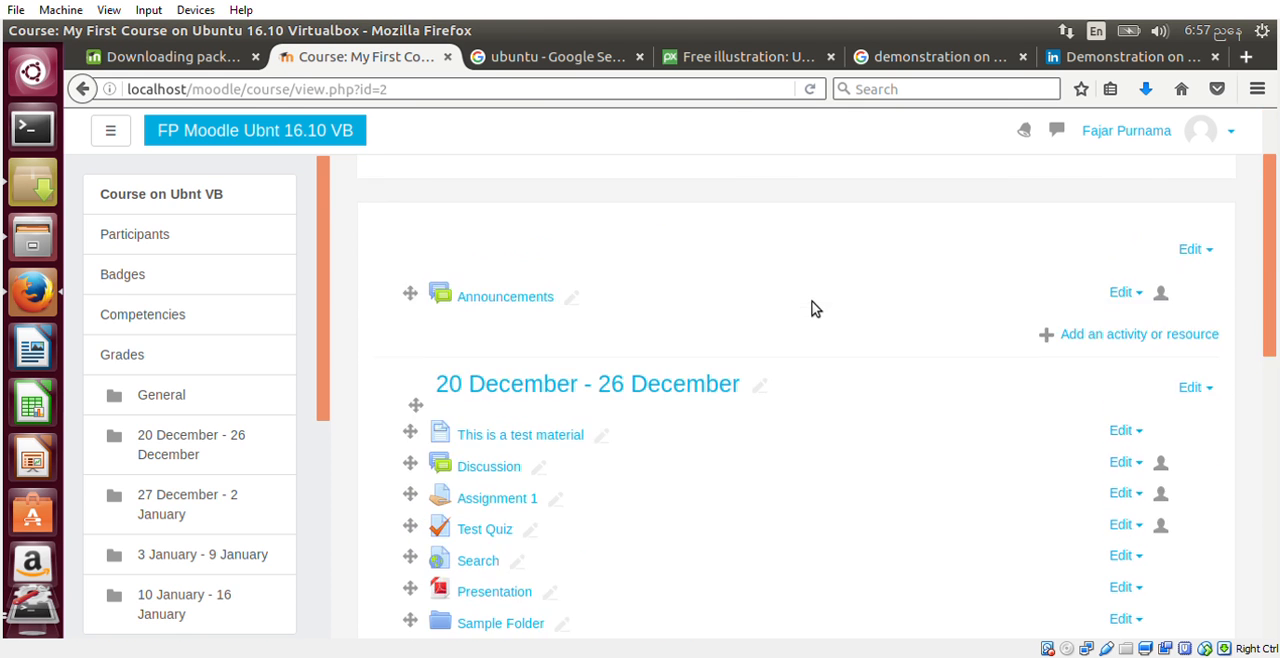
scroll(up, 3)
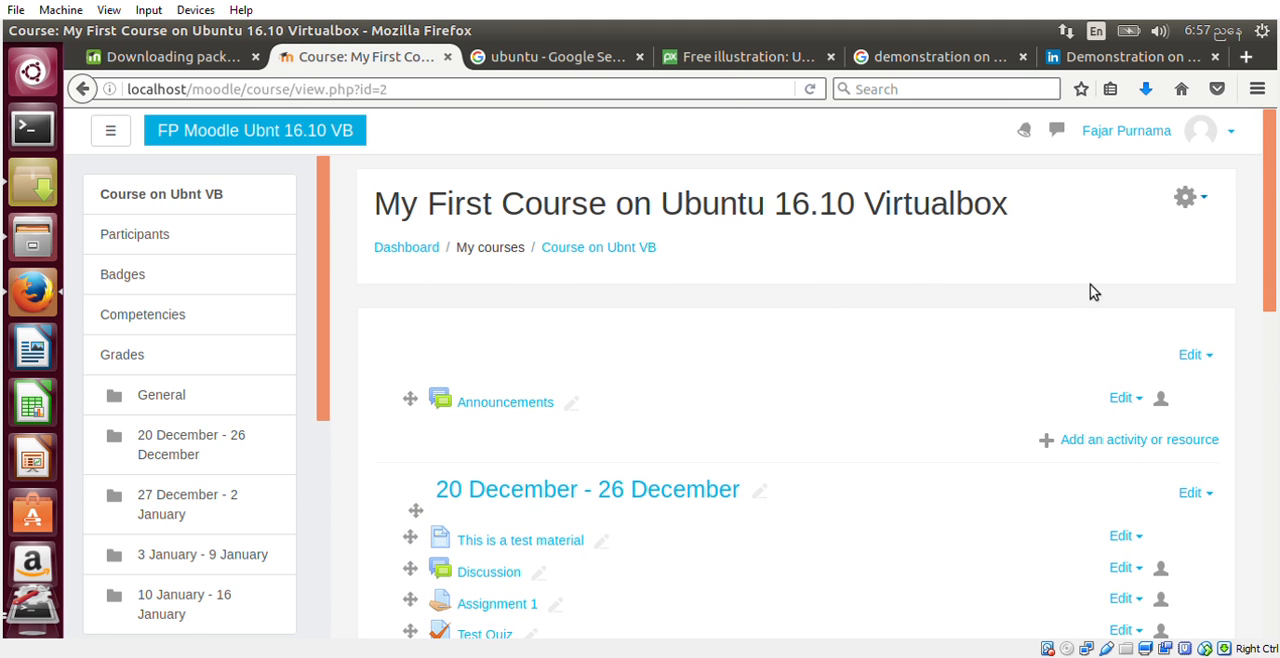
scroll(down, 3)
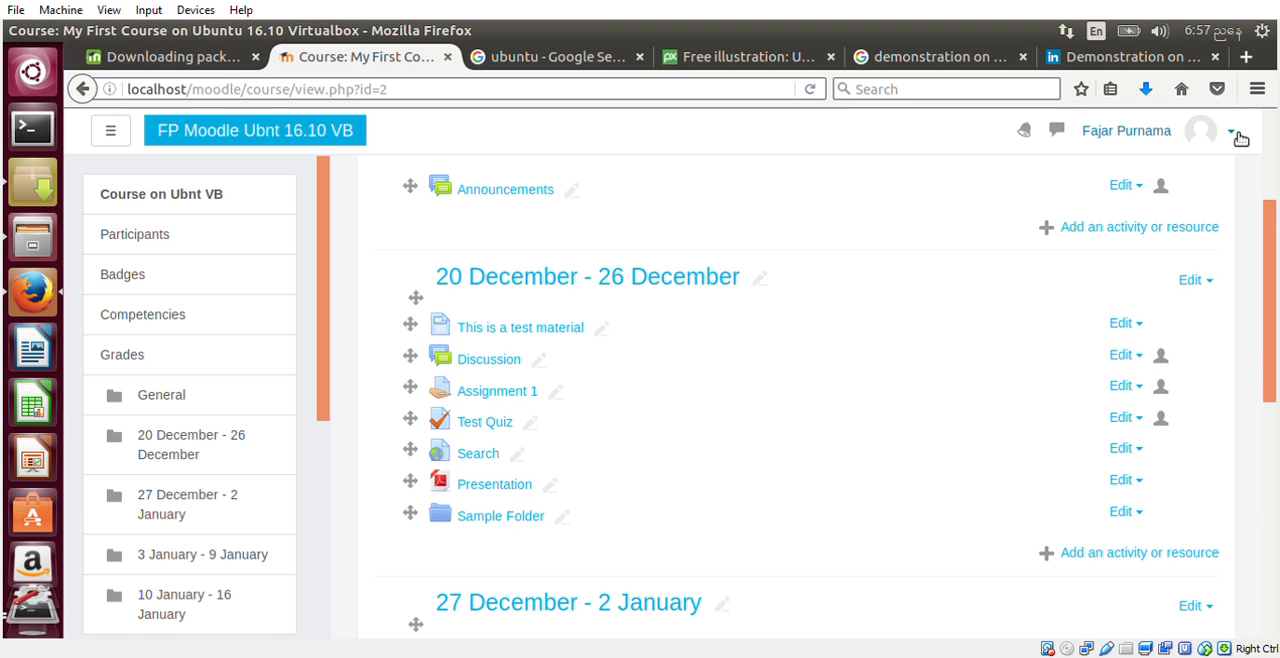
Log out, sign back in as 'student', and open My First Course from the dashboard.
click(1232, 131)
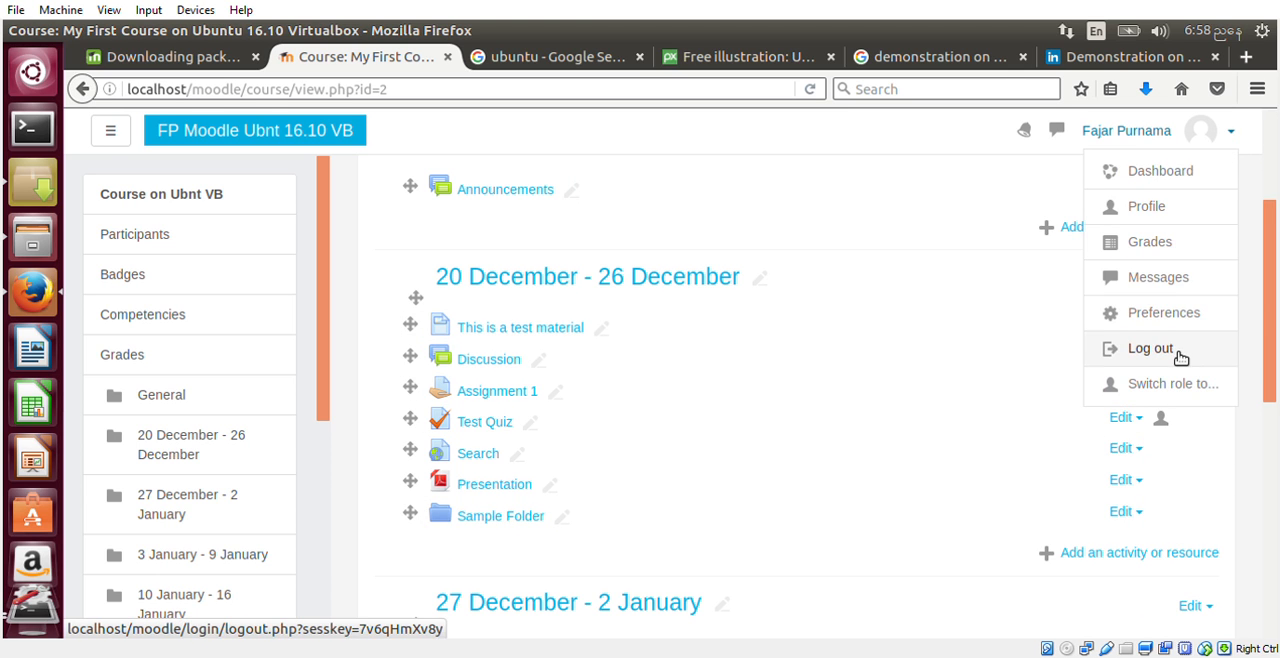
click(1149, 348)
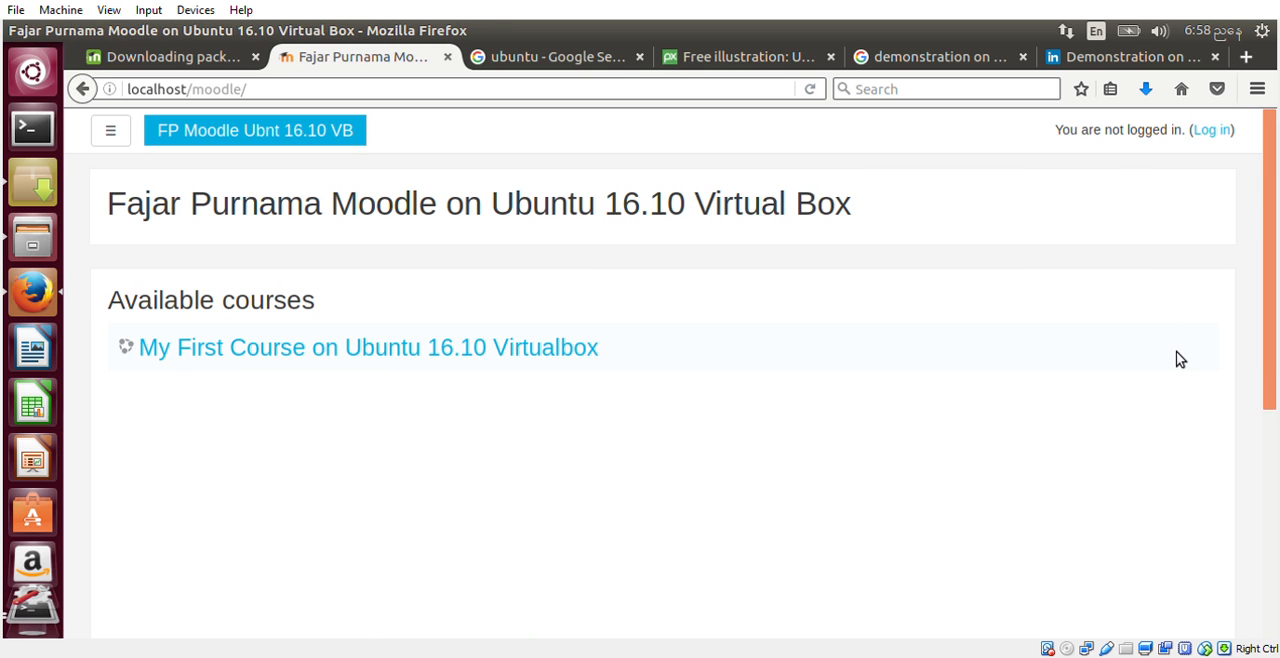
click(1211, 129)
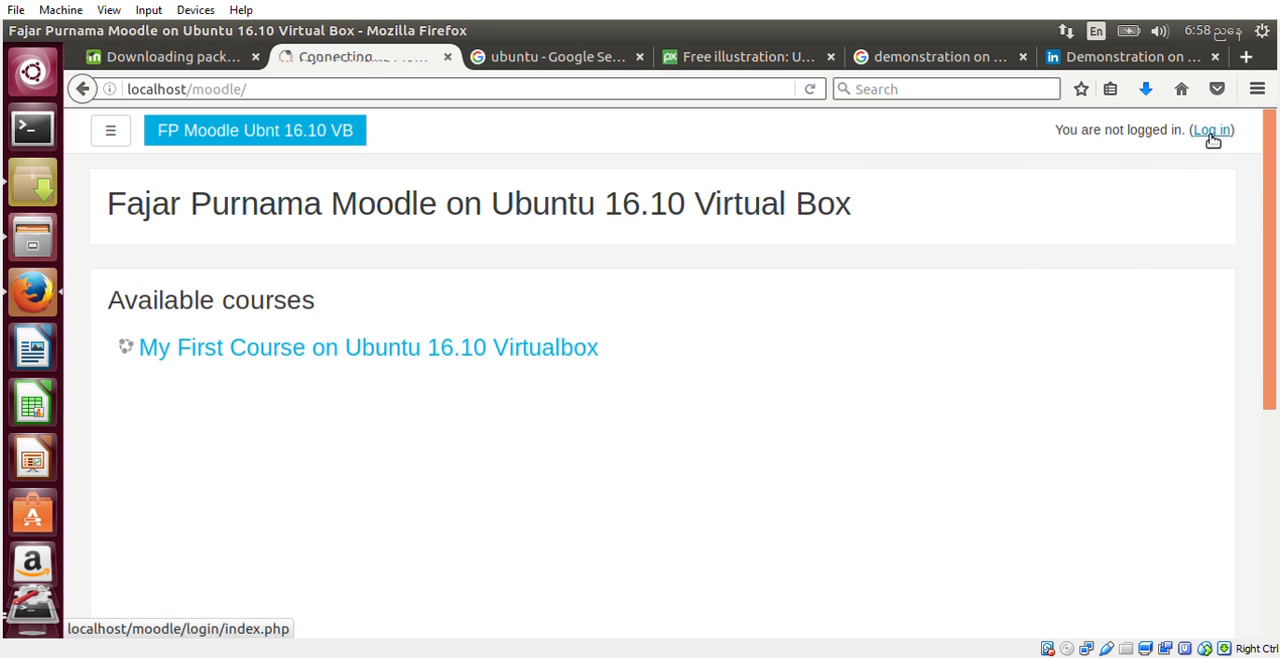
click(1210, 130)
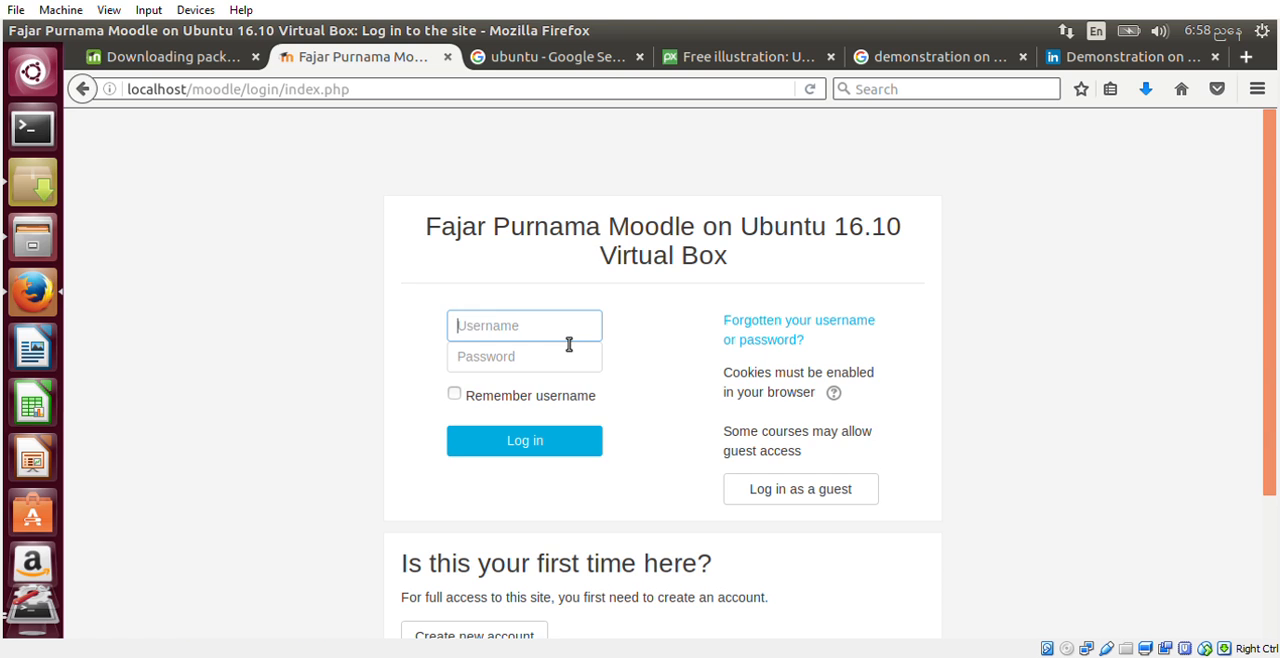
text(student)
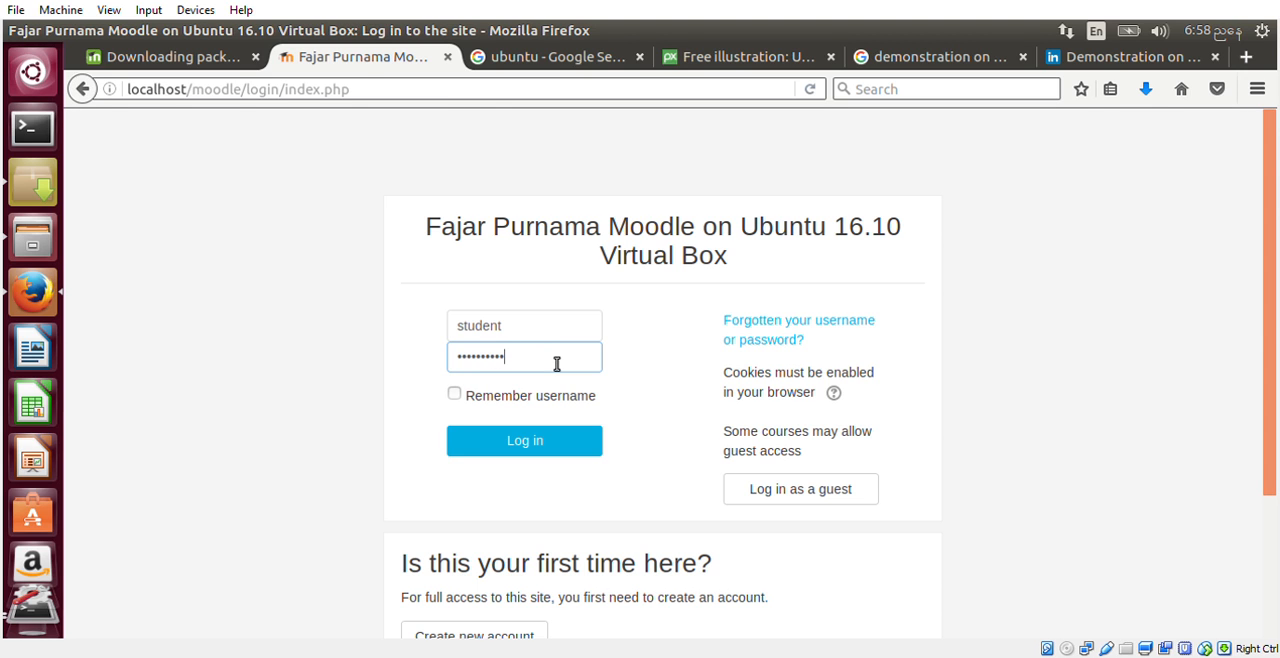
click(524, 440)
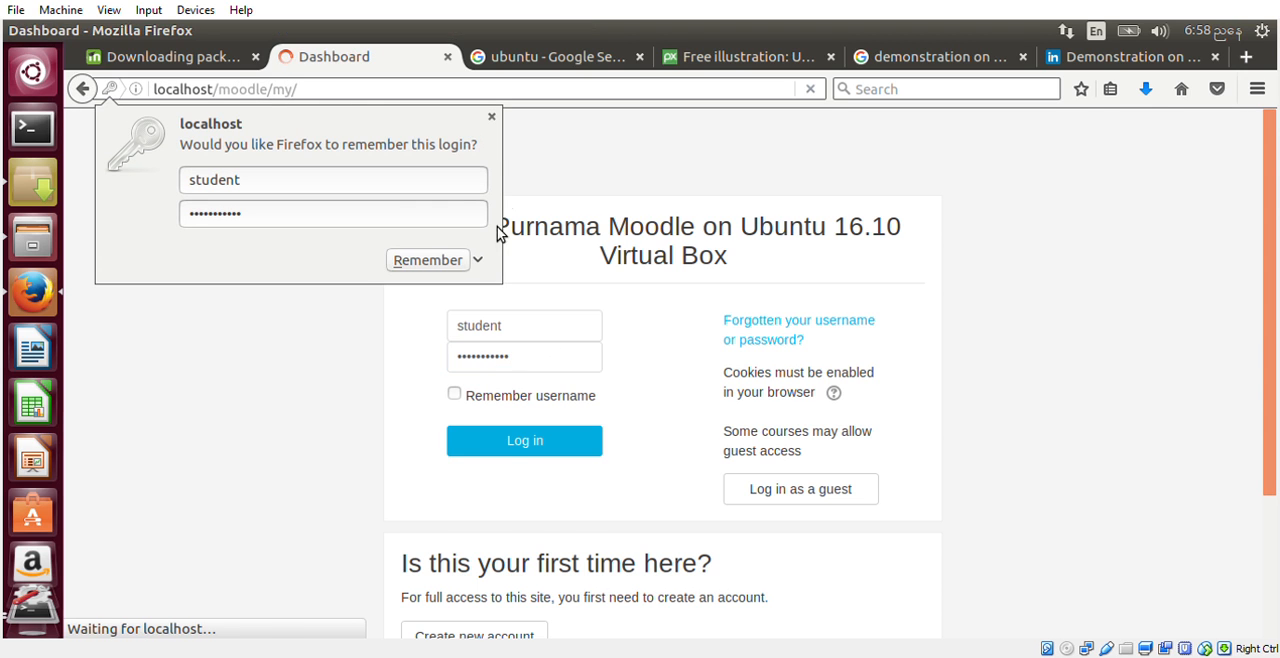
click(524, 440)
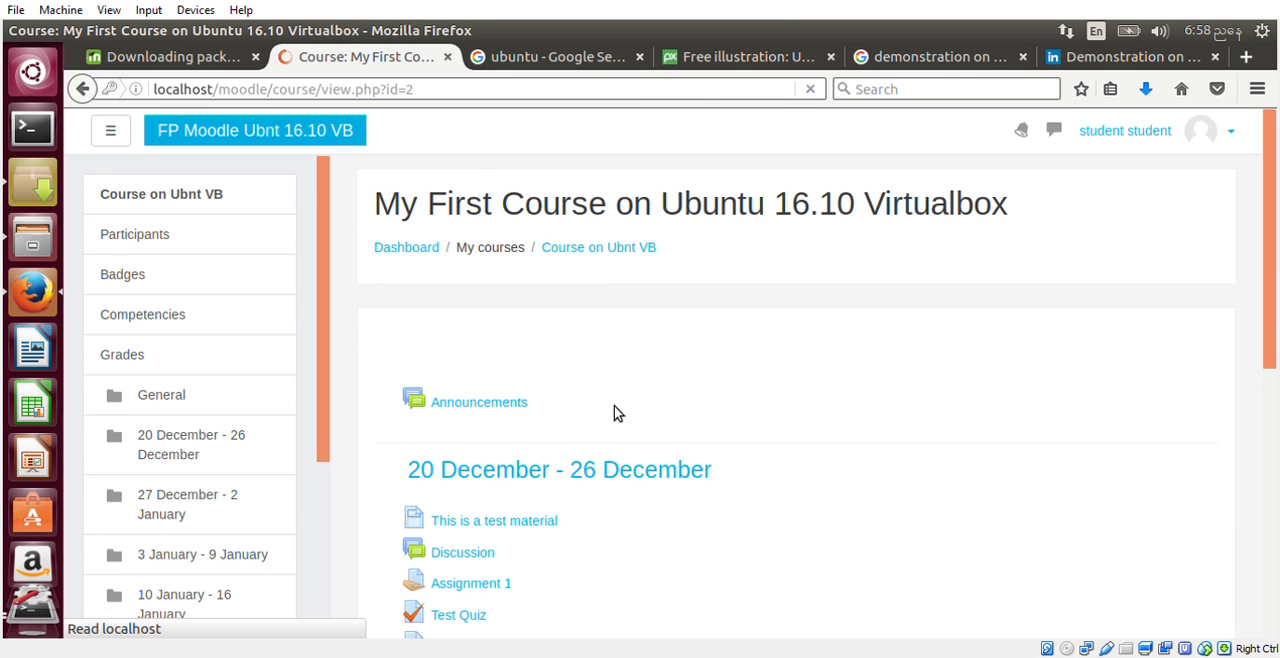
View 'This is a test material', then open the About Pictures forum discussion.
click(493, 520)
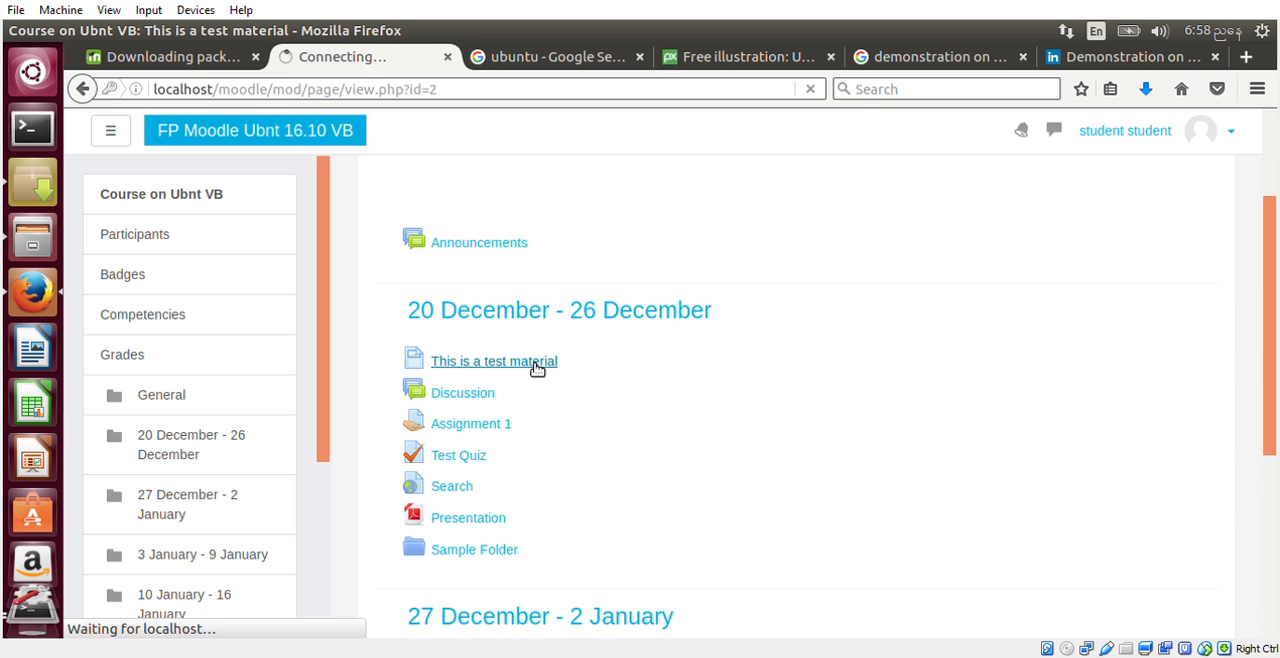
click(493, 361)
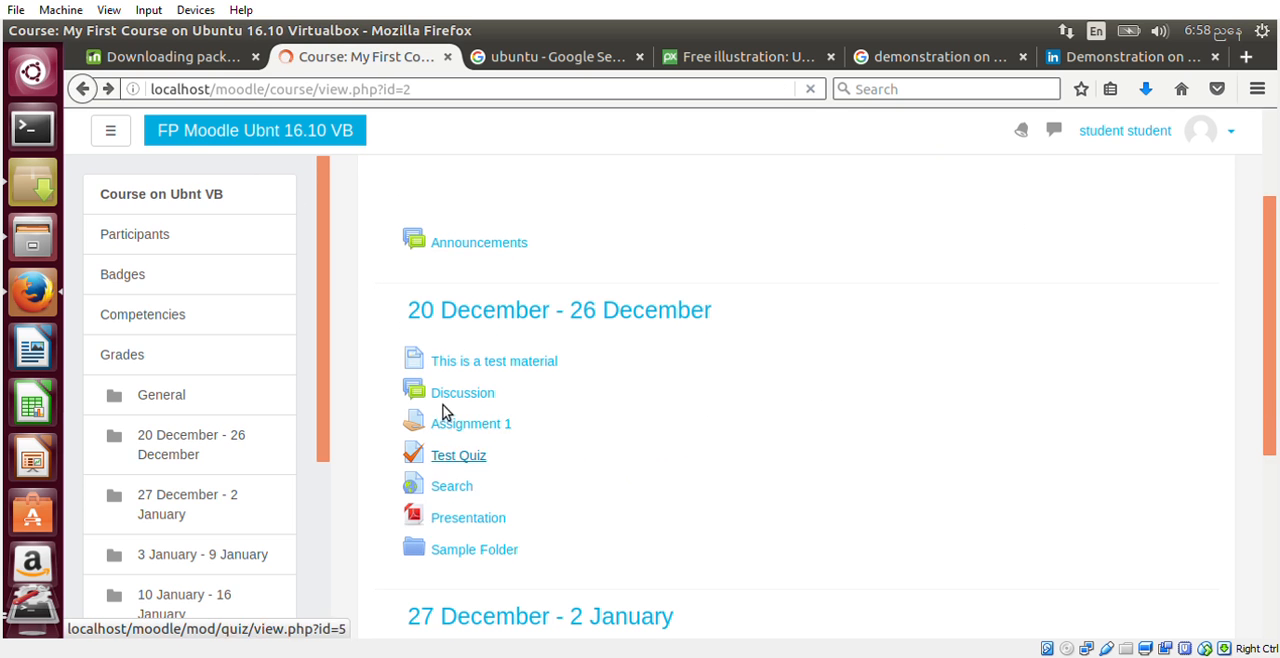
click(462, 392)
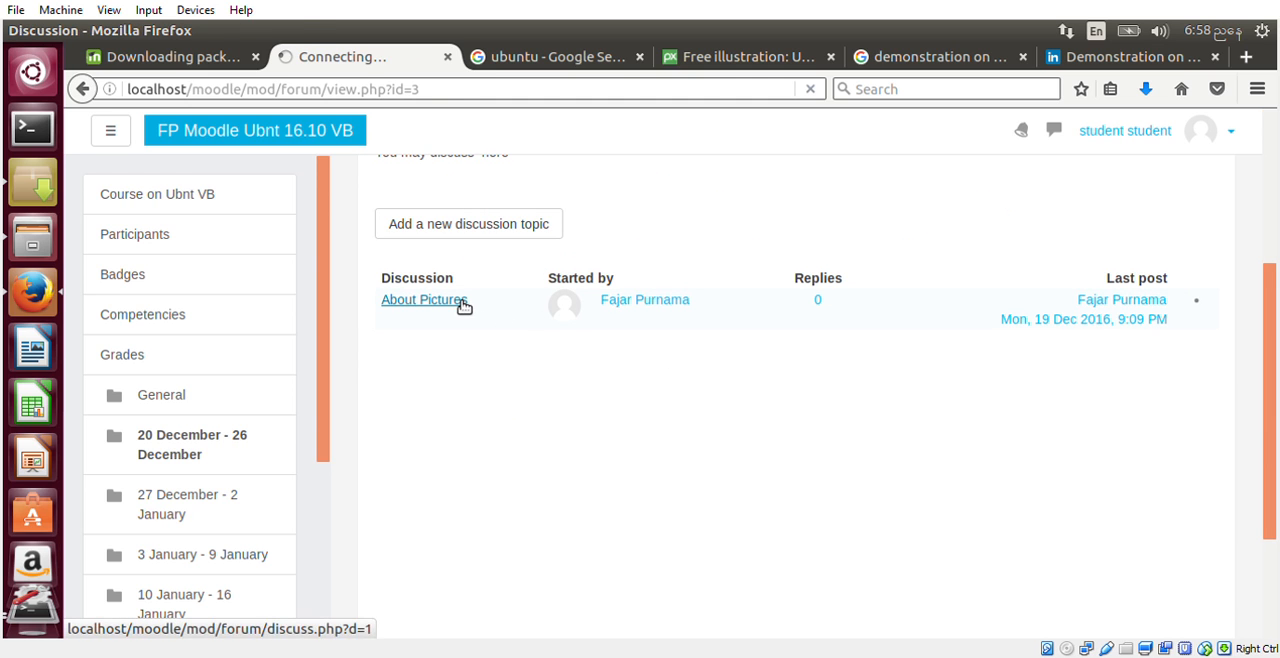
click(423, 299)
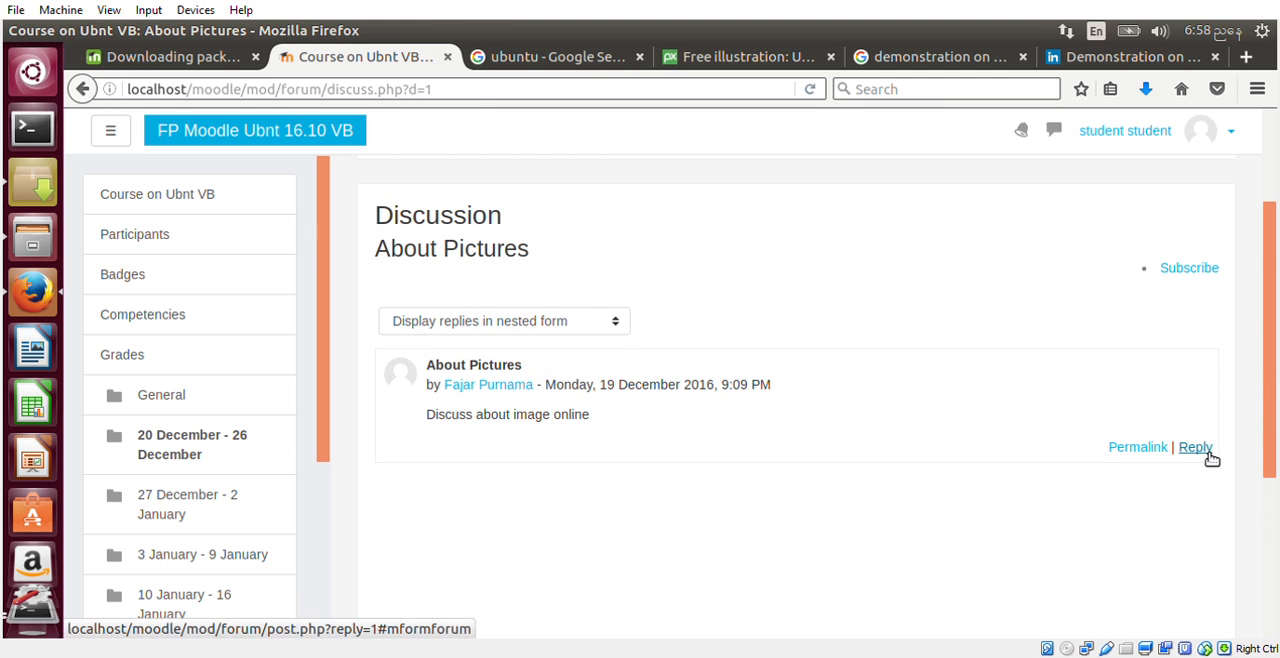
Post a reply saying 'Image is' to the About Pictures discussion.
click(1195, 447)
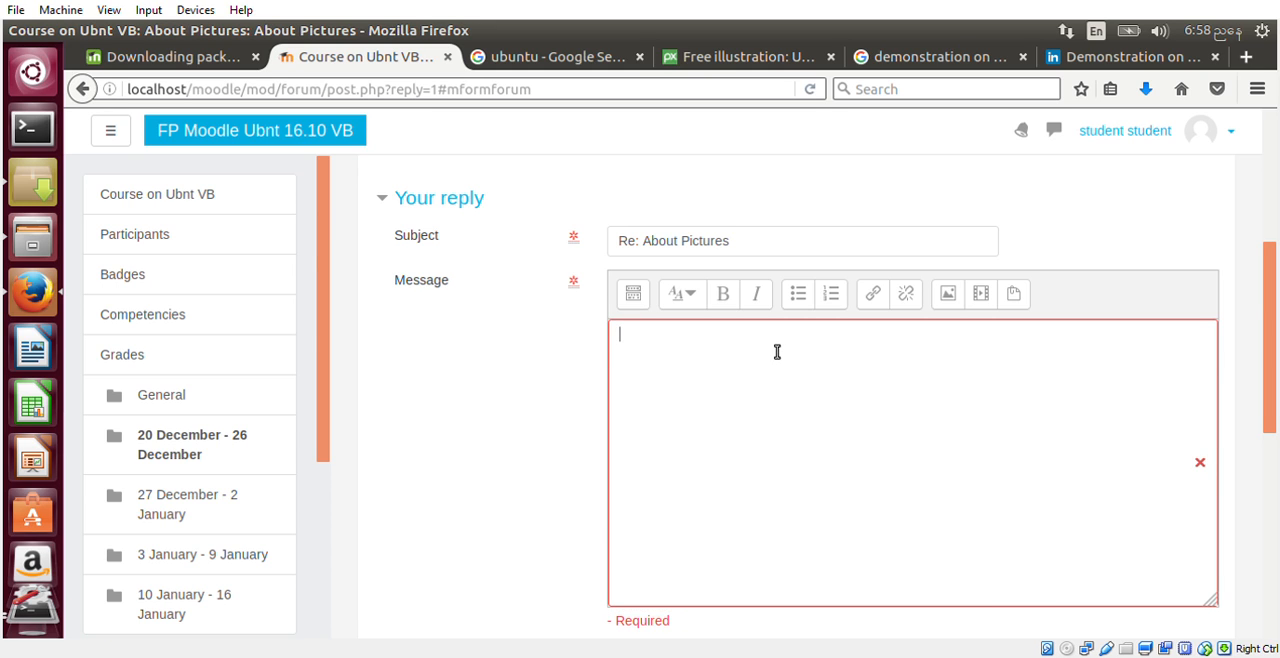
text(Image is)
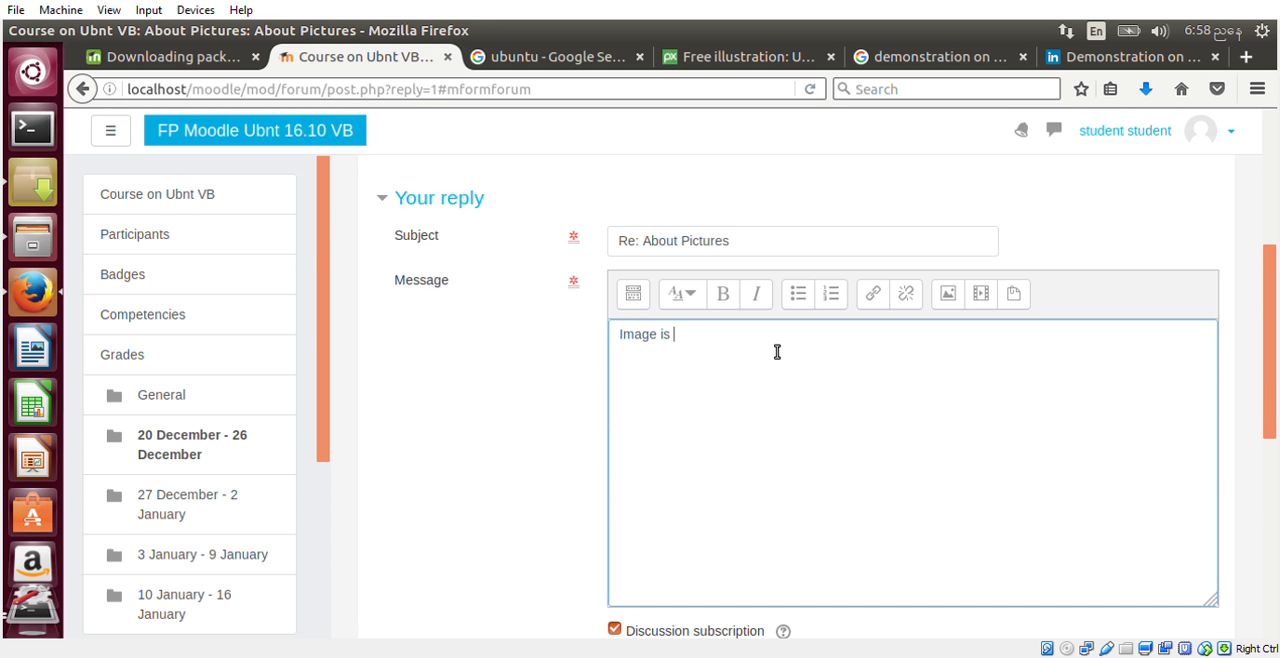
scroll(down, 3)
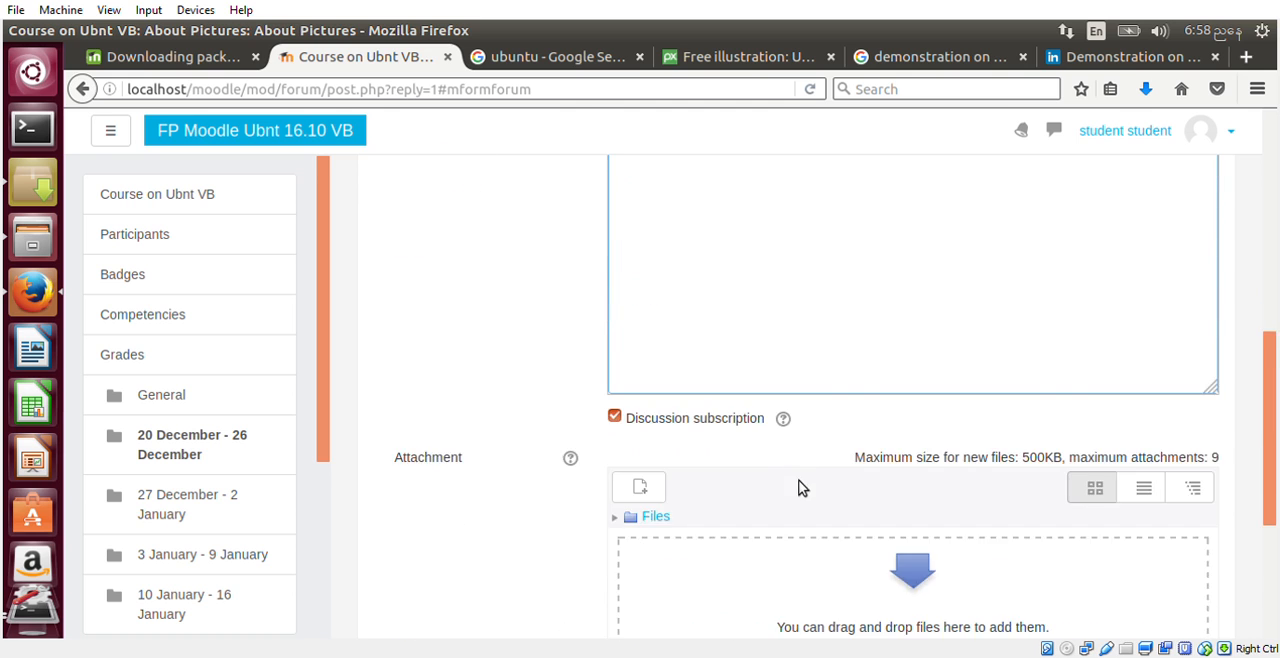
click(648, 437)
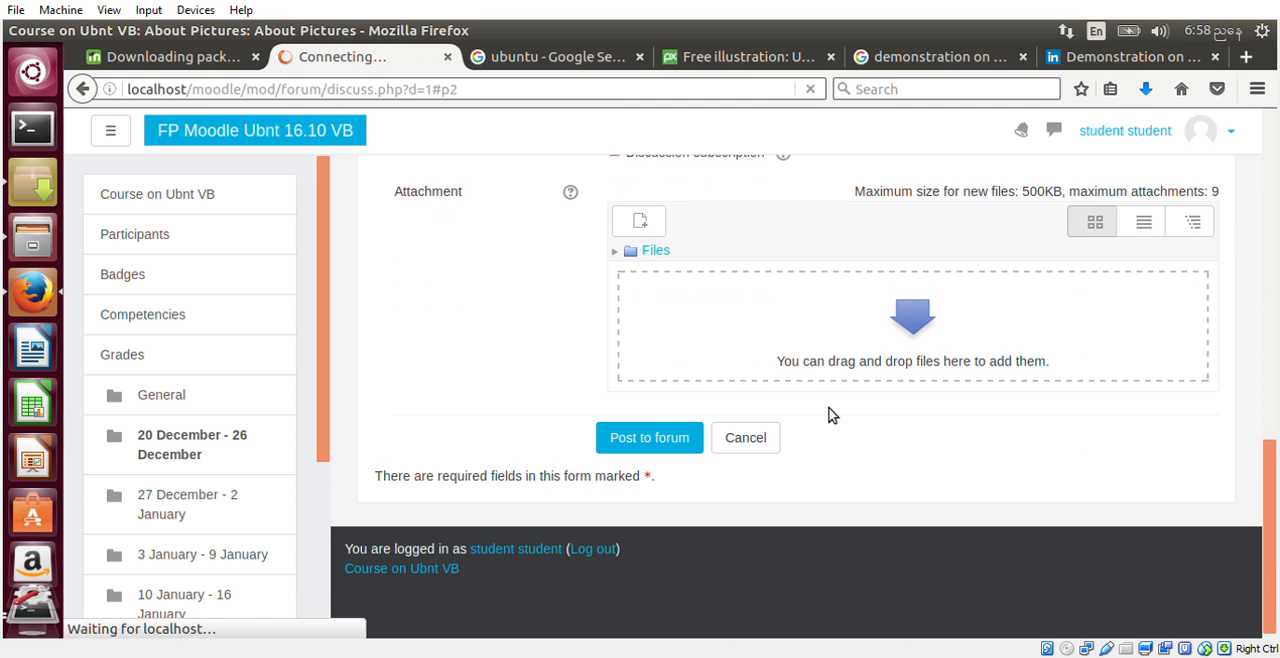
click(649, 437)
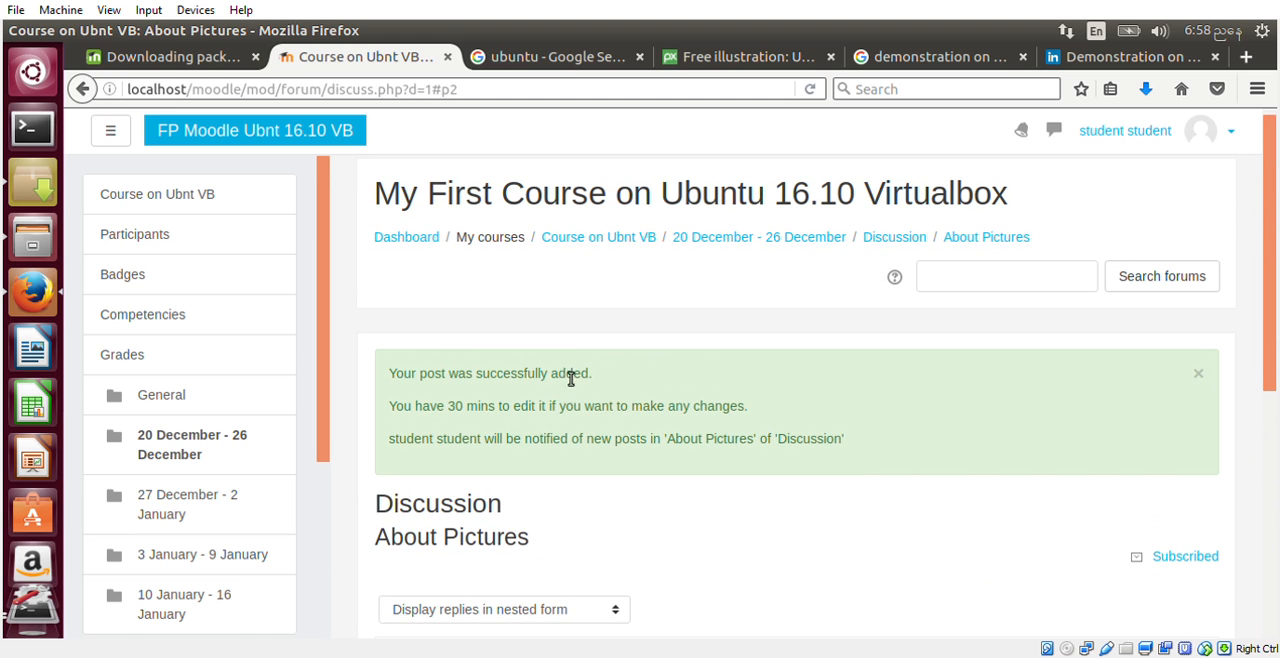
From the course page, open Assignment 1 and start adding a submission.
click(598, 237)
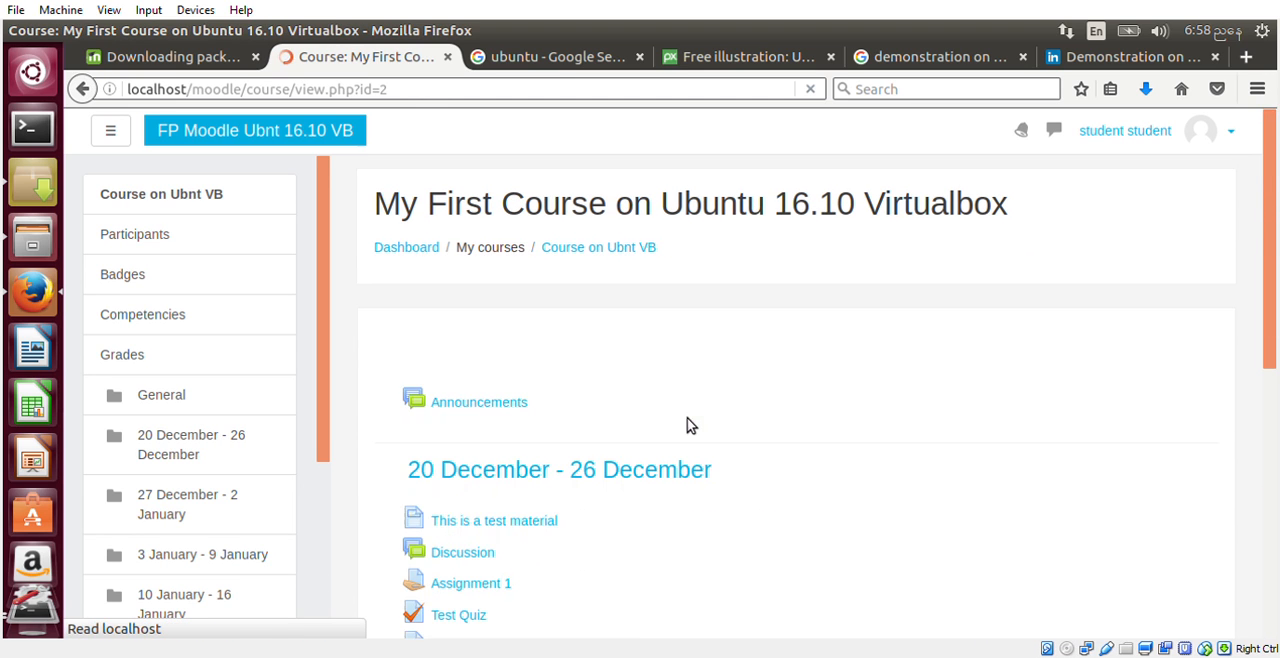
scroll(down, 3)
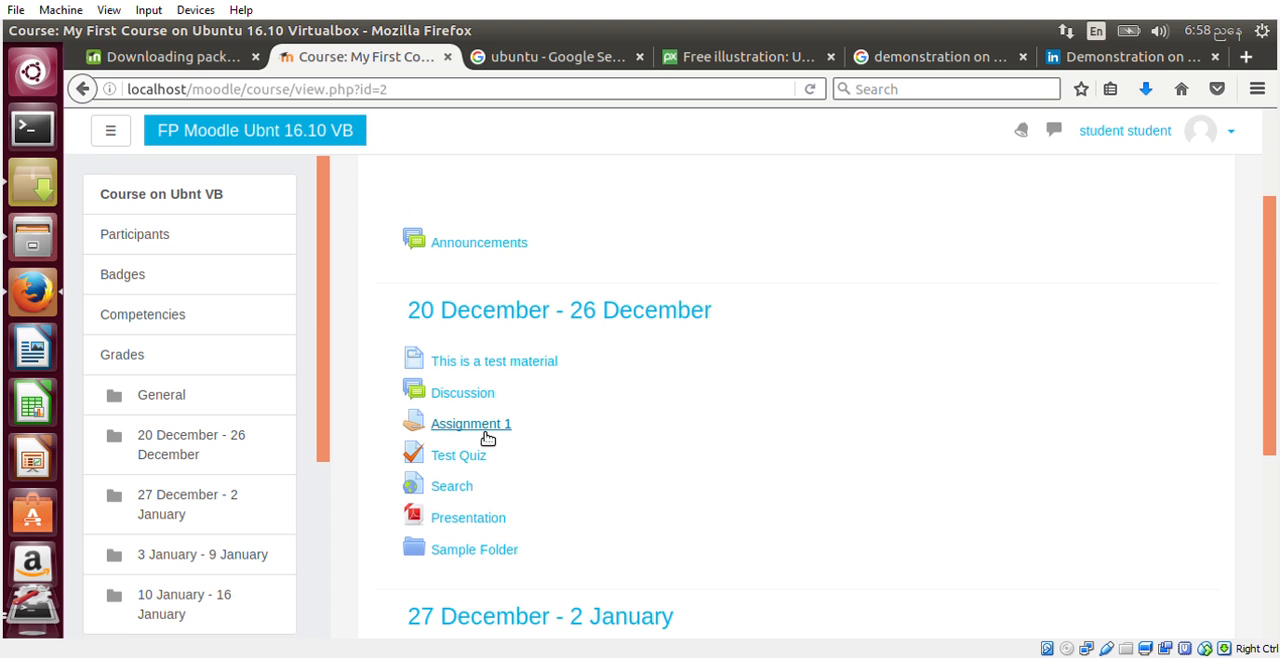
click(470, 423)
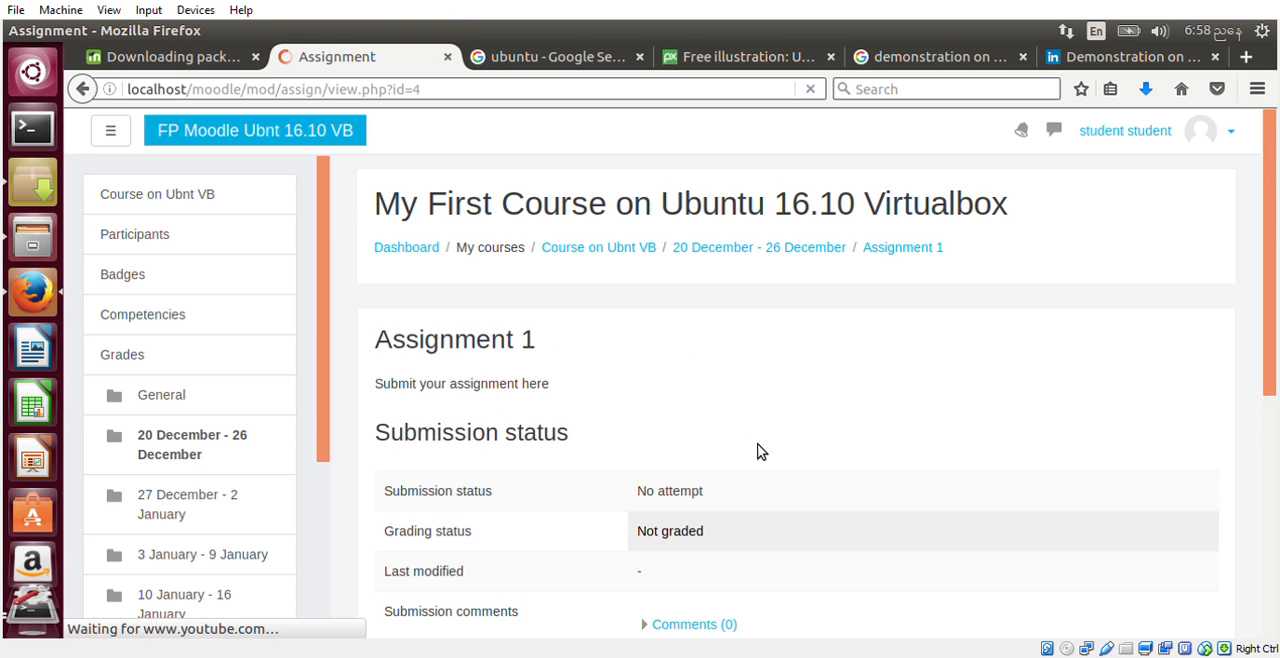
scroll(down, 3)
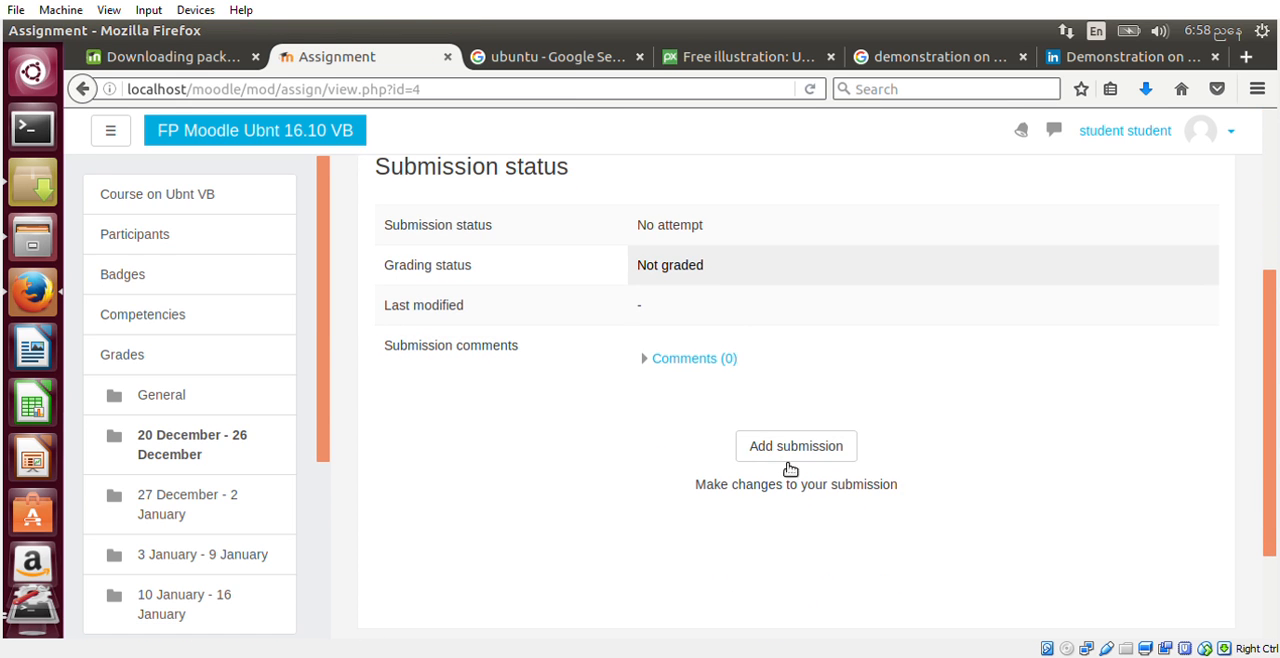
click(795, 446)
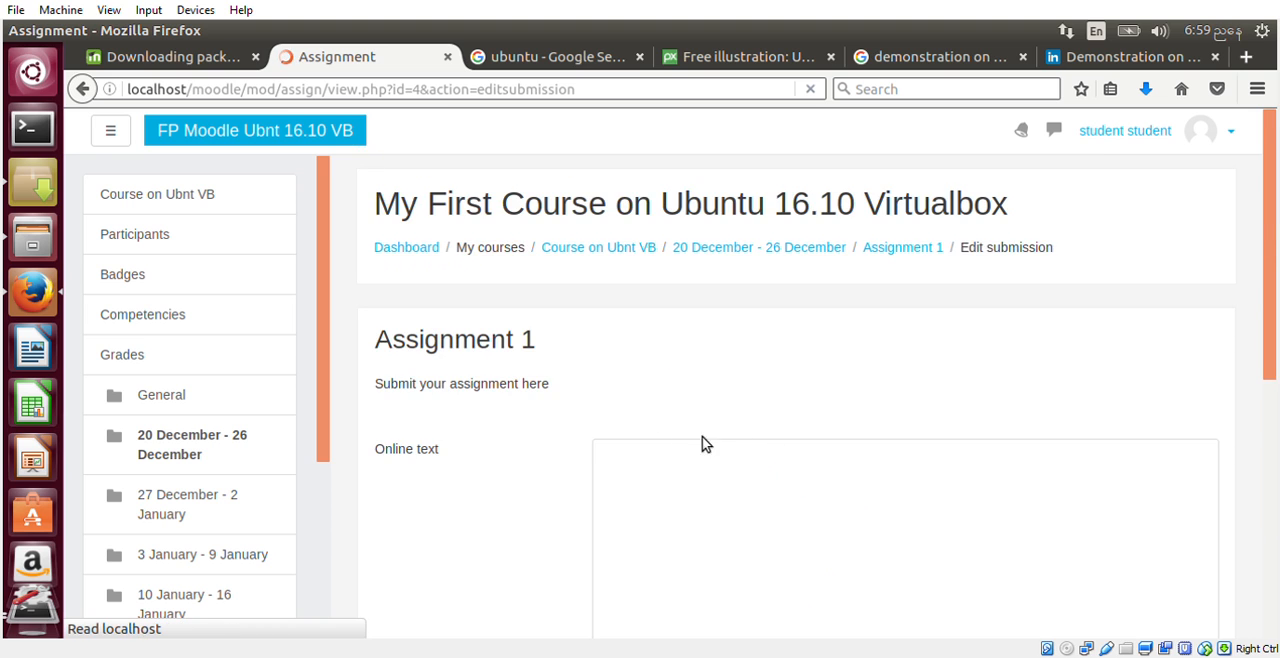
scroll(down, 3)
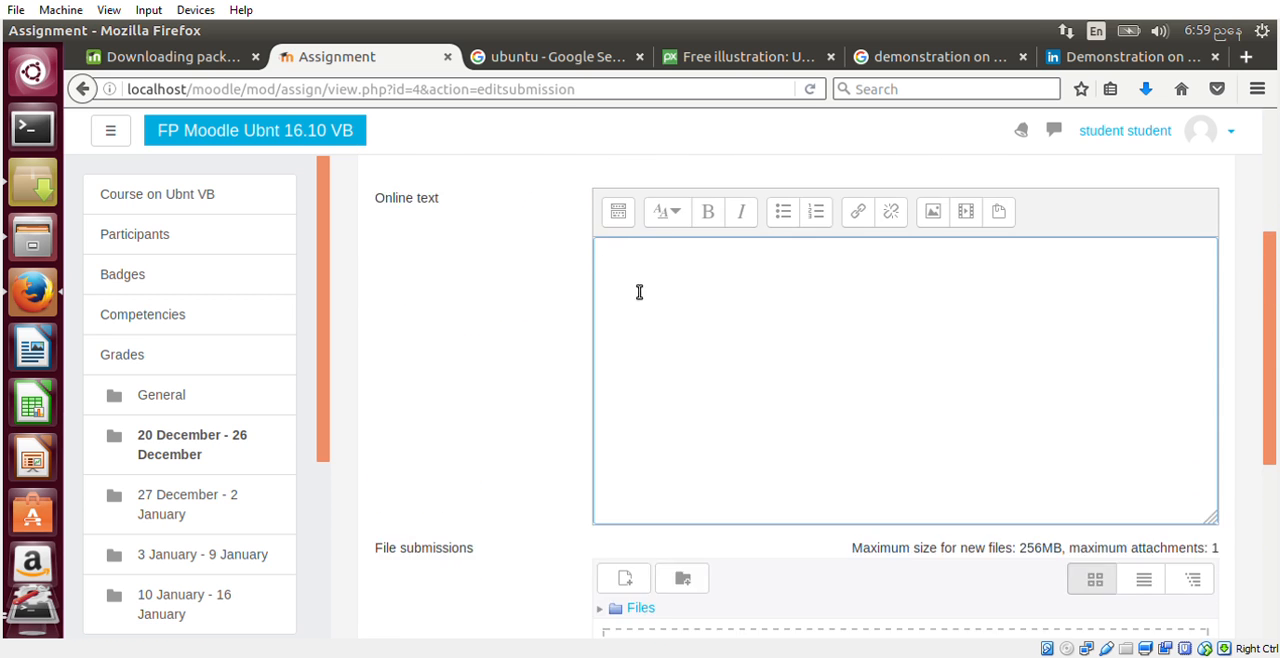
scroll(down, 3)
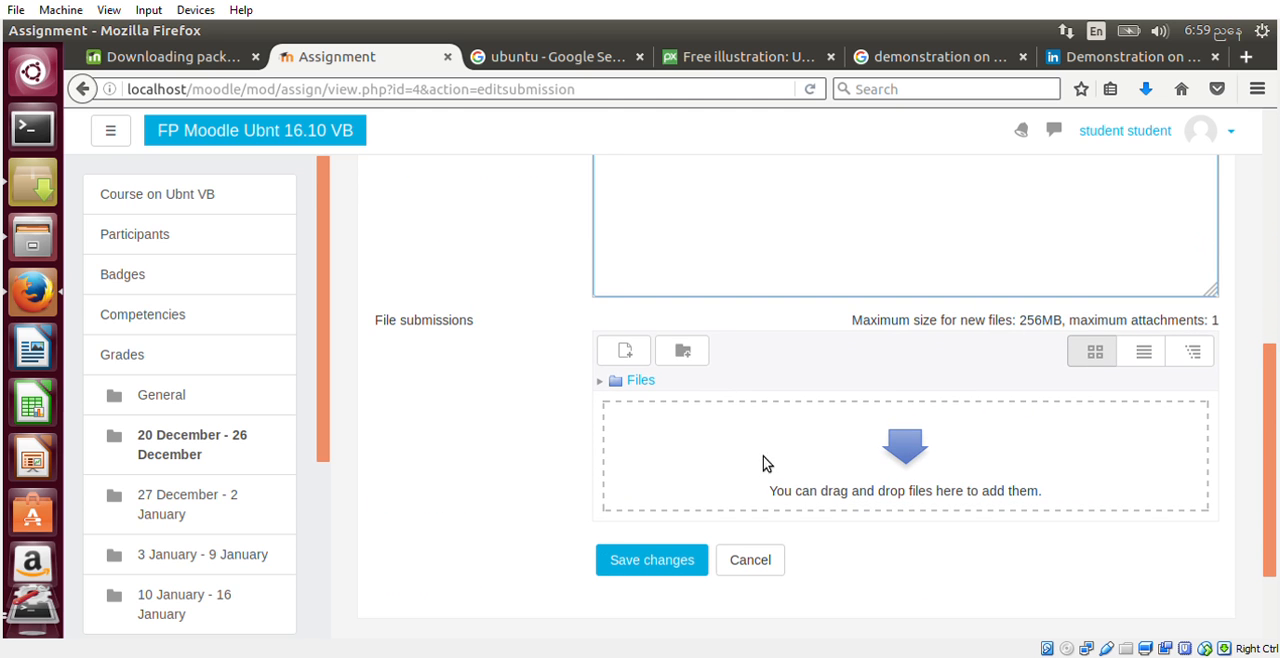
Upload ubuntu-logo-8647_960_720.png from Pictures as the Assignment 1 file submission.
click(623, 350)
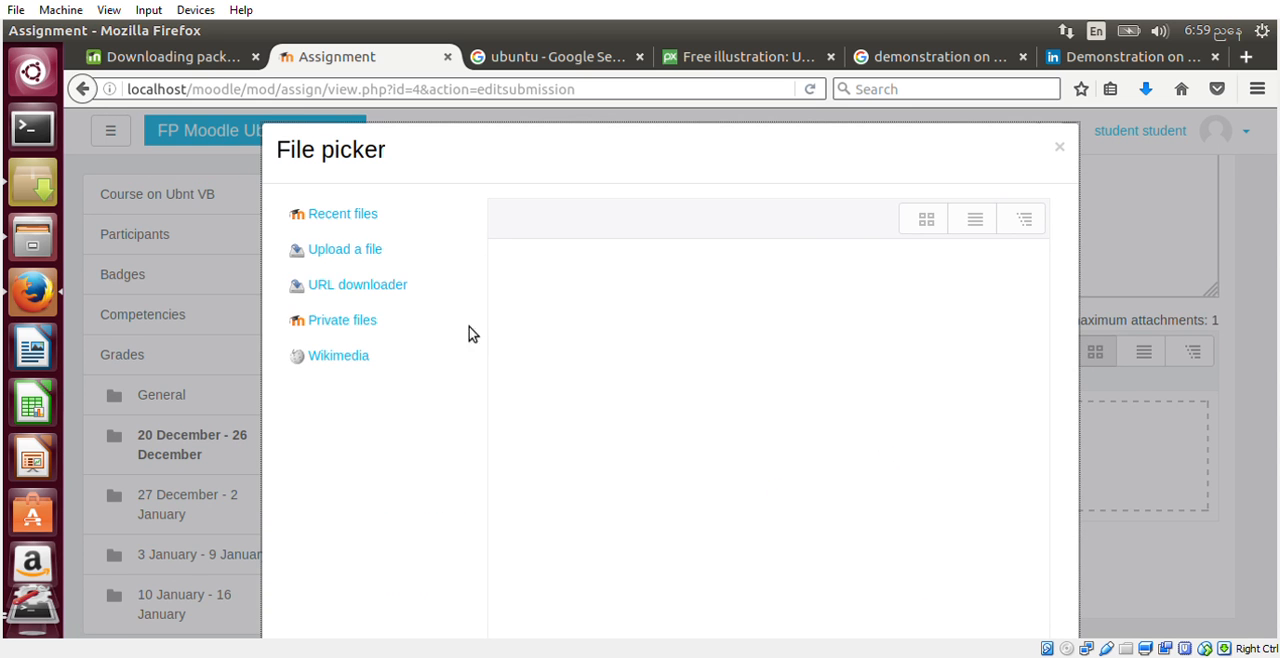
click(344, 249)
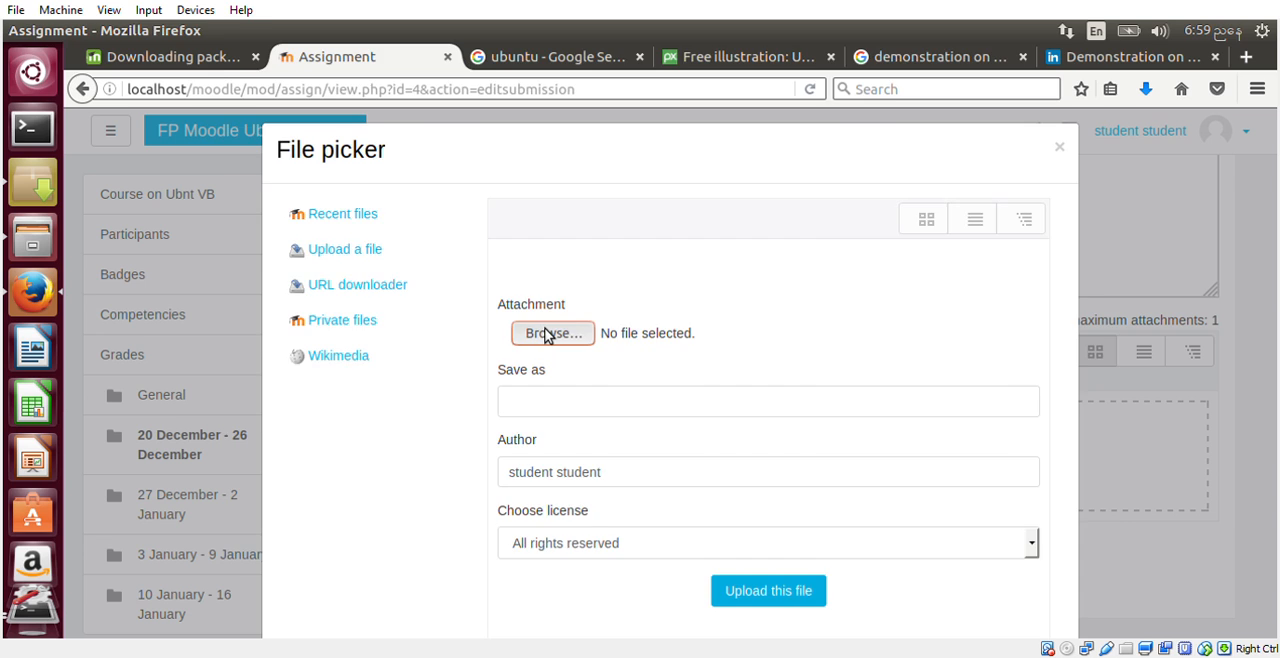
click(552, 333)
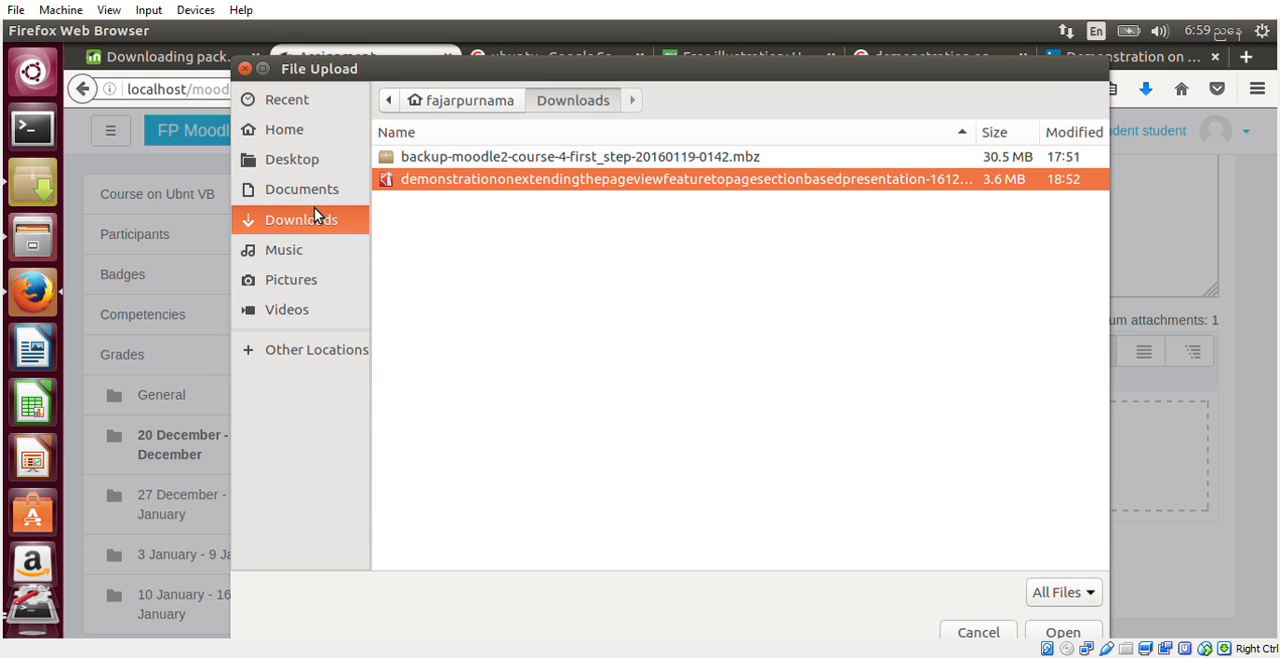
click(301, 189)
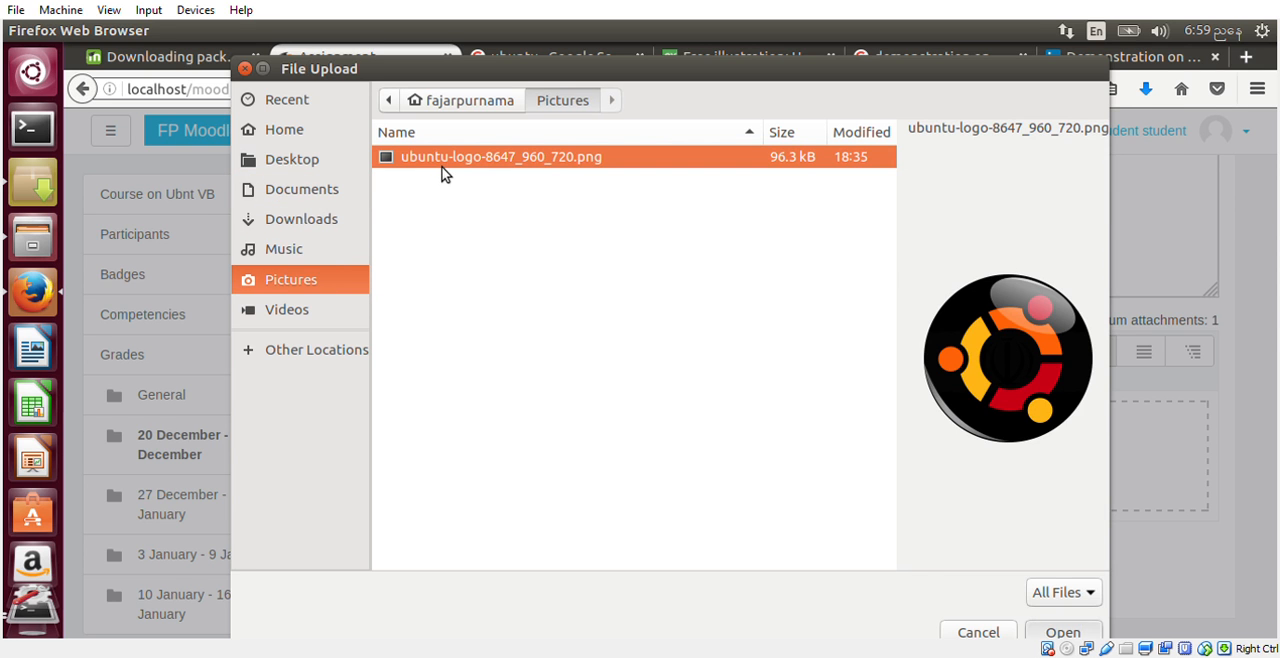
click(1062, 631)
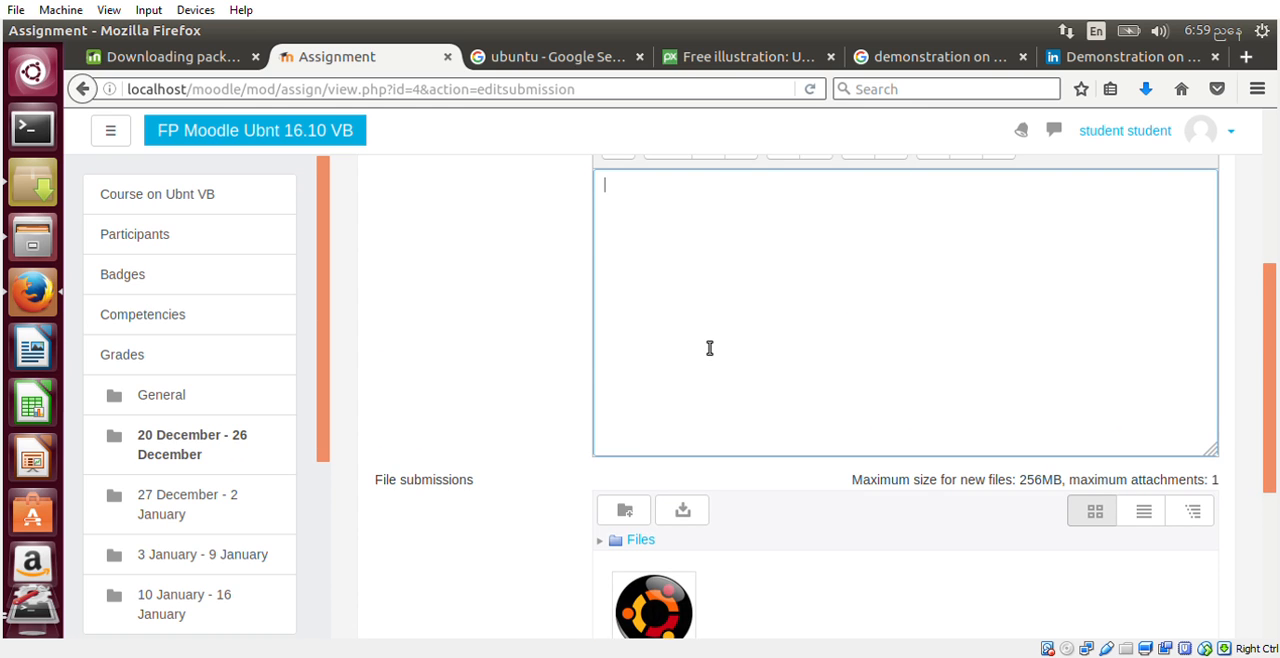
Enter online text 'This is my own design' and save the Assignment 1 submission.
text(This)
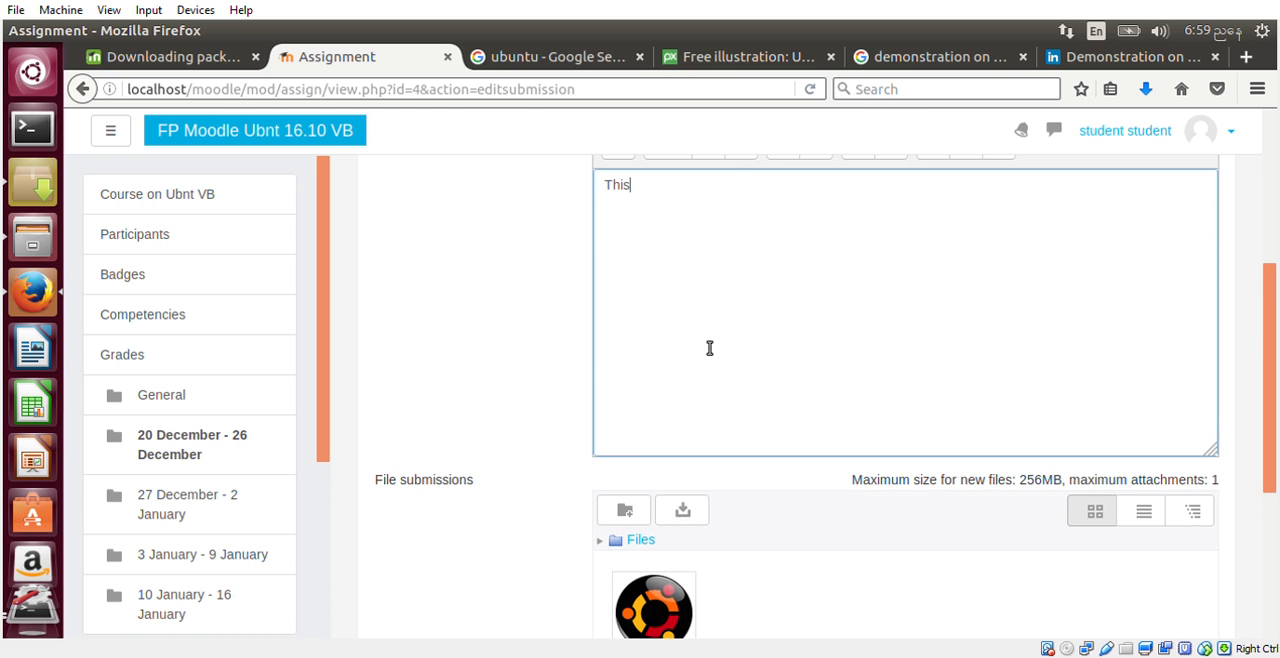
text(is my own)
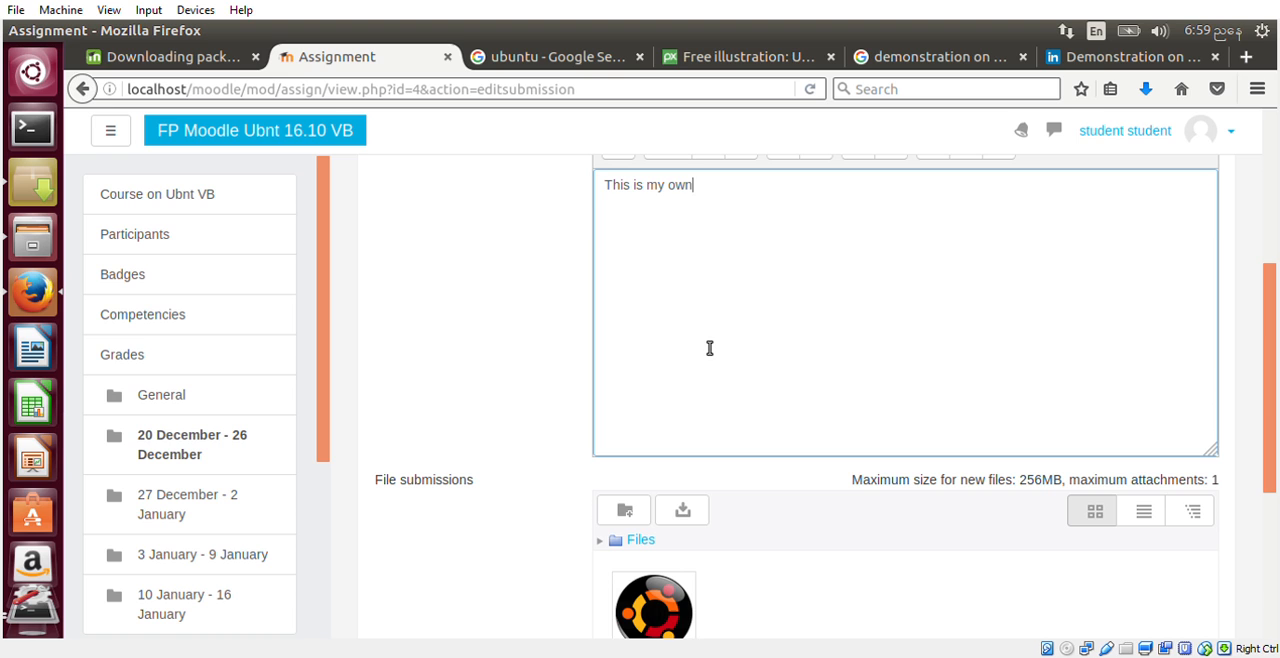
text(design)
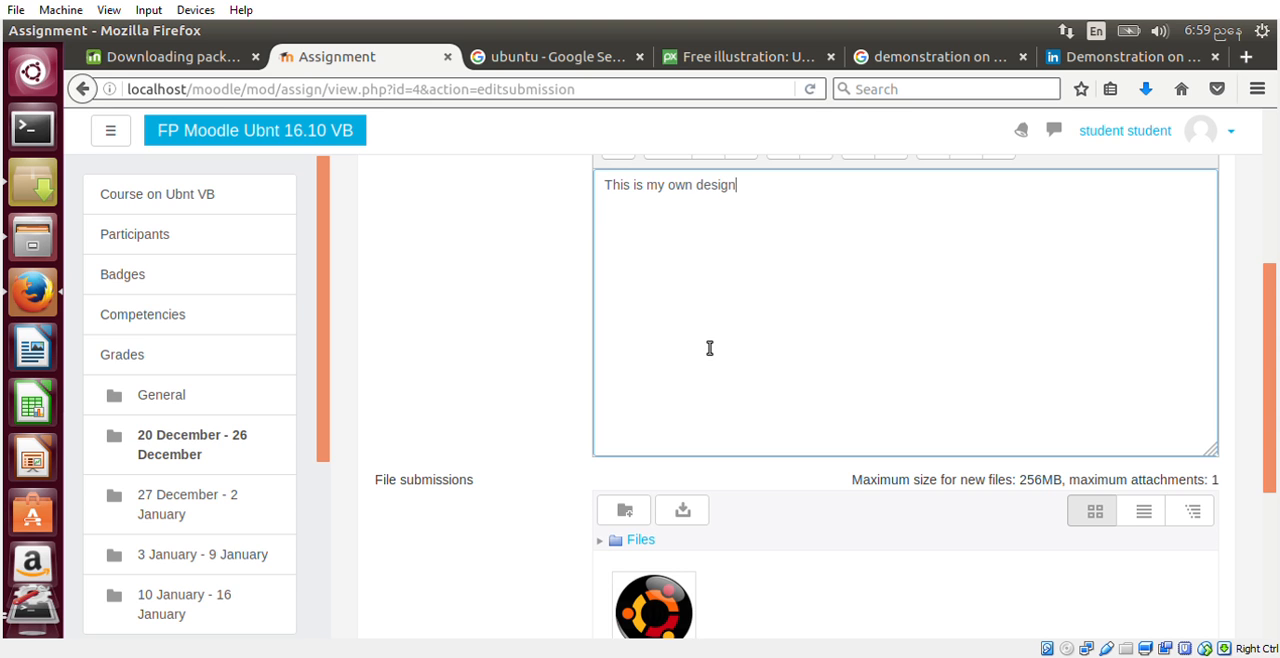
scroll(down, 3)
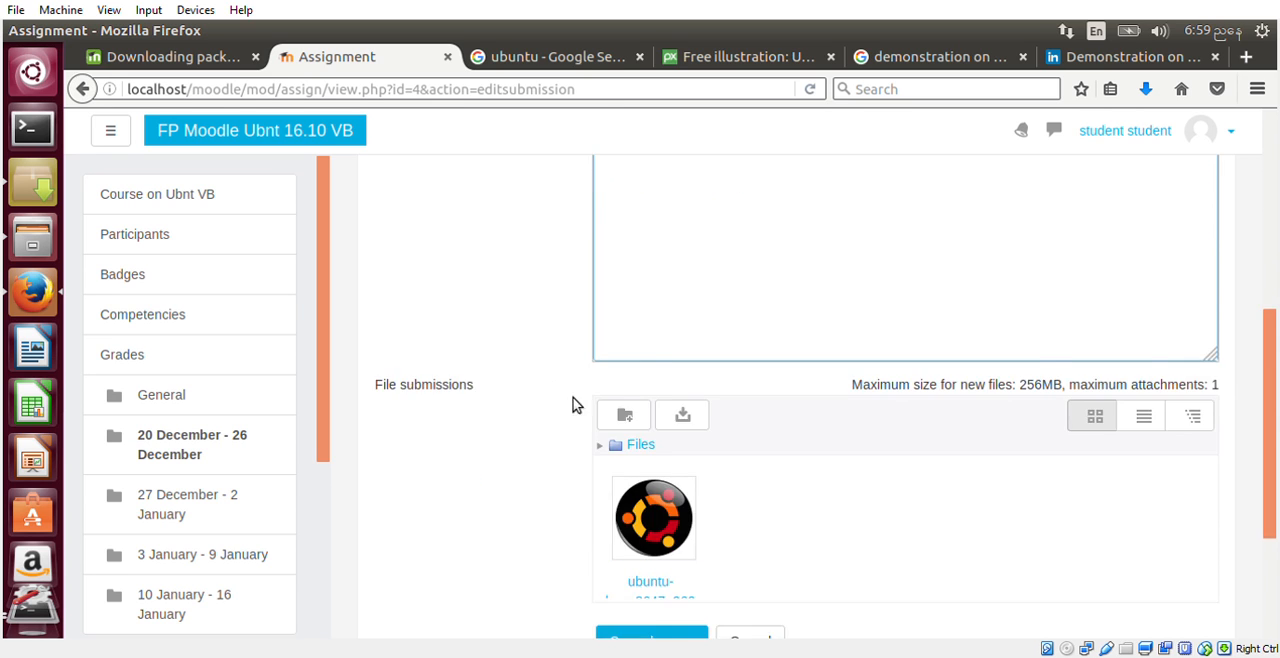
click(651, 435)
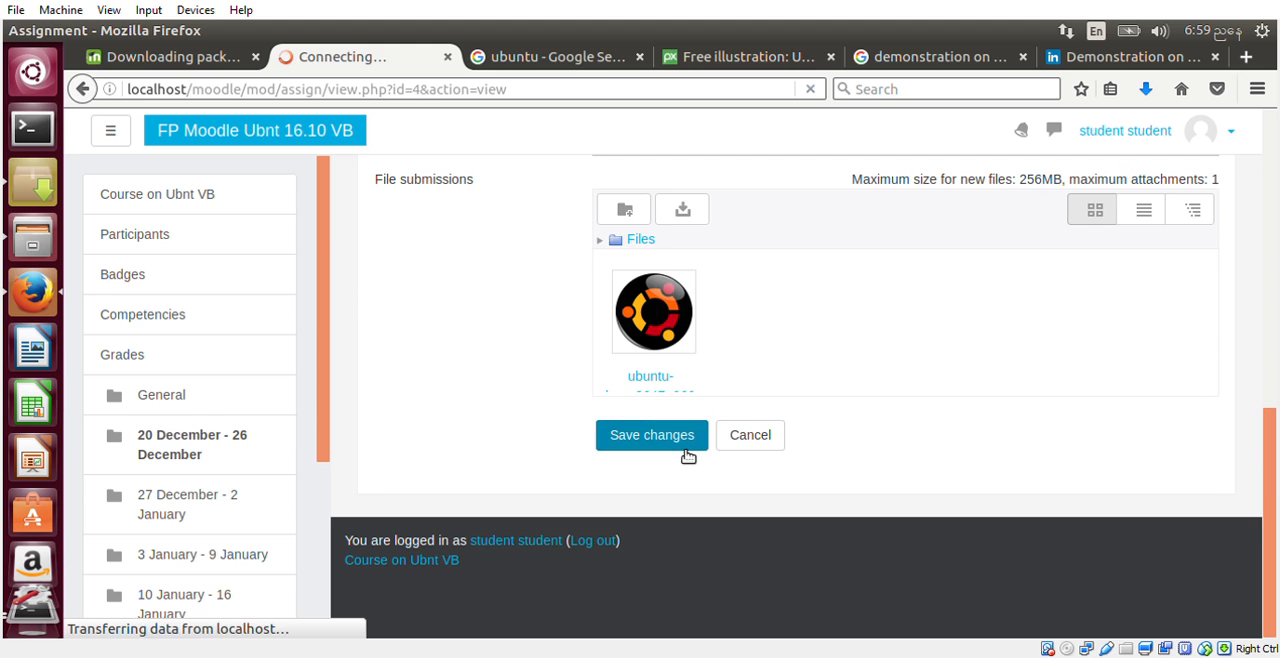
click(651, 435)
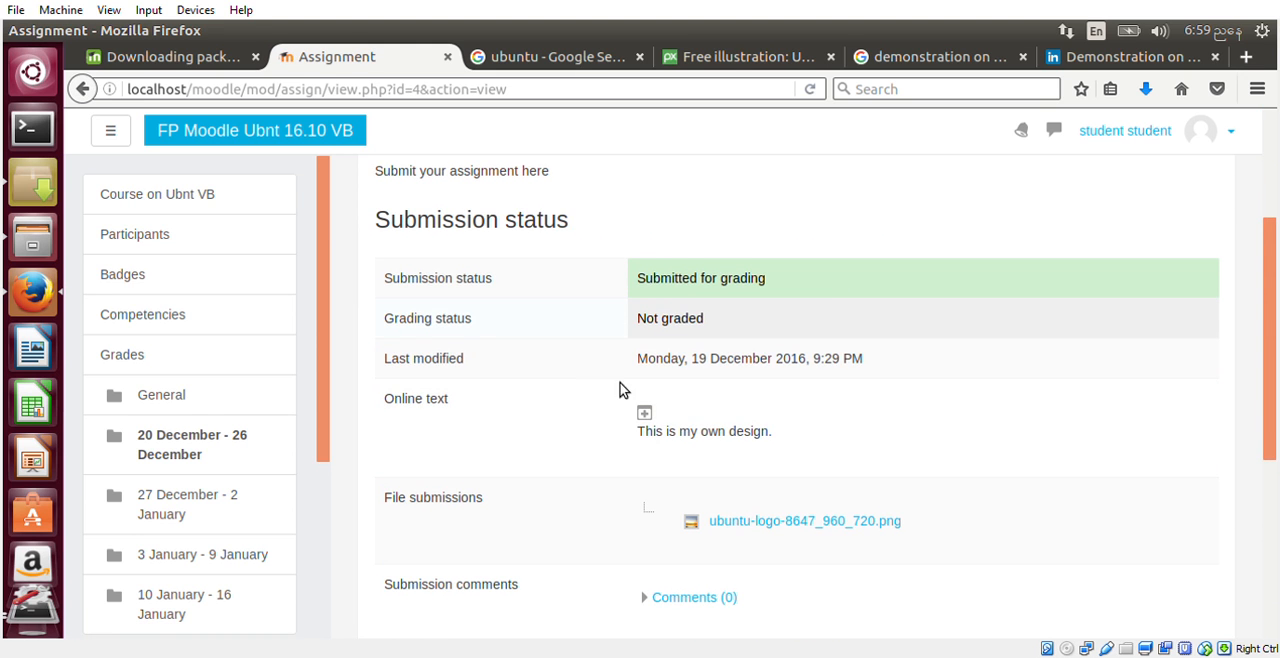
scroll(down, 3)
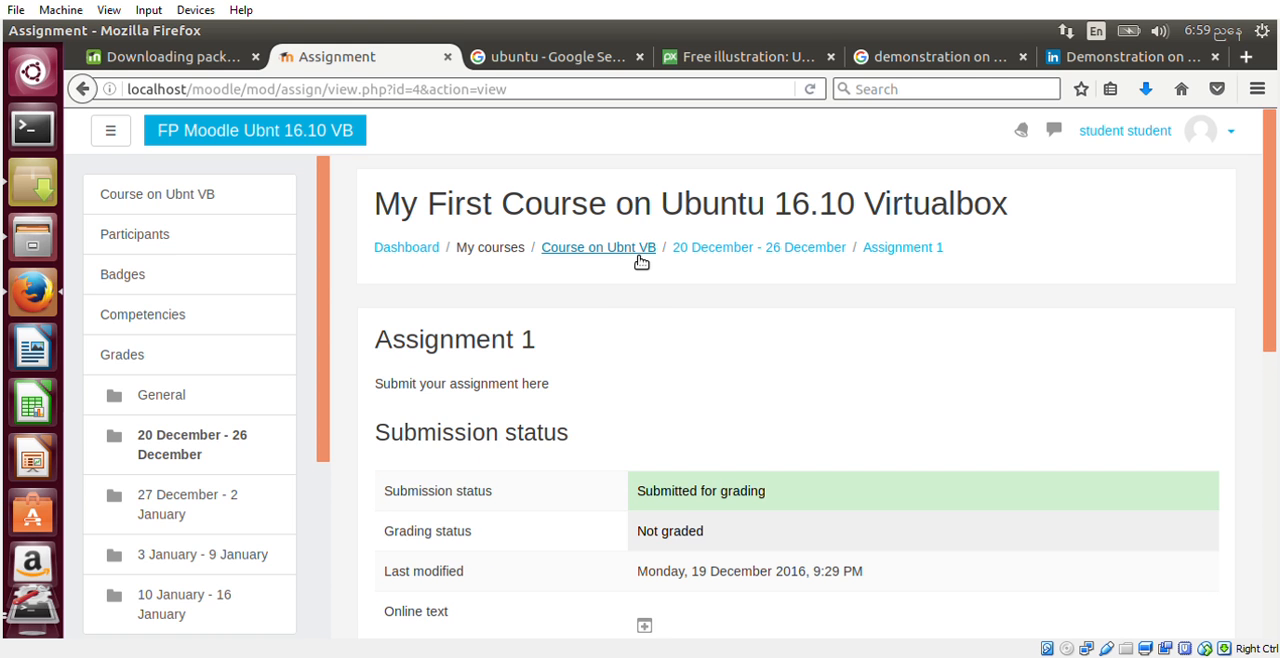
Attempt the Test Quiz, answer 1.89 for 1 + 1, and submit all.
click(598, 247)
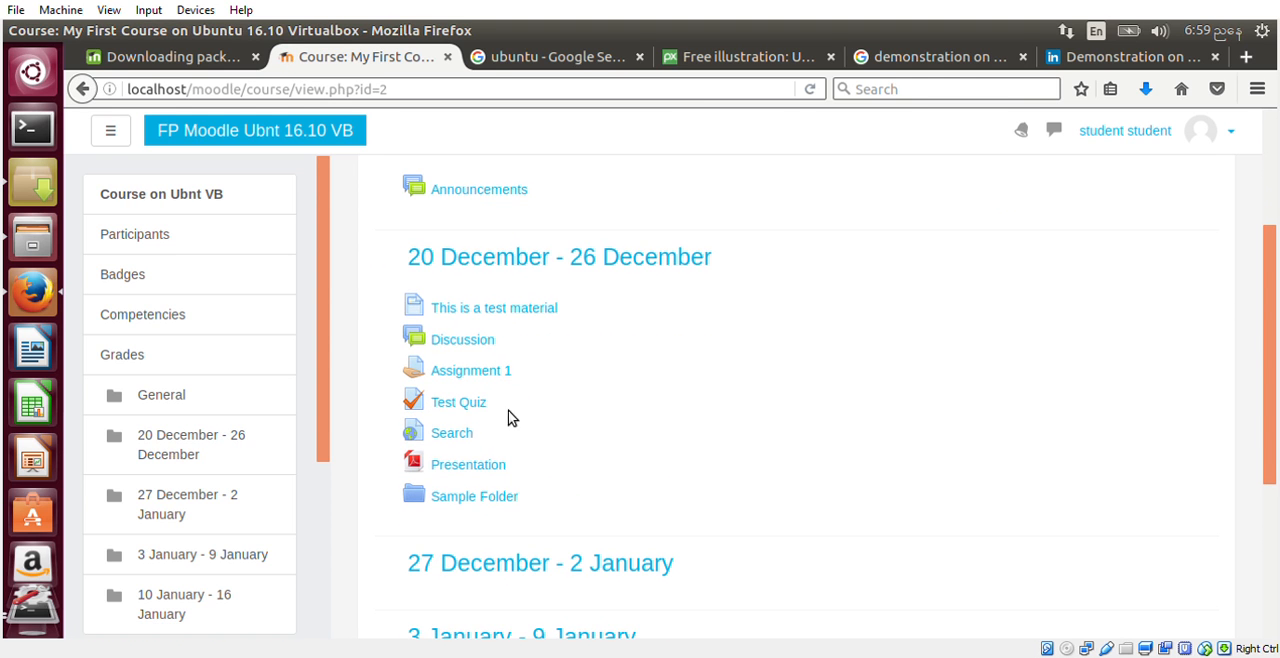
click(458, 401)
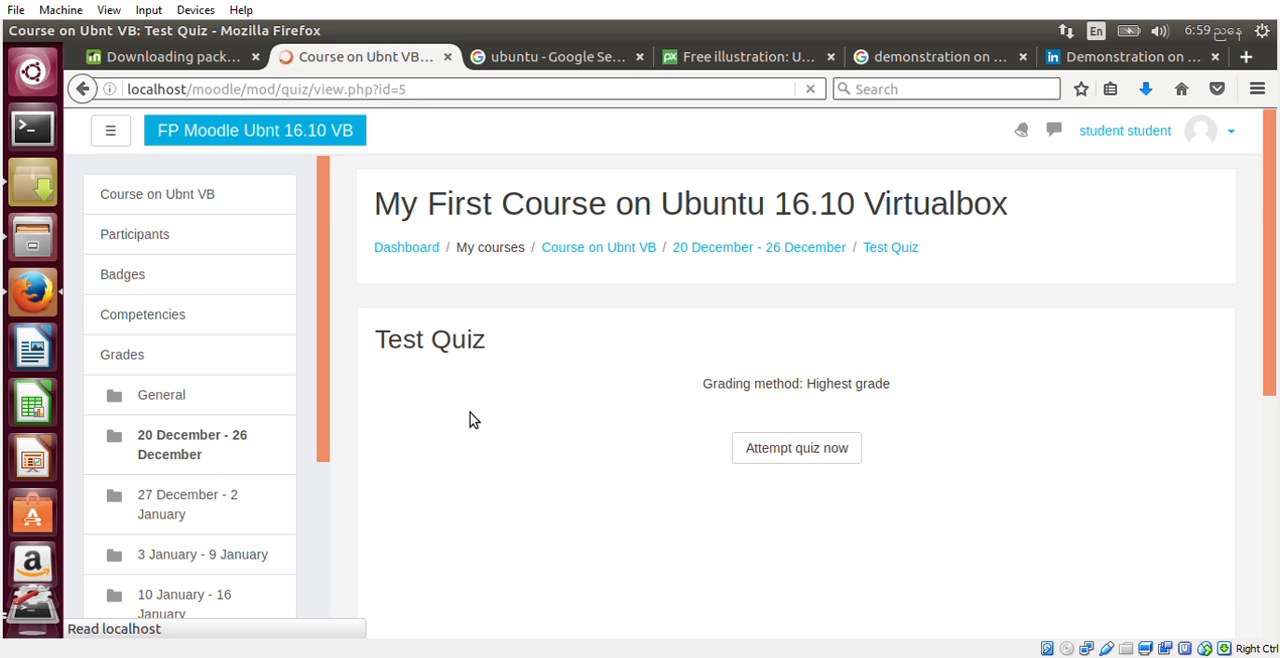
click(796, 447)
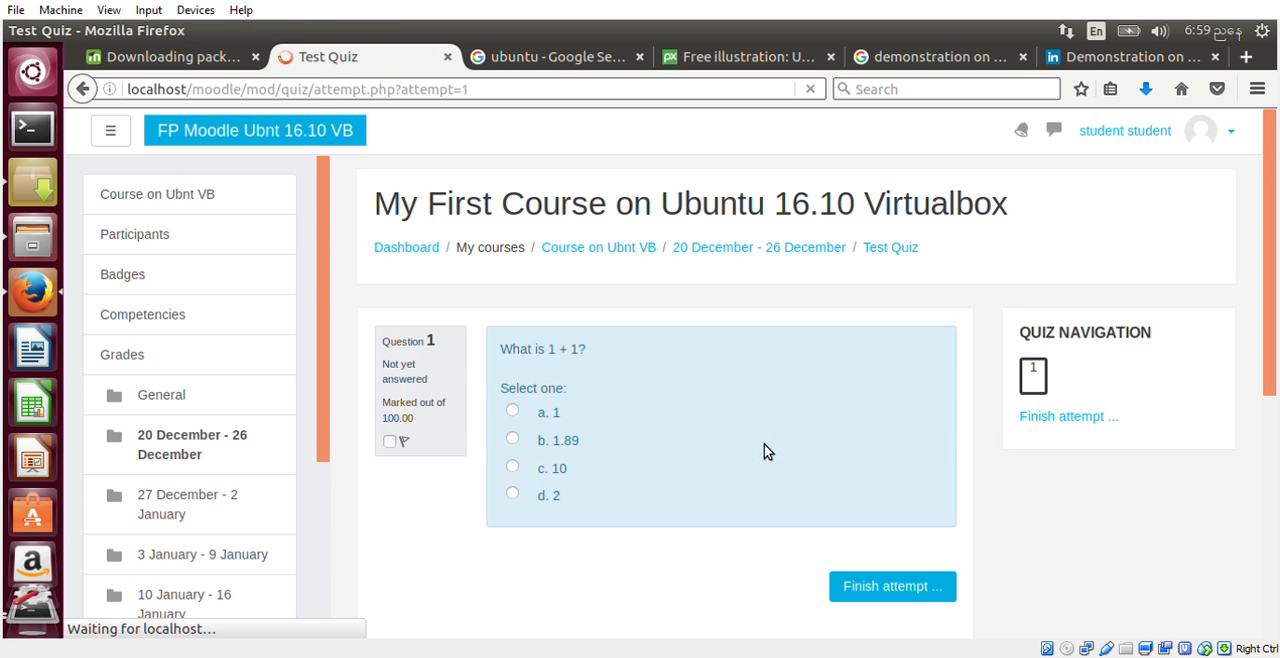
scroll(down, 3)
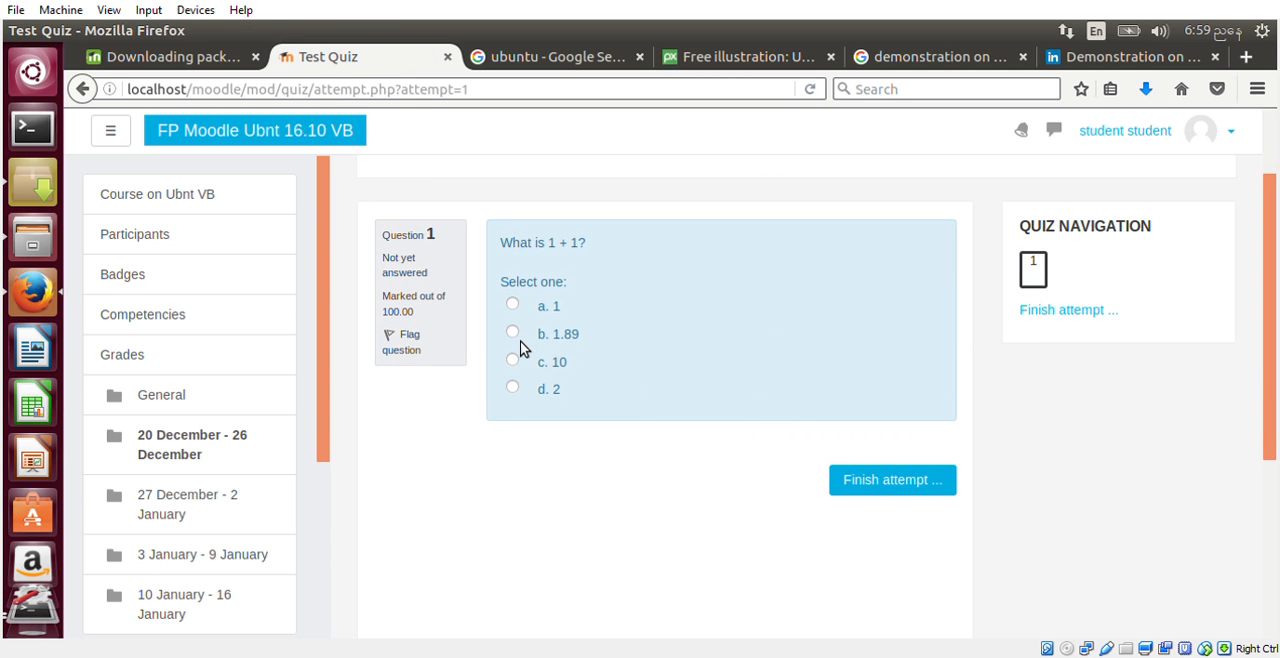
click(513, 331)
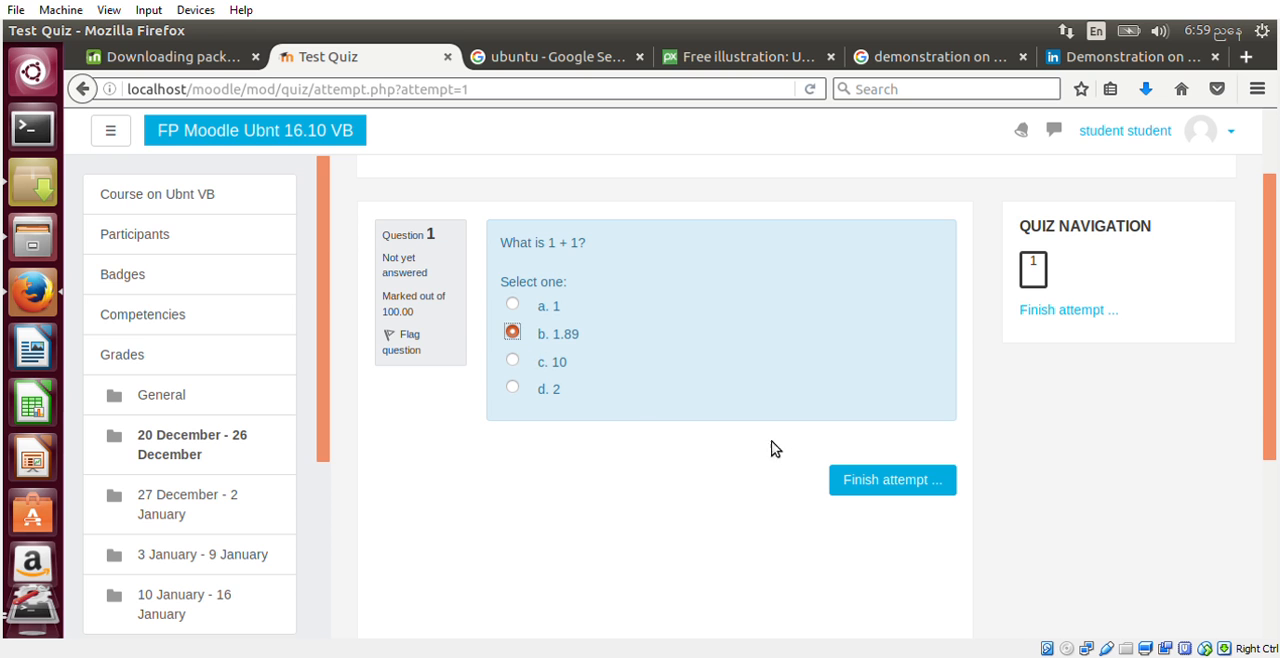
click(892, 479)
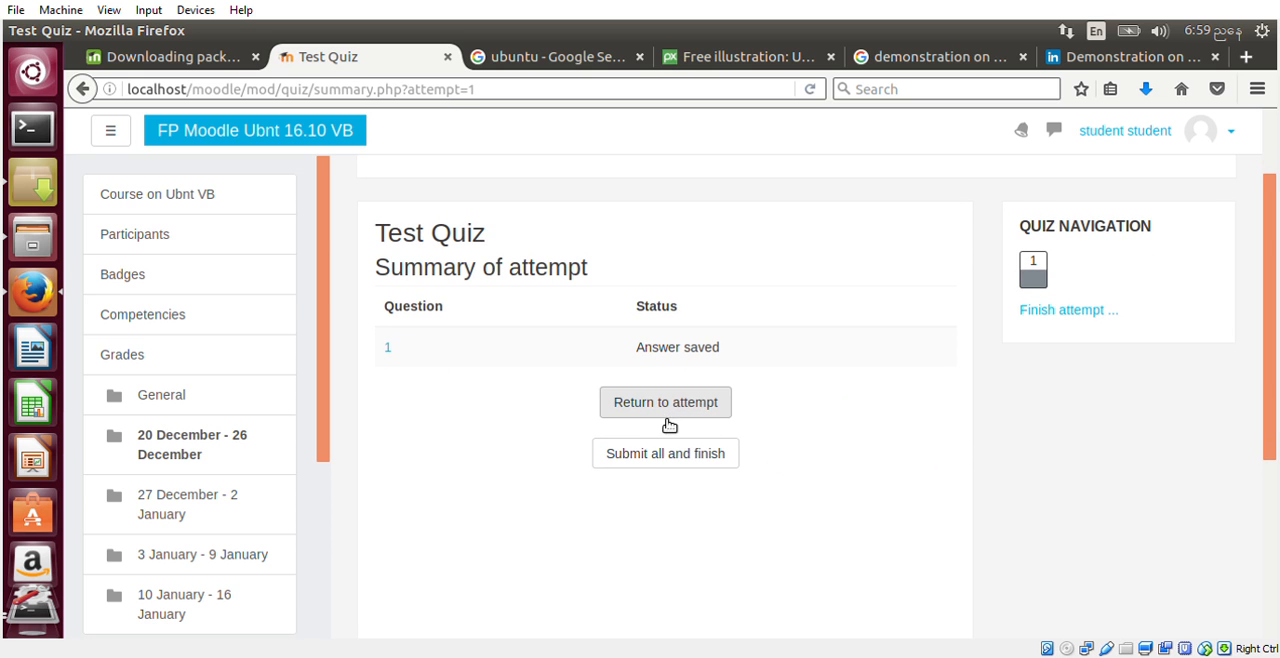
click(665, 453)
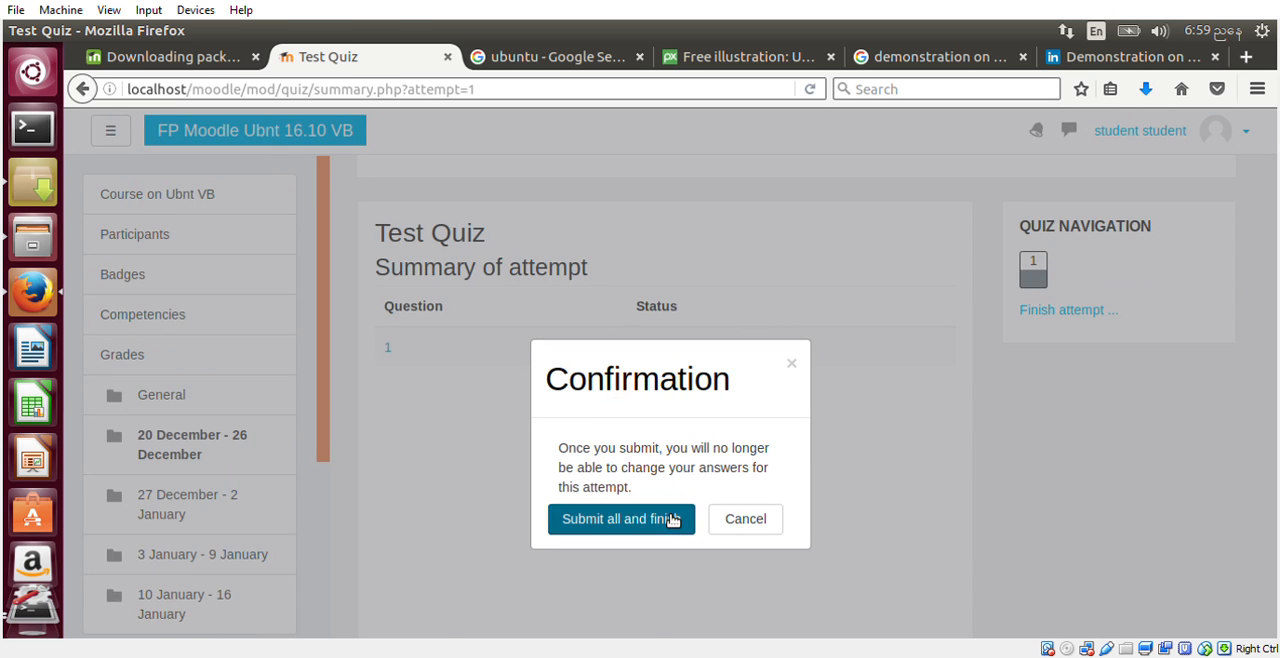
click(620, 519)
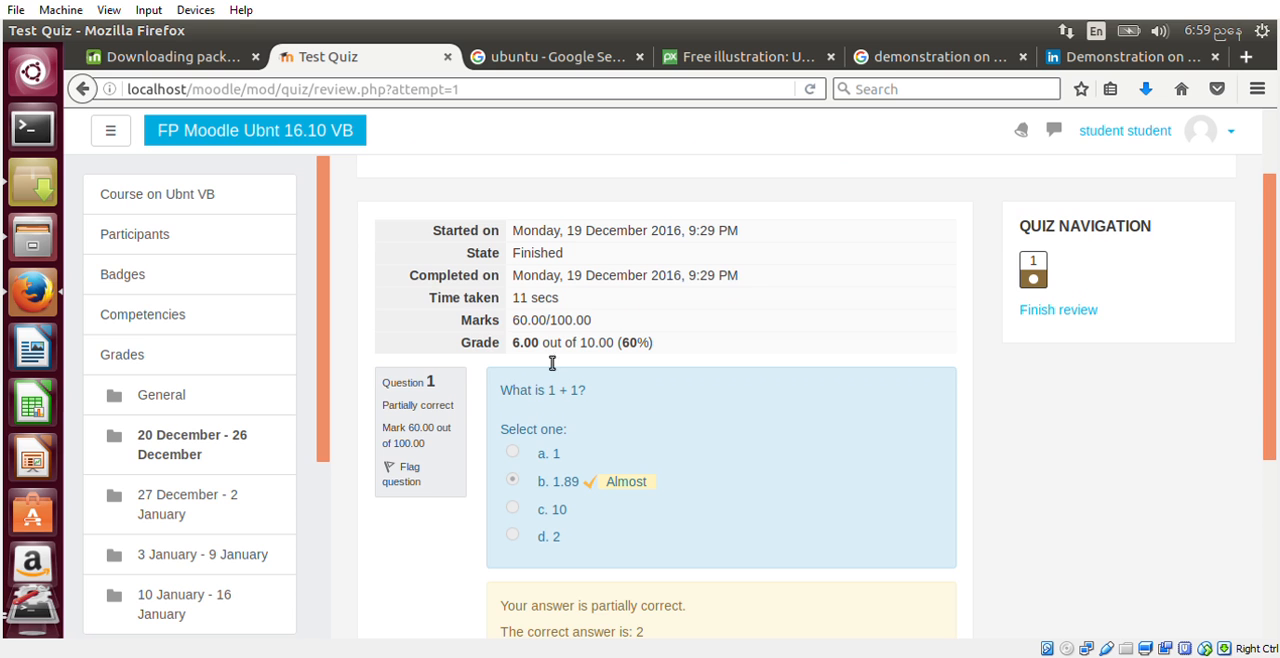
mouse_move(510, 341)
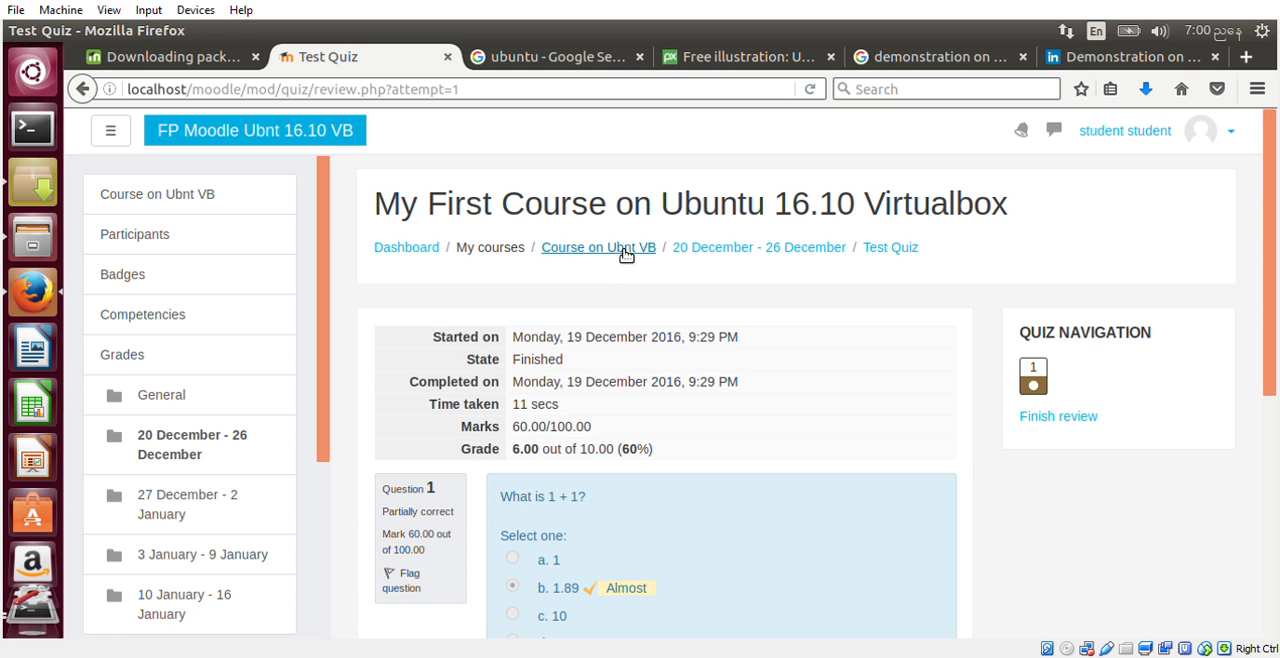
Open the Search resource and view its google.com link in a new tab, then close it.
click(597, 247)
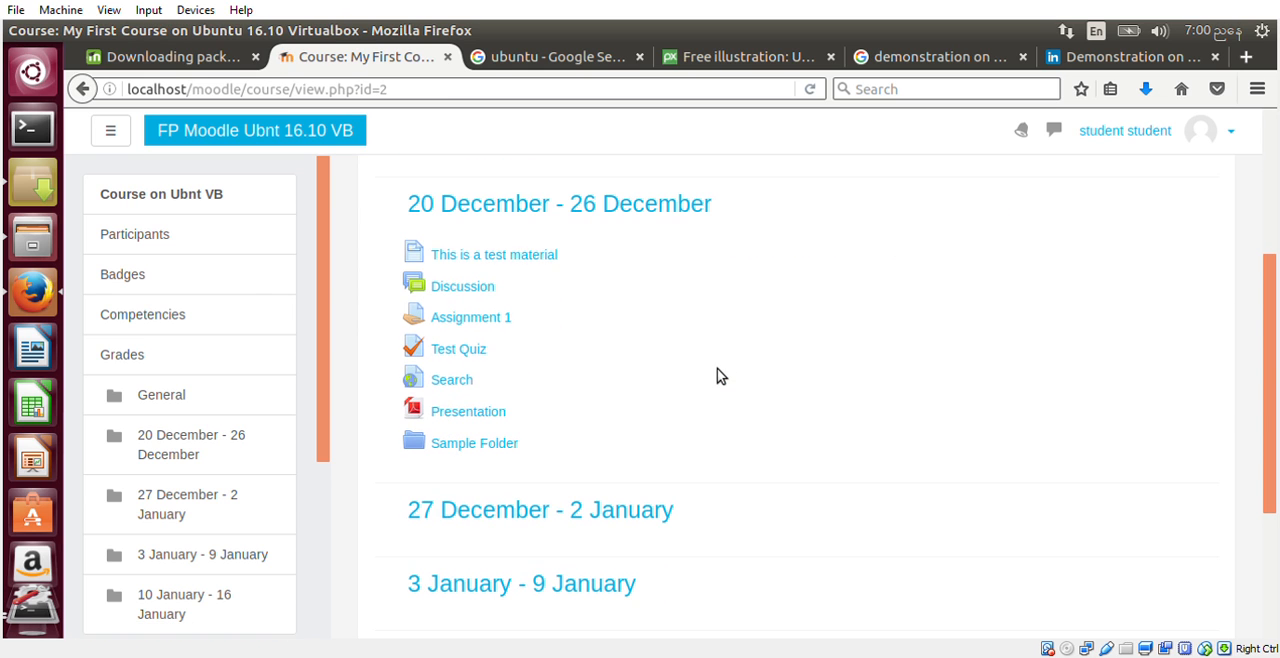
click(451, 379)
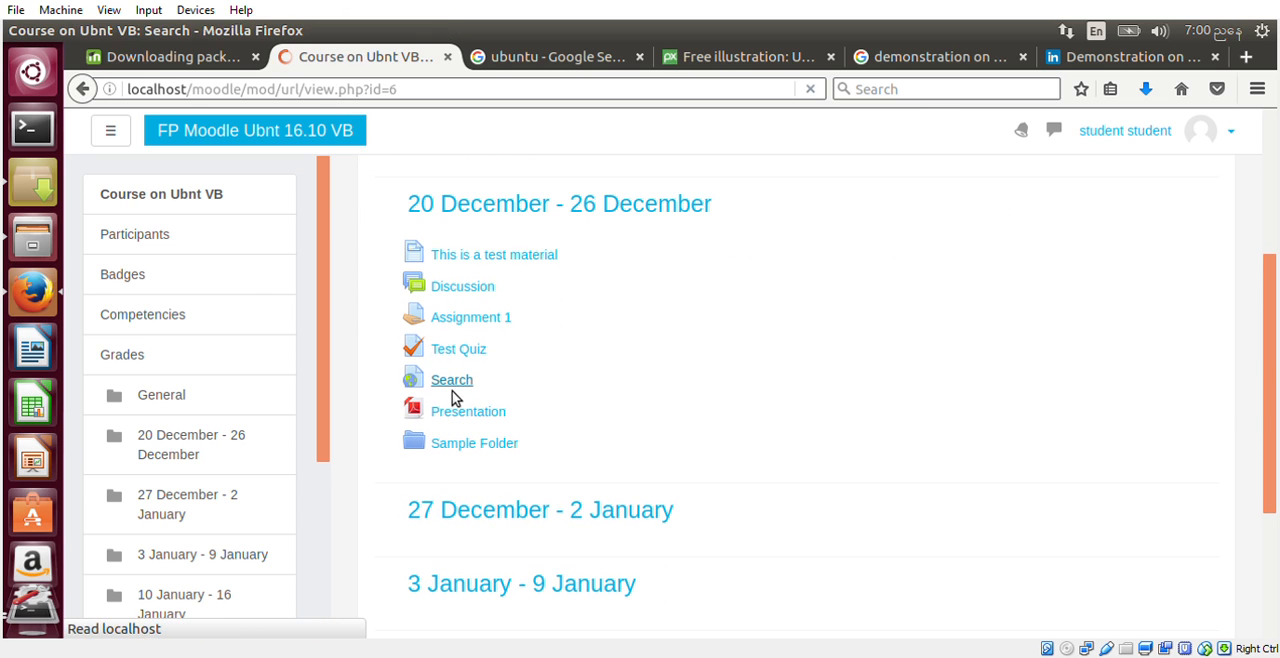
right_click(473, 370)
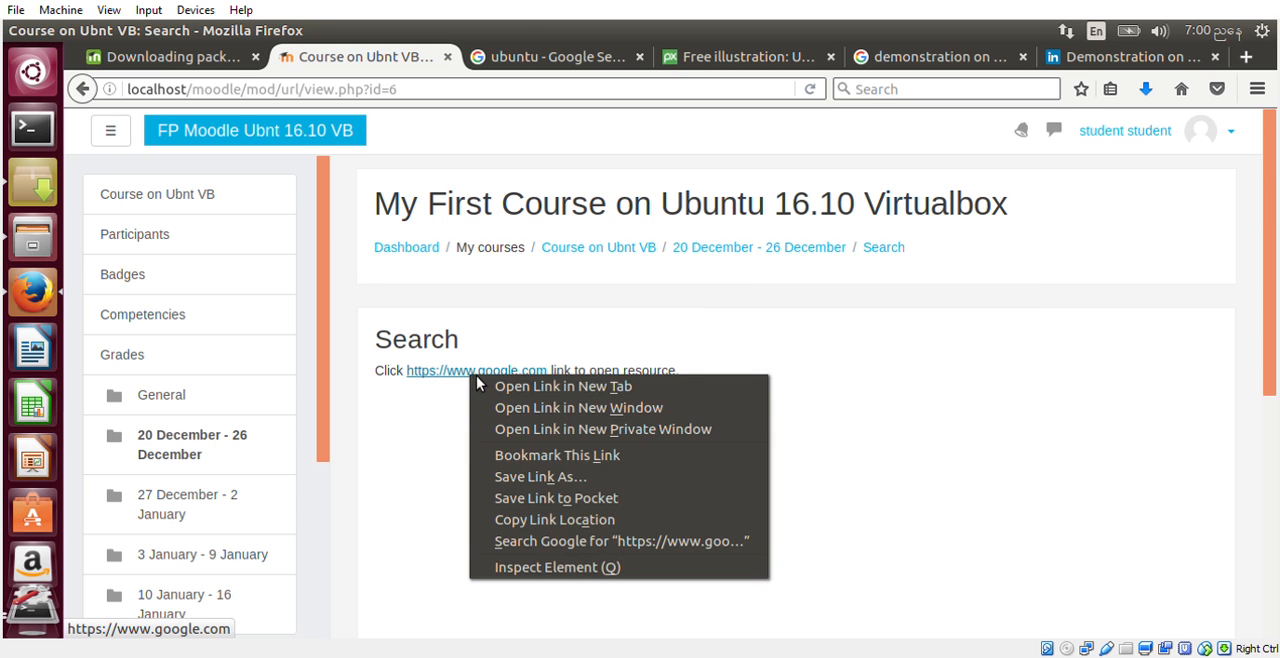
click(563, 386)
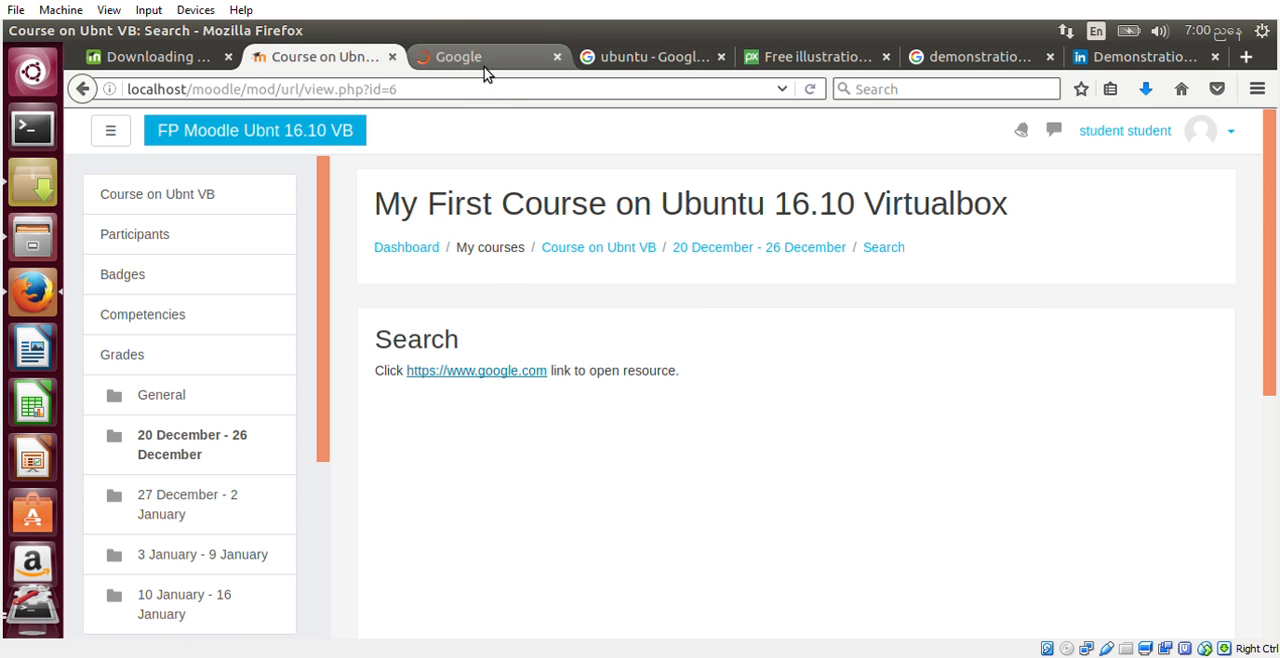
click(557, 56)
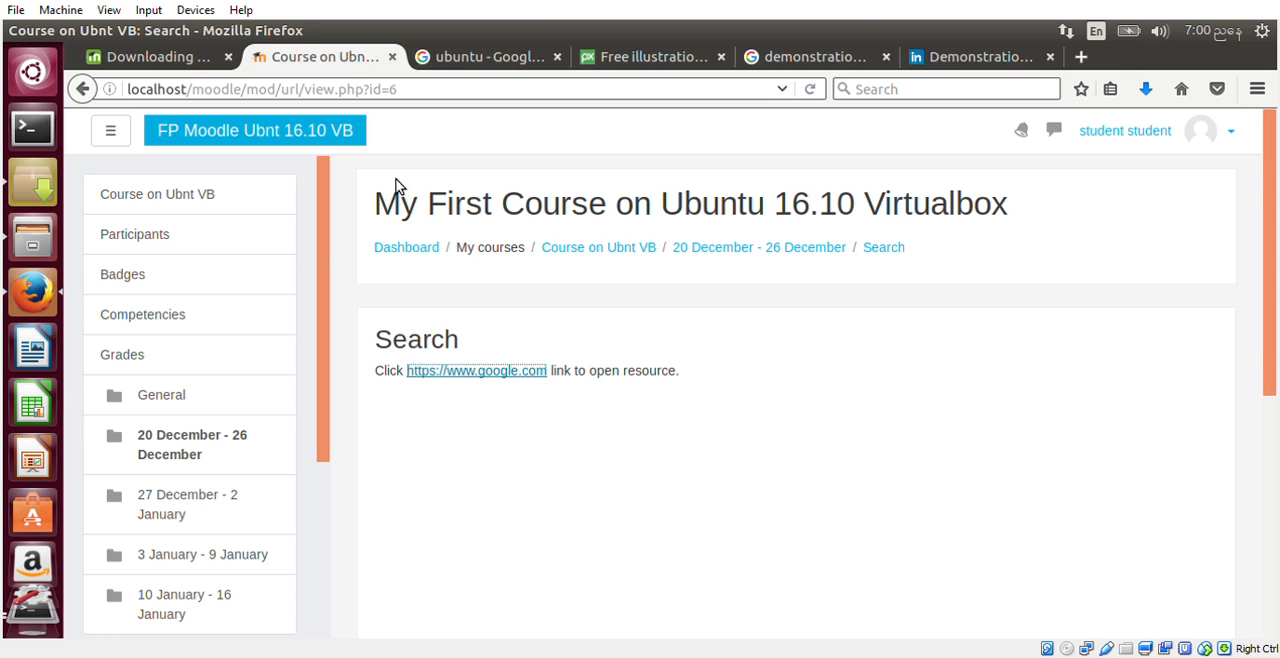
View the Presentation slides PDF, then go back to the course page.
click(598, 247)
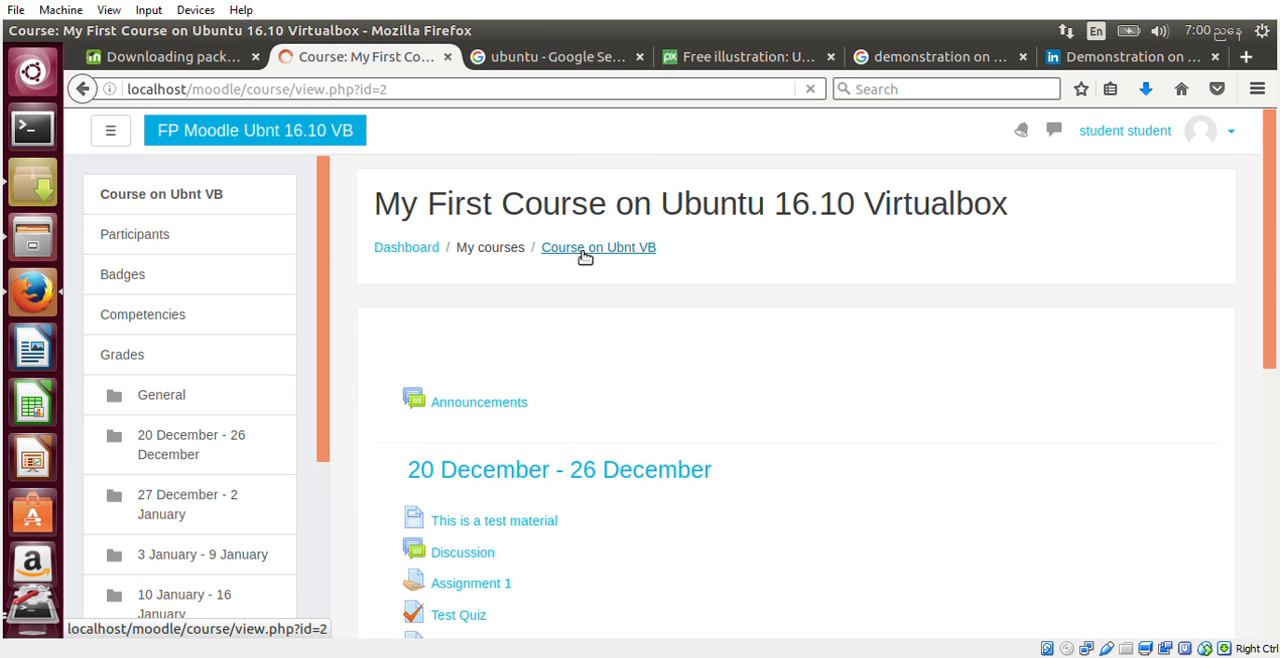
scroll(down, 3)
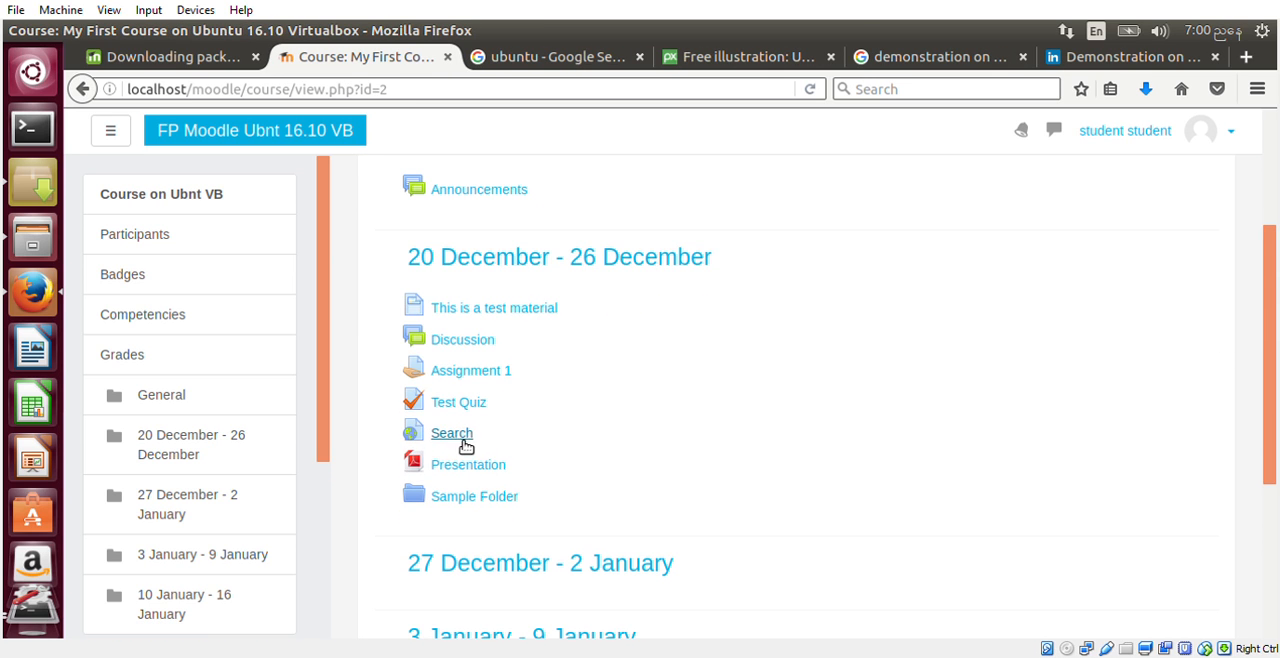
click(467, 464)
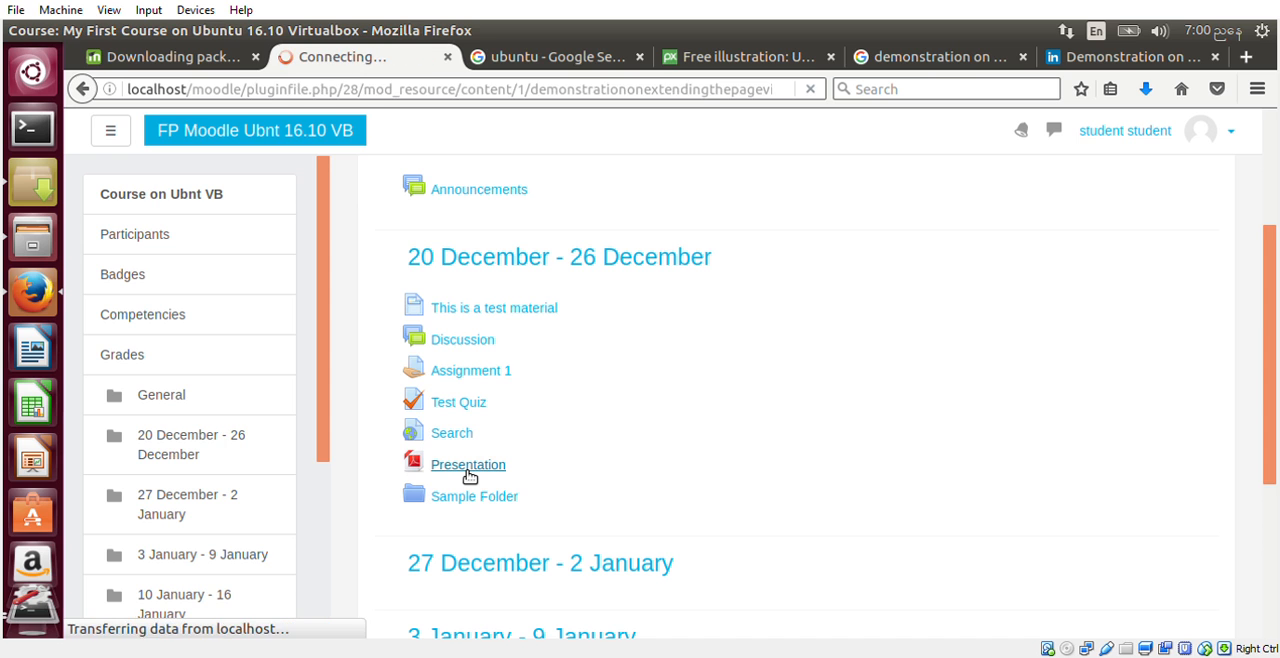
click(467, 464)
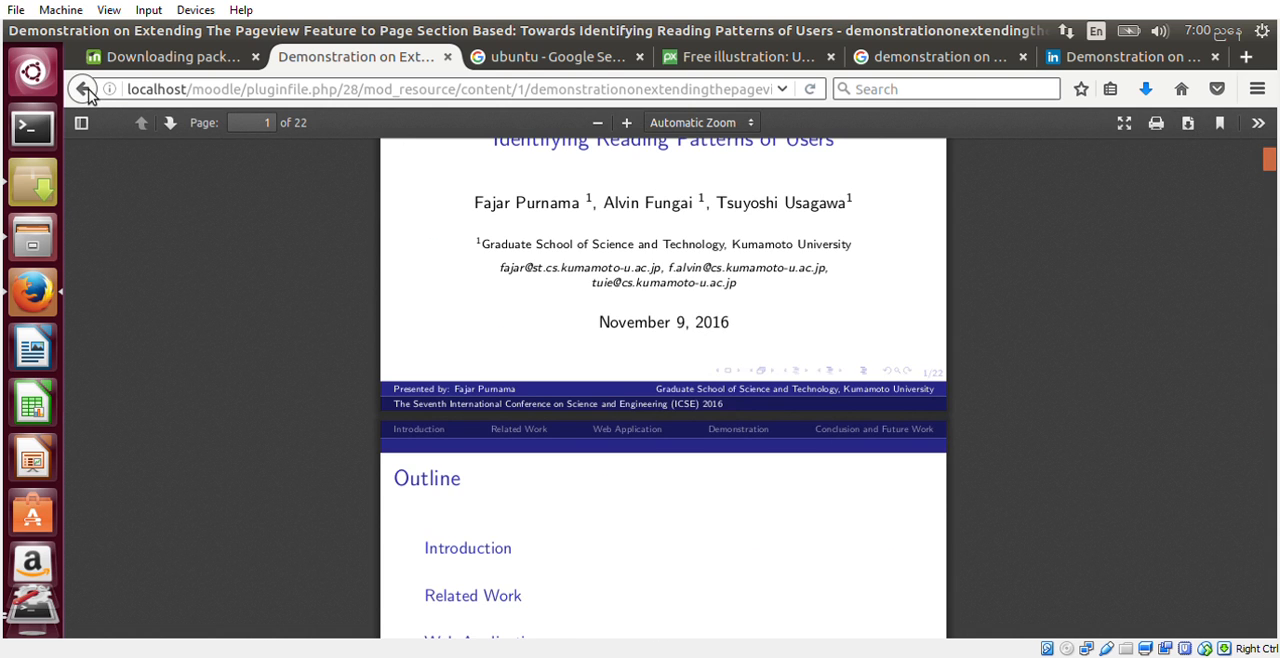
click(83, 88)
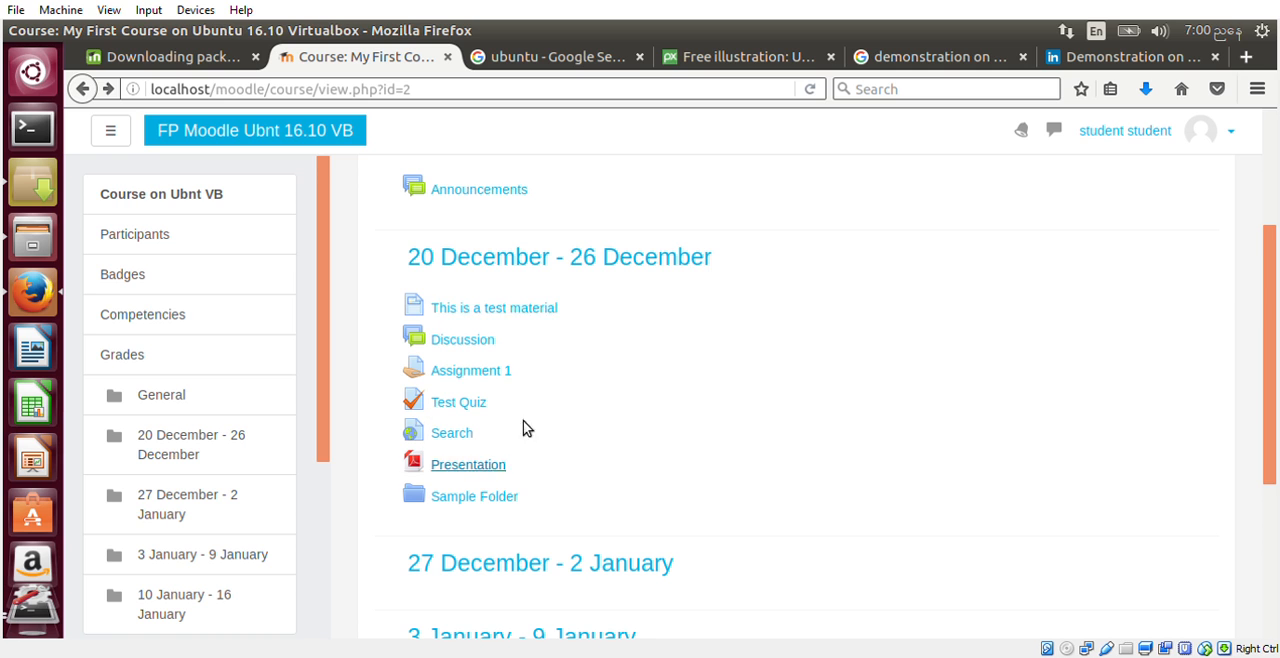
scroll(down, 3)
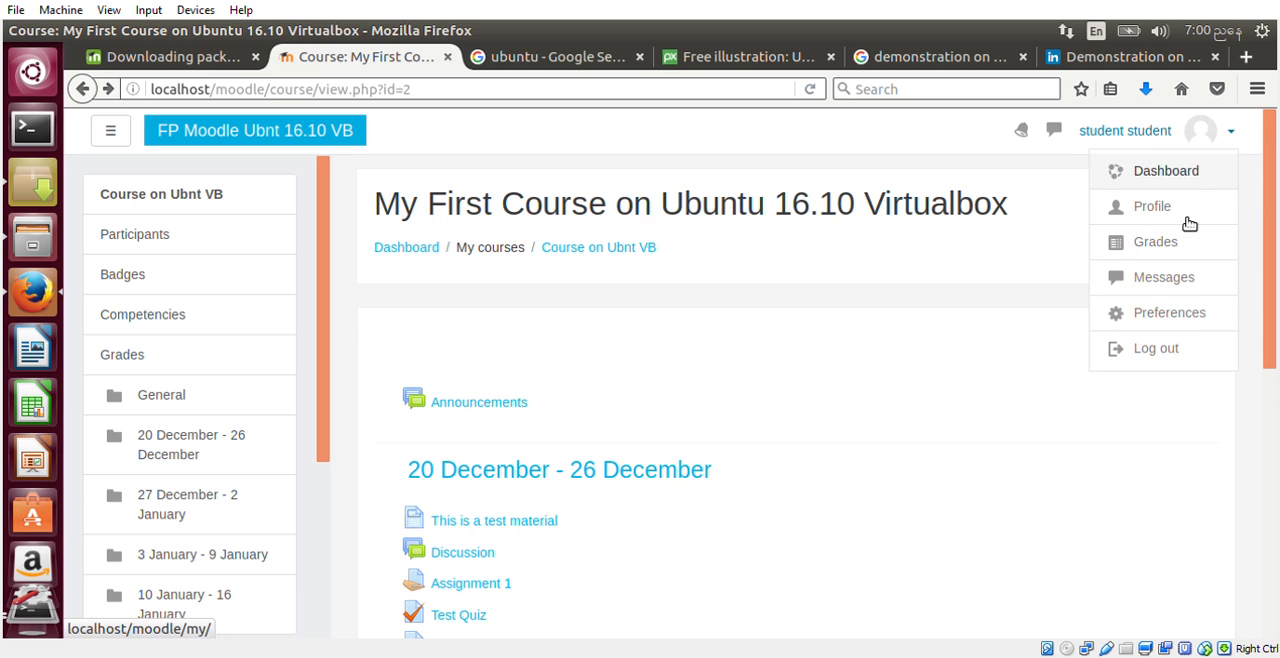
Log out and sign in as administrator 'fajarpu', then open My First Course.
click(1156, 348)
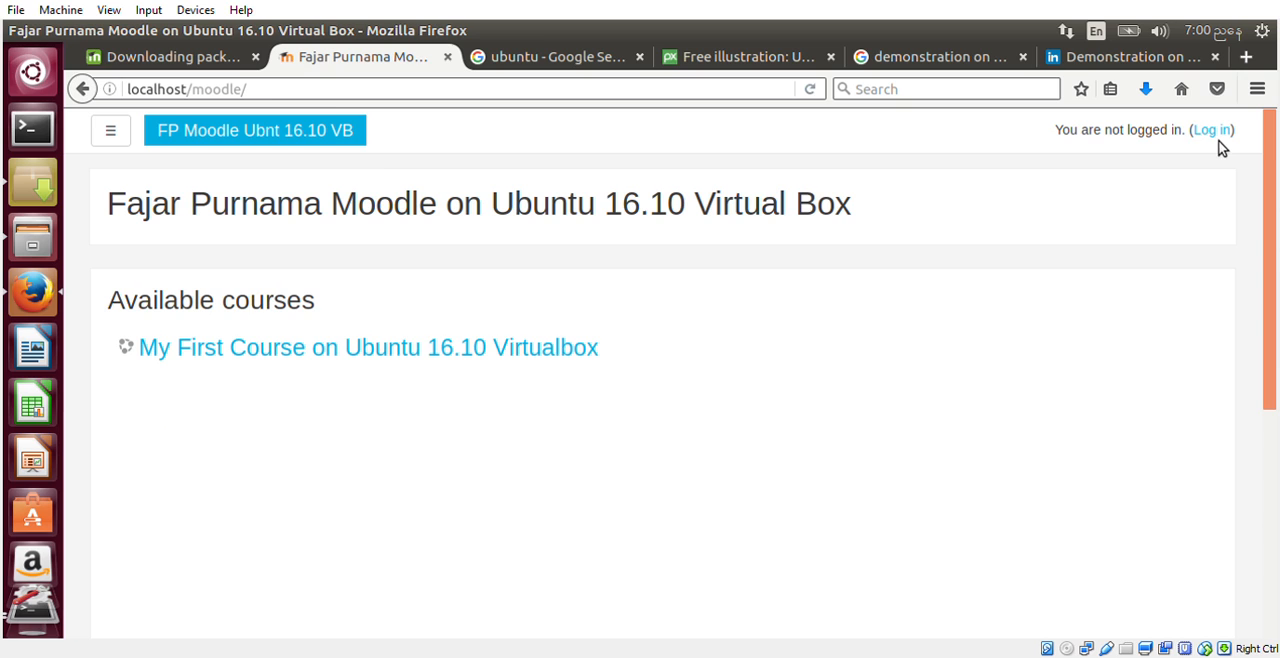
click(1210, 130)
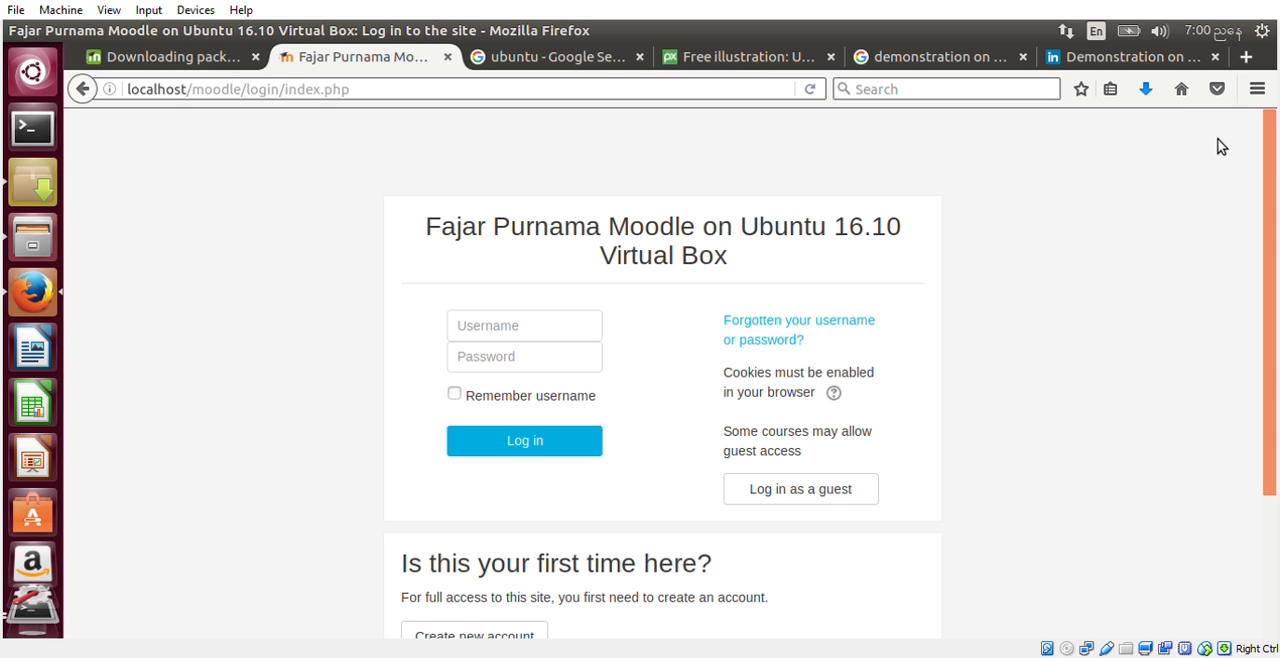
click(524, 326)
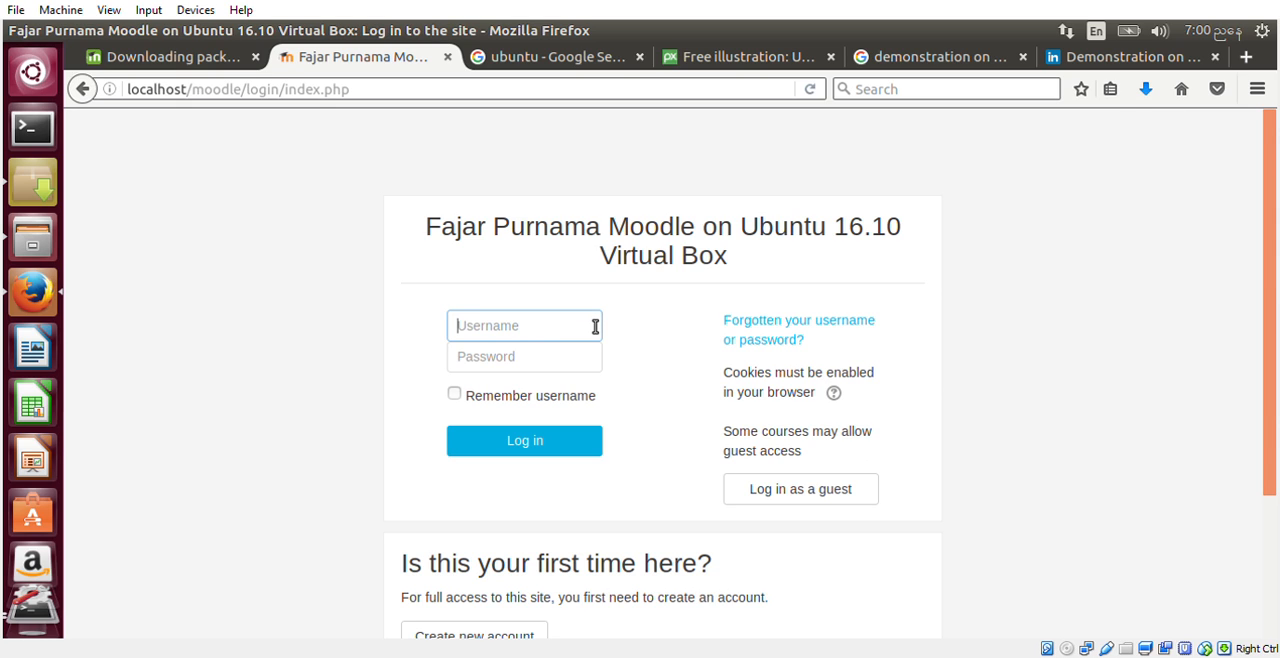
text(fajarpurnama)
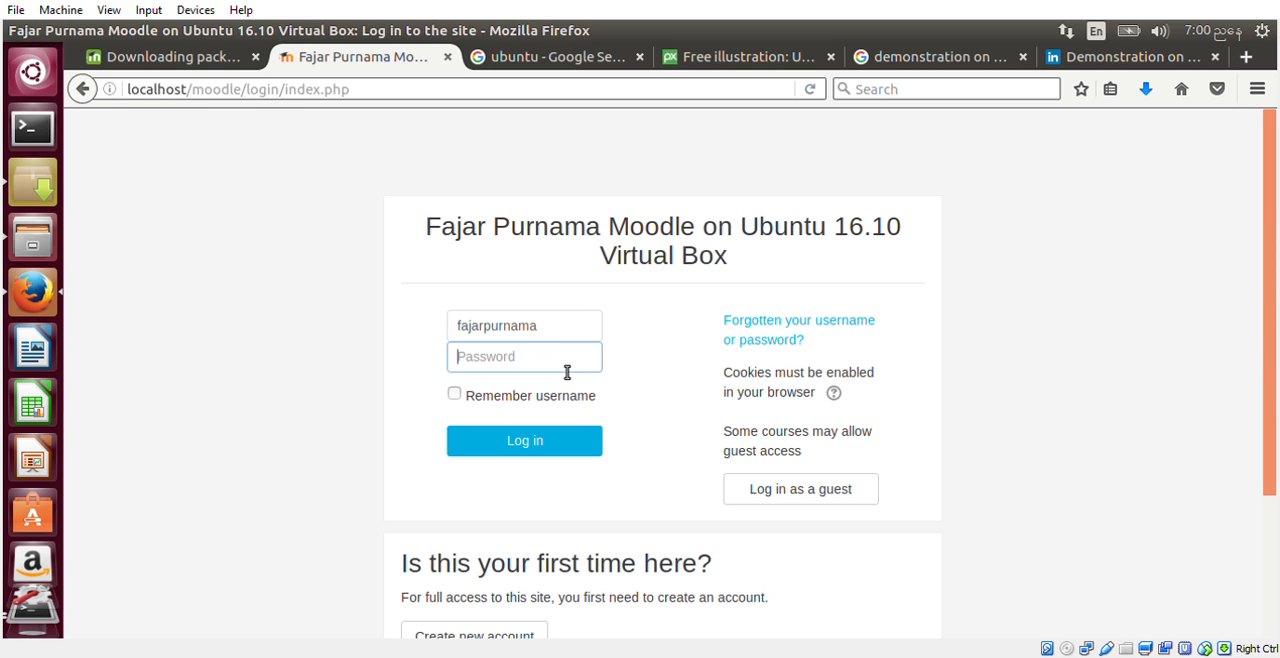
text(password)
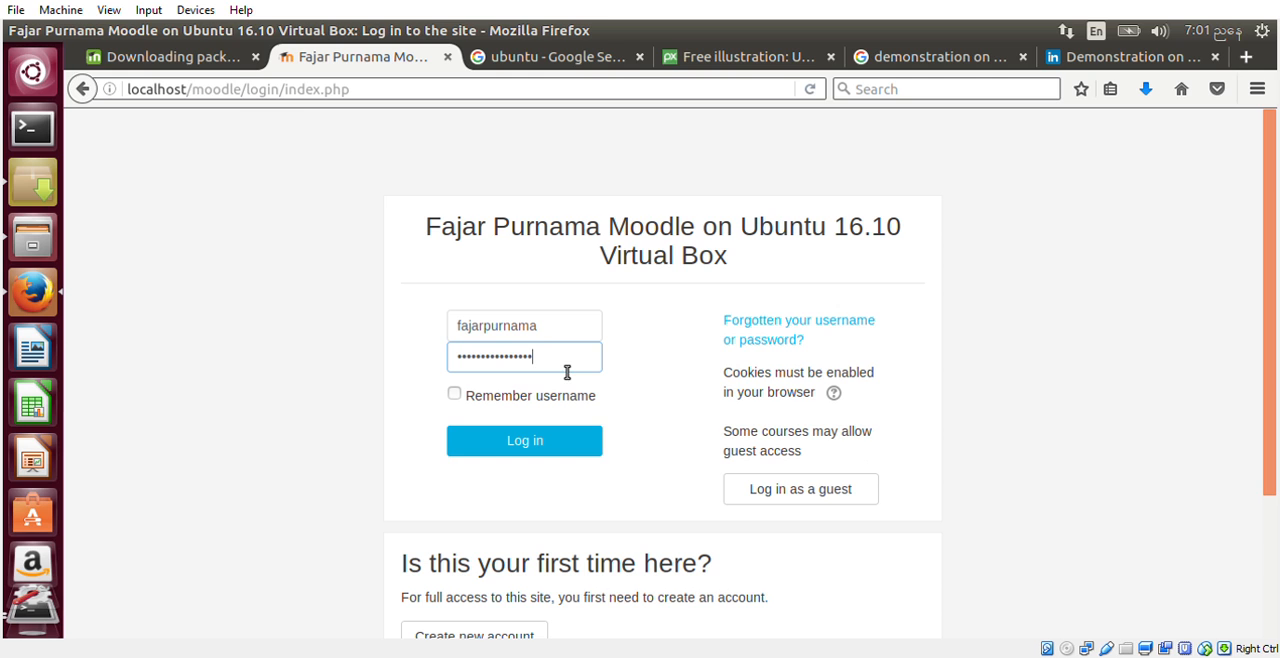
click(524, 440)
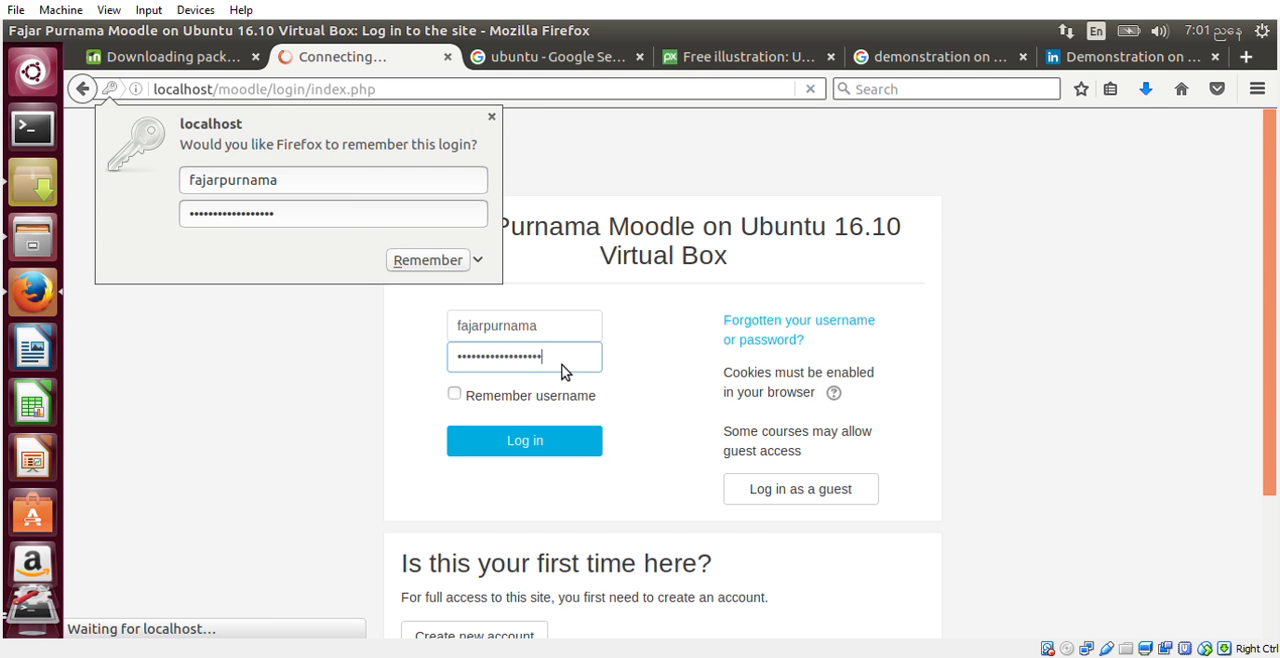
click(524, 440)
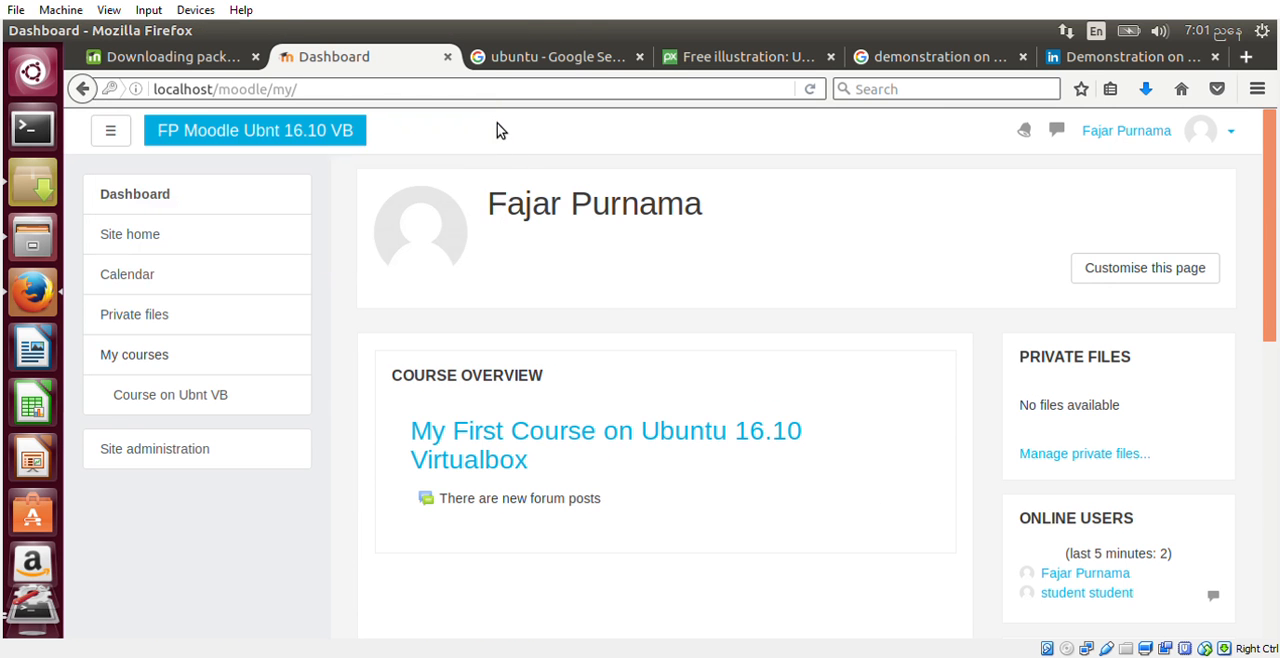
click(605, 430)
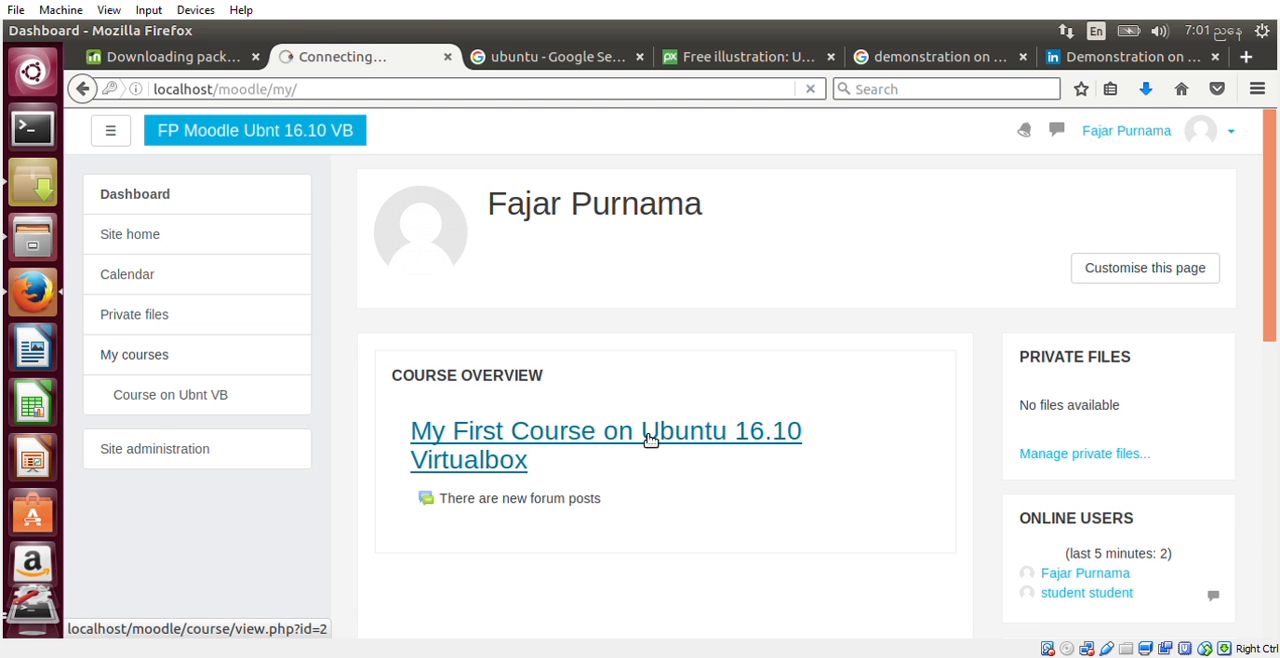
Open Assignment 1 and launch the grader on the student's submission.
click(606, 445)
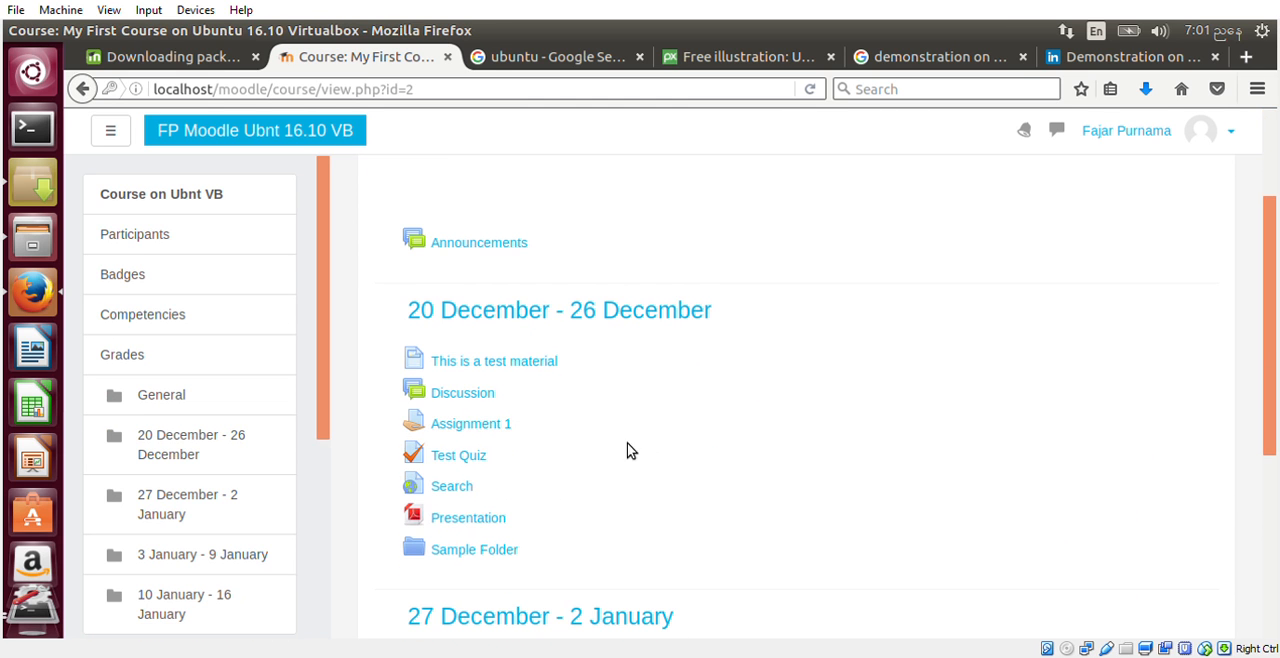
click(470, 423)
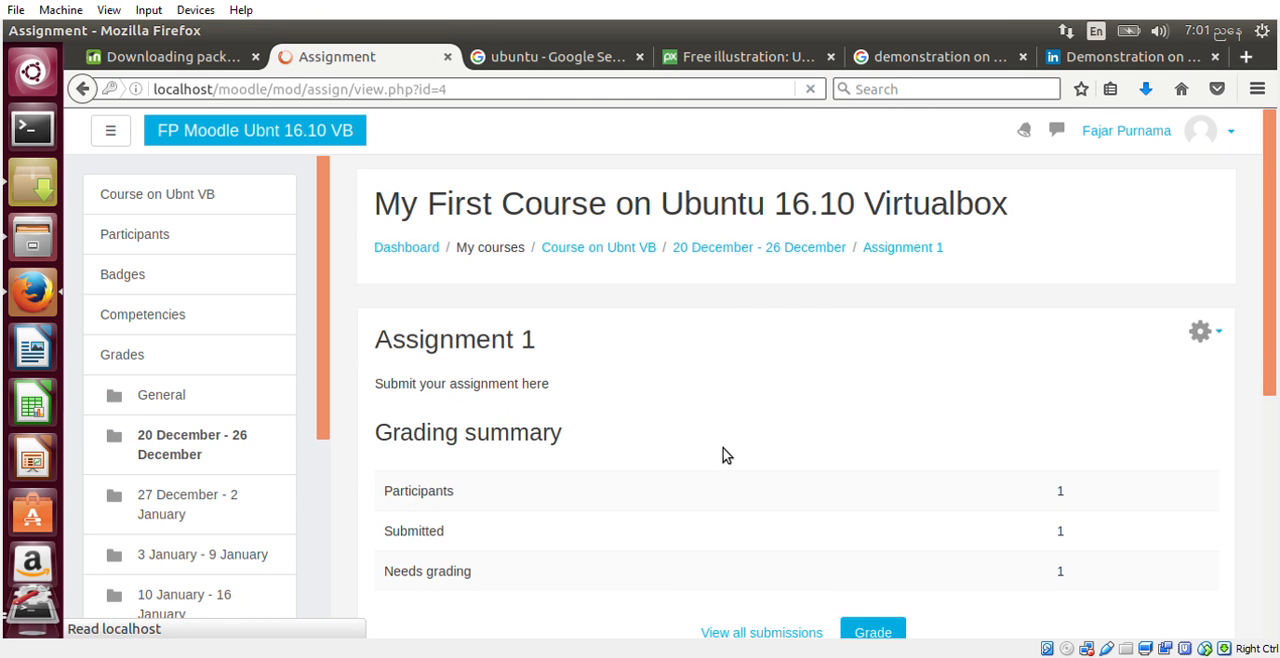
click(872, 473)
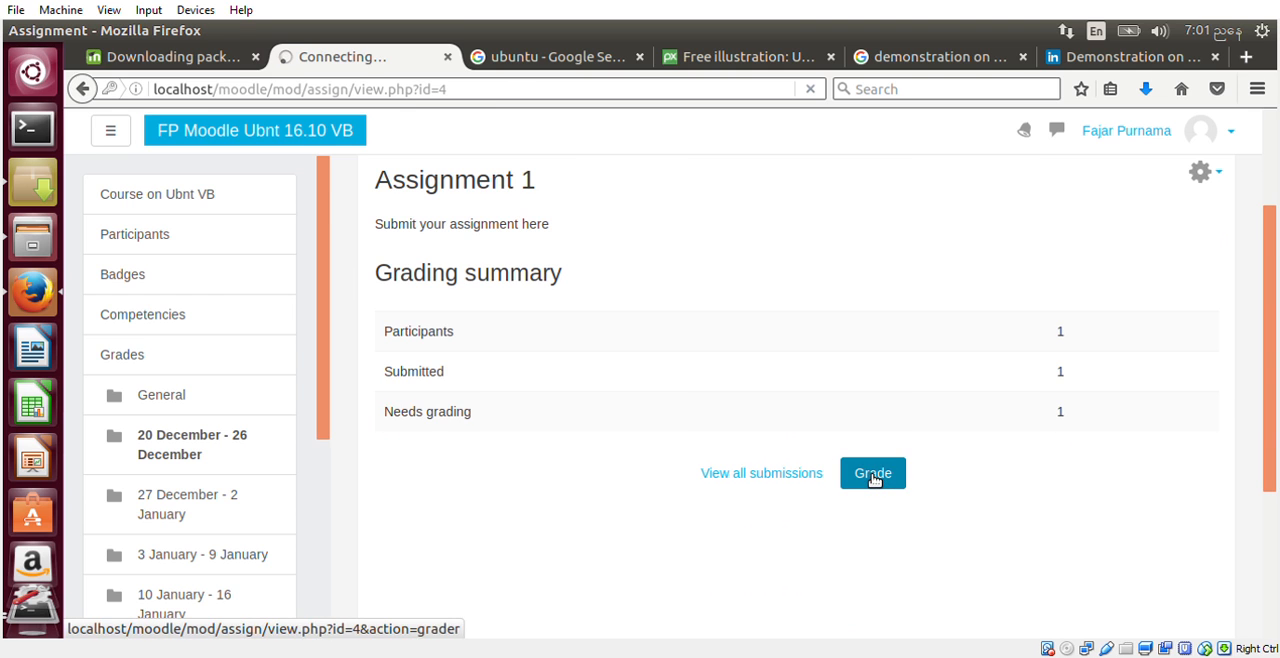
click(872, 473)
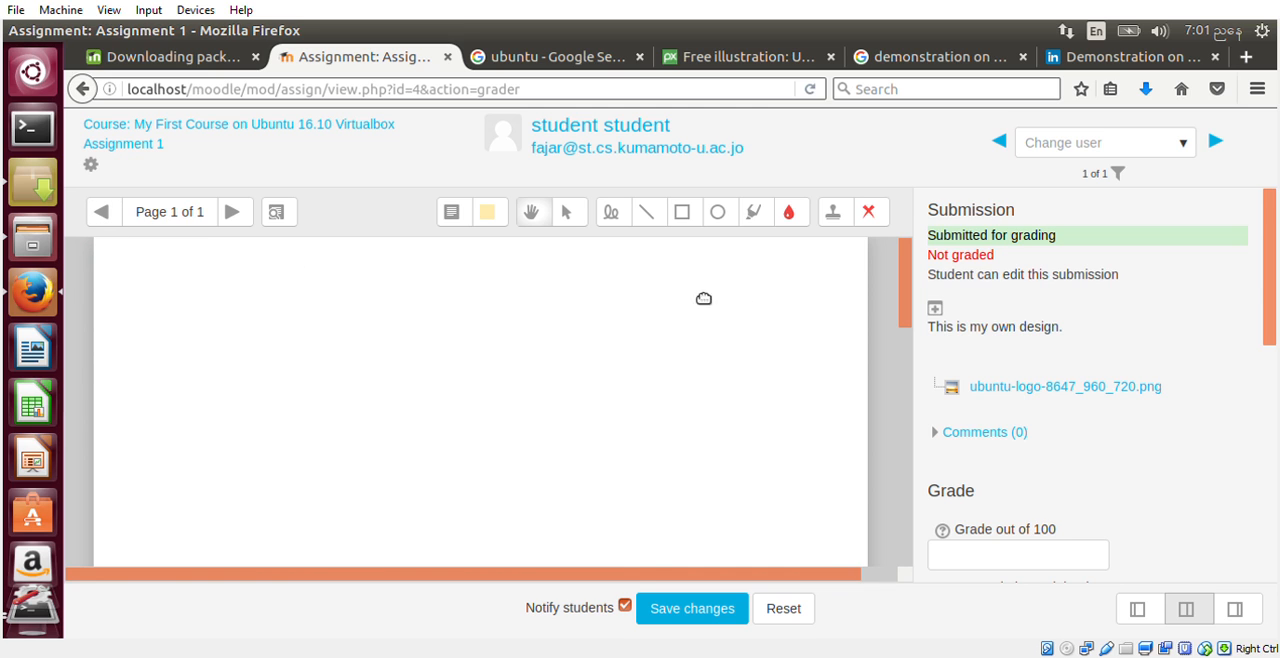
Draw a red freehand stroke on the student's submission PDF.
drag(918, 327, 1050, 327)
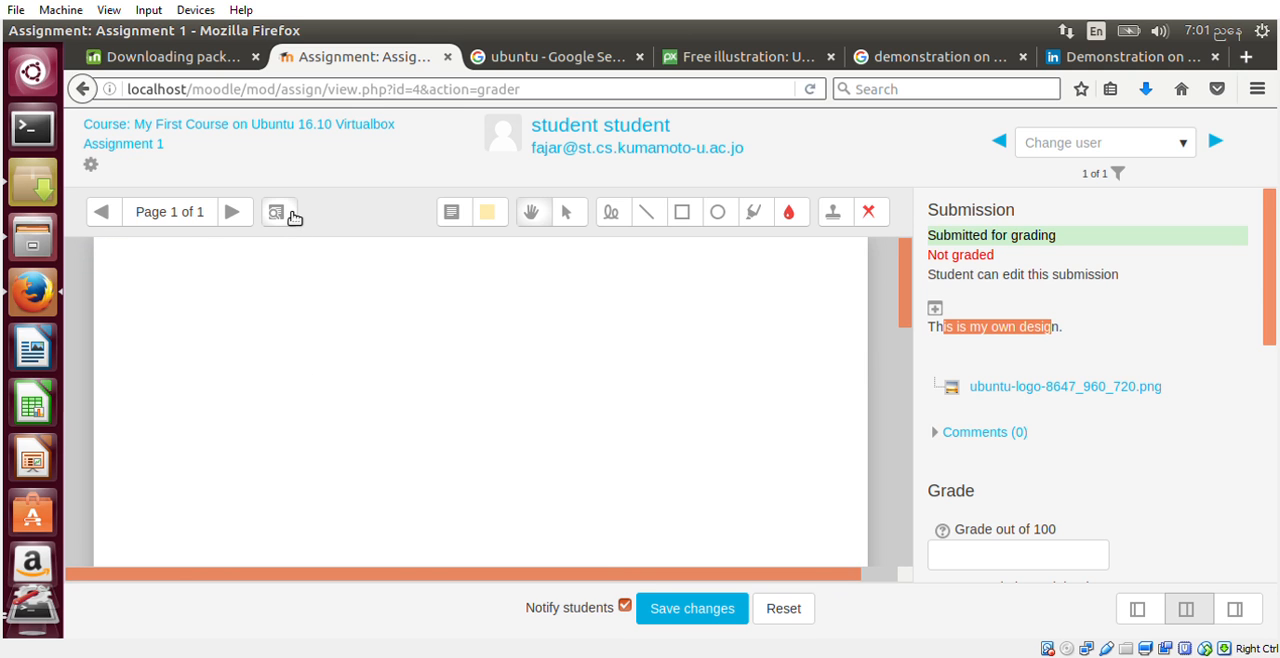
mouse_move(630, 223)
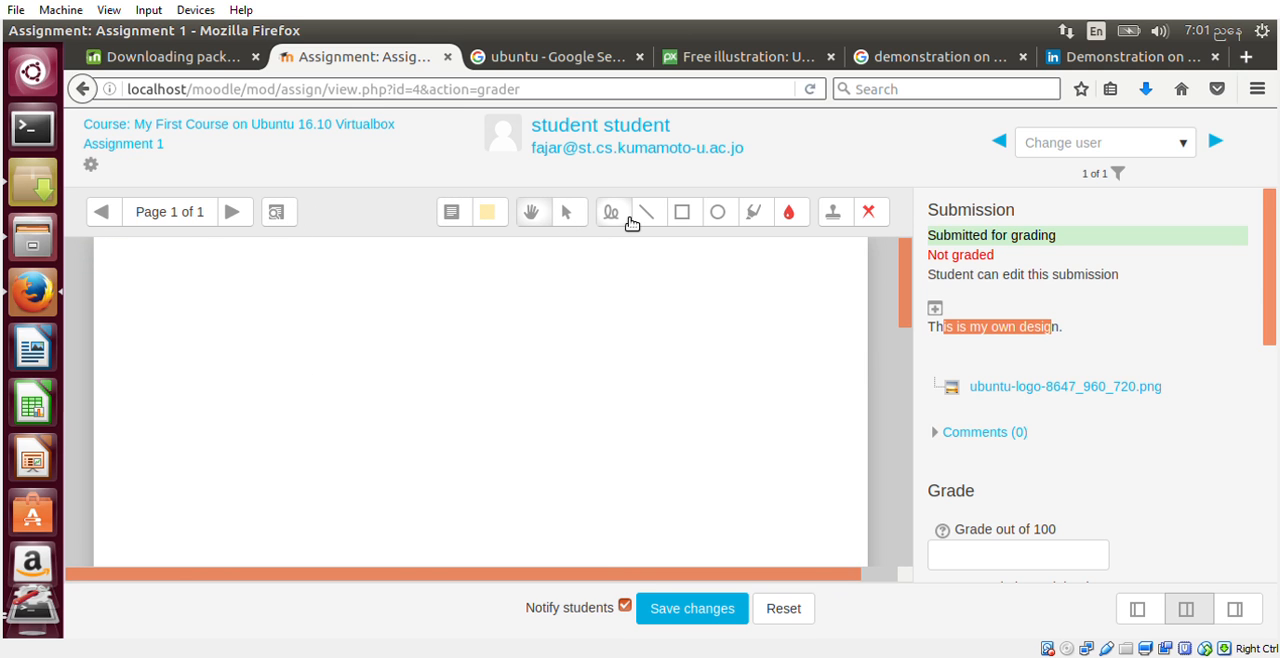
drag(475, 285, 555, 335)
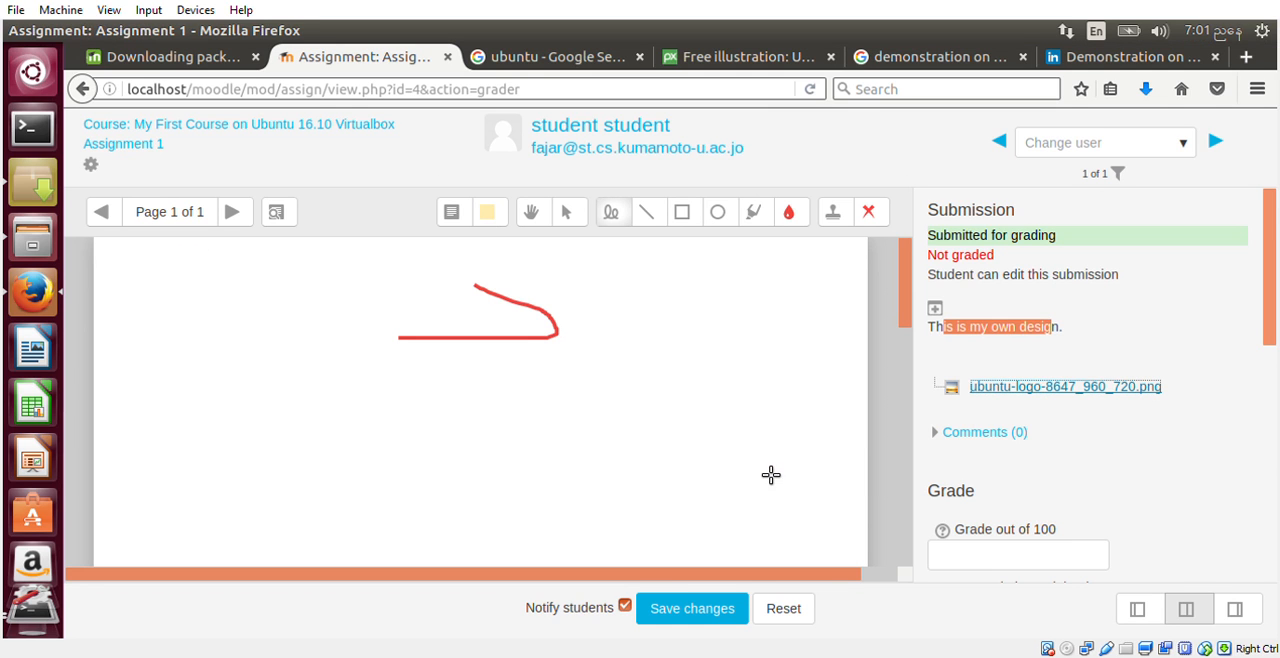
mouse_move(920, 433)
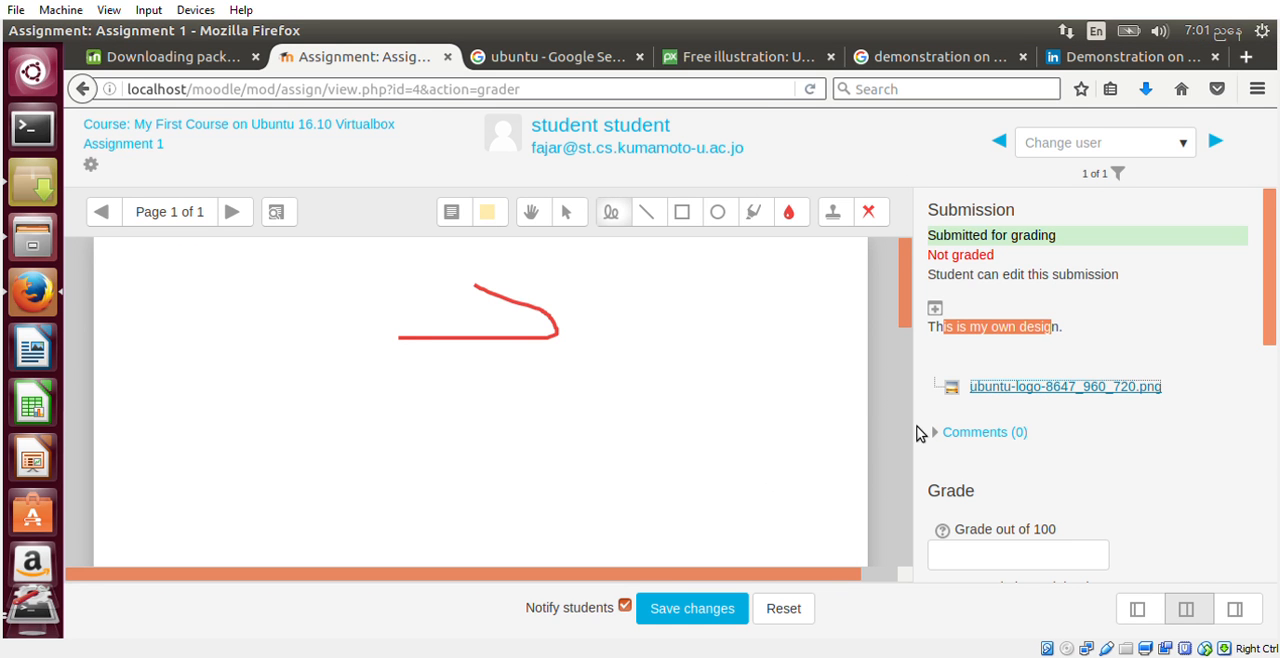
scroll(down, 3)
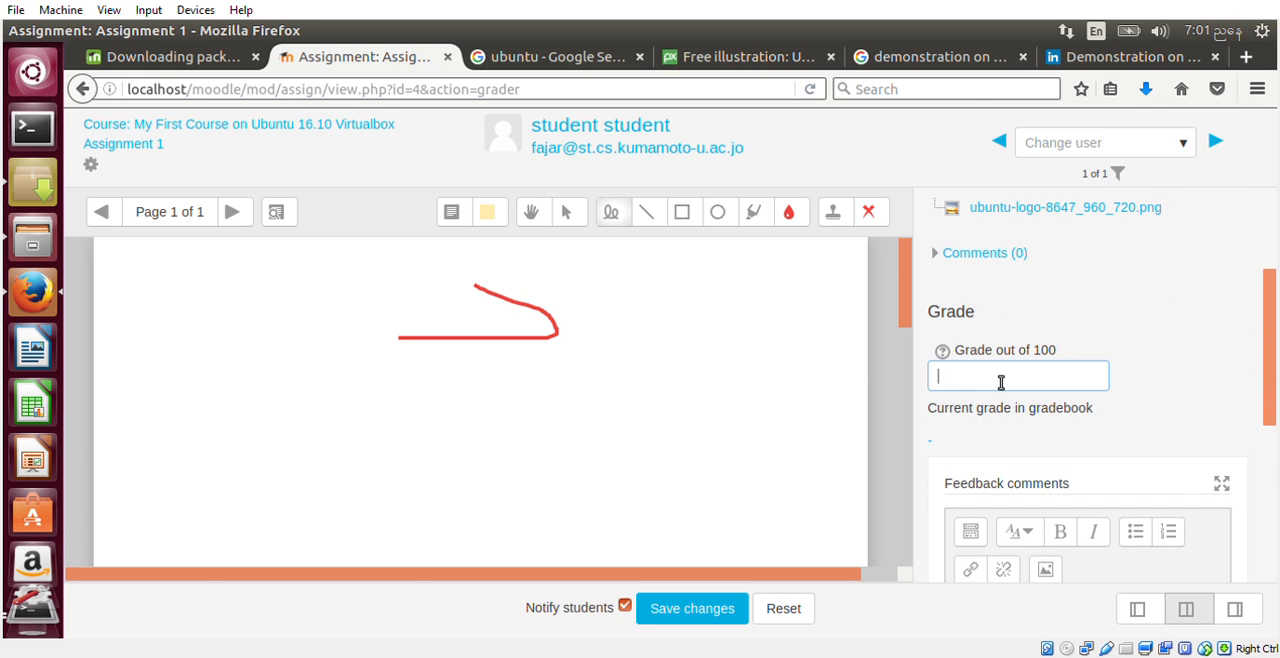
Enter a grade of 70 with feedback 'good', save, and acknowledge.
text(70)
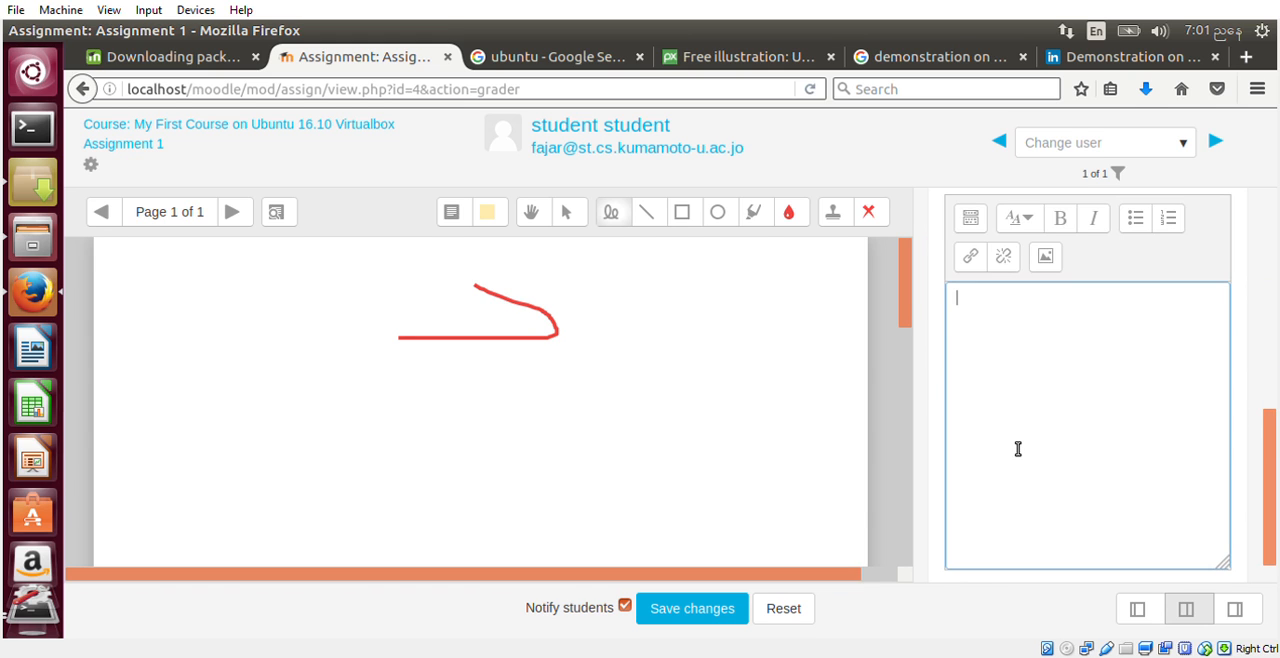
text(n)
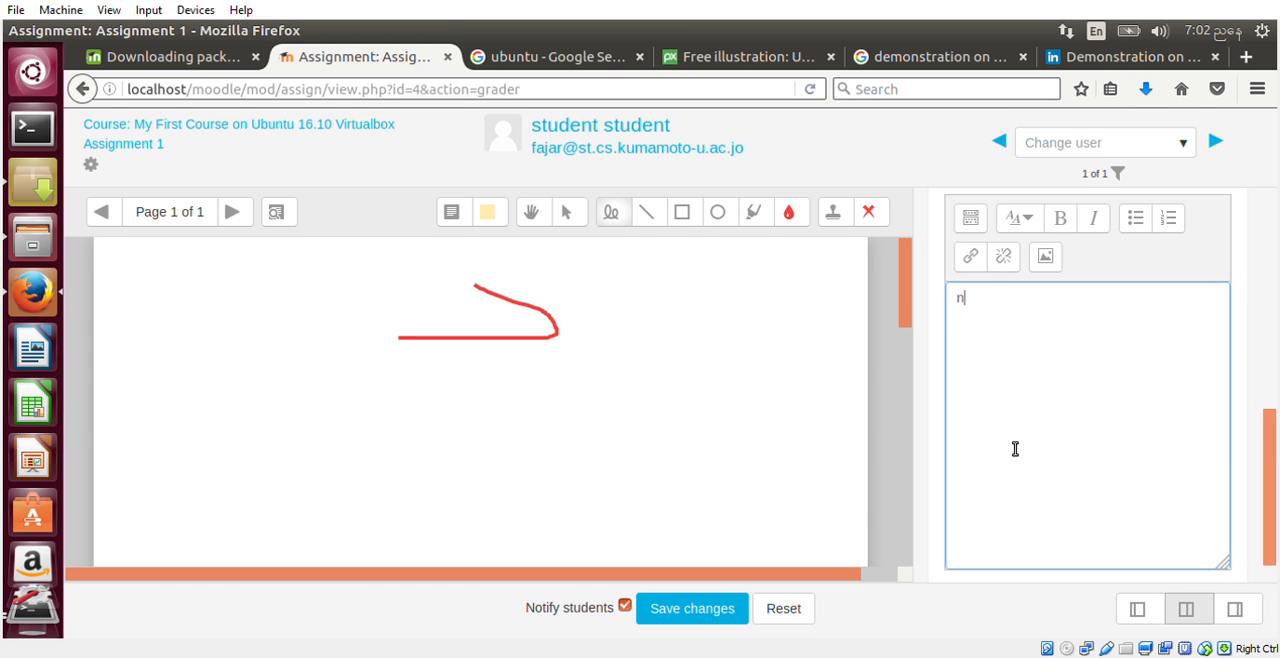
text(good)
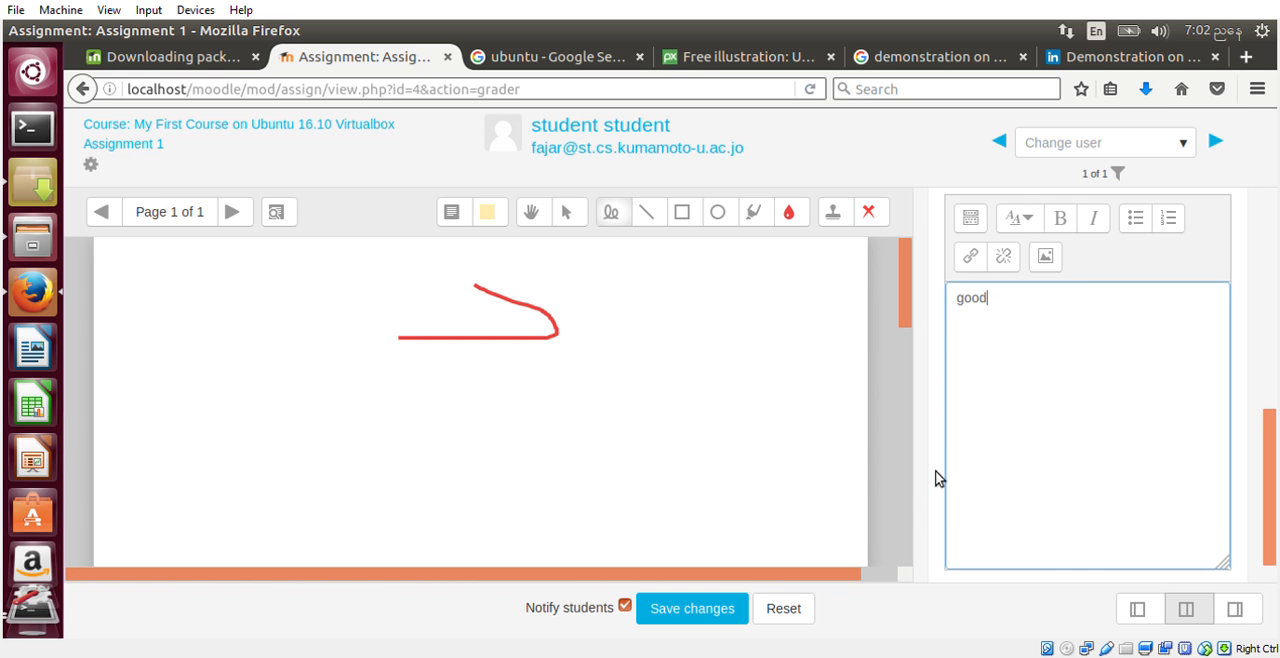
click(691, 608)
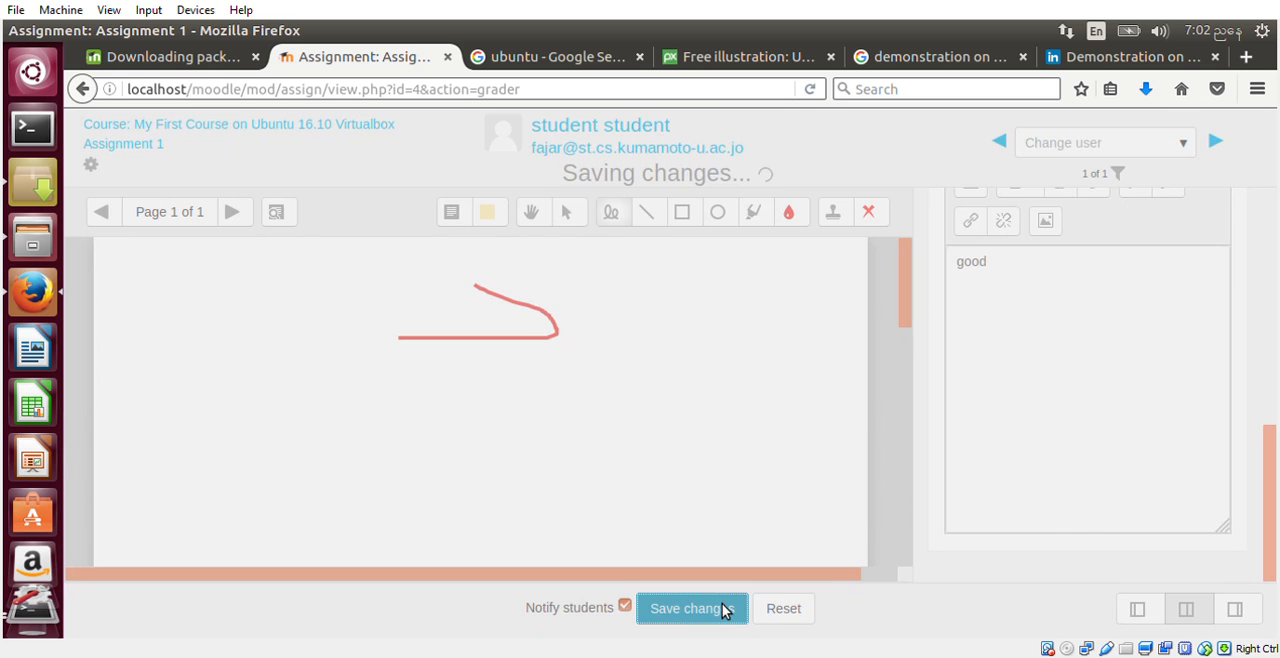
click(691, 608)
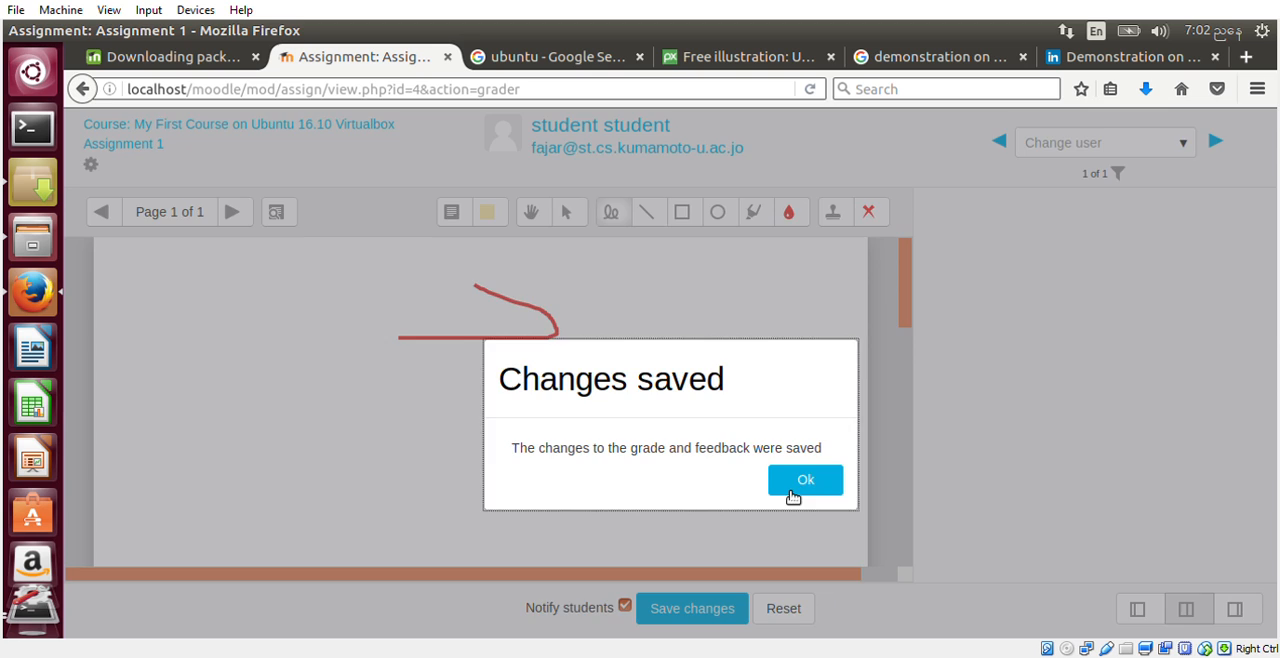
click(805, 480)
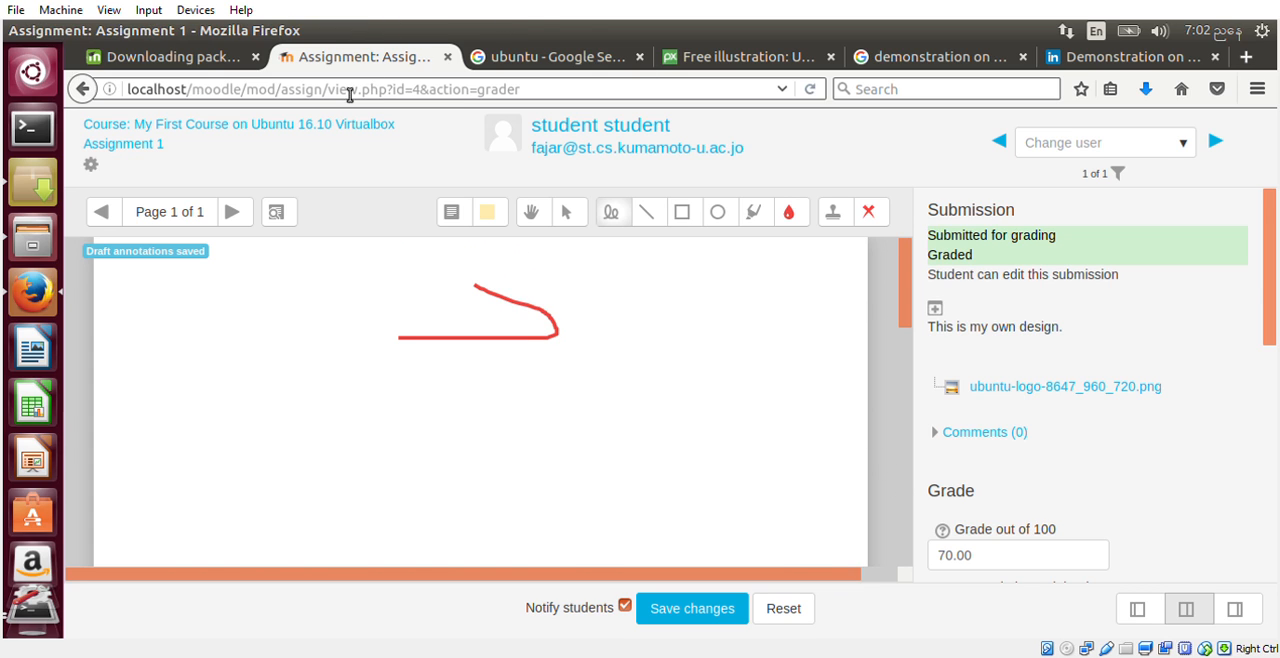
Run the course Backup from the gear menu, jumping to the final step with default settings.
click(238, 123)
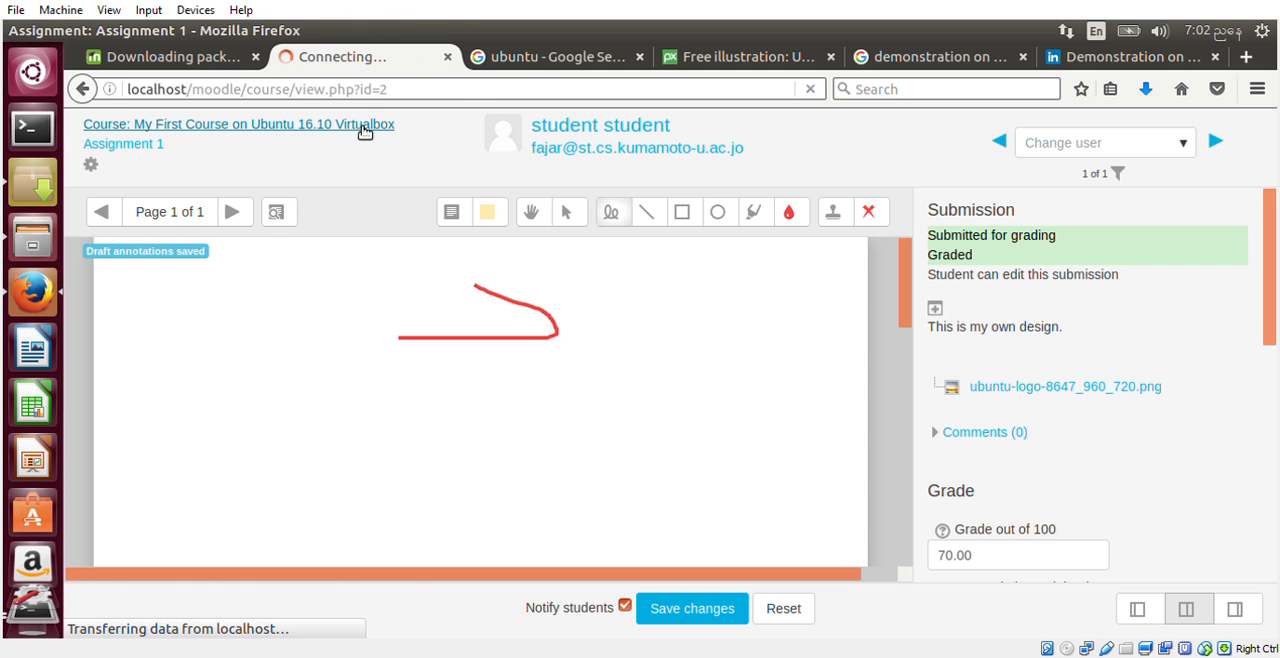
click(238, 123)
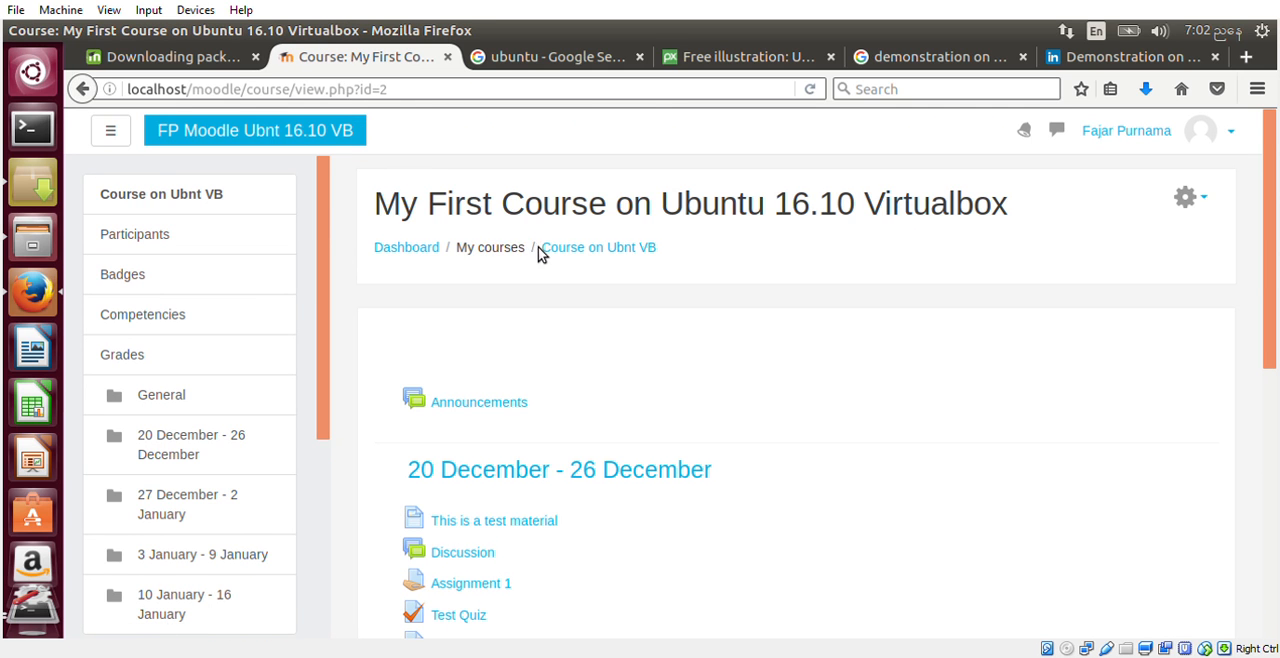
scroll(down, 3)
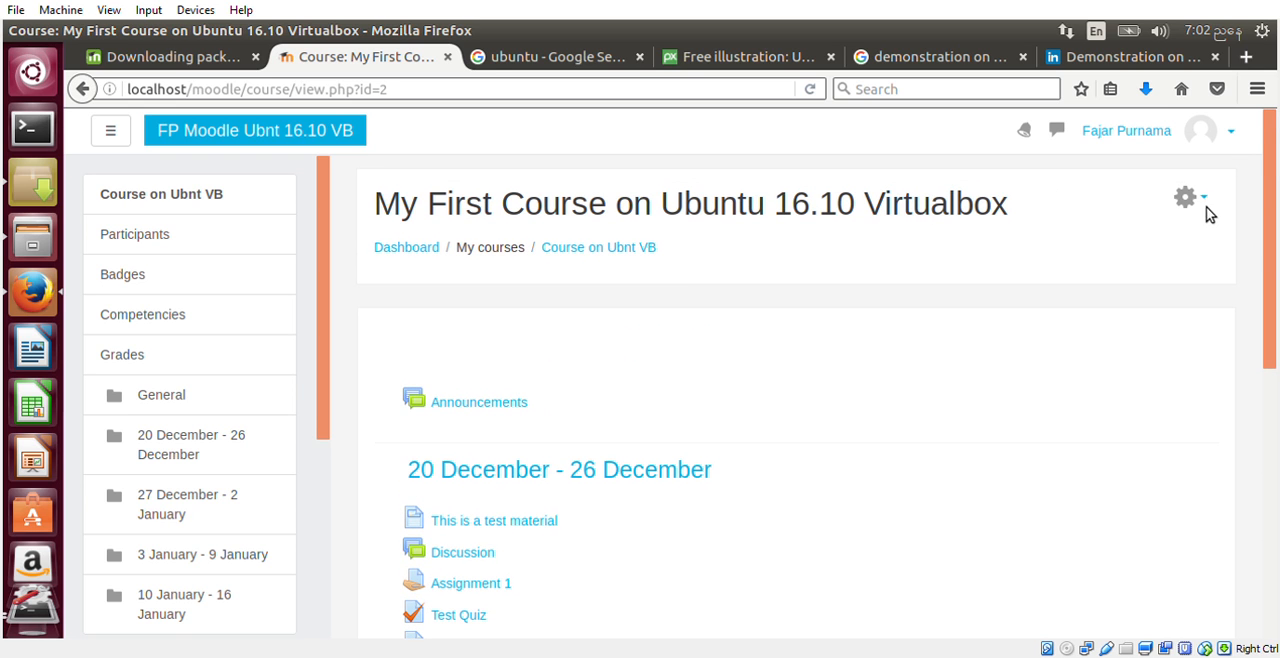
click(1185, 197)
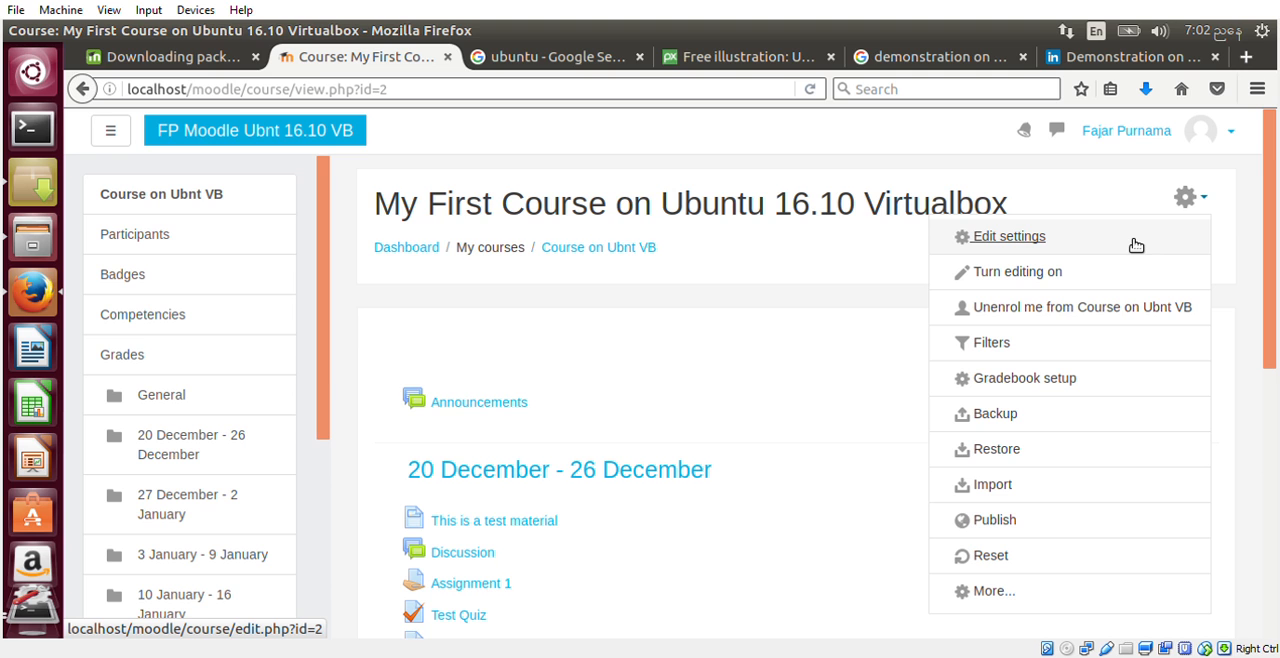
click(994, 413)
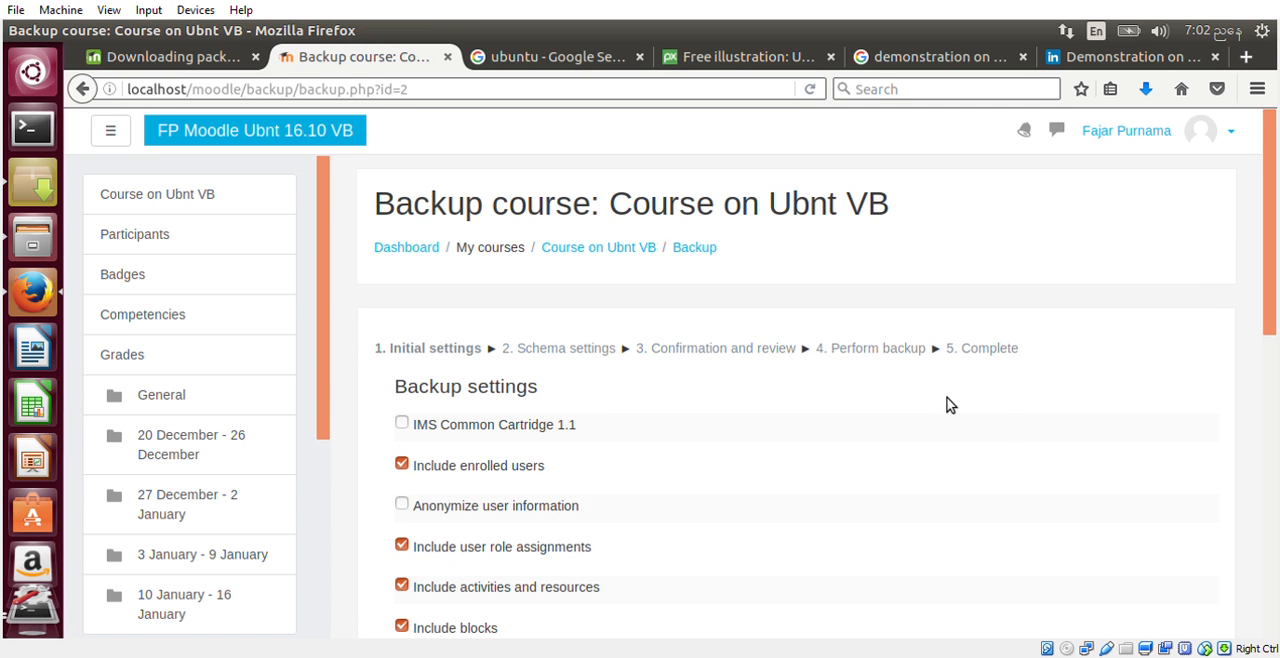
scroll(down, 3)
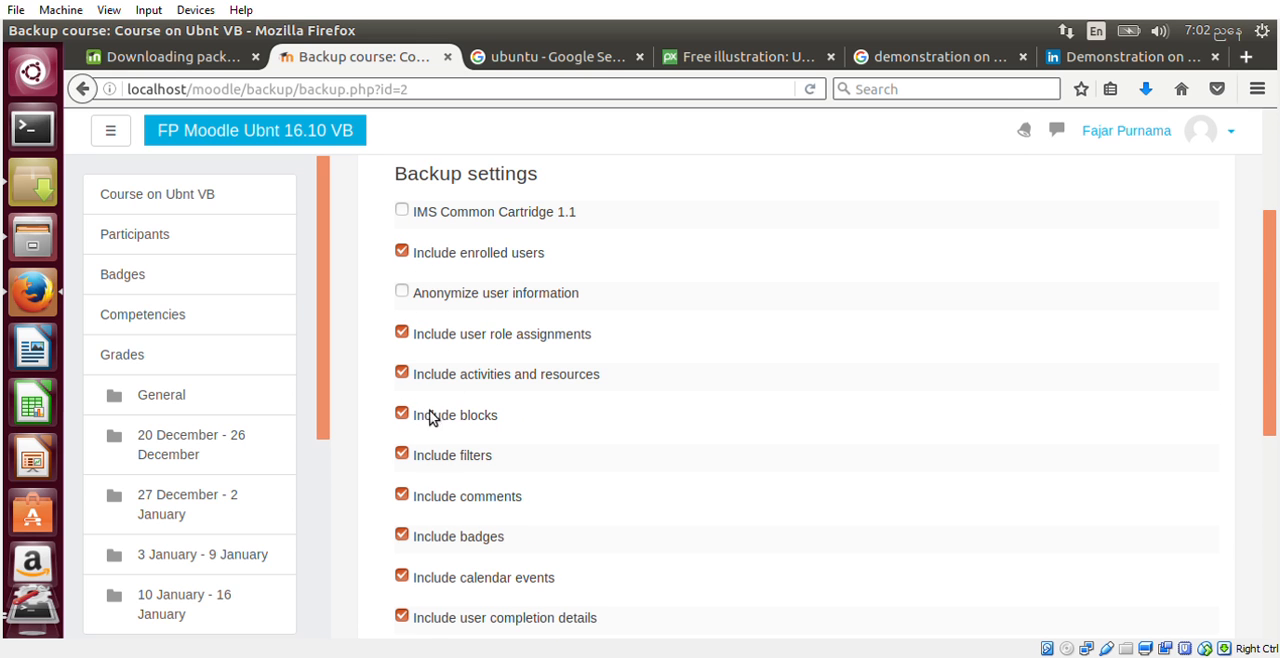
scroll(down, 3)
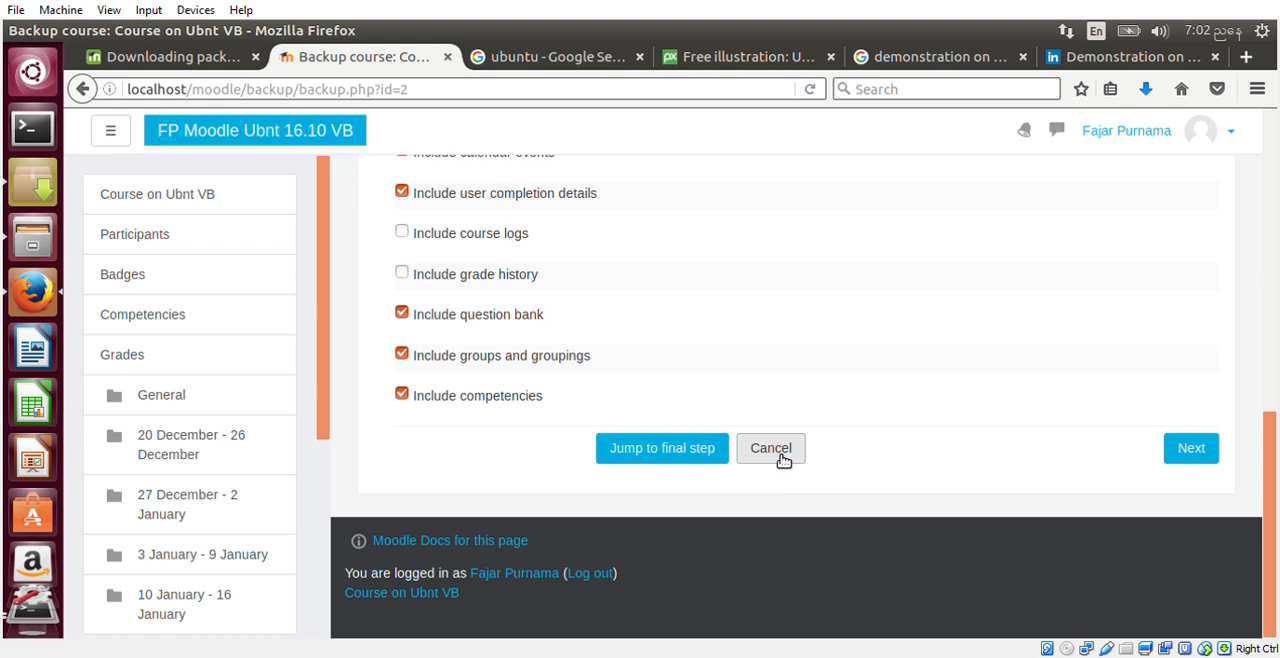
mouse_move(662, 448)
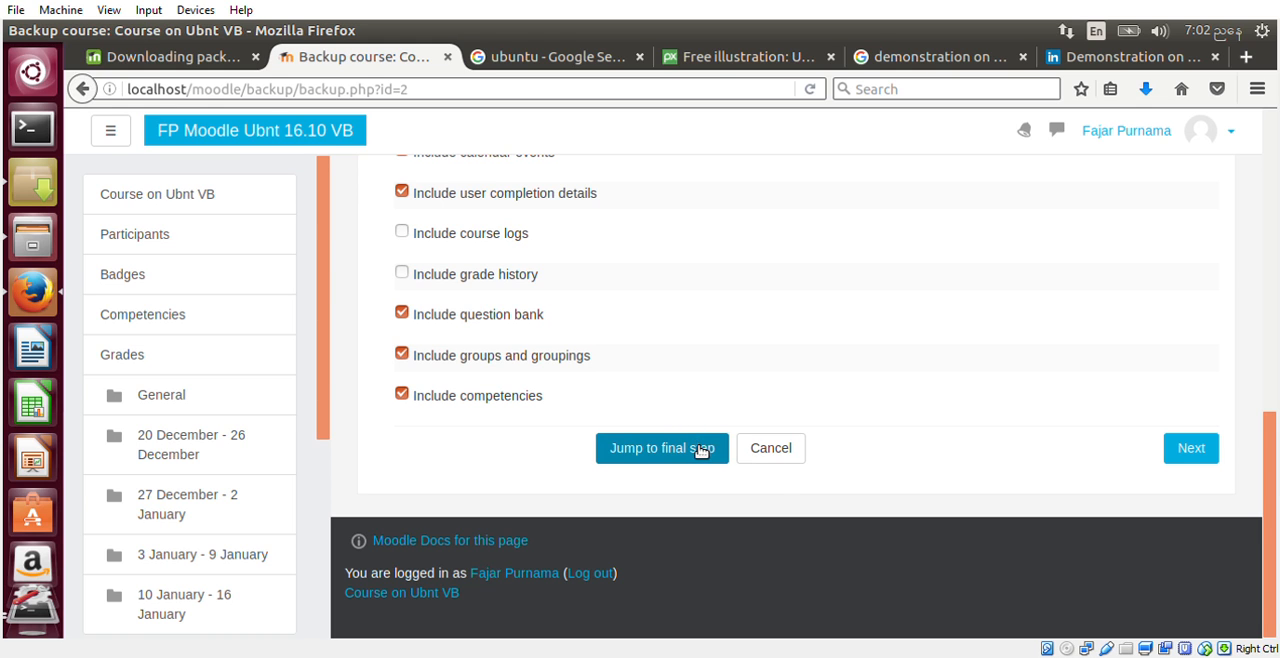
click(662, 448)
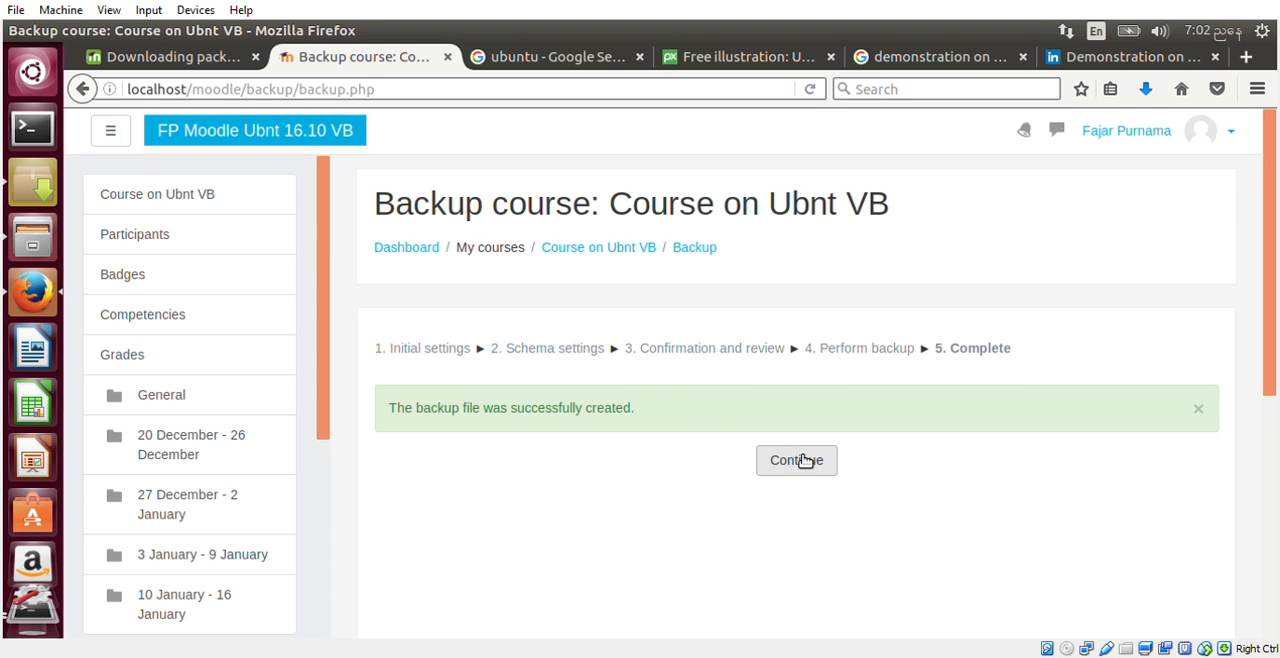
click(796, 460)
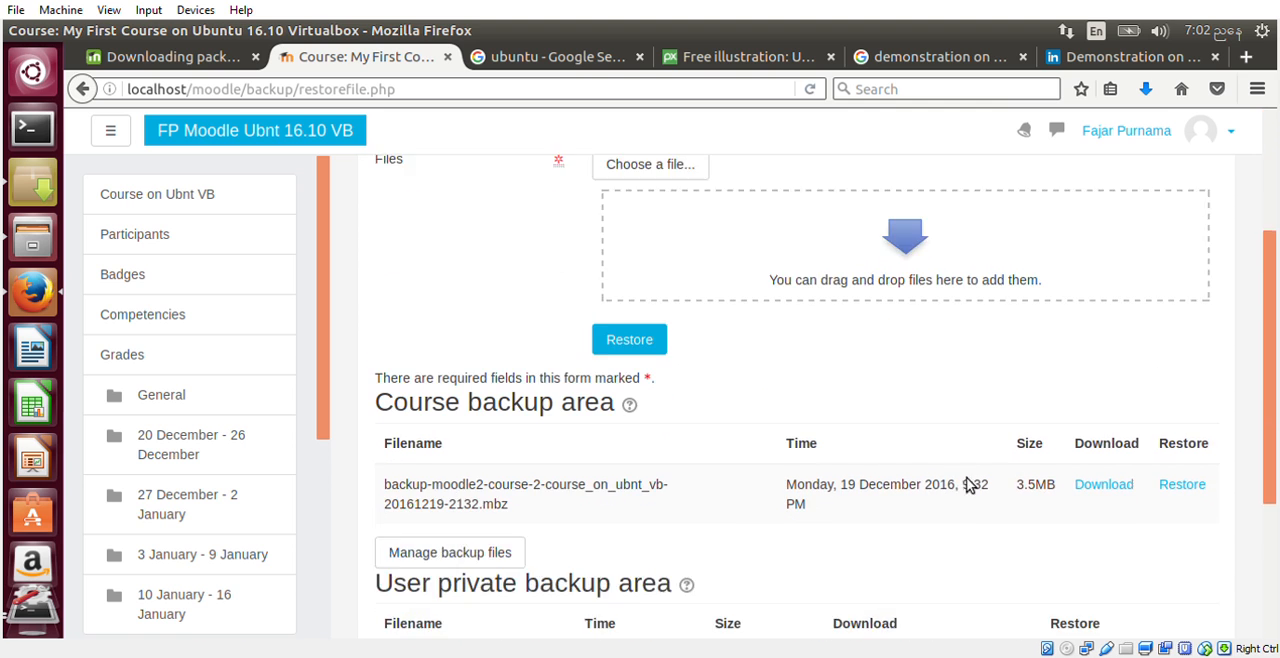
Download the 3.5MB course backup .mbz, then return to the Course on Ubnt VB page.
scroll(down, 3)
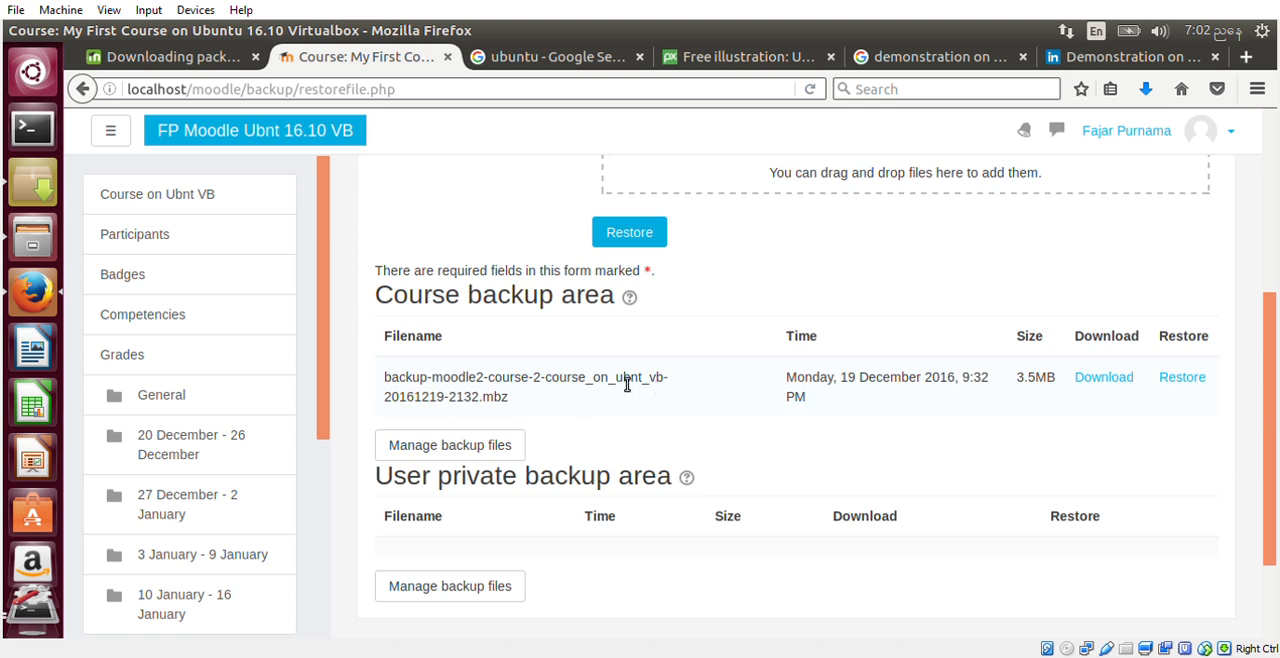
mouse_move(833, 383)
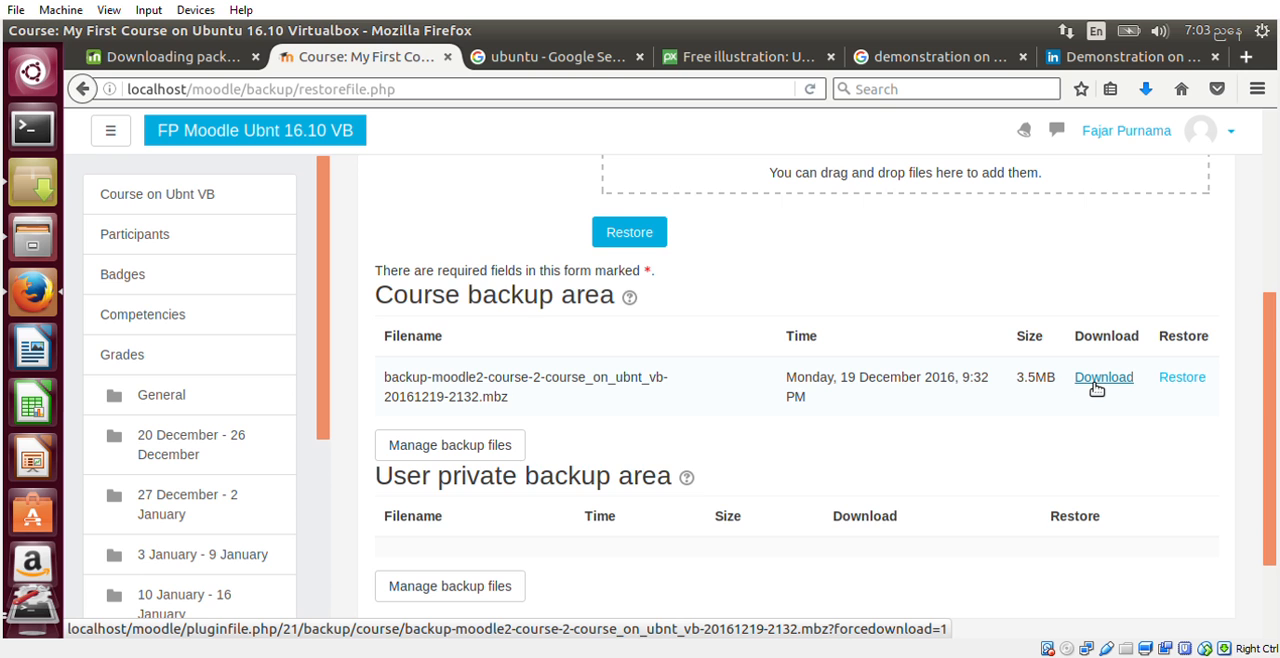
click(1103, 377)
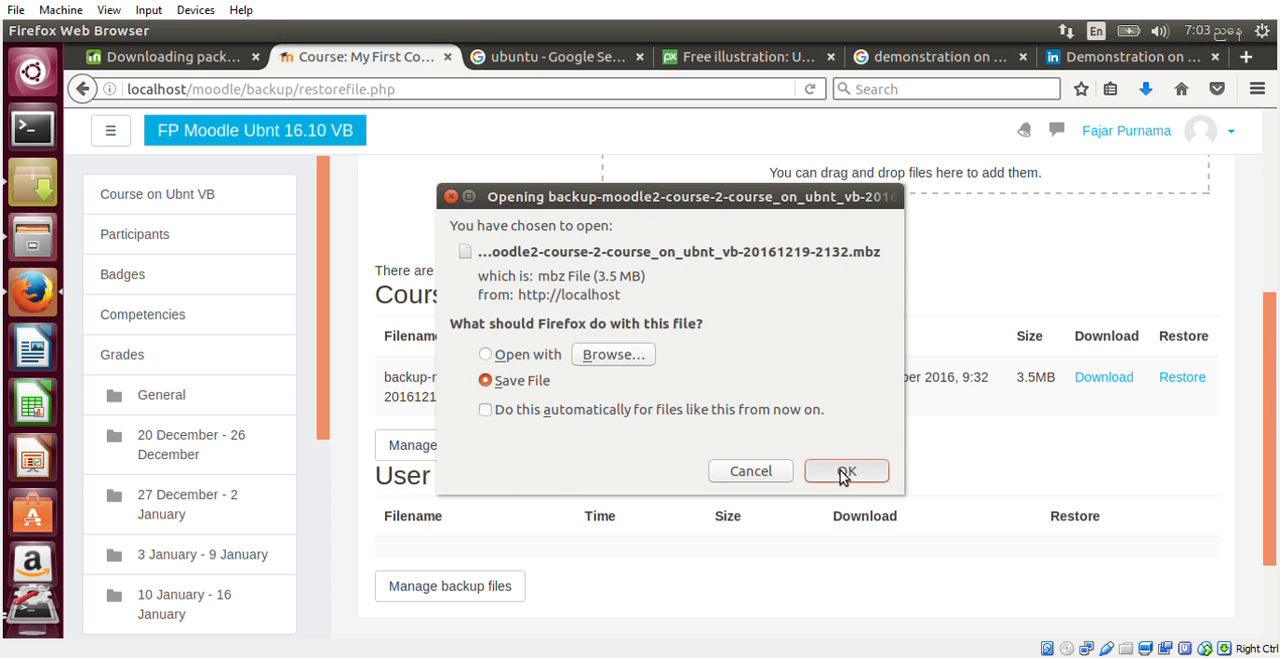
click(846, 471)
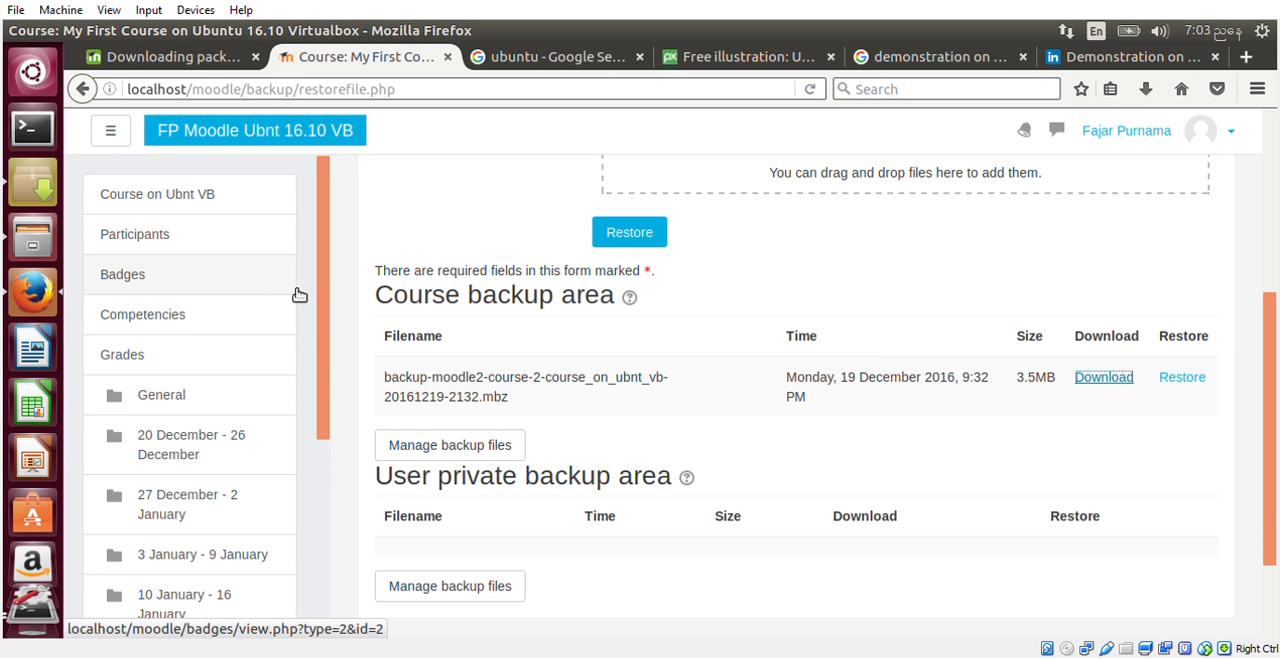
scroll(down, 3)
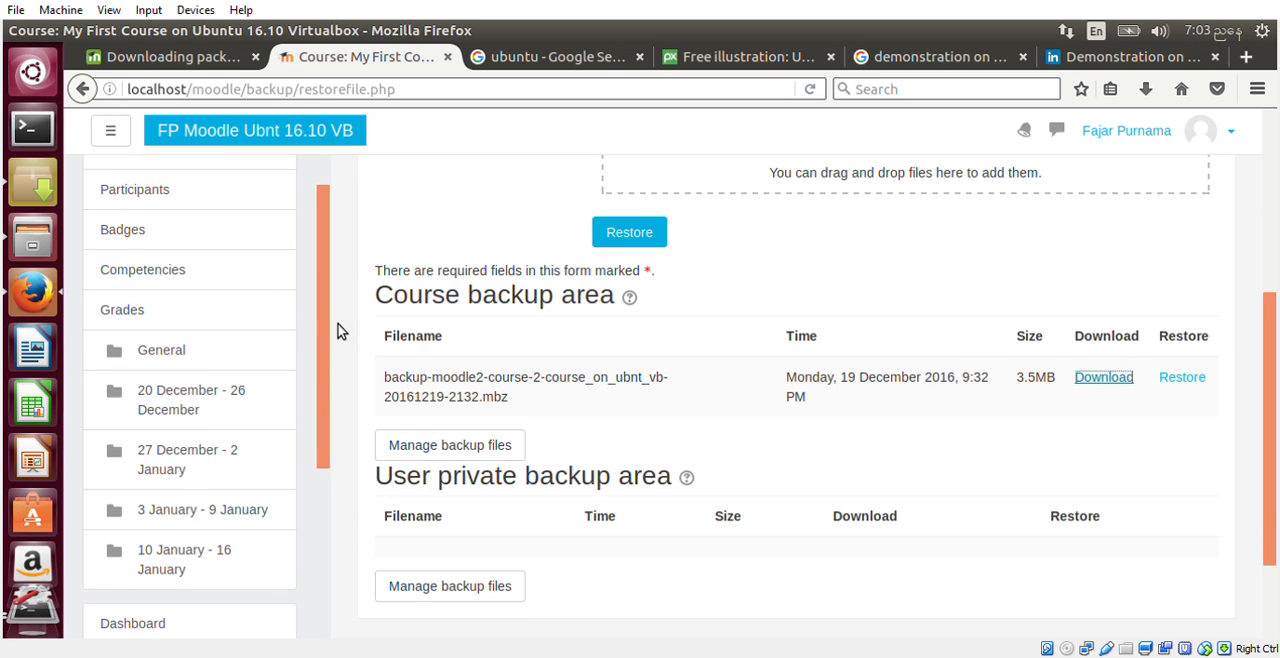
scroll(down, 3)
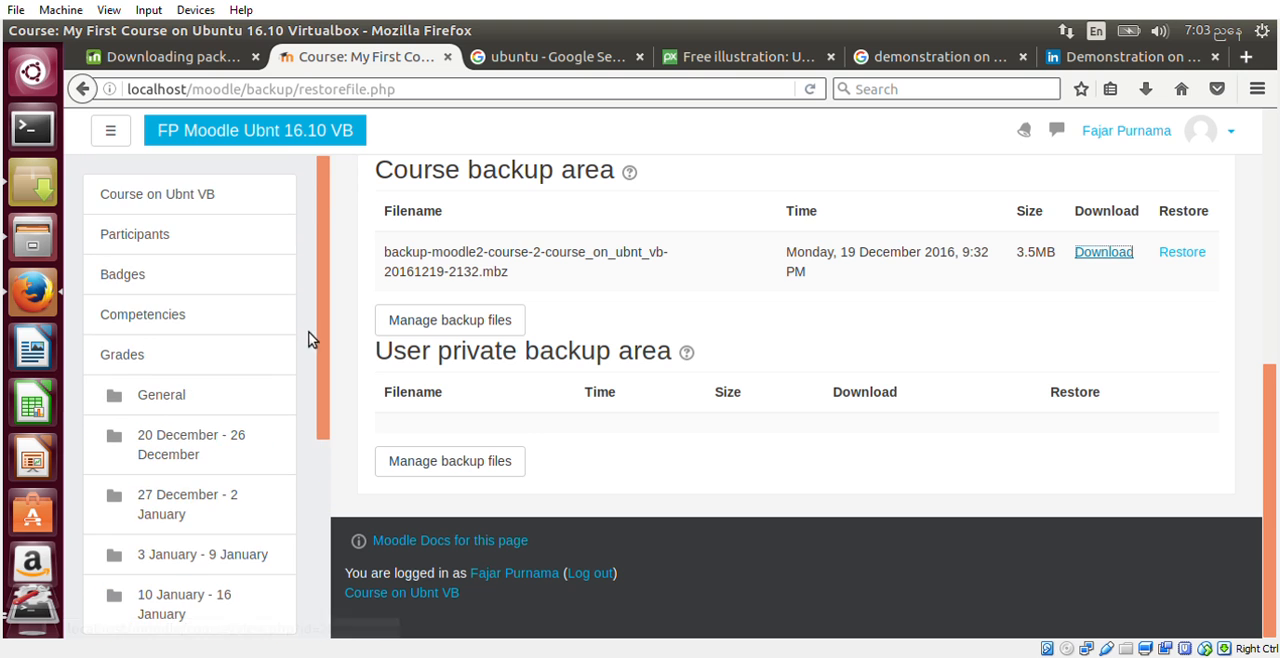
mouse_move(142, 314)
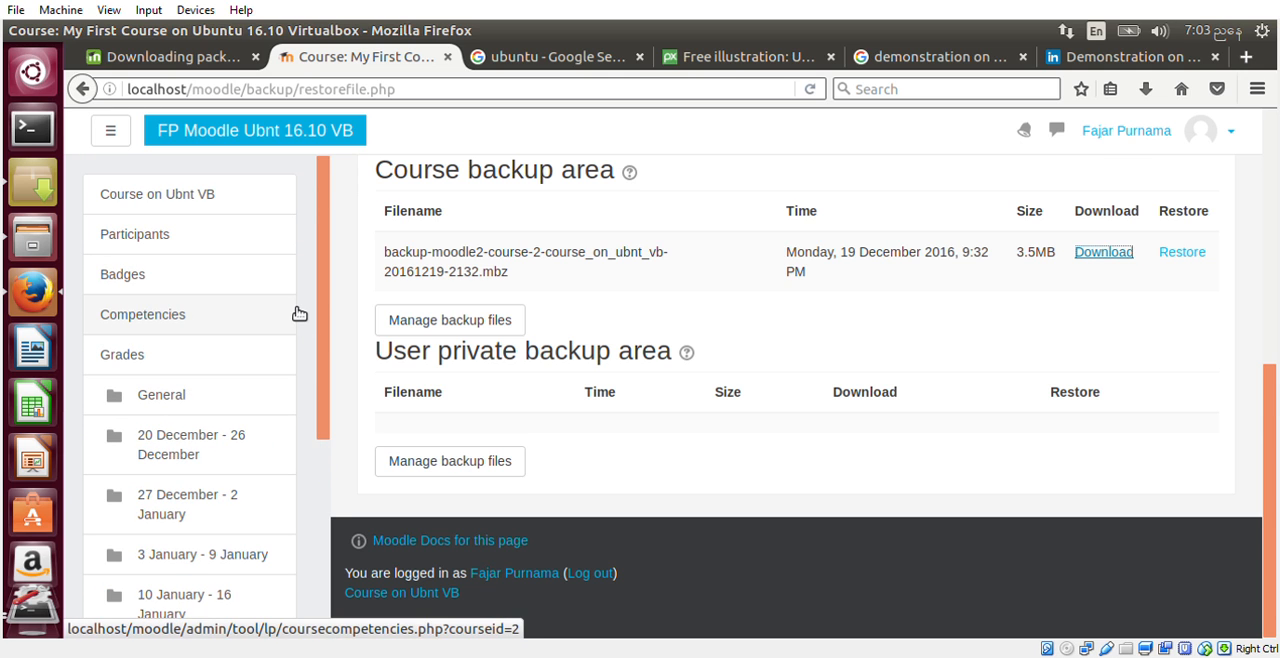
mouse_move(246, 361)
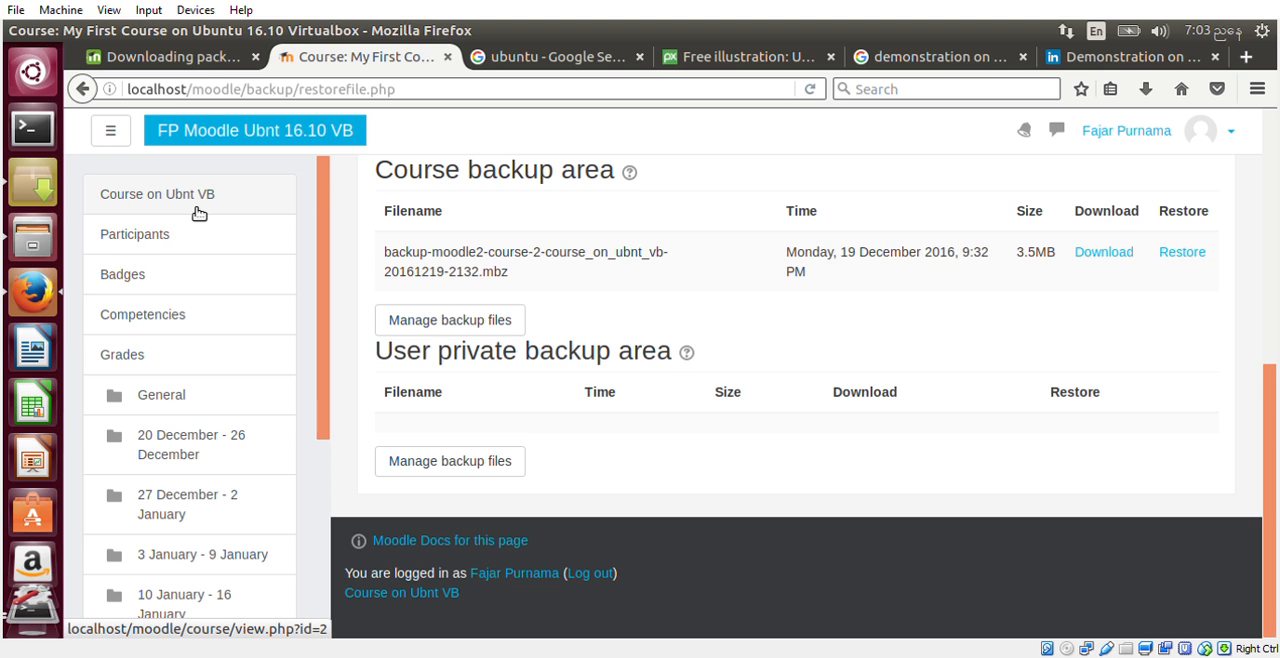
mouse_move(161, 208)
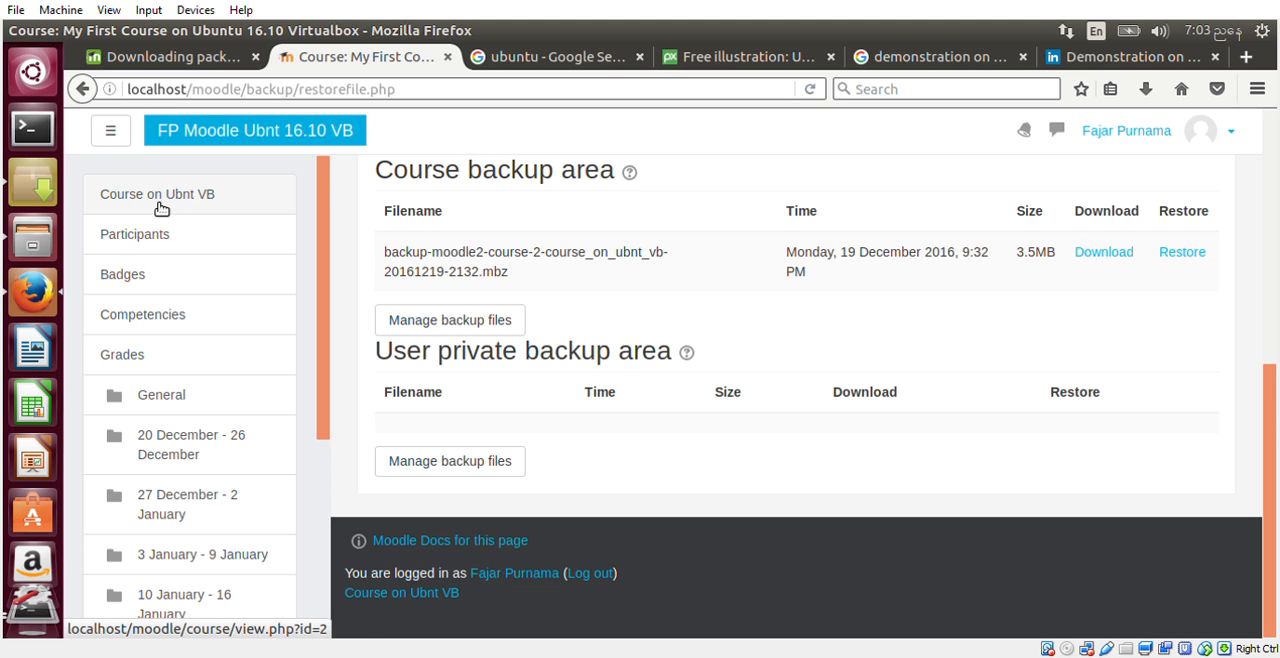
click(157, 194)
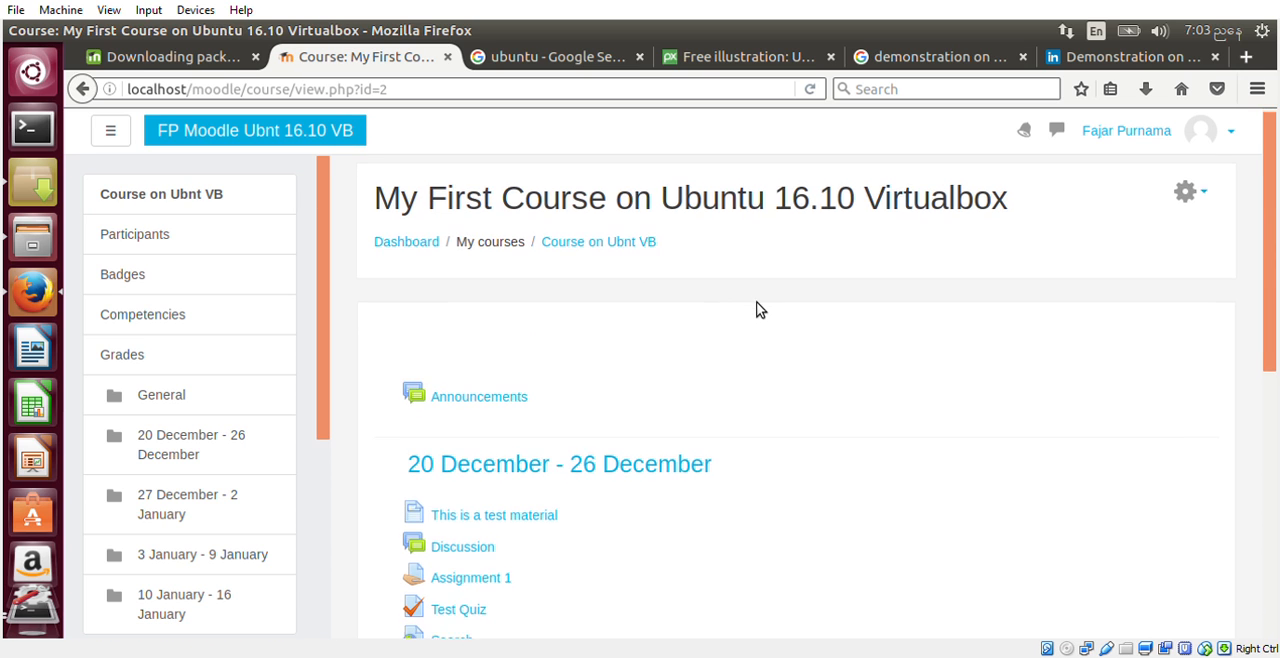
Turn on course editing from the gear menu.
click(1185, 192)
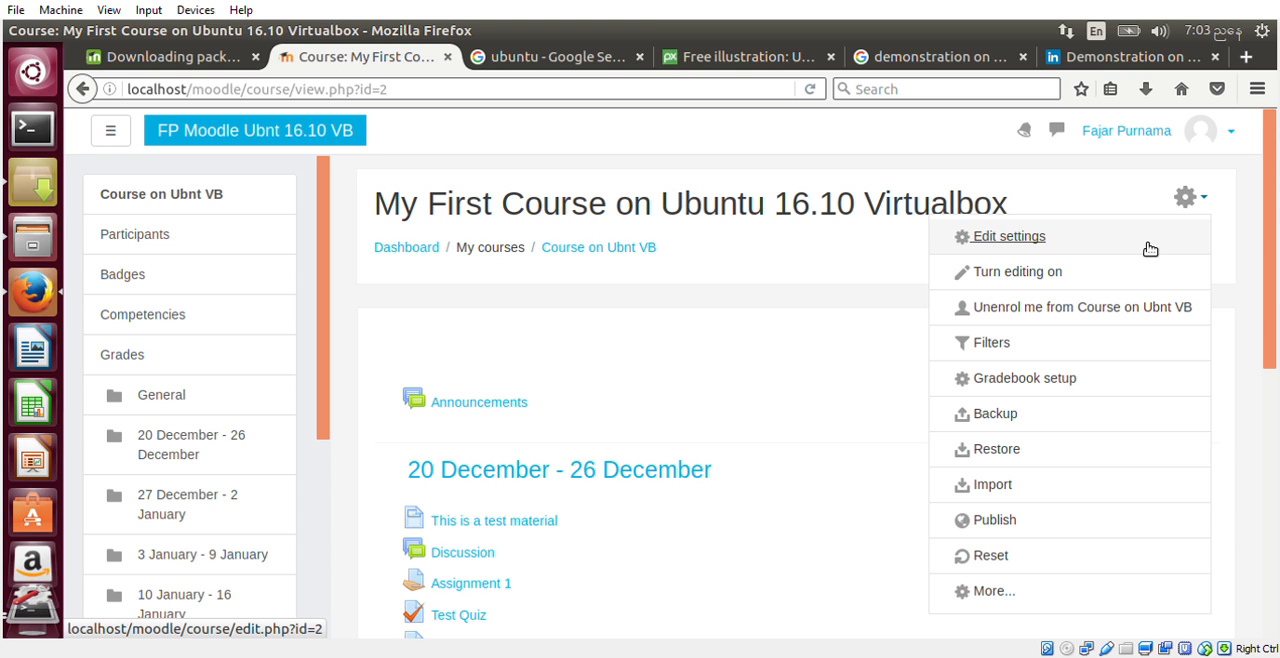
click(1008, 236)
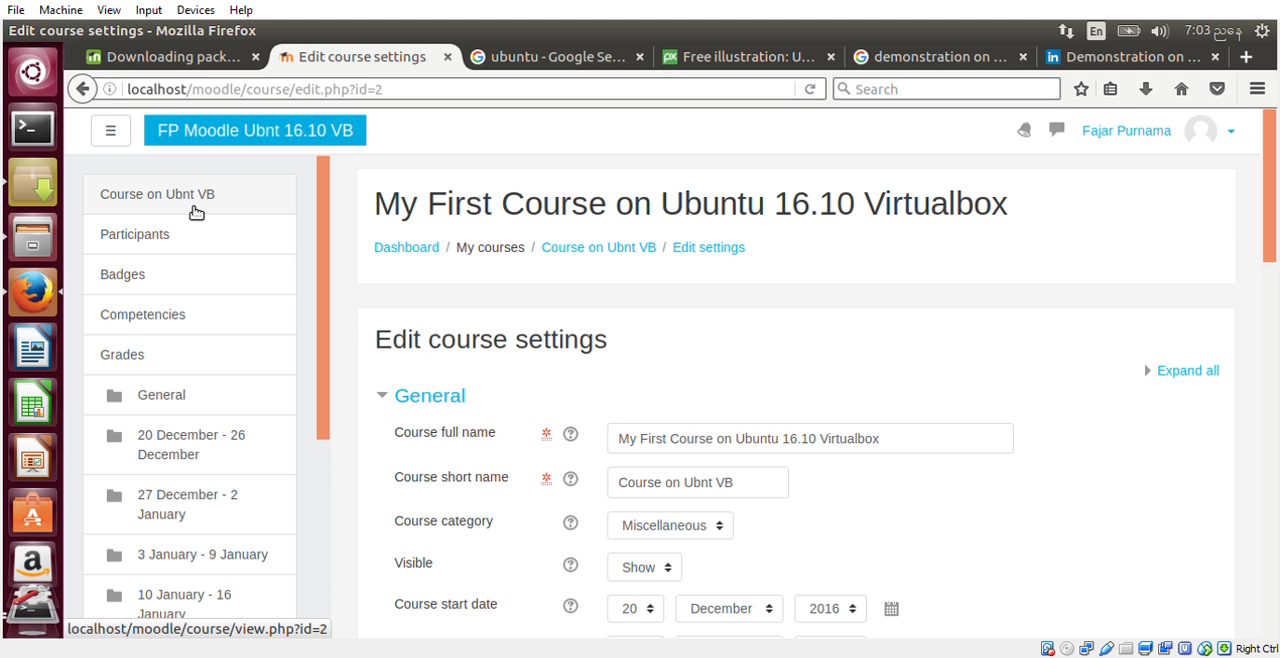
click(157, 194)
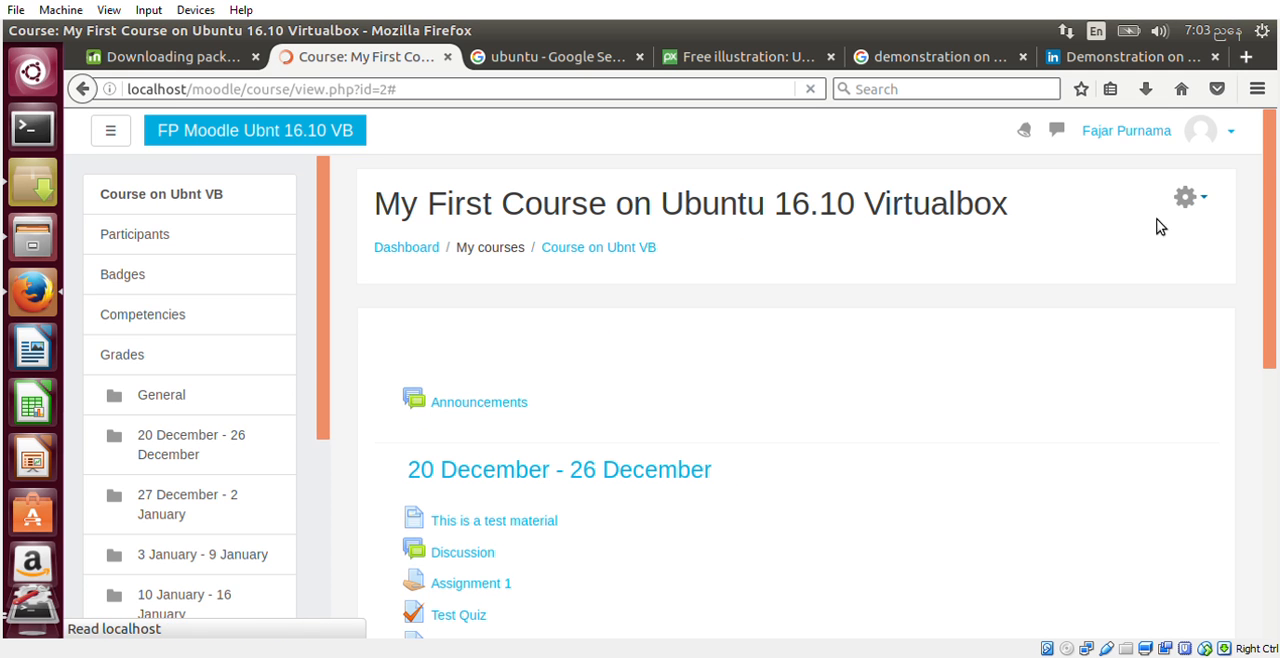
click(1187, 197)
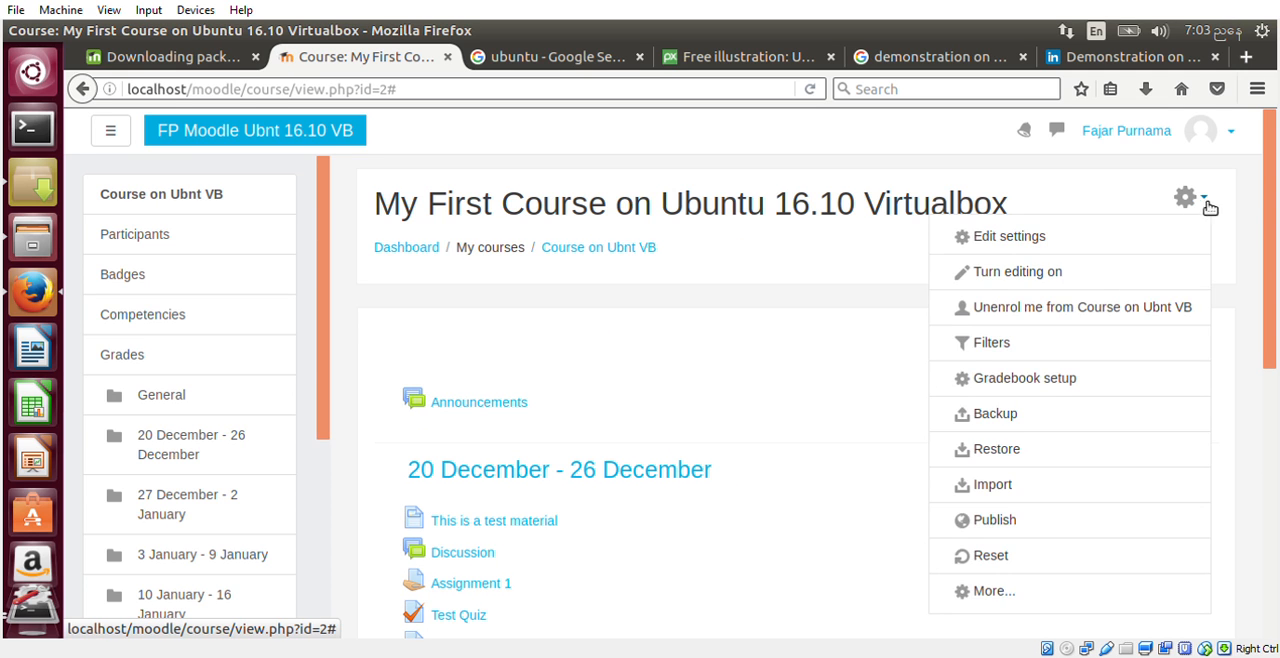
click(1018, 271)
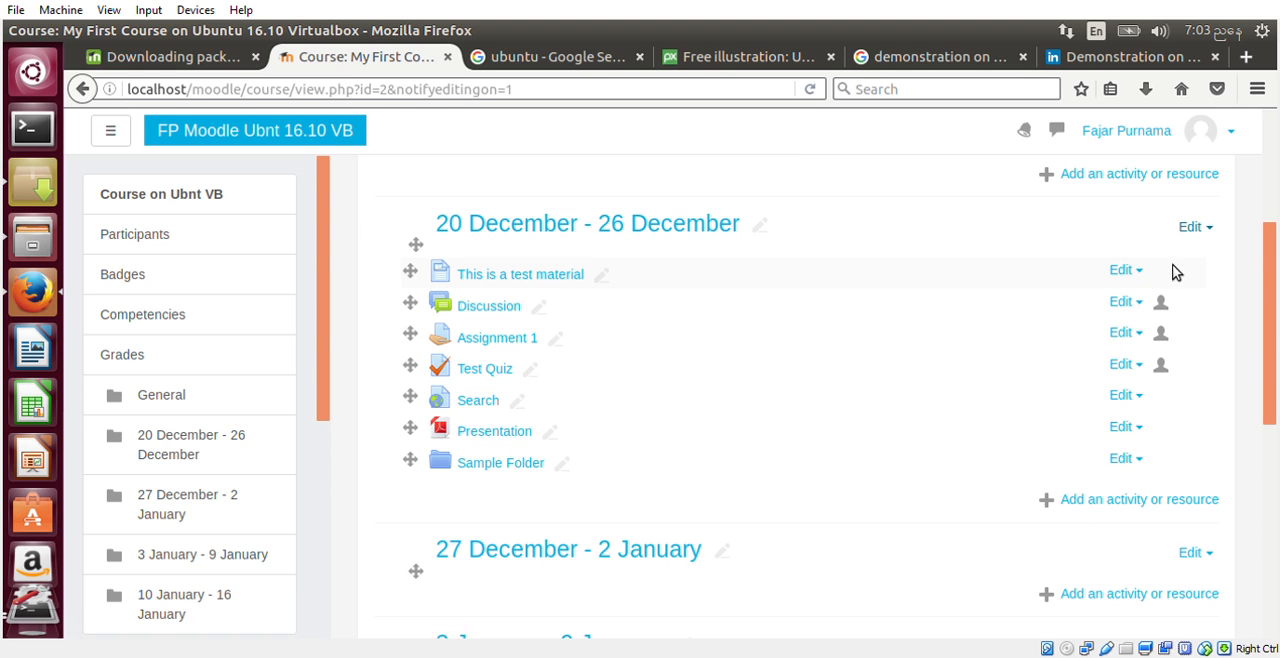
Delete the 20–26 December week along with all its activities.
click(1194, 226)
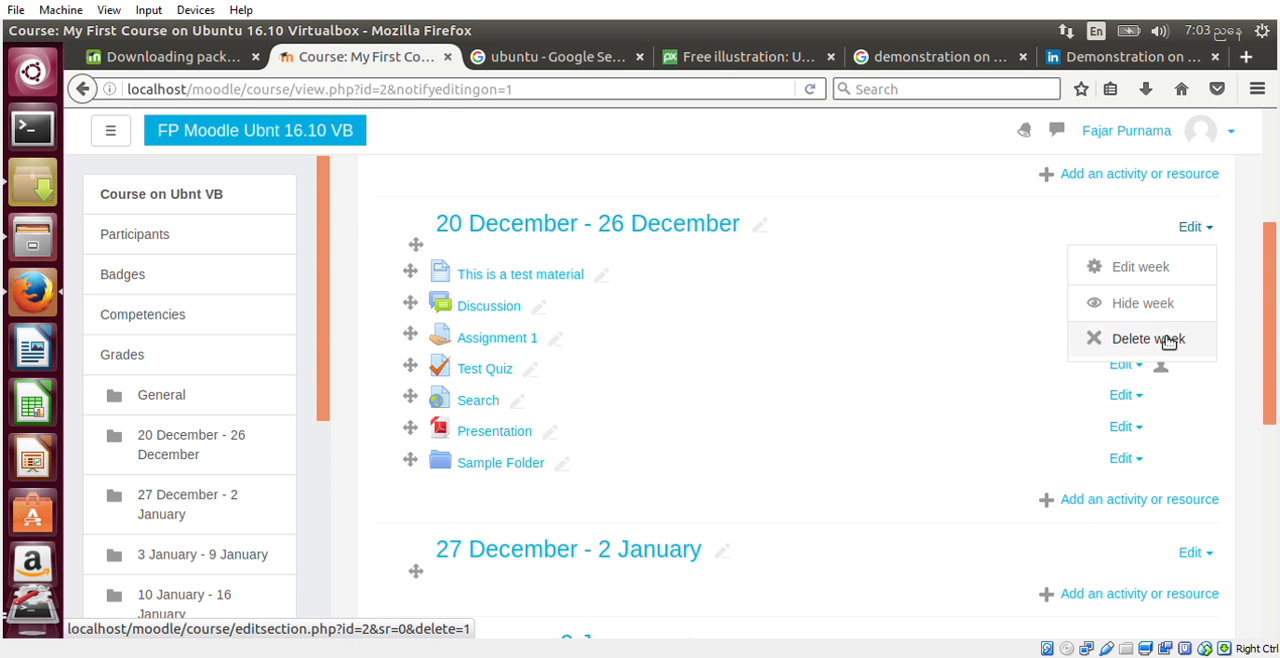
click(1146, 338)
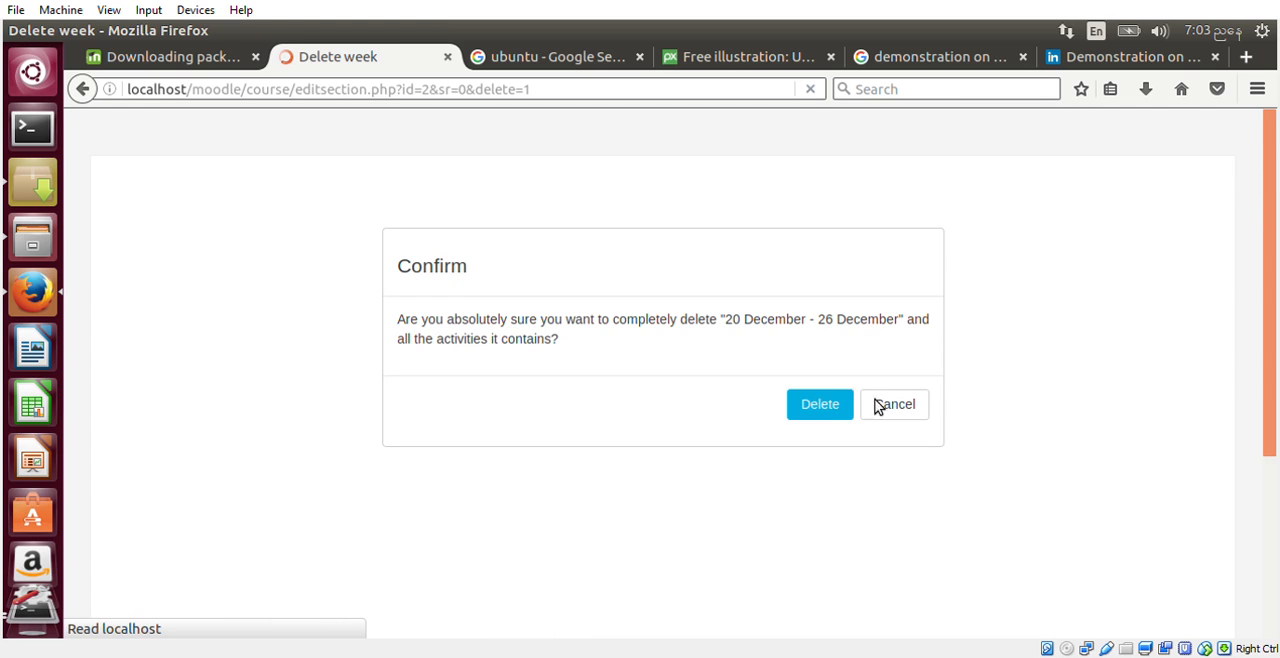
click(893, 404)
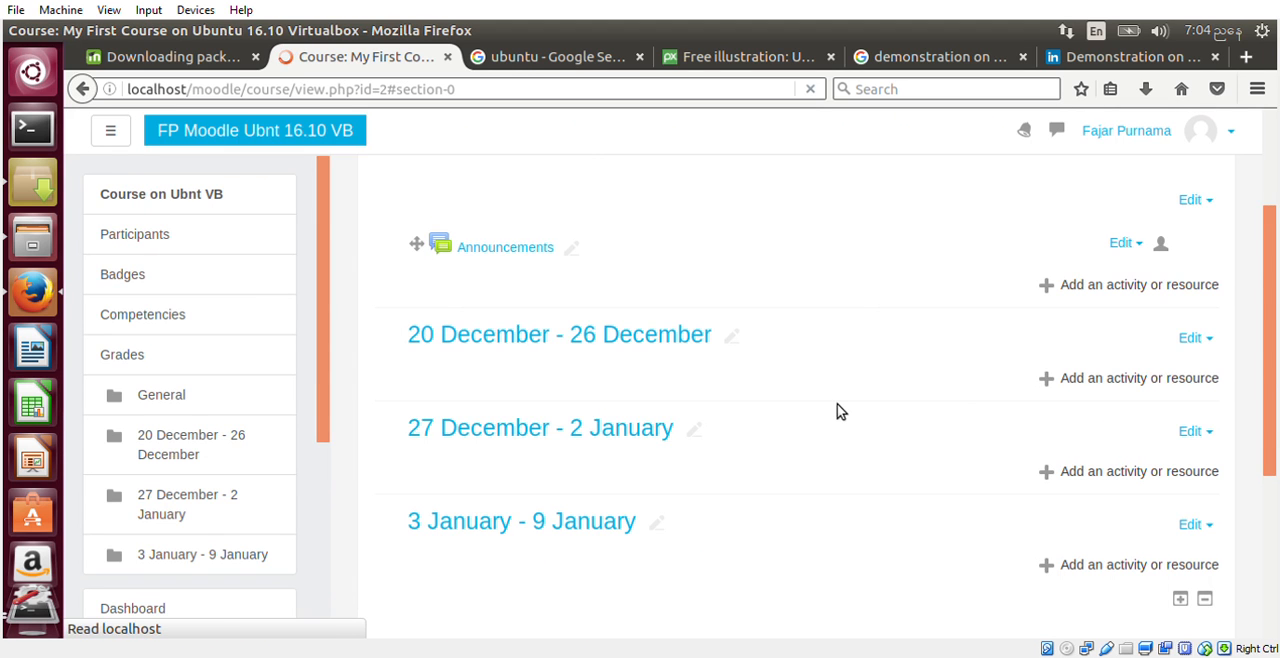
scroll(down, 3)
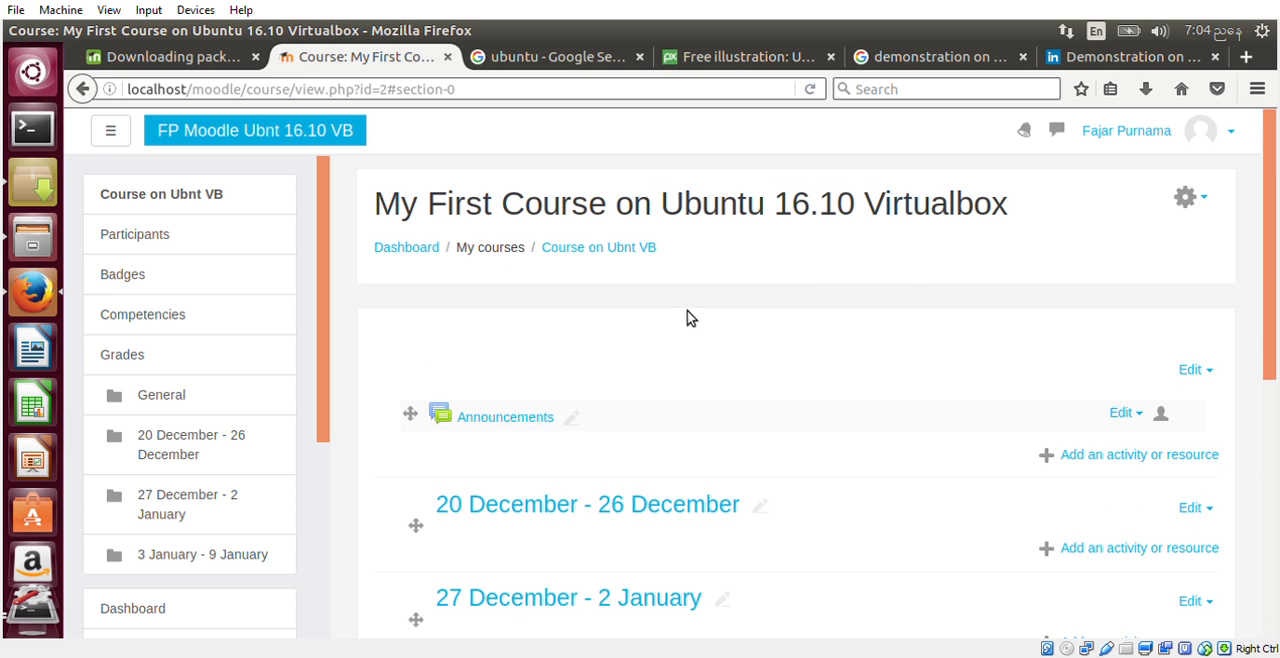
mouse_move(837, 254)
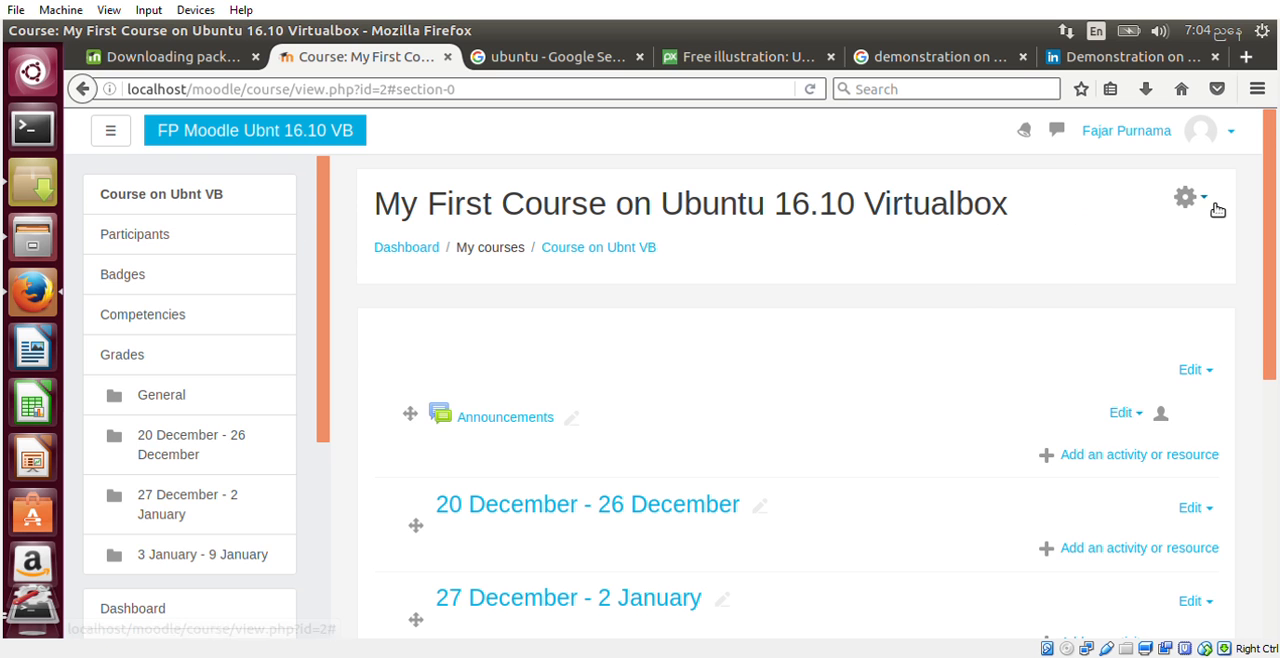
Upload the course_on_ubnt_vb .mbz from Downloads on the Restore page and restore it.
click(1186, 196)
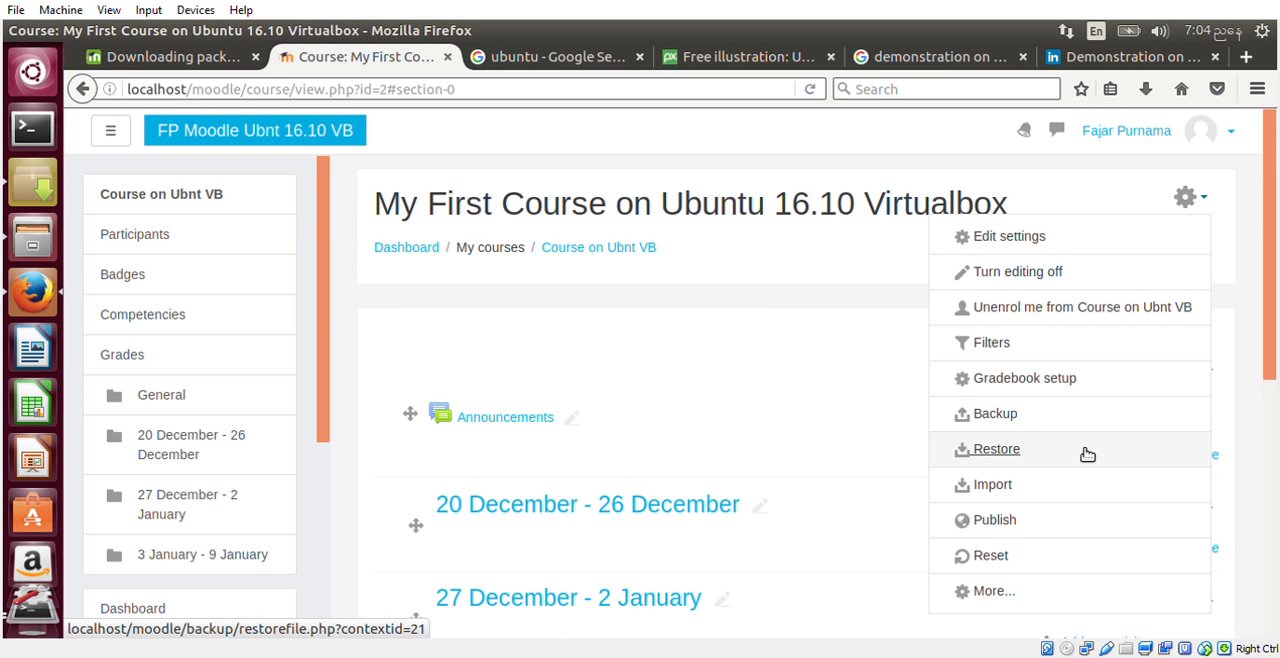
click(994, 448)
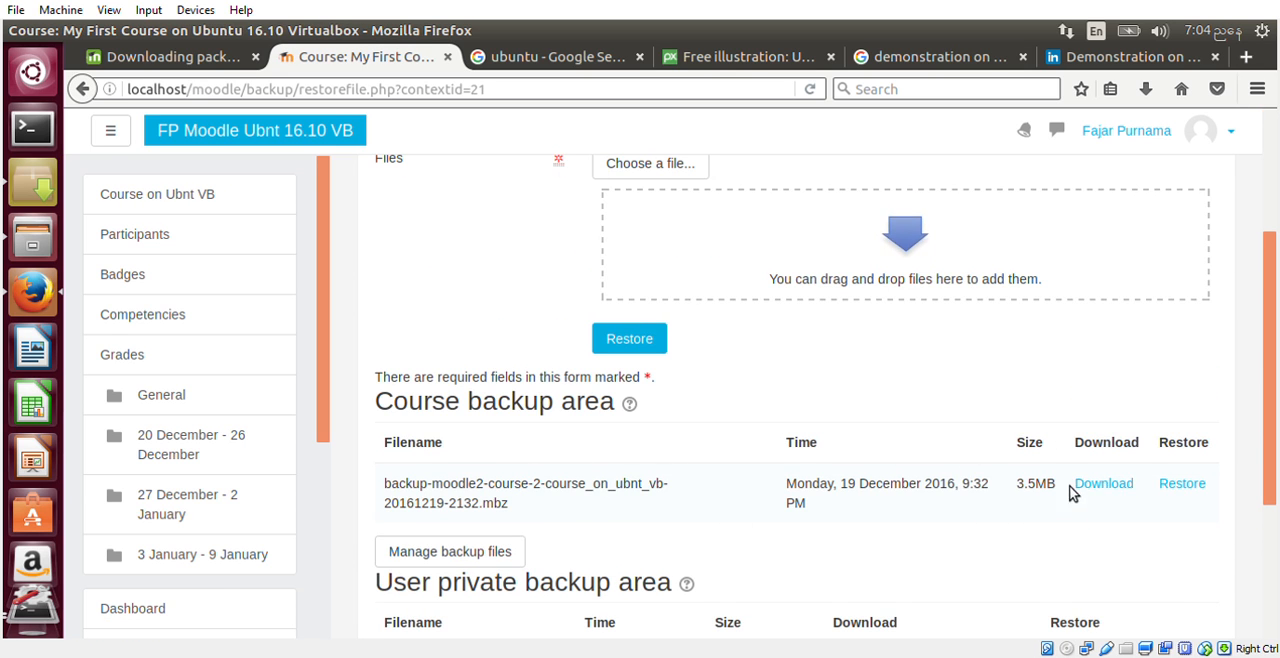
scroll(up, 3)
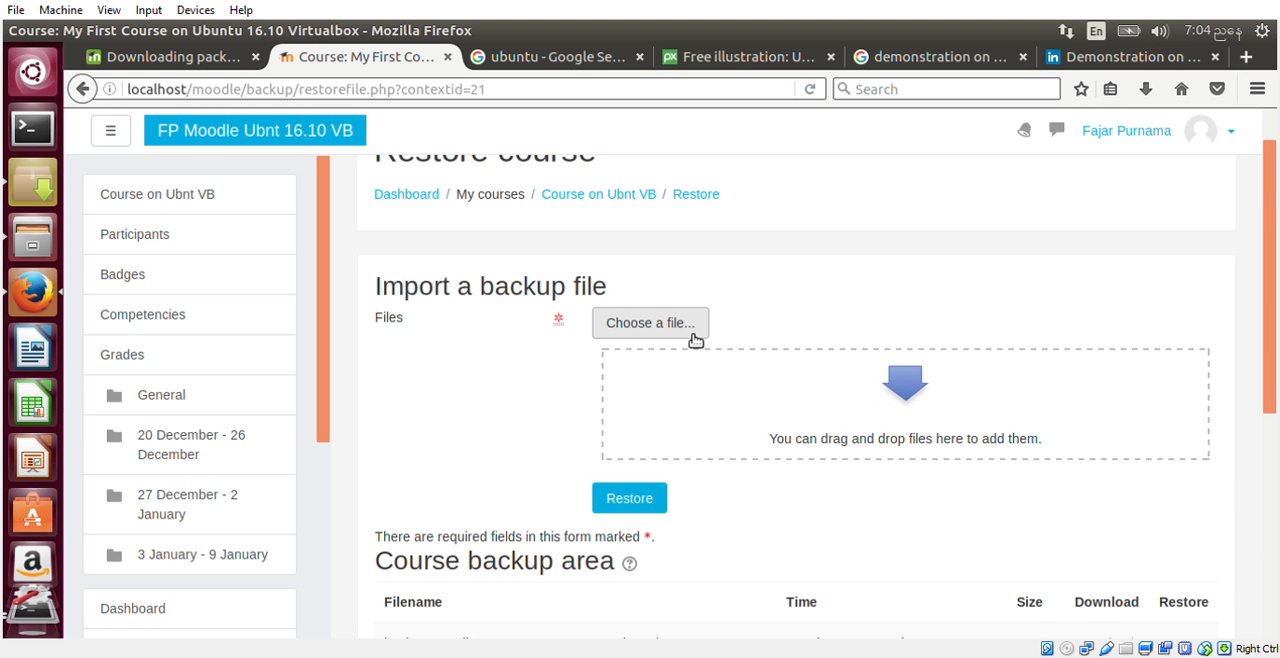
click(649, 322)
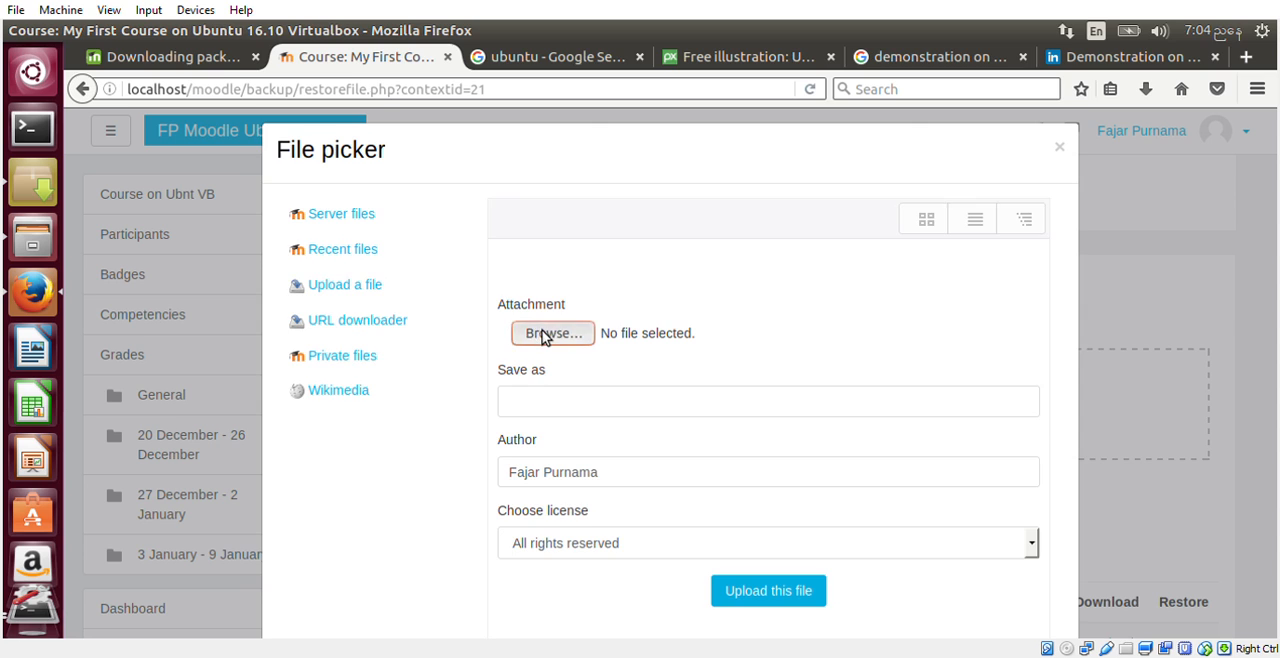
click(551, 333)
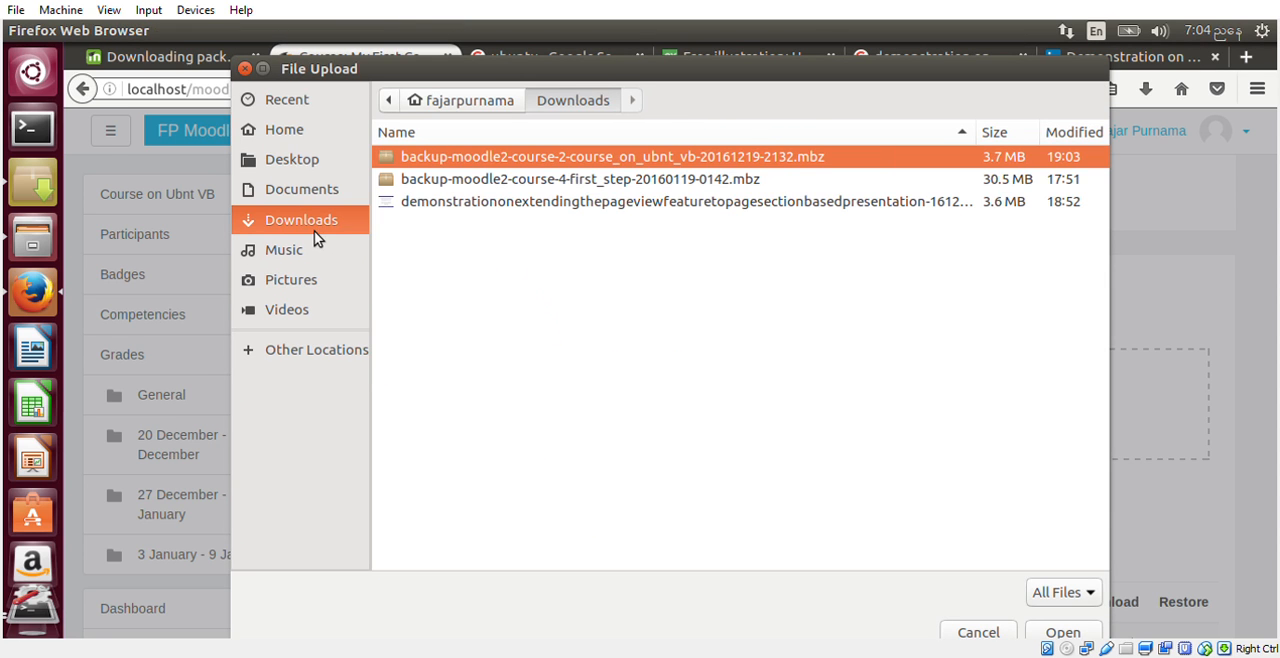
mouse_move(488, 166)
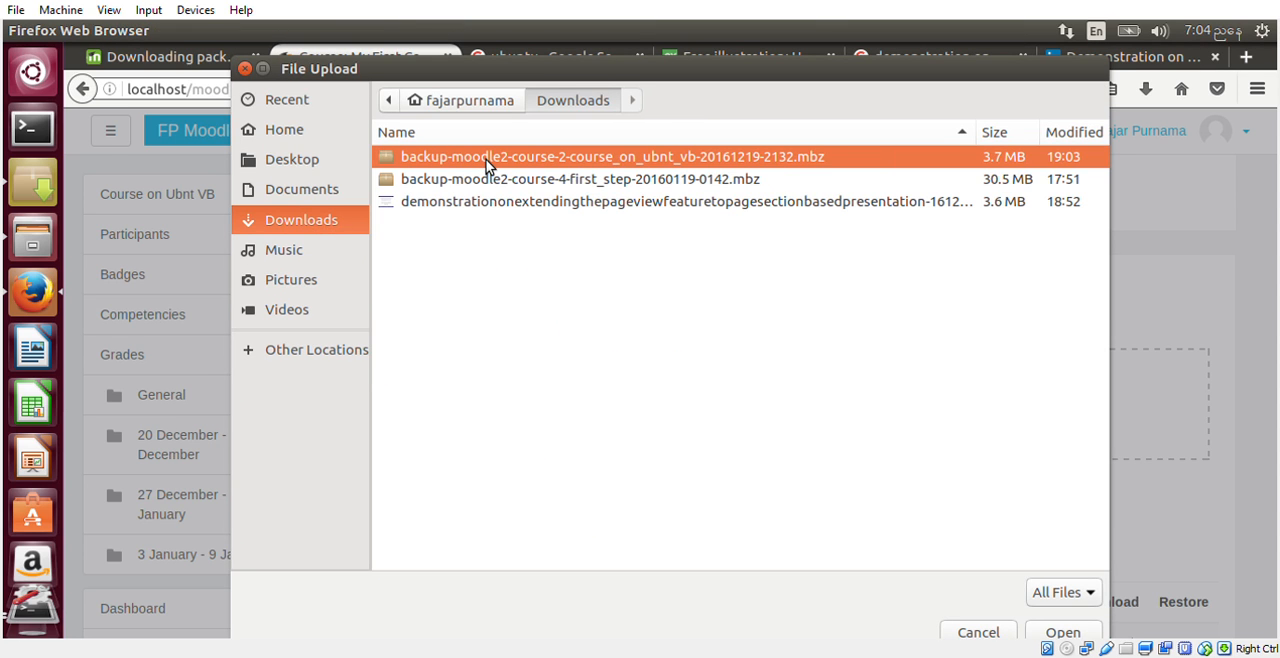
click(1062, 631)
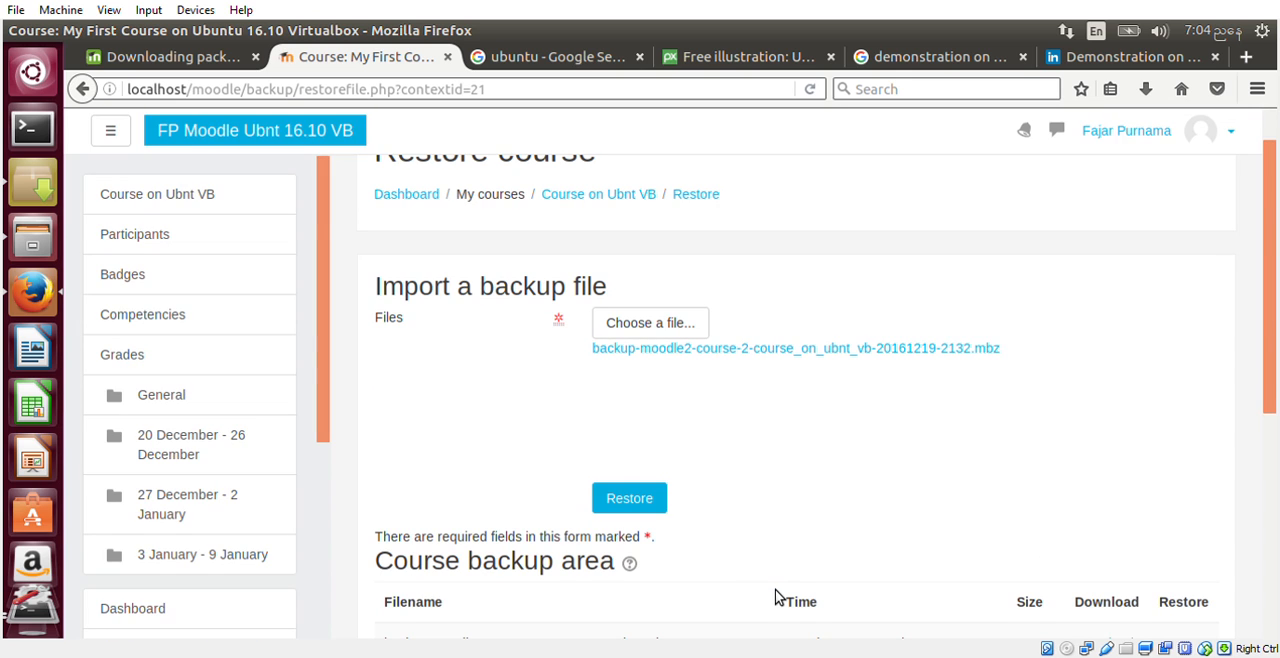
click(629, 498)
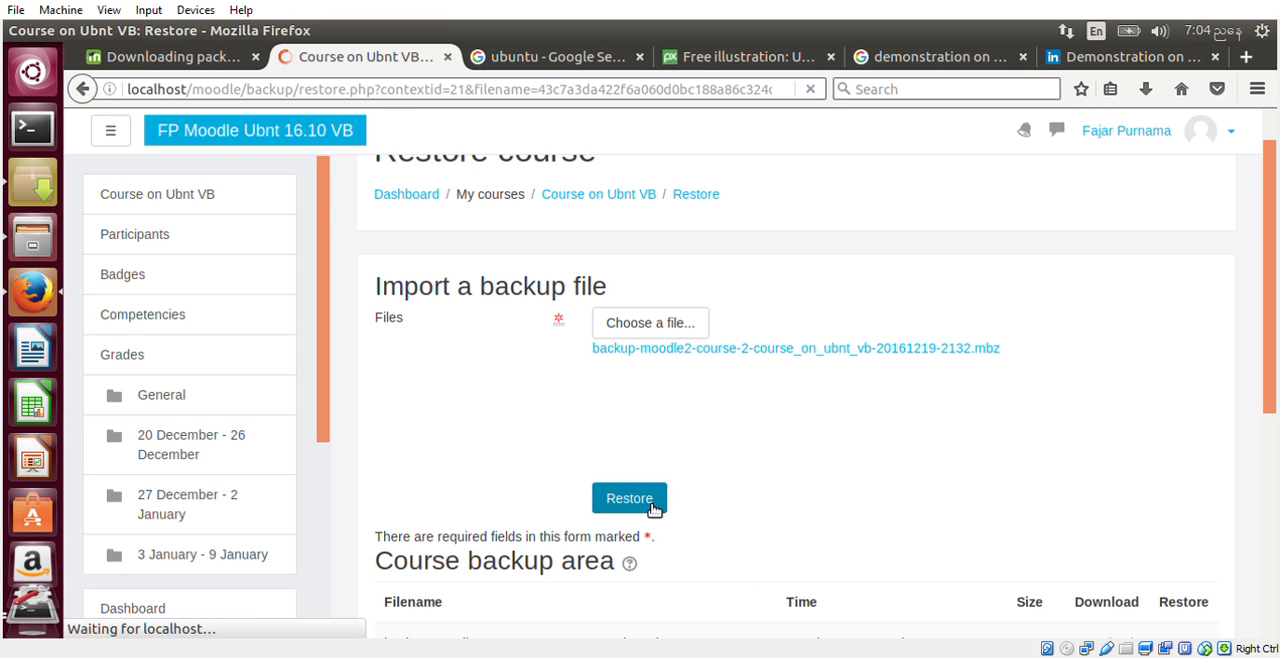
click(629, 498)
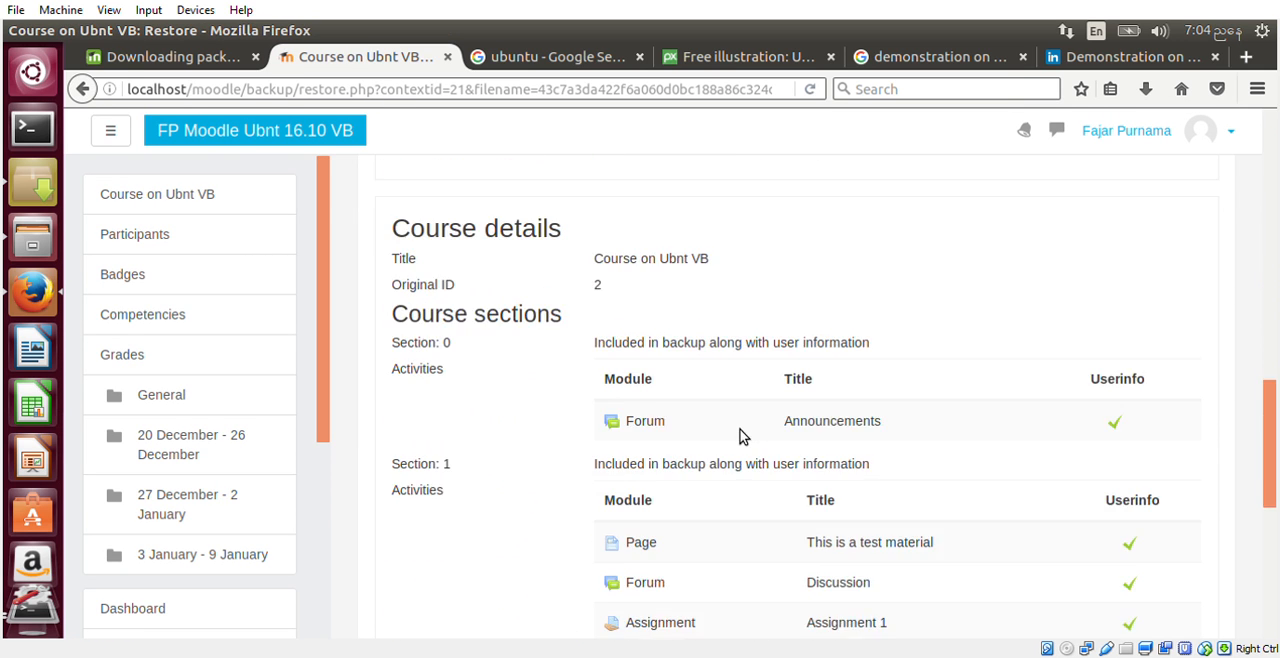
Confirm the backup details and choose 'Delete the contents of this course and then restore'.
click(1177, 461)
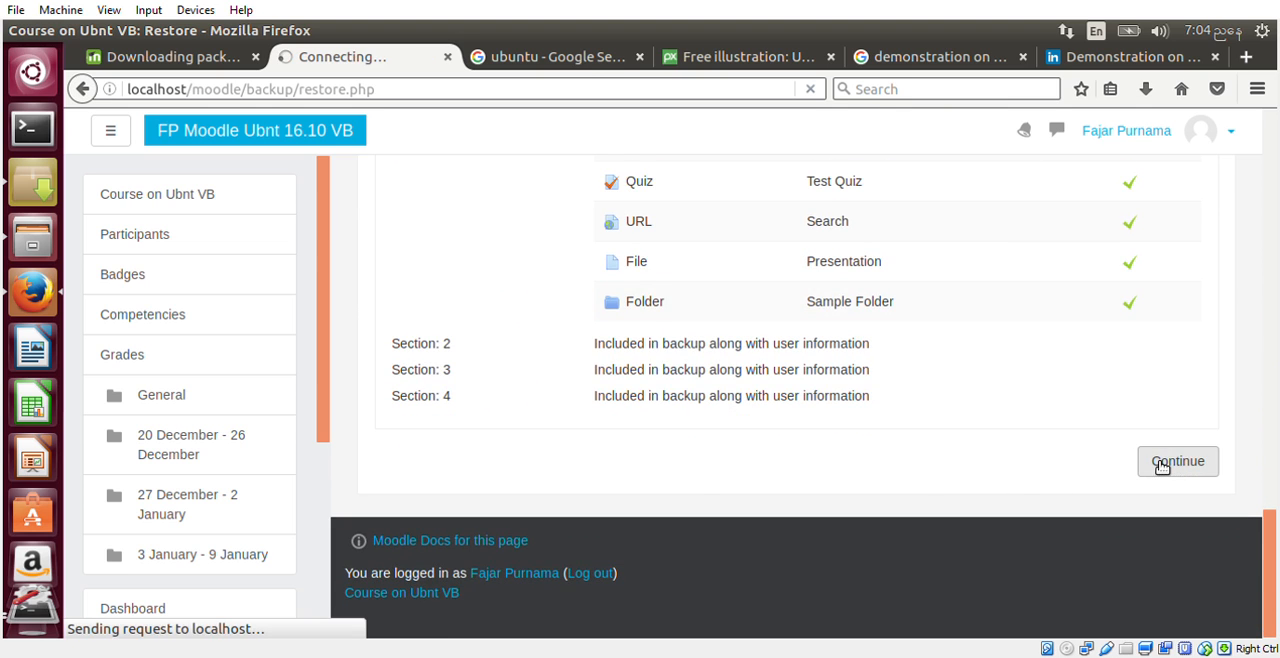
click(1177, 461)
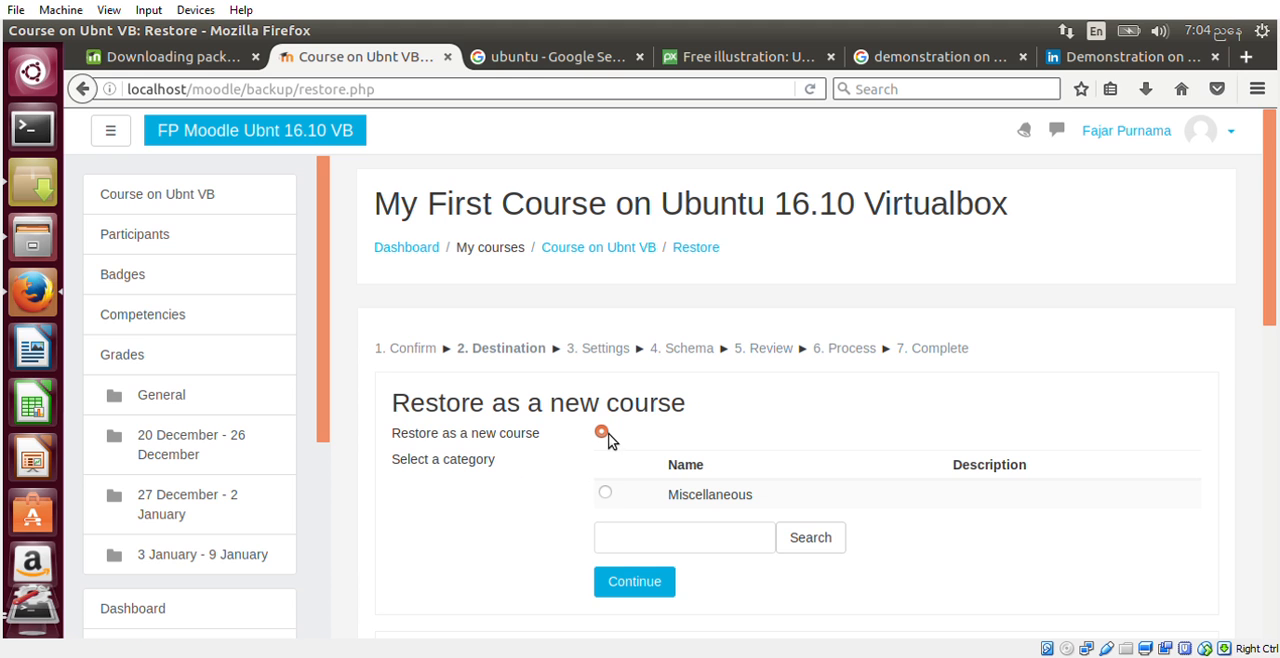
click(604, 492)
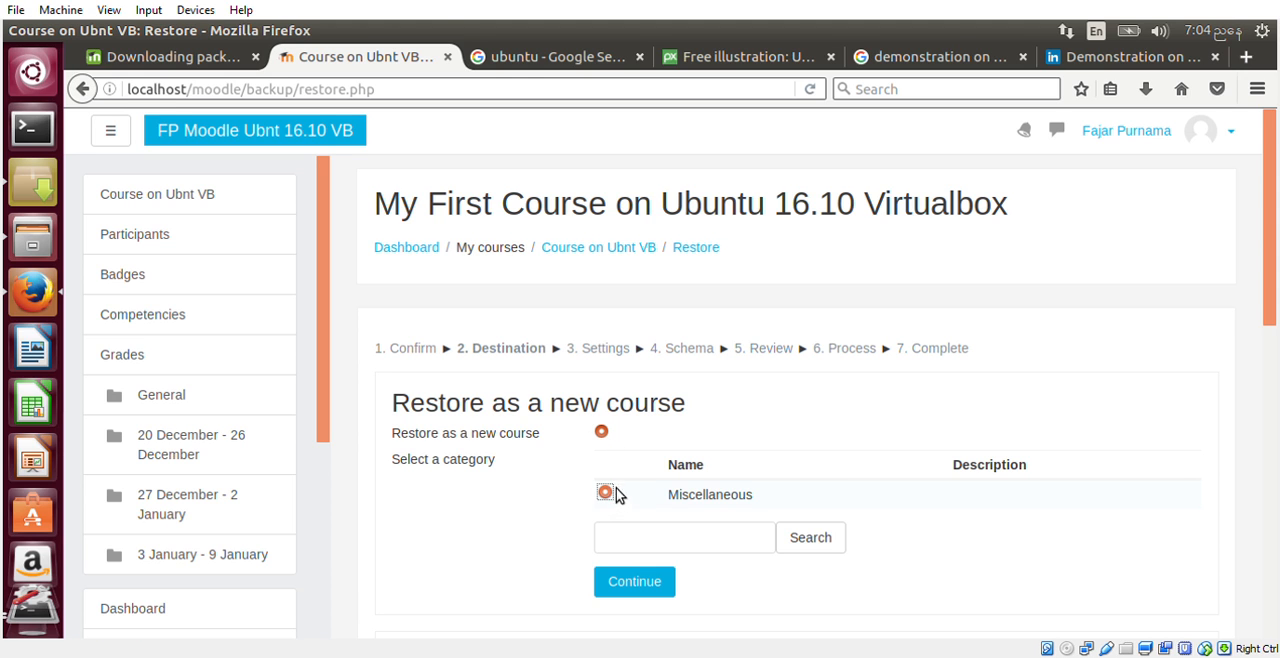
scroll(down, 3)
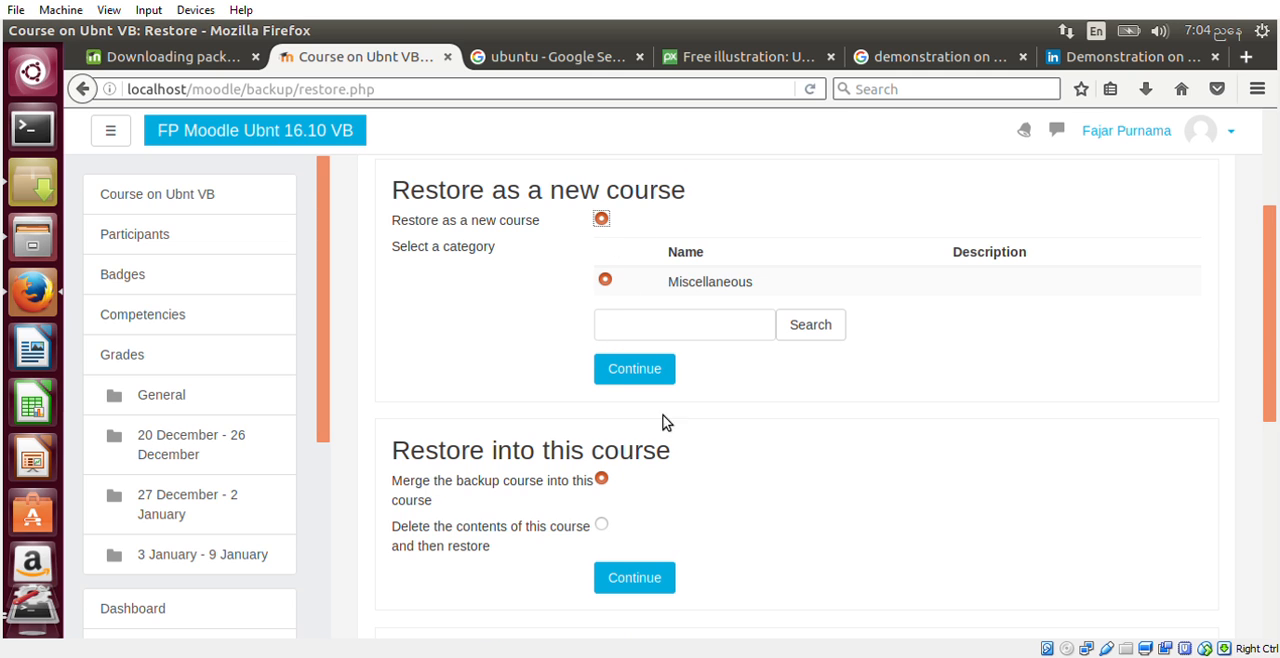
mouse_move(503, 372)
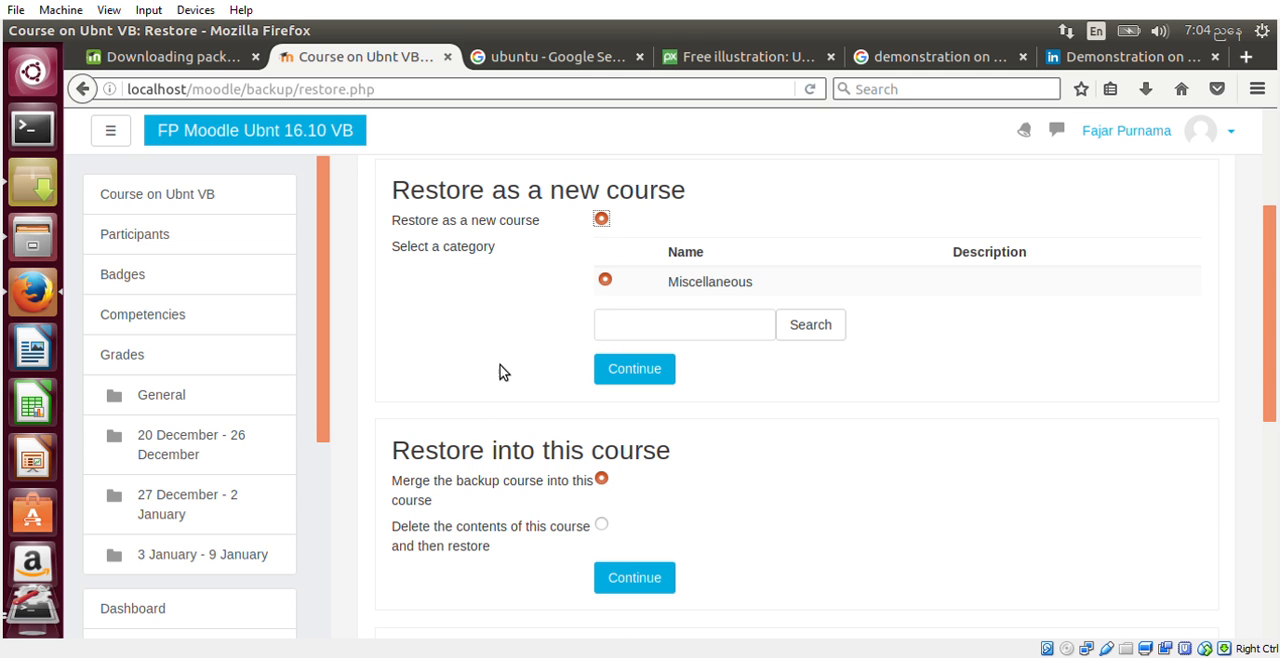
mouse_move(446, 232)
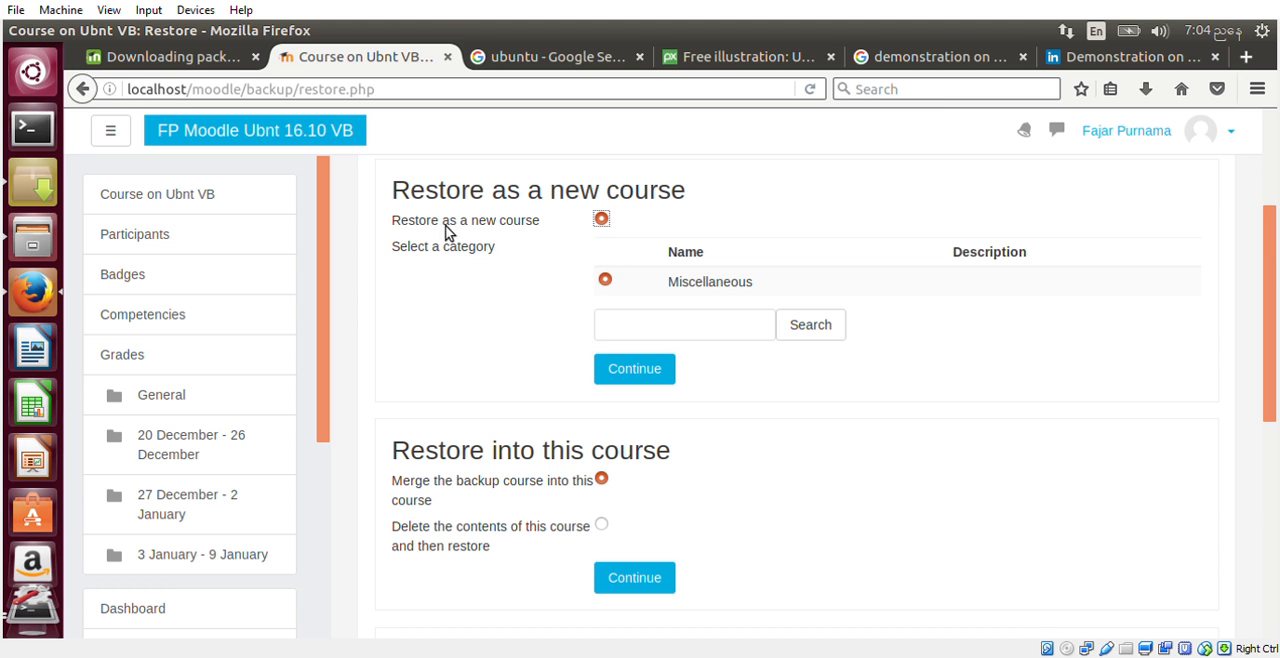
scroll(down, 3)
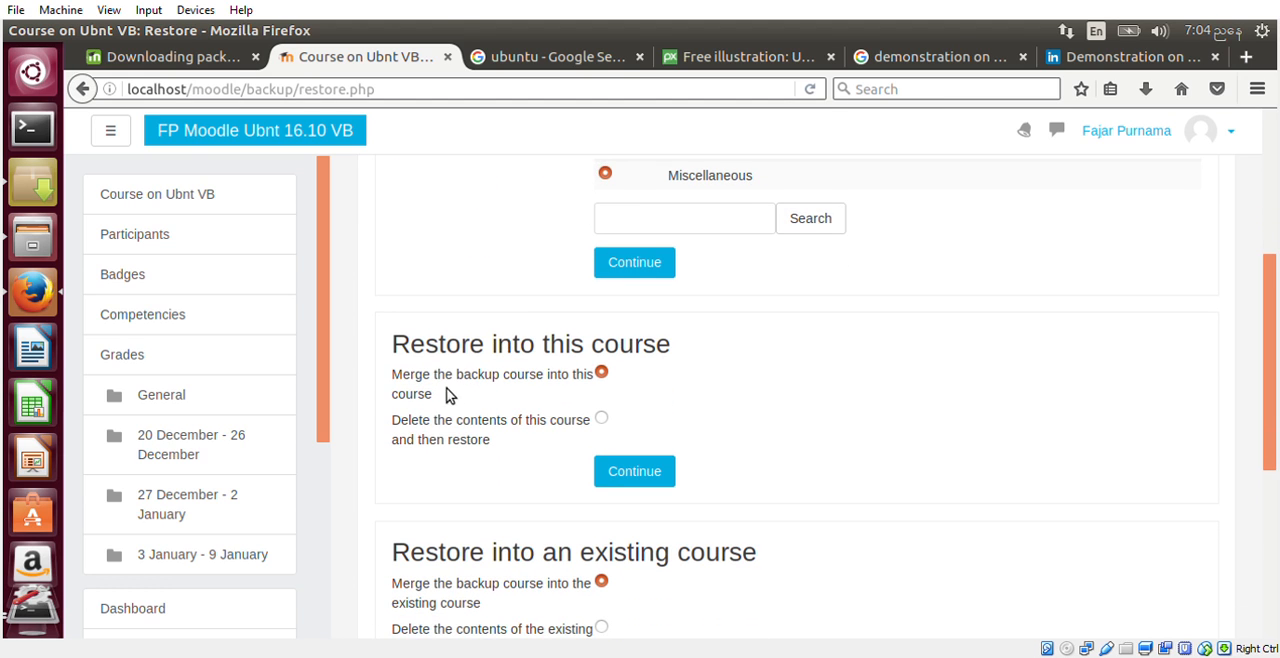
mouse_move(490, 385)
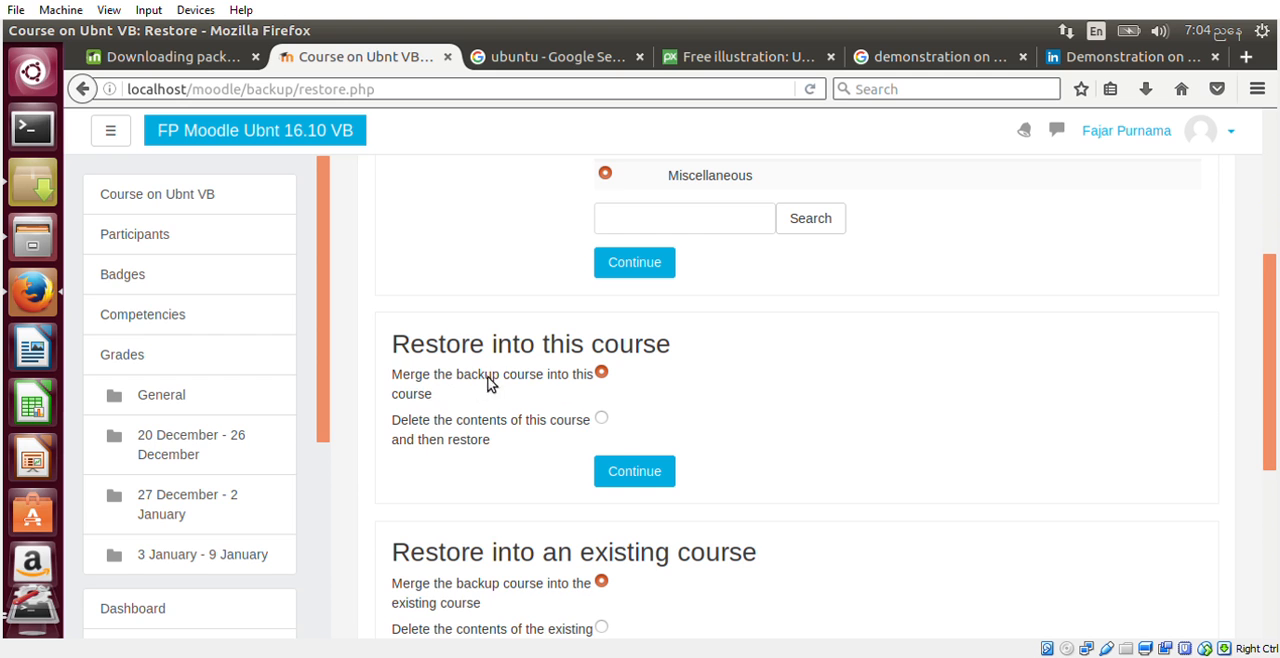
mouse_move(465, 435)
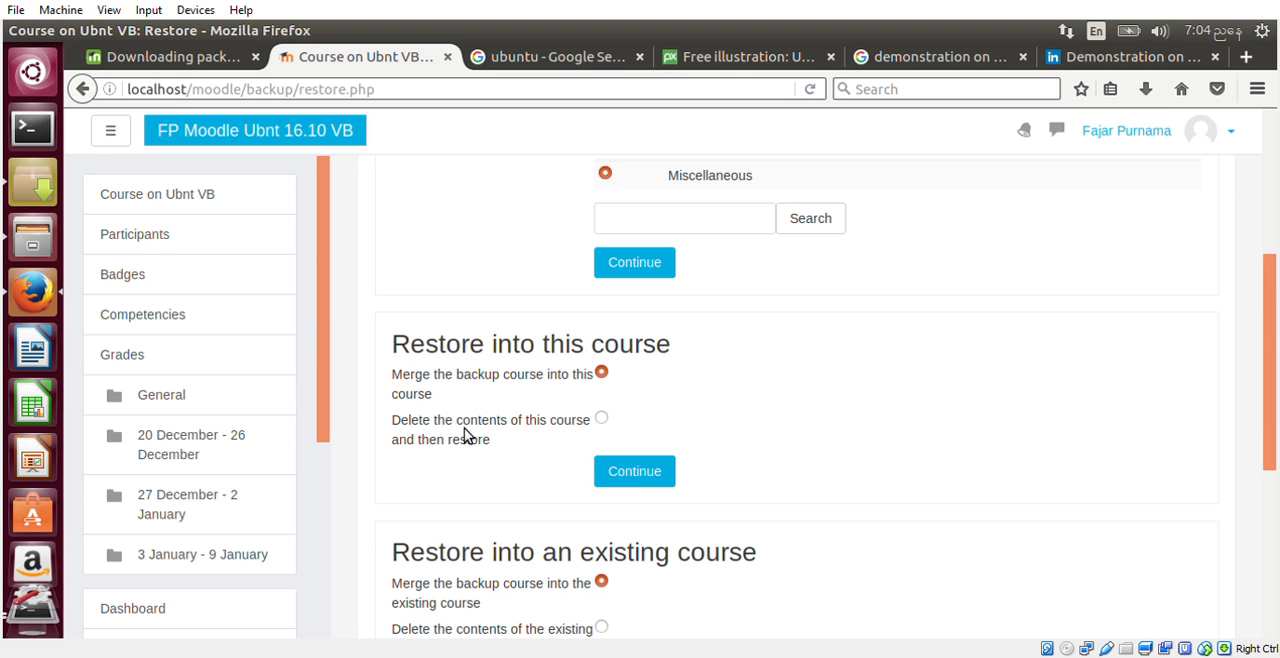
mouse_move(519, 435)
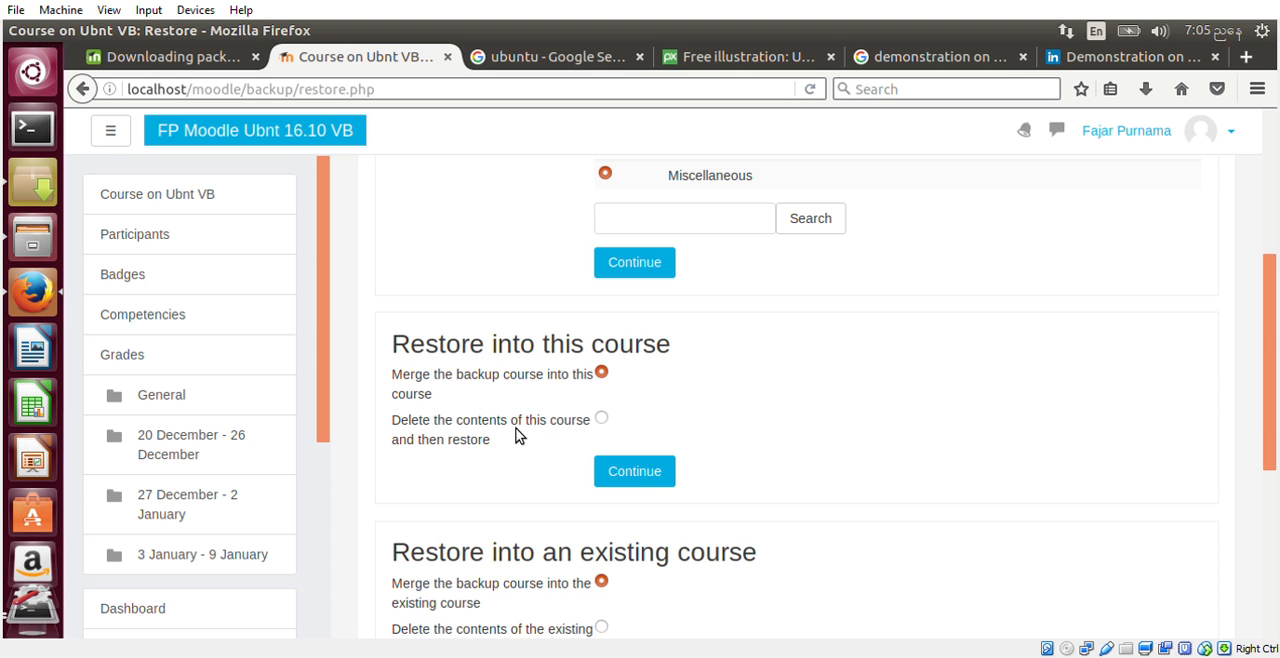
scroll(down, 3)
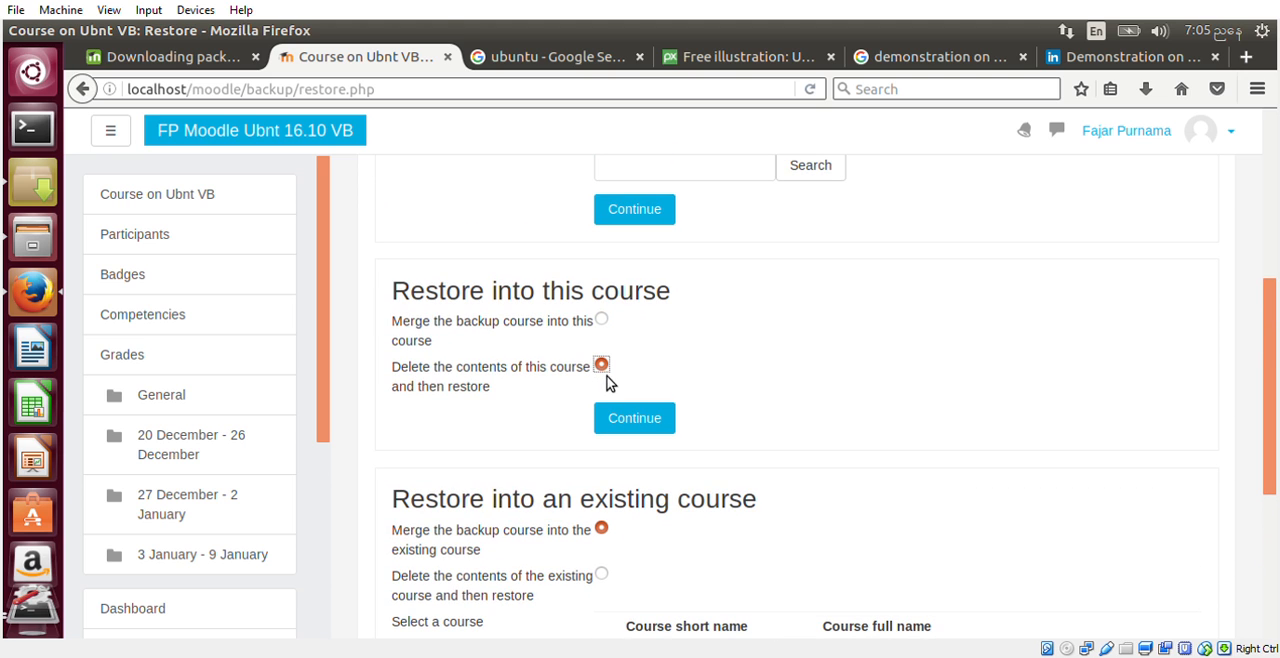
mouse_move(583, 408)
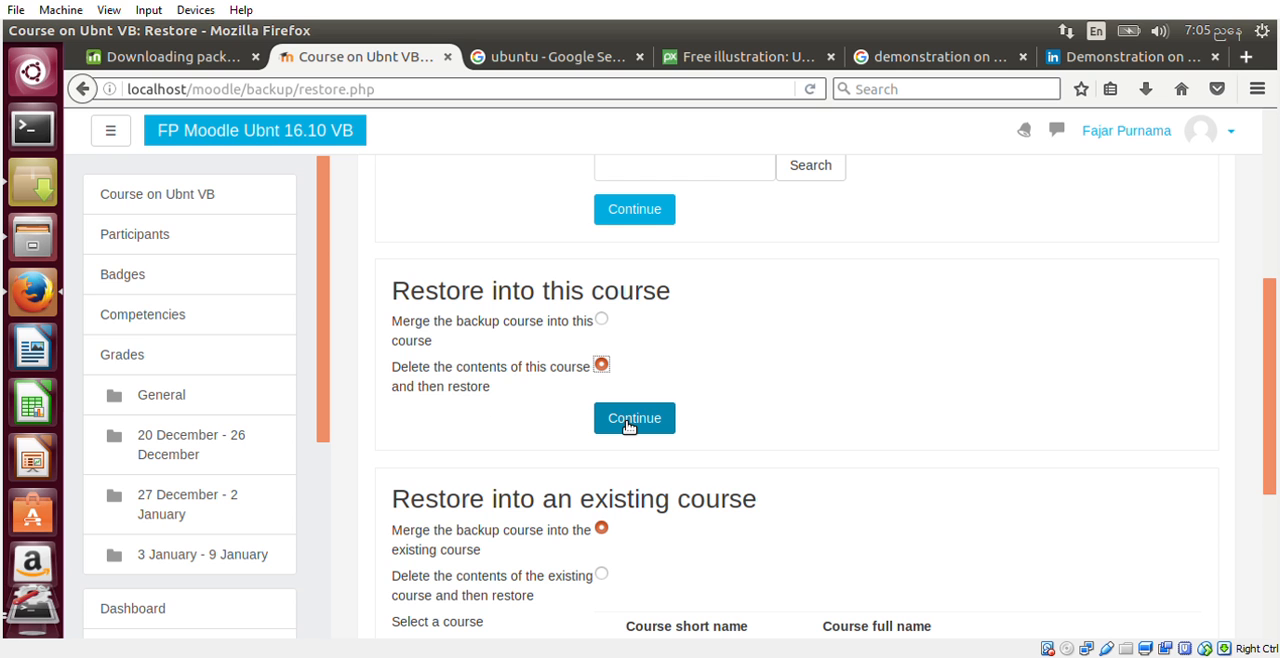
Move through the Settings, Schema and Review stages, then perform the restore.
click(634, 418)
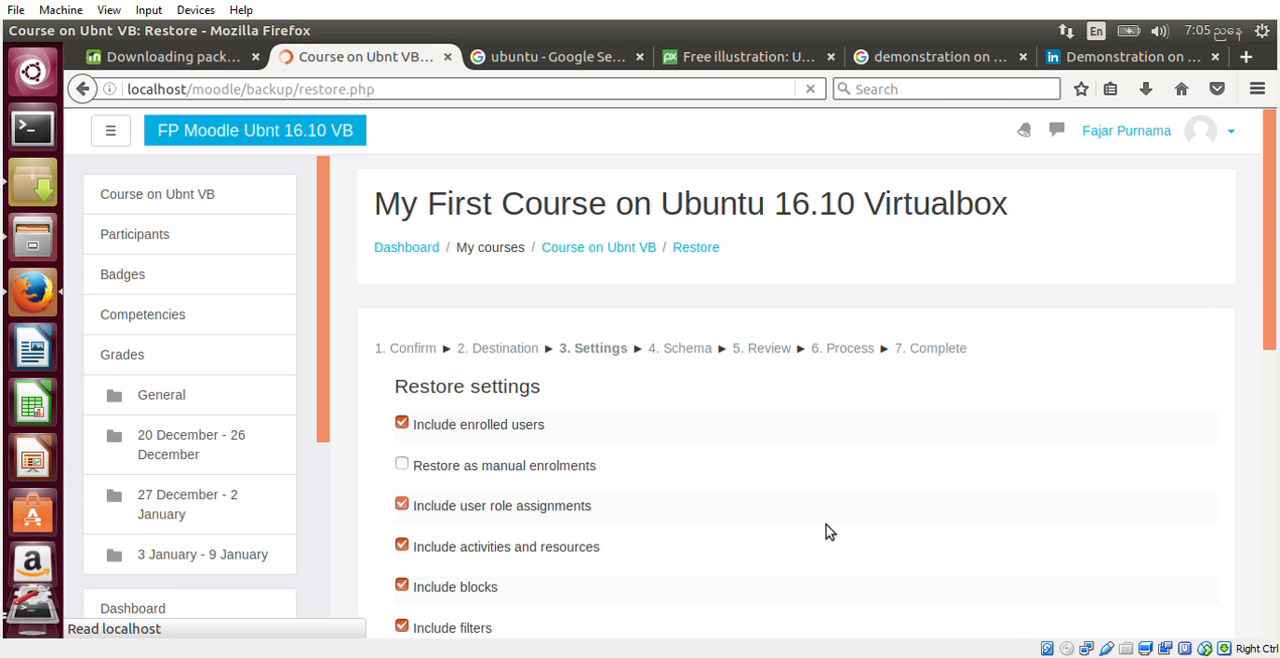
scroll(down, 3)
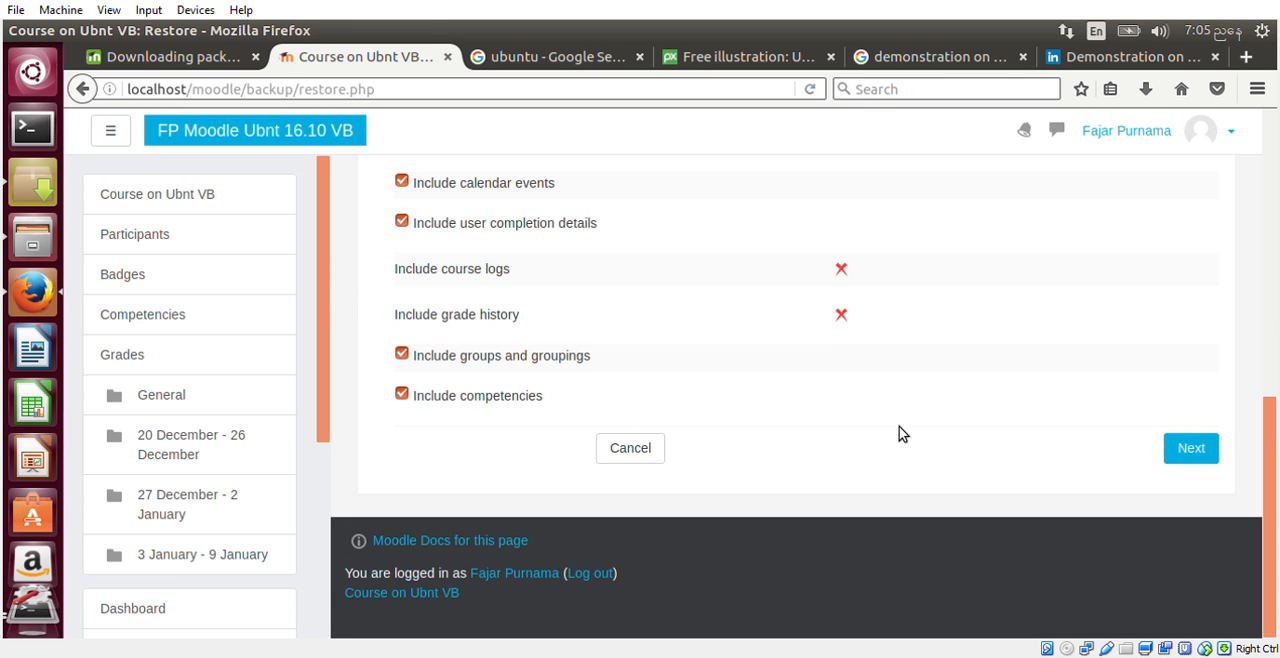
click(1190, 448)
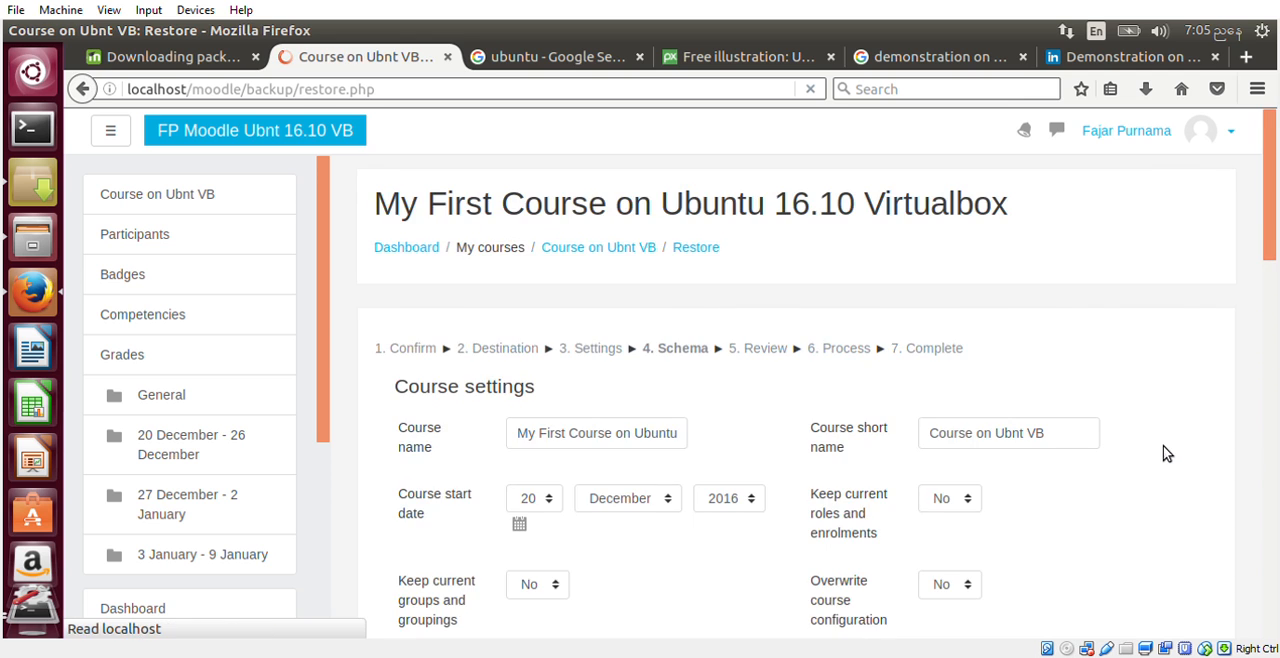
scroll(down, 3)
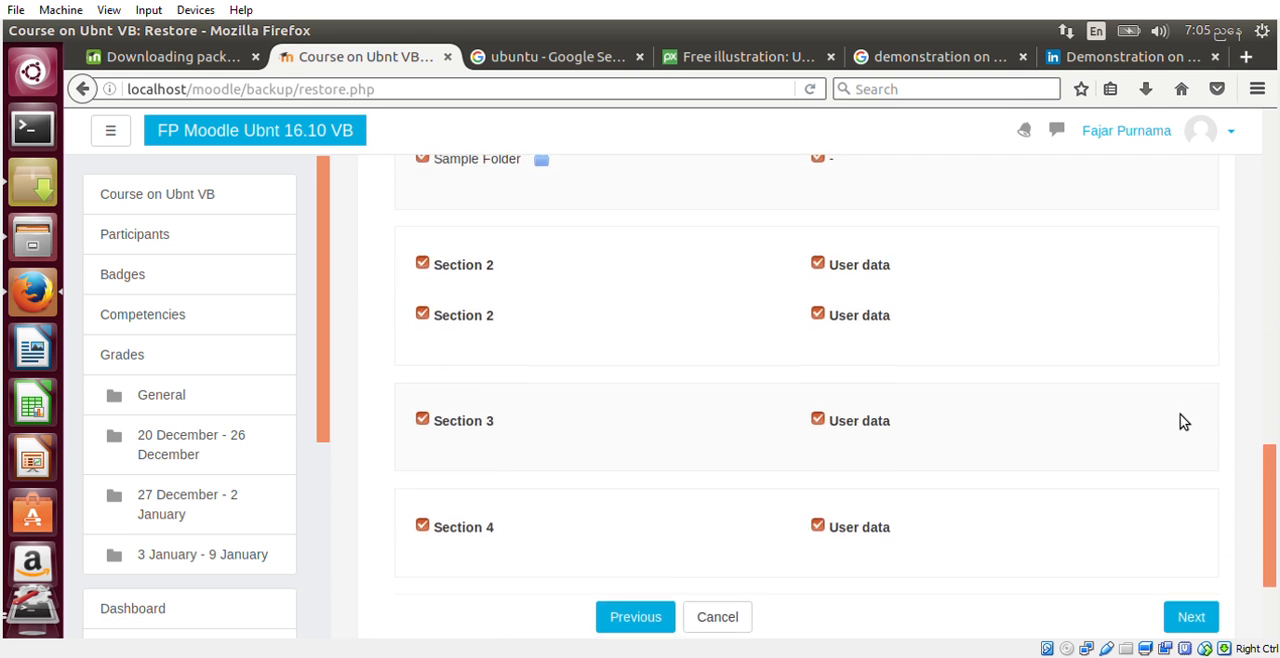
click(1190, 616)
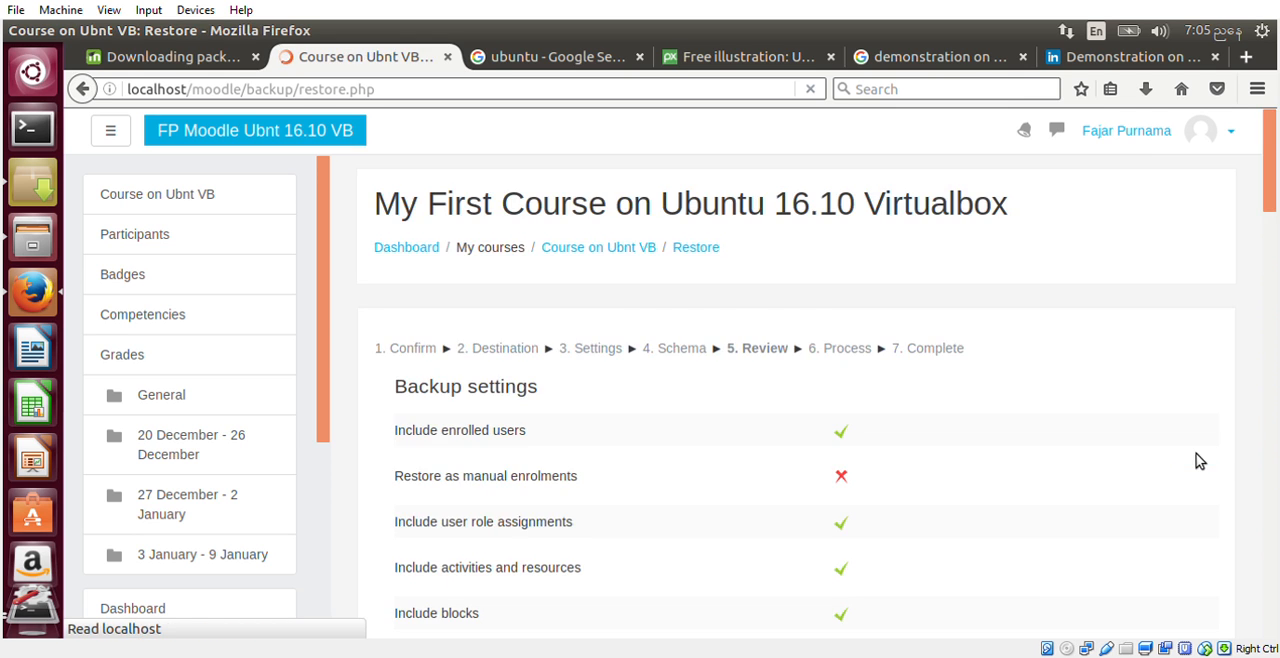
scroll(down, 3)
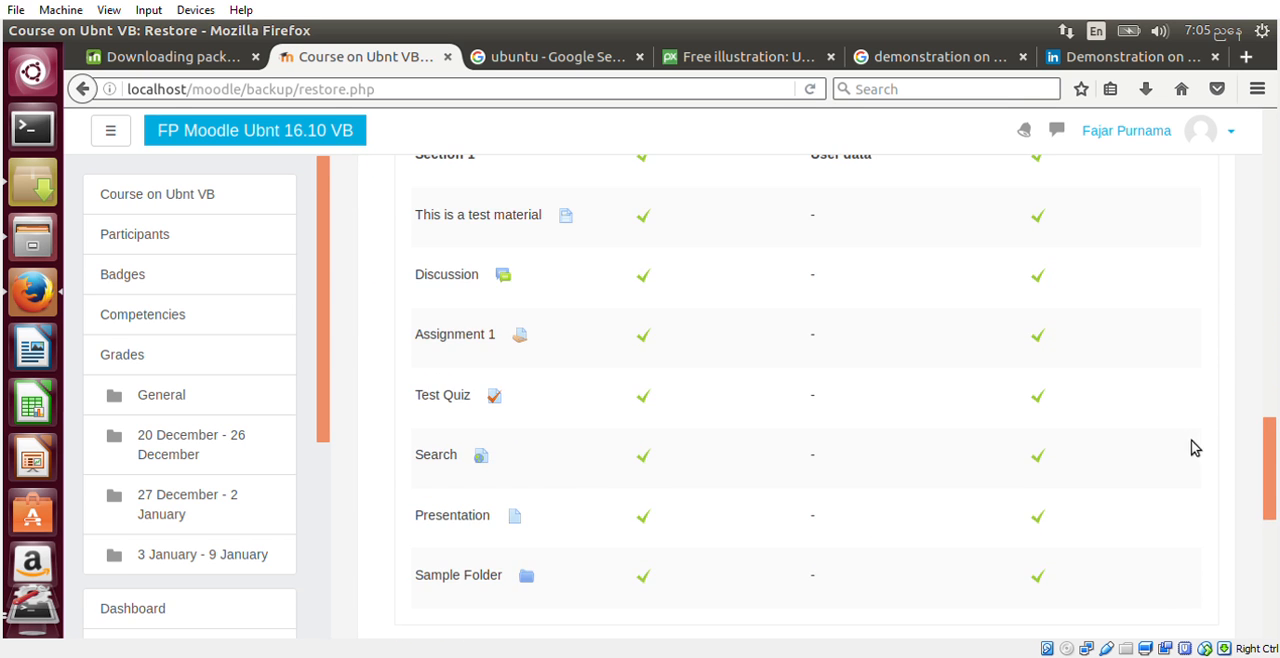
click(1157, 448)
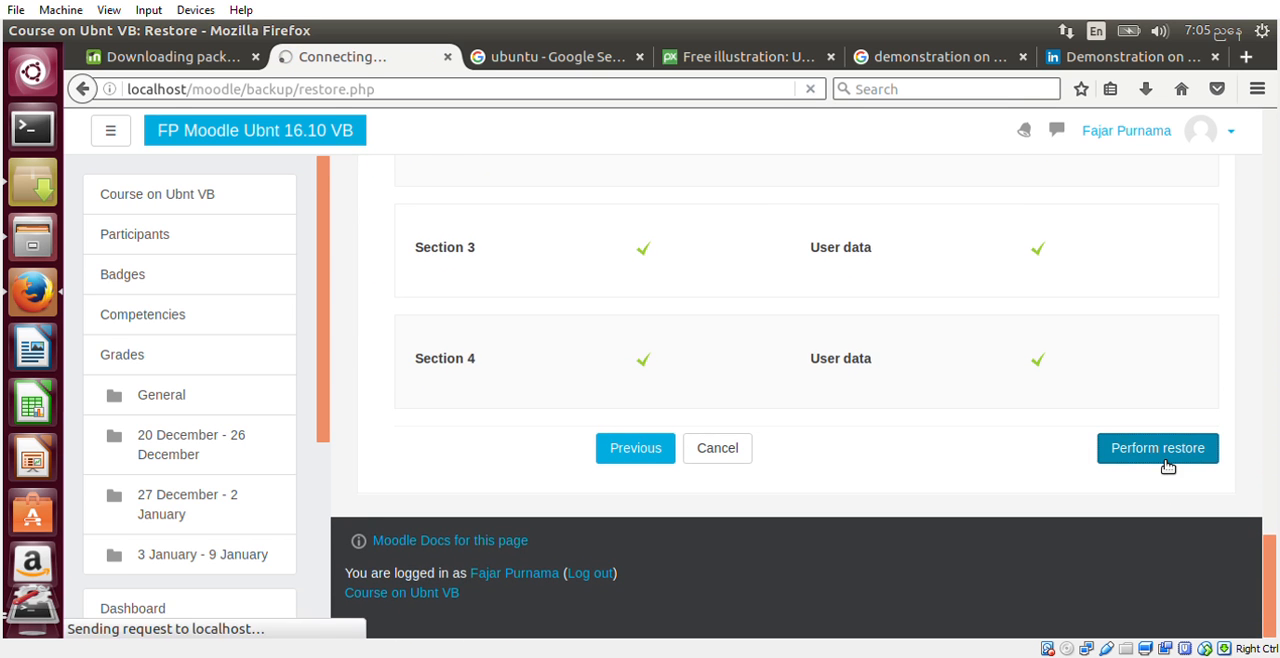
click(1157, 448)
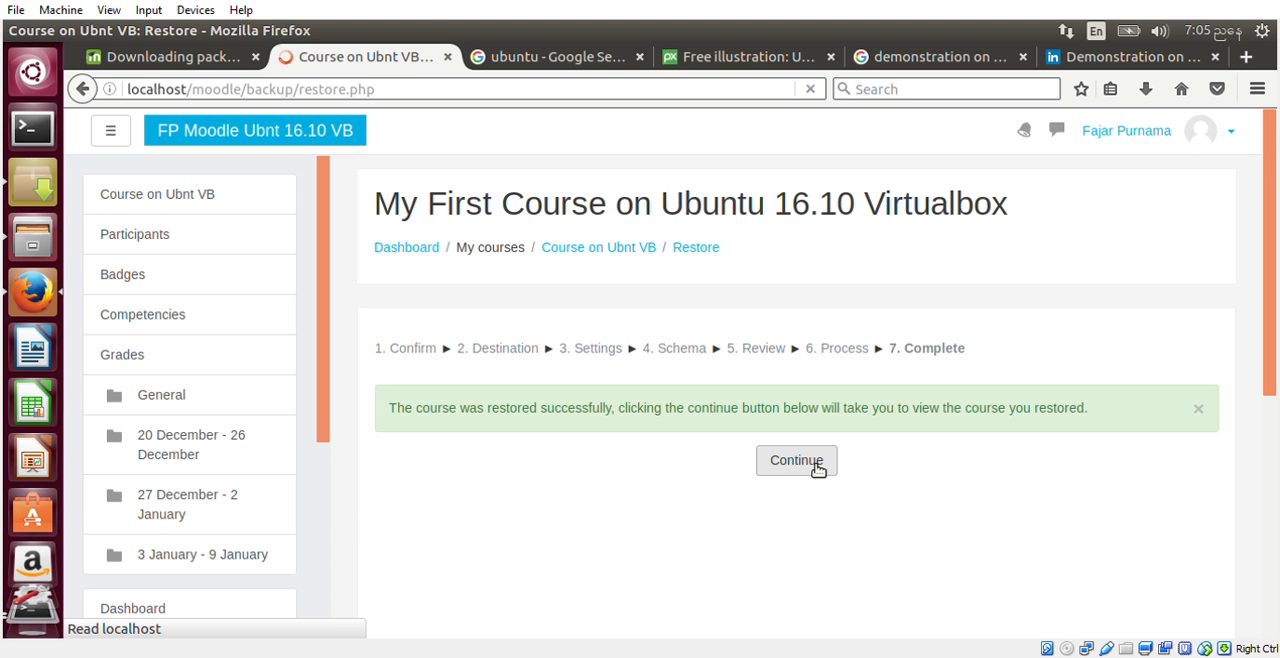
Open the restored course and scroll through its 20–26 December week contents.
click(796, 460)
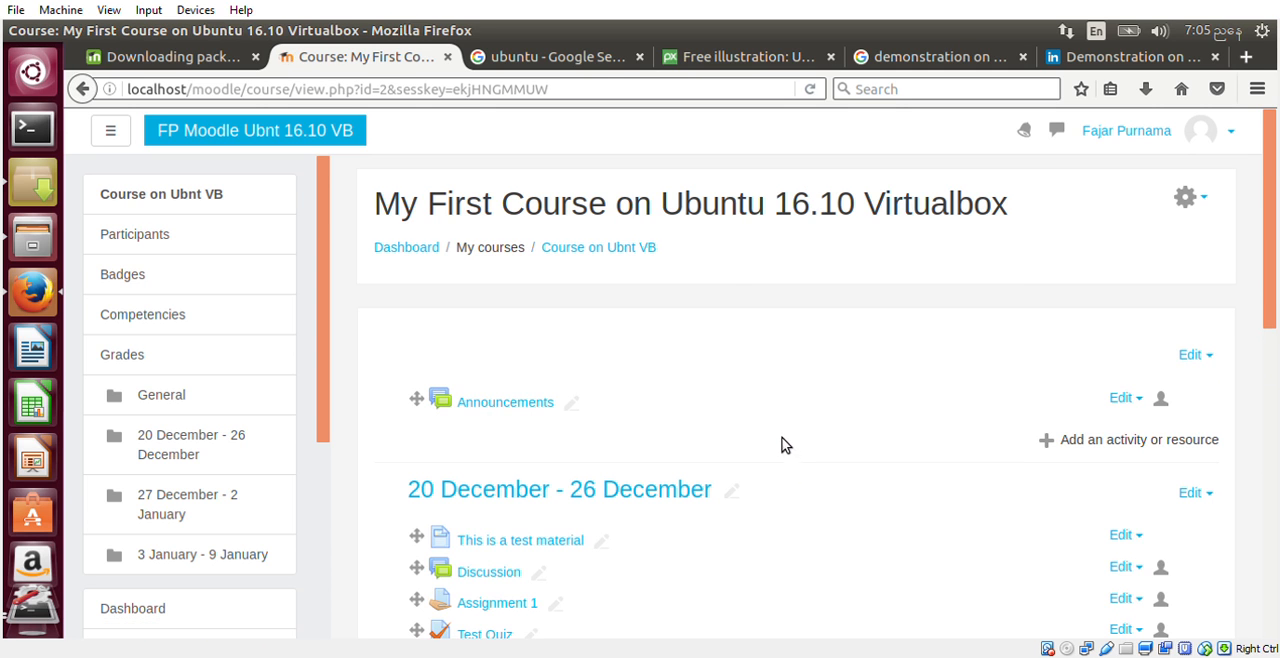
scroll(down, 3)
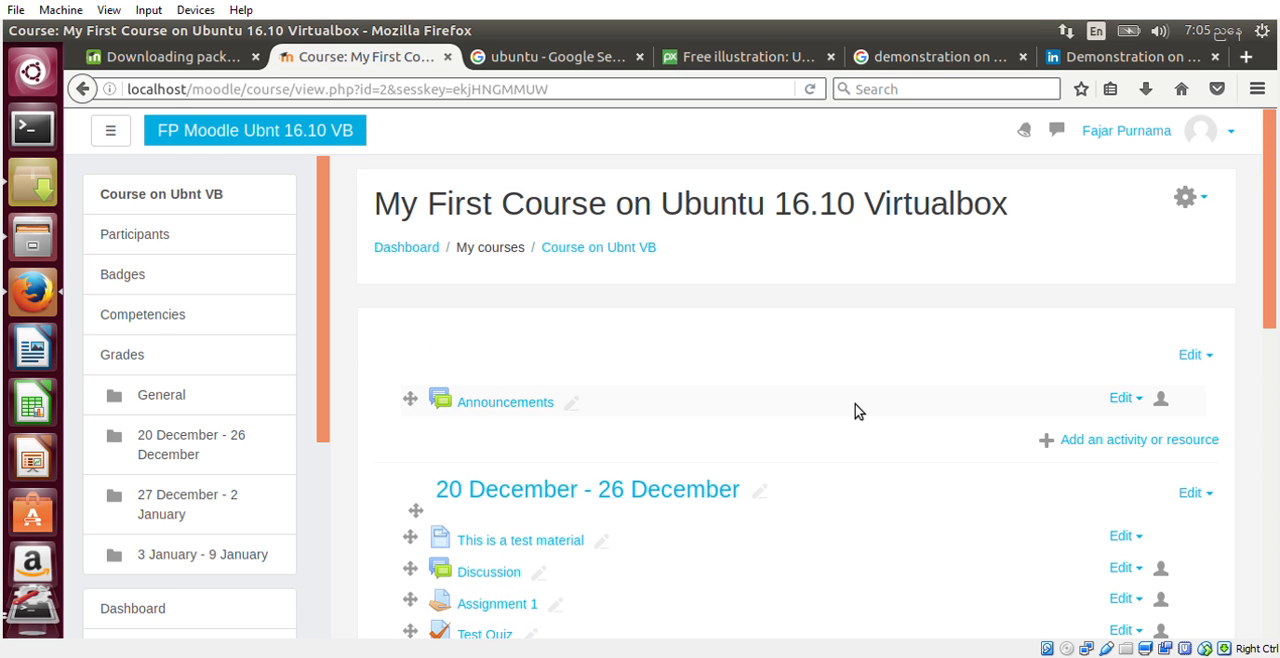
mouse_move(433, 390)
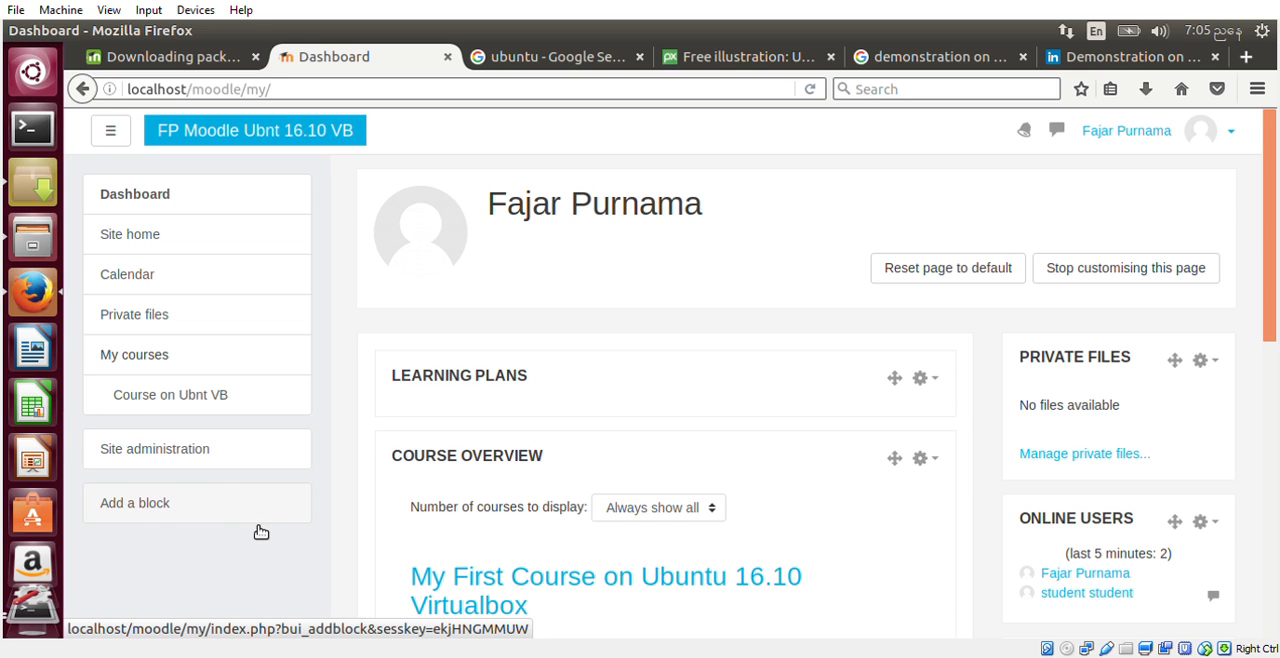
mouse_move(210, 458)
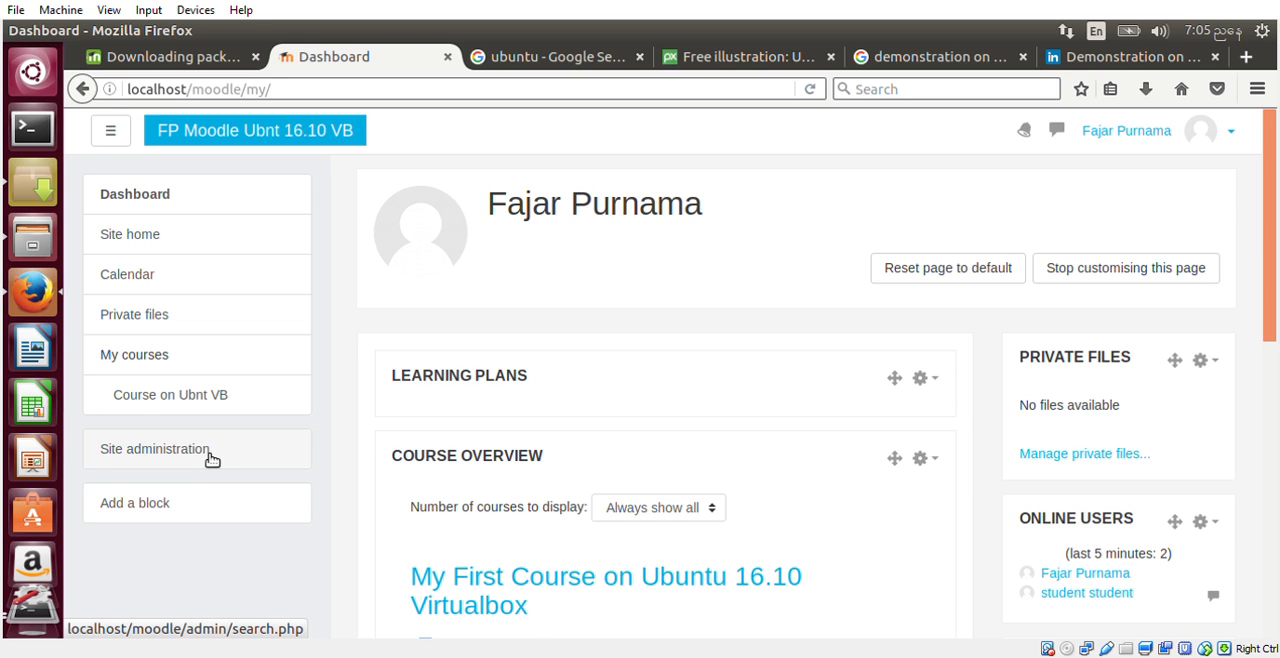
Open Site administration's Courses section and choose Restore course.
click(154, 448)
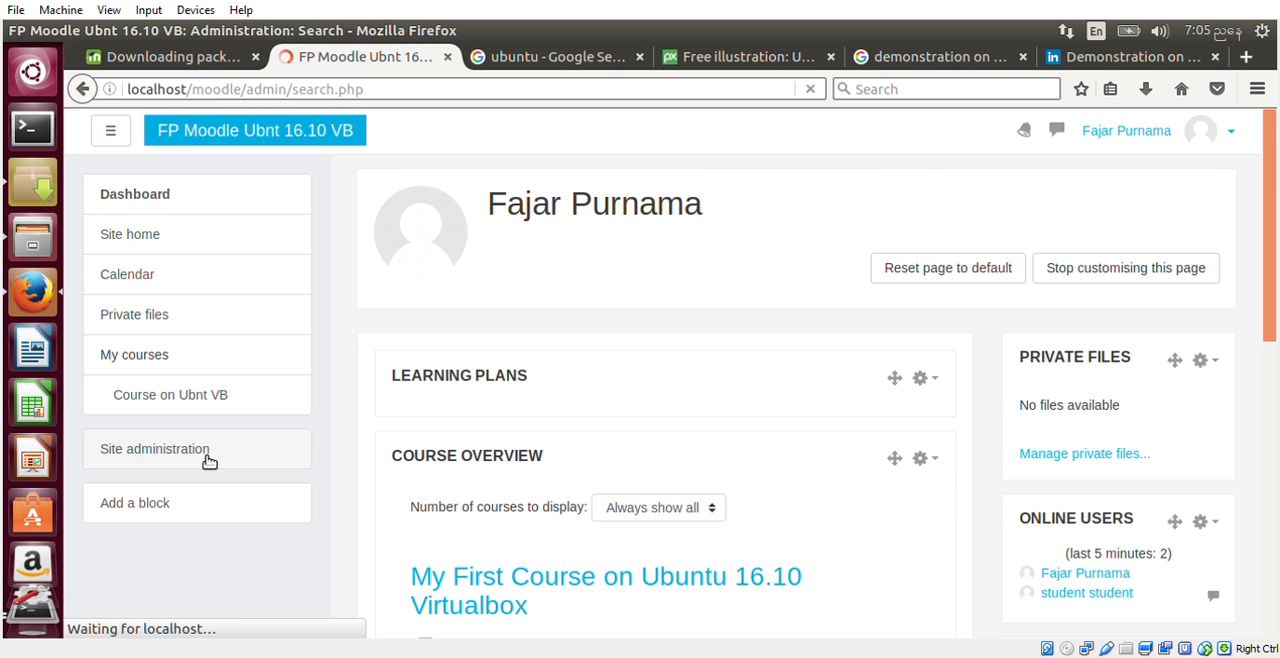
click(155, 448)
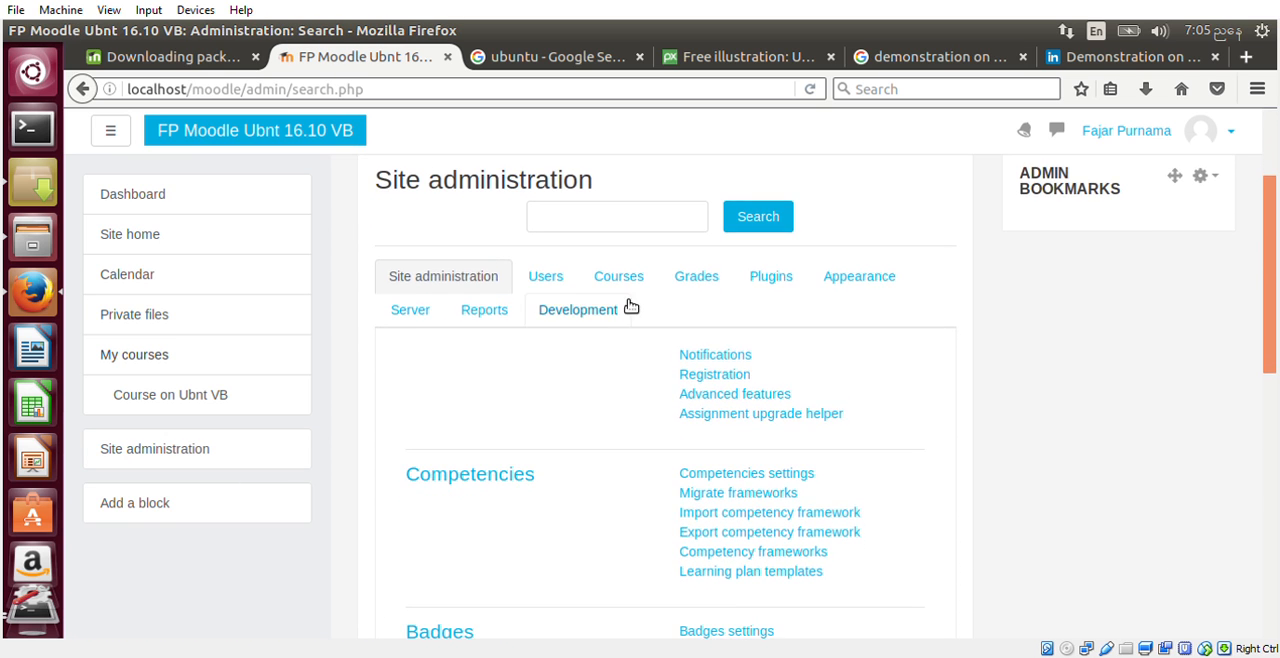
click(618, 276)
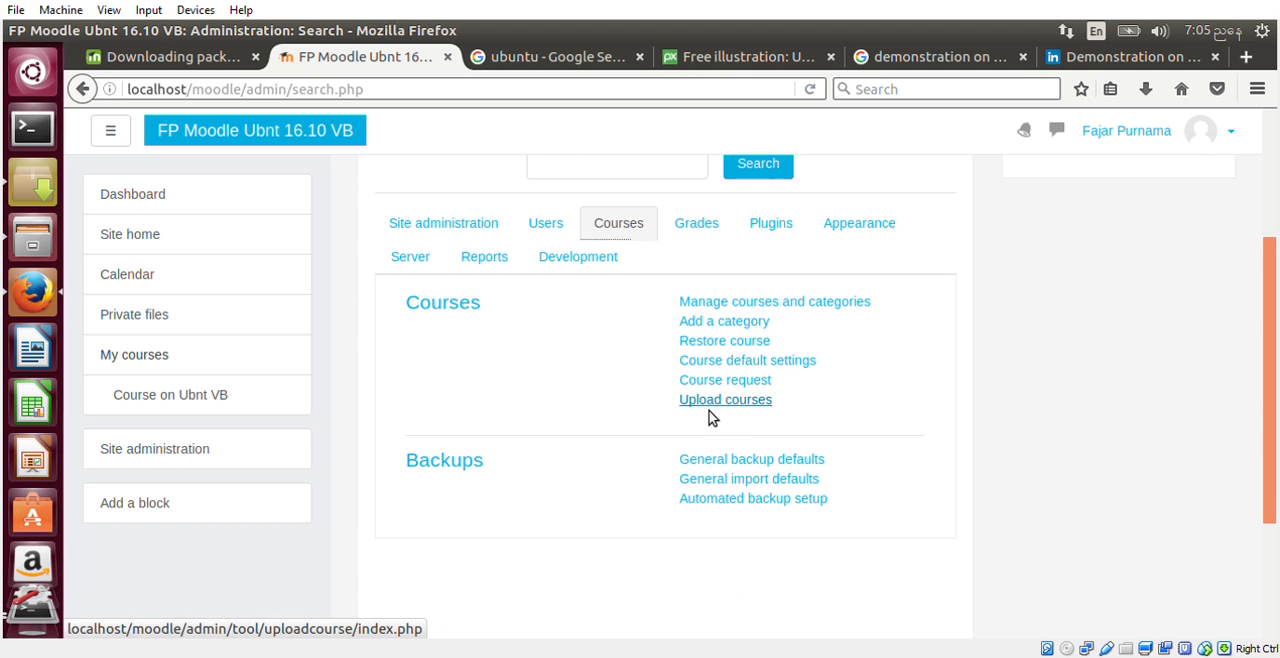
mouse_move(685, 408)
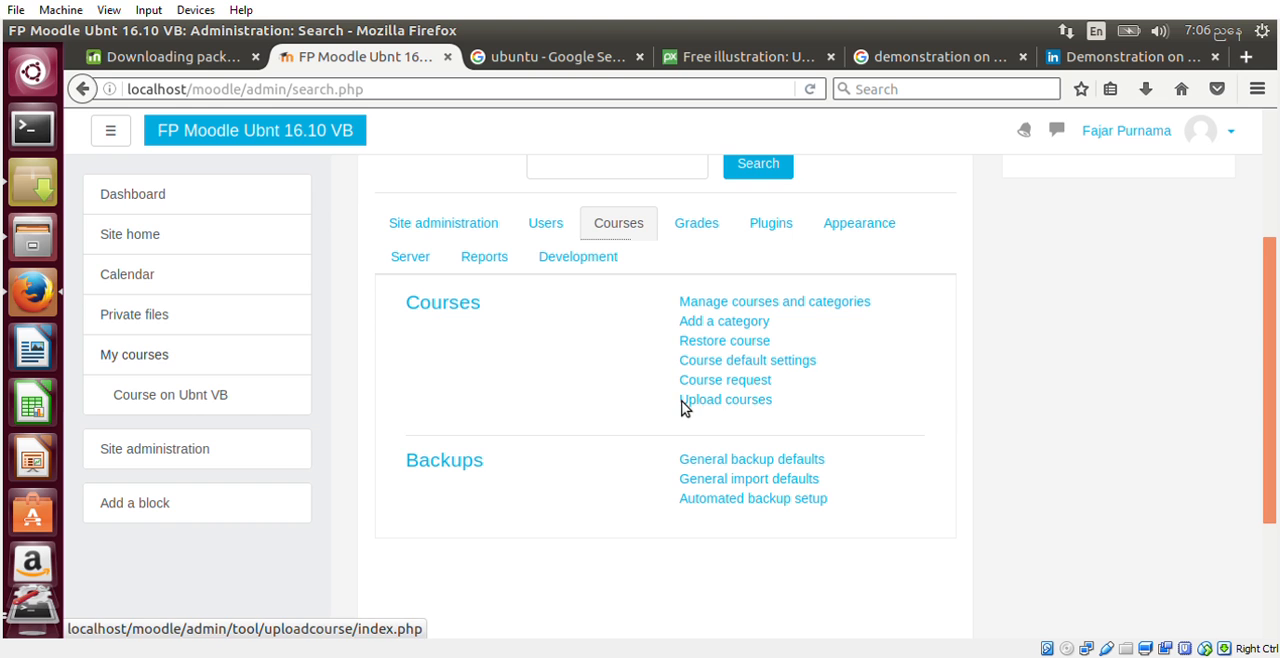
mouse_move(725, 399)
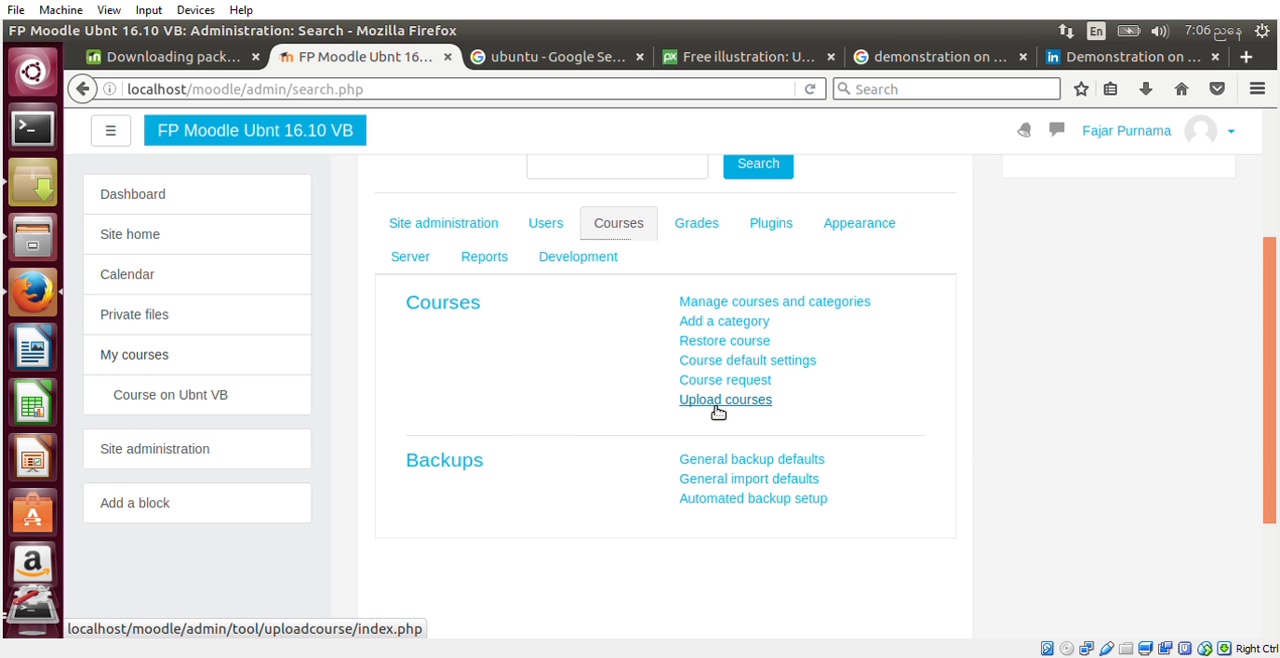
click(724, 340)
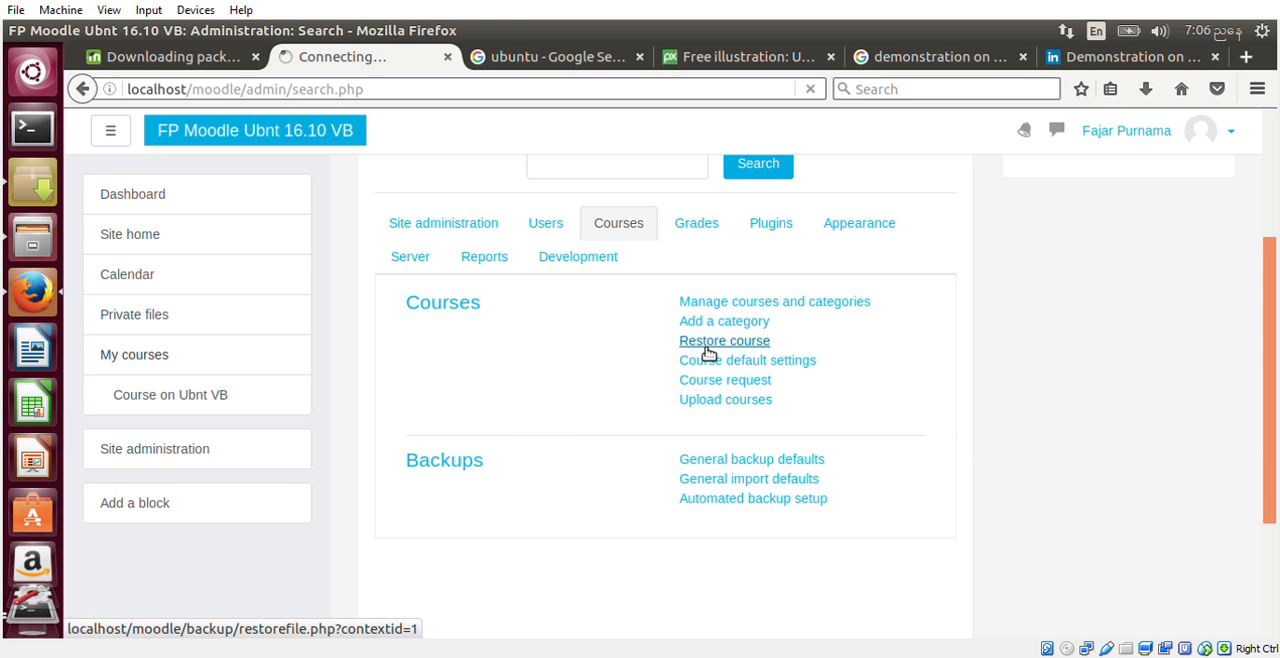
Upload backup-moodle2-course-4-first_step-20160119-0142.mbz and start restoring it.
click(723, 341)
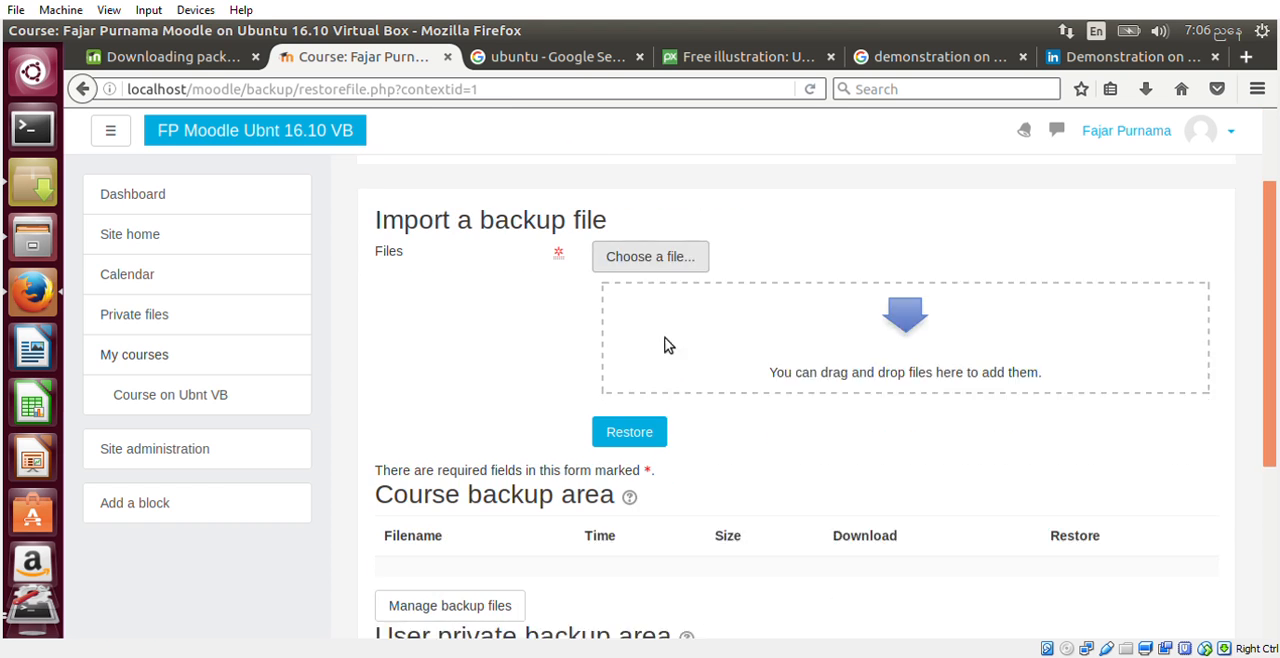
scroll(down, 3)
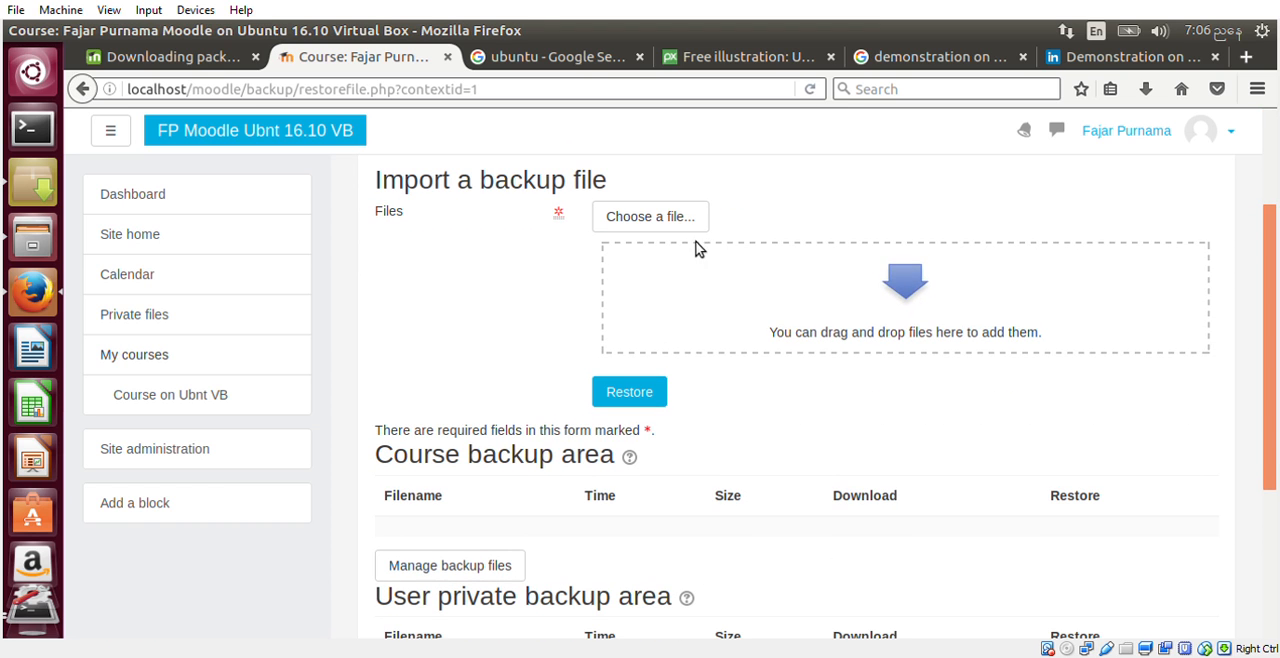
click(650, 216)
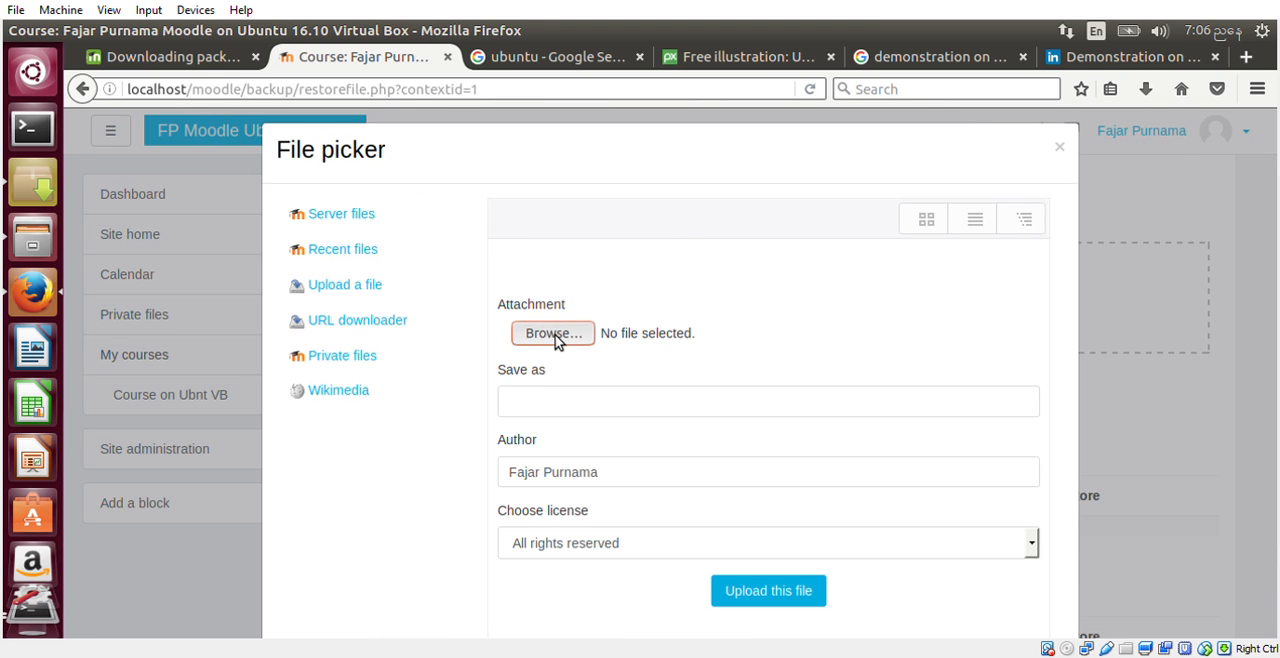
click(552, 333)
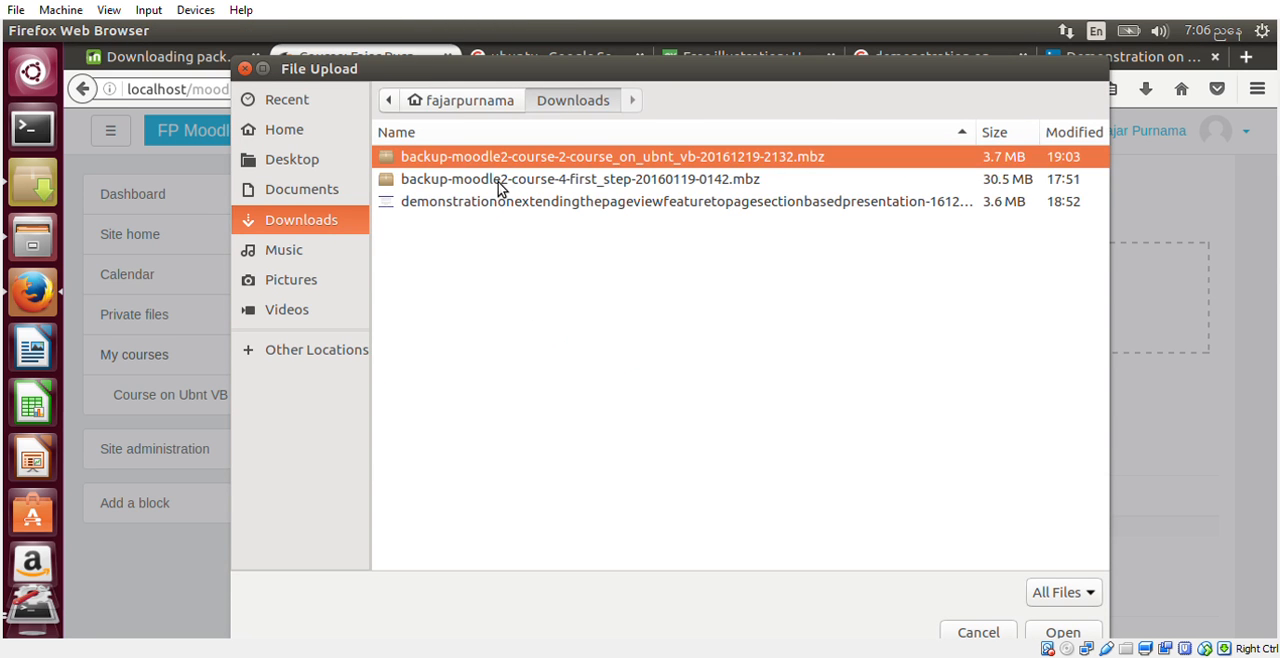
click(578, 179)
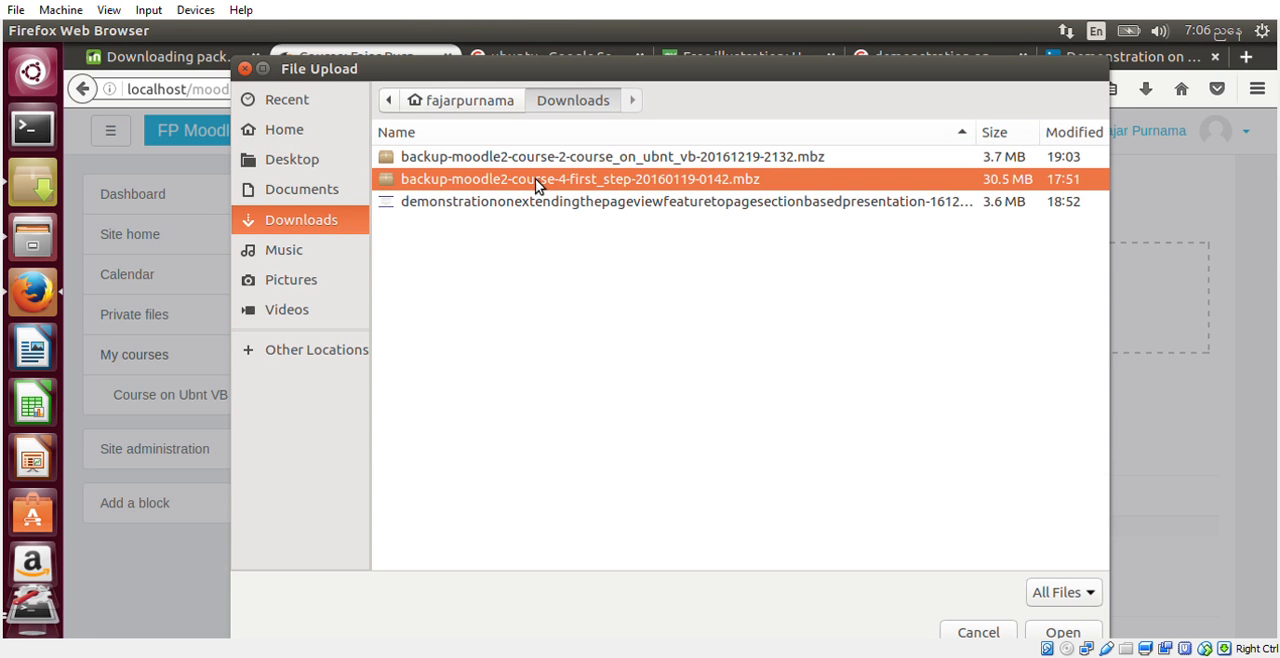
mouse_move(782, 488)
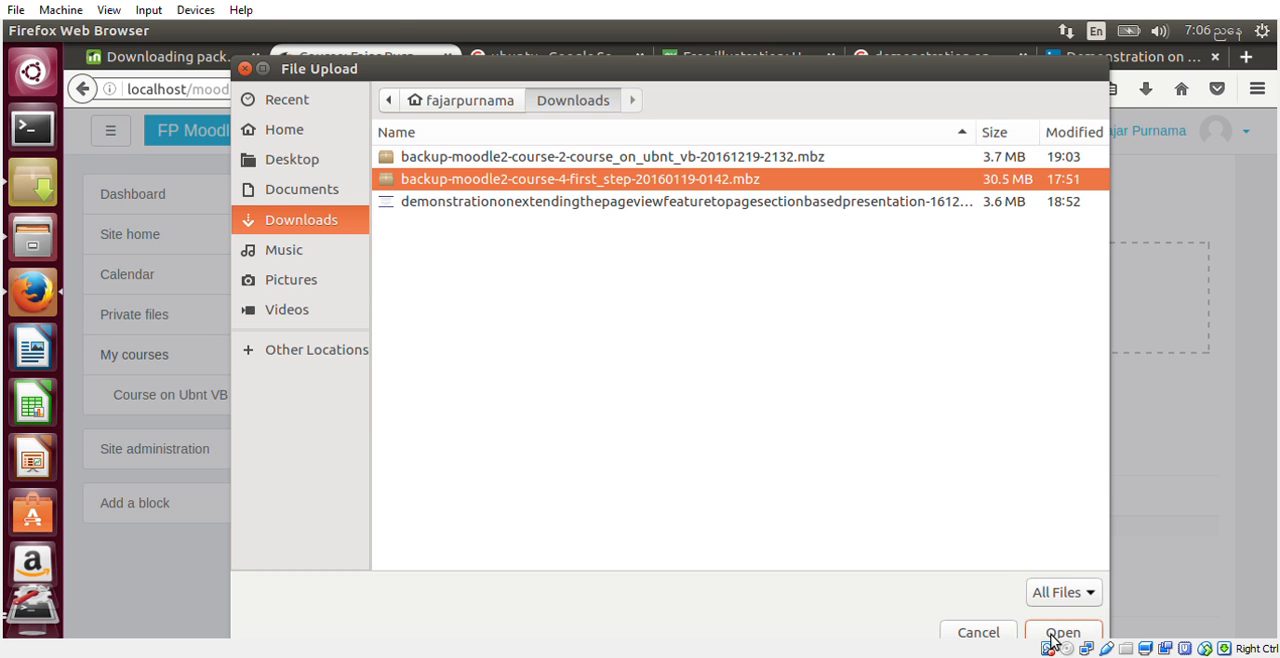
click(1063, 632)
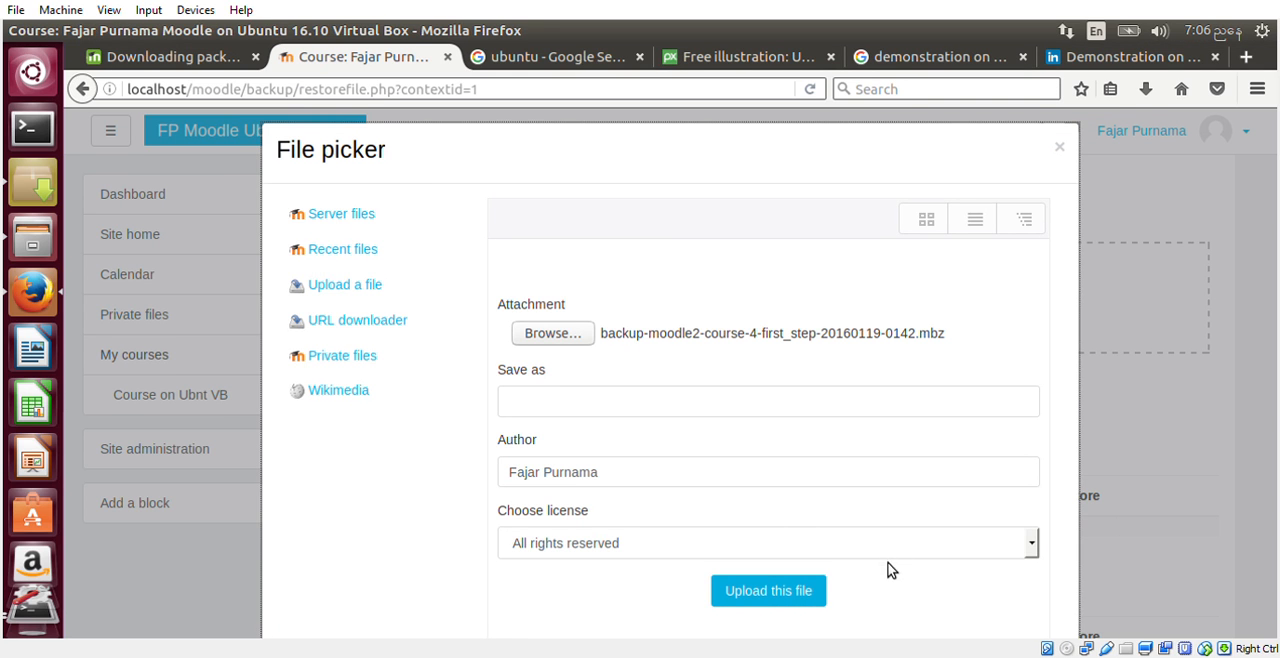
click(768, 590)
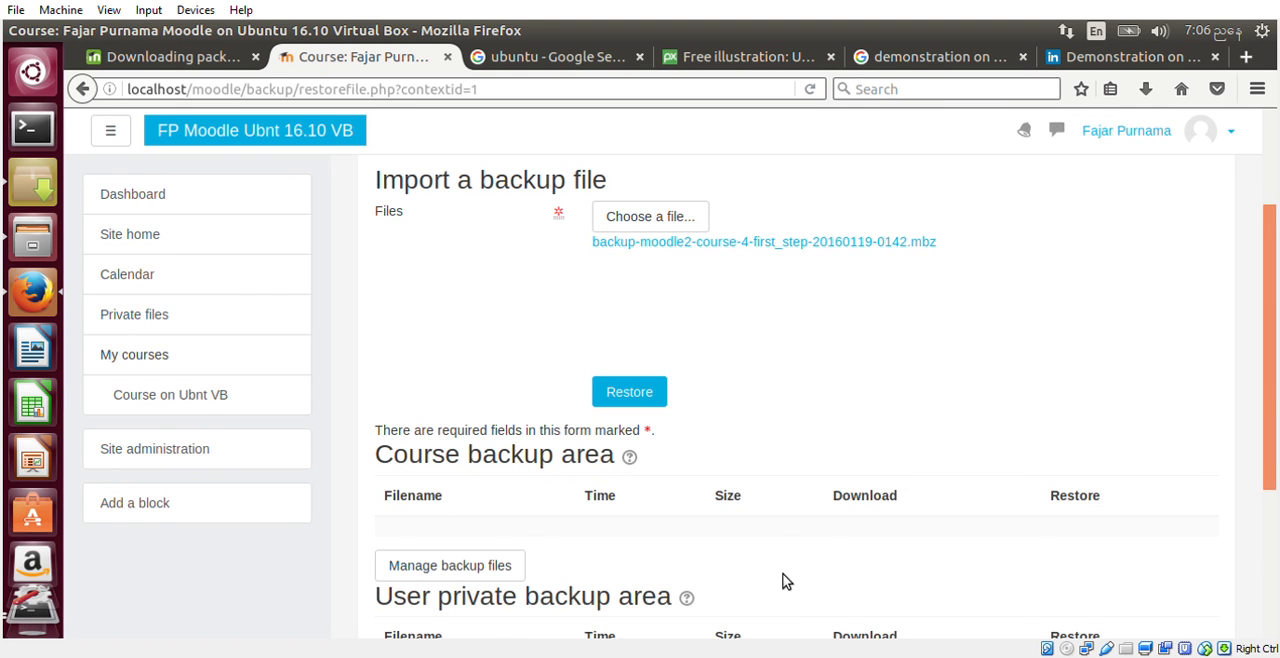
click(629, 391)
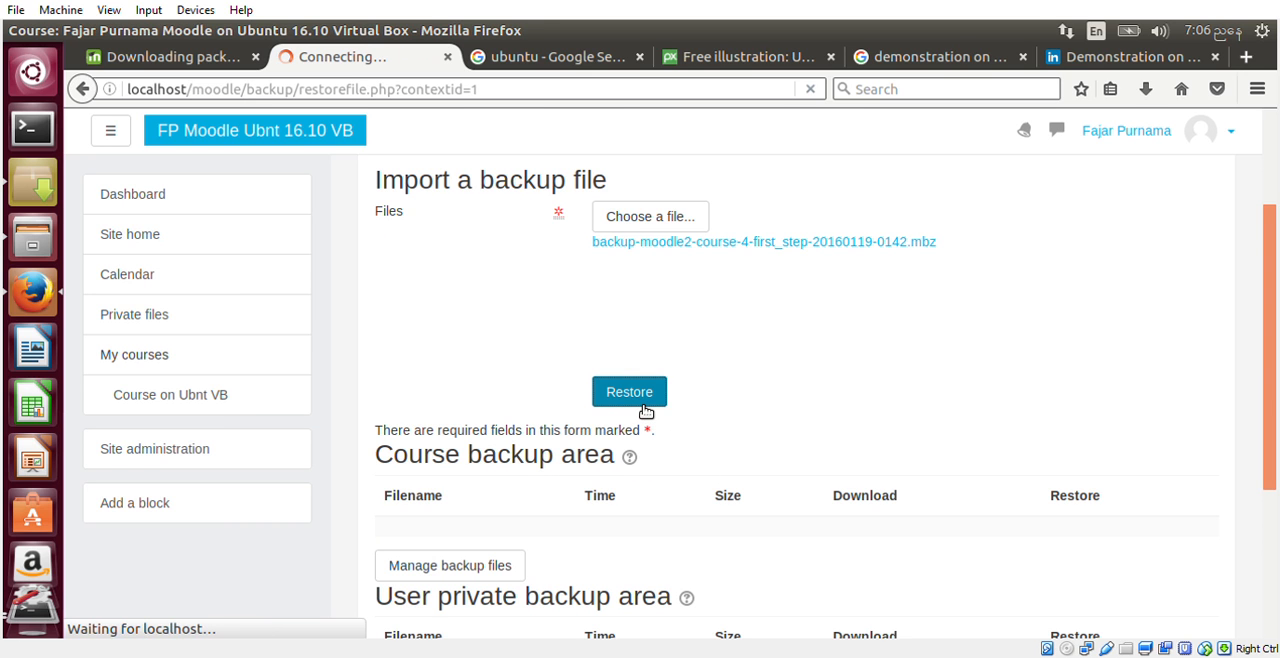
Accept the backup details and continue the restore.
click(629, 391)
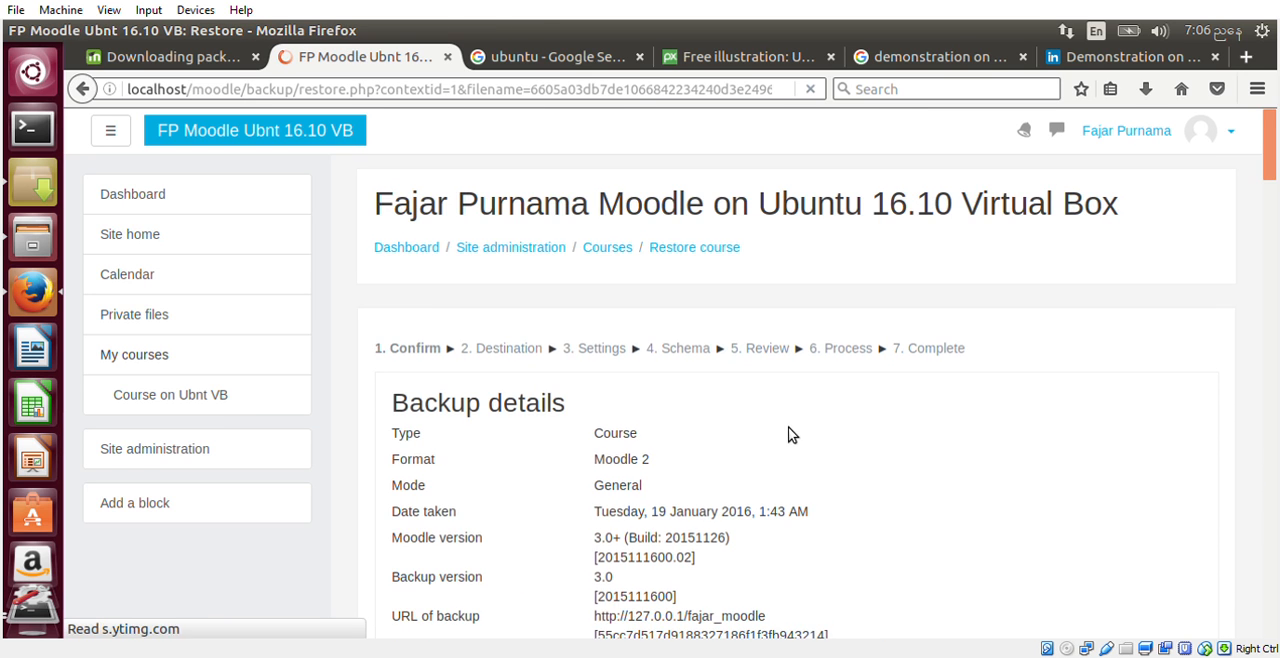
scroll(down, 3)
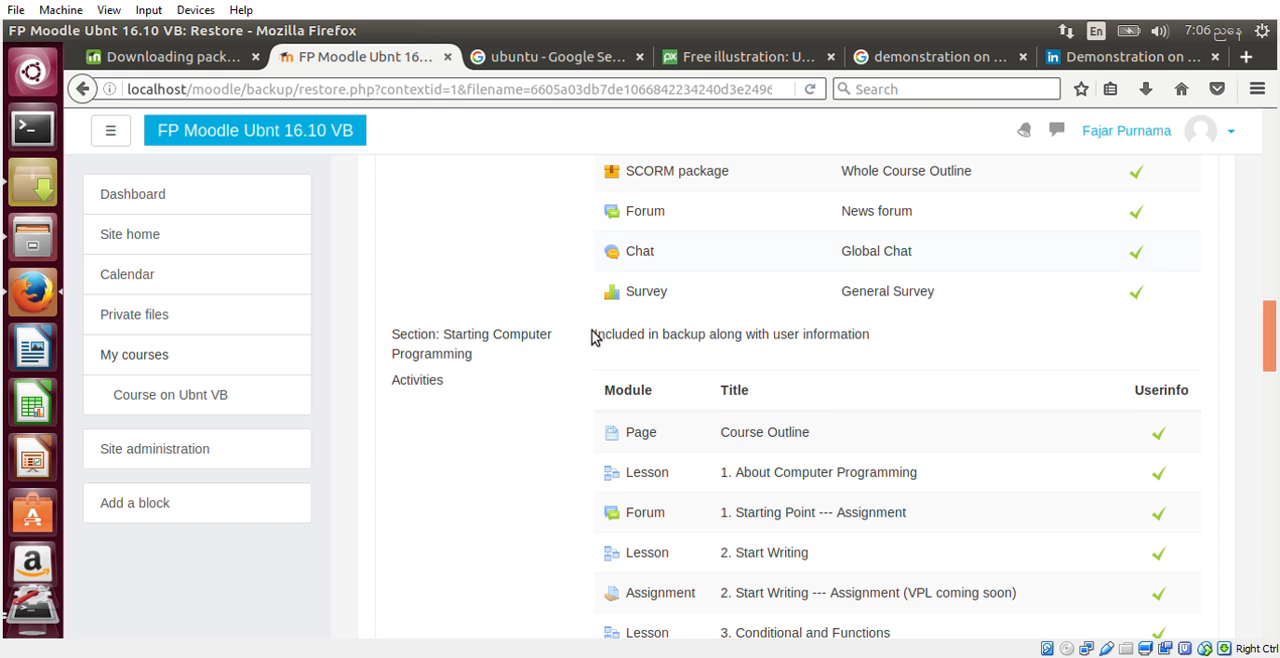
scroll(down, 3)
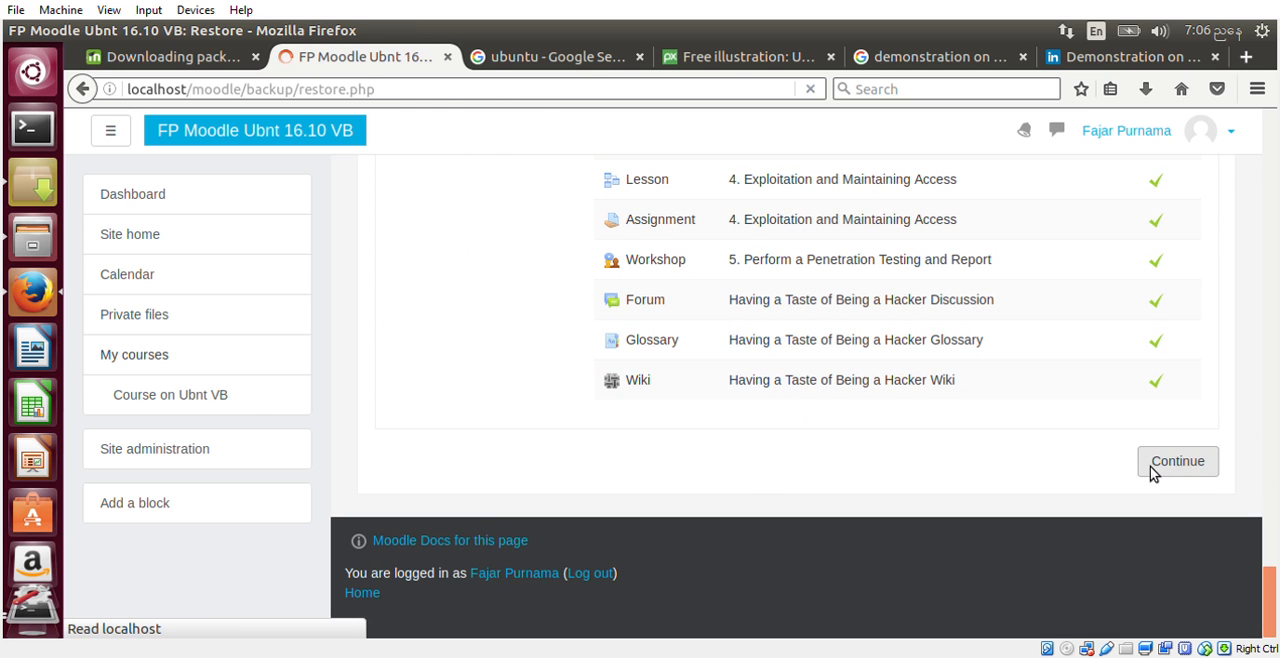
click(1177, 461)
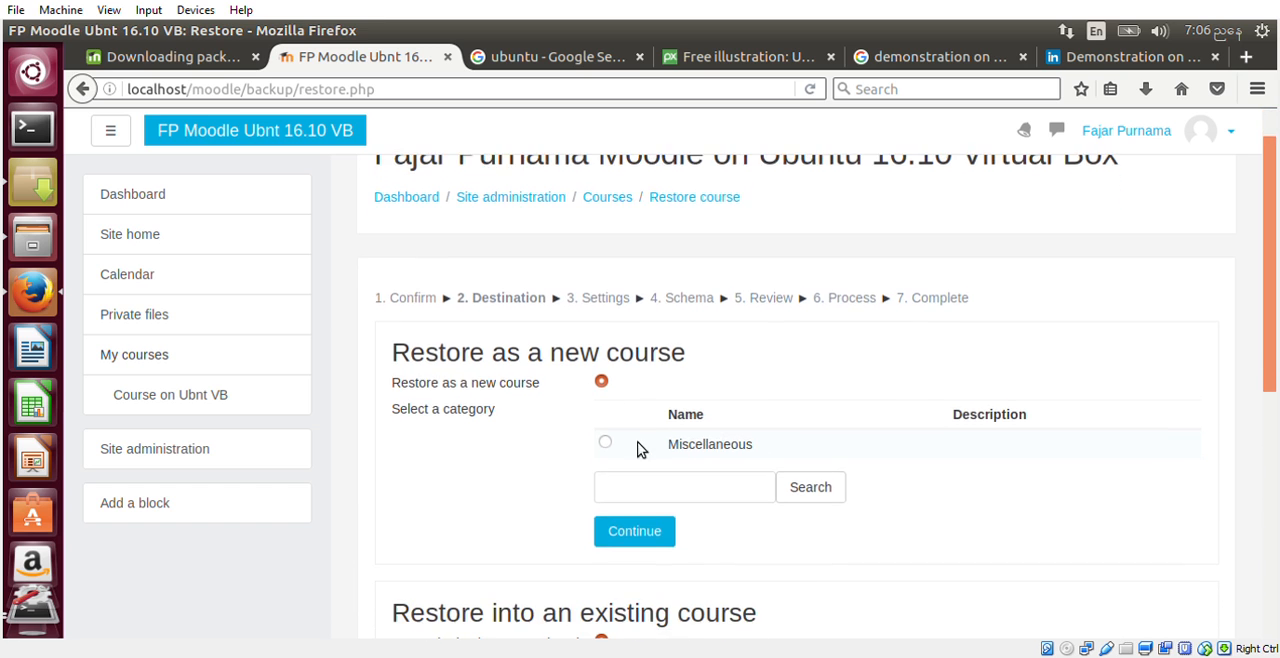
Restore as a new course into the Miscellaneous category and continue.
scroll(down, 3)
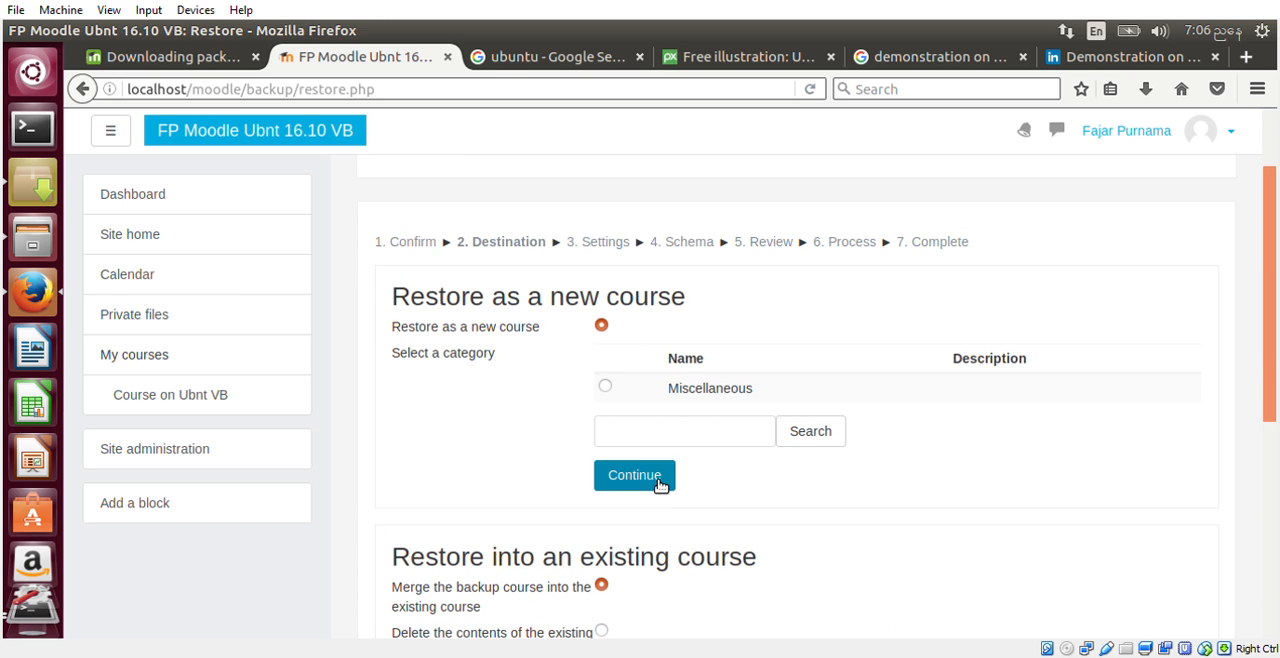
click(634, 475)
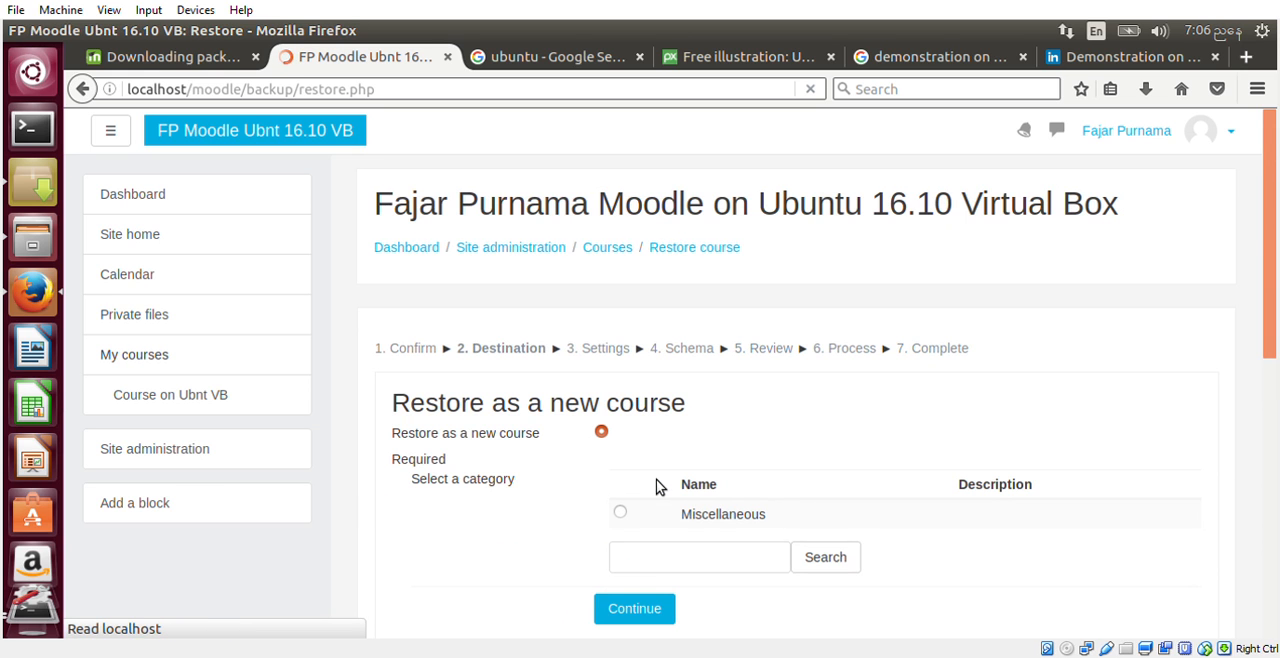
scroll(down, 3)
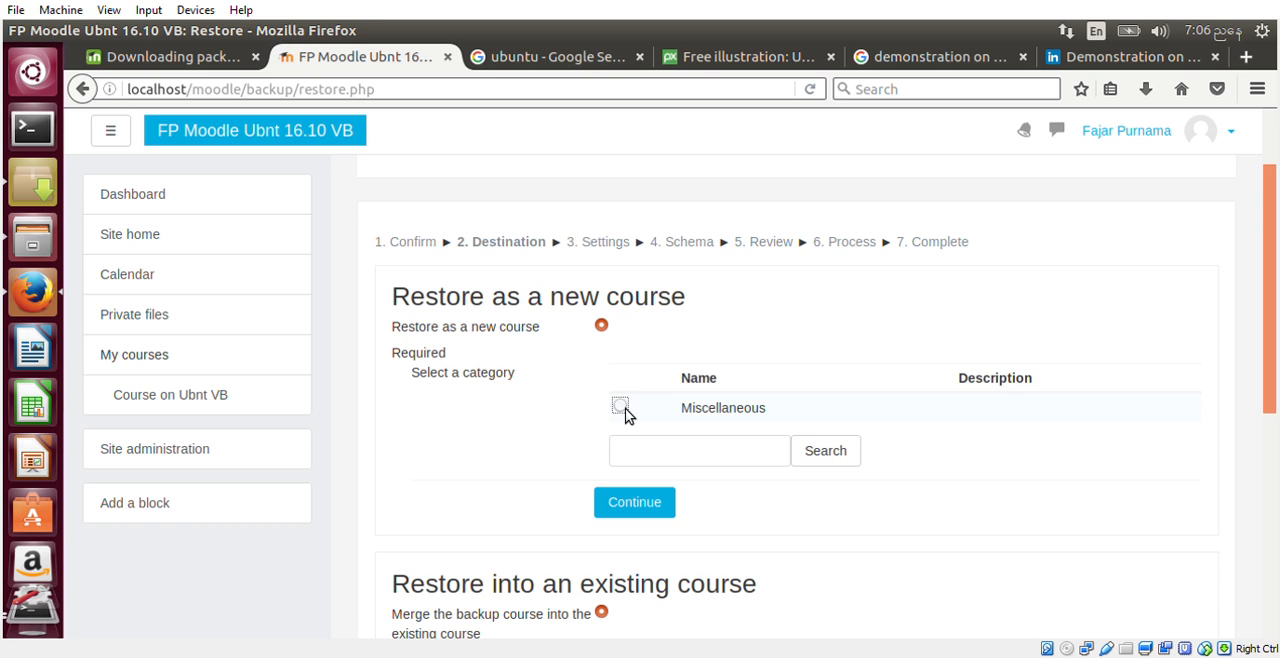
click(634, 502)
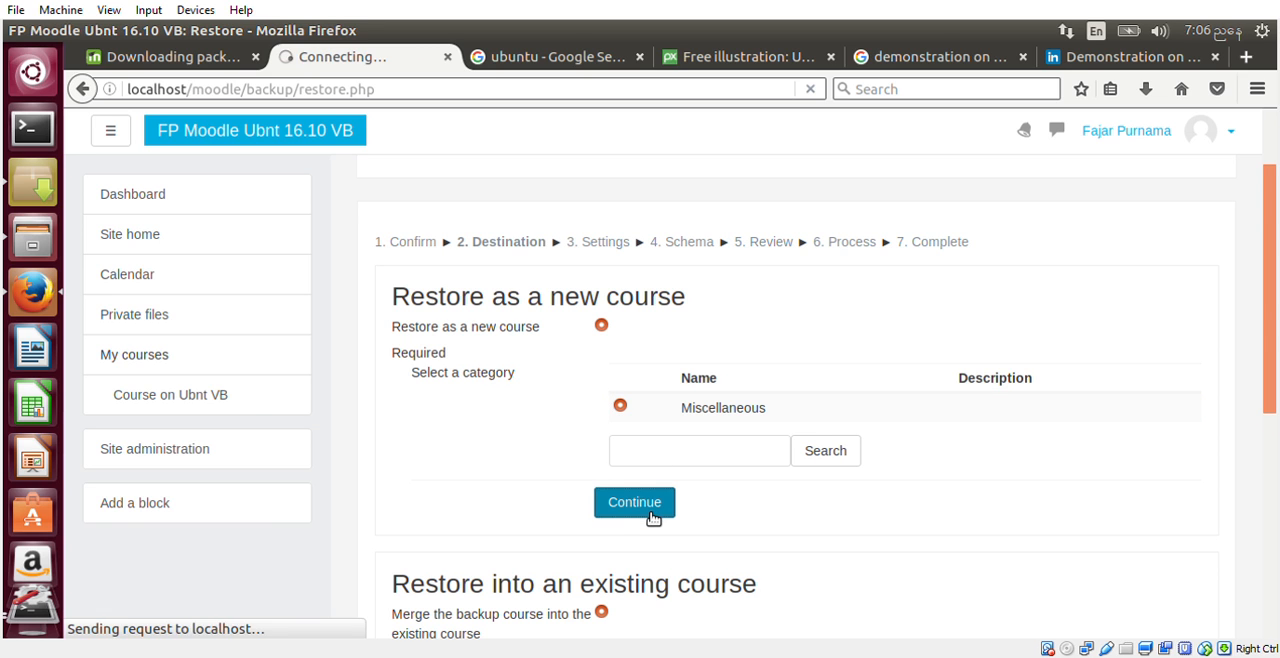
click(634, 502)
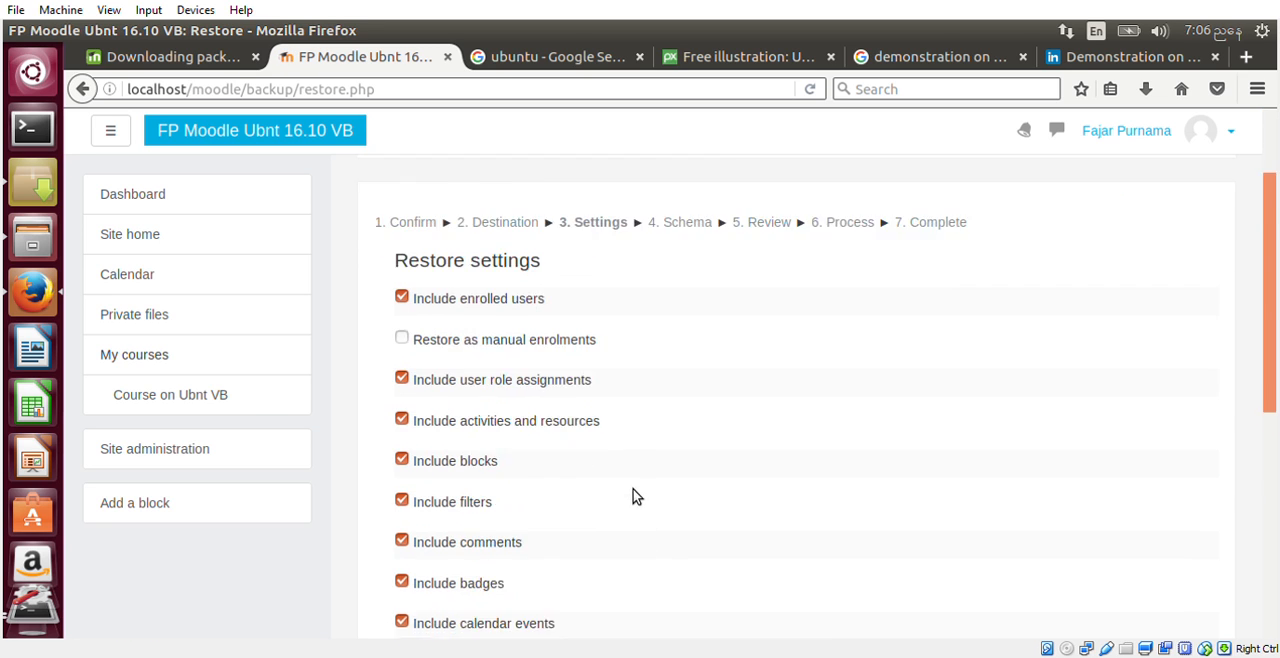
Keep the default restore settings and advance to the Schema page.
scroll(down, 3)
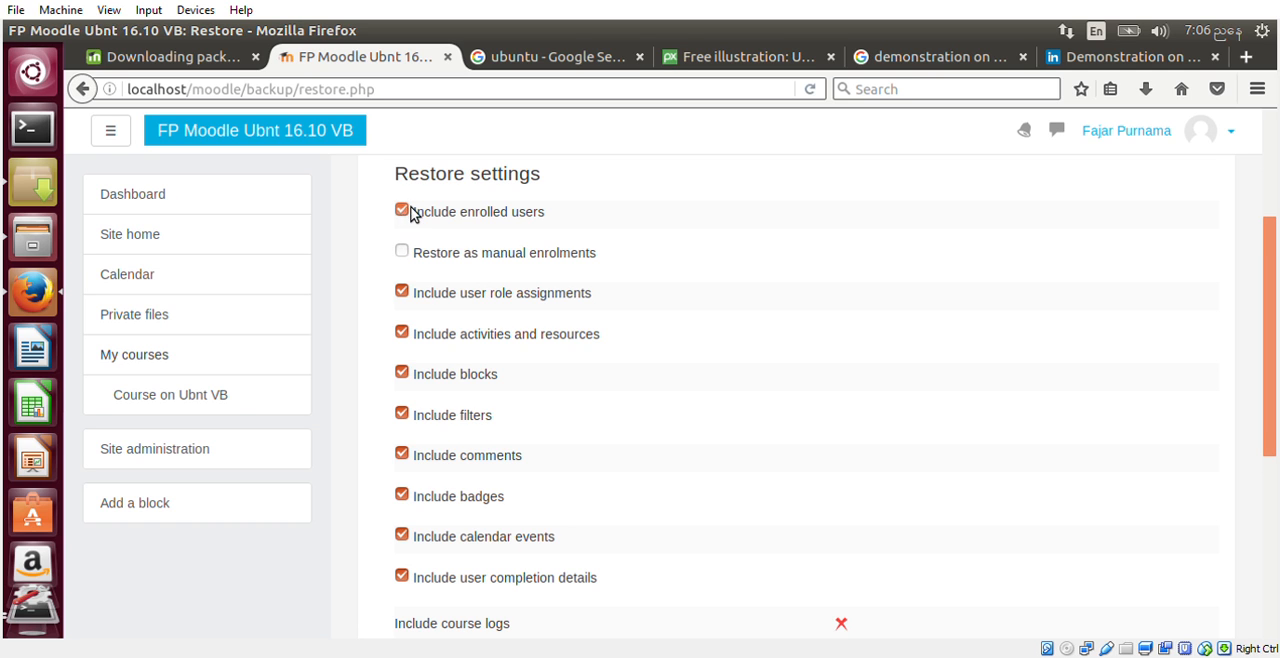
scroll(down, 3)
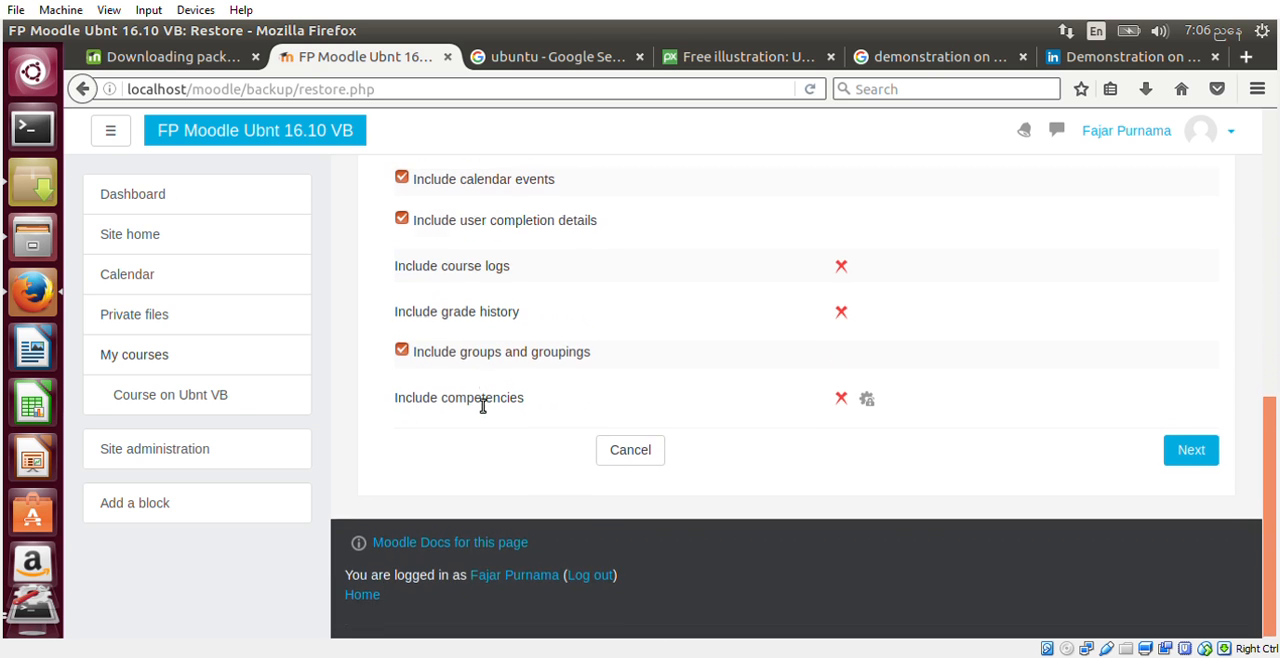
click(1190, 449)
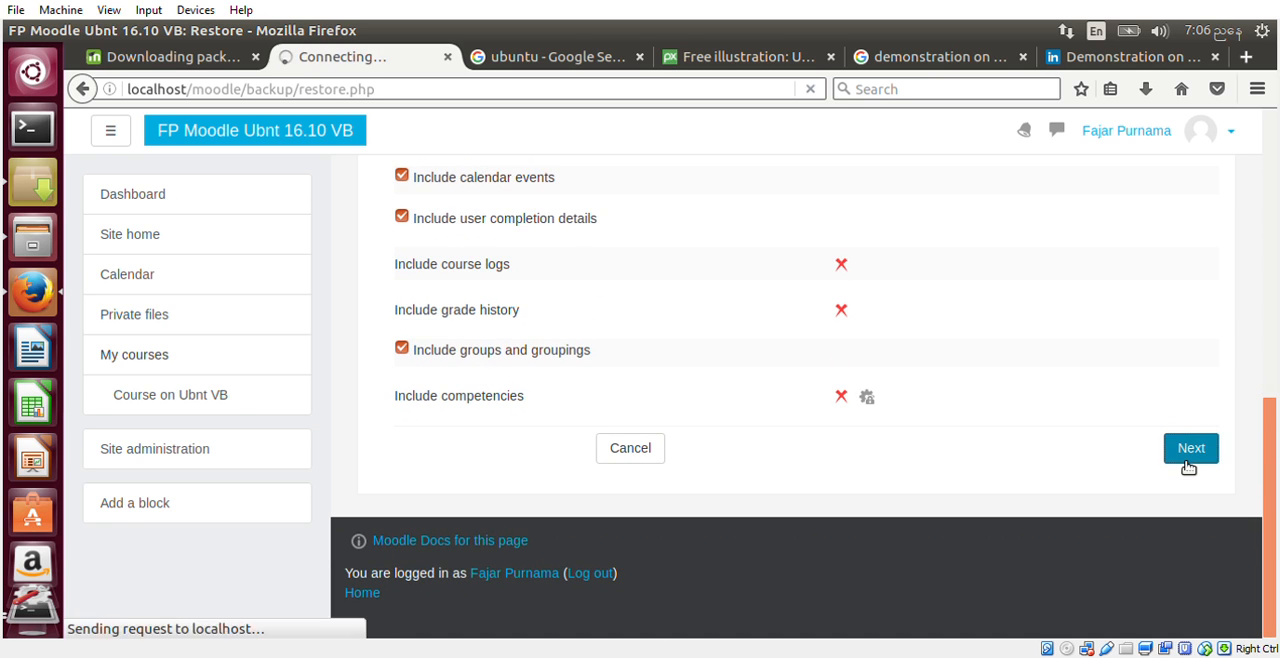
click(1191, 447)
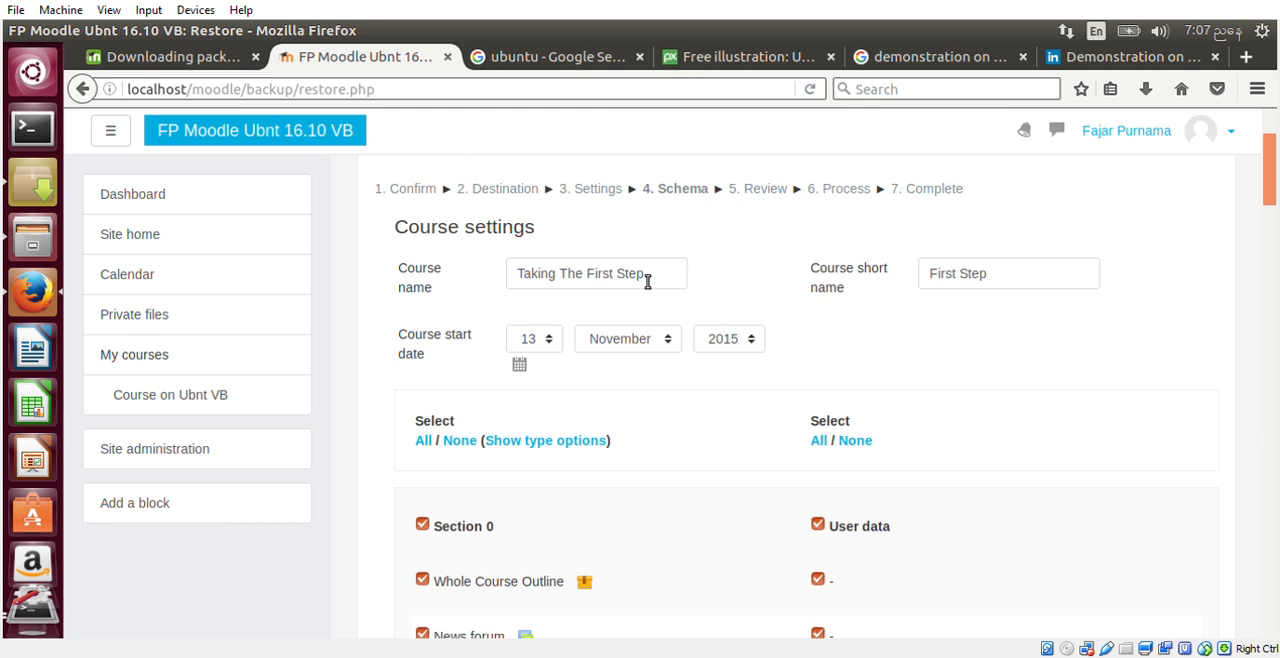
Confirm course name 'Taking The First Step' and short name 'First Step', then proceed to Review.
click(596, 273)
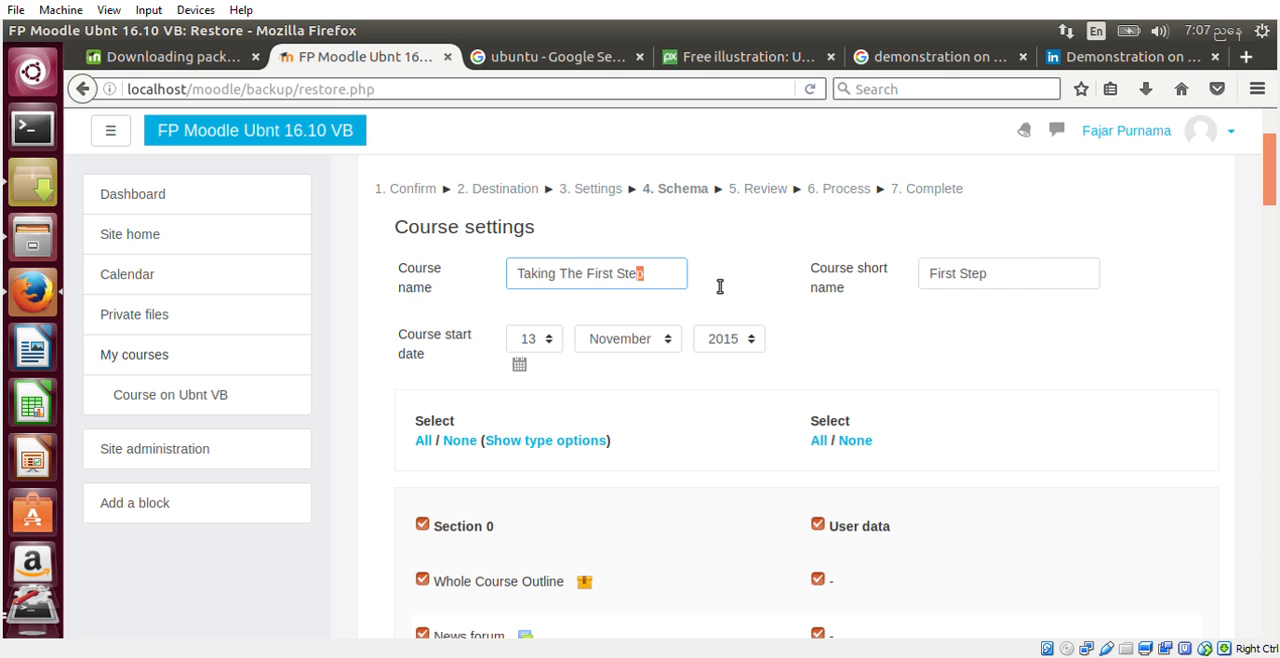
double_click(970, 273)
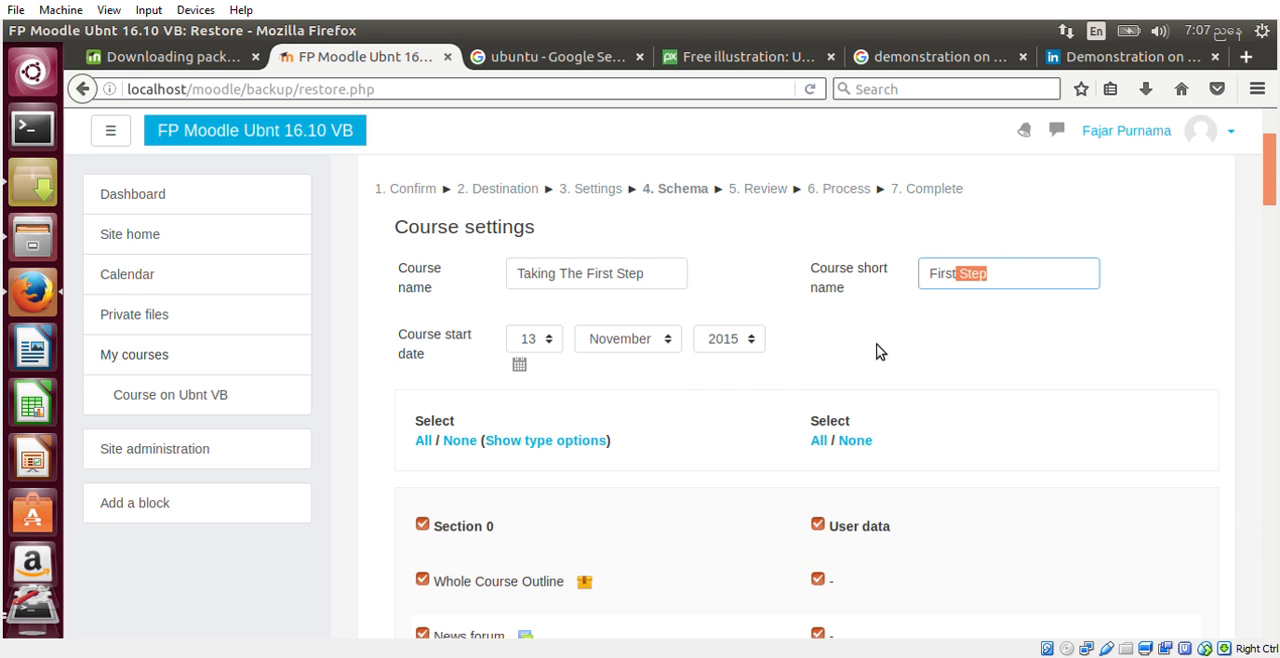
scroll(down, 3)
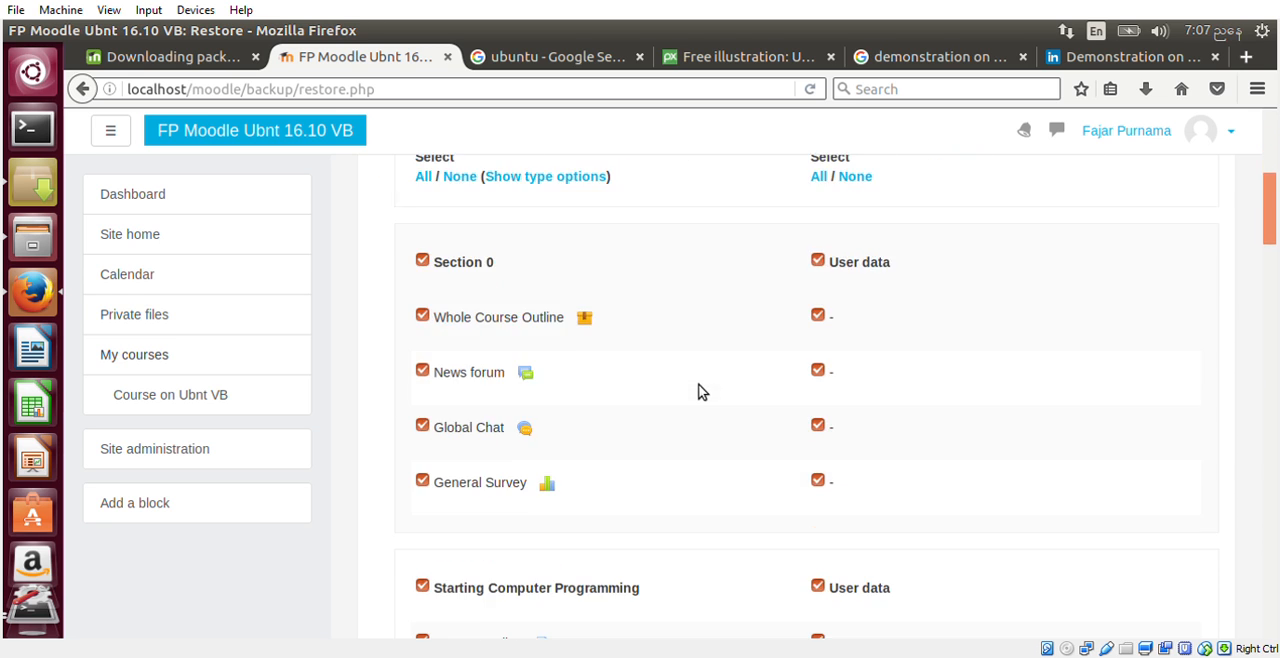
scroll(down, 3)
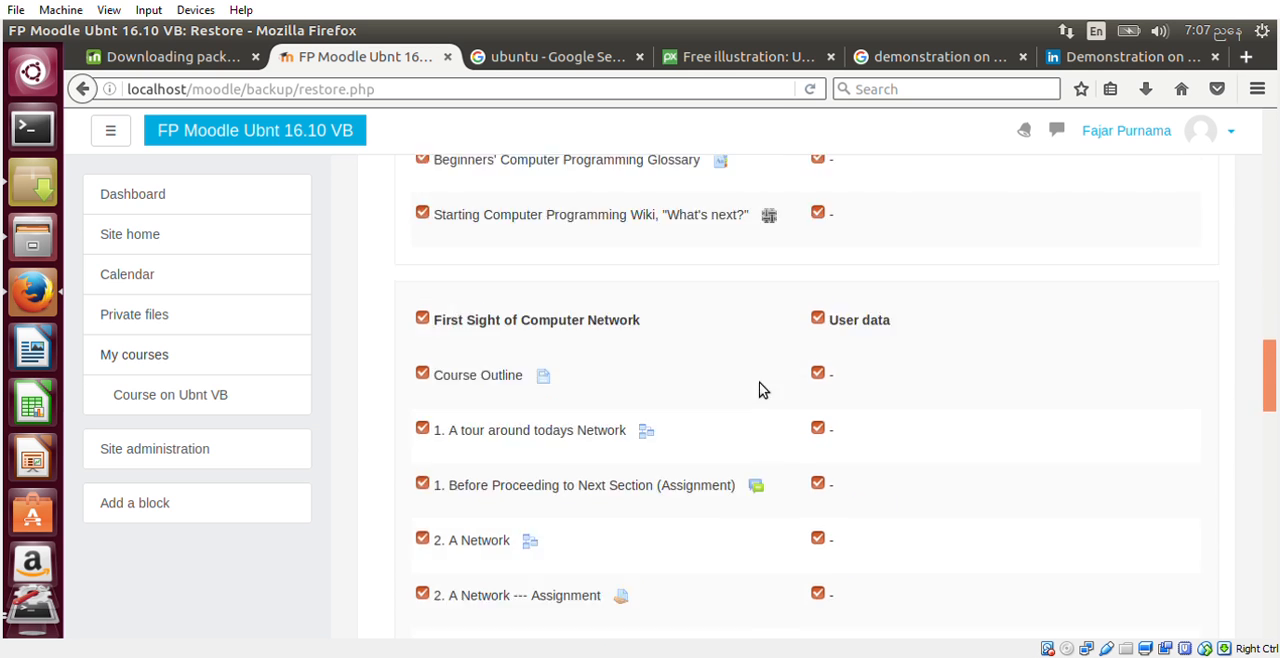
scroll(down, 3)
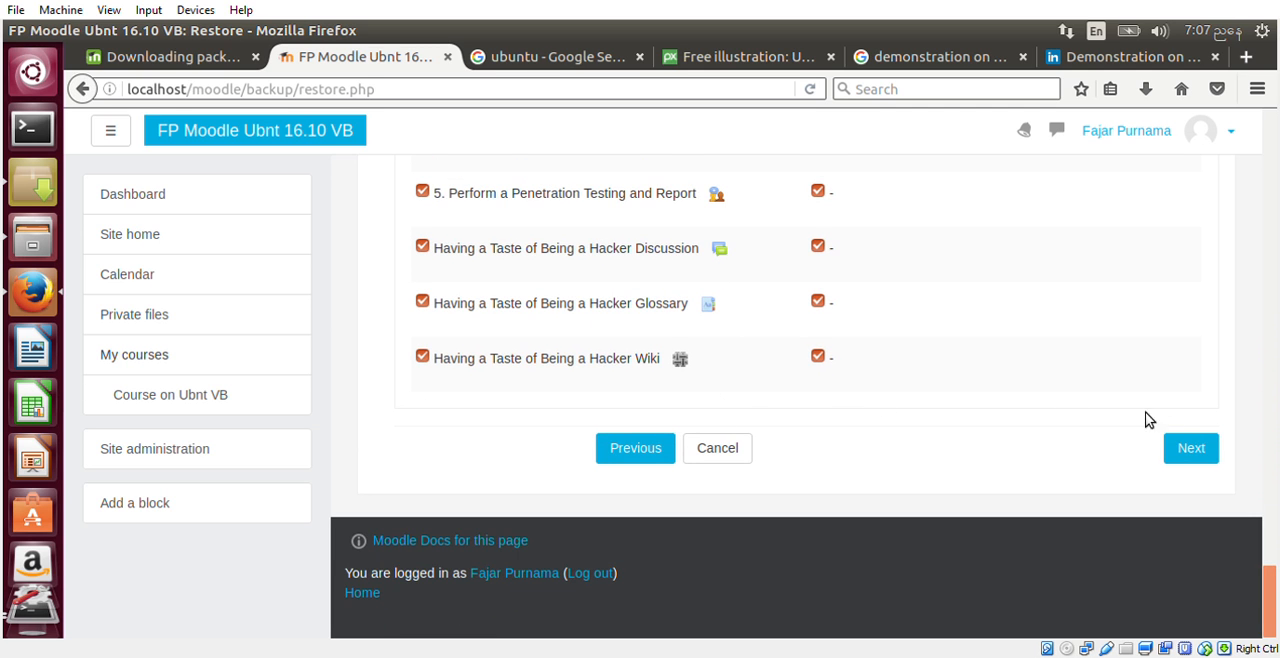
click(1191, 447)
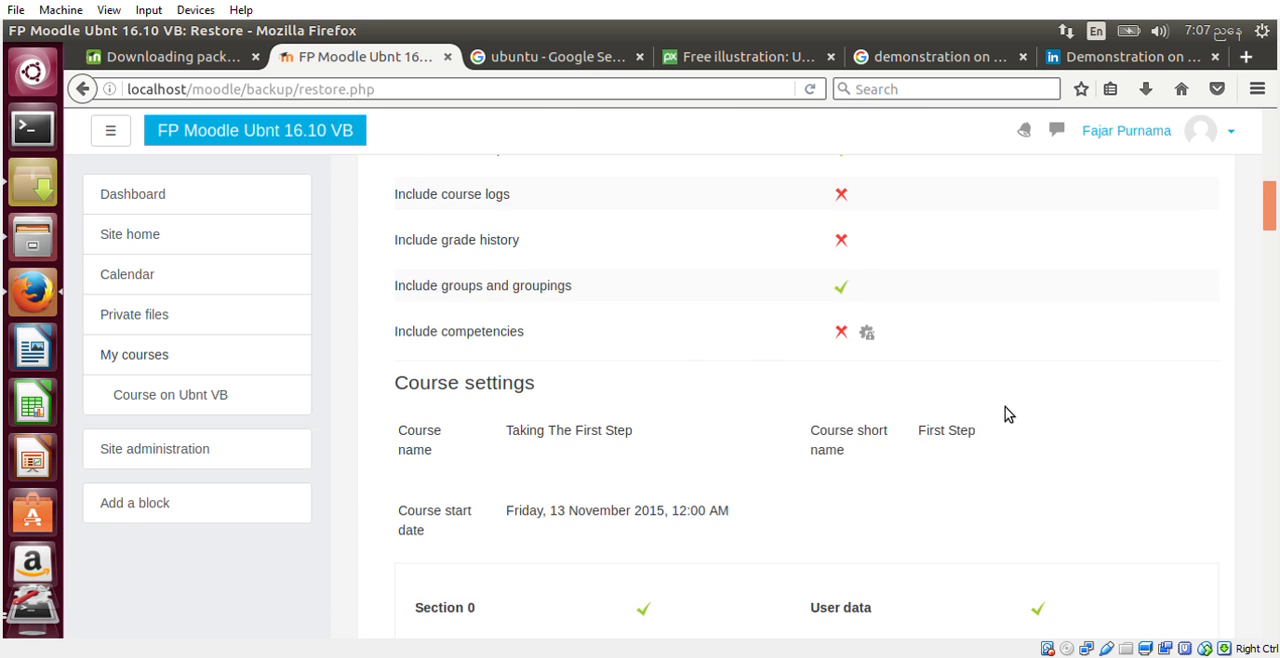
Perform the restore and open the restored Taking The First Step course.
scroll(down, 3)
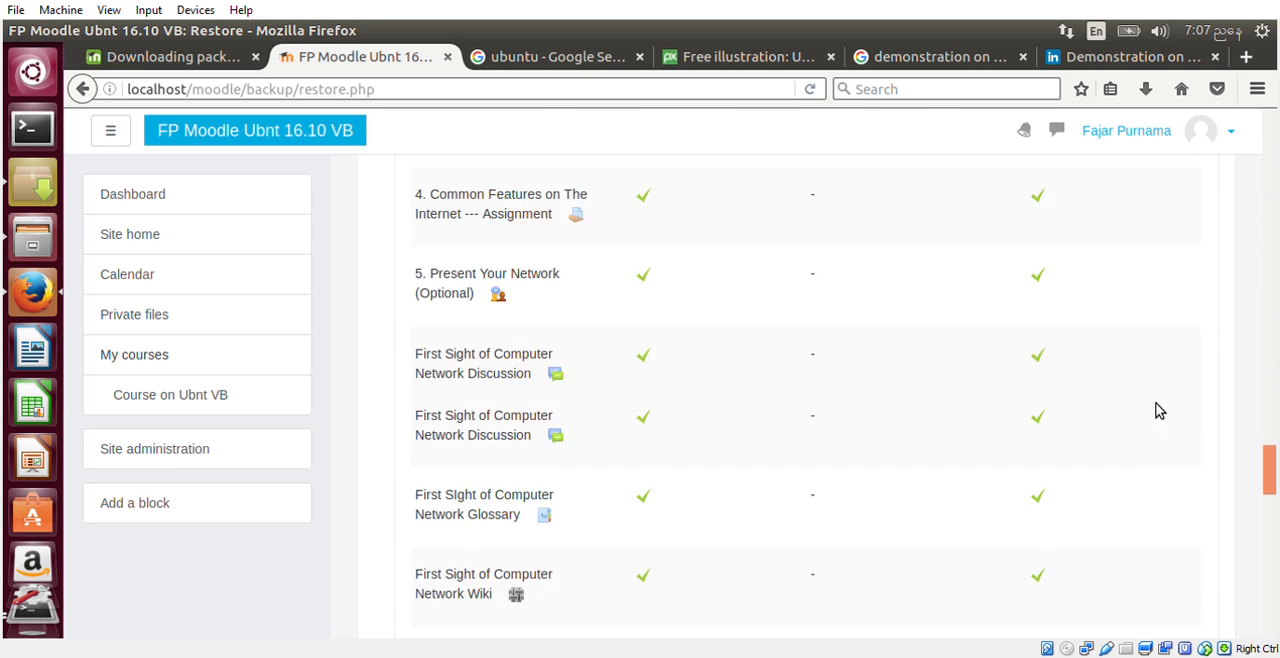
scroll(down, 3)
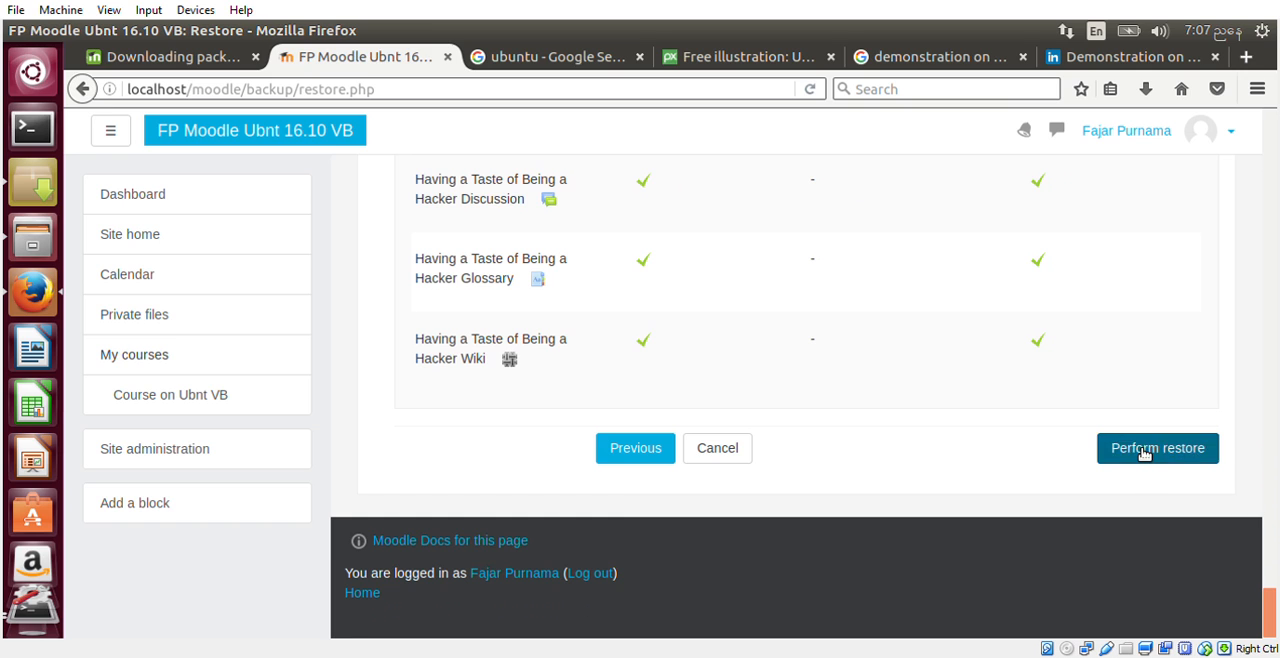
click(1157, 448)
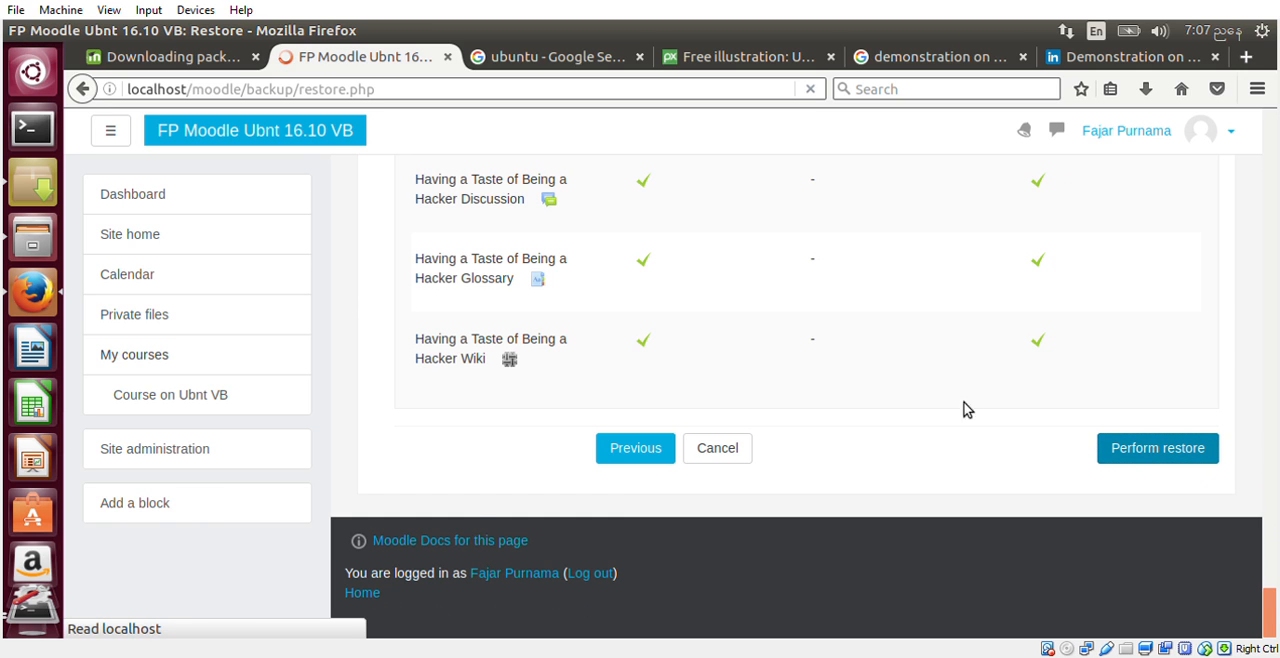
click(1157, 447)
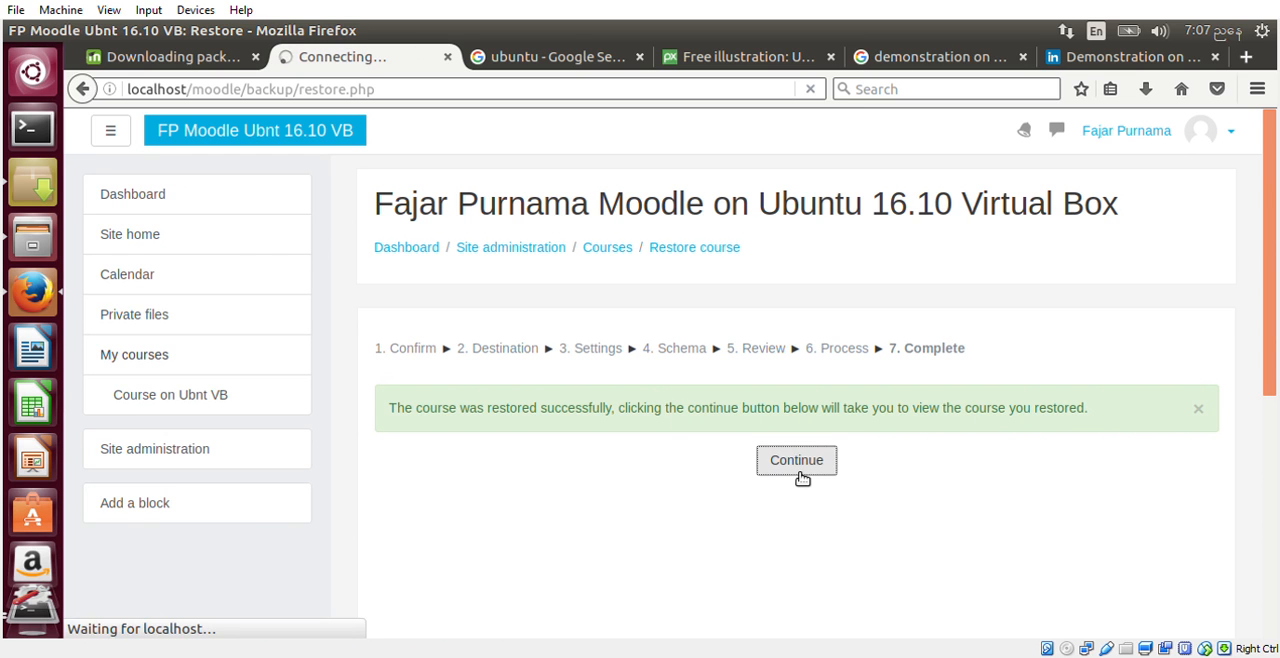
click(795, 460)
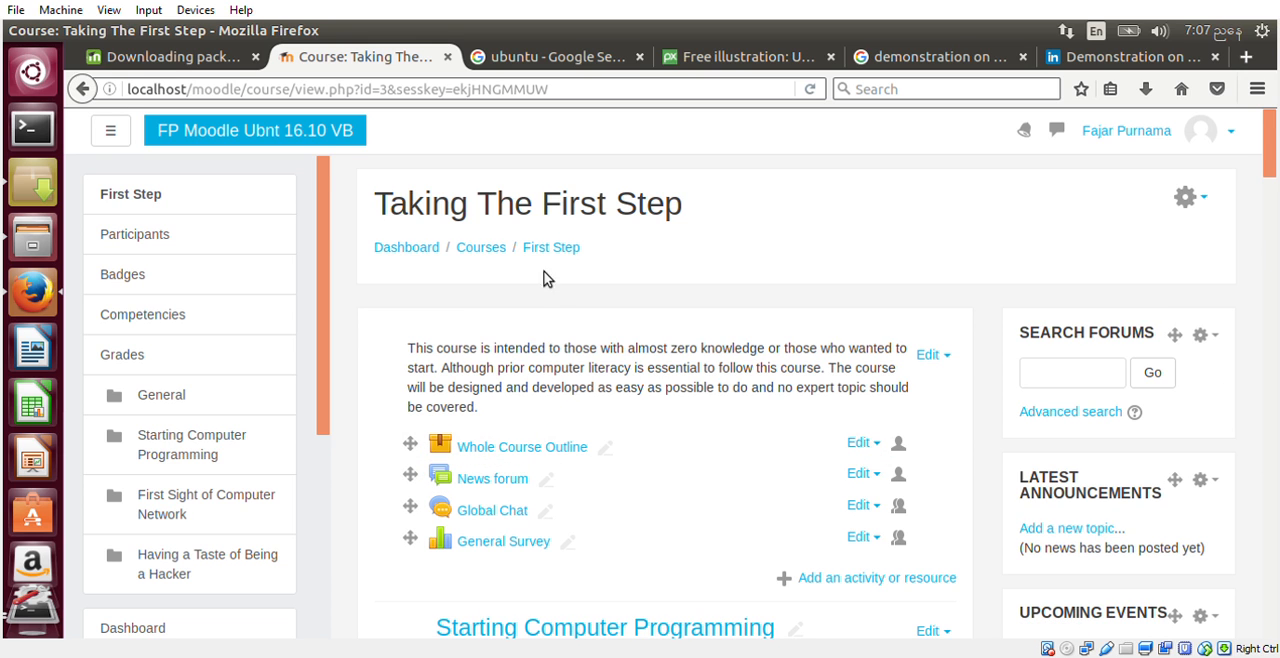
mouse_move(505, 408)
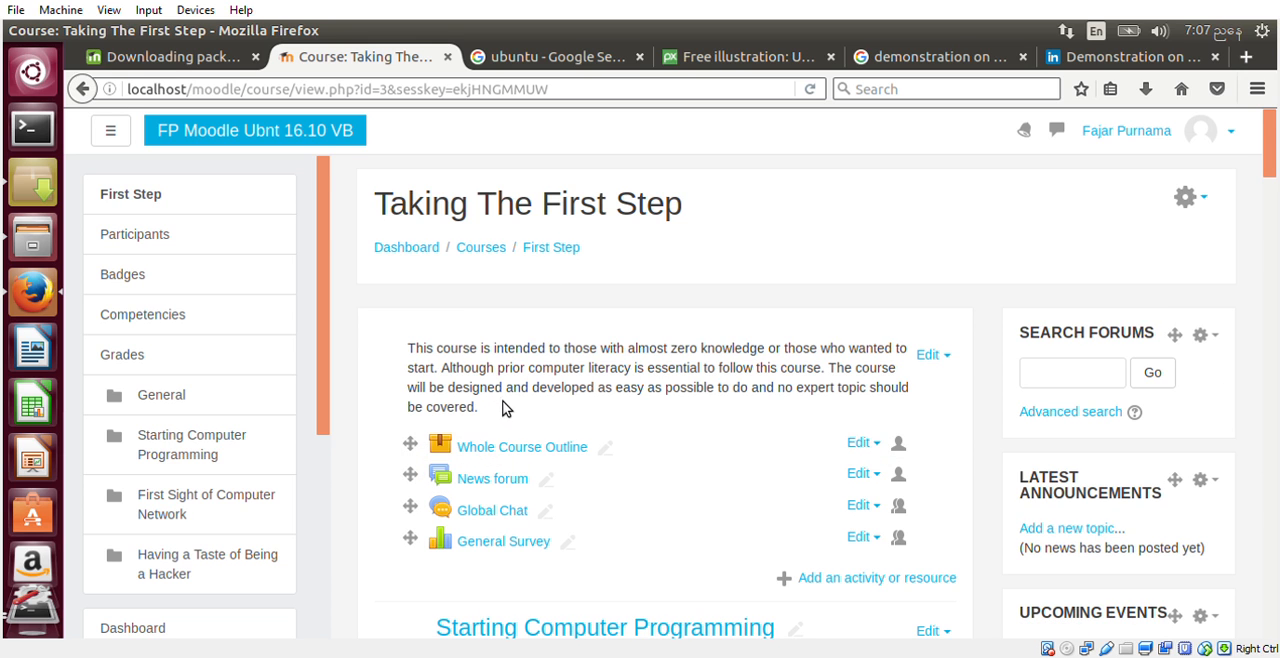
Browse the course topics and open the '2. A Network' lesson under First Sight of Computer Network.
scroll(down, 3)
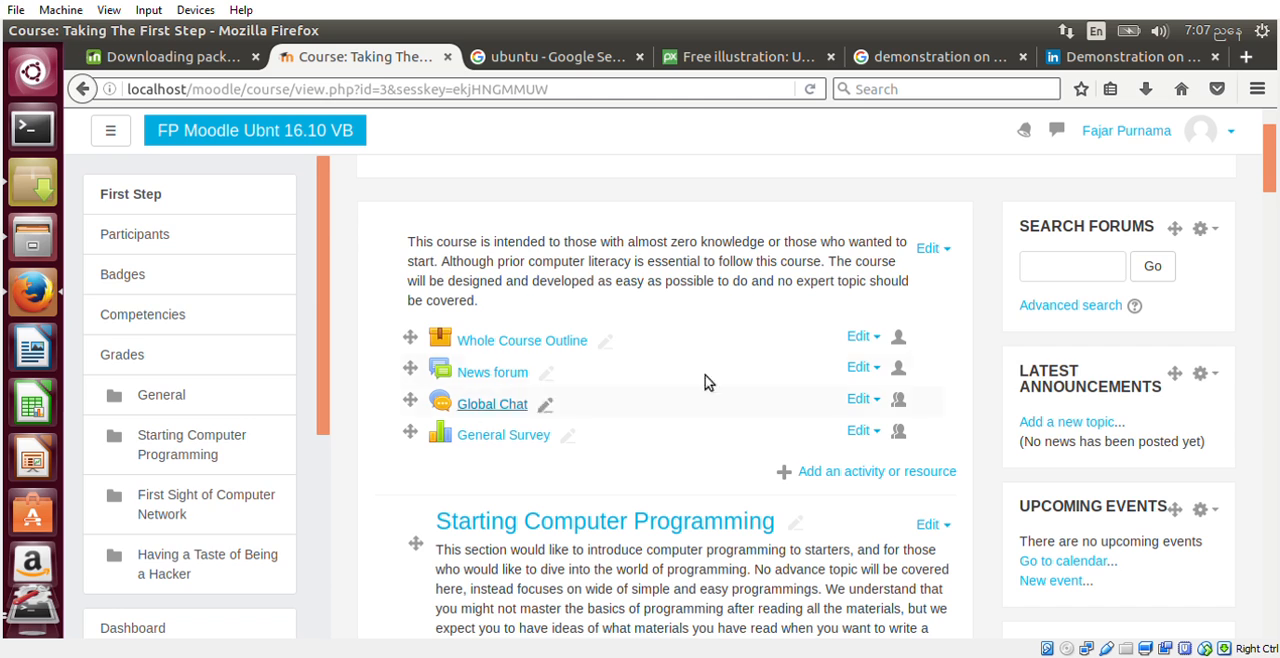
mouse_move(660, 420)
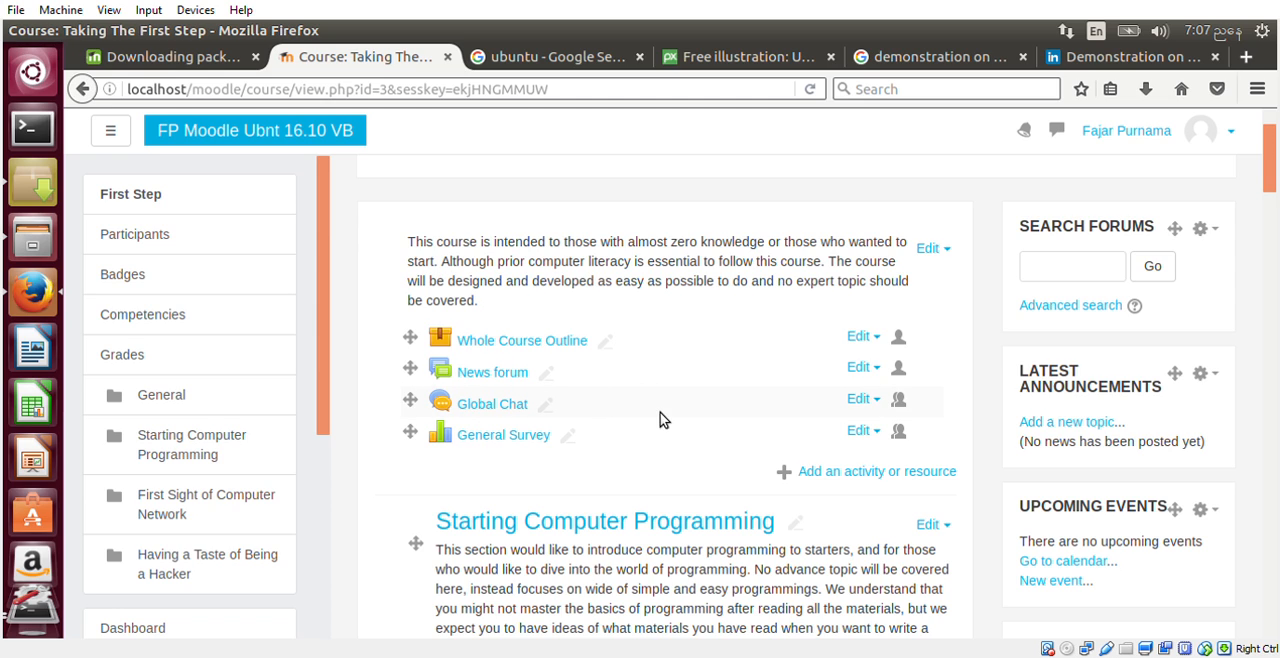
scroll(down, 3)
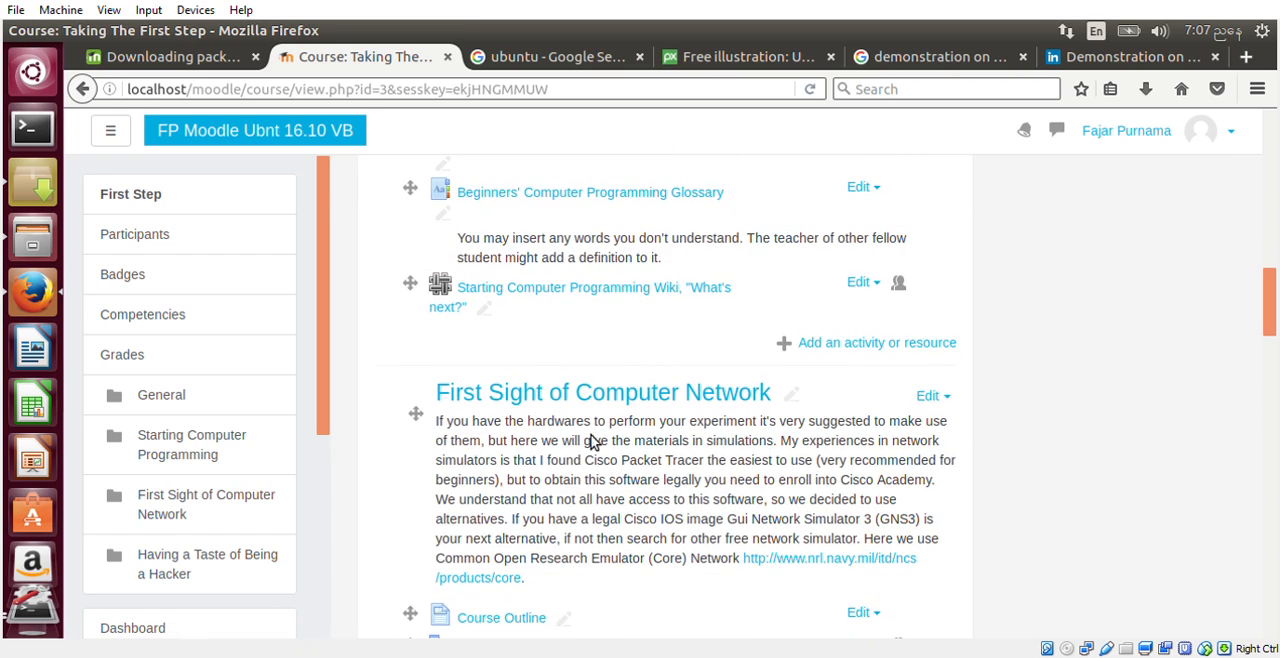
scroll(down, 3)
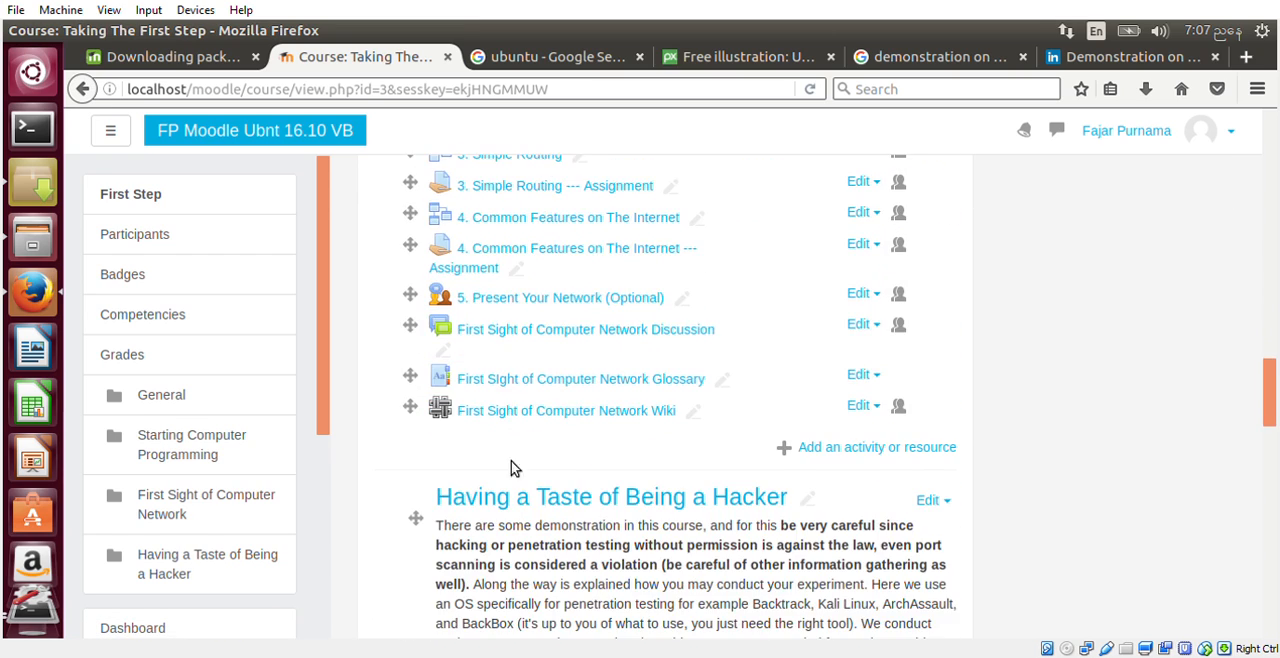
scroll(down, 3)
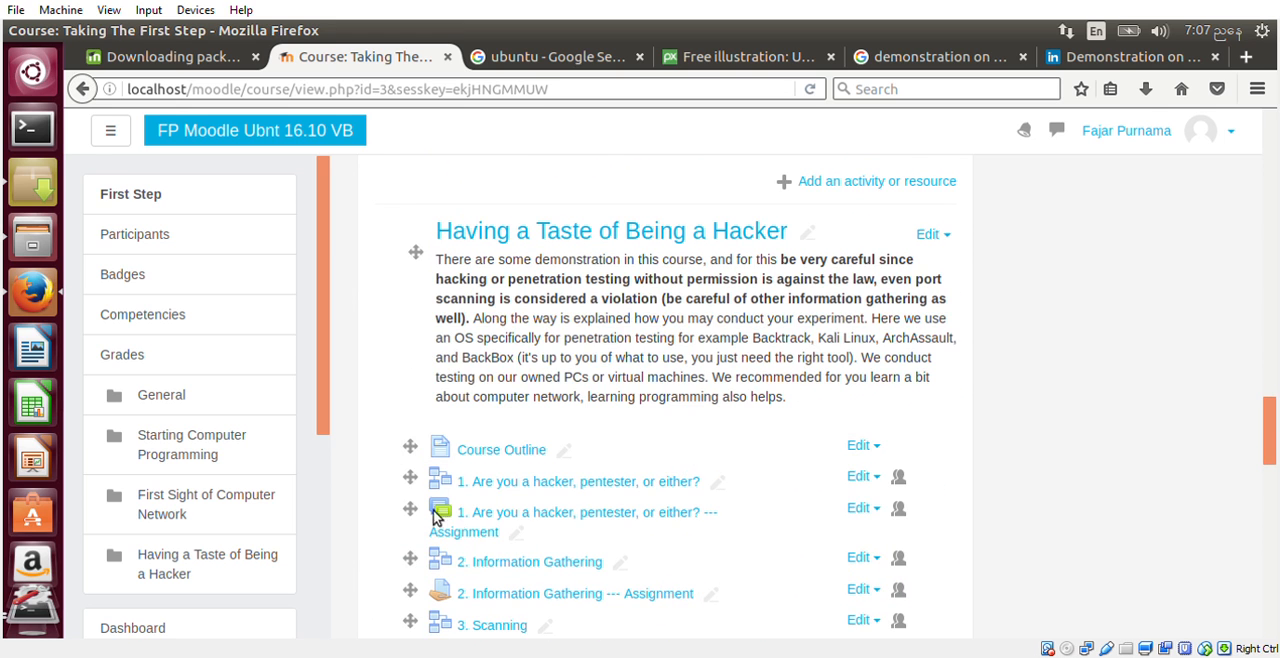
scroll(down, 3)
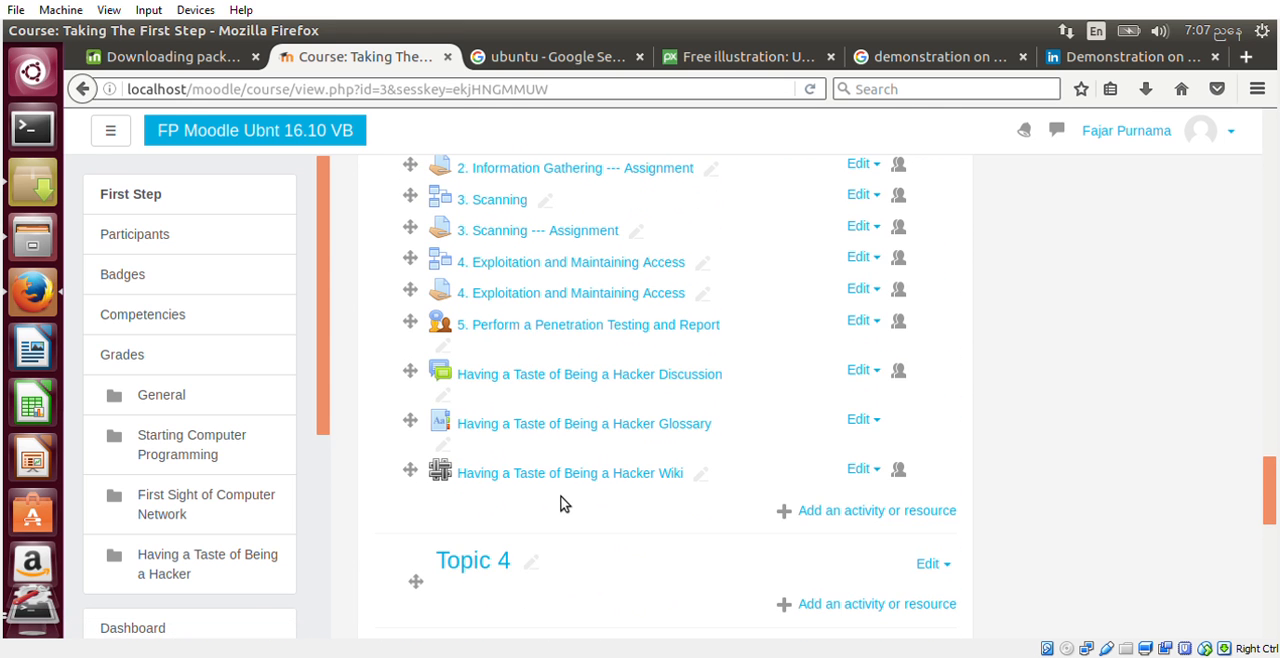
scroll(down, 3)
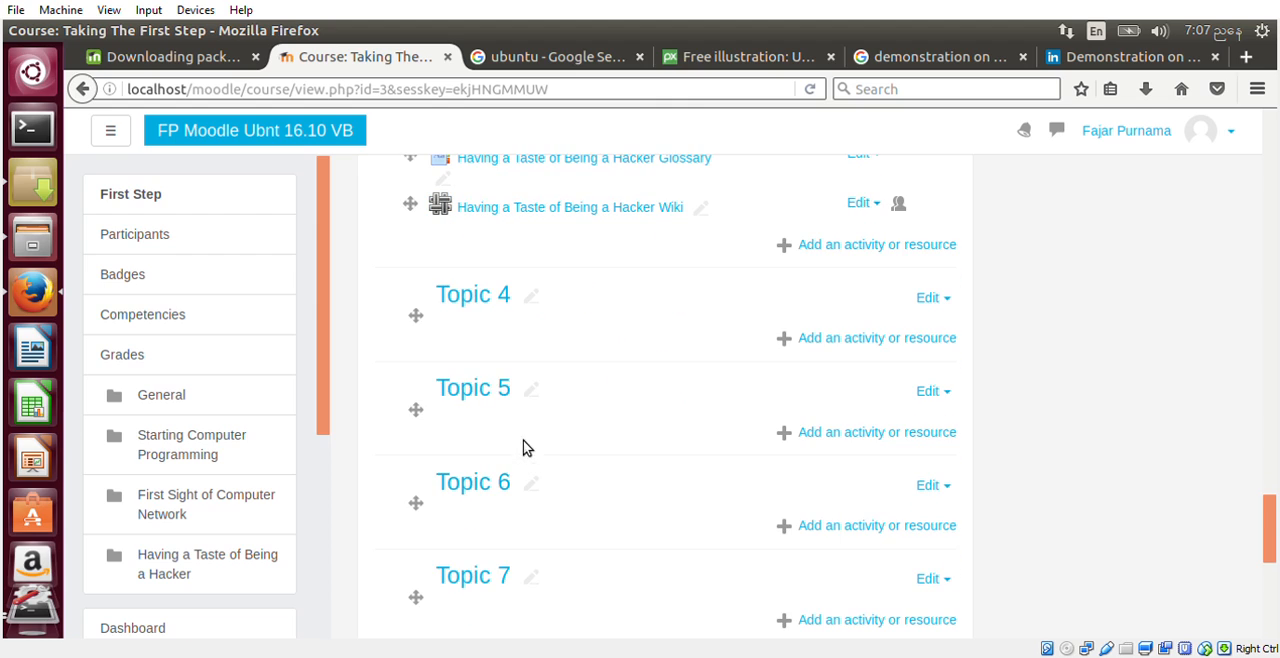
scroll(down, 3)
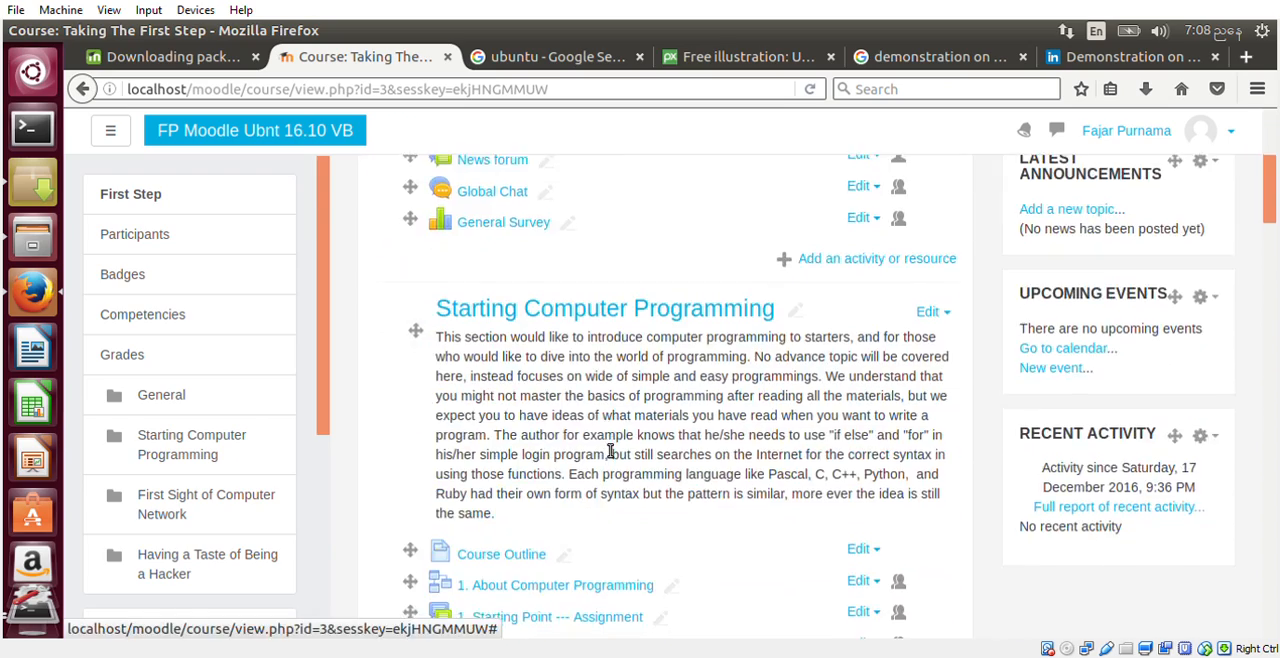
scroll(down, 3)
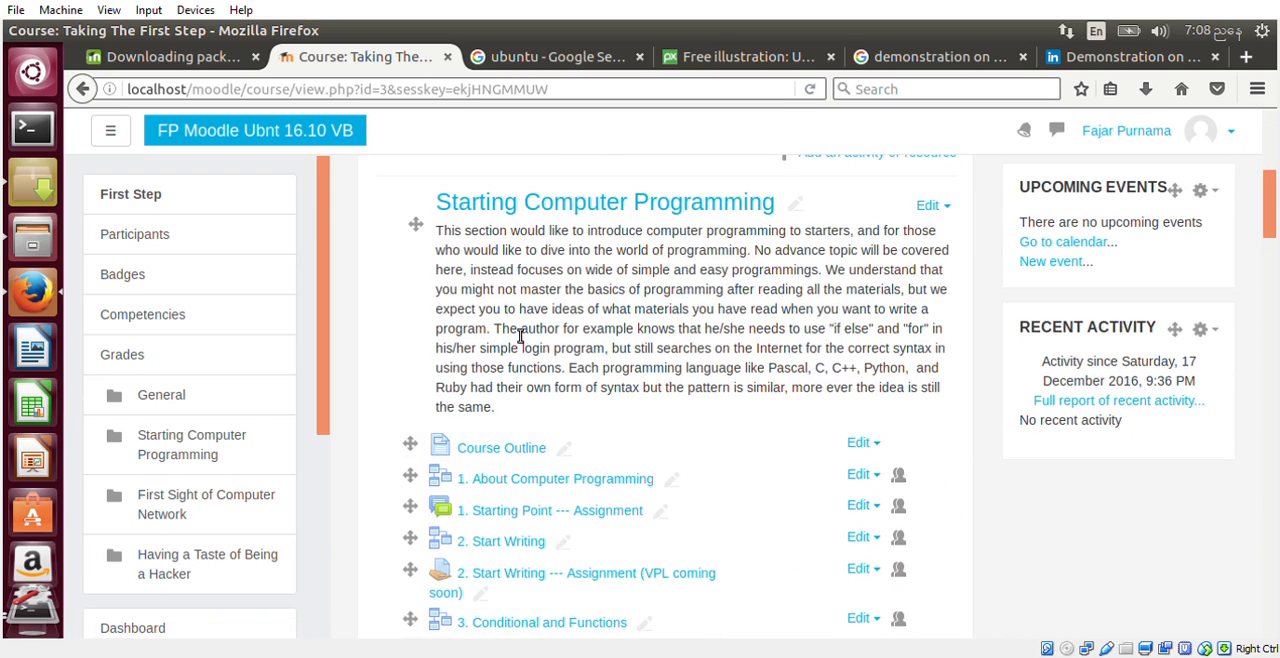
scroll(down, 3)
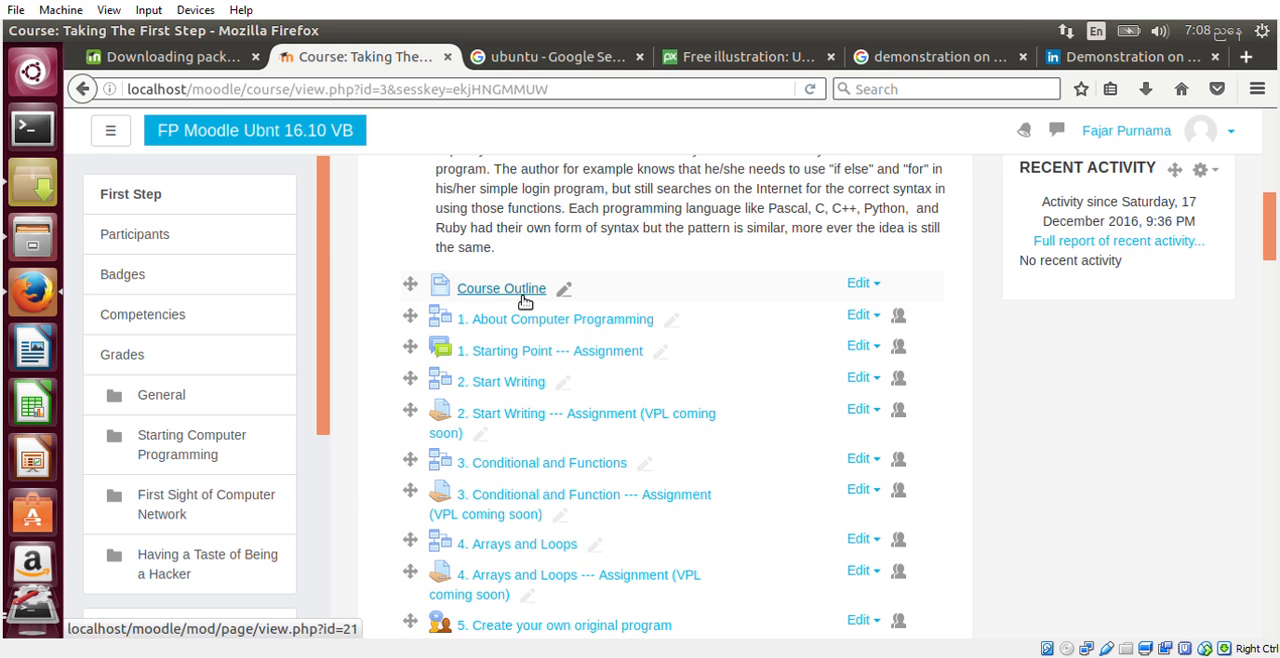
mouse_move(497, 319)
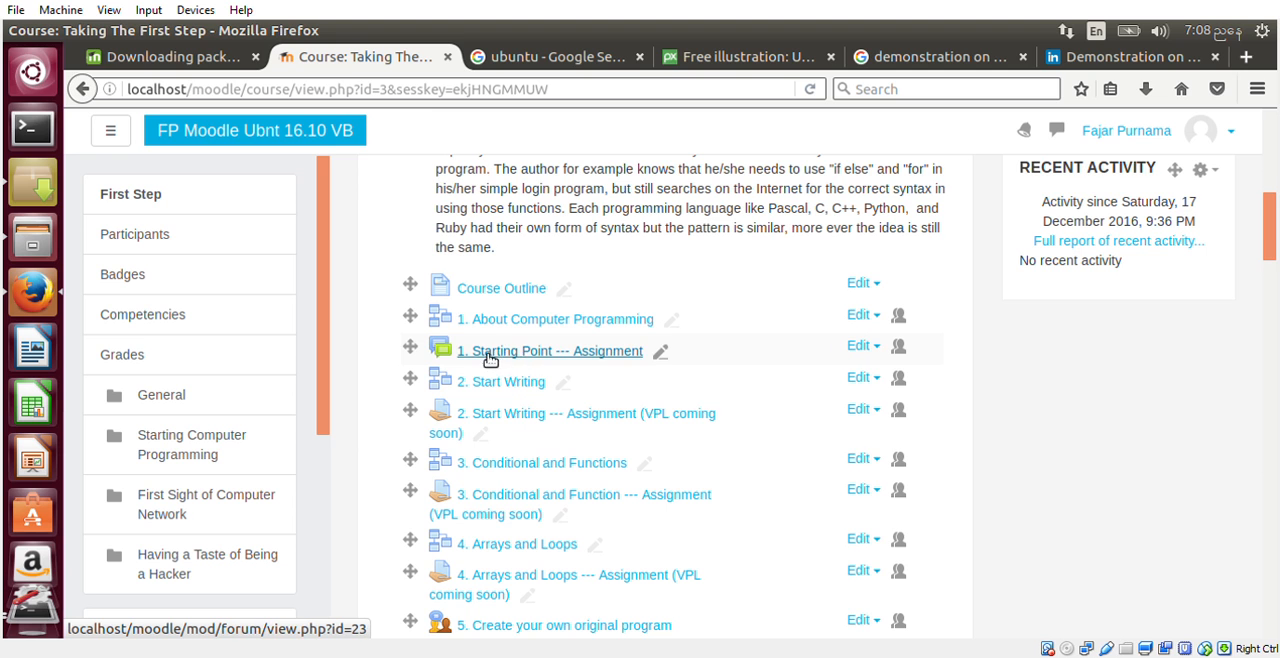
scroll(down, 3)
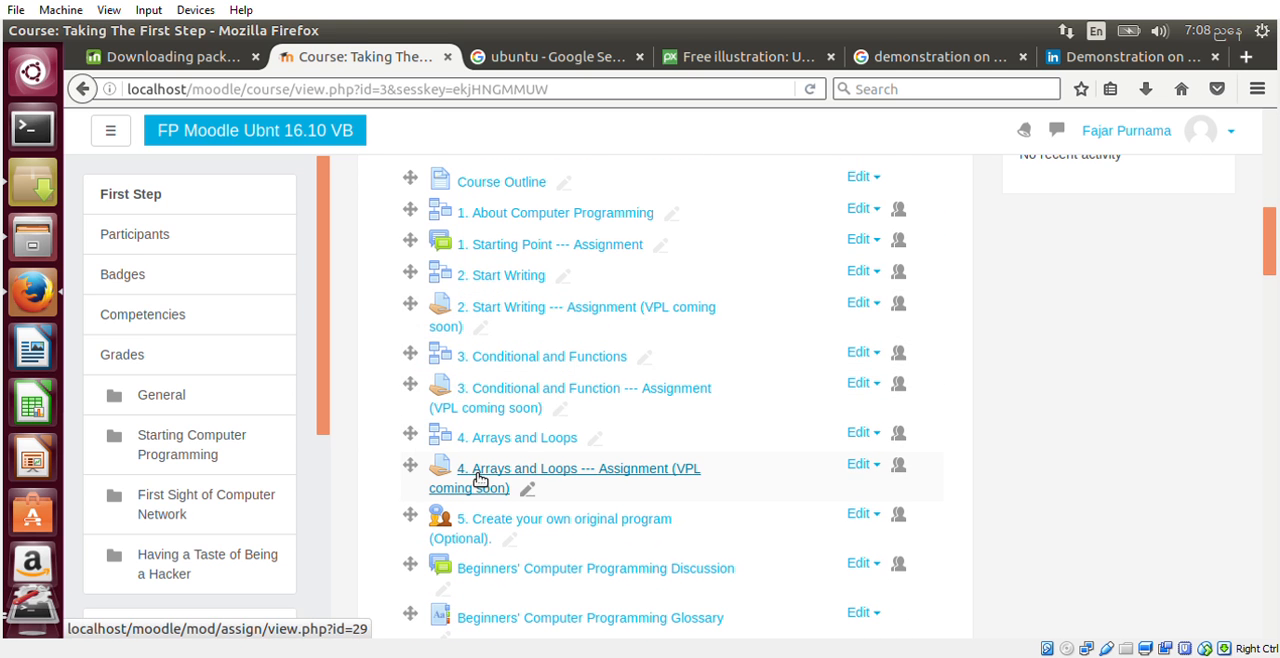
scroll(down, 3)
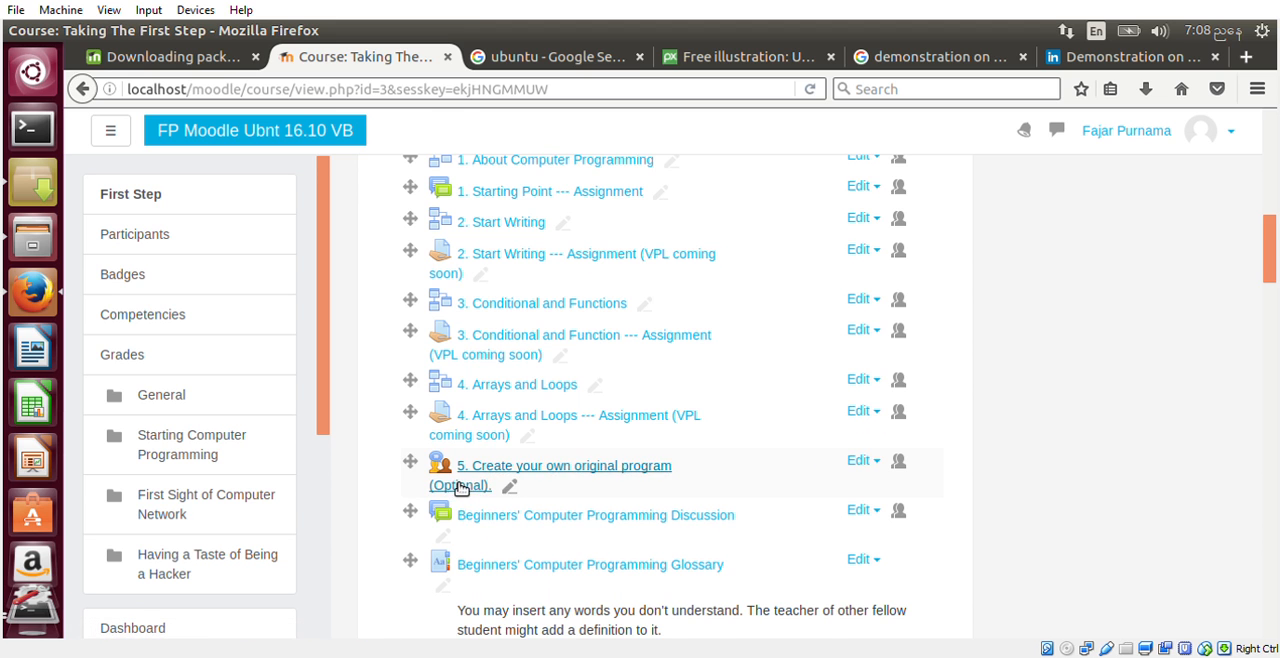
scroll(down, 3)
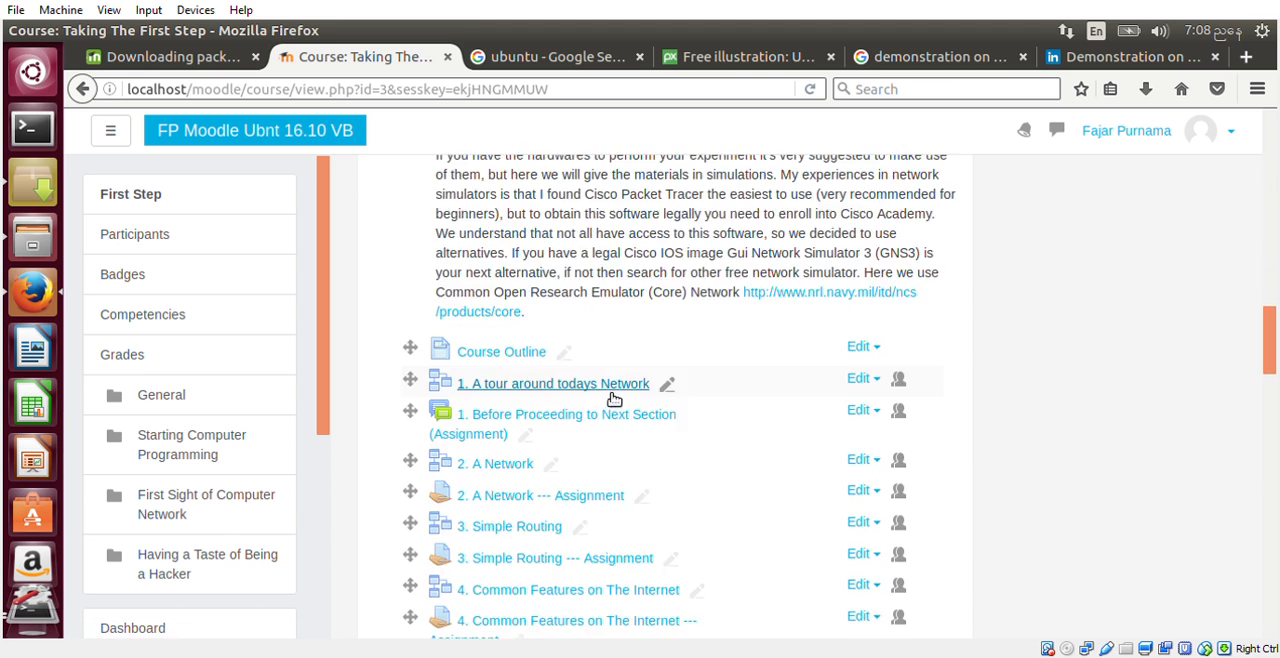
scroll(down, 3)
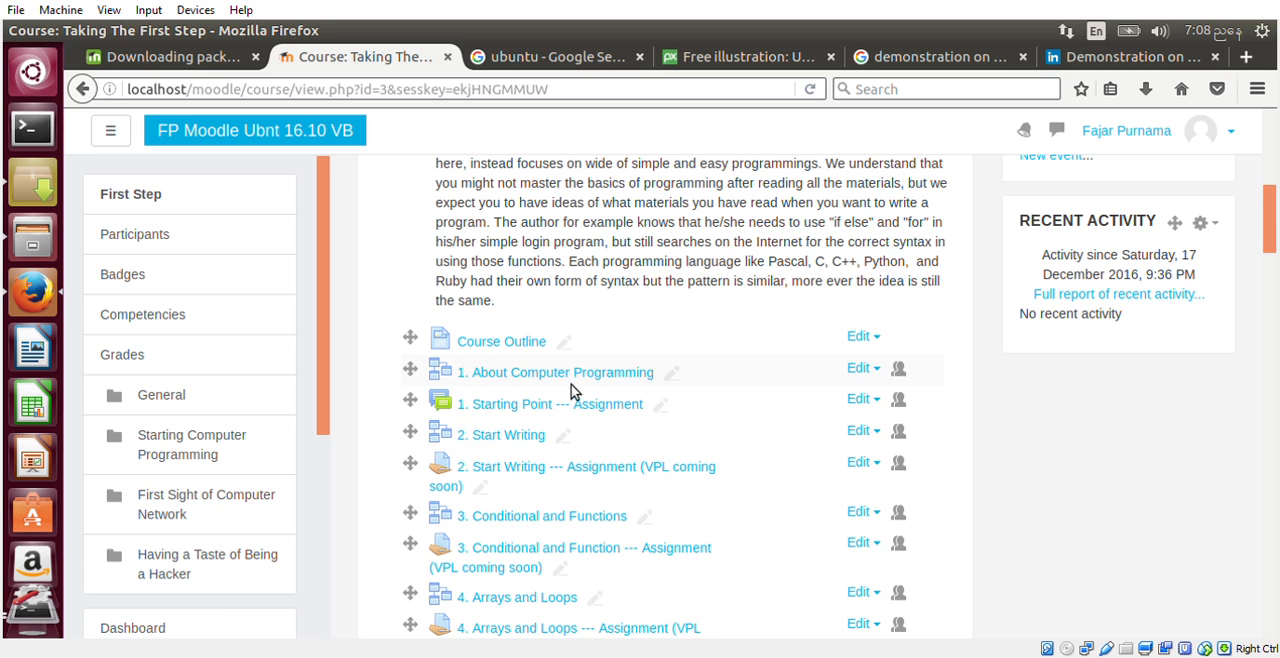
scroll(down, 3)
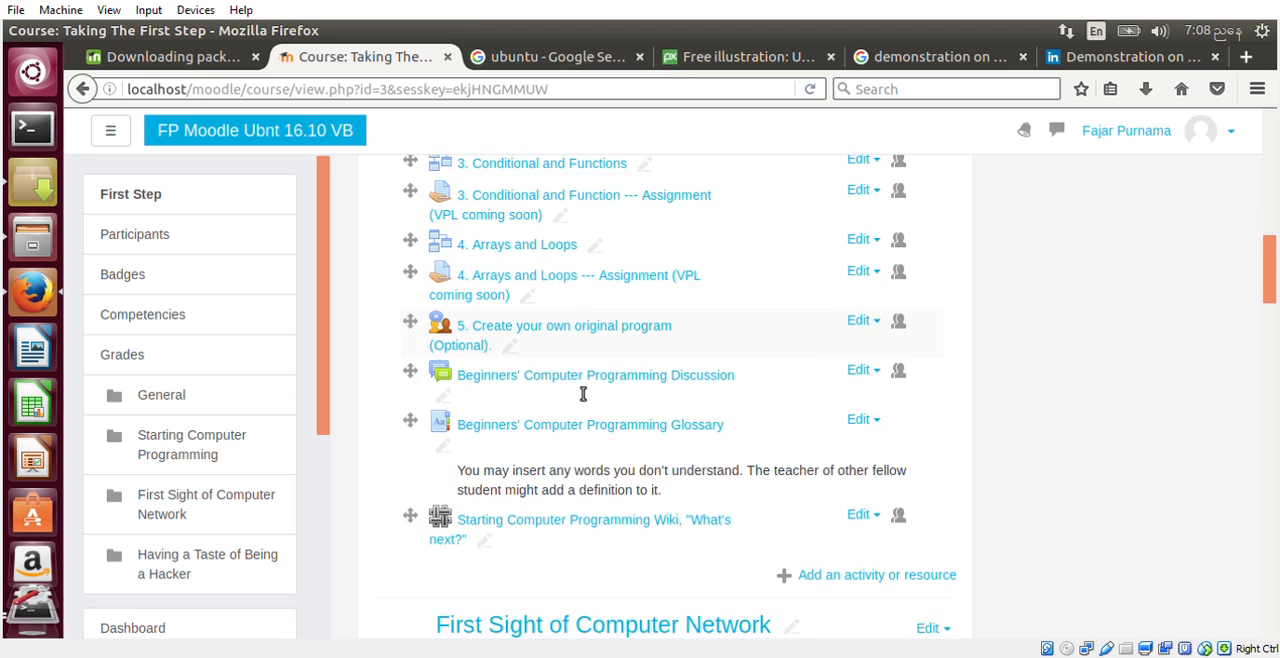
scroll(down, 3)
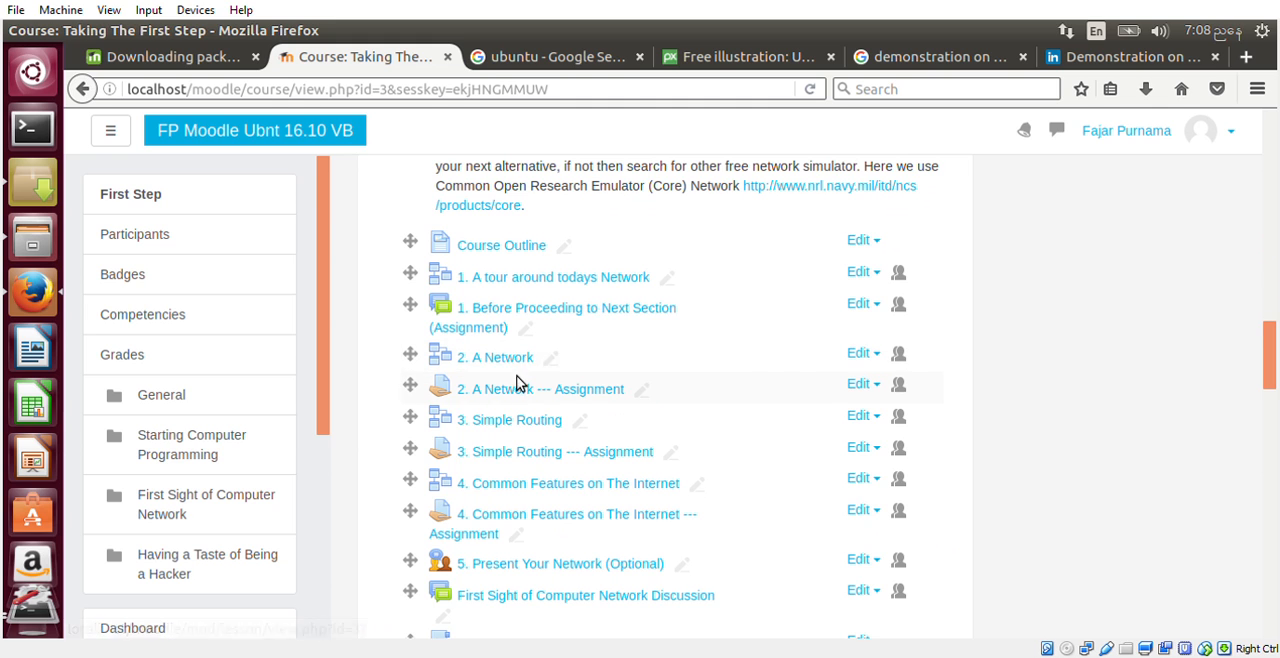
click(494, 357)
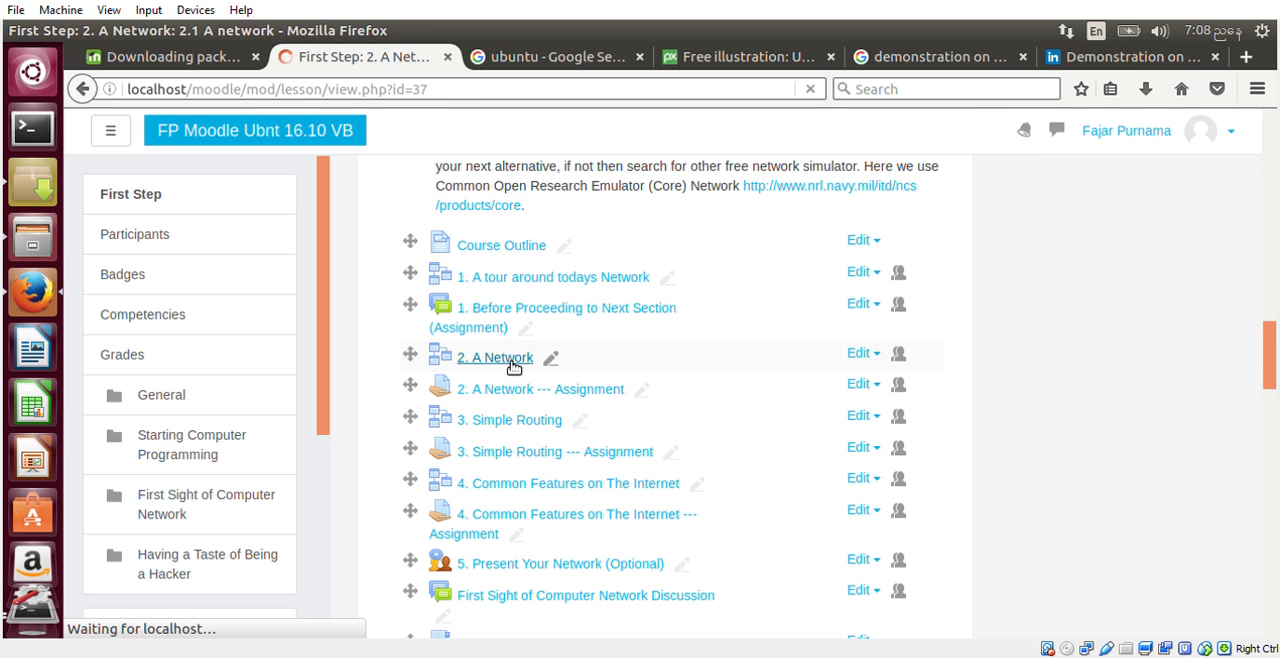
Read the 2.1 A network lesson page to the end and start its exercise.
click(494, 357)
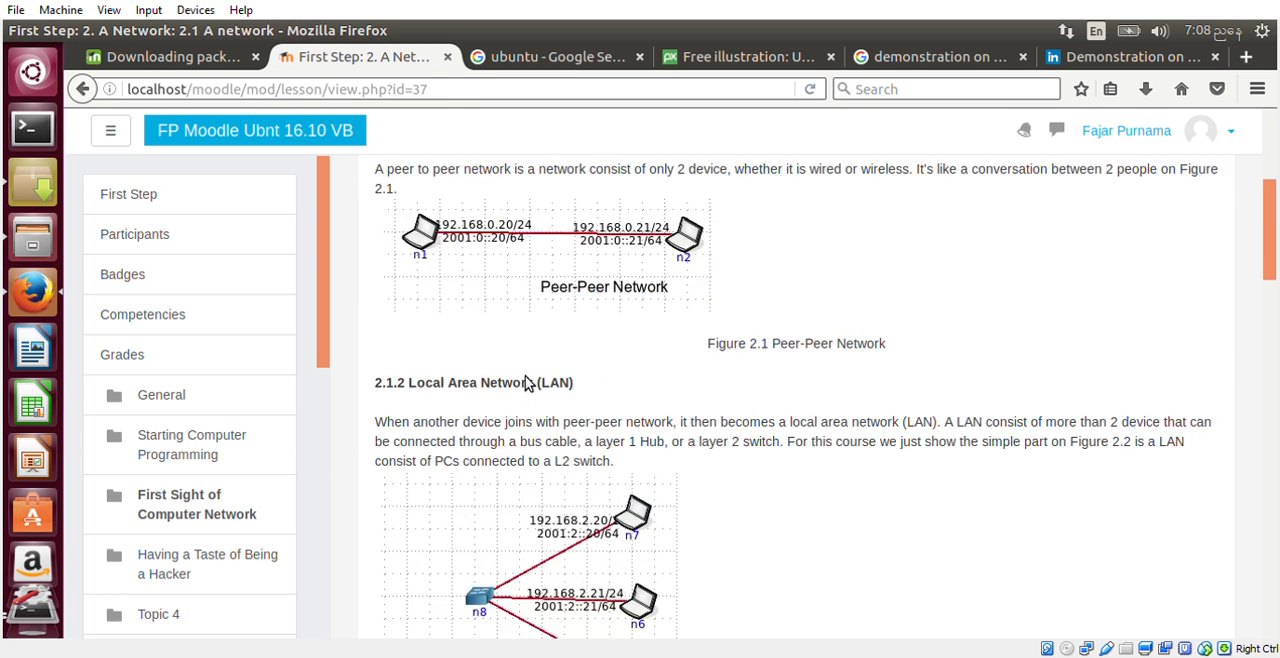
scroll(down, 3)
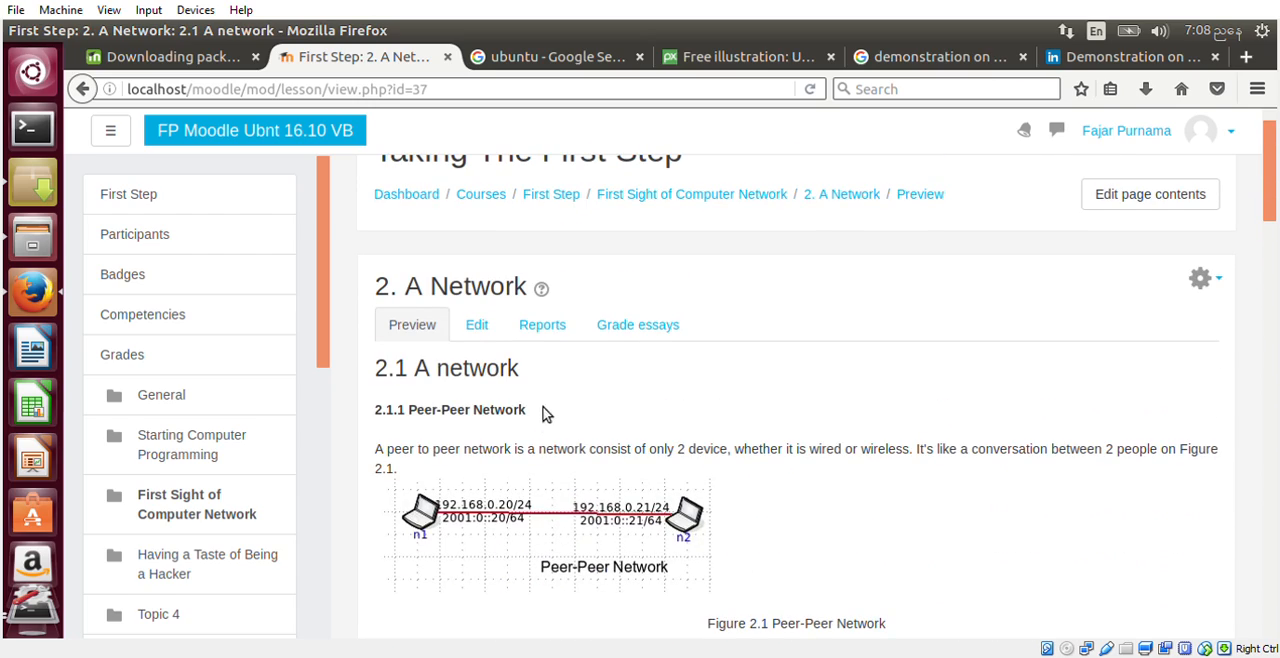
scroll(down, 3)
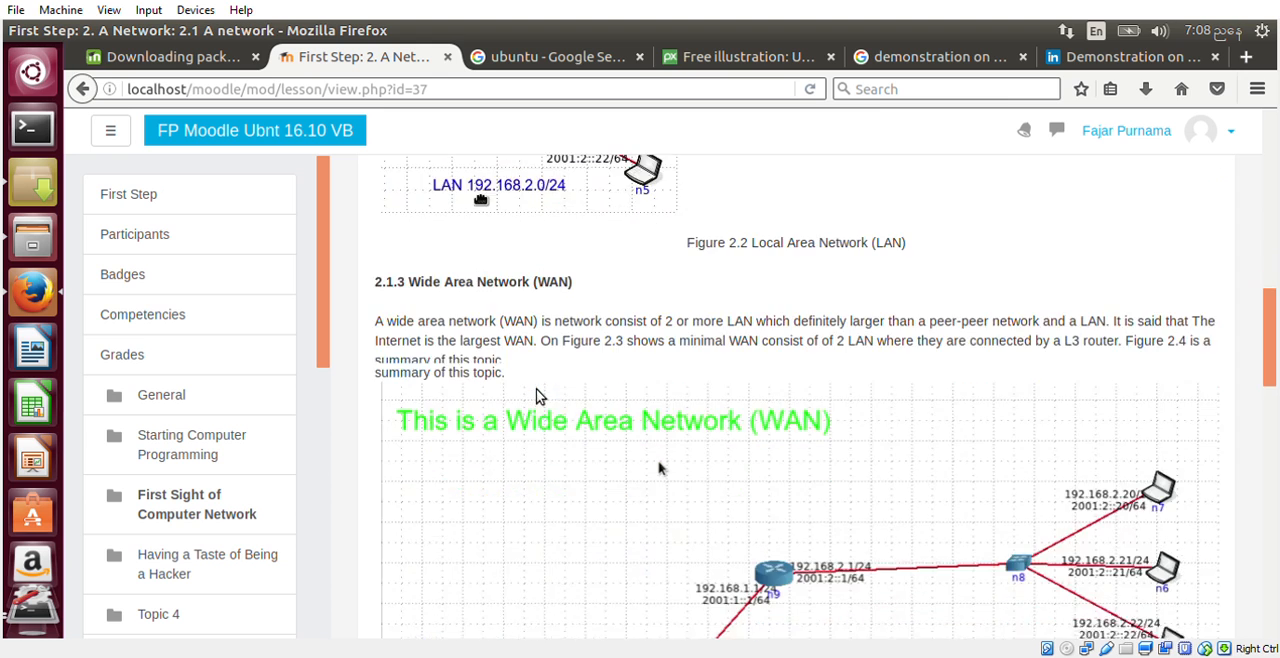
scroll(down, 3)
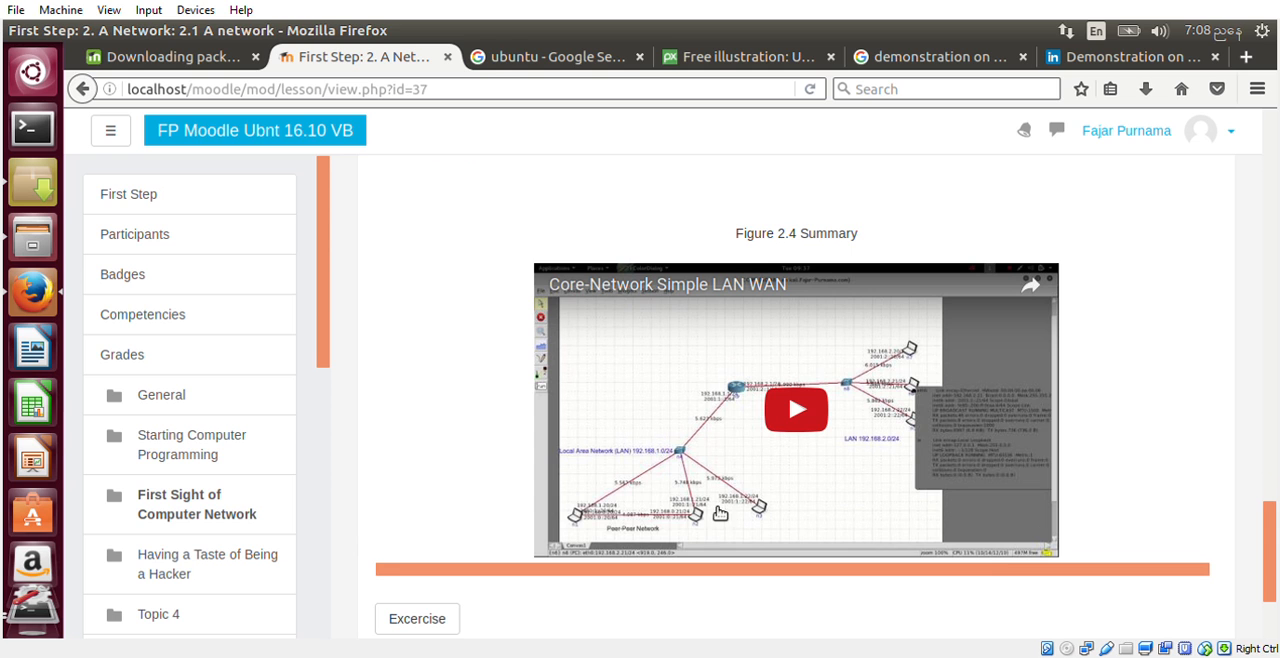
scroll(down, 3)
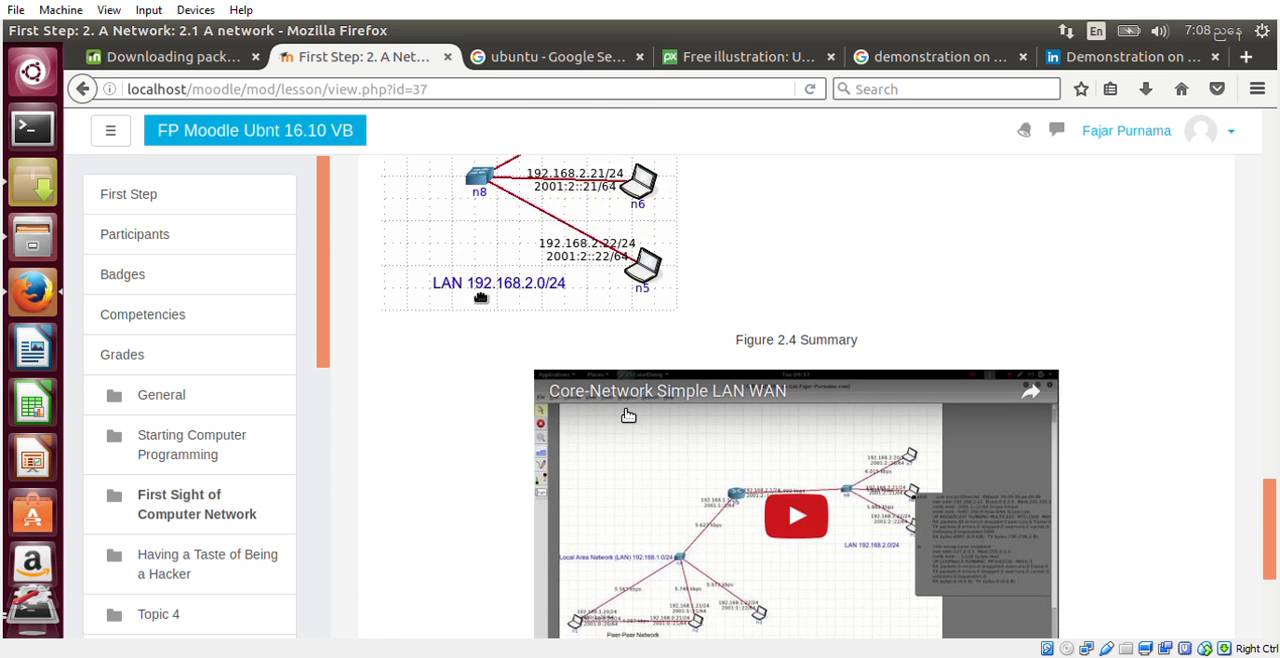
scroll(down, 3)
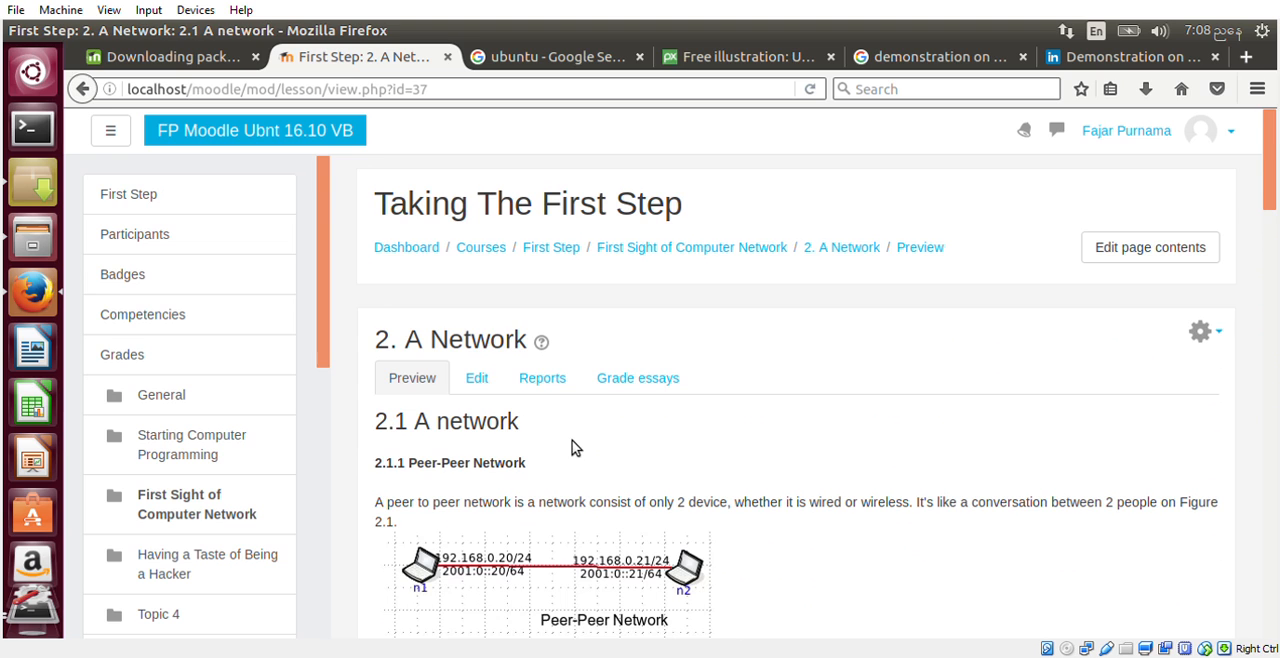
mouse_move(609, 390)
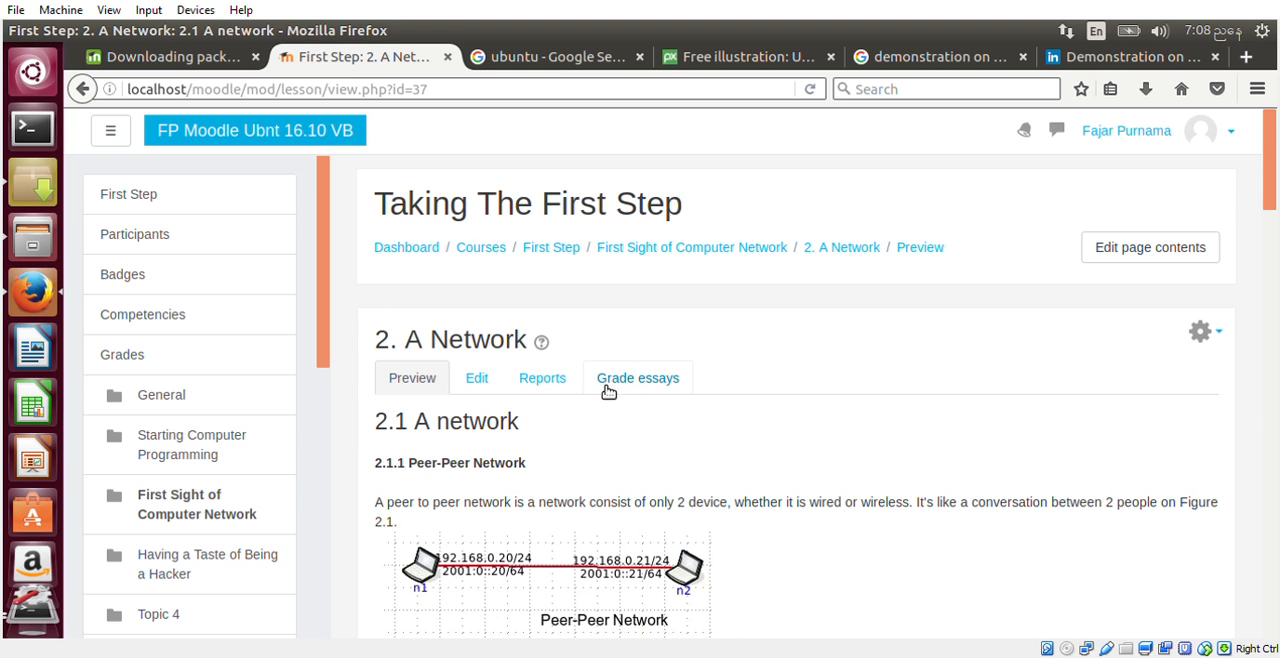
mouse_move(476, 378)
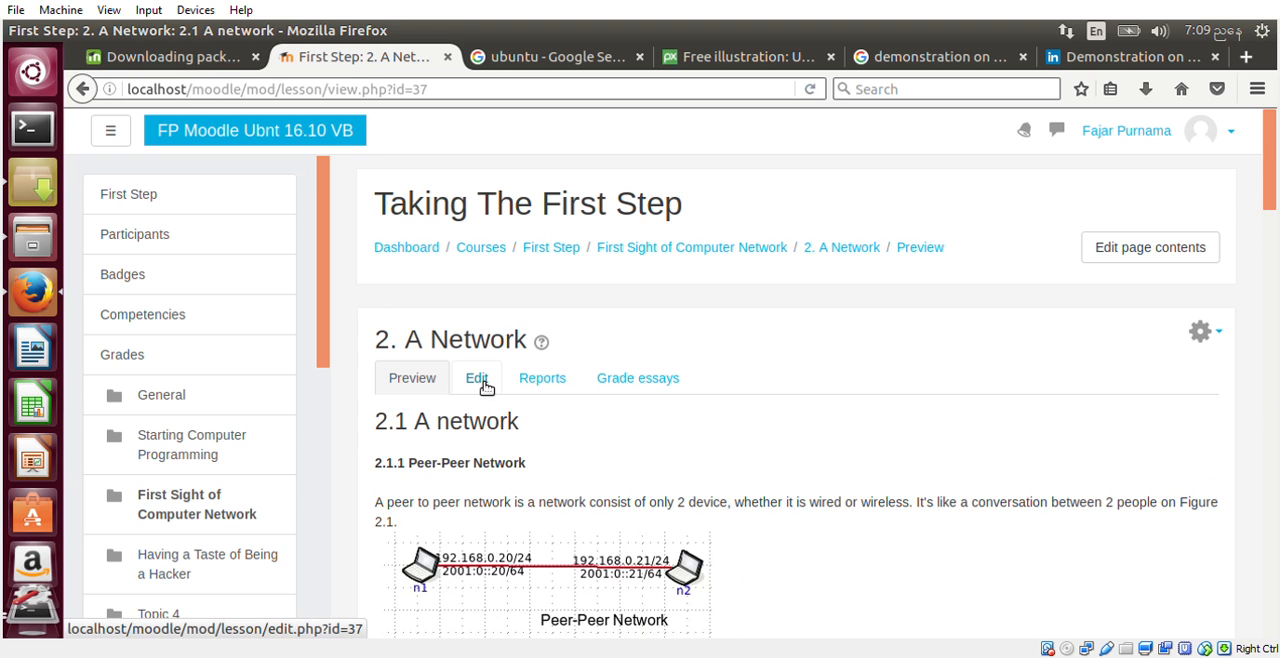
click(476, 378)
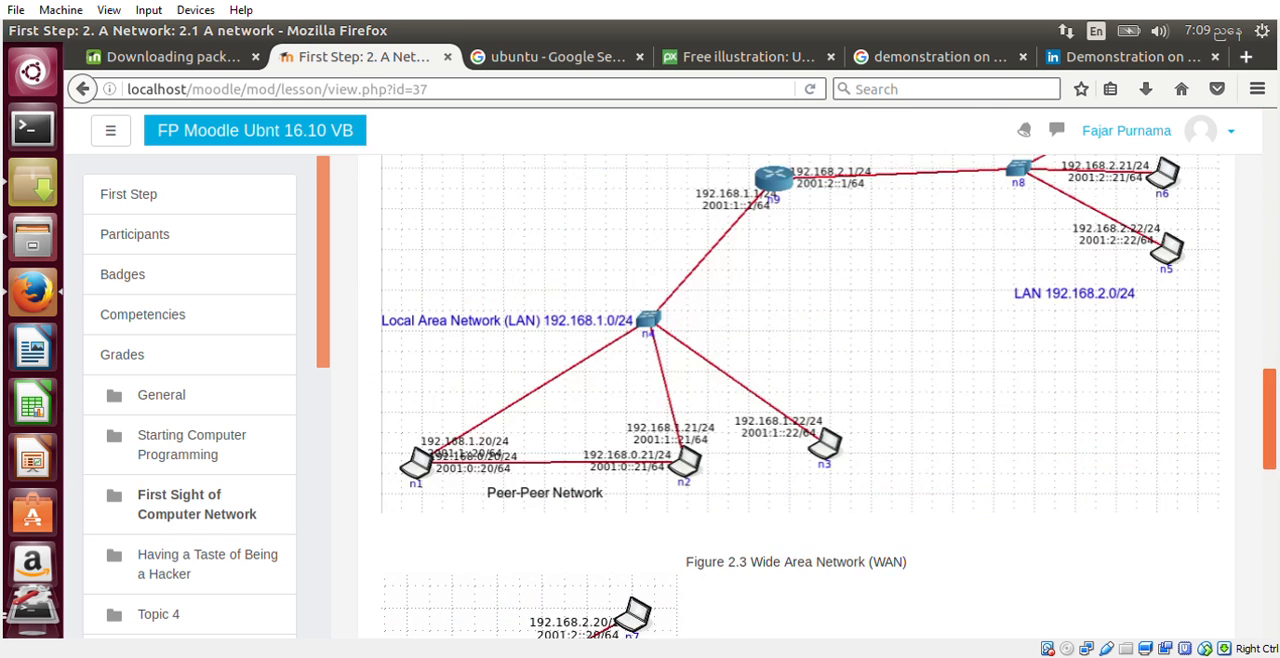
scroll(down, 3)
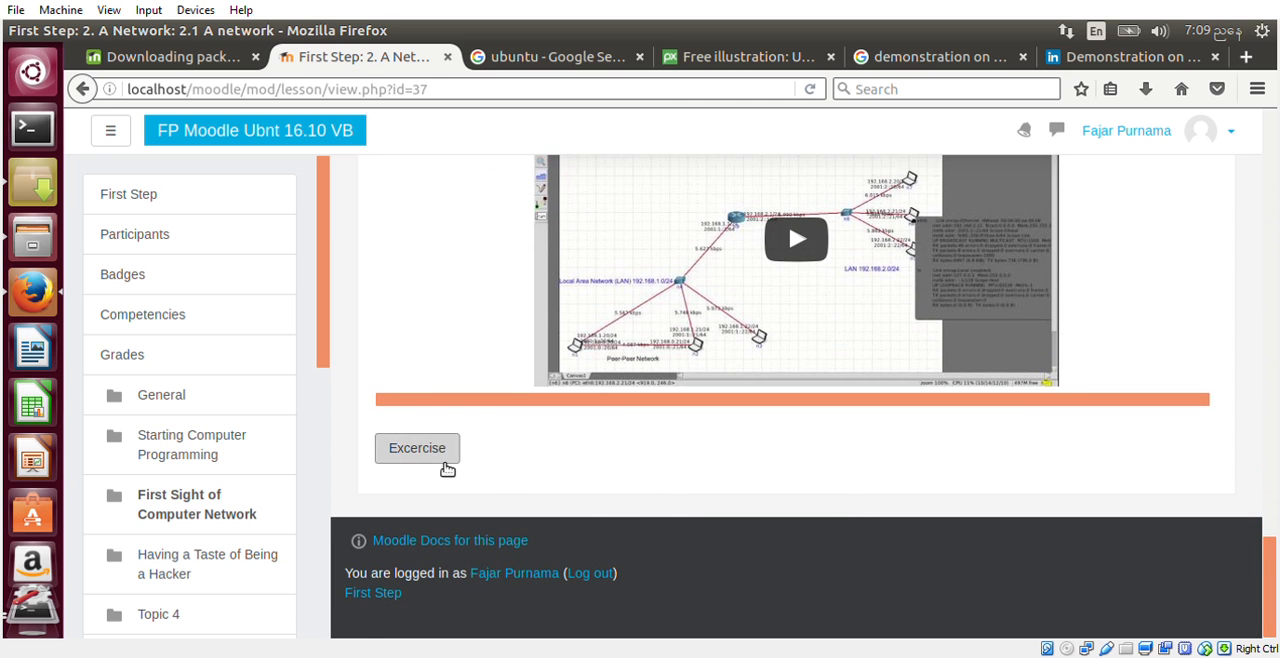
click(417, 448)
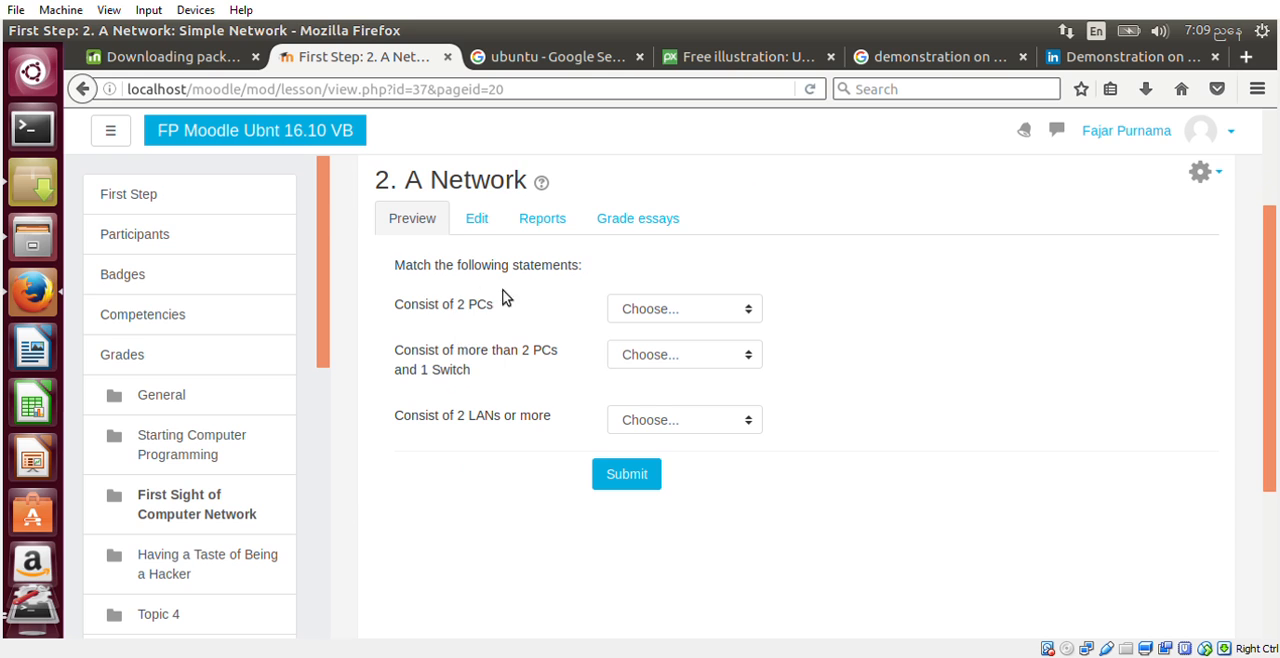
mouse_move(359, 422)
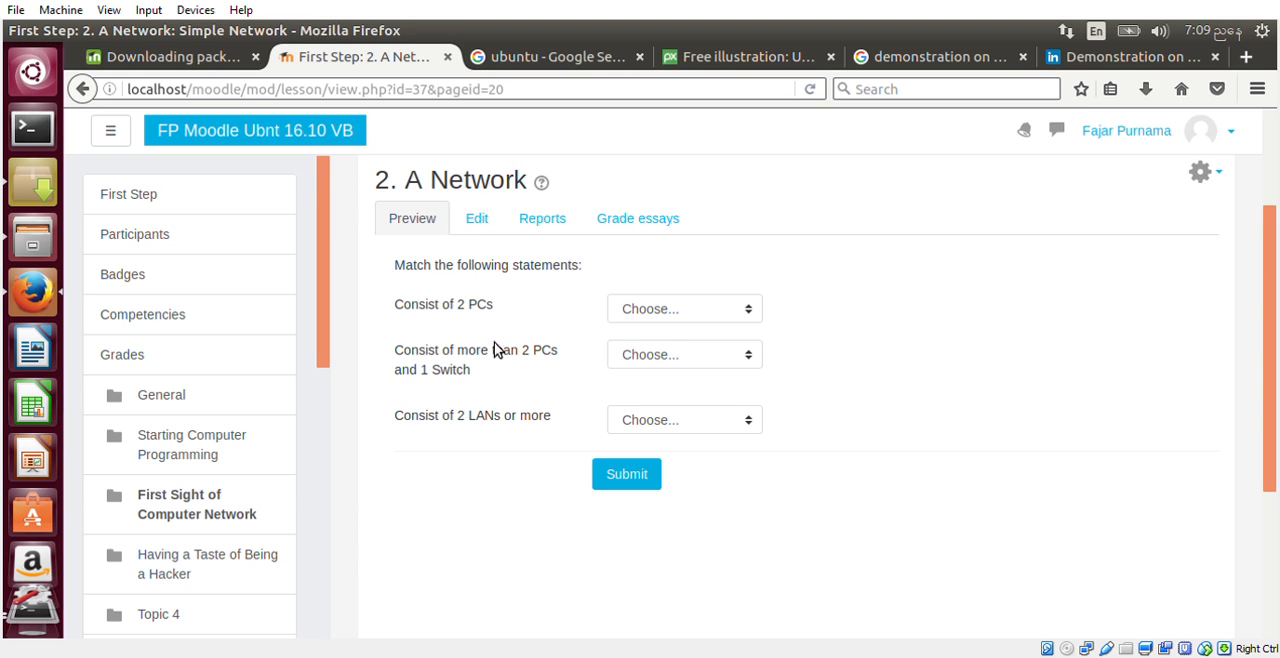
Match the three statements to Peer-Peer Network, LAN and WAN and submit.
click(683, 308)
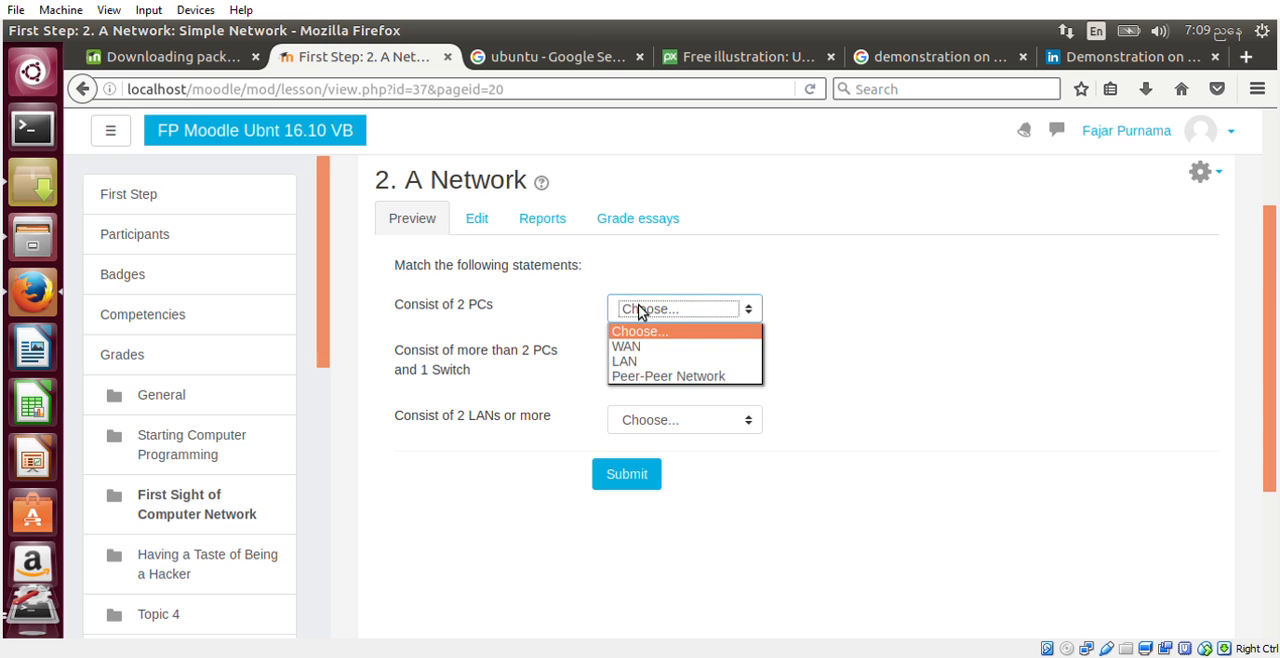
mouse_move(625, 361)
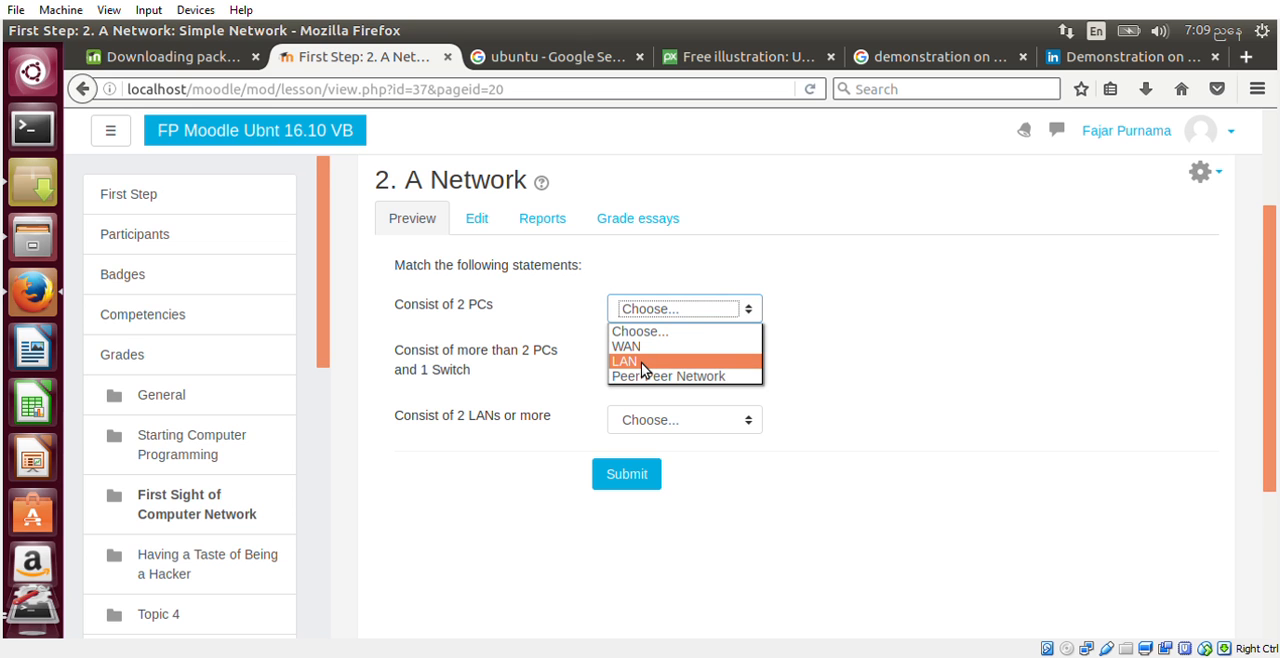
click(668, 375)
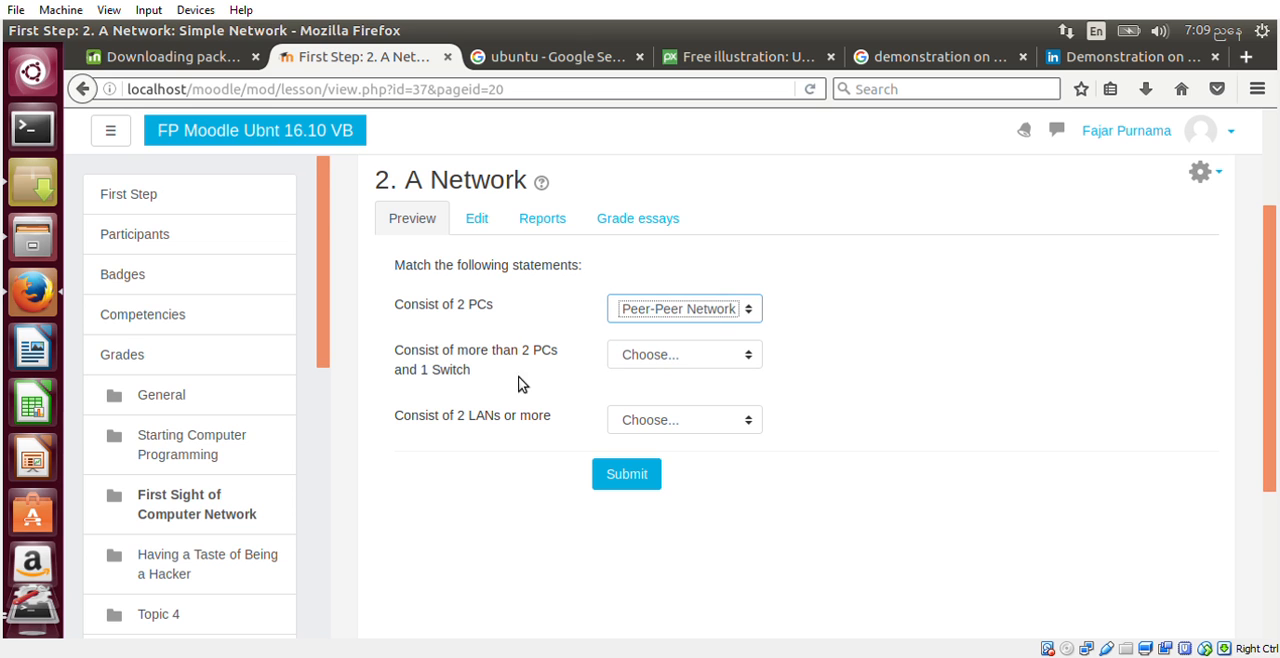
mouse_move(585, 380)
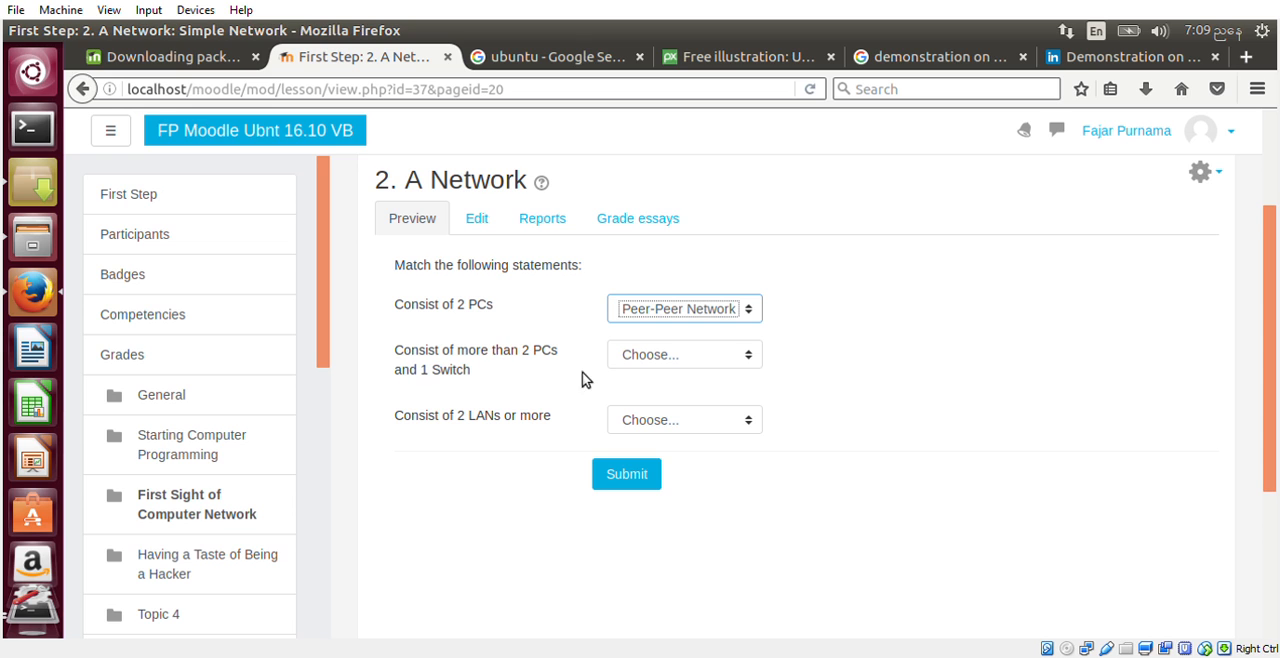
click(684, 354)
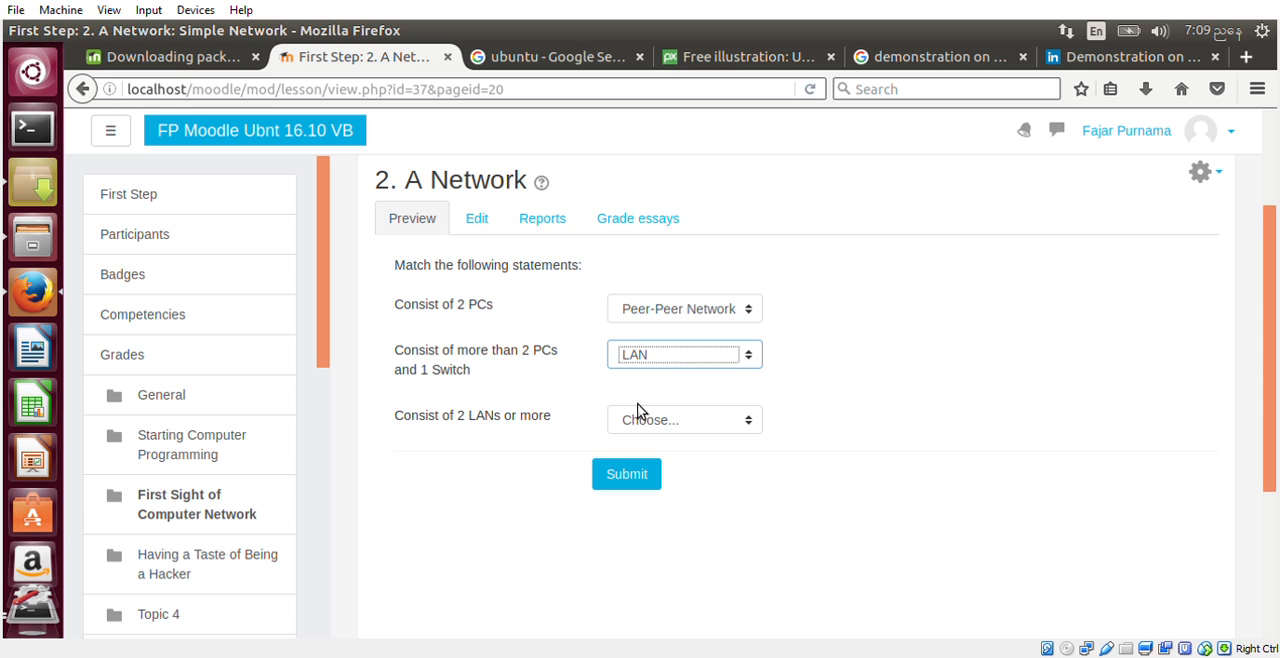
mouse_move(654, 421)
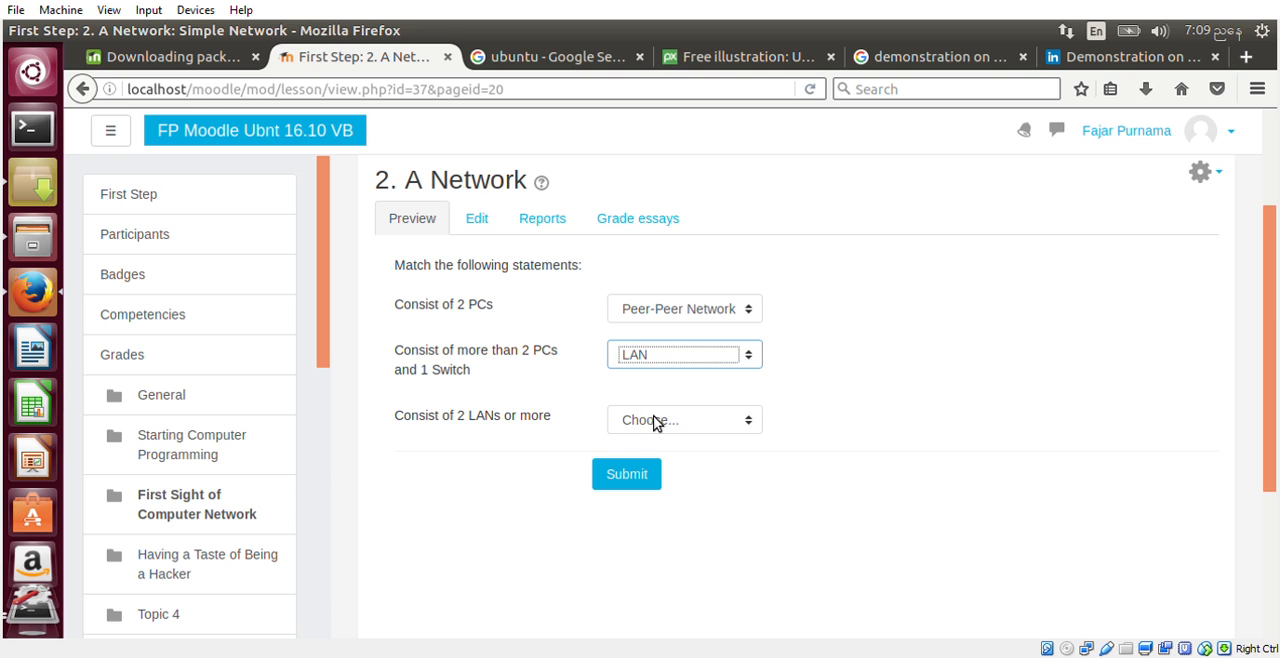
click(684, 419)
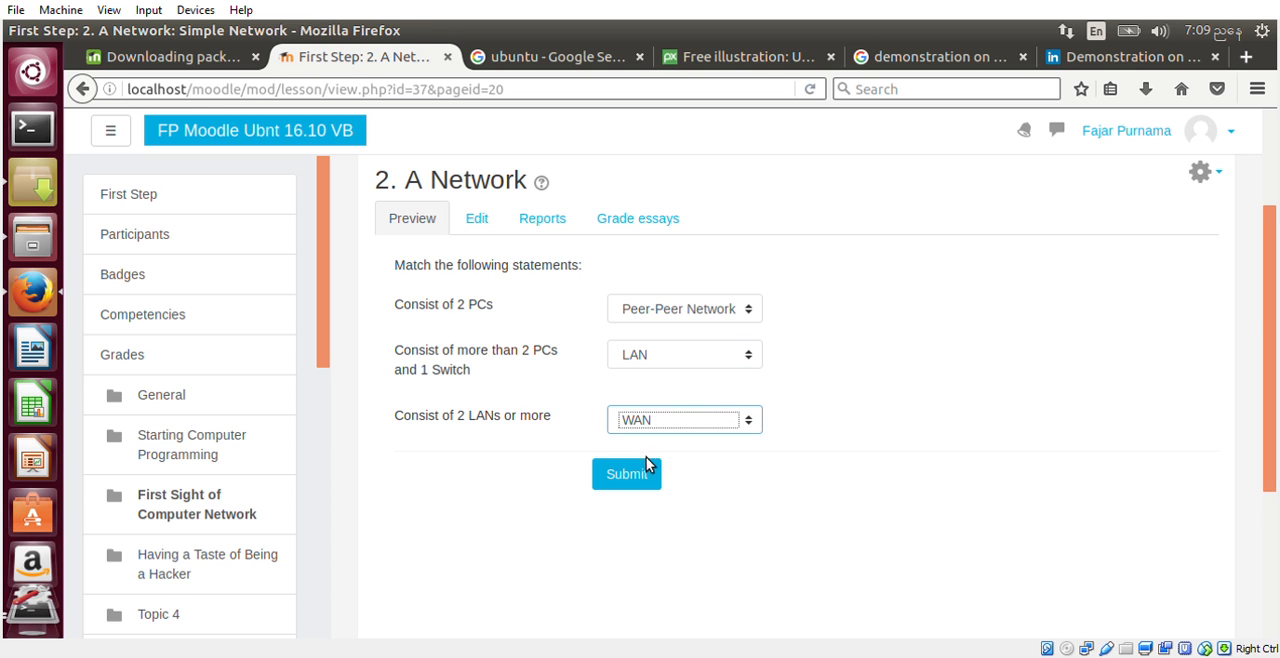
click(626, 473)
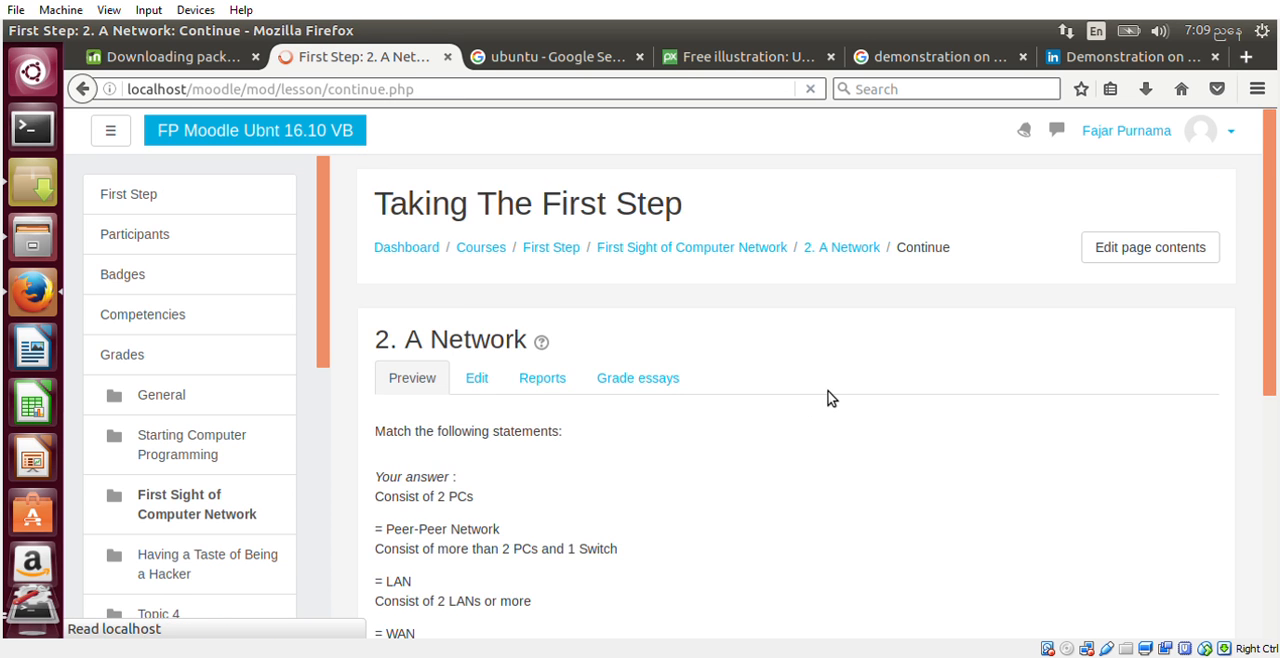
Continue past the Right Answer result to 2.2 Some Information.
scroll(down, 3)
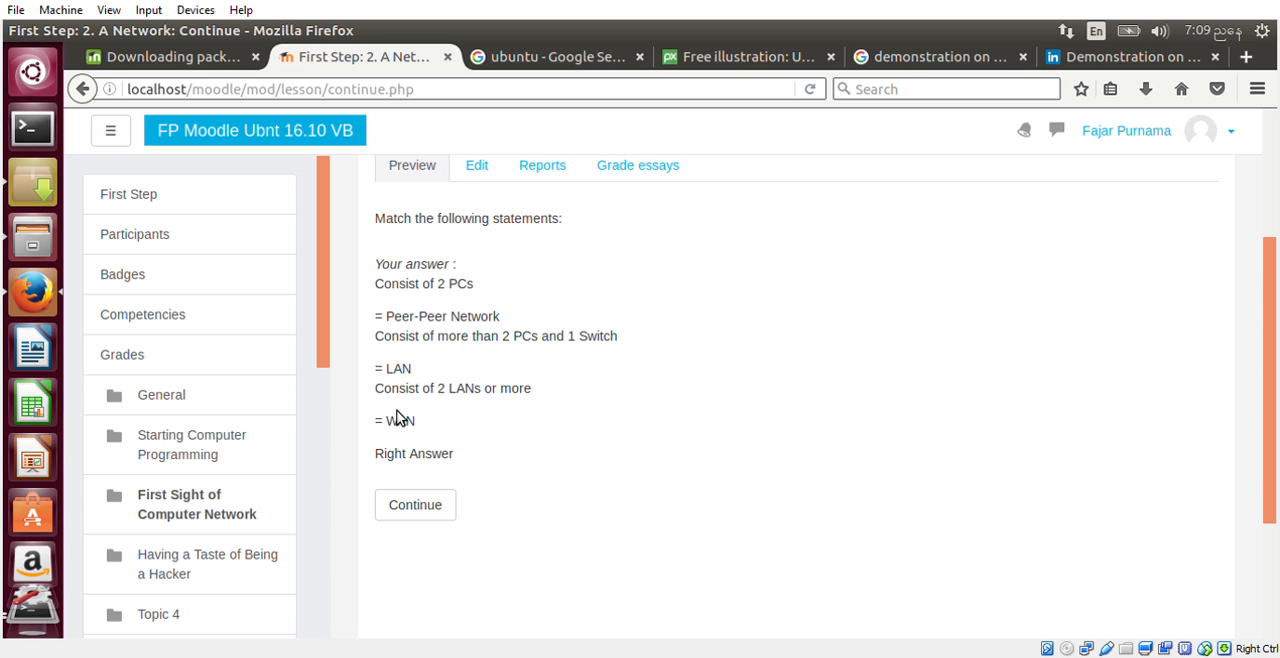
click(414, 504)
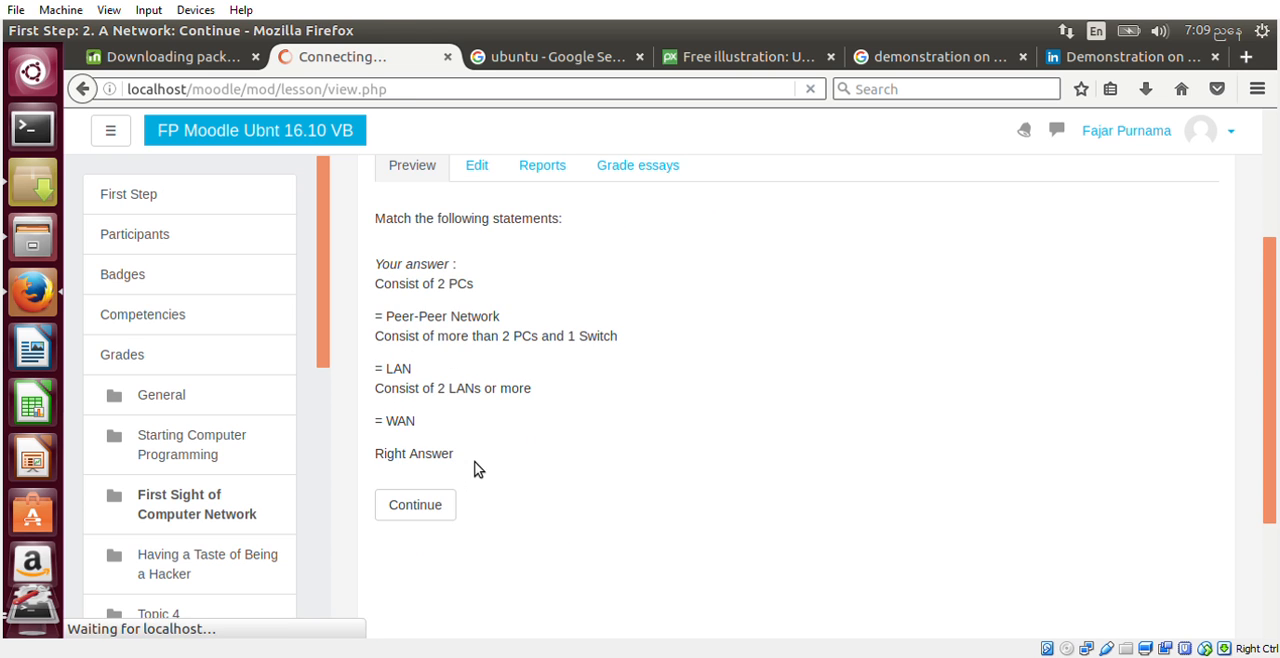
click(414, 504)
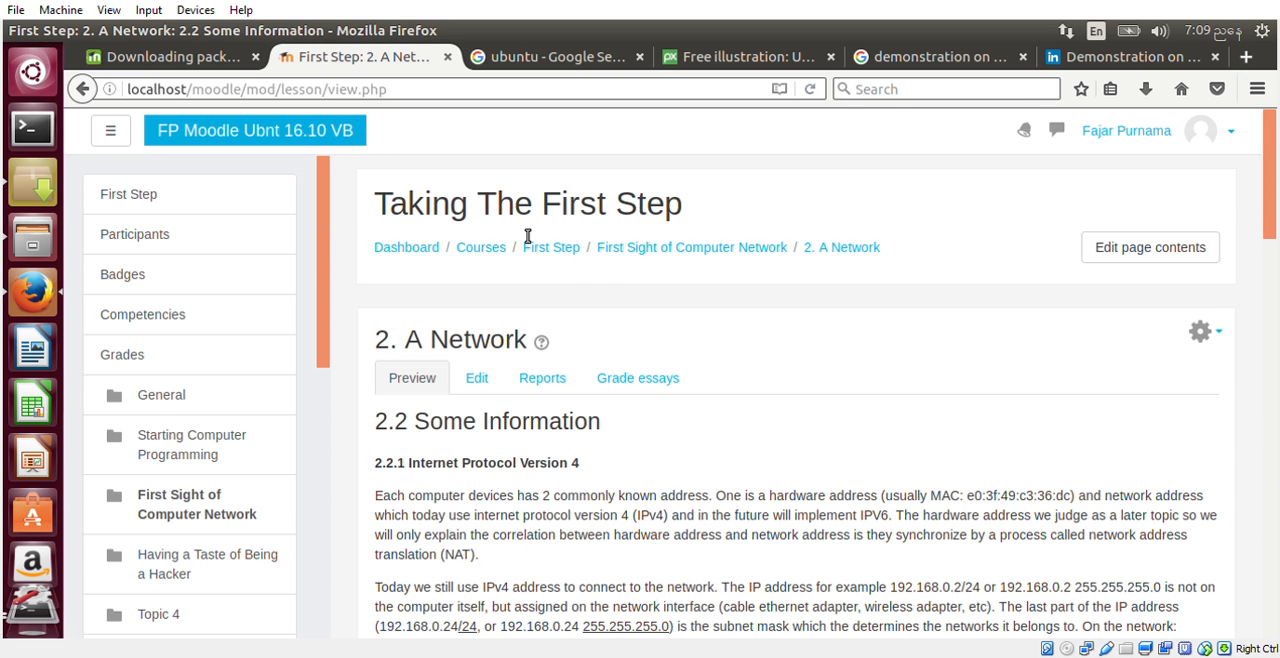
mouse_move(691, 247)
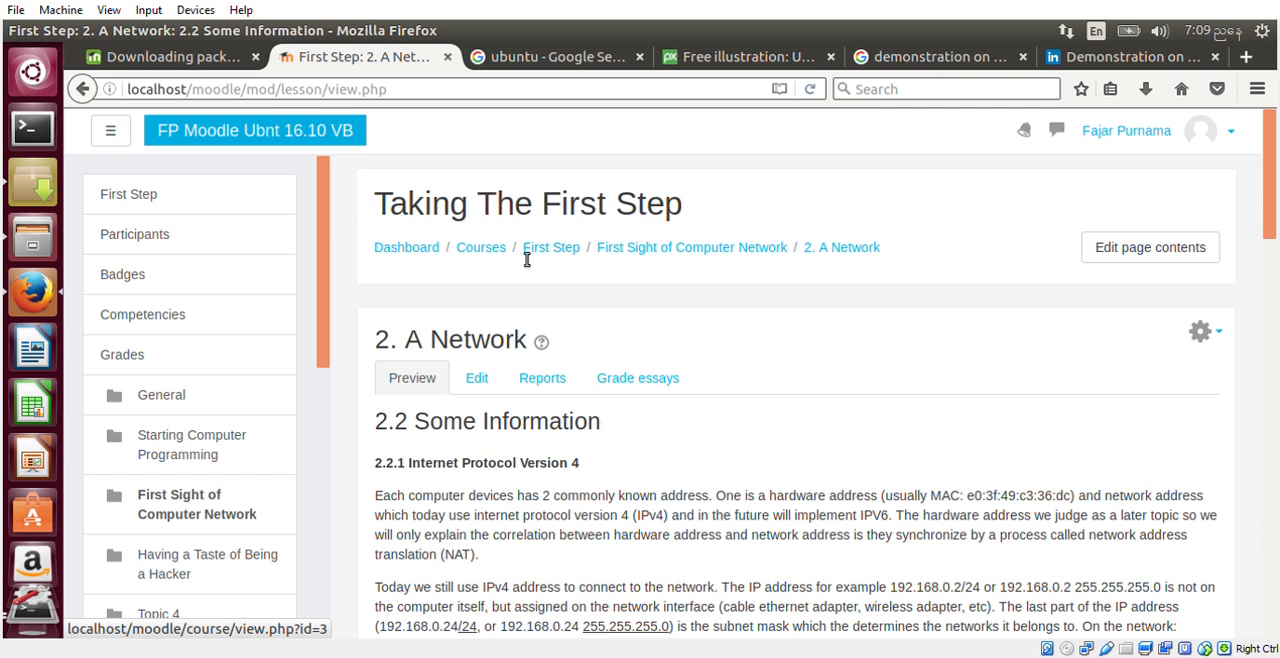
Return to the First Step course and open its Backup page from the gear menu.
click(551, 247)
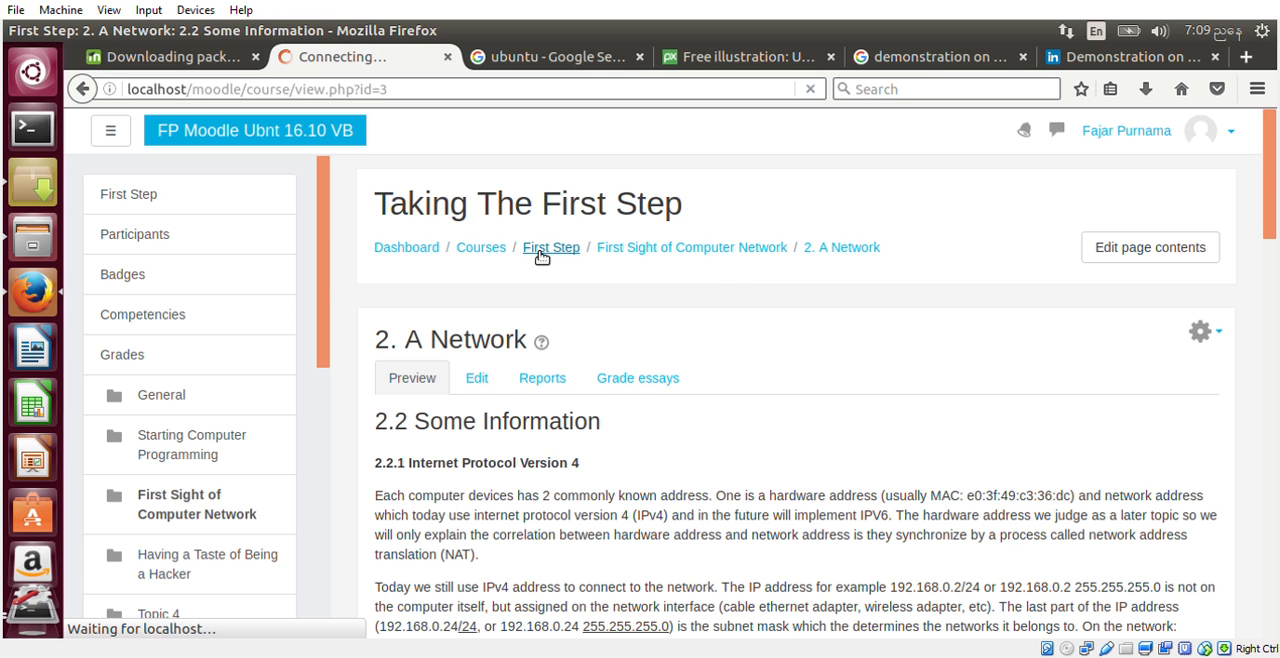
click(551, 247)
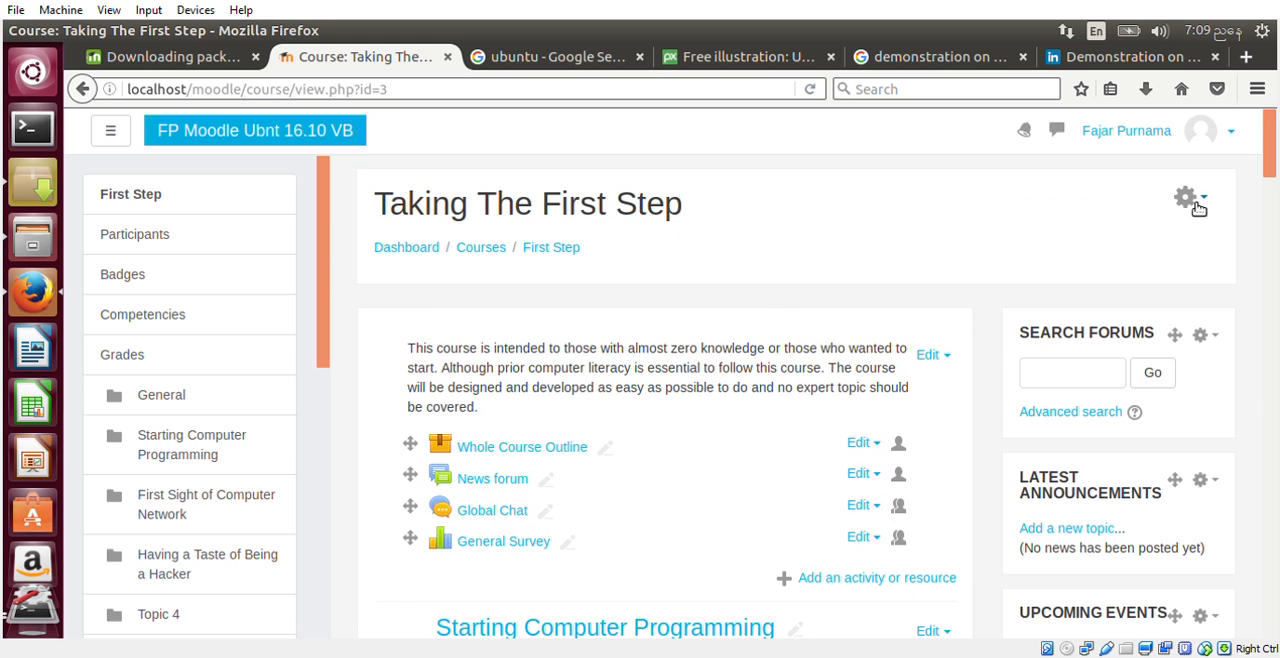
click(1184, 197)
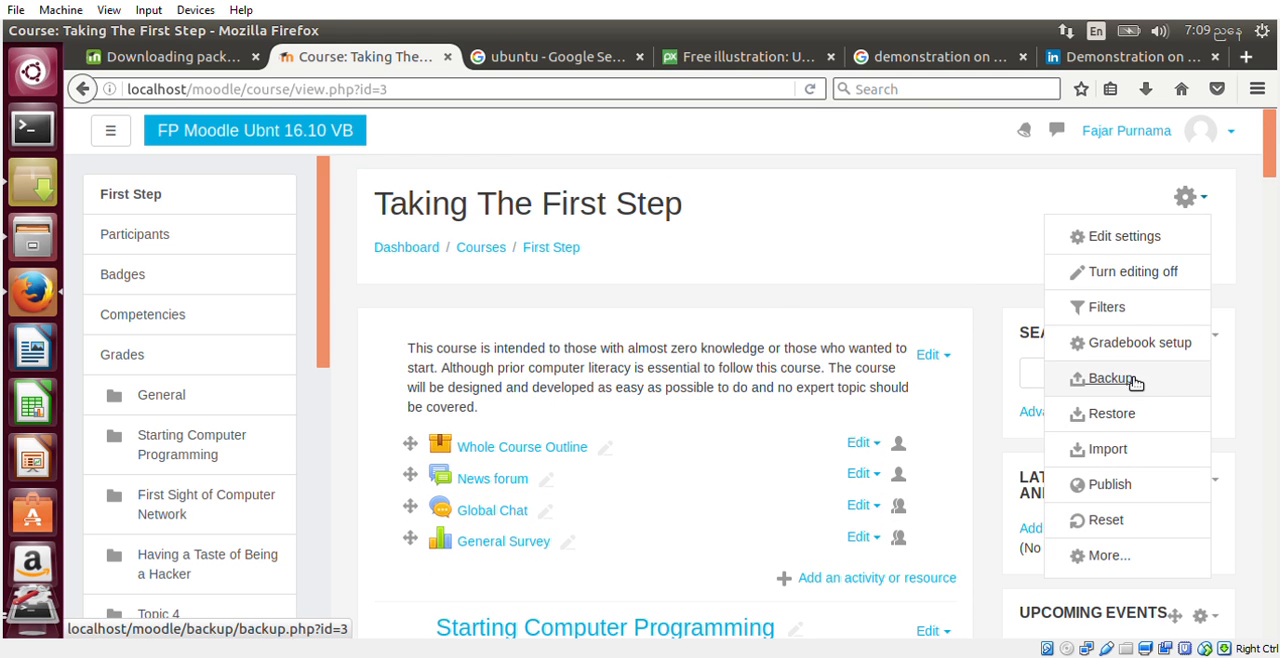
click(1109, 378)
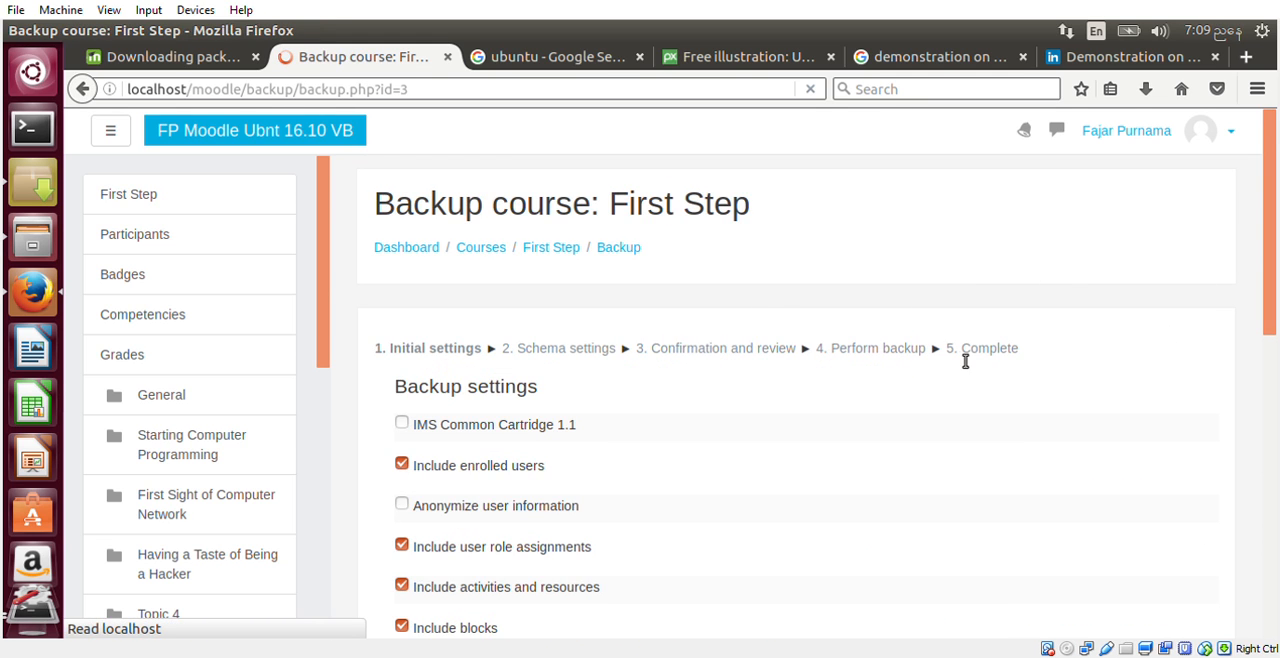
Keep the default backup settings with users, roles, activities and blocks, and continue.
scroll(down, 3)
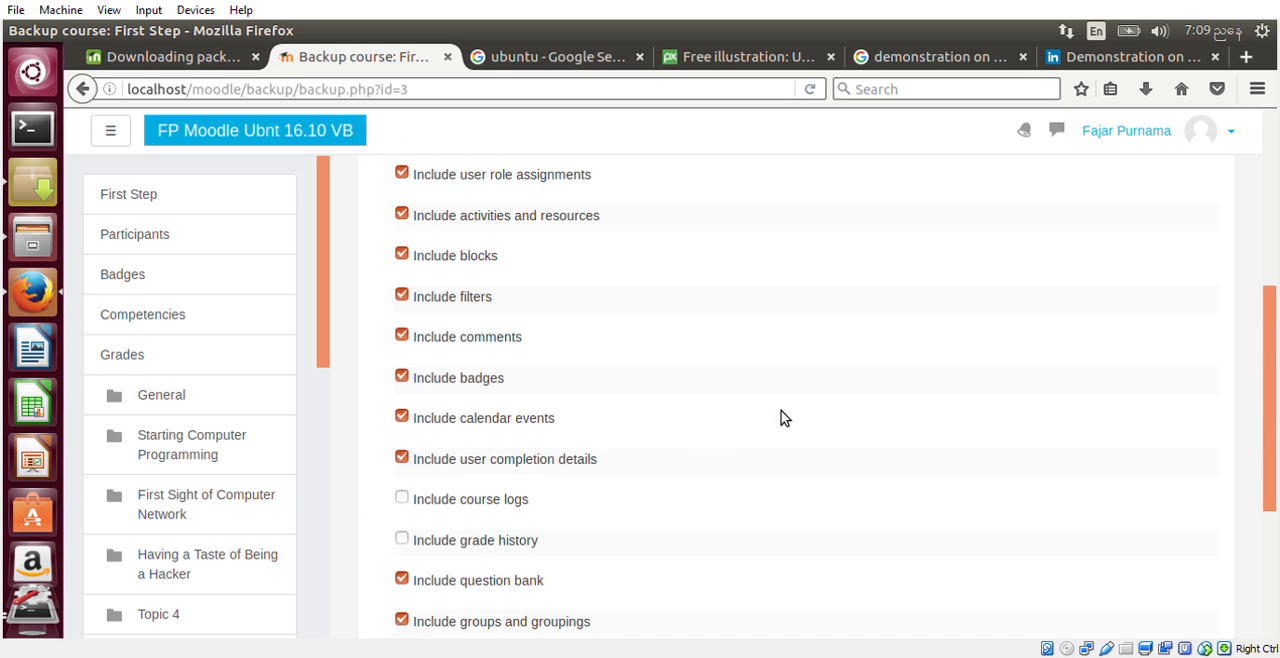
scroll(down, 3)
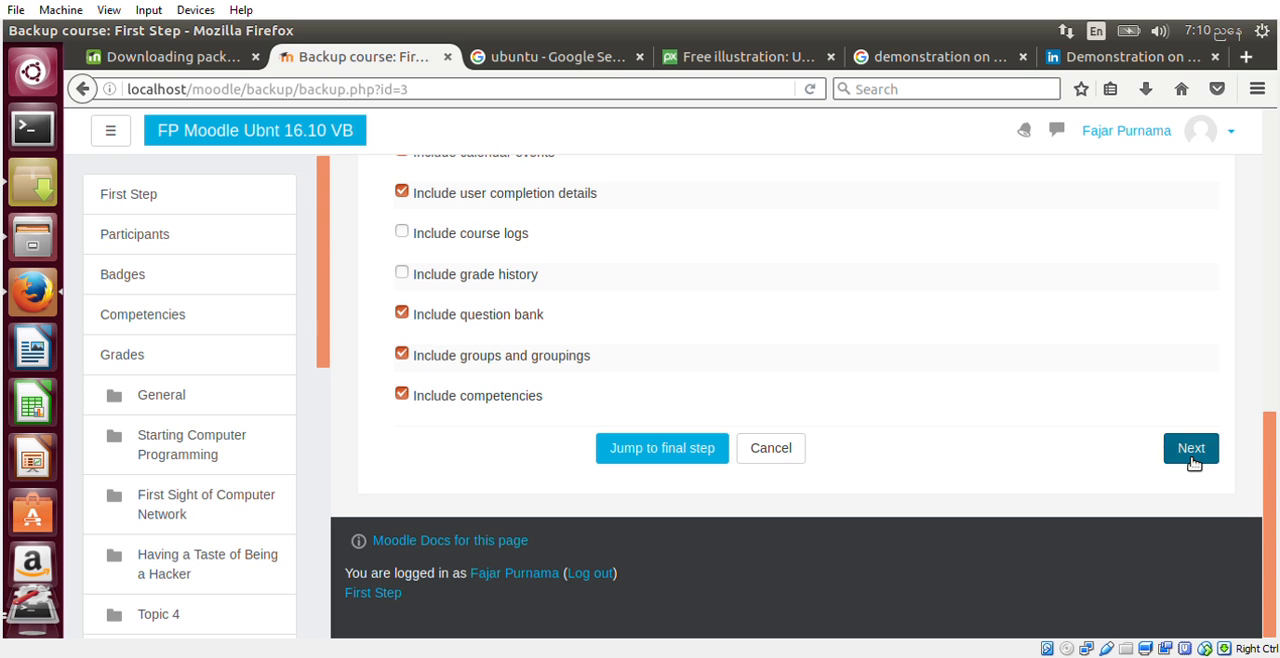
click(1190, 447)
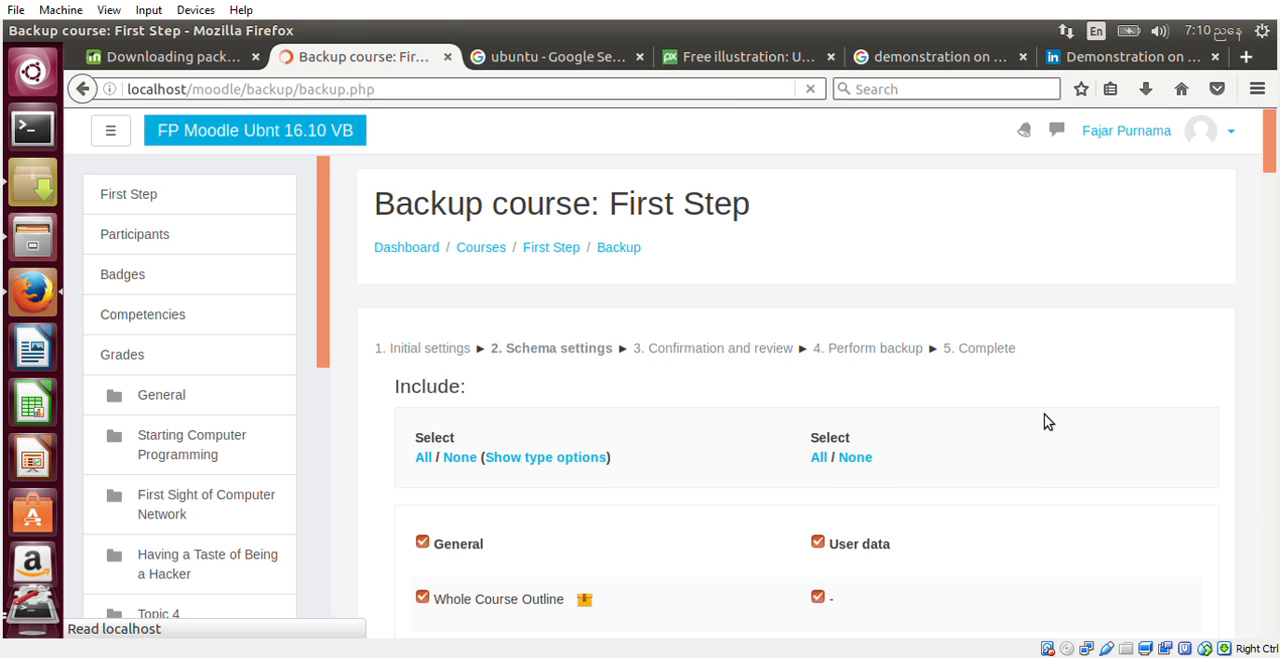
Toggle user data off then back to All, keeping every section included, and continue.
scroll(down, 3)
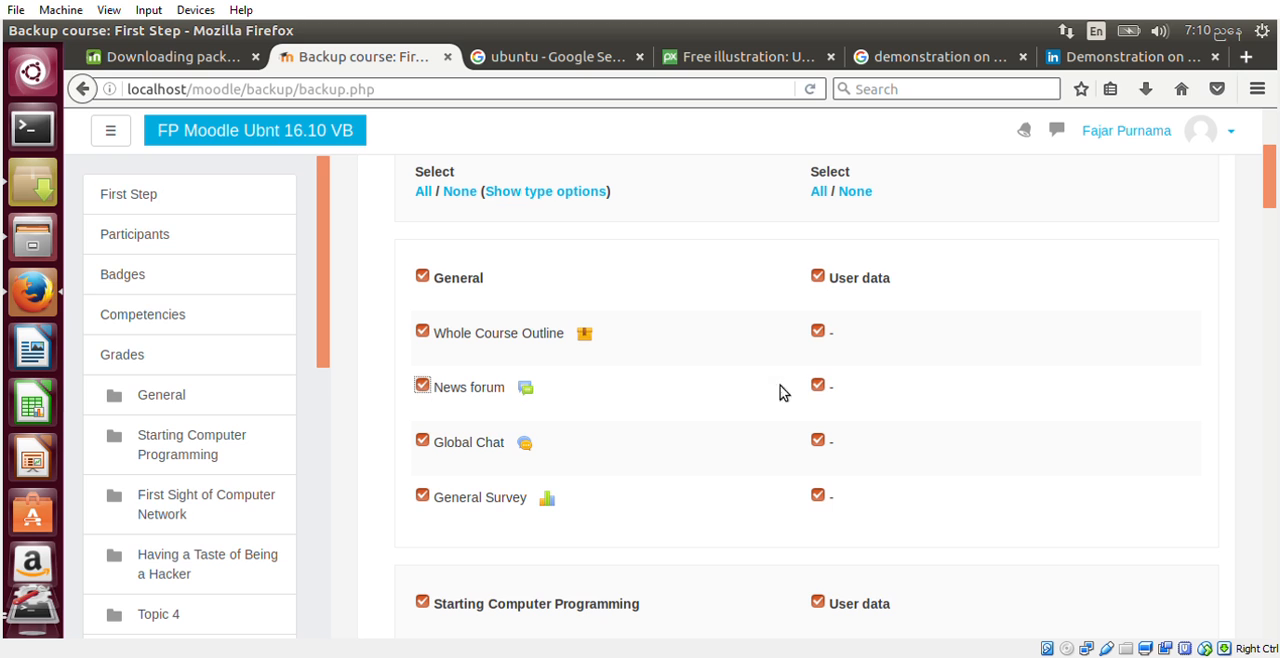
click(818, 330)
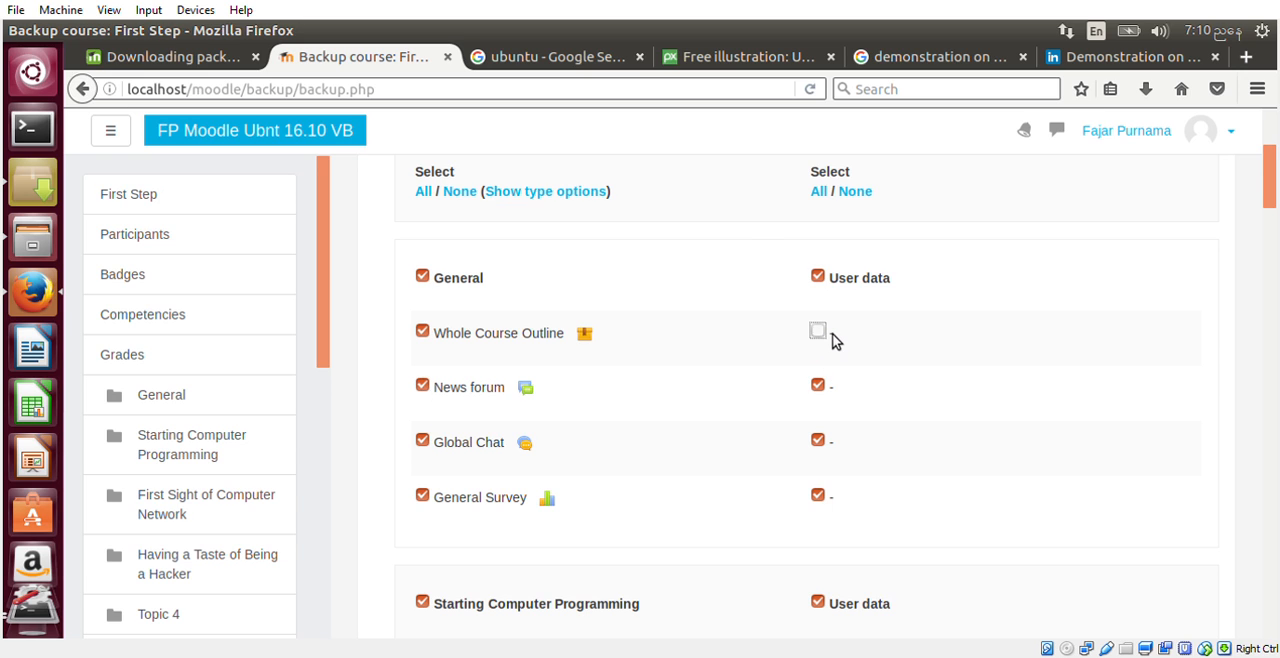
click(818, 331)
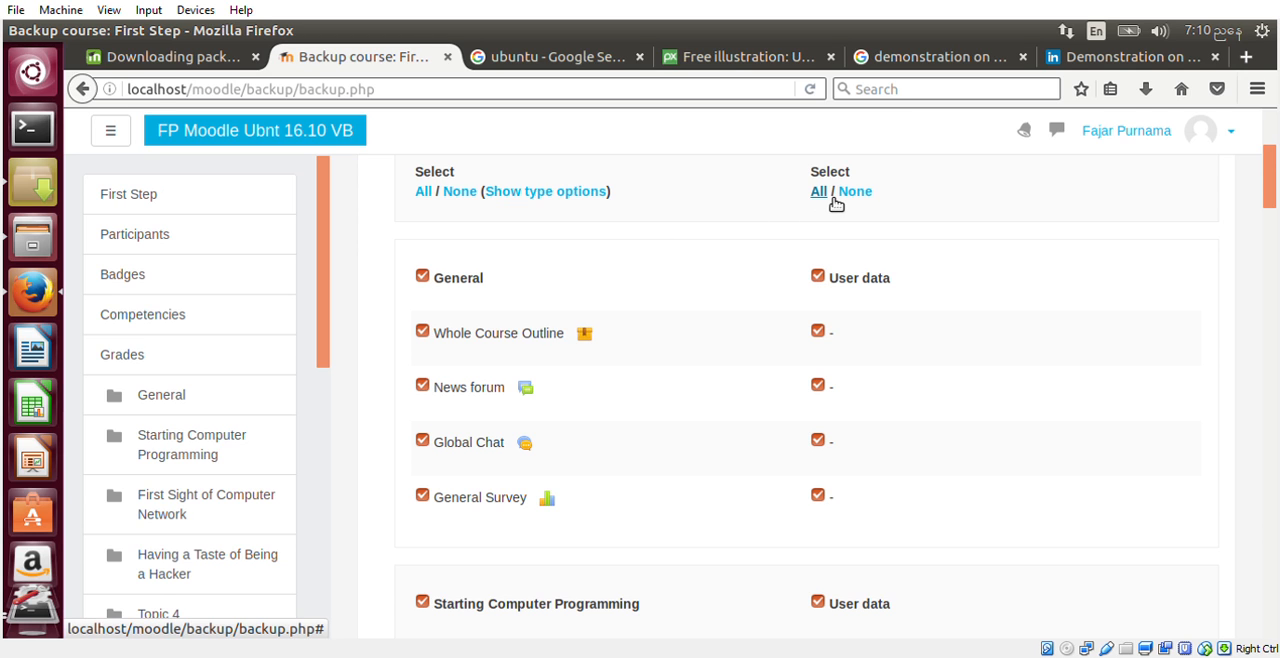
mouse_move(760, 209)
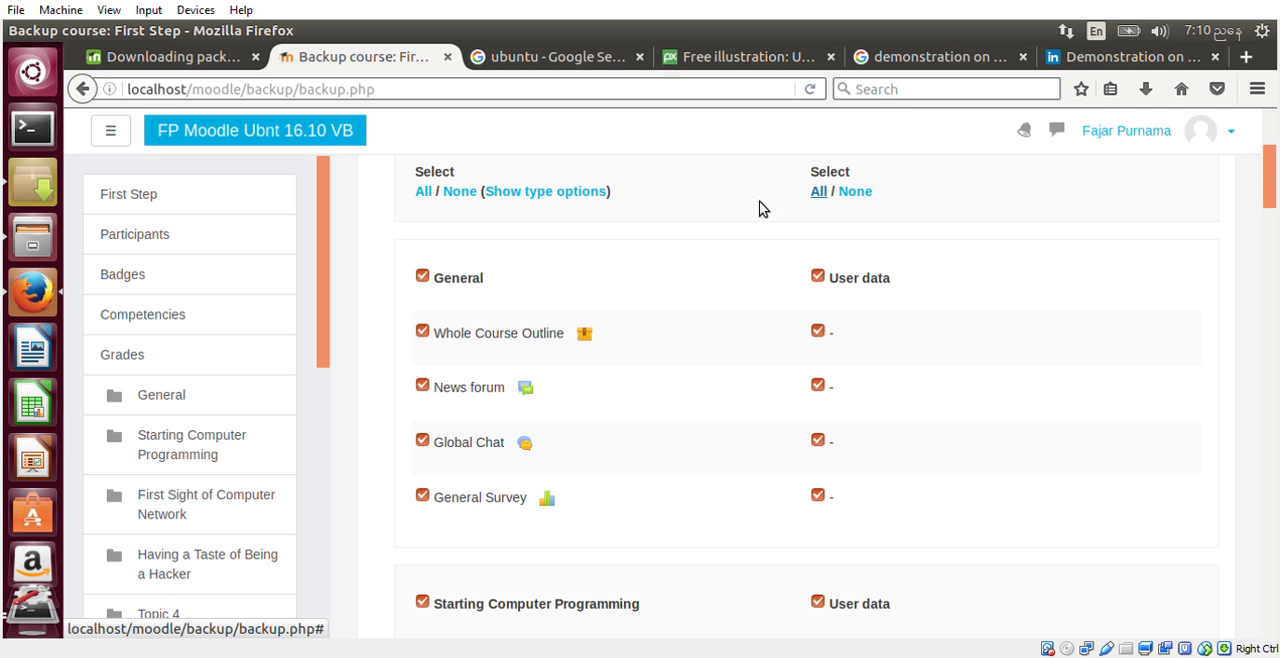
scroll(down, 3)
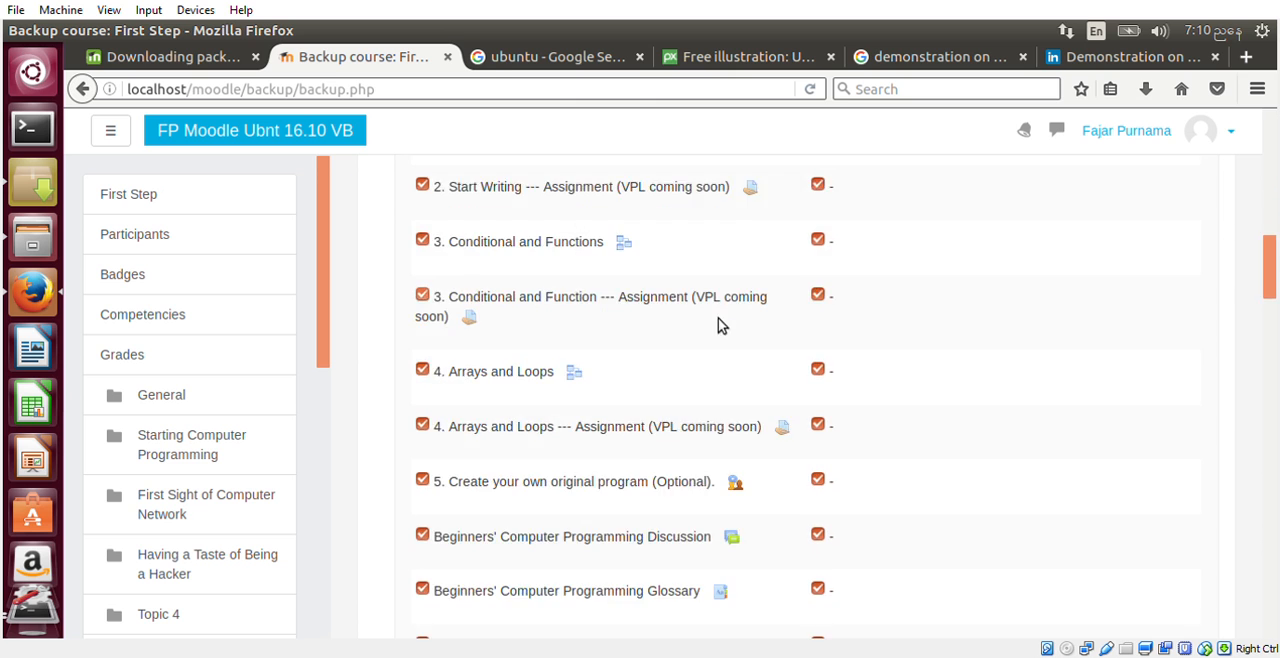
scroll(down, 3)
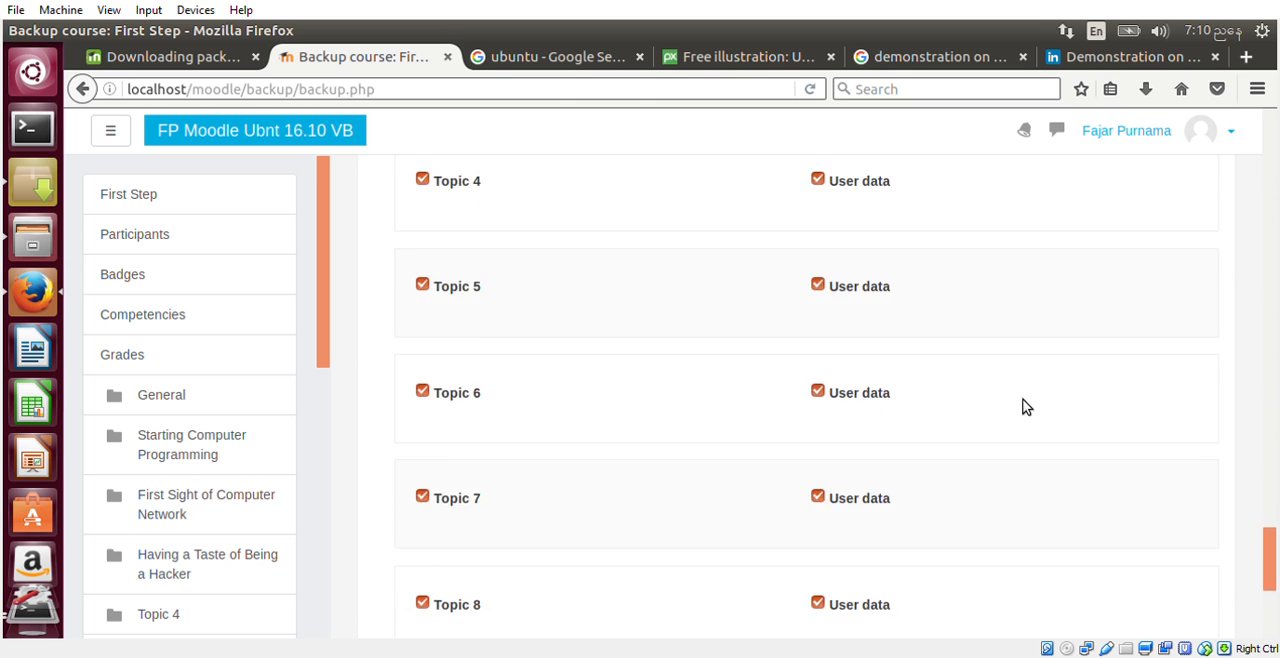
scroll(down, 3)
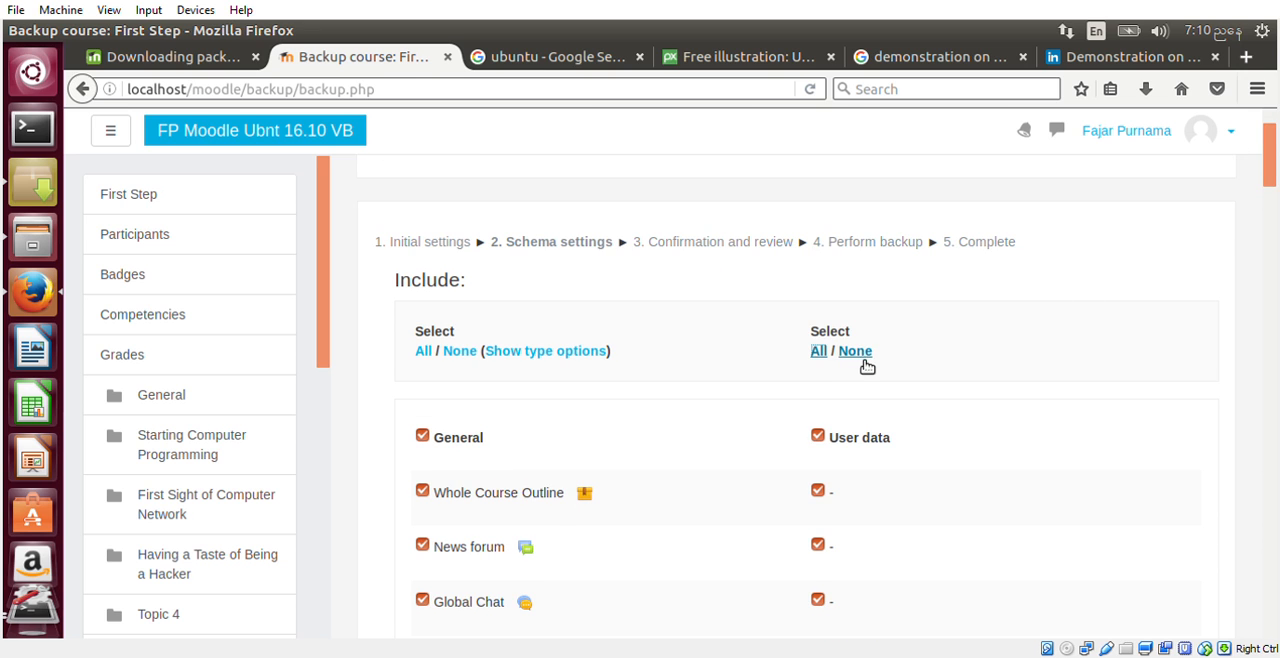
click(855, 351)
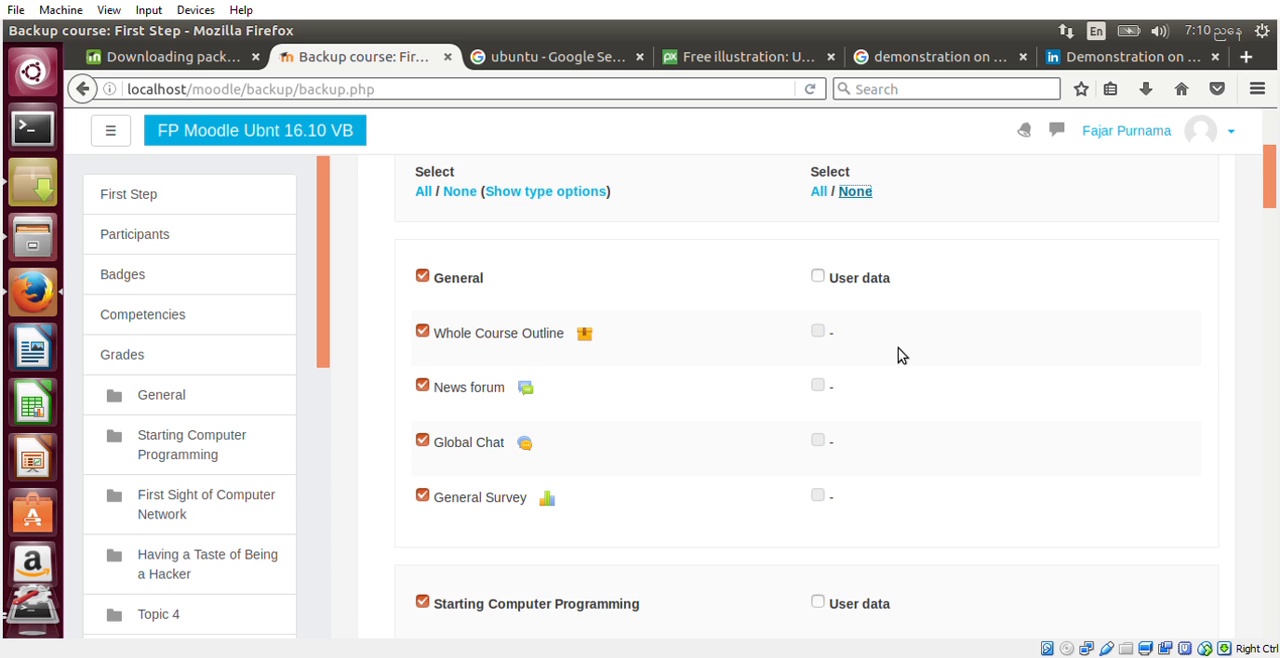
mouse_move(896, 262)
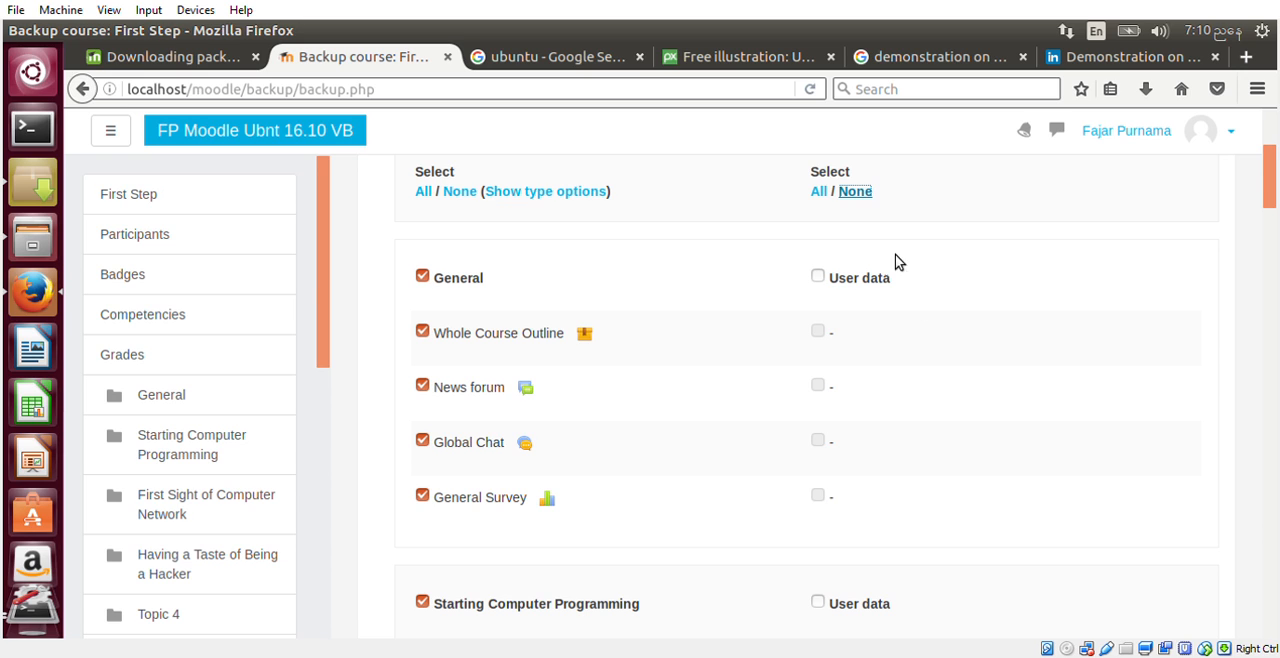
click(818, 191)
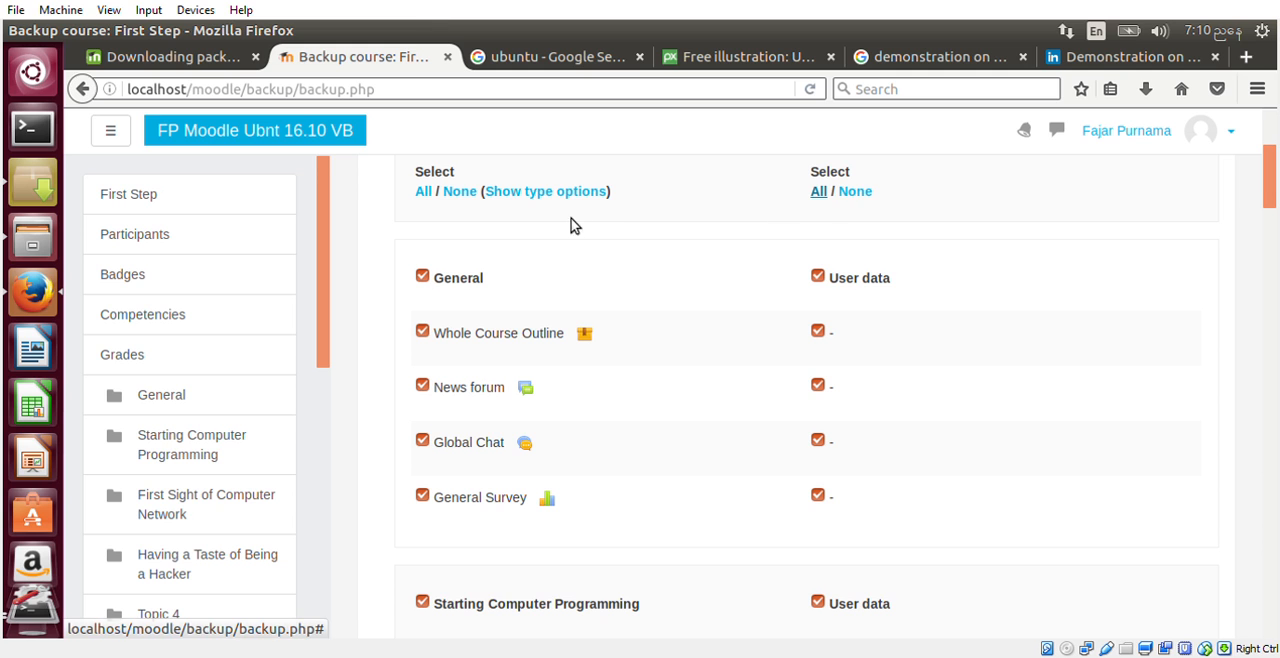
scroll(down, 3)
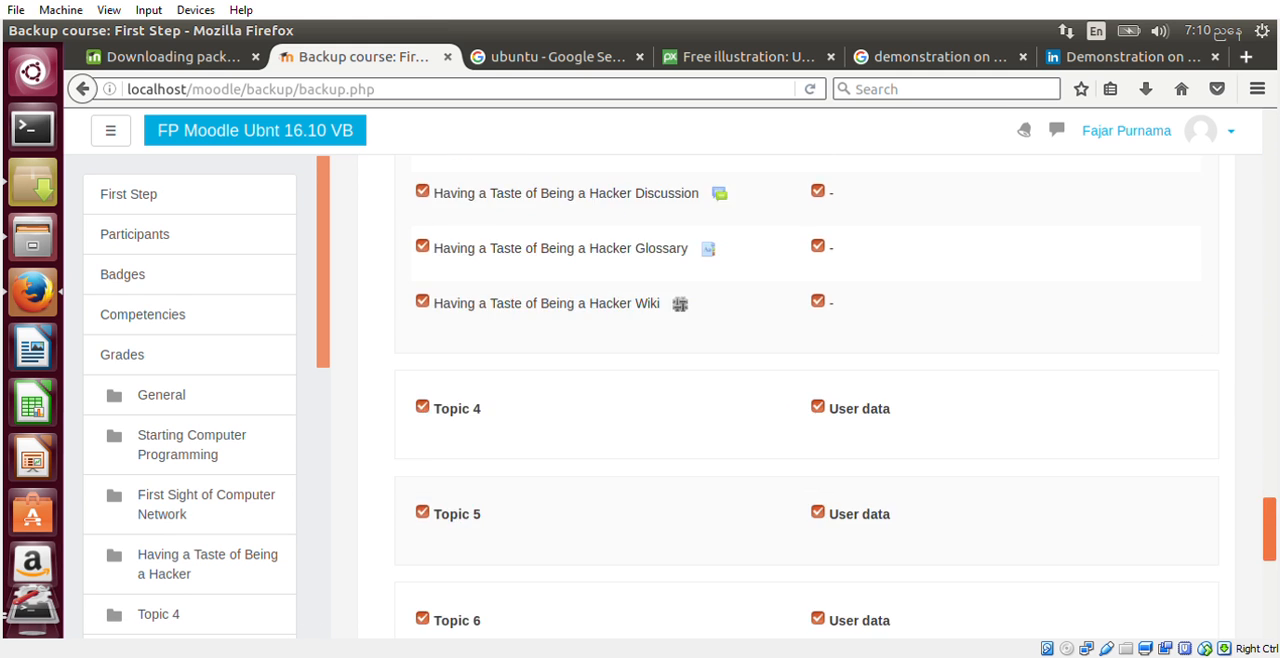
click(1190, 447)
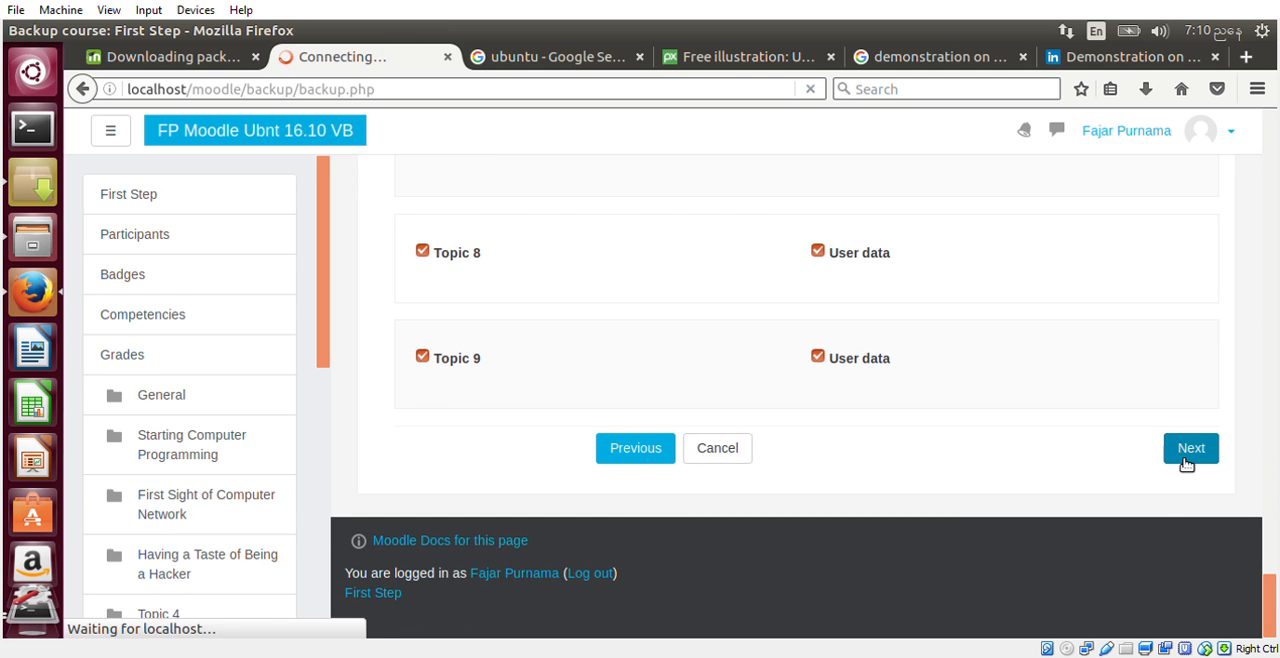
click(1191, 447)
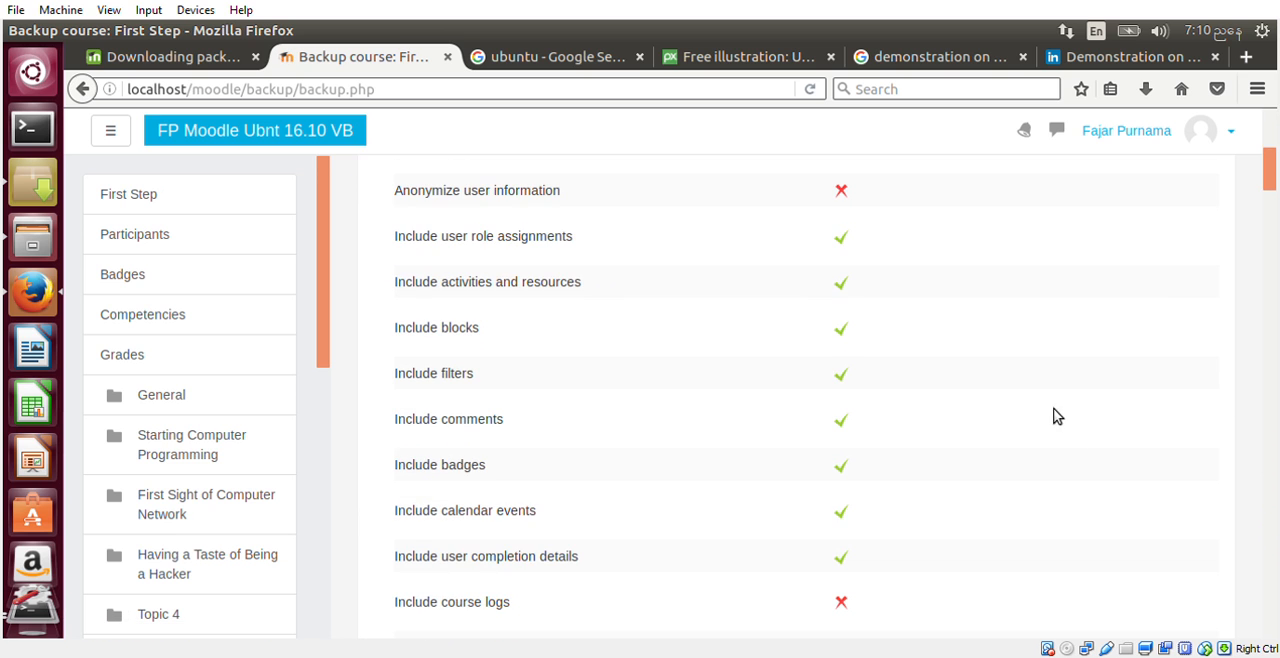
Review the confirmation summary and perform the First Step course backup.
scroll(down, 3)
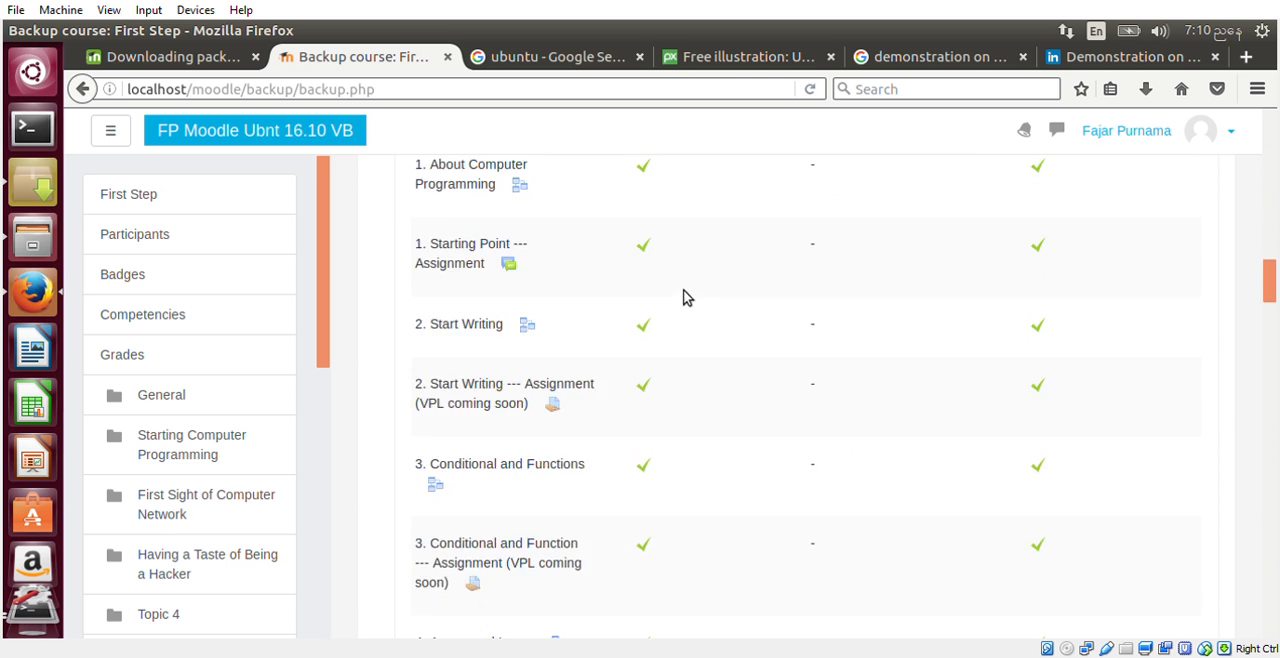
scroll(down, 3)
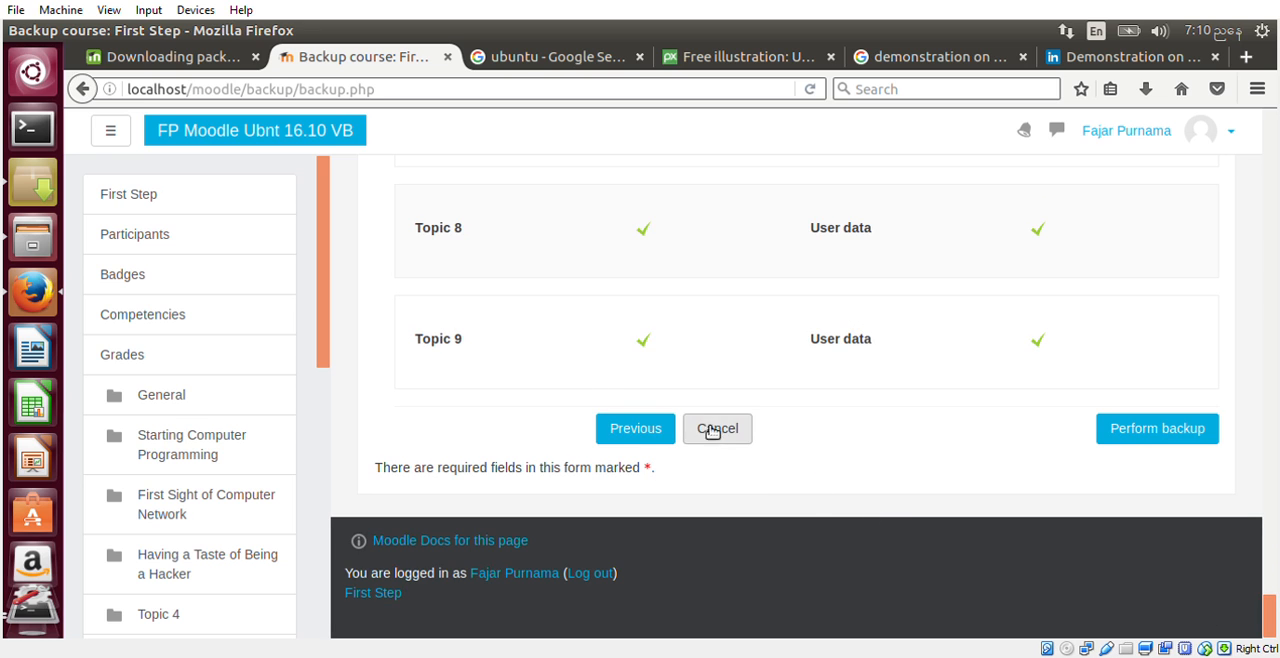
click(1157, 428)
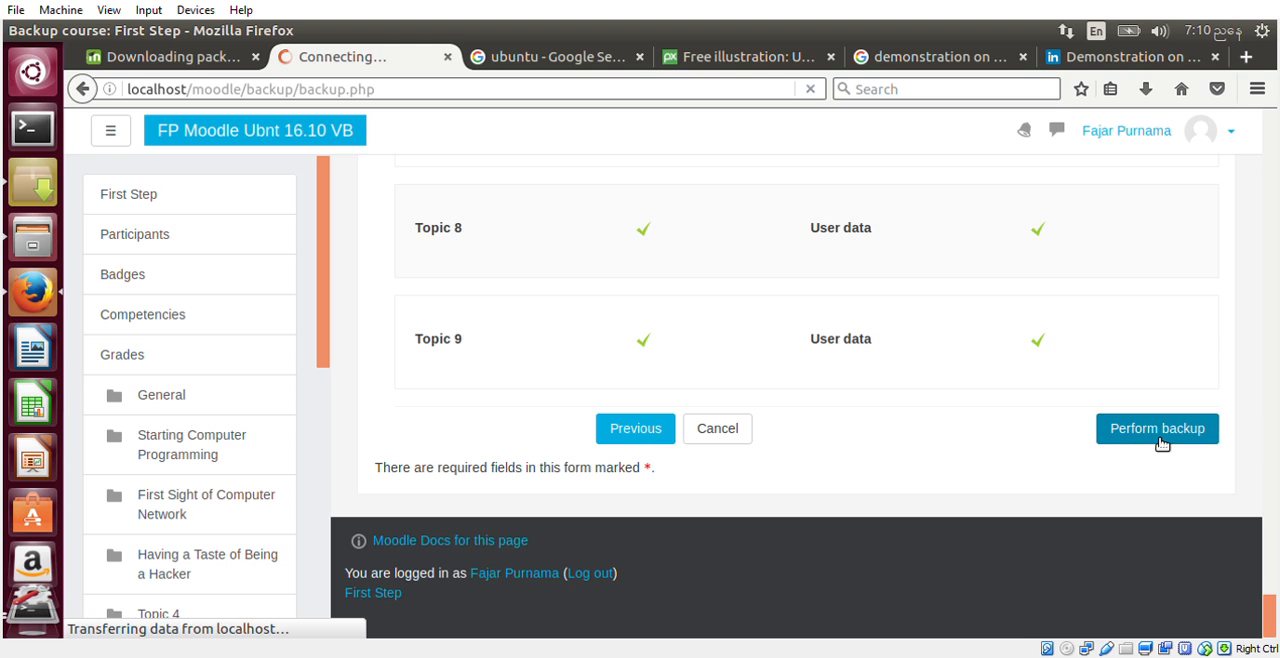
click(1157, 428)
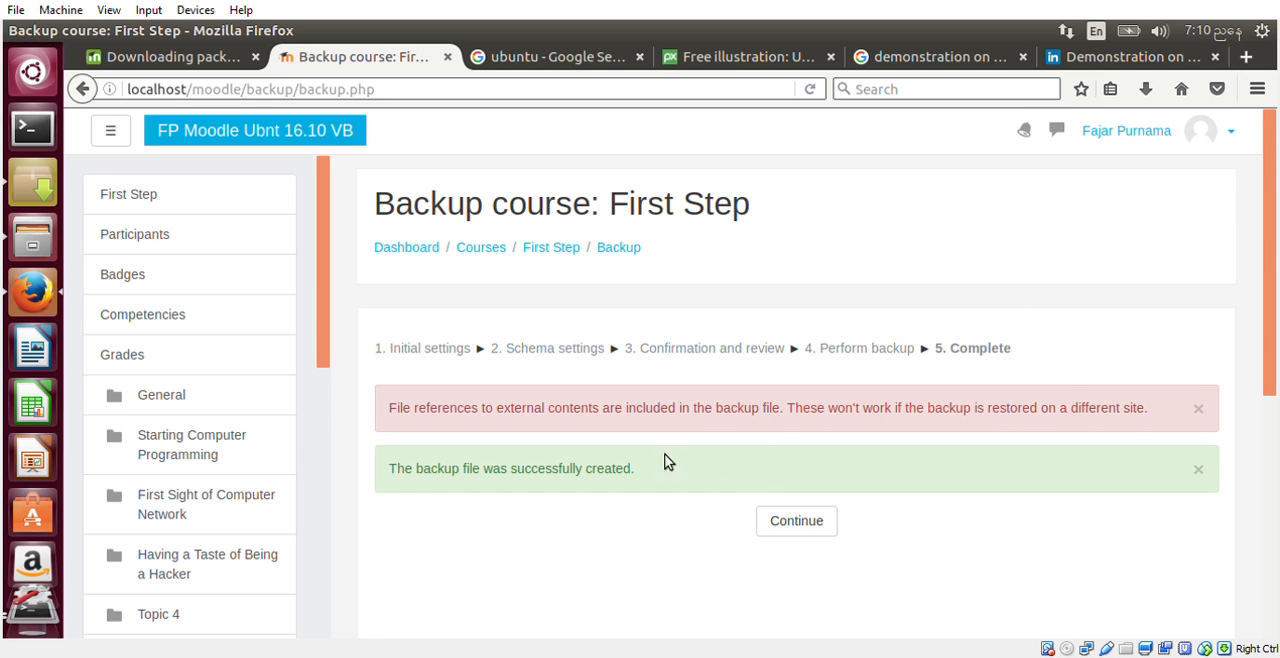
mouse_move(796, 521)
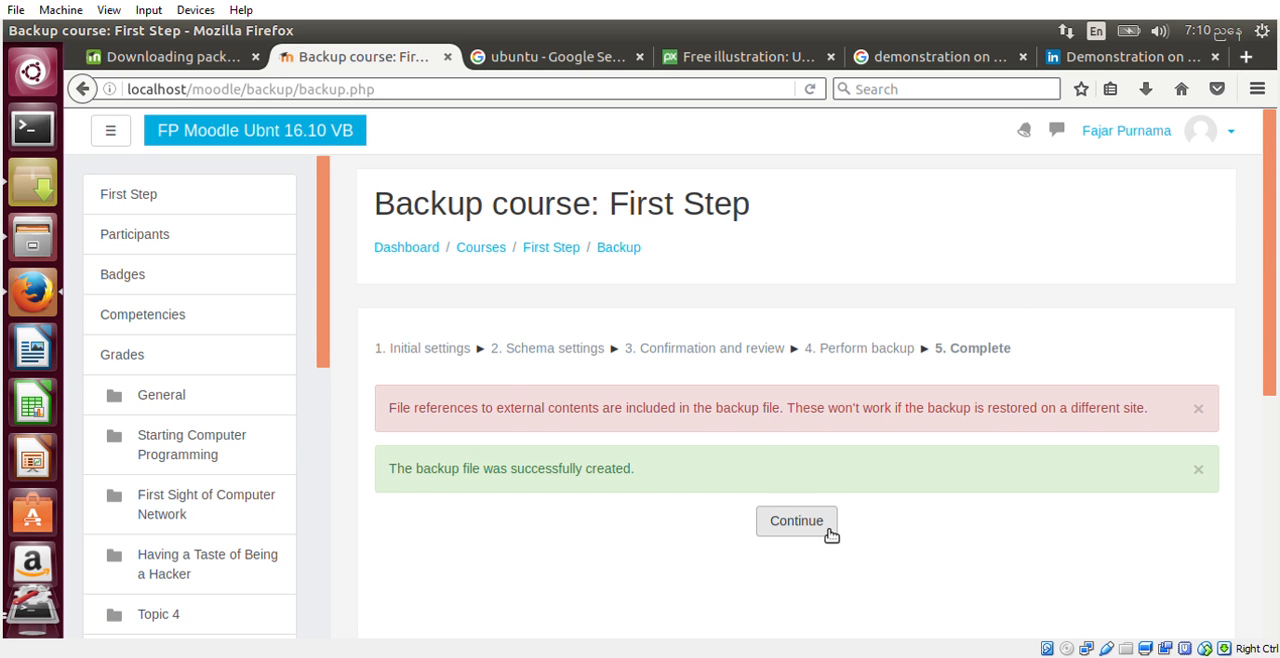
Continue past the finished backup to the Restore course page listing the 29.1MB backup file.
click(796, 521)
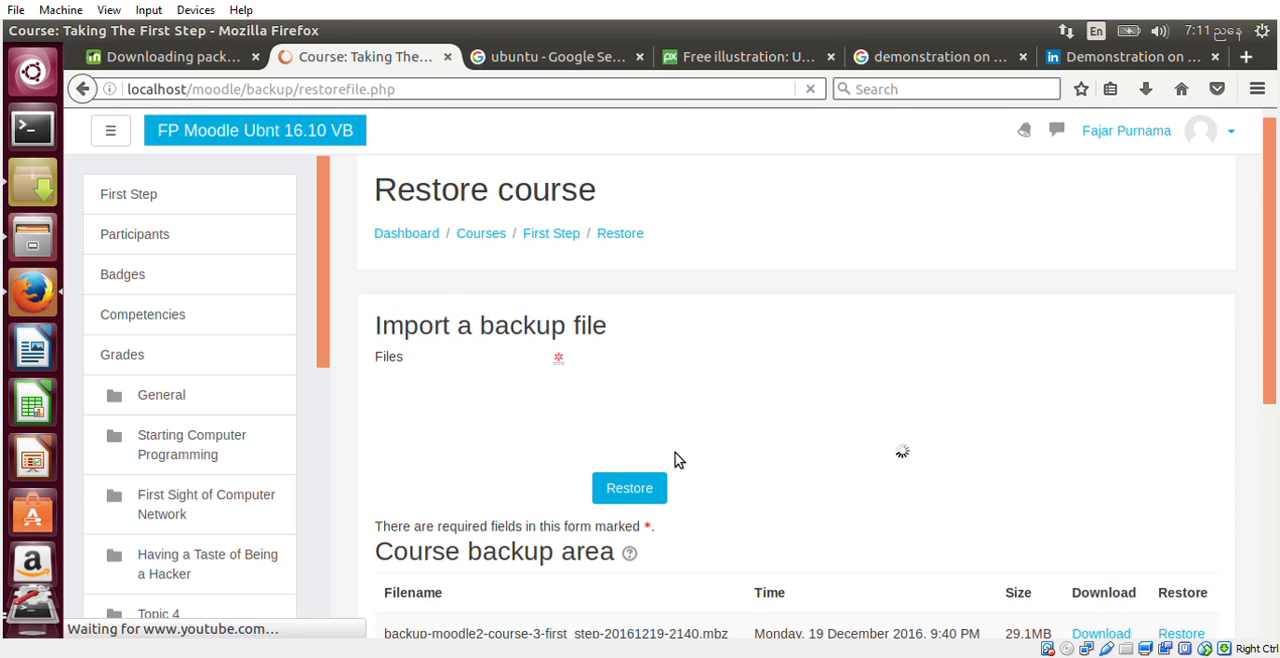
scroll(down, 3)
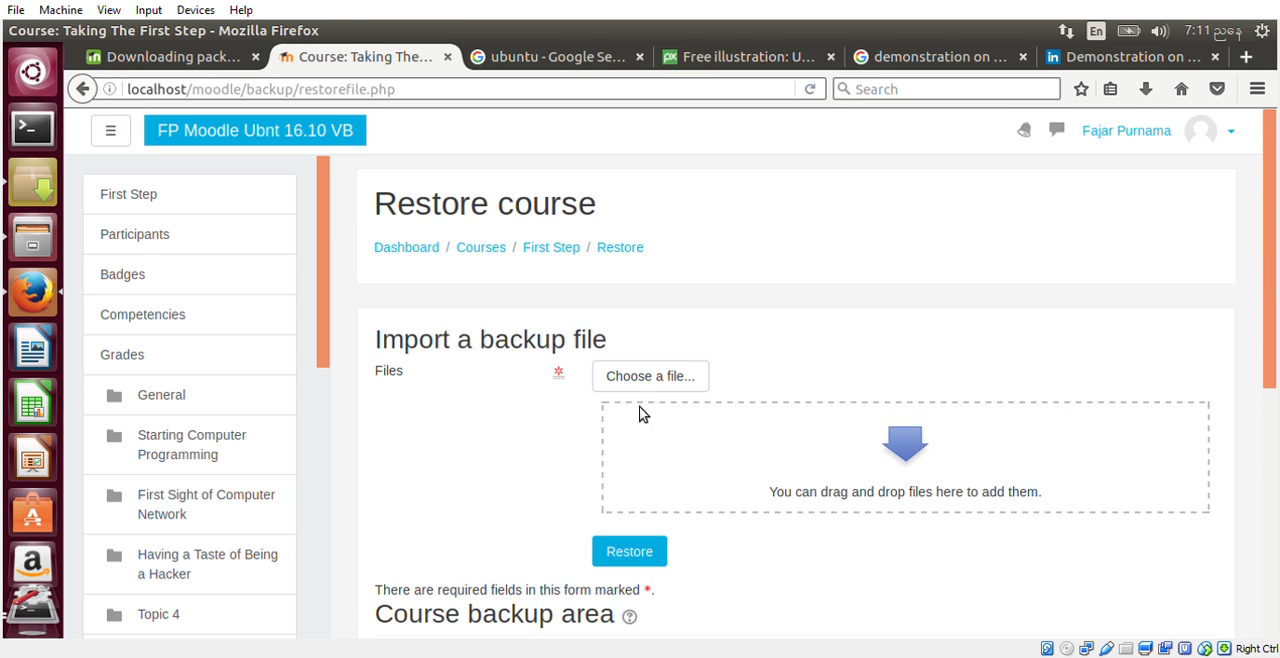
mouse_move(388, 411)
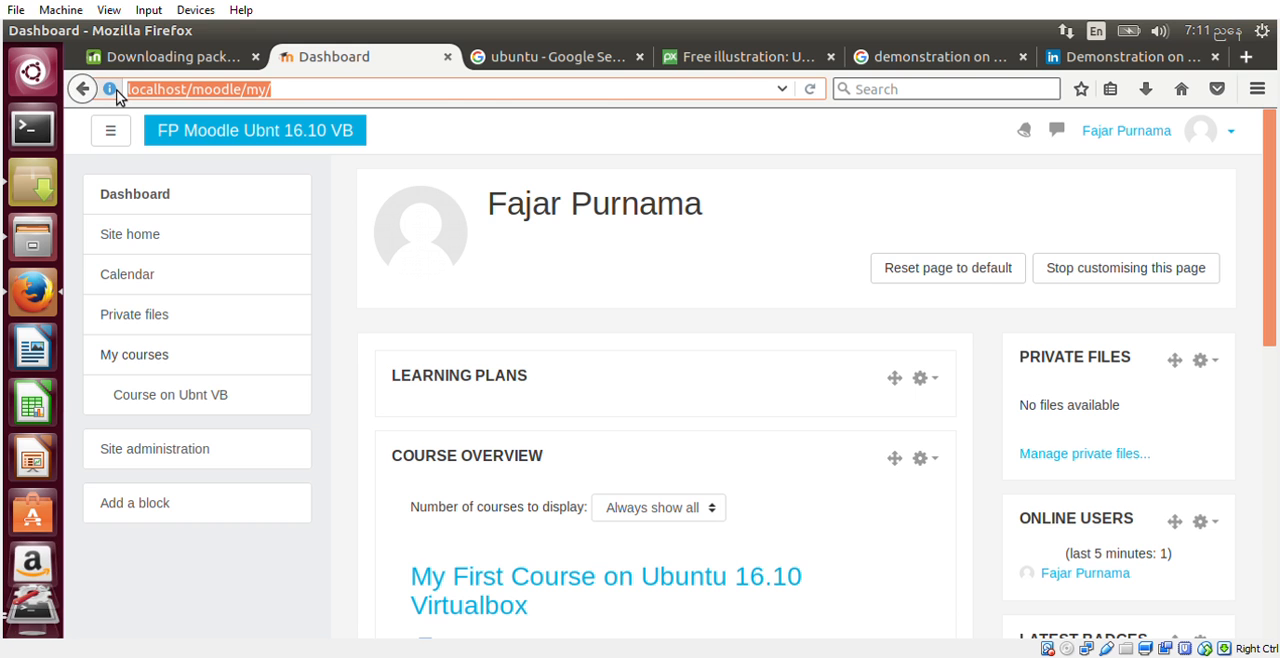
mouse_move(630, 354)
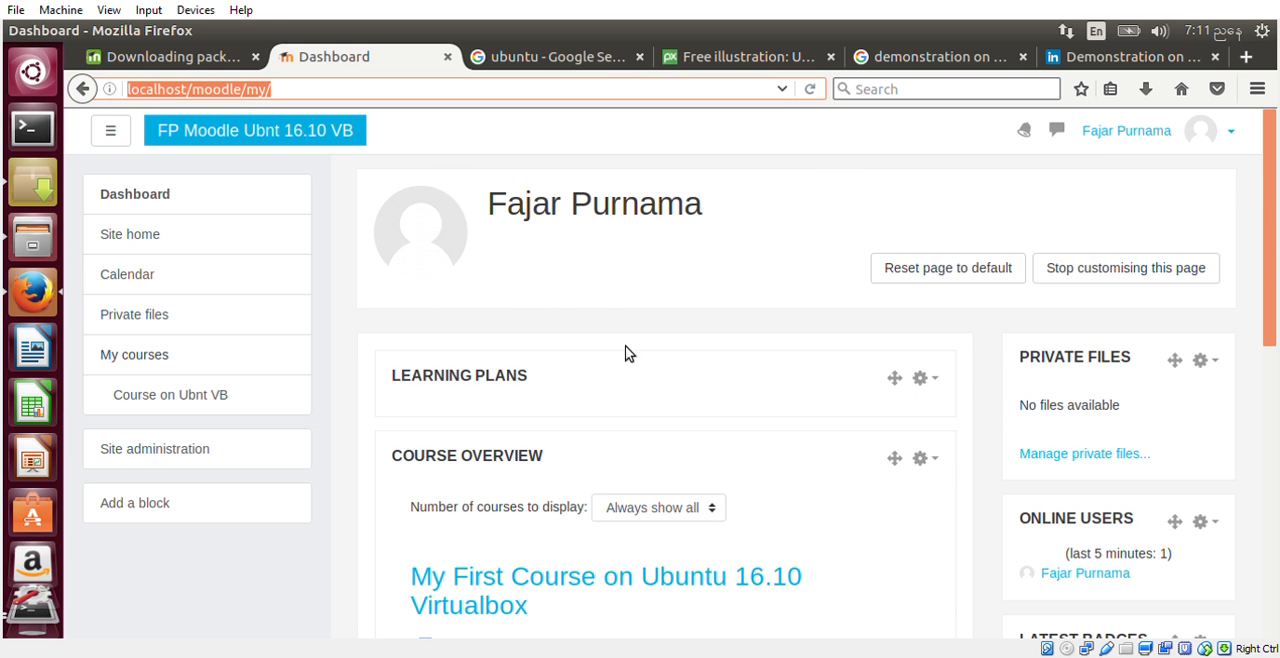
scroll(down, 3)
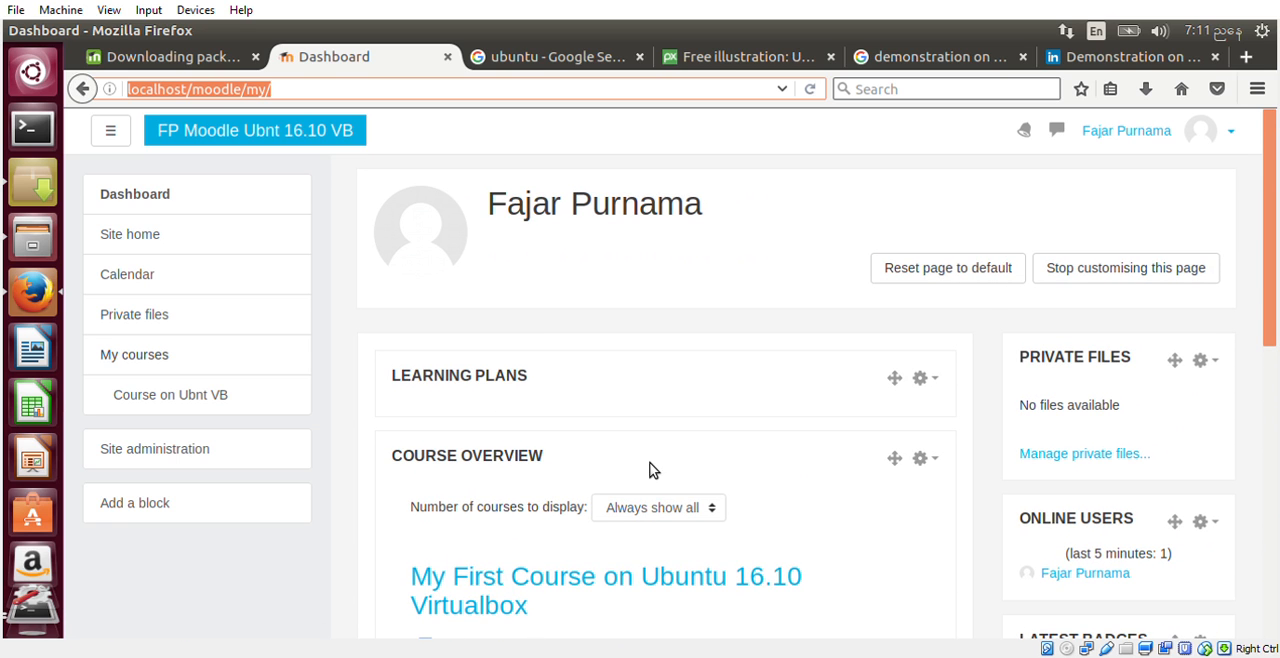
mouse_move(781, 190)
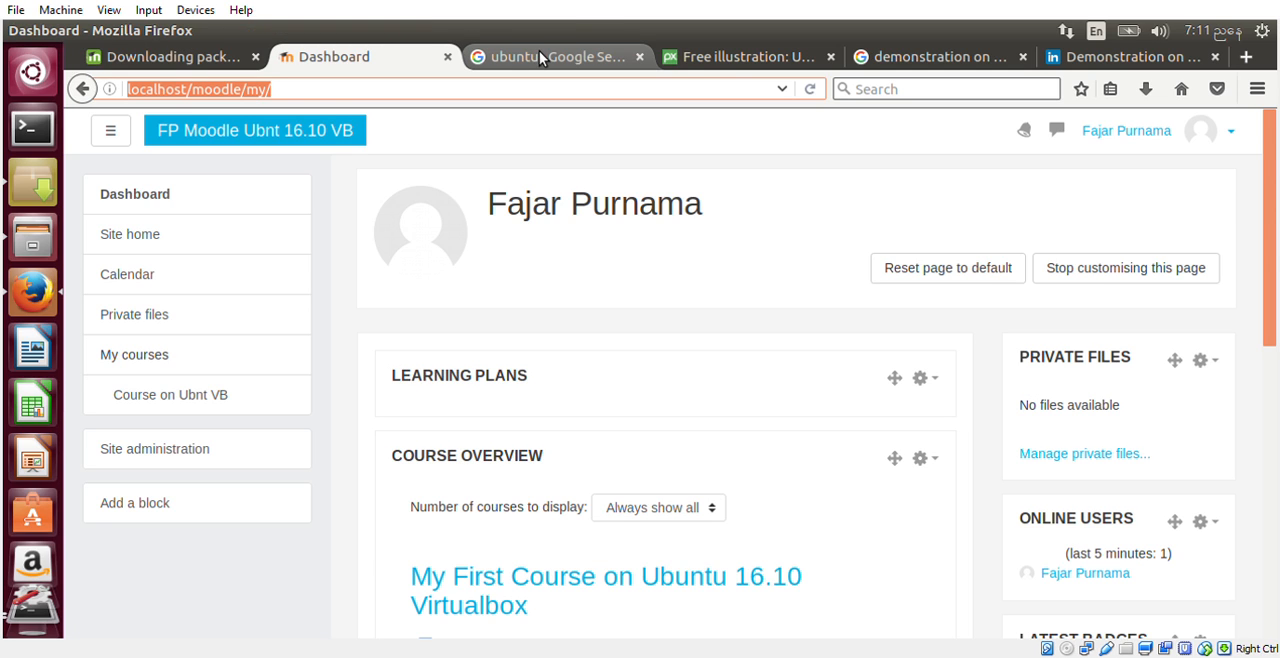
mouse_move(545, 56)
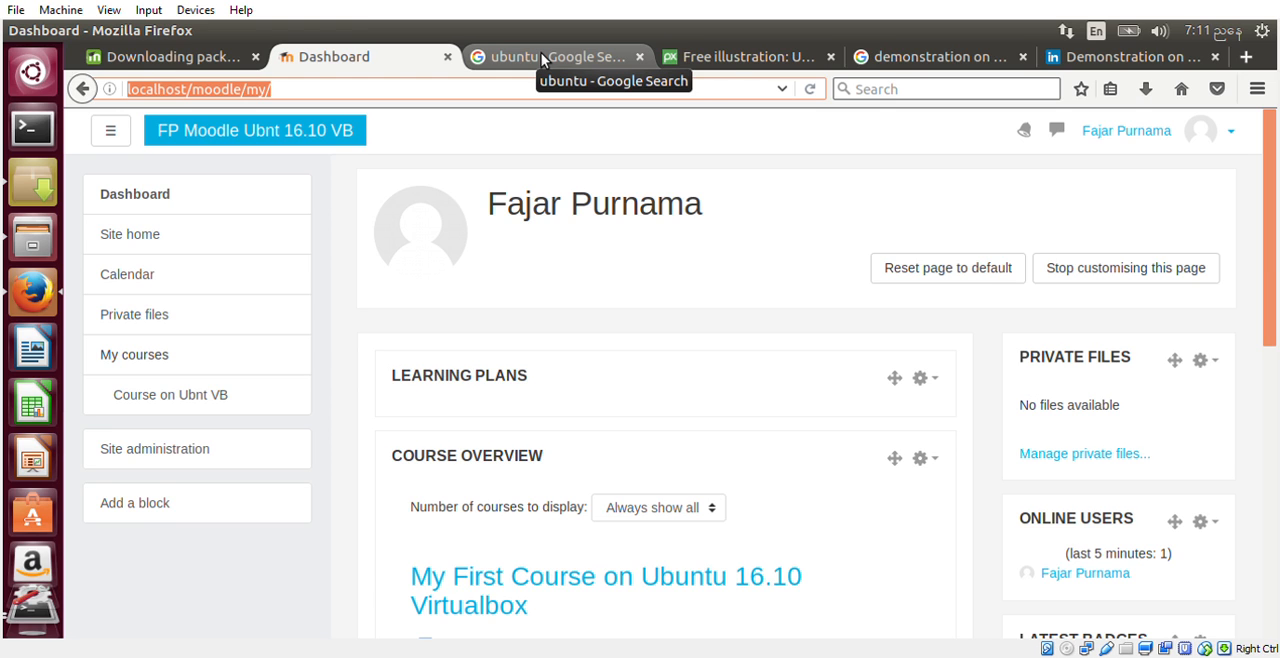
click(550, 56)
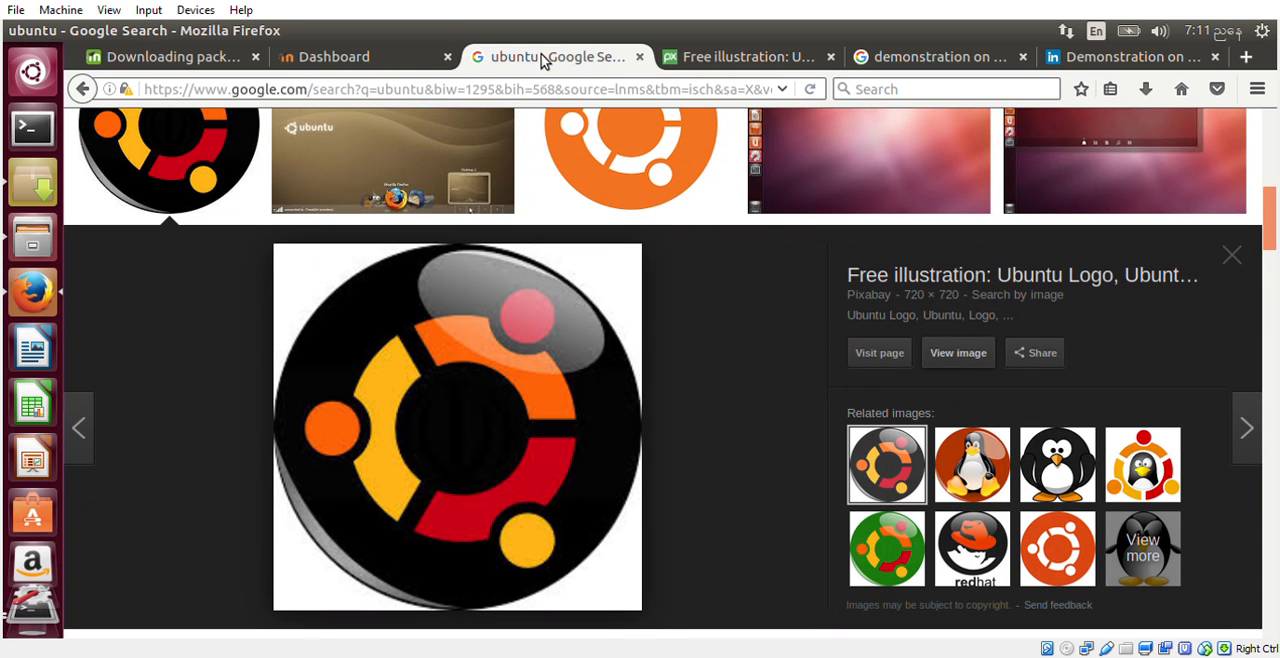
mouse_move(365, 56)
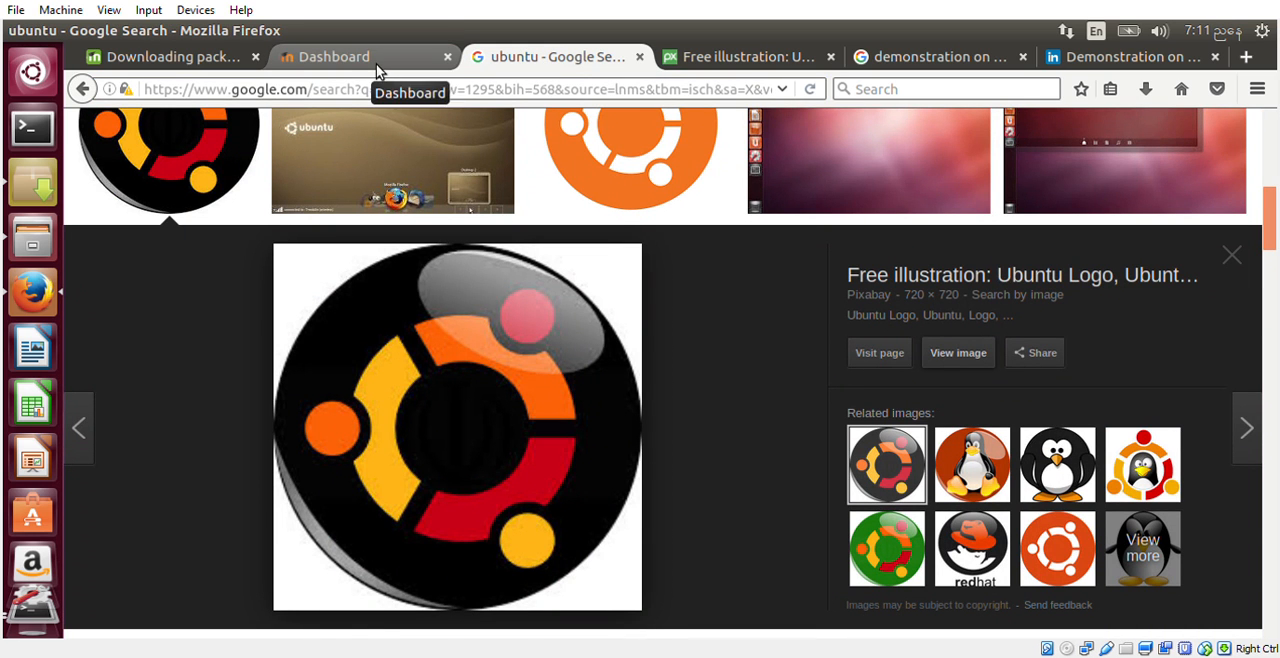
click(335, 56)
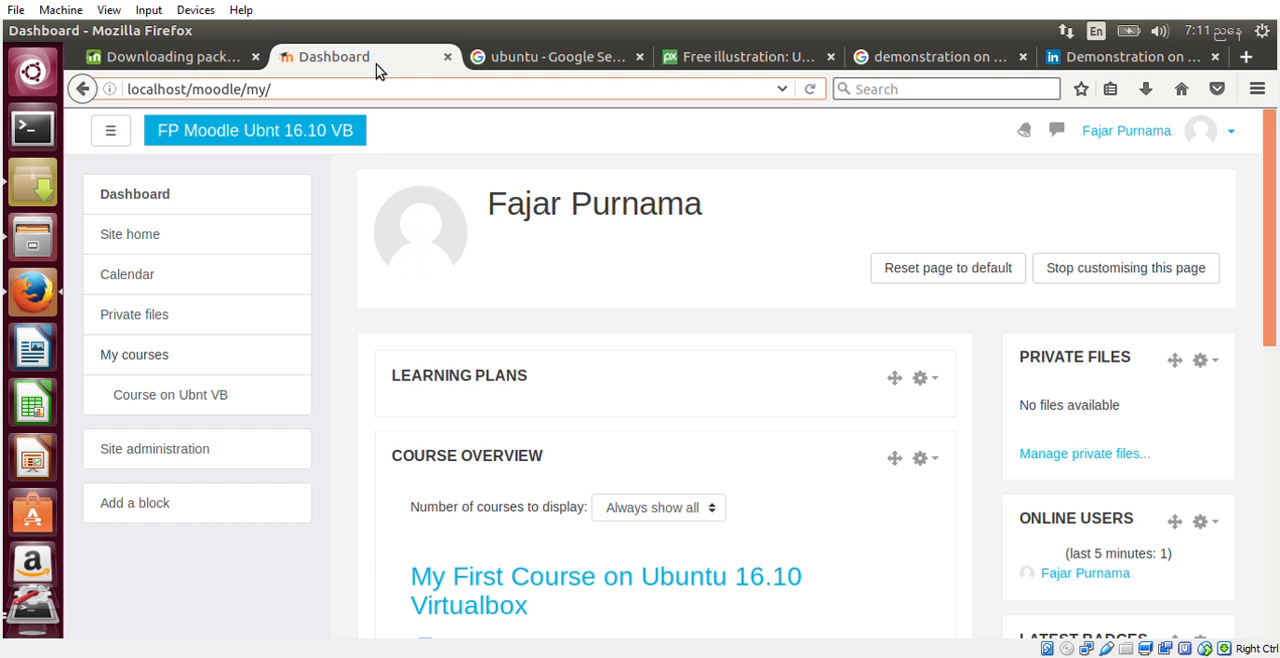